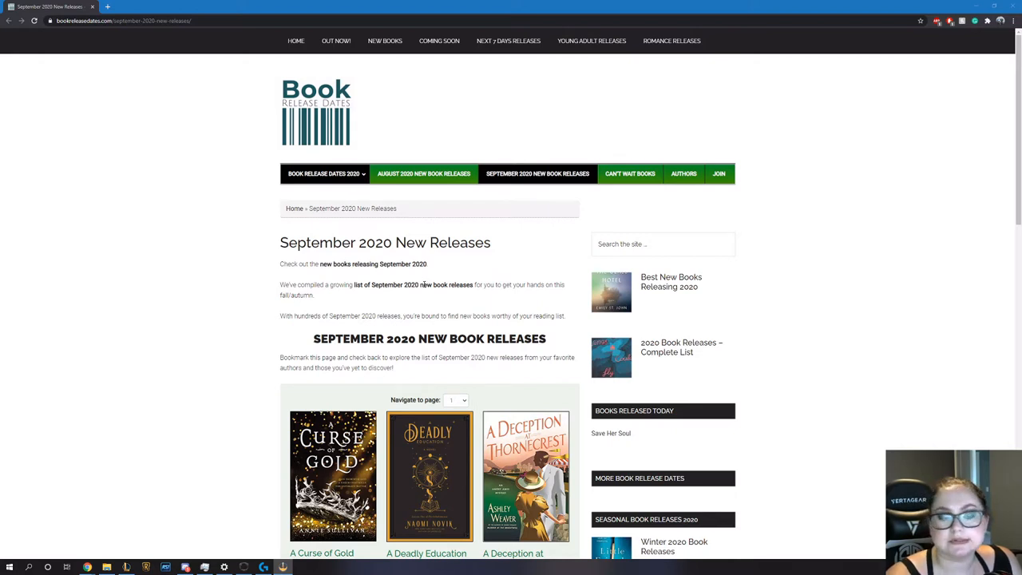
Scroll through the September 2020 New Releases list of book covers
{"action": "scroll", "scroll_direction": "down", "scroll_amount": 3}
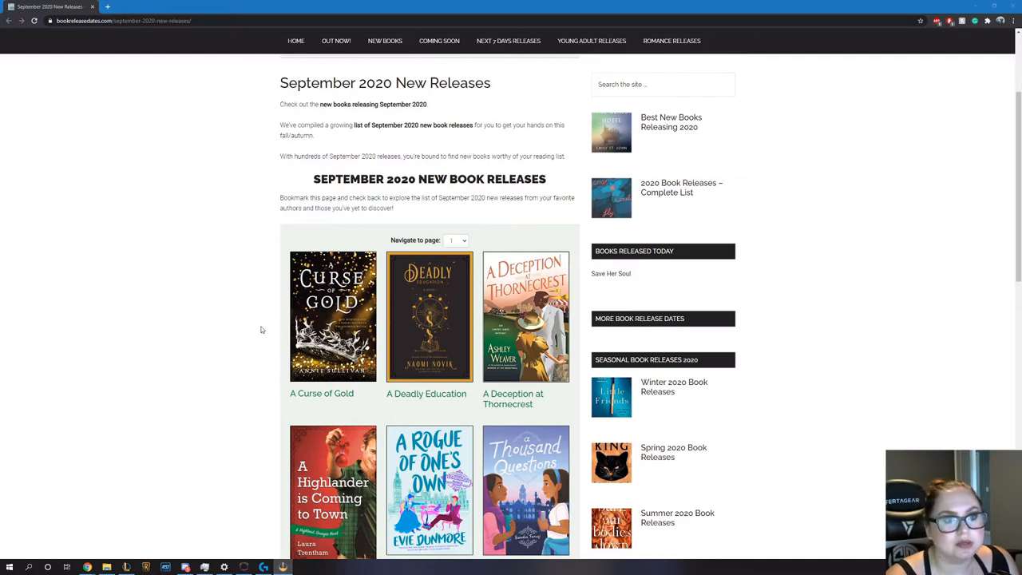
{"action": "scroll", "scroll_direction": "up", "scroll_amount": 3}
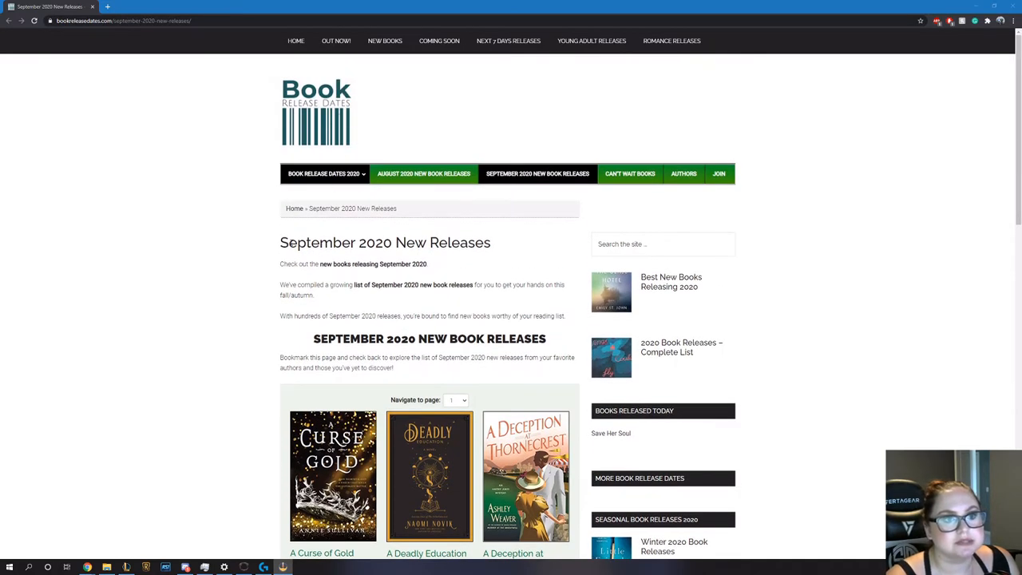
{"action": "scroll", "scroll_direction": "down", "scroll_amount": 3}
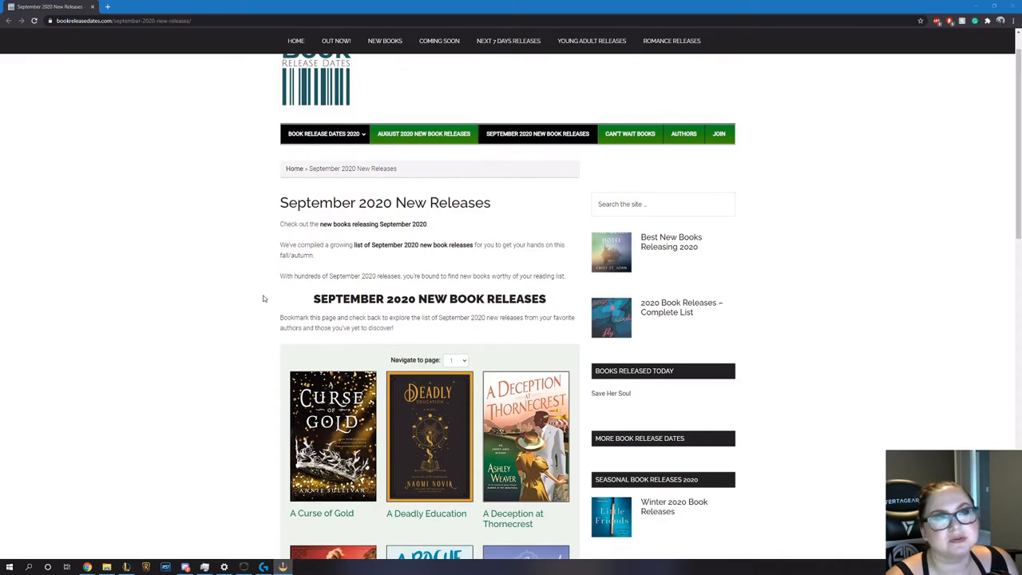
{"action": "scroll", "scroll_direction": "down", "scroll_amount": 3}
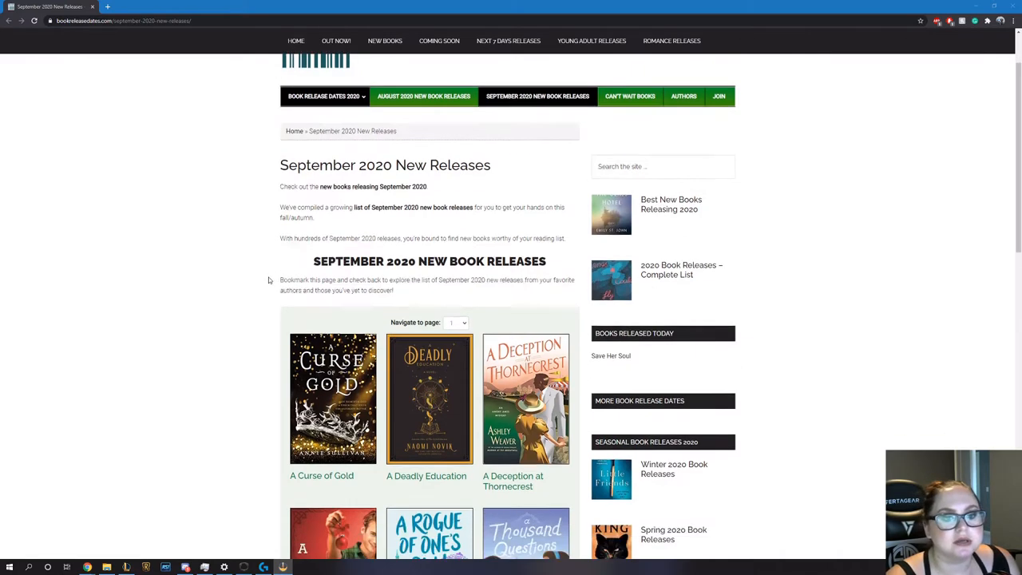
{"action": "scroll", "scroll_direction": "down", "scroll_amount": 3}
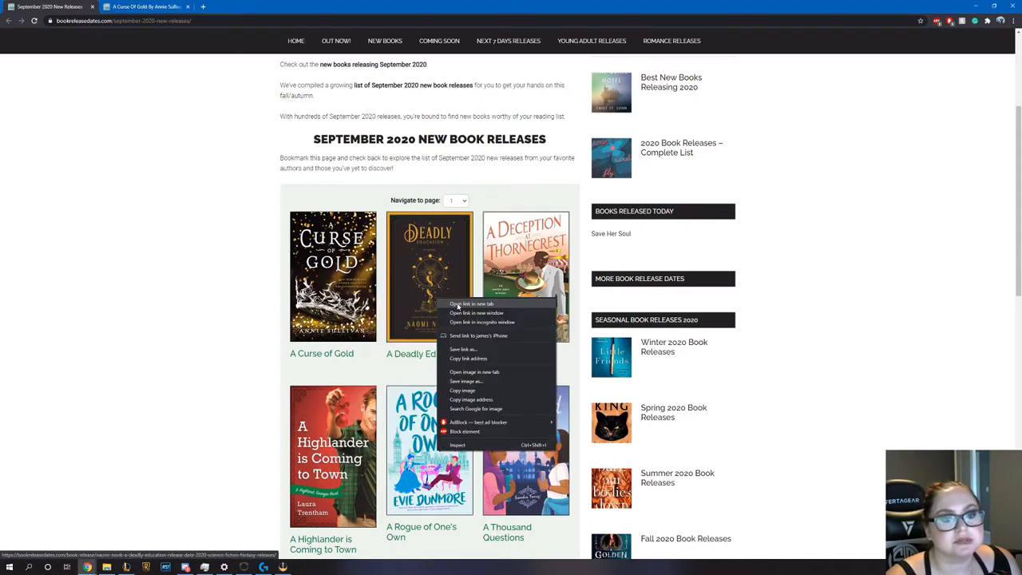
Bring up A Deadly Education by Naomi Novik and read down to its 29 September 2020 release date and synopsis
{"action": "left_click", "coordinate": [471, 304]}
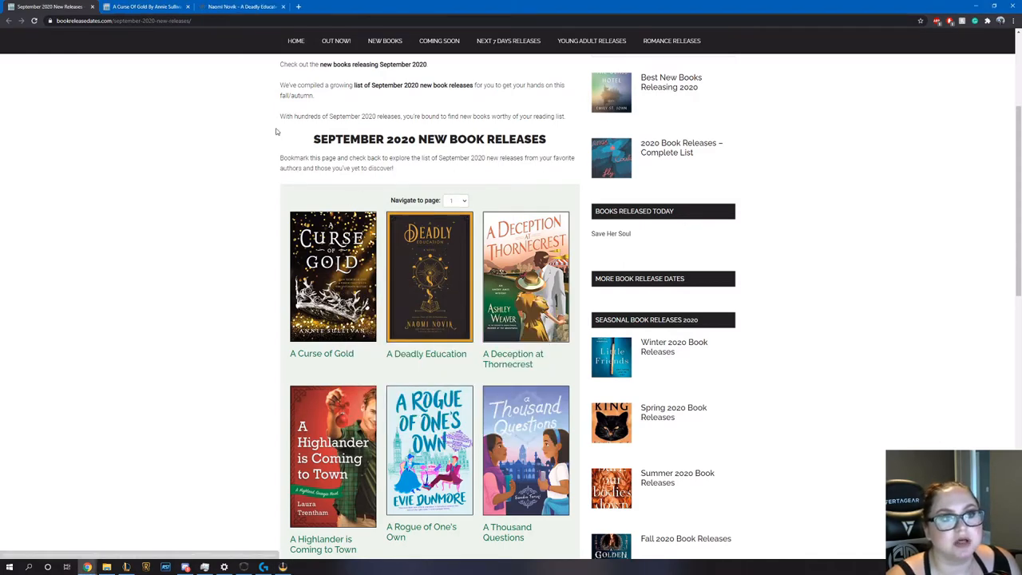
{"action": "left_click", "coordinate": [426, 277]}
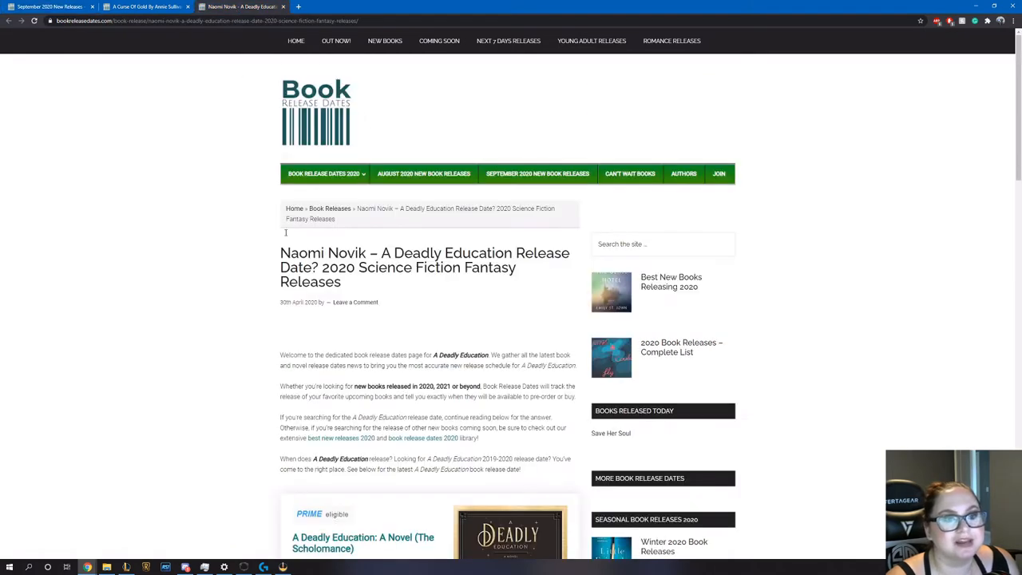
{"action": "scroll", "scroll_direction": "down", "scroll_amount": 3}
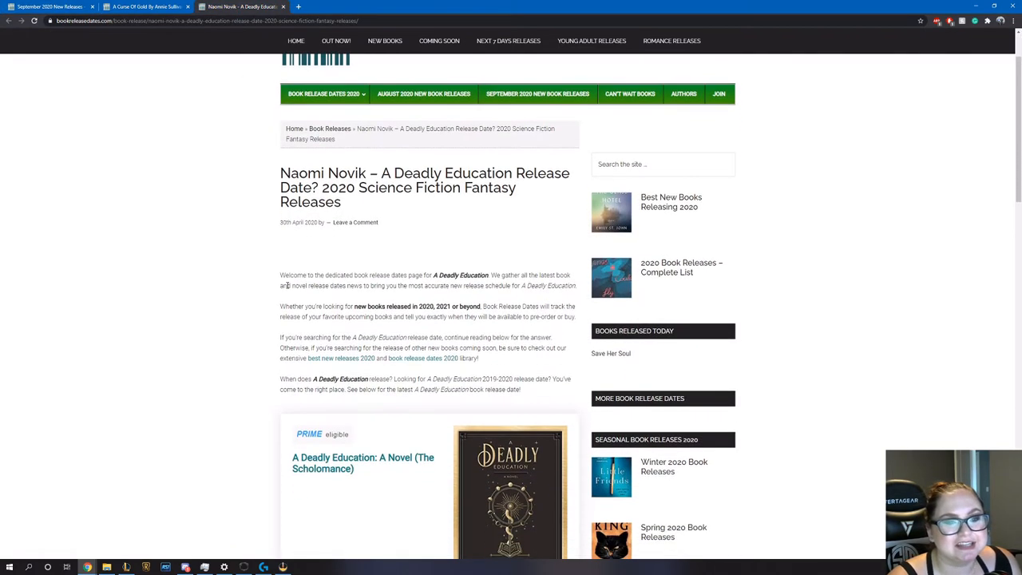
{"action": "scroll", "scroll_direction": "down", "scroll_amount": 3}
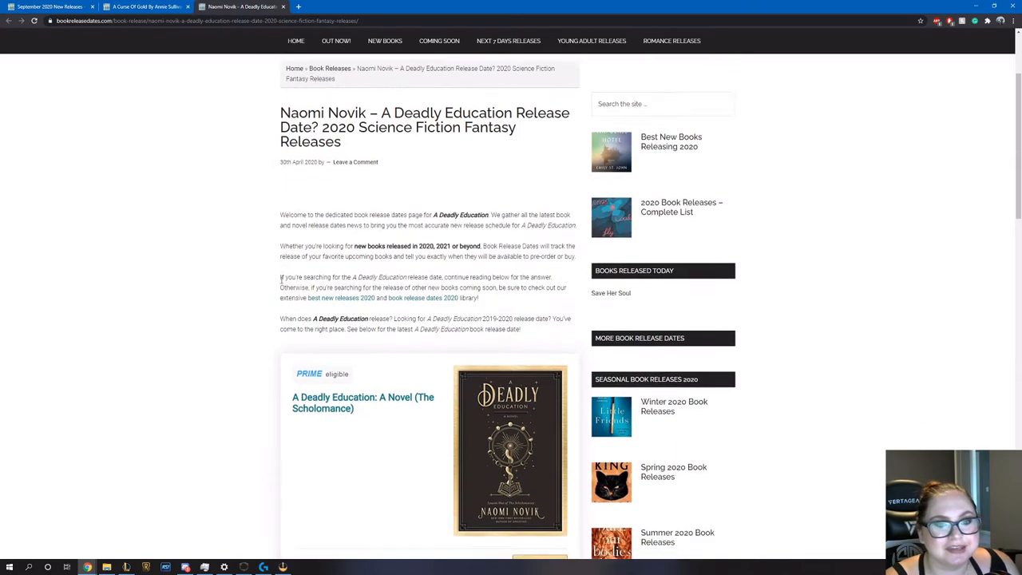
{"action": "scroll", "scroll_direction": "down", "scroll_amount": 3}
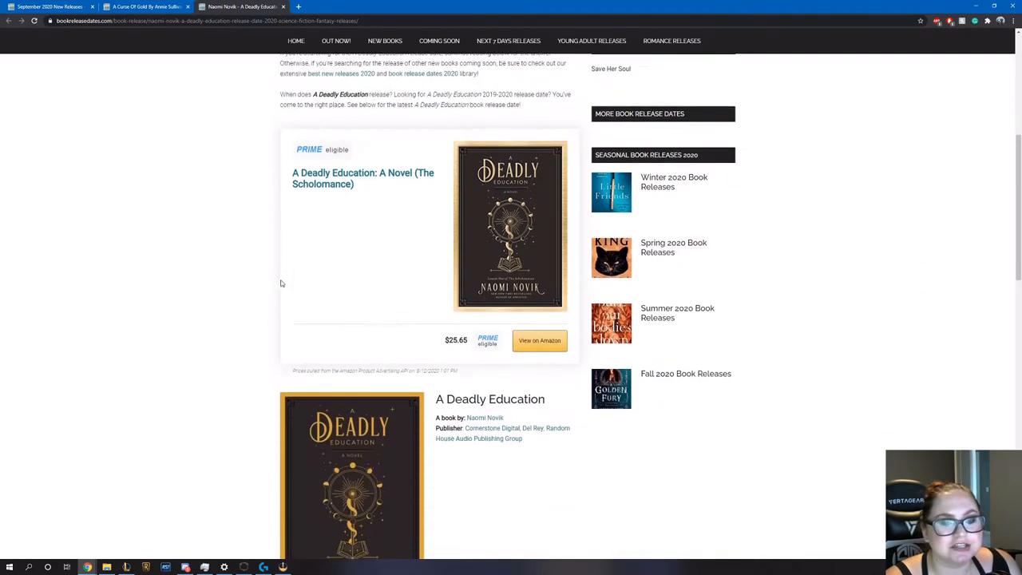
{"action": "scroll", "scroll_direction": "down", "scroll_amount": 3}
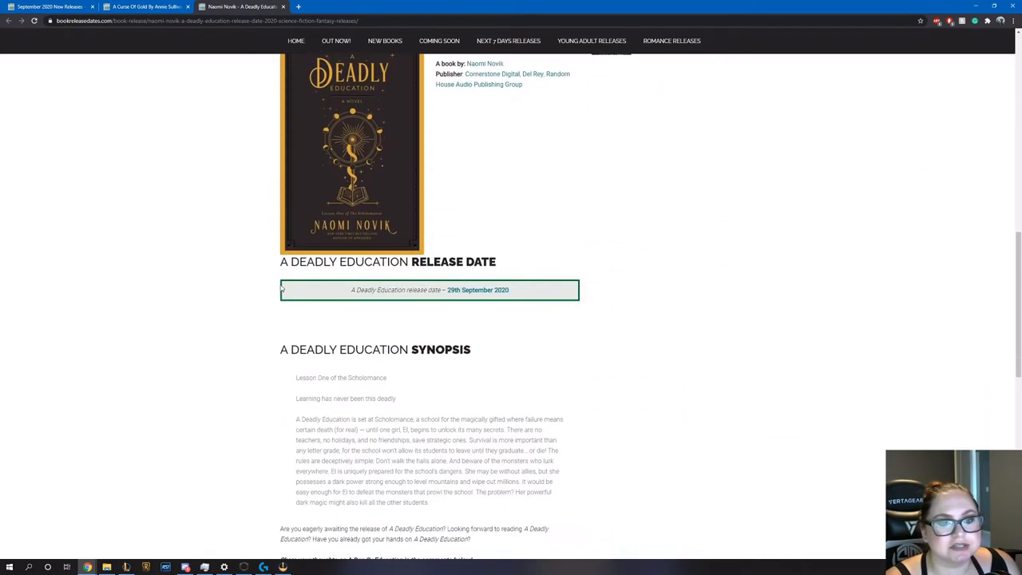
{"action": "scroll", "scroll_direction": "down", "scroll_amount": 3}
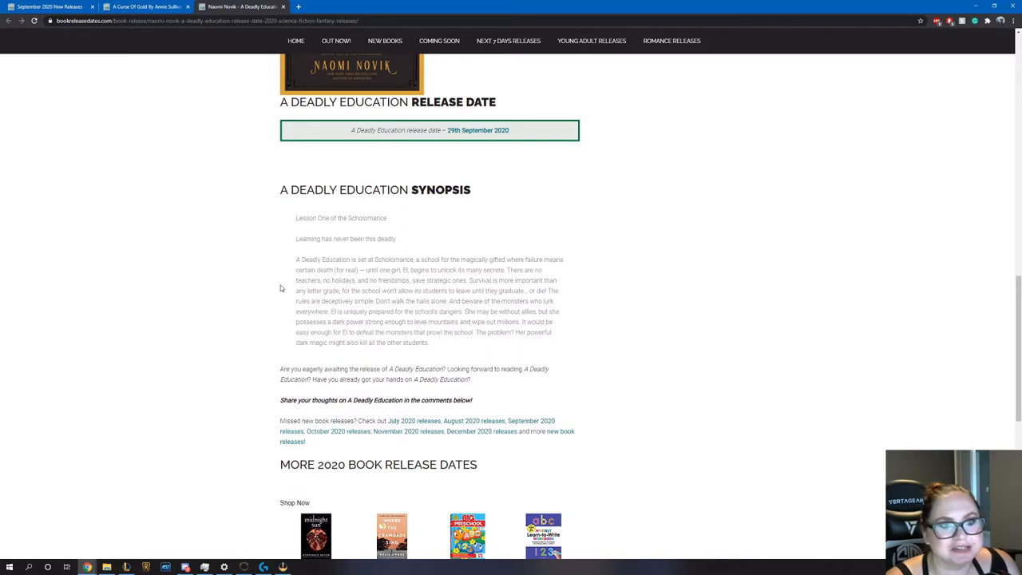
{"action": "scroll", "scroll_direction": "down", "scroll_amount": 3}
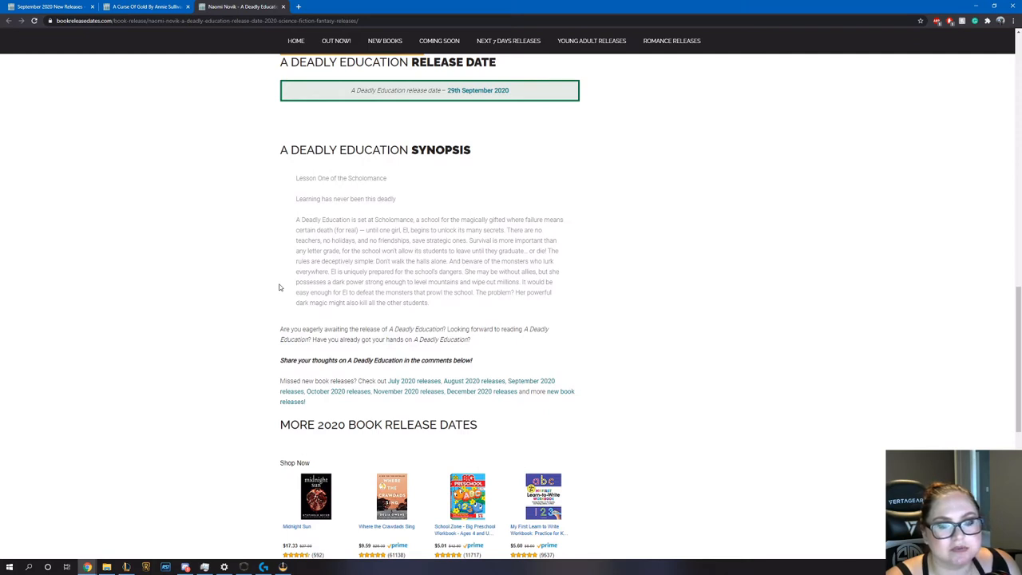
{"action": "scroll", "scroll_direction": "down", "scroll_amount": 3}
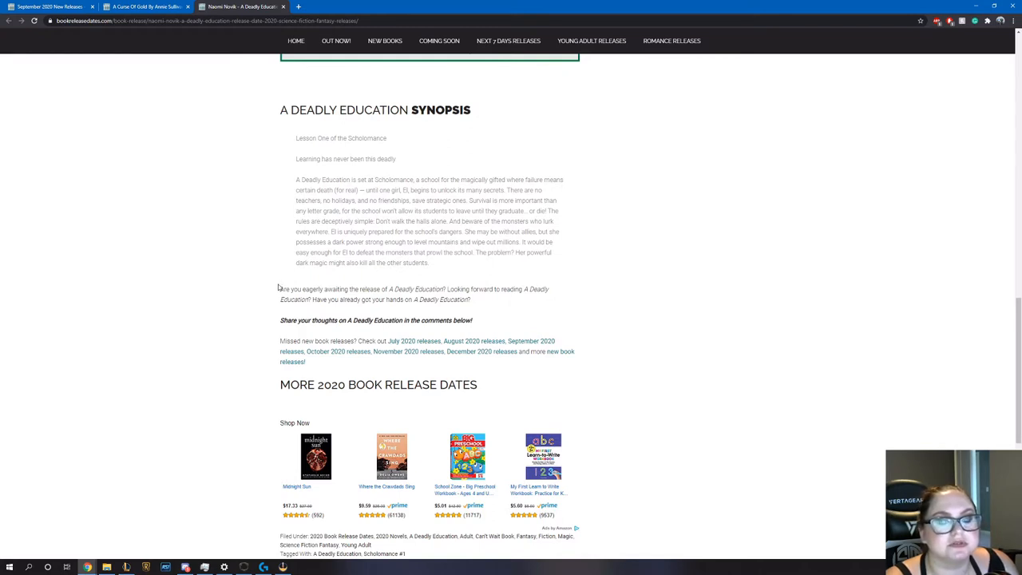
Scroll back over A Deadly Education's cover, release date and synopsis
{"action": "scroll", "scroll_direction": "up", "scroll_amount": 3}
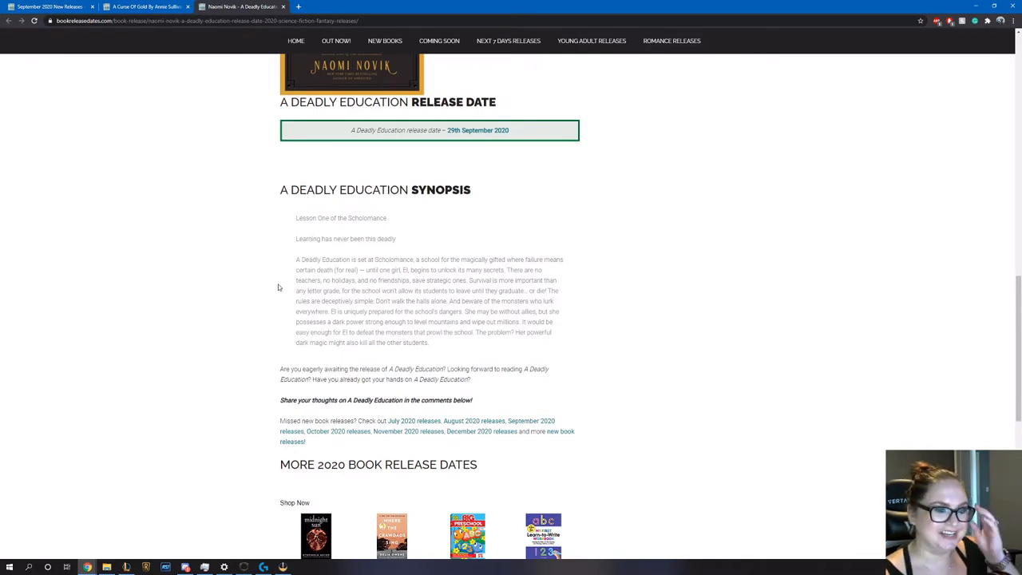
{"action": "mouse_move", "coordinate": [281, 286]}
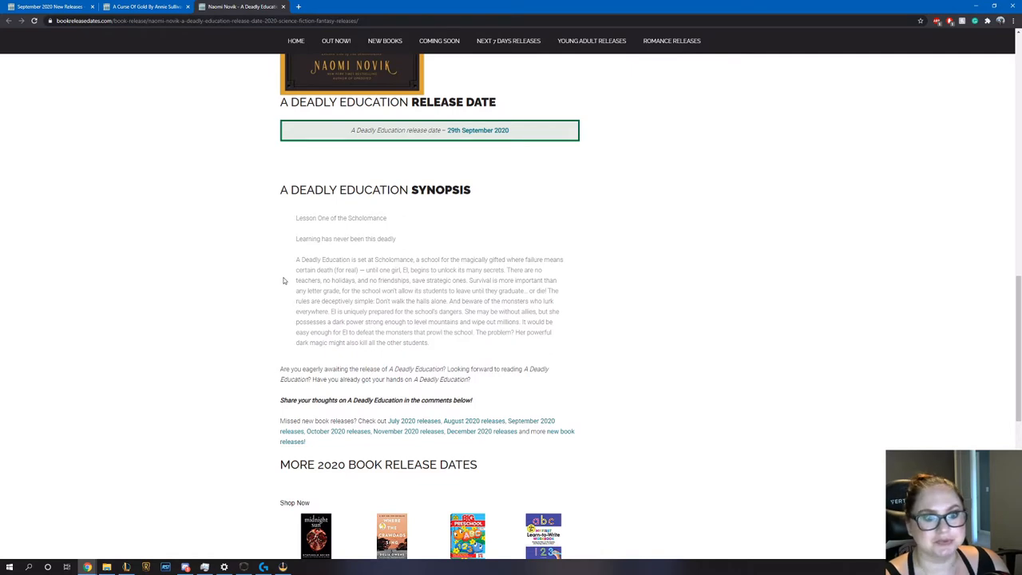
{"action": "scroll", "scroll_direction": "up", "scroll_amount": 3}
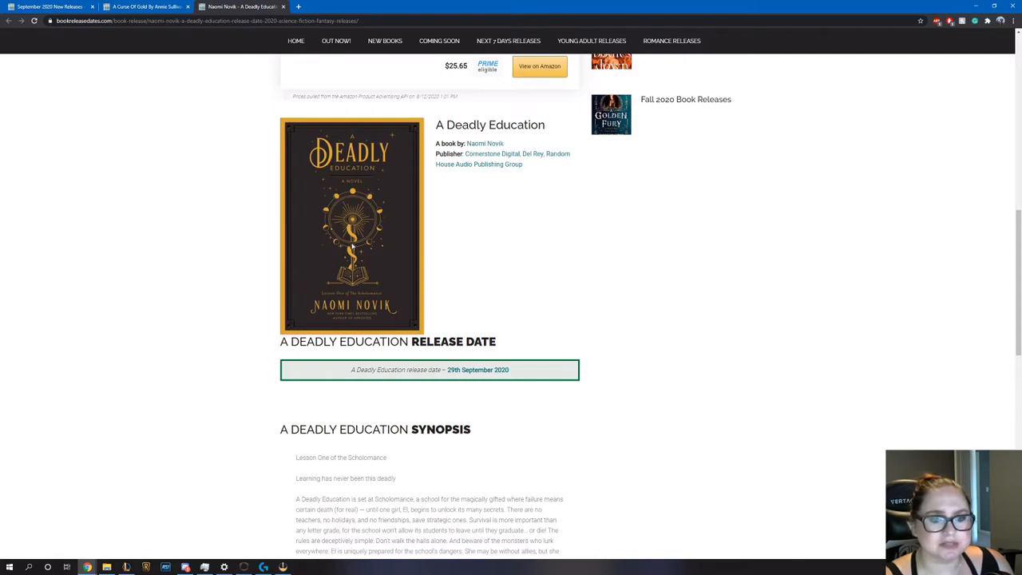
{"action": "scroll", "scroll_direction": "down", "scroll_amount": 3}
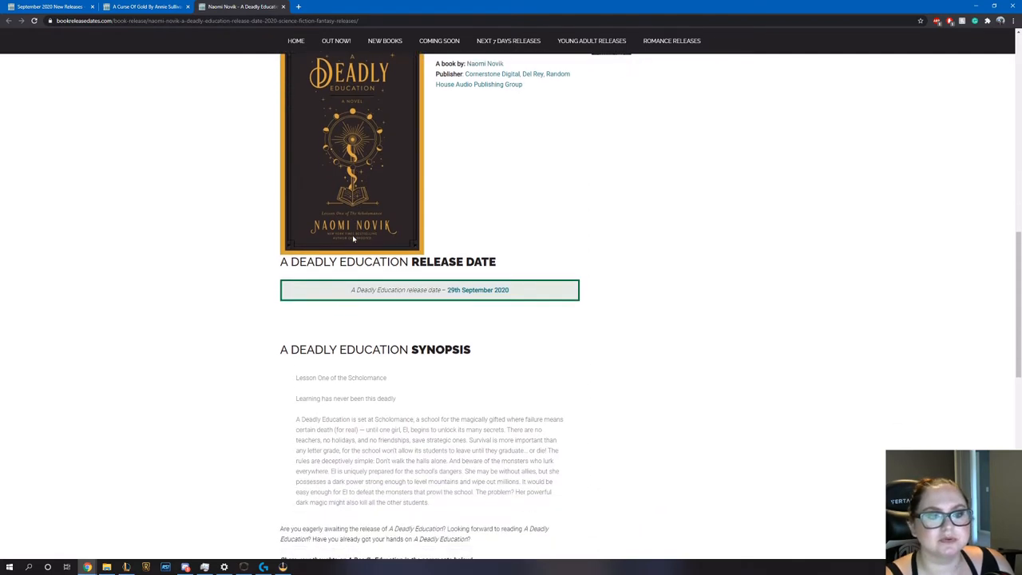
{"action": "scroll", "scroll_direction": "down", "scroll_amount": 3}
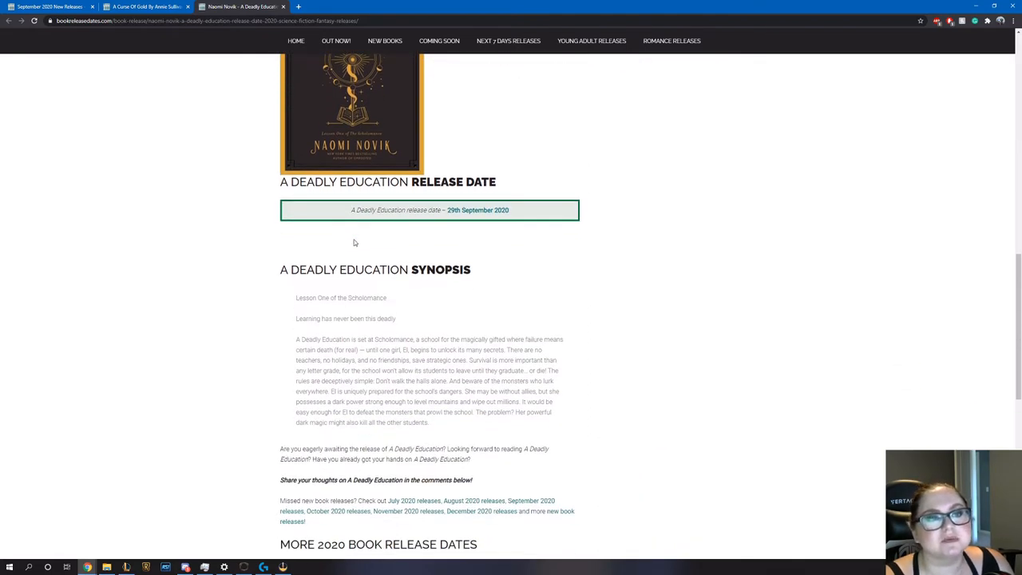
{"action": "scroll", "scroll_direction": "up", "scroll_amount": 3}
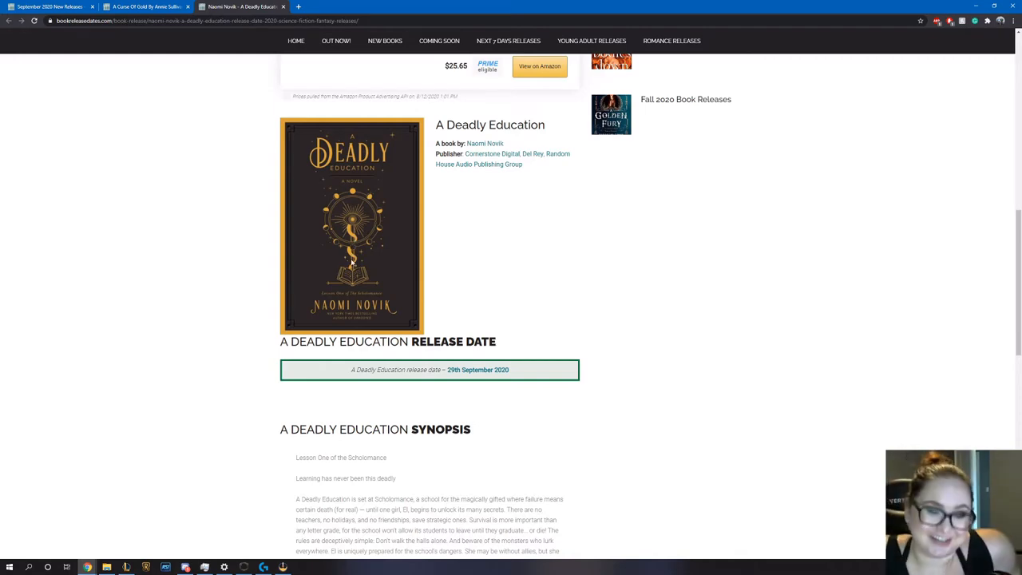
Read A Curse of Gold's cover, 22 September 2020 release date and synopsis
{"action": "left_click", "coordinate": [144, 6]}
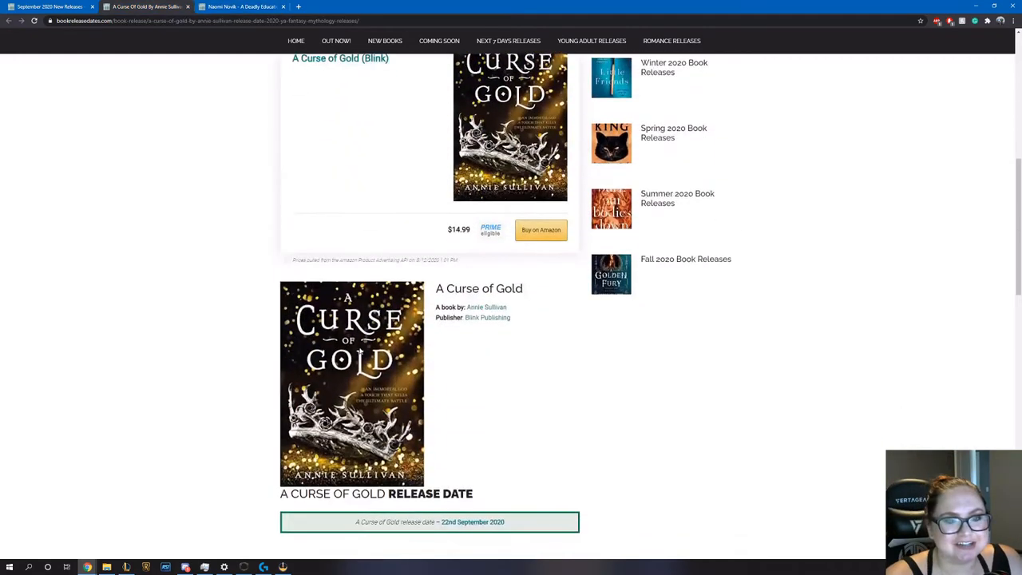
{"action": "scroll", "scroll_direction": "down", "scroll_amount": 3}
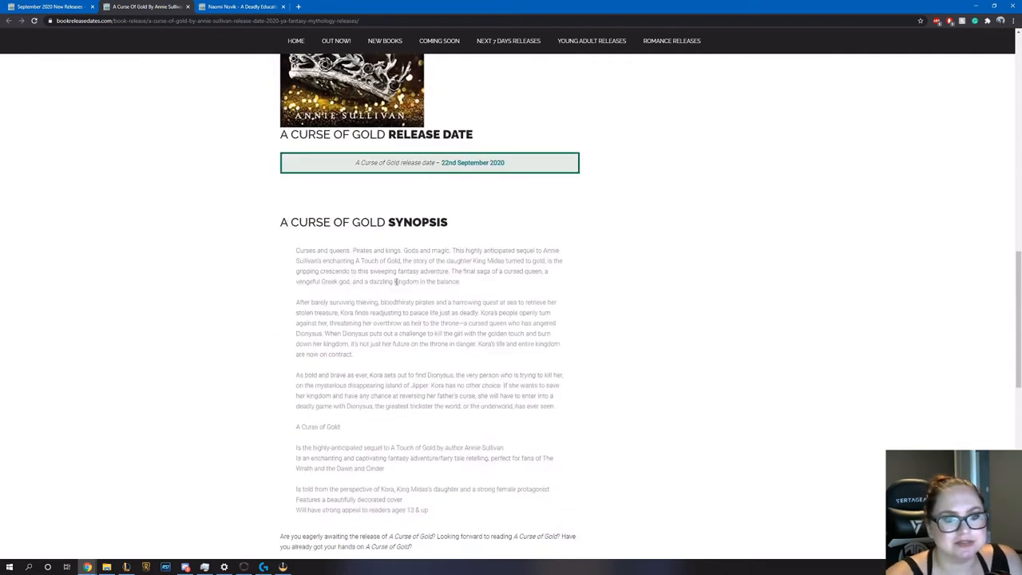
{"action": "mouse_move", "coordinate": [485, 280]}
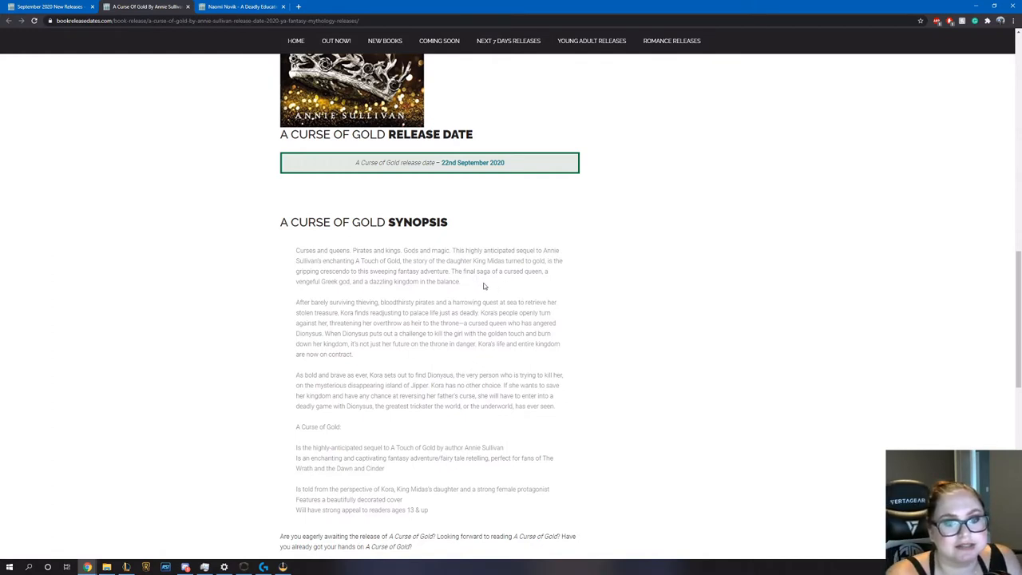
{"action": "mouse_move", "coordinate": [474, 294]}
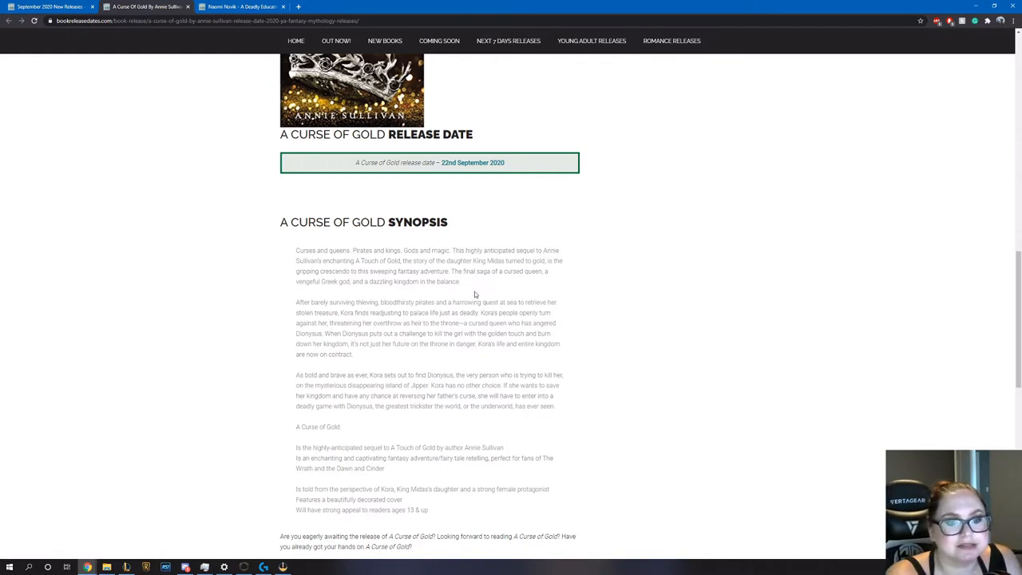
{"action": "scroll", "scroll_direction": "up", "scroll_amount": 3}
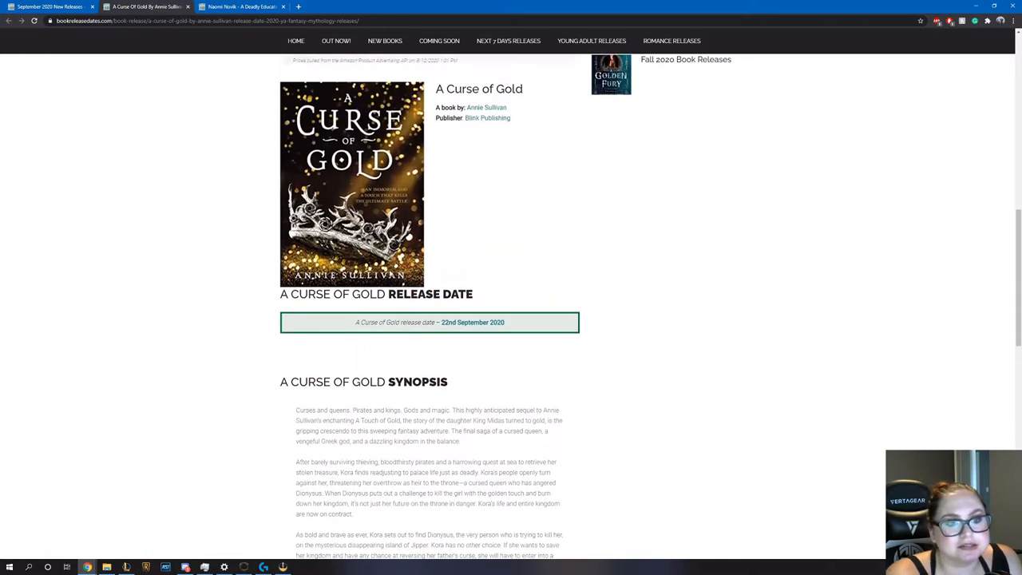
{"action": "mouse_move", "coordinate": [489, 331]}
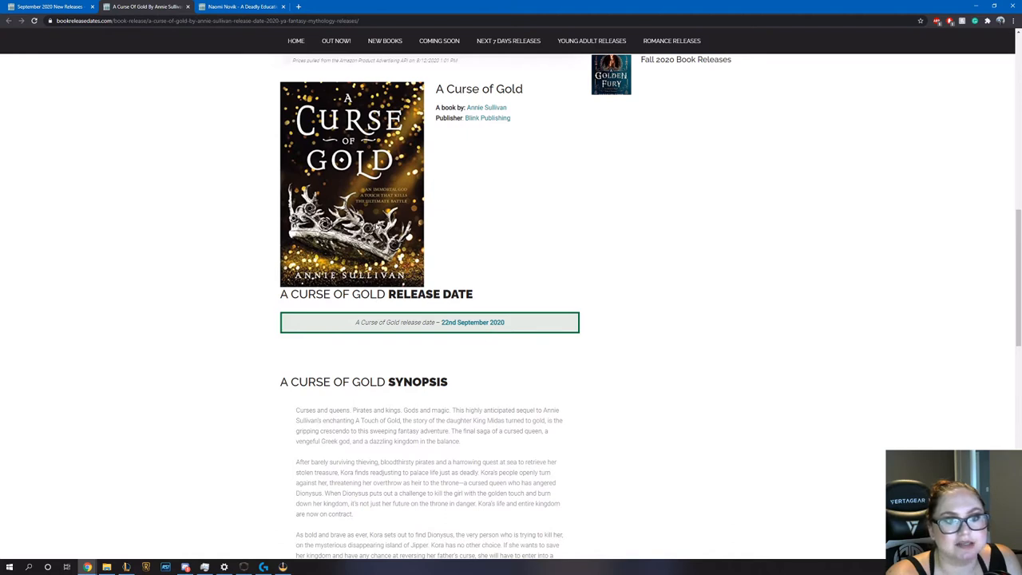
{"action": "mouse_move", "coordinate": [406, 342]}
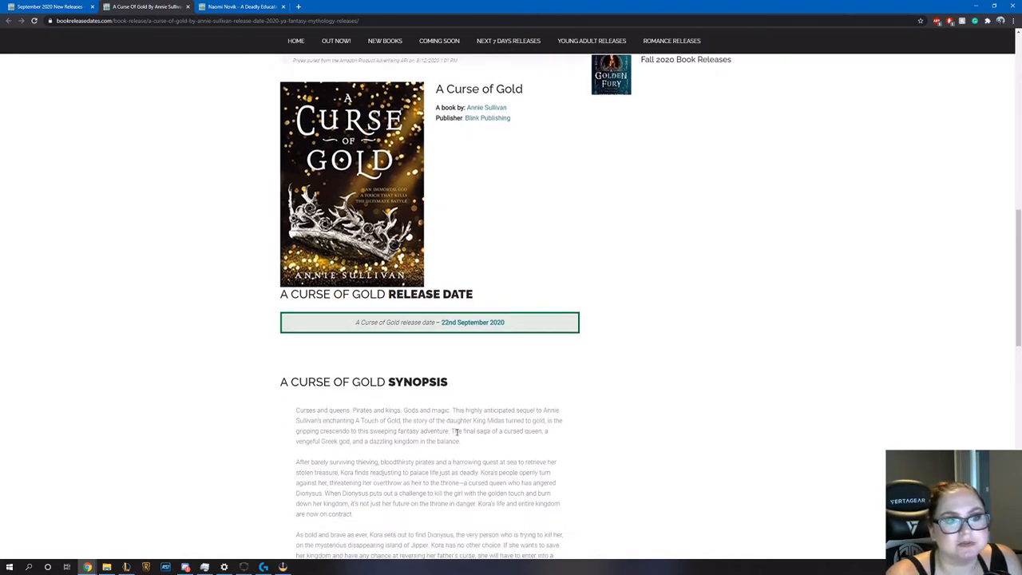
{"action": "scroll", "scroll_direction": "up", "scroll_amount": 3}
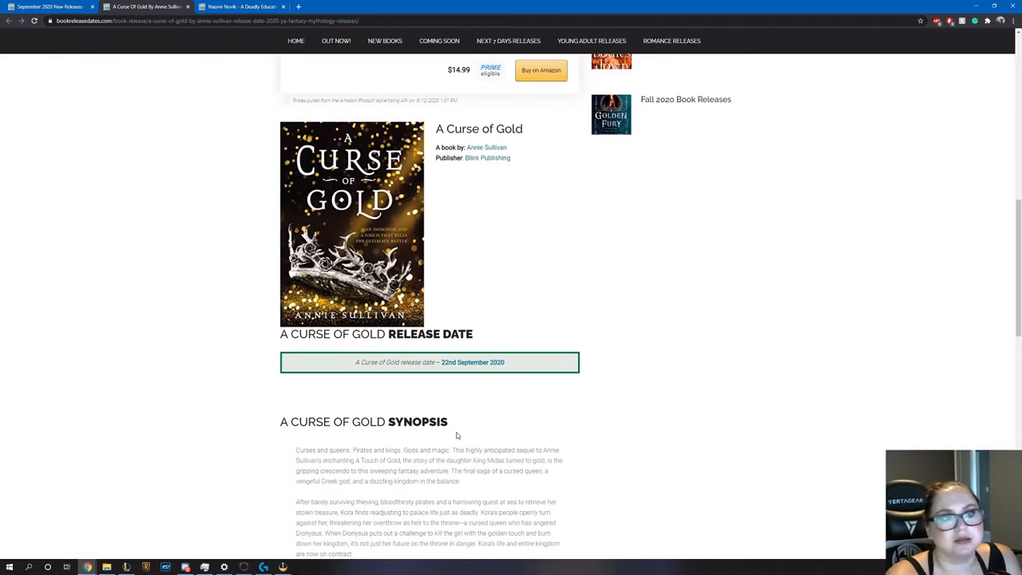
{"action": "scroll", "scroll_direction": "down", "scroll_amount": 3}
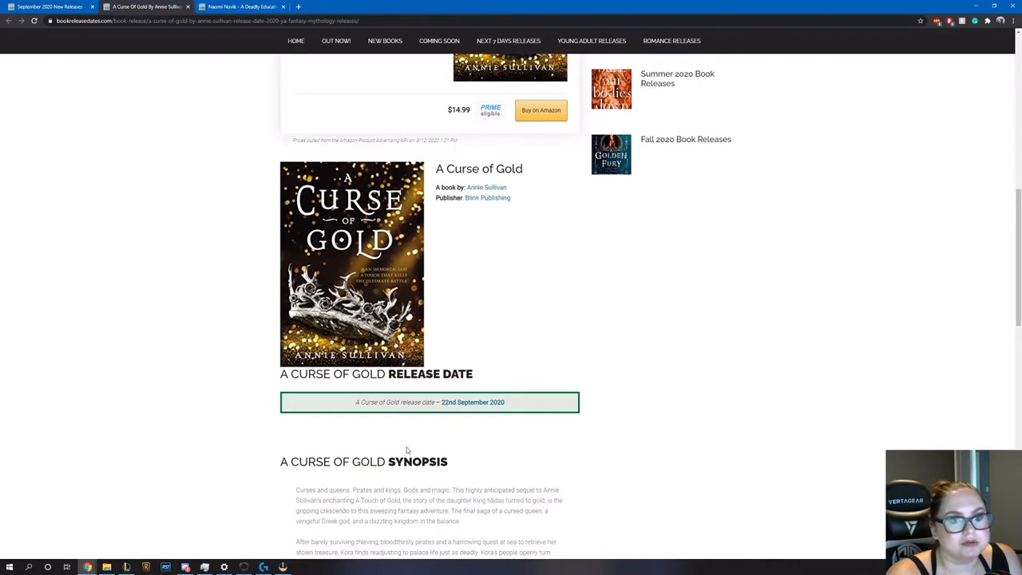
{"action": "scroll", "scroll_direction": "up", "scroll_amount": 3}
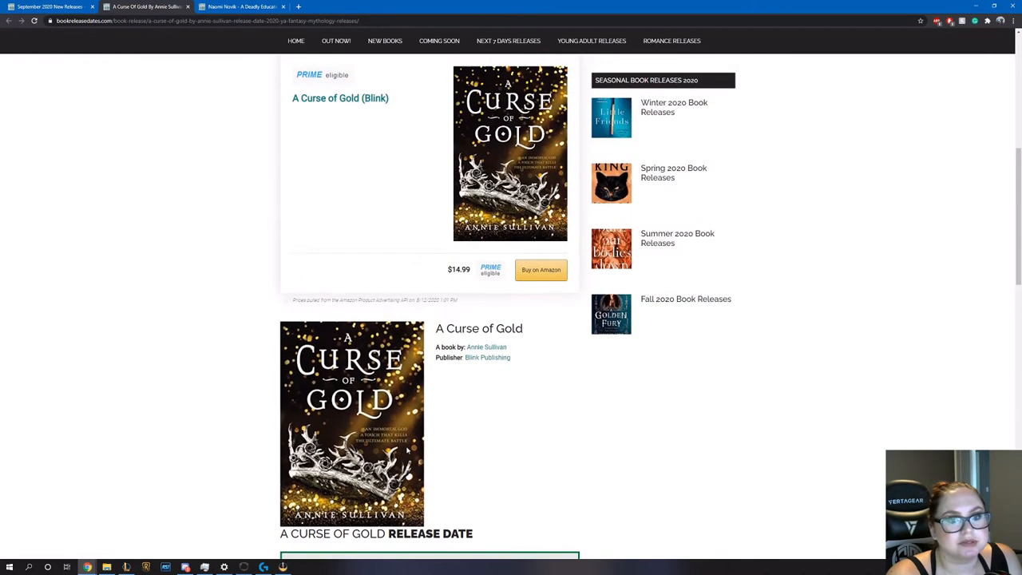
{"action": "scroll", "scroll_direction": "up", "scroll_amount": 3}
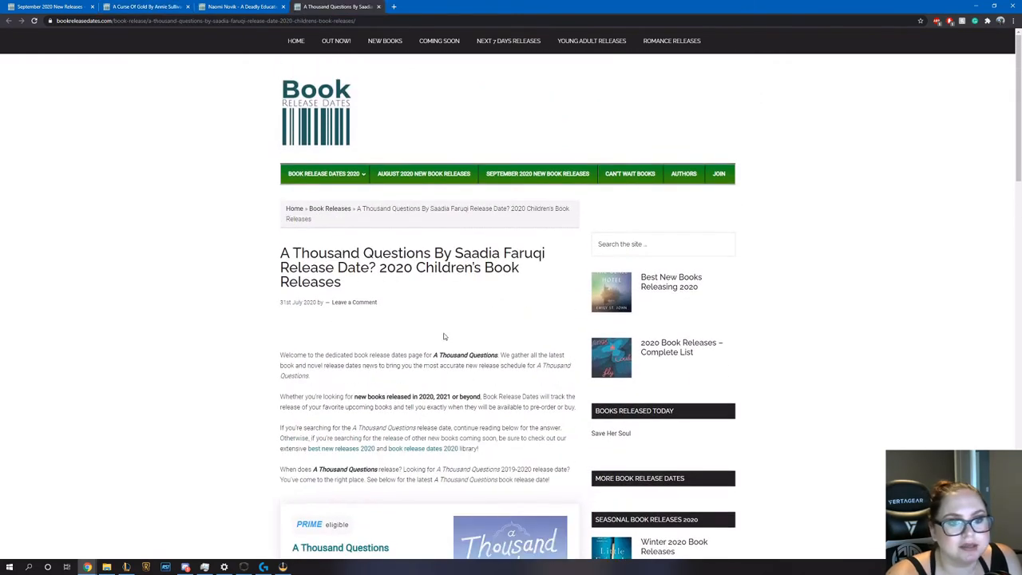
Read A Thousand Questions' 8 September 2020 release date and synopsis, then scroll back up
{"action": "scroll", "scroll_direction": "down", "scroll_amount": 3}
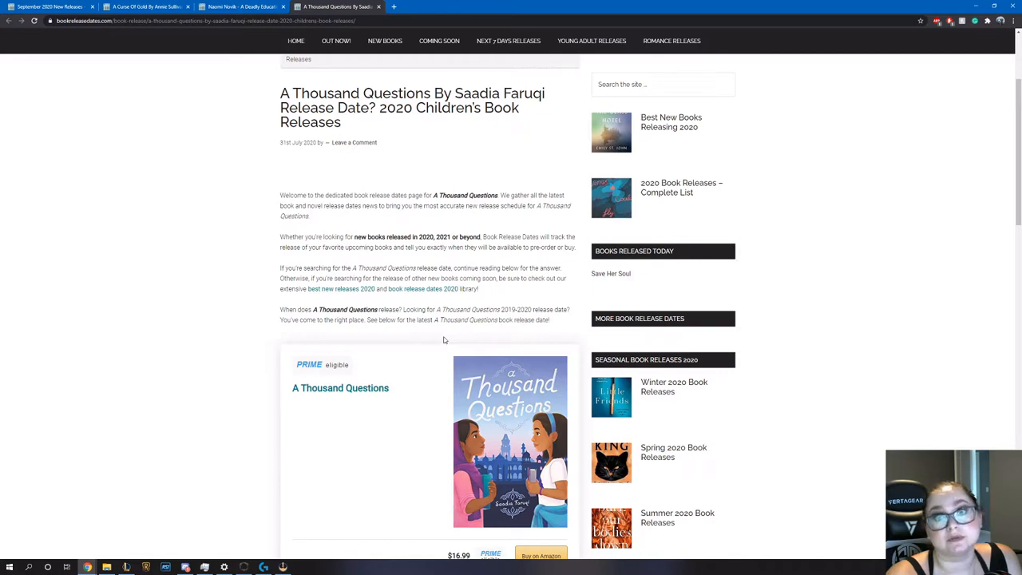
{"action": "scroll", "scroll_direction": "down", "scroll_amount": 3}
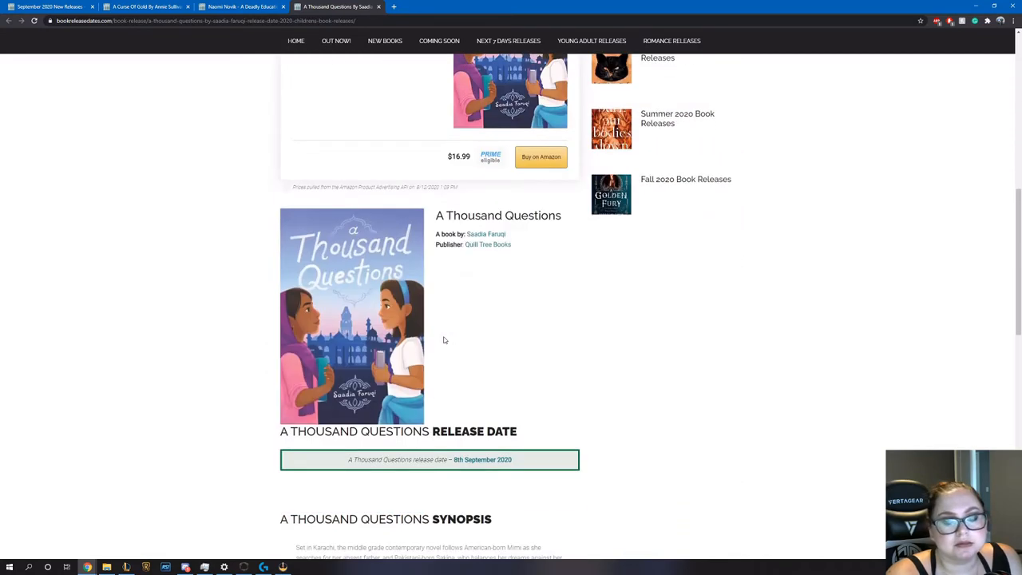
{"action": "scroll", "scroll_direction": "down", "scroll_amount": 3}
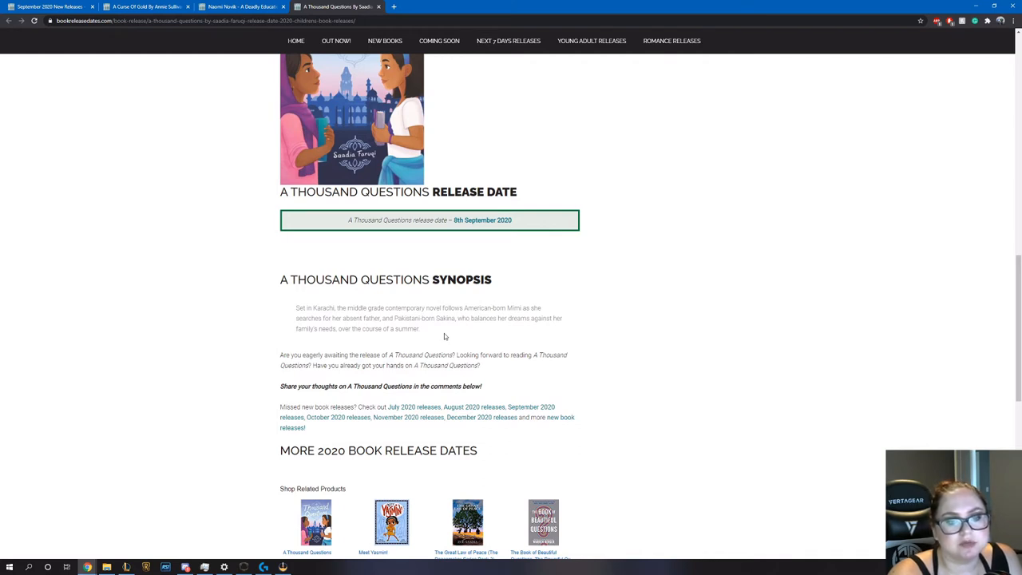
{"action": "mouse_move", "coordinate": [335, 326]}
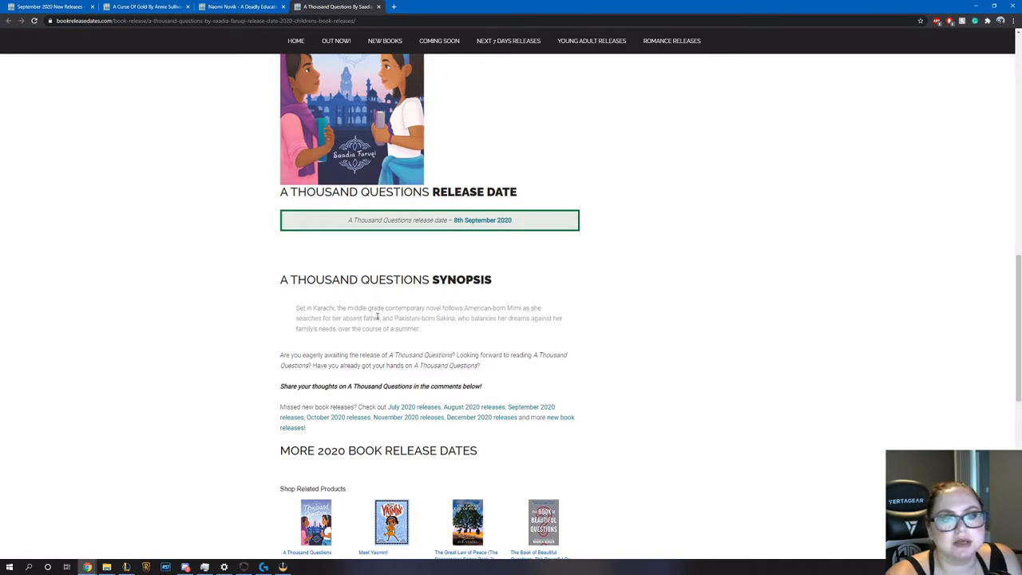
{"action": "mouse_move", "coordinate": [415, 325]}
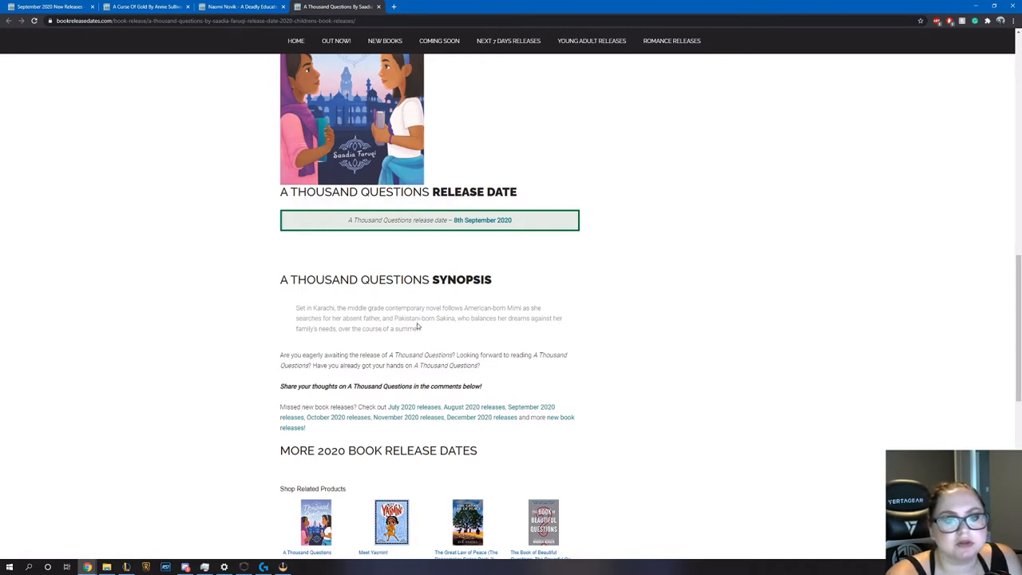
{"action": "mouse_move", "coordinate": [431, 331]}
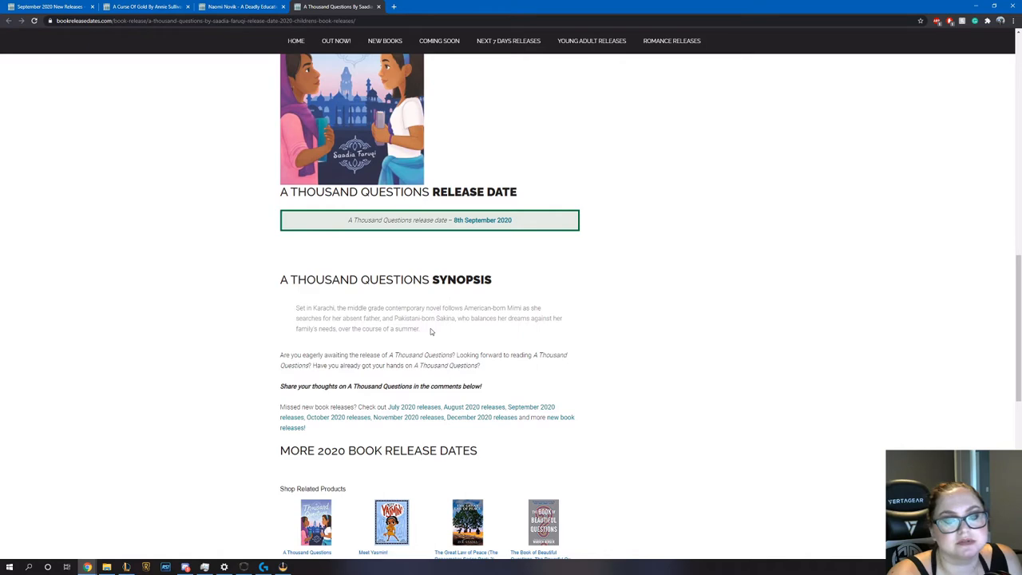
{"action": "scroll", "scroll_direction": "up", "scroll_amount": 3}
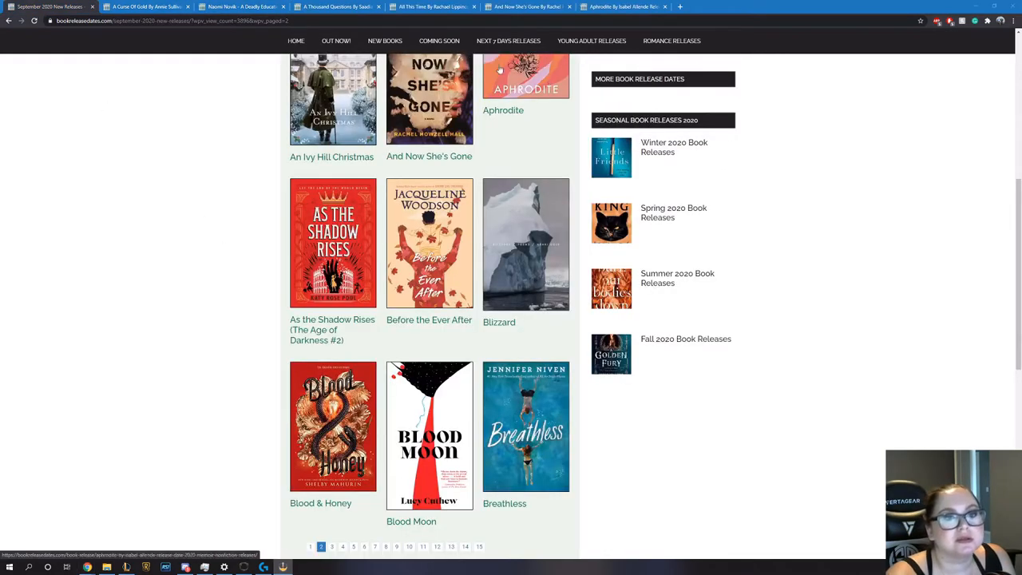
Bring up All This Time by Daughtry and Lippincott and read down to its 29 September 2020 release date and synopsis
{"action": "left_click", "coordinate": [431, 6]}
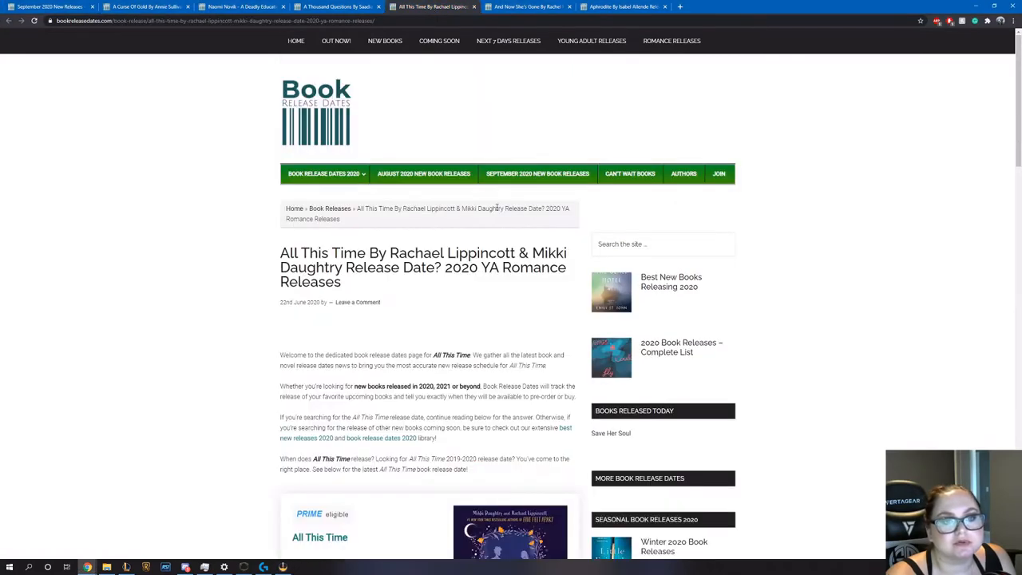
{"action": "scroll", "scroll_direction": "down", "scroll_amount": 3}
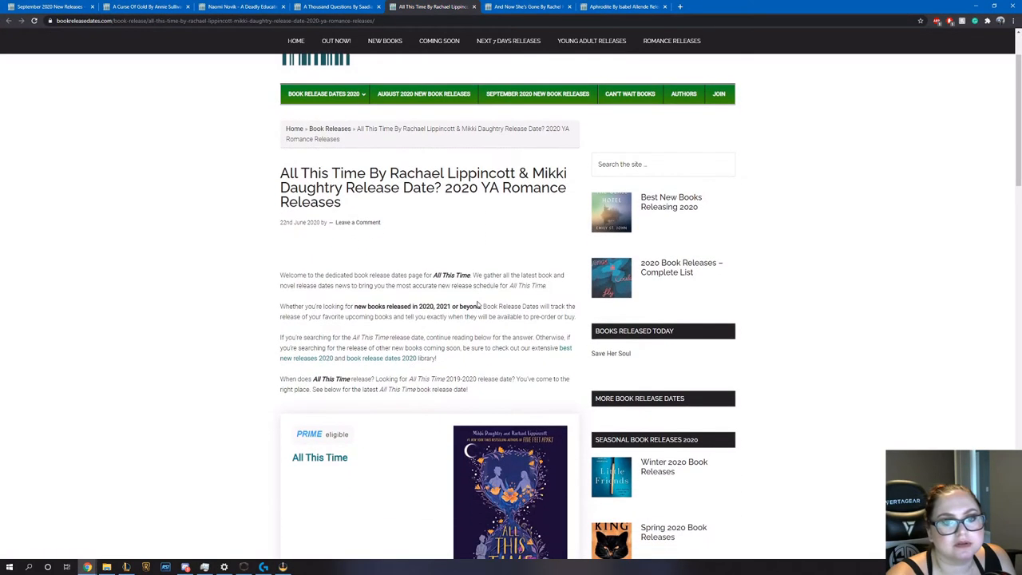
{"action": "scroll", "scroll_direction": "down", "scroll_amount": 3}
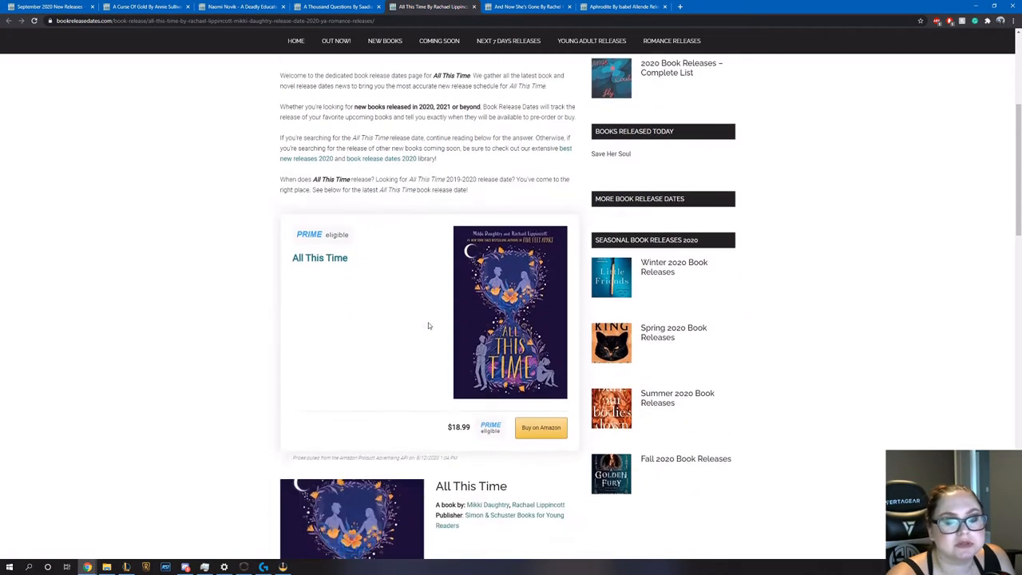
{"action": "scroll", "scroll_direction": "down", "scroll_amount": 3}
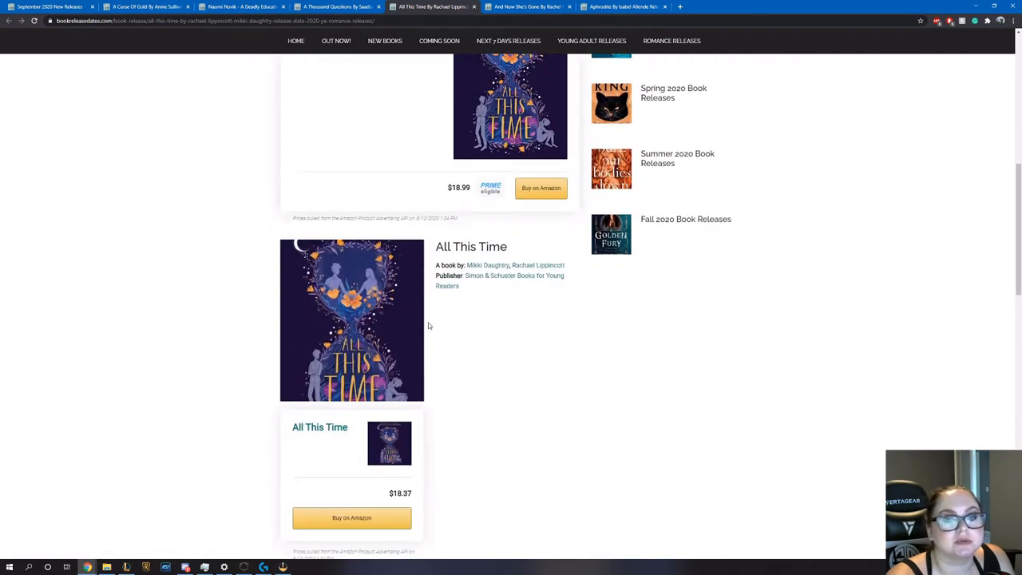
{"action": "scroll", "scroll_direction": "down", "scroll_amount": 3}
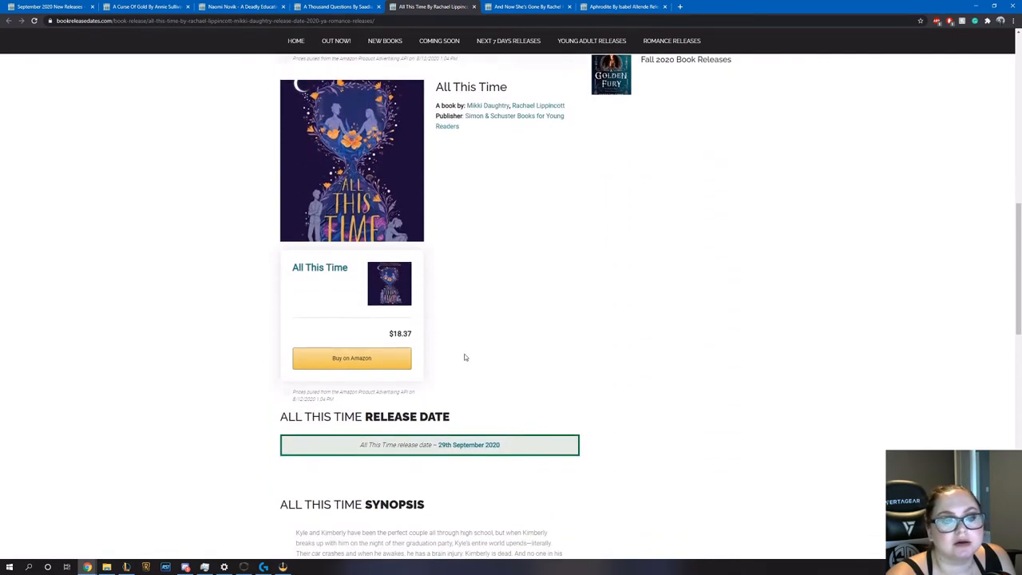
{"action": "scroll", "scroll_direction": "down", "scroll_amount": 3}
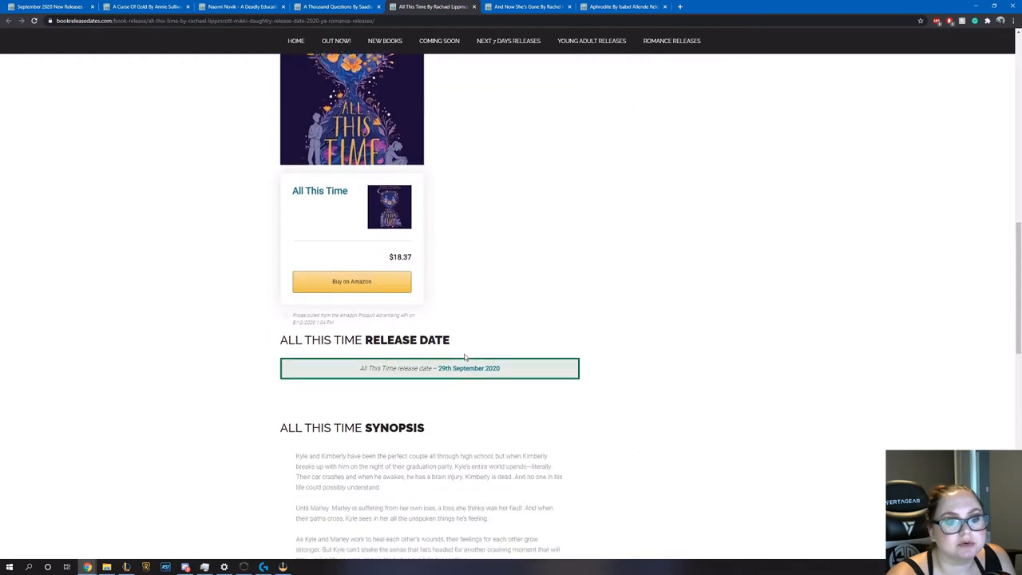
{"action": "scroll", "scroll_direction": "down", "scroll_amount": 3}
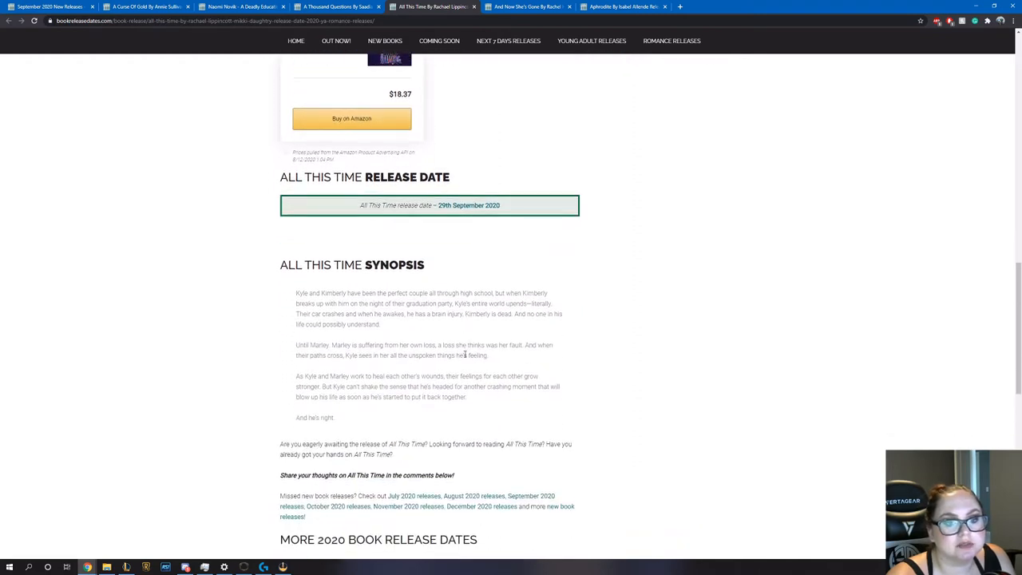
{"action": "scroll", "scroll_direction": "down", "scroll_amount": 3}
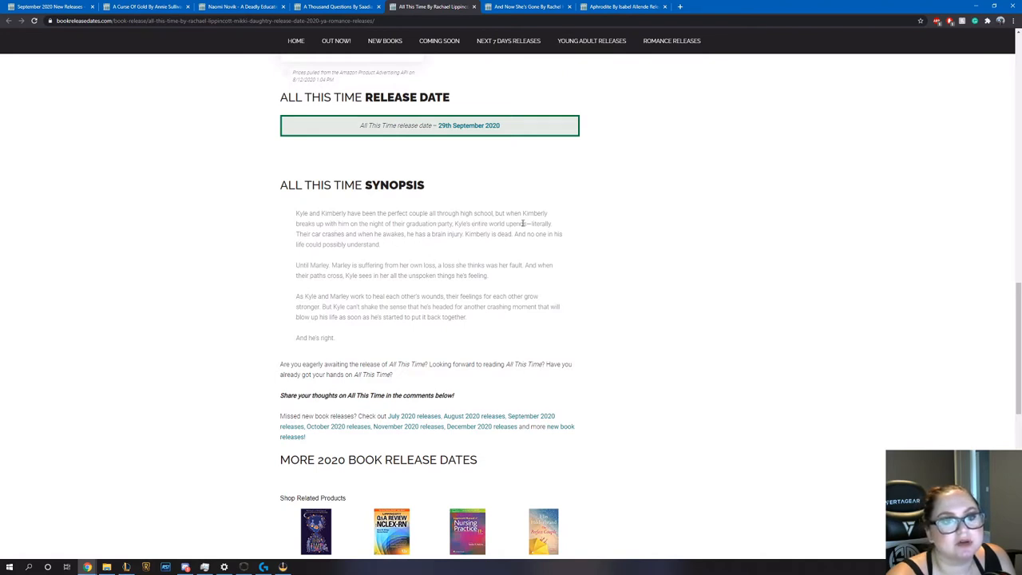
{"action": "mouse_move", "coordinate": [447, 263]}
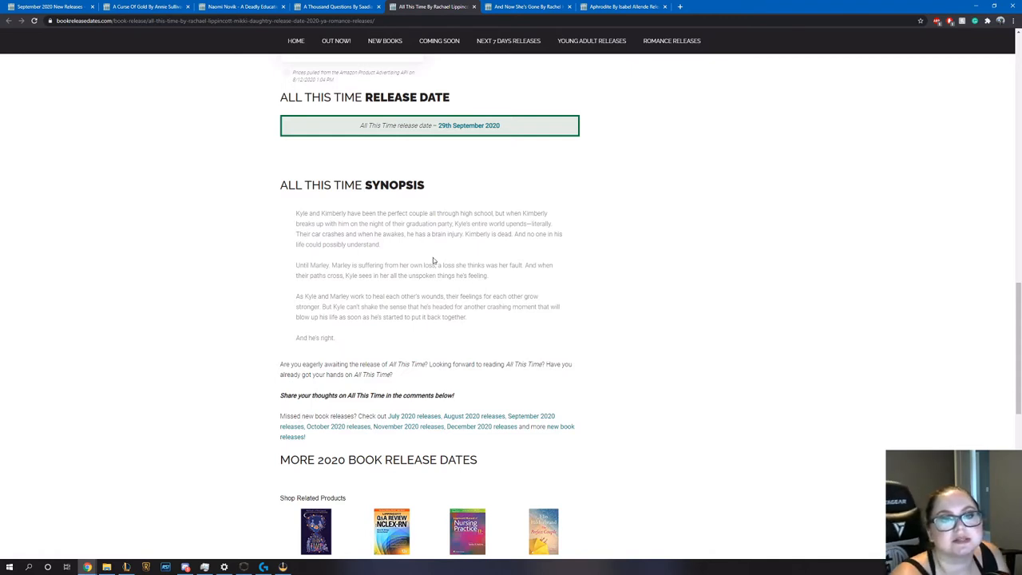
{"action": "mouse_move", "coordinate": [434, 259]}
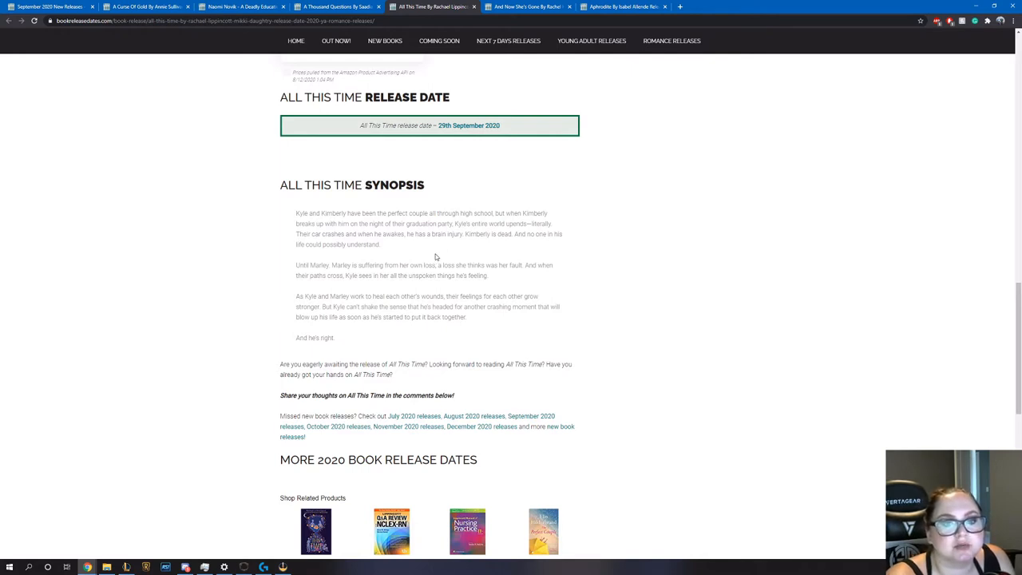
Scroll back up over All This Time's synopsis and release date to the cover
{"action": "scroll", "scroll_direction": "up", "scroll_amount": 3}
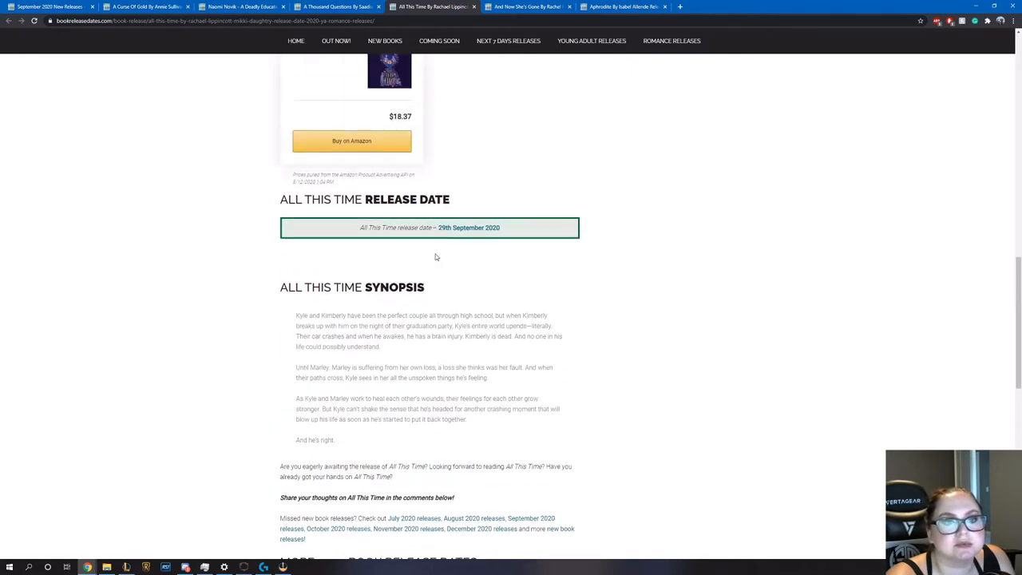
{"action": "scroll", "scroll_direction": "up", "scroll_amount": 3}
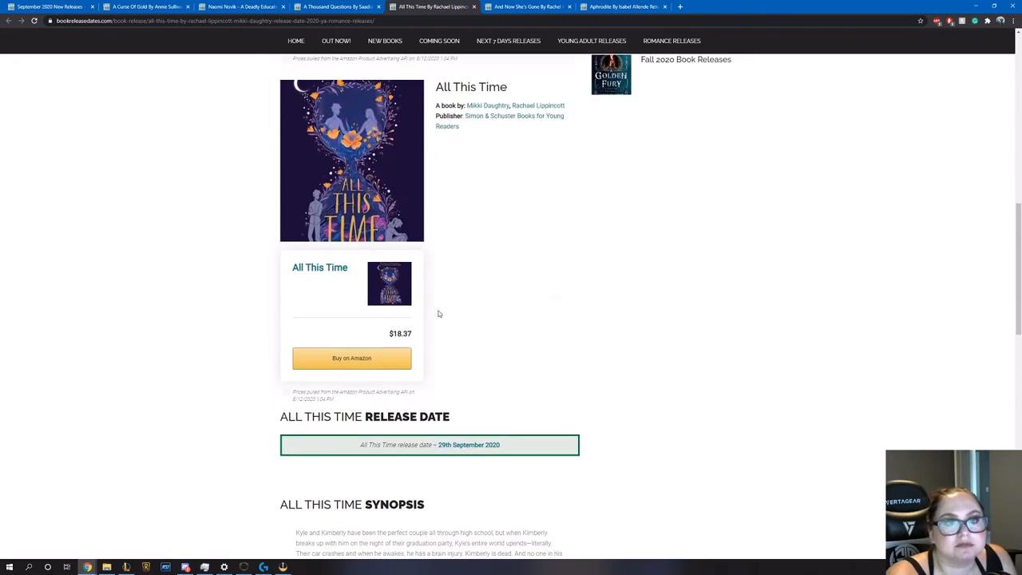
{"action": "scroll", "scroll_direction": "down", "scroll_amount": 3}
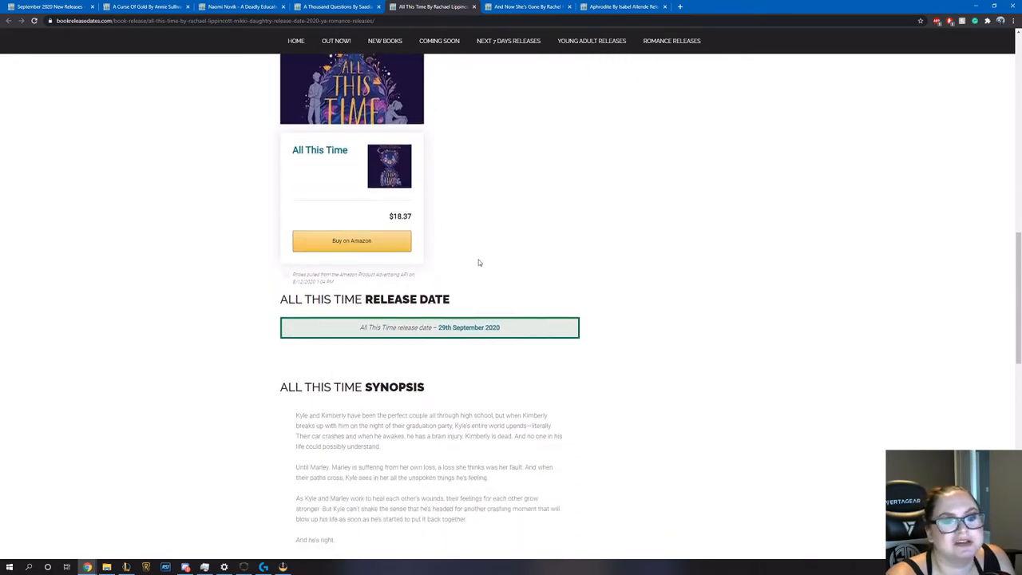
{"action": "scroll", "scroll_direction": "up", "scroll_amount": 3}
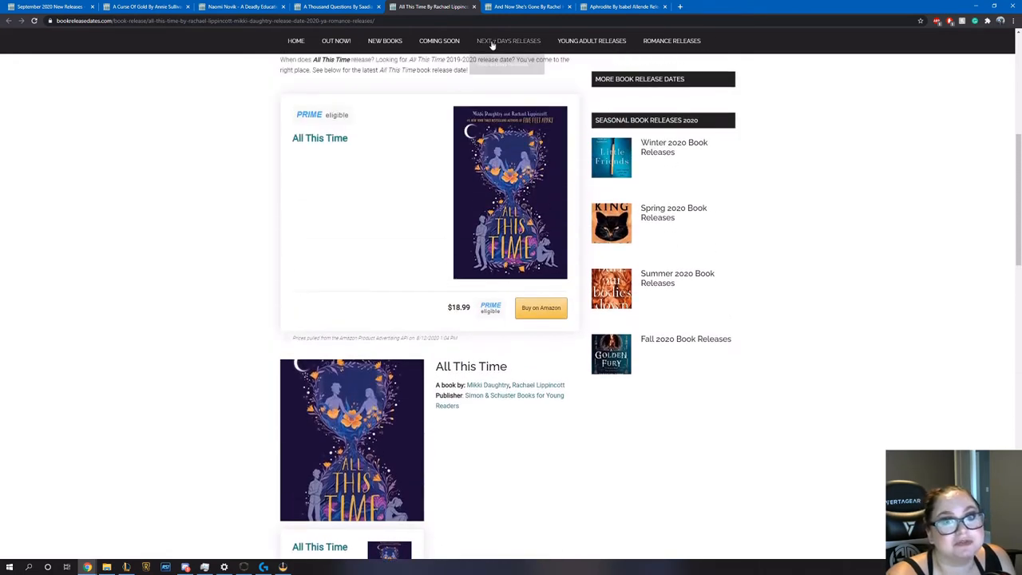
Bring up And Now She's Gone by Rachel Howzell Hall and read its 22 September 2020 release date and synopsis
{"action": "left_click", "coordinate": [527, 6]}
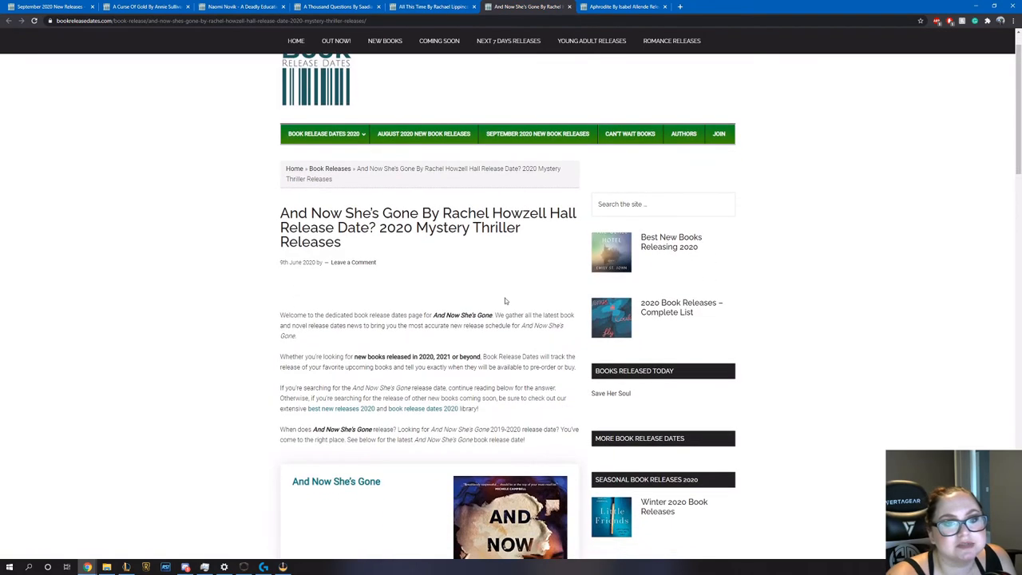
{"action": "scroll", "scroll_direction": "down", "scroll_amount": 3}
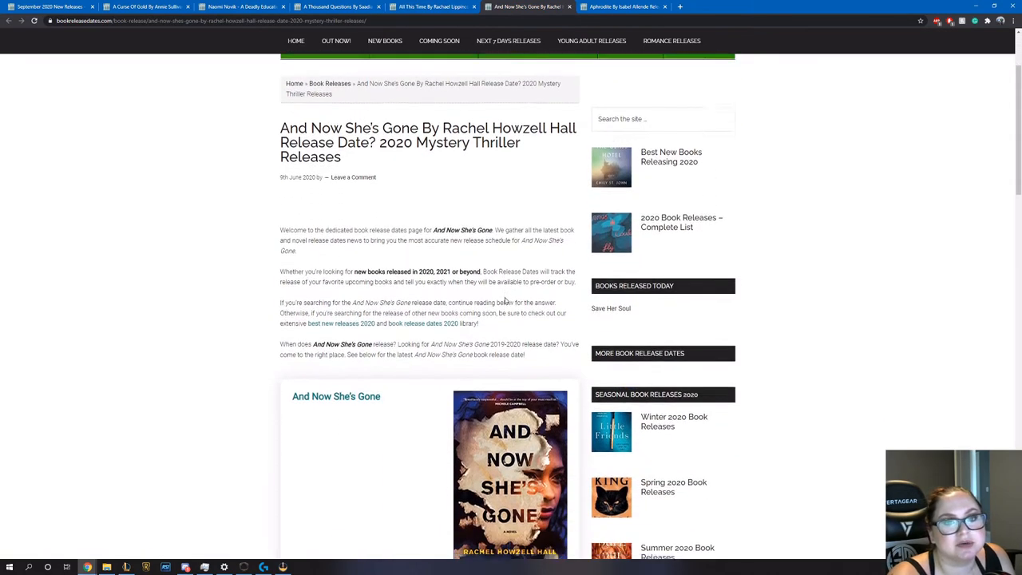
{"action": "scroll", "scroll_direction": "down", "scroll_amount": 3}
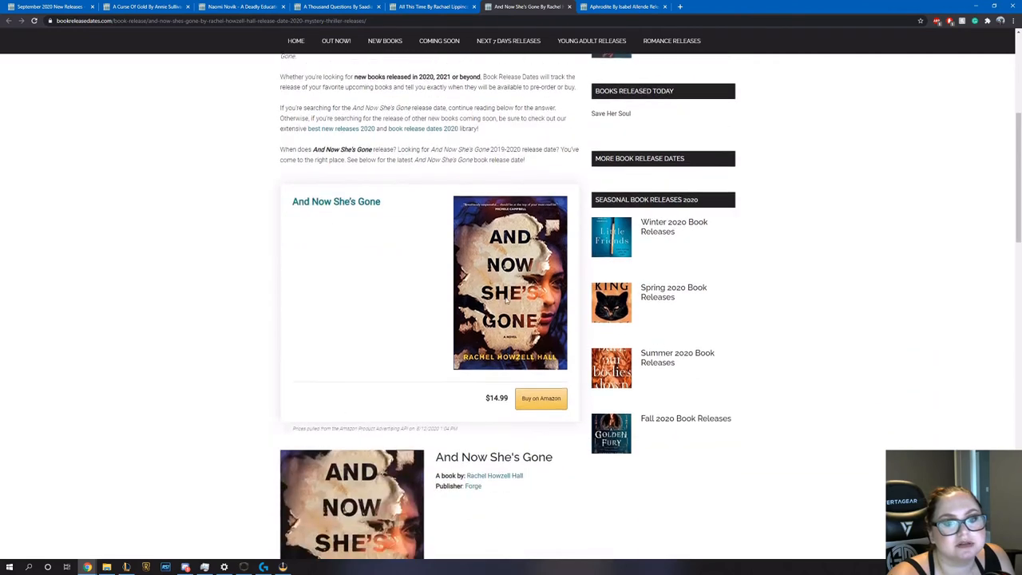
{"action": "scroll", "scroll_direction": "down", "scroll_amount": 3}
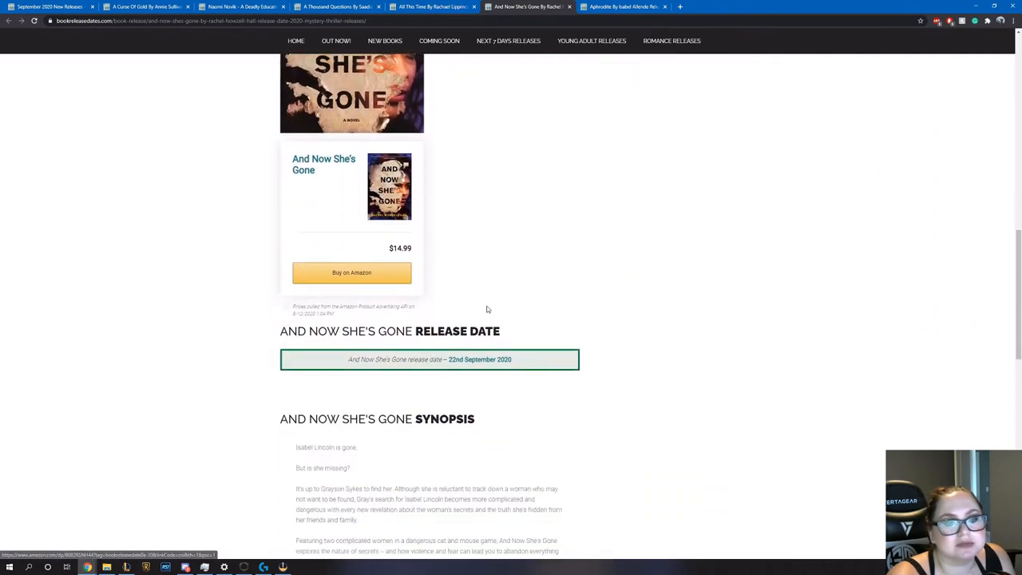
{"action": "scroll", "scroll_direction": "down", "scroll_amount": 3}
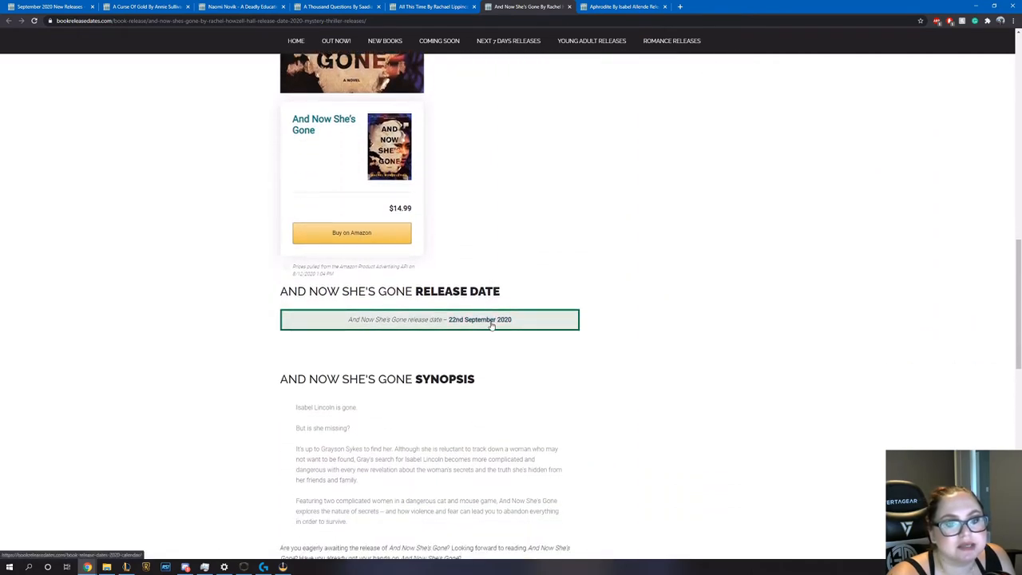
{"action": "scroll", "scroll_direction": "down", "scroll_amount": 3}
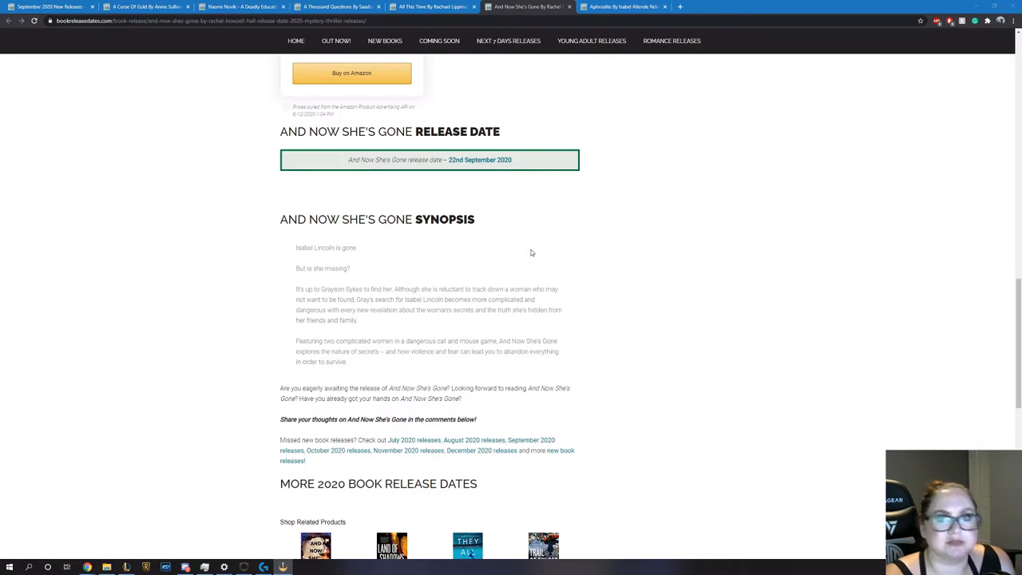
{"action": "mouse_move", "coordinate": [556, 262]}
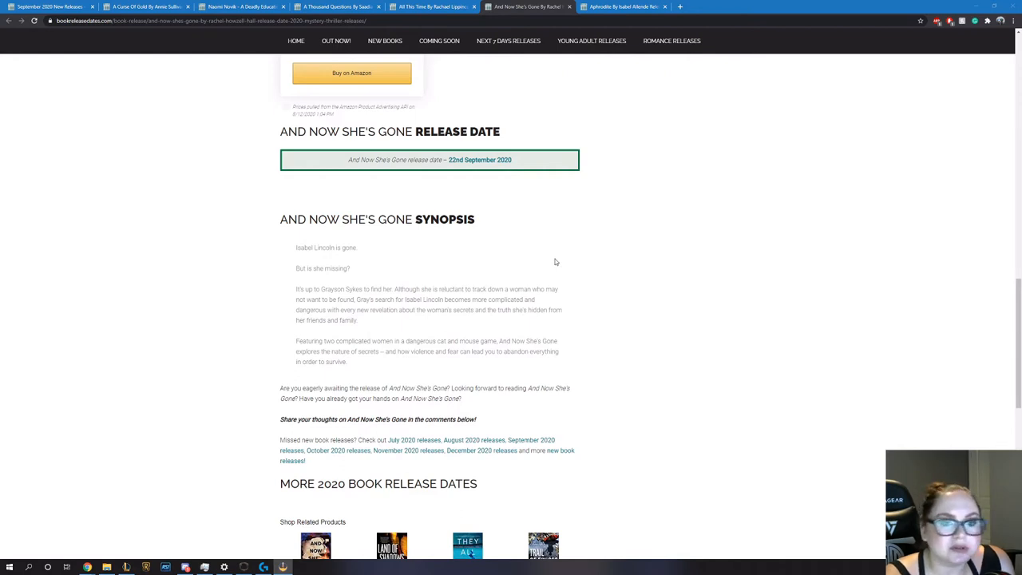
{"action": "mouse_move", "coordinate": [547, 286]}
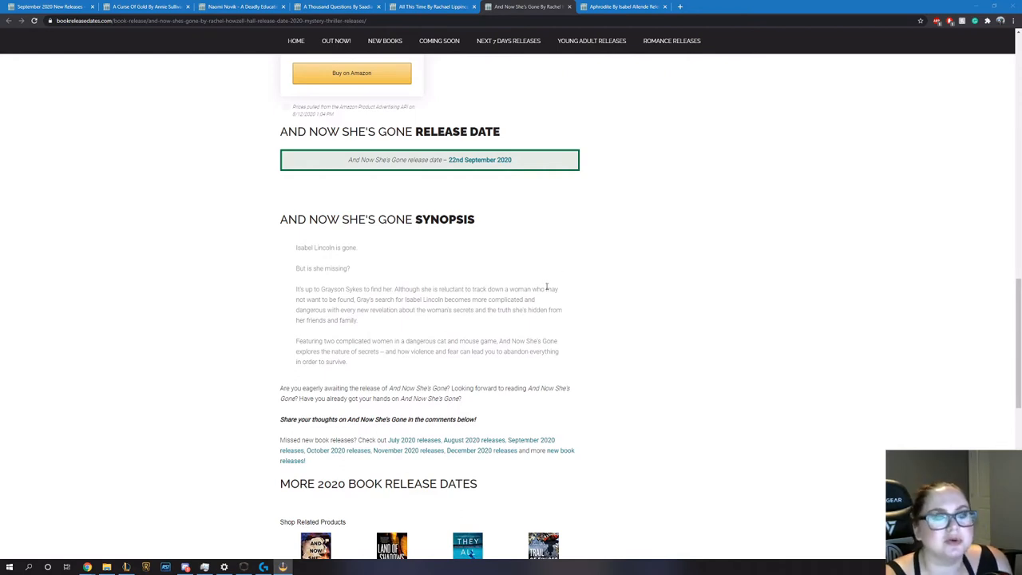
{"action": "mouse_move", "coordinate": [543, 262]}
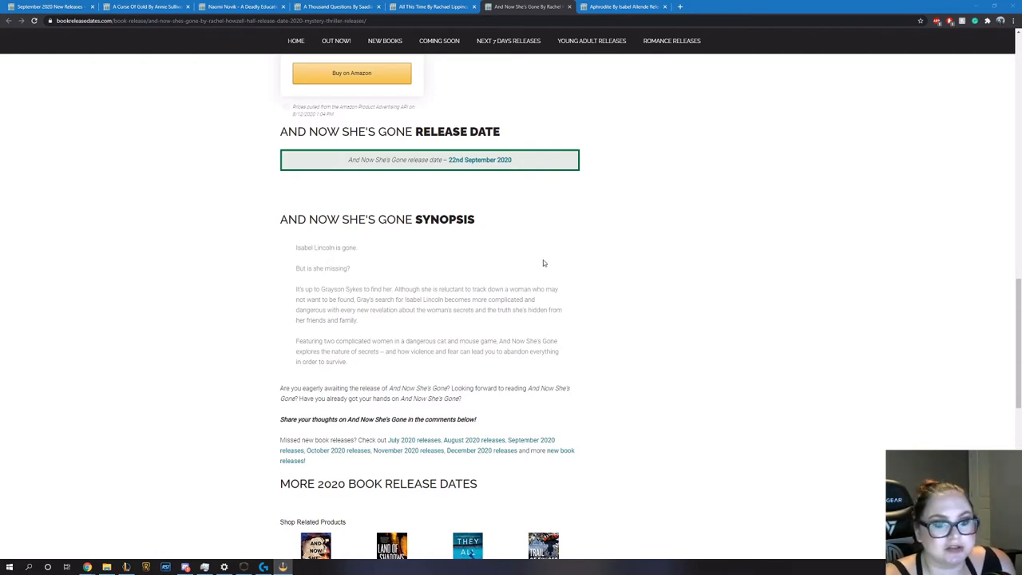
Scroll back up over And Now She's Gone's synopsis to the cover
{"action": "scroll", "scroll_direction": "up", "scroll_amount": 3}
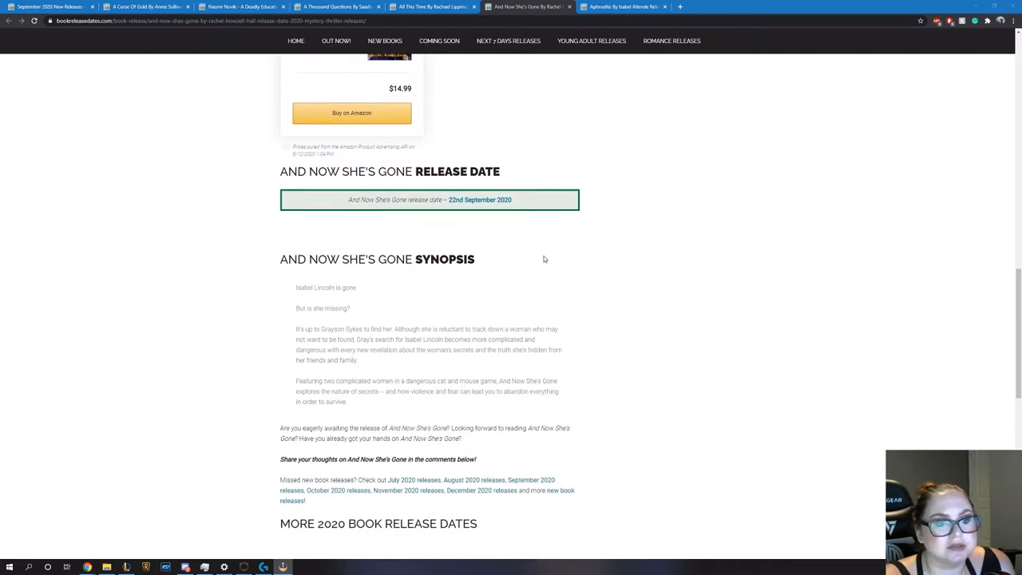
{"action": "scroll", "scroll_direction": "up", "scroll_amount": 3}
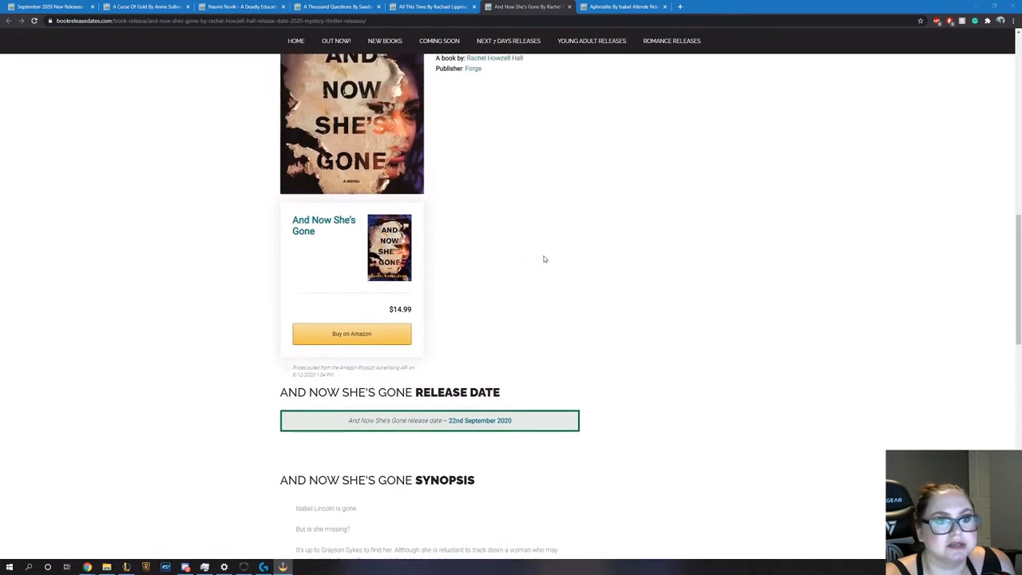
{"action": "scroll", "scroll_direction": "up", "scroll_amount": 3}
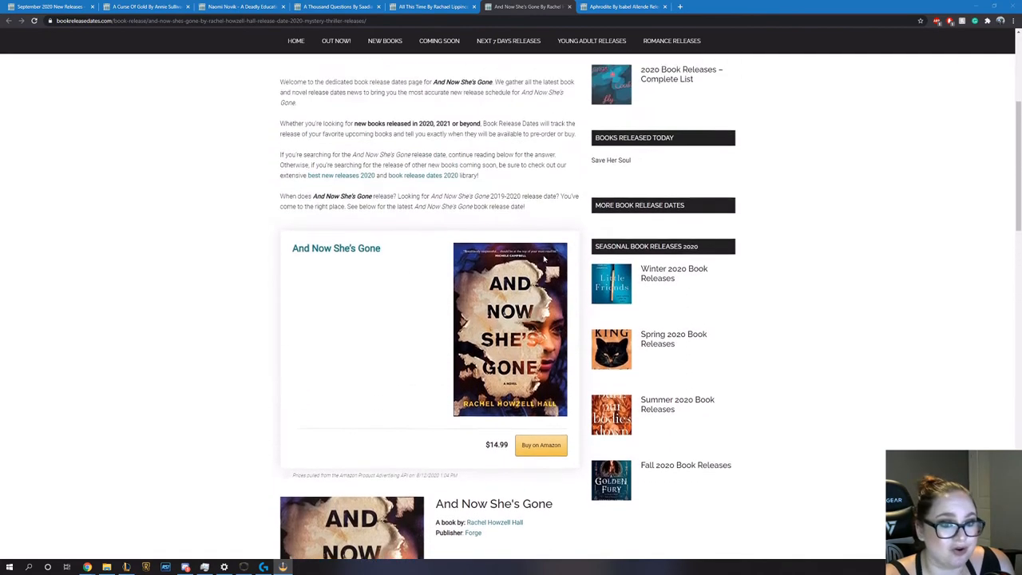
{"action": "scroll", "scroll_direction": "down", "scroll_amount": 3}
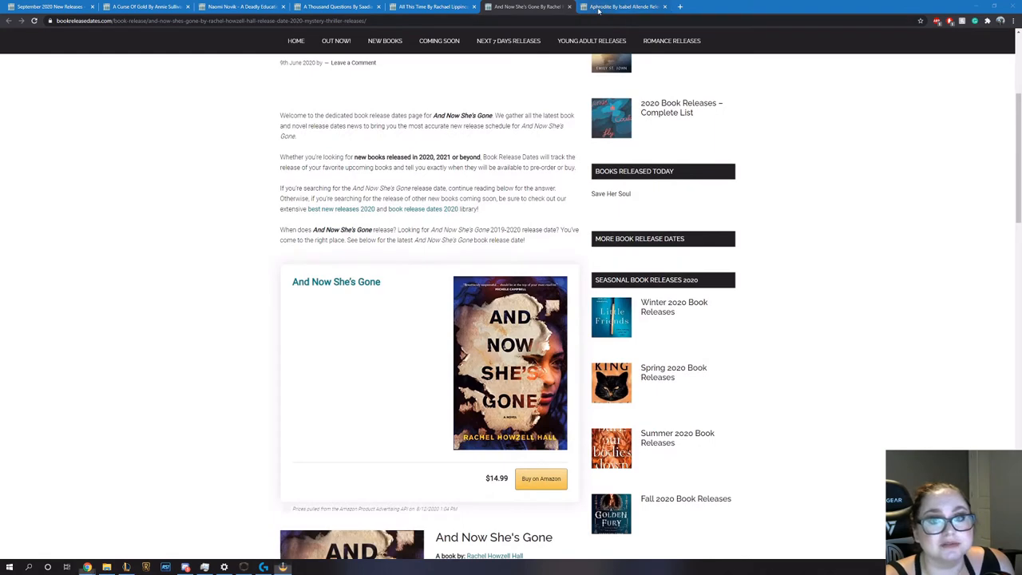
Read Aphrodite by Isabel Allende's cover, 29 September 2020 release date and synopsis
{"action": "left_click", "coordinate": [623, 6]}
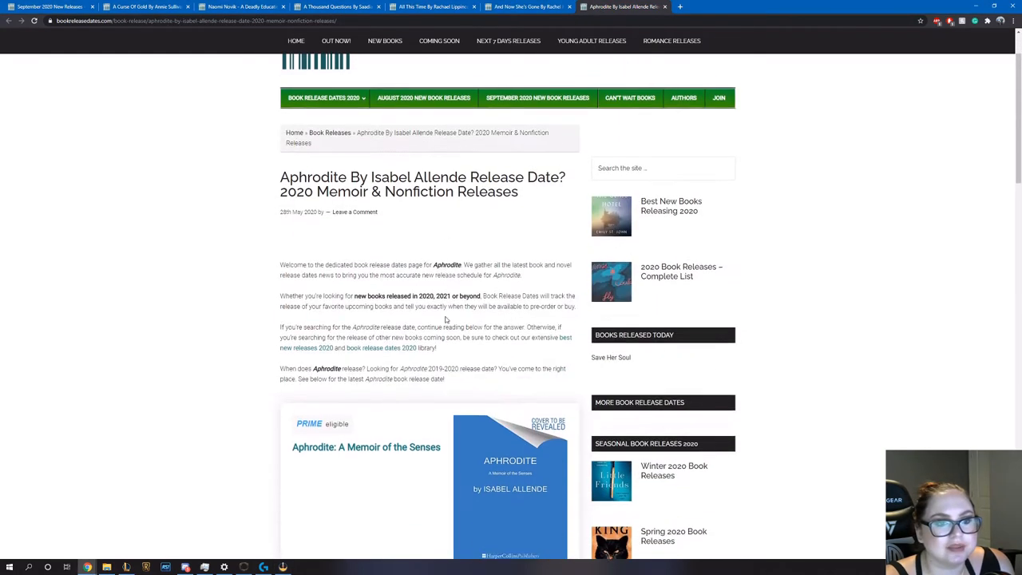
{"action": "scroll", "scroll_direction": "down", "scroll_amount": 3}
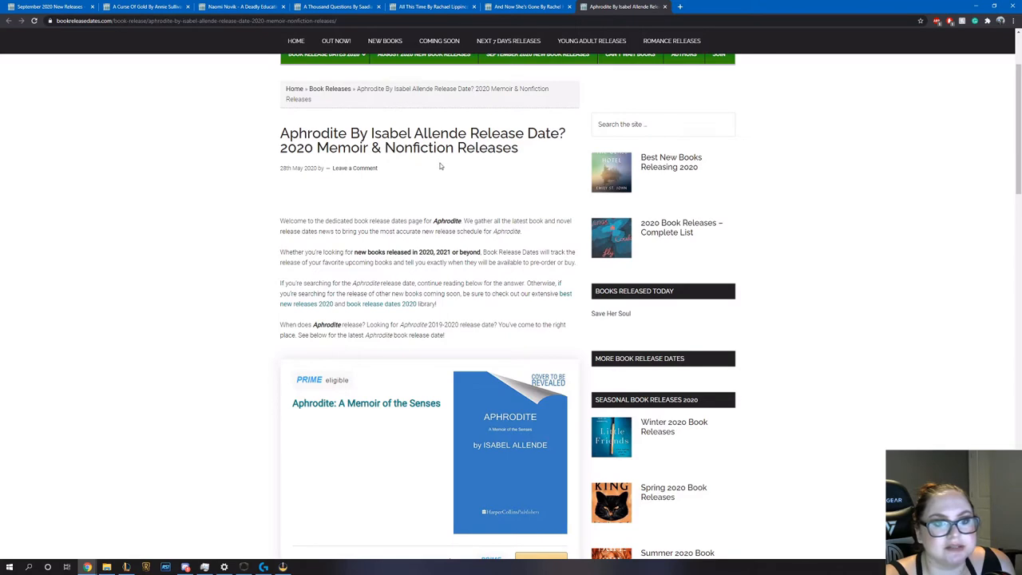
{"action": "mouse_move", "coordinate": [406, 275]}
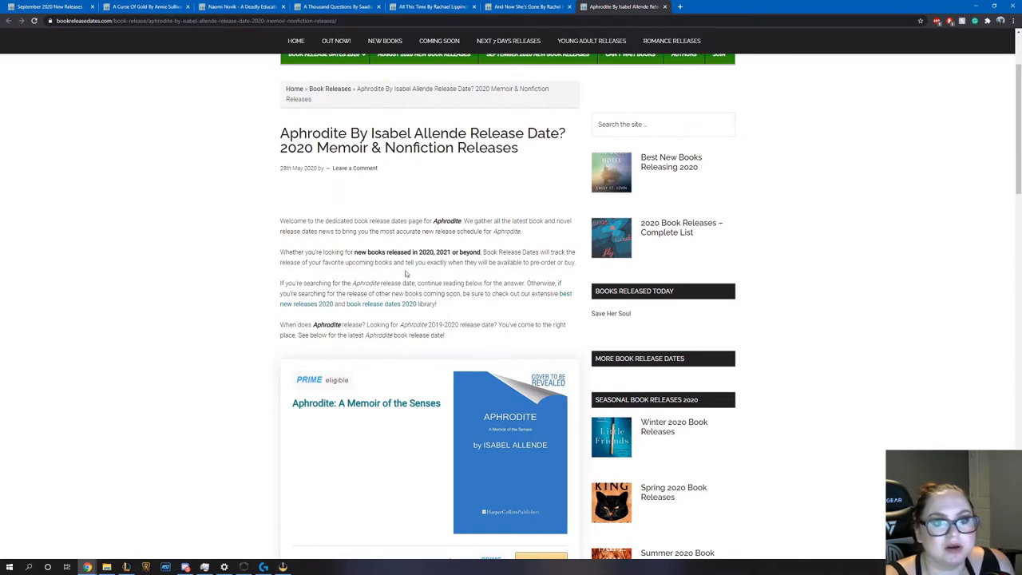
{"action": "scroll", "scroll_direction": "down", "scroll_amount": 3}
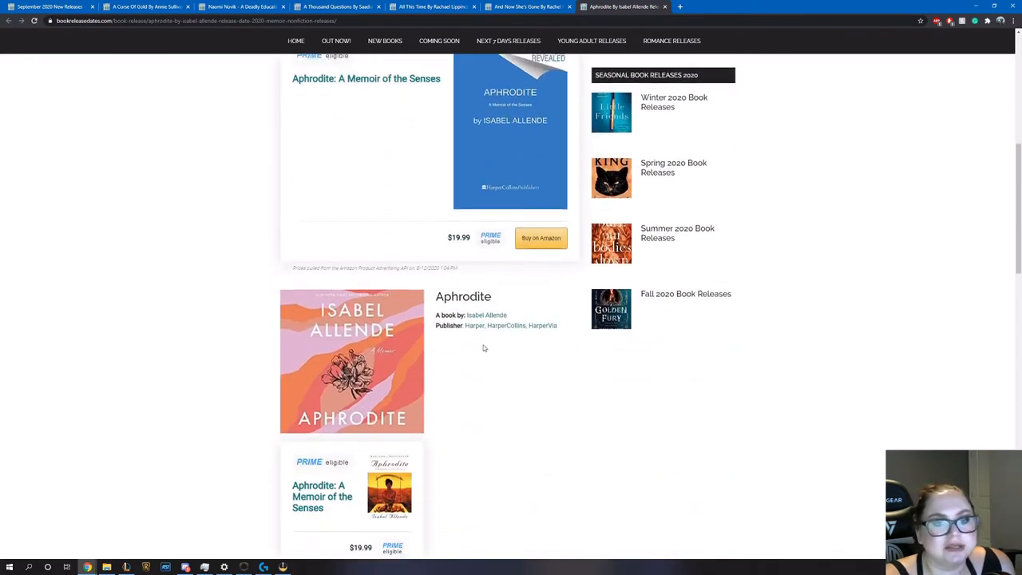
{"action": "scroll", "scroll_direction": "down", "scroll_amount": 3}
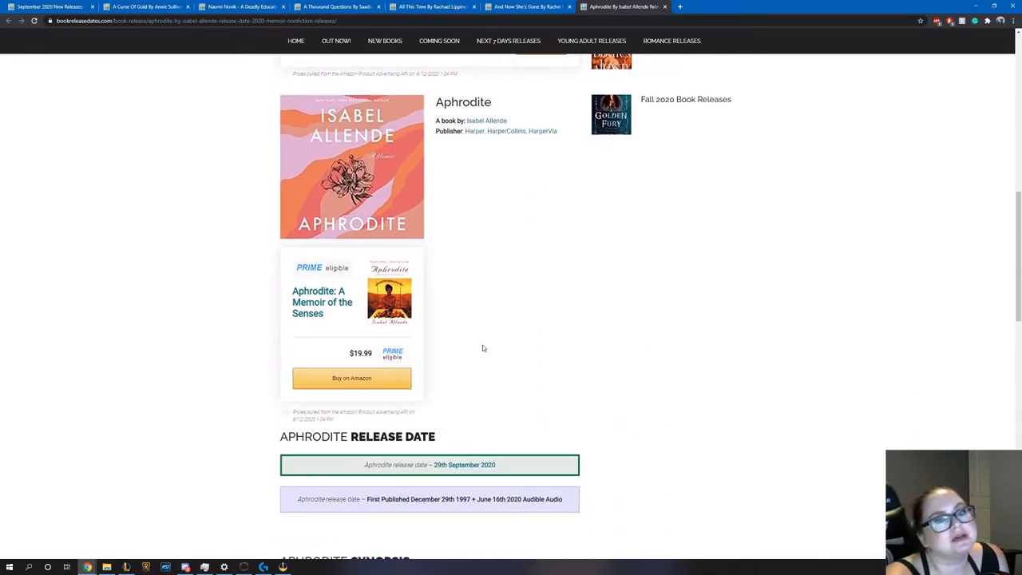
{"action": "scroll", "scroll_direction": "down", "scroll_amount": 3}
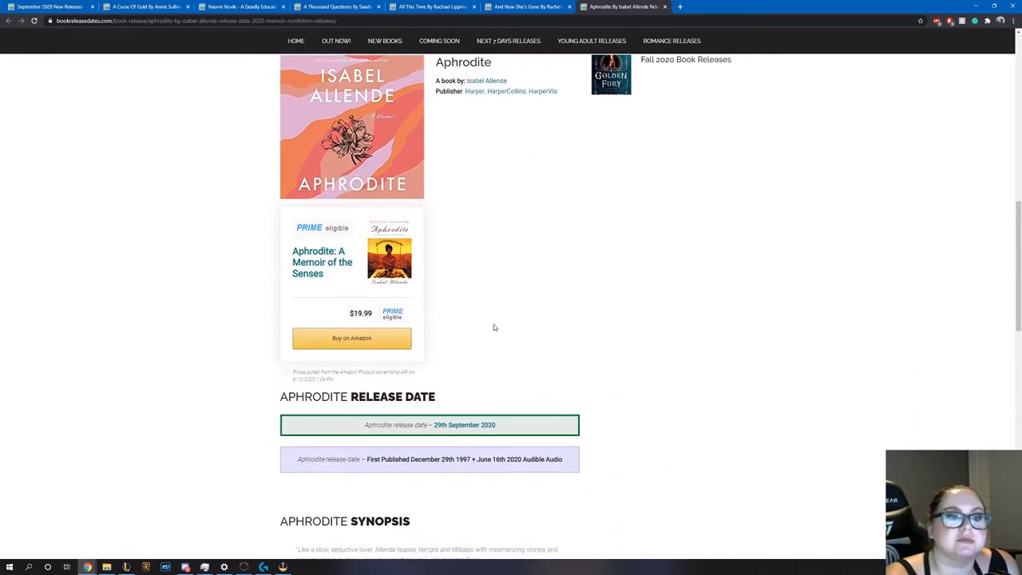
{"action": "scroll", "scroll_direction": "down", "scroll_amount": 3}
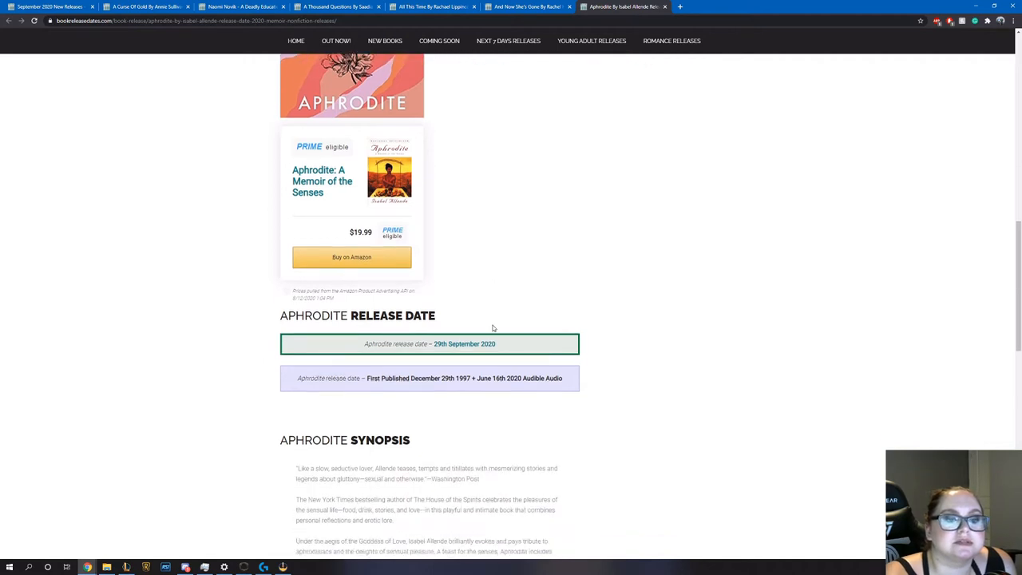
{"action": "scroll", "scroll_direction": "down", "scroll_amount": 3}
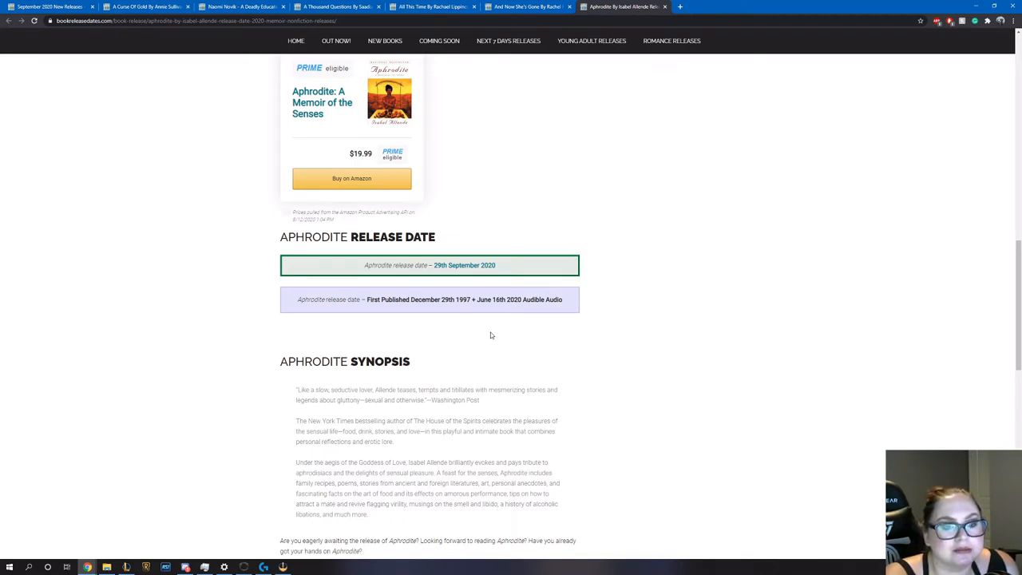
{"action": "mouse_move", "coordinate": [457, 316]}
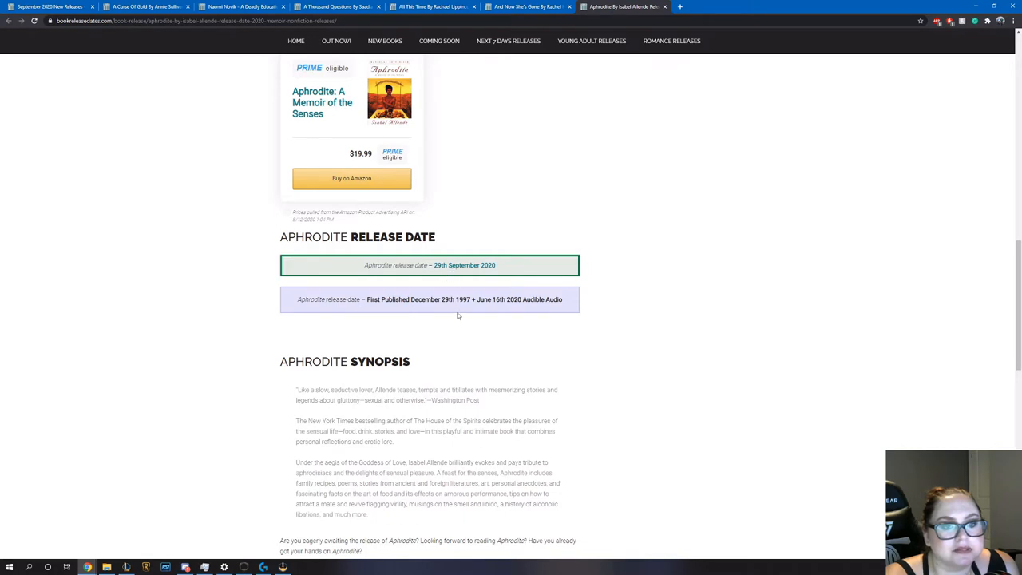
{"action": "mouse_move", "coordinate": [339, 308]}
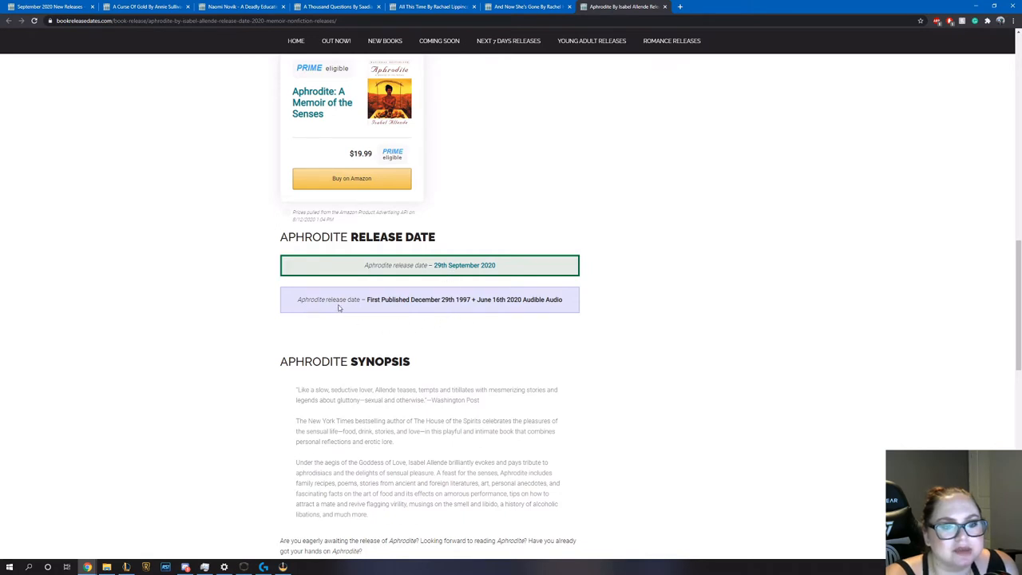
{"action": "mouse_move", "coordinate": [297, 307]}
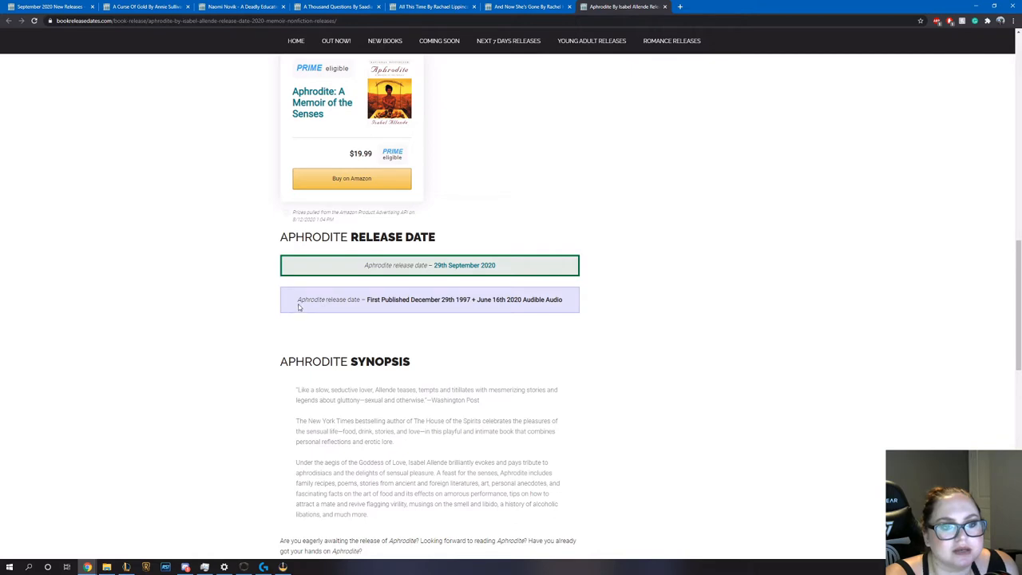
{"action": "mouse_move", "coordinate": [441, 307]}
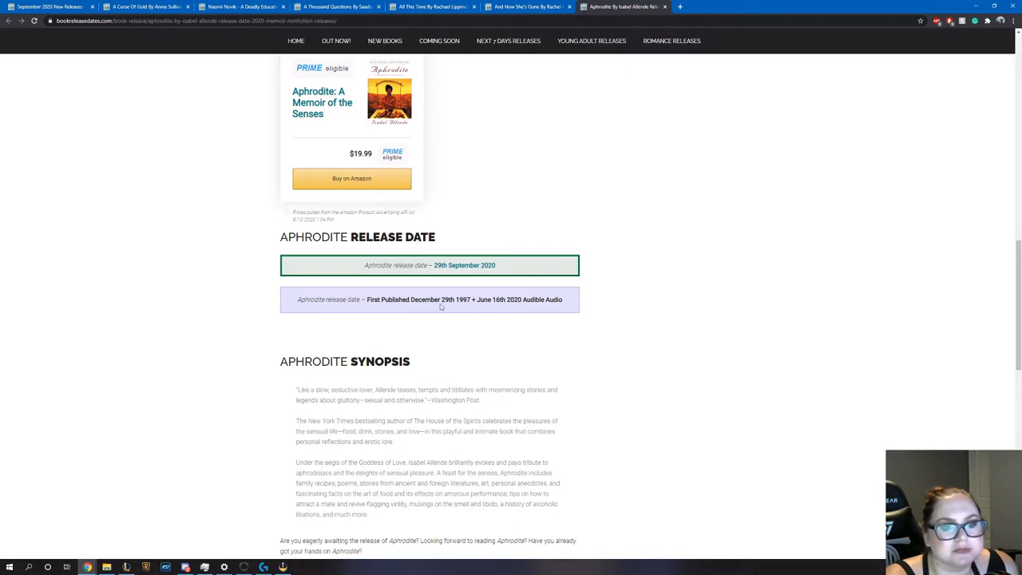
{"action": "scroll", "scroll_direction": "down", "scroll_amount": 3}
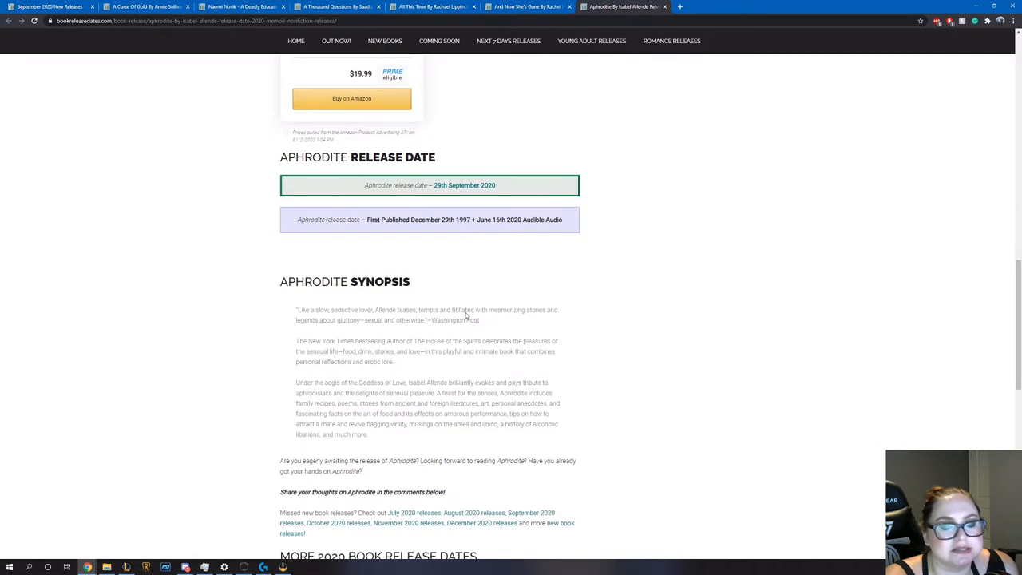
{"action": "scroll", "scroll_direction": "down", "scroll_amount": 3}
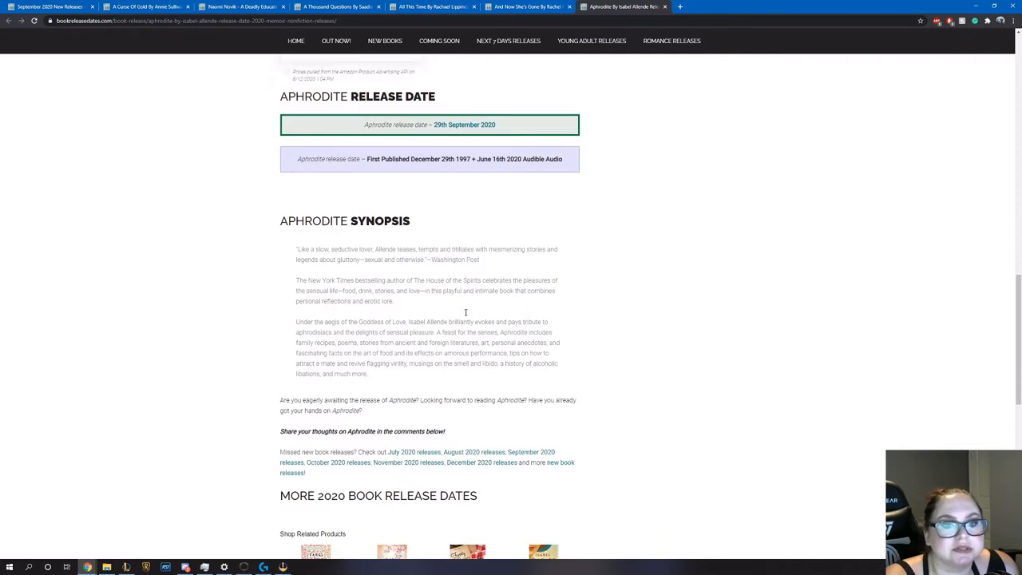
{"action": "scroll", "scroll_direction": "down", "scroll_amount": 3}
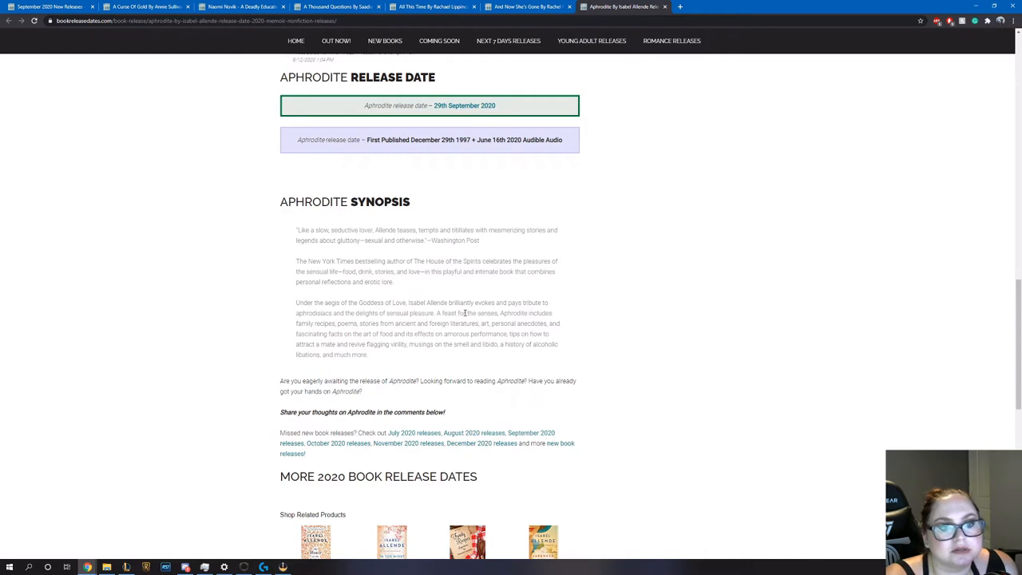
{"action": "mouse_move", "coordinate": [343, 323]}
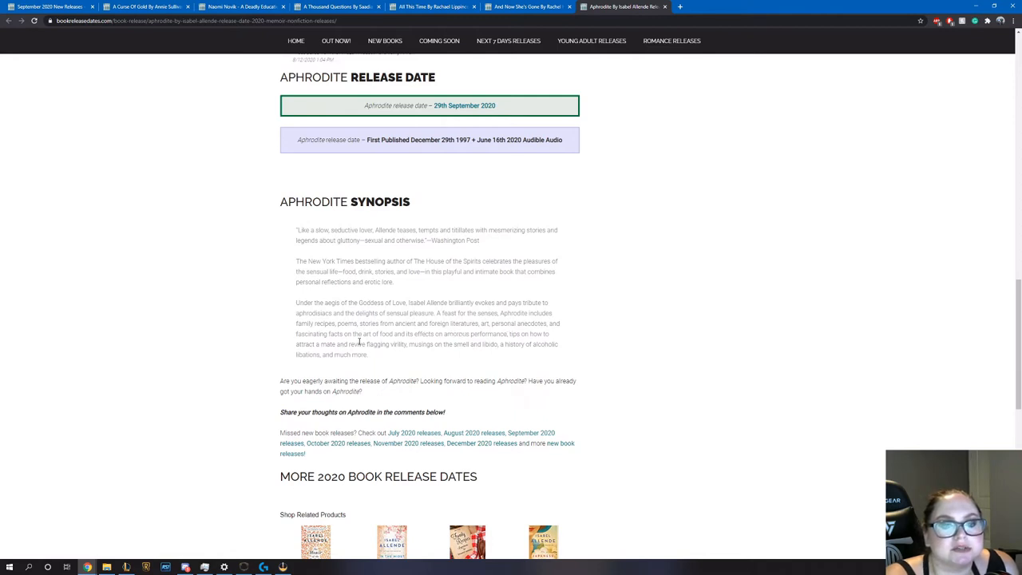
{"action": "mouse_move", "coordinate": [438, 342]}
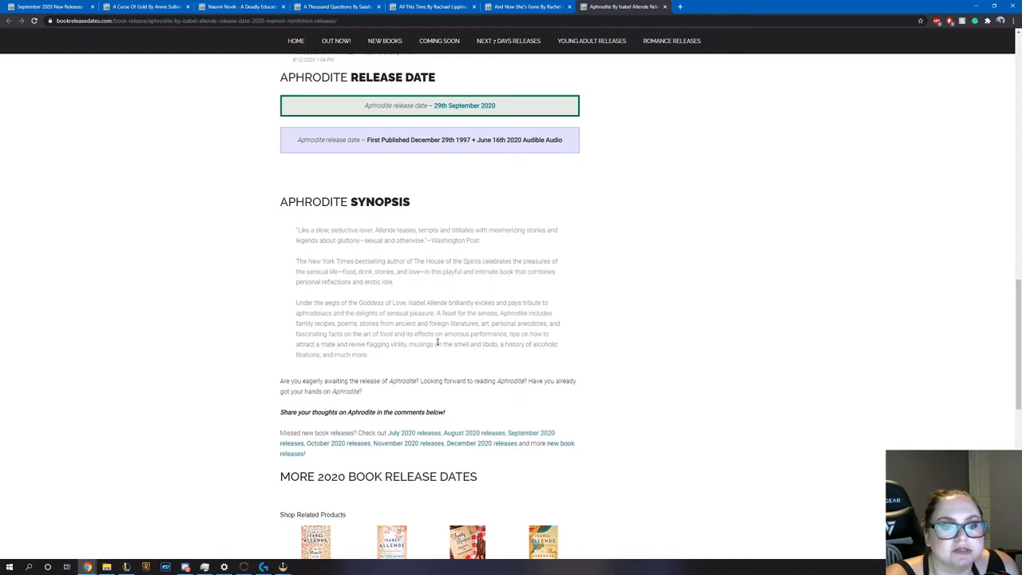
{"action": "mouse_move", "coordinate": [409, 357]}
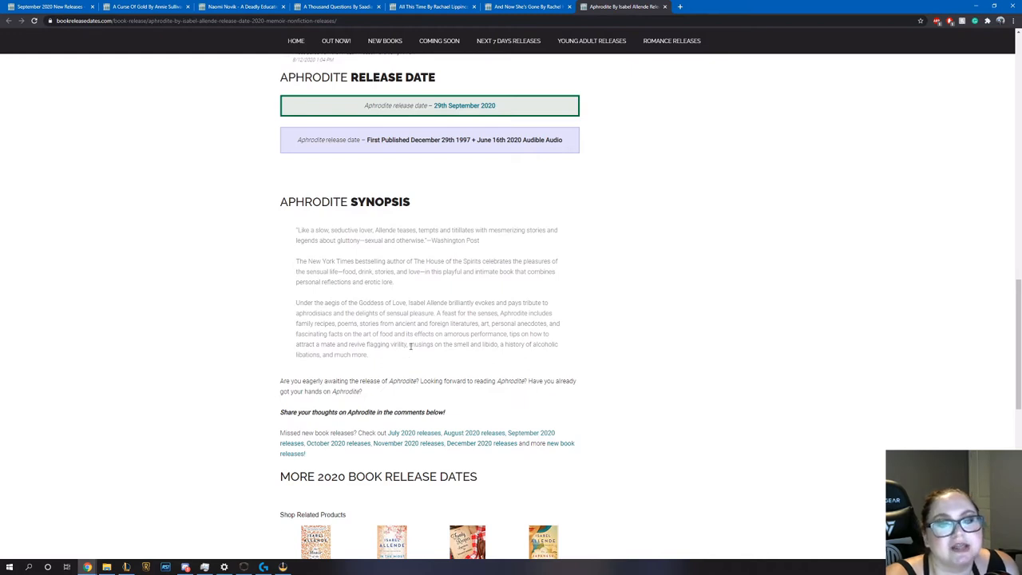
{"action": "mouse_move", "coordinate": [400, 364]}
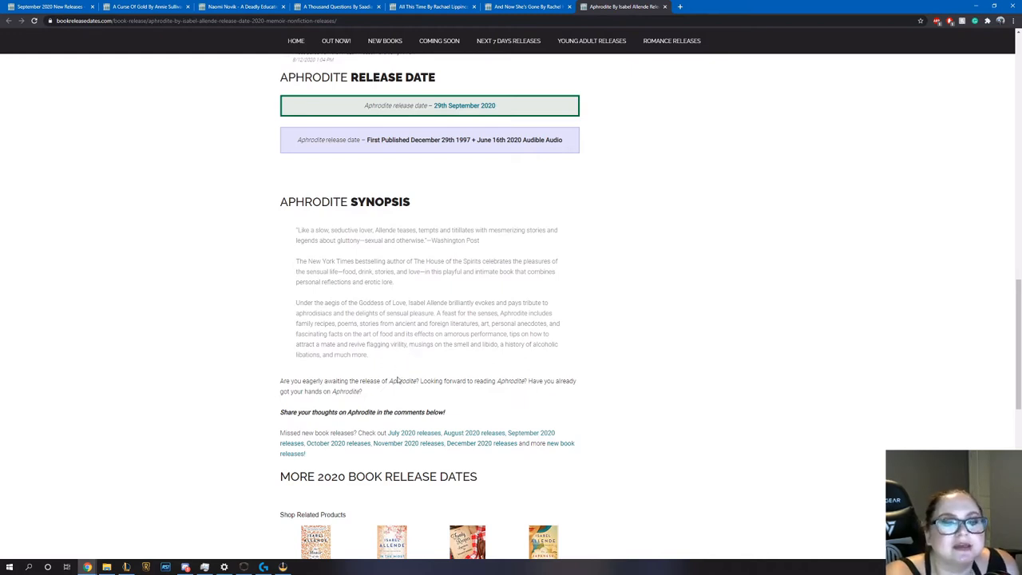
{"action": "left_click_drag", "start_coordinate": [364, 322], "coordinate": [445, 334]}
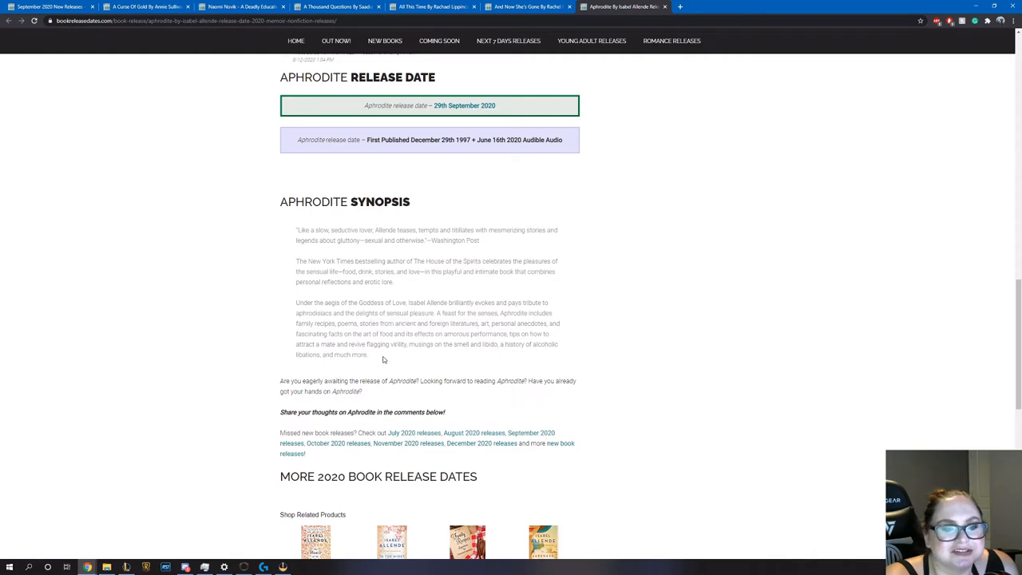
{"action": "double_click", "coordinate": [386, 333]}
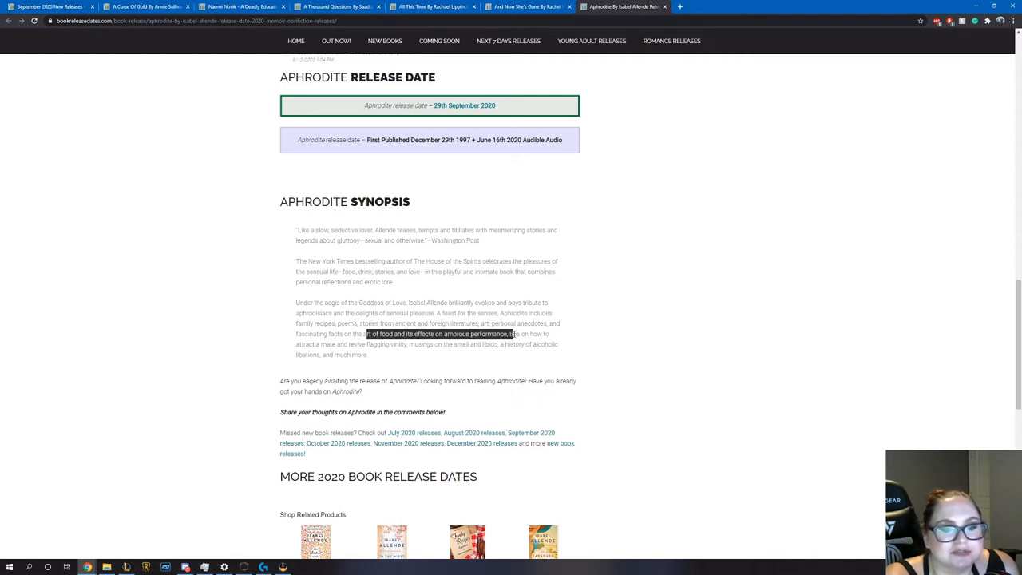
{"action": "scroll", "scroll_direction": "up", "scroll_amount": 3}
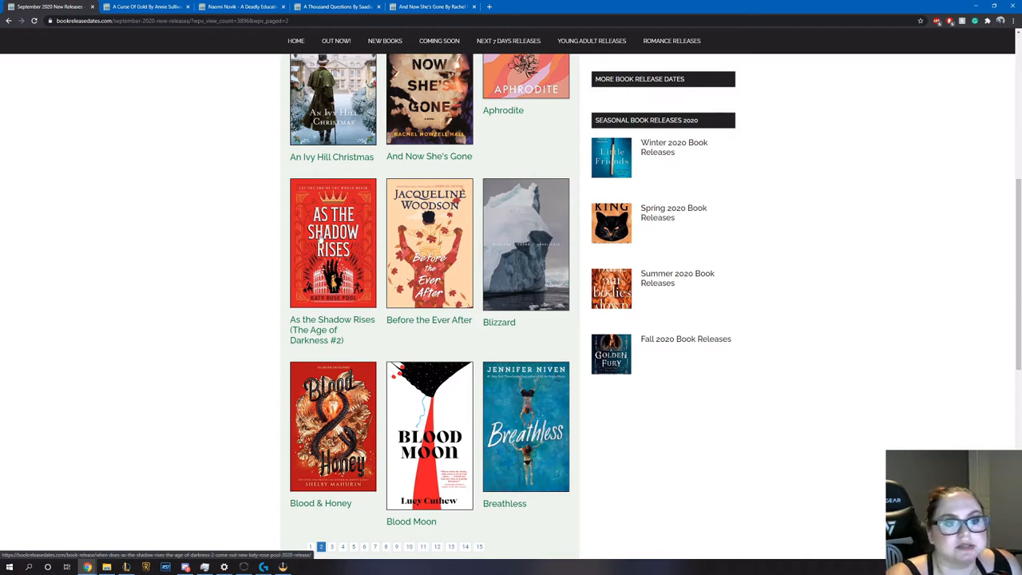
Open Before the Ever After by Jacqueline Woodson in a new tab from the covers grid
{"action": "right_click", "coordinate": [430, 242]}
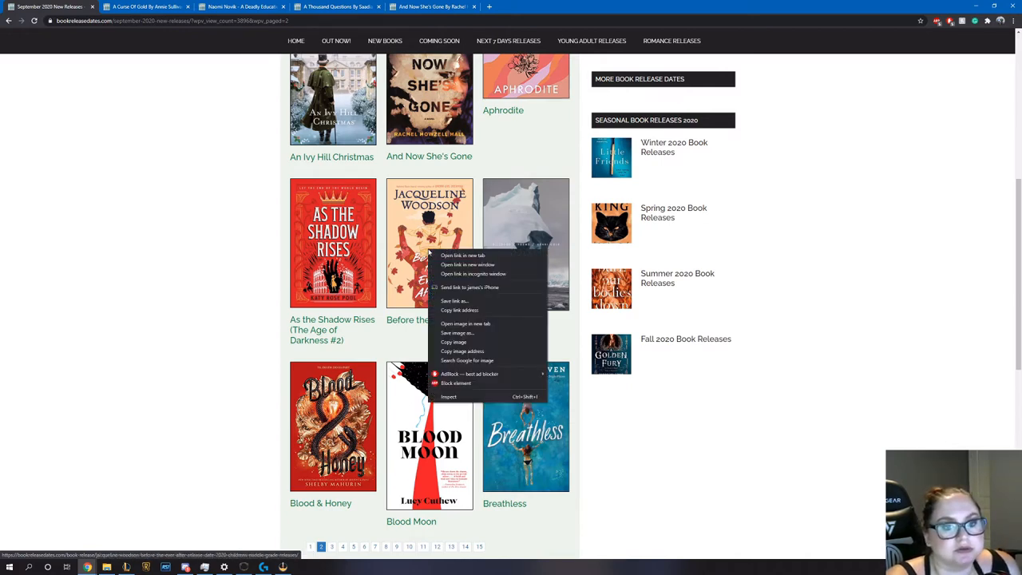
{"action": "left_click", "coordinate": [463, 256]}
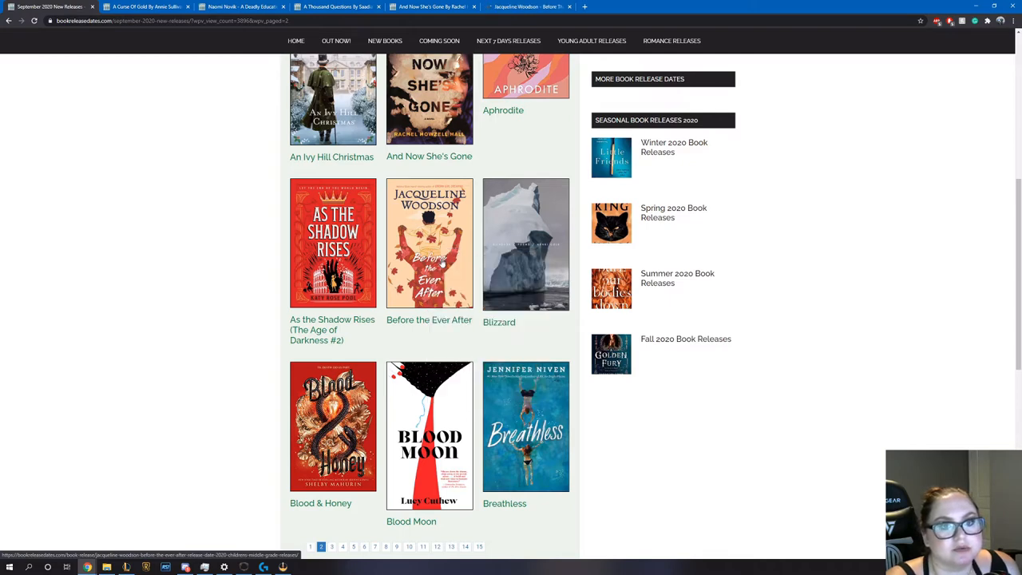
{"action": "scroll", "scroll_direction": "down", "scroll_amount": 3}
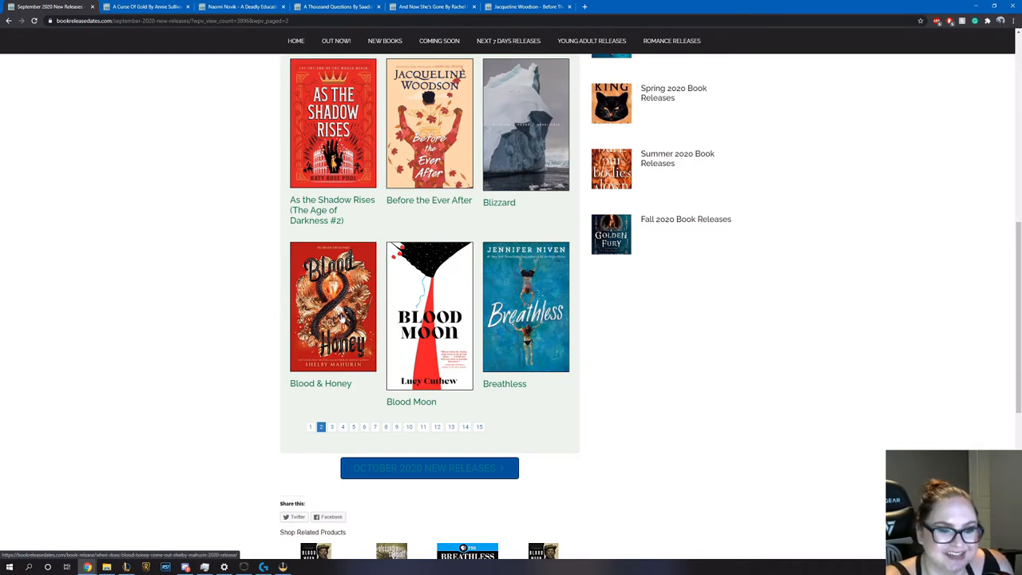
{"action": "mouse_move", "coordinate": [390, 274]}
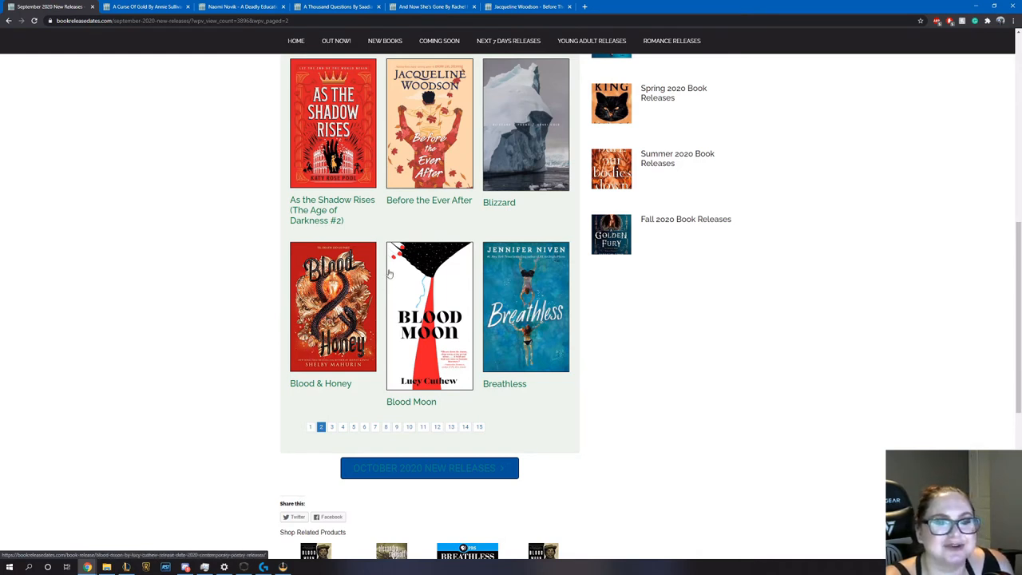
{"action": "mouse_move", "coordinate": [527, 6]}
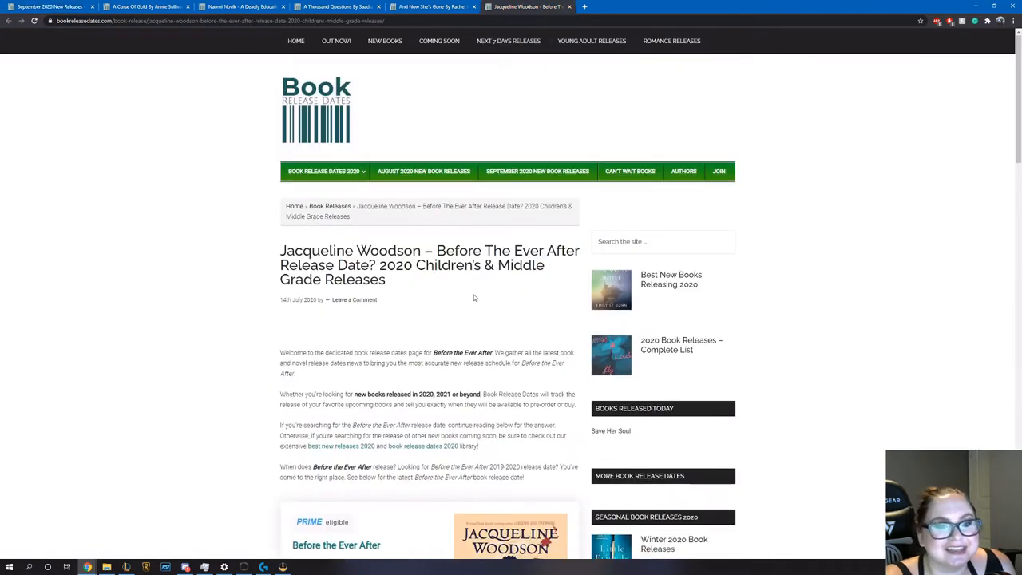
Read Before the Ever After's 1 September 2020 release date and synopsis, then return to A Thousand Questions
{"action": "scroll", "scroll_direction": "down", "scroll_amount": 3}
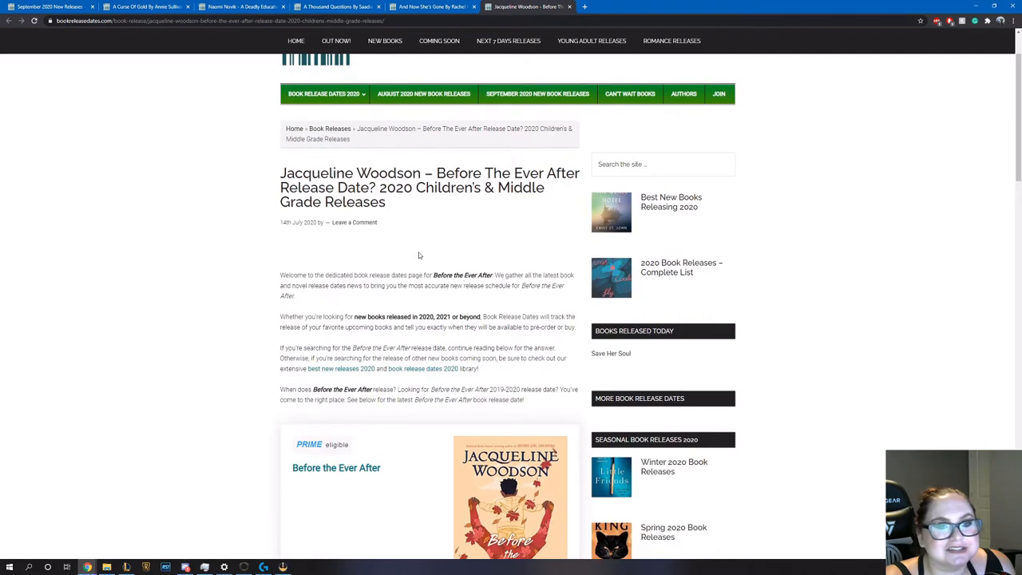
{"action": "scroll", "scroll_direction": "down", "scroll_amount": 3}
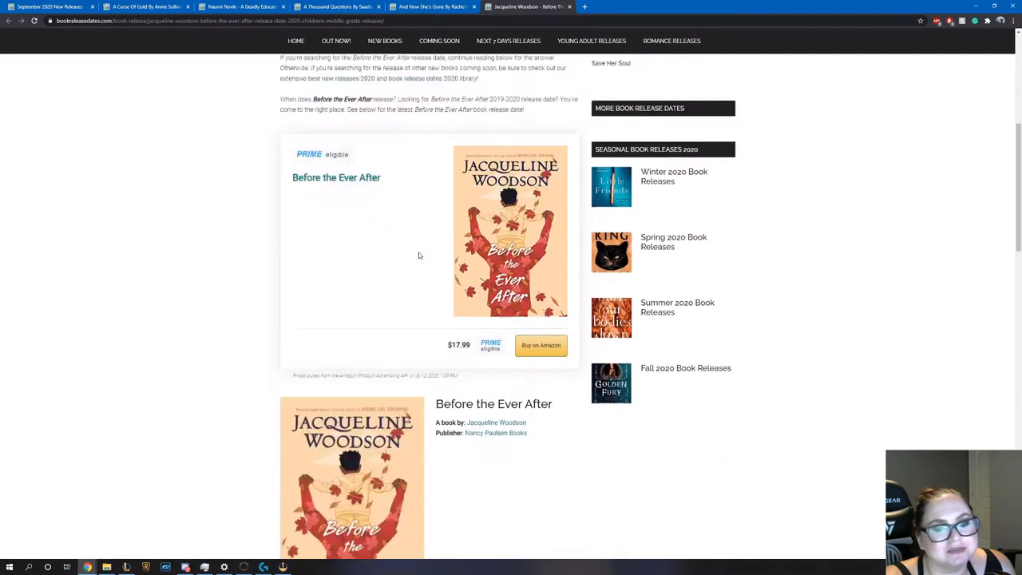
{"action": "scroll", "scroll_direction": "down", "scroll_amount": 3}
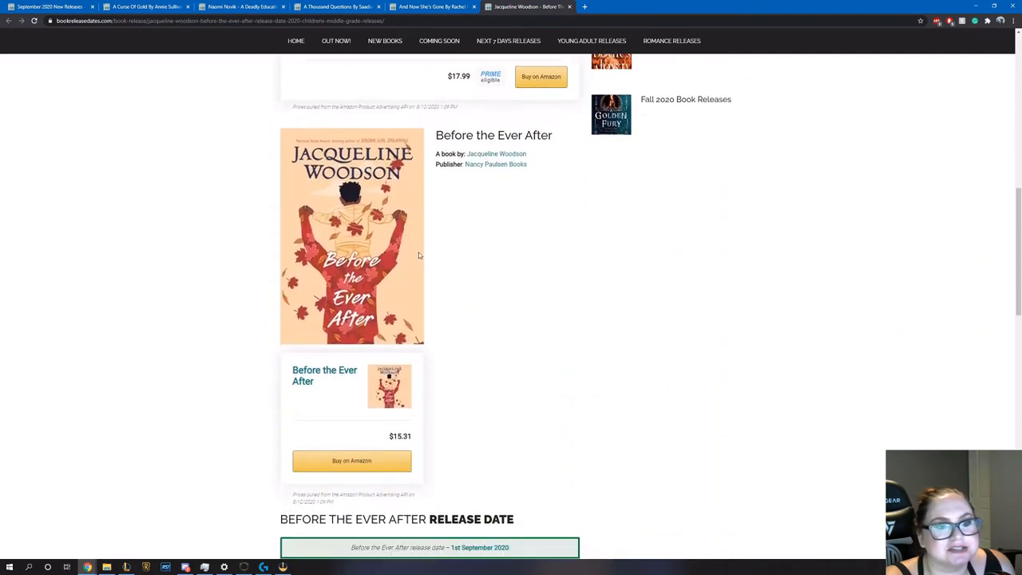
{"action": "scroll", "scroll_direction": "down", "scroll_amount": 3}
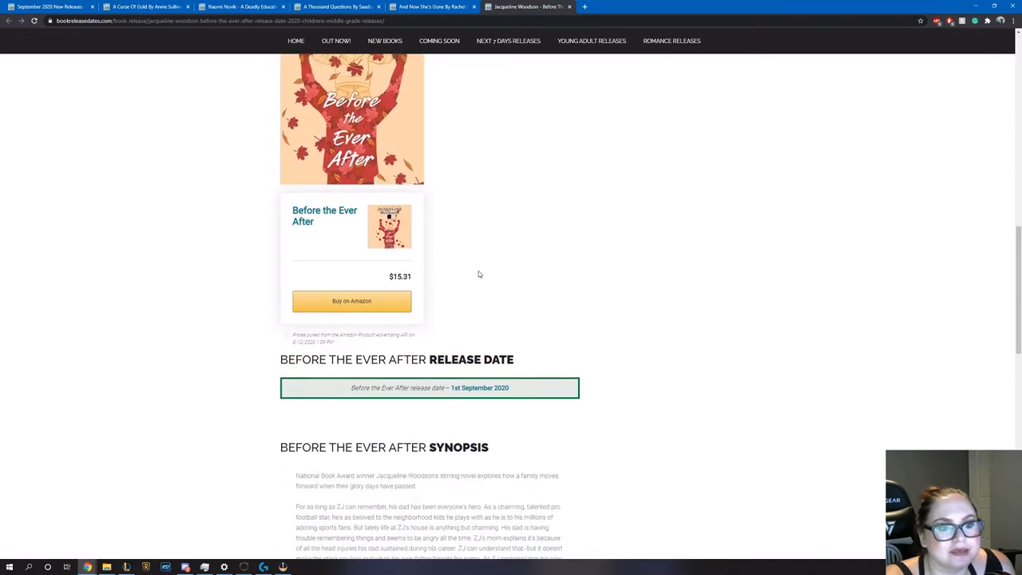
{"action": "scroll", "scroll_direction": "down", "scroll_amount": 3}
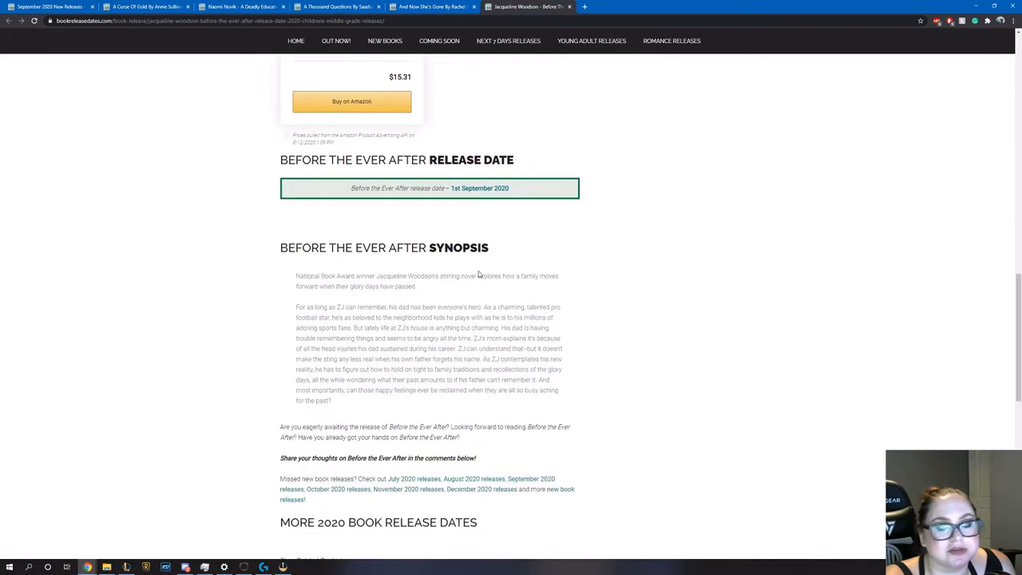
{"action": "scroll", "scroll_direction": "down", "scroll_amount": 3}
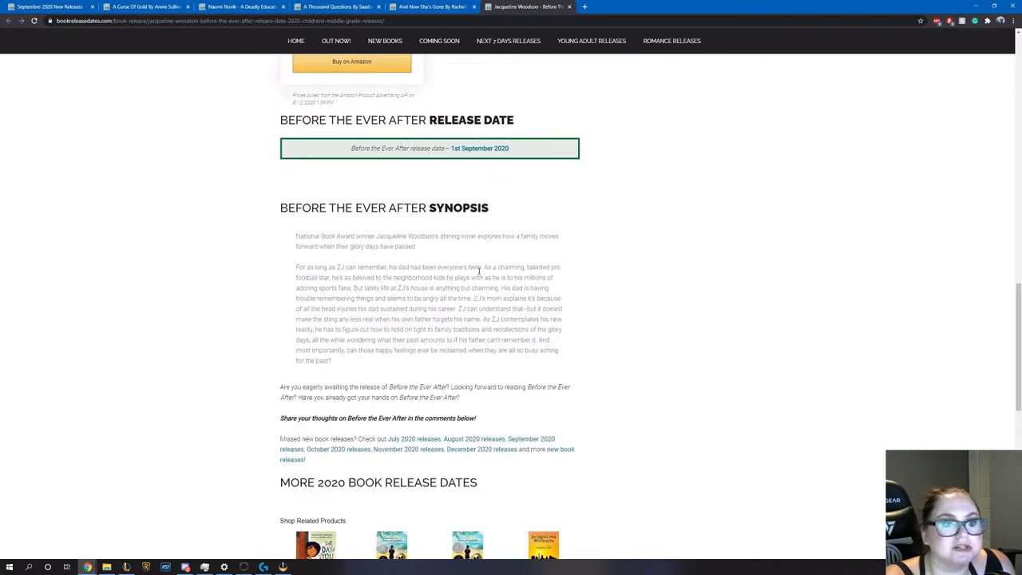
{"action": "scroll", "scroll_direction": "down", "scroll_amount": 3}
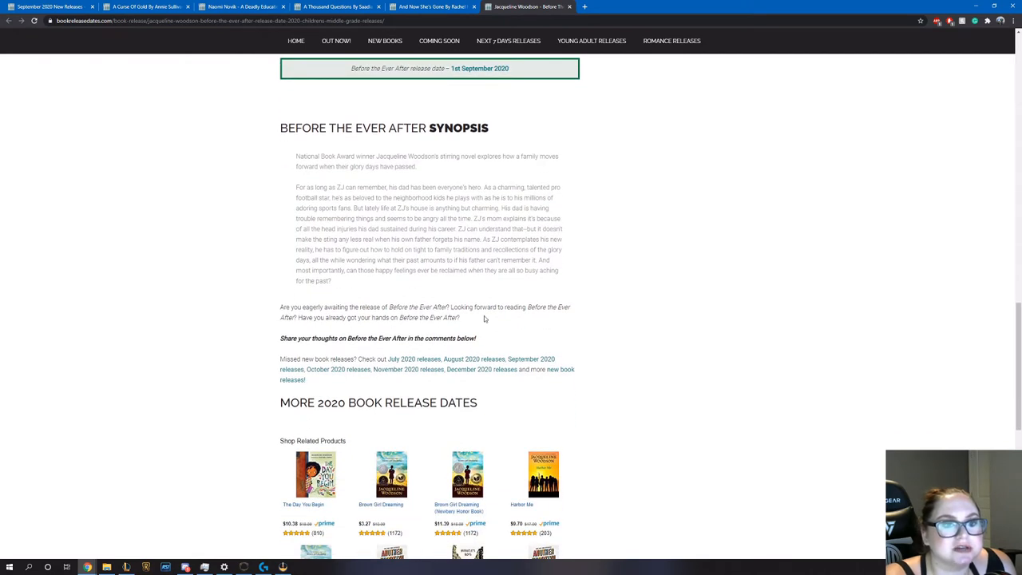
{"action": "mouse_move", "coordinate": [473, 321]}
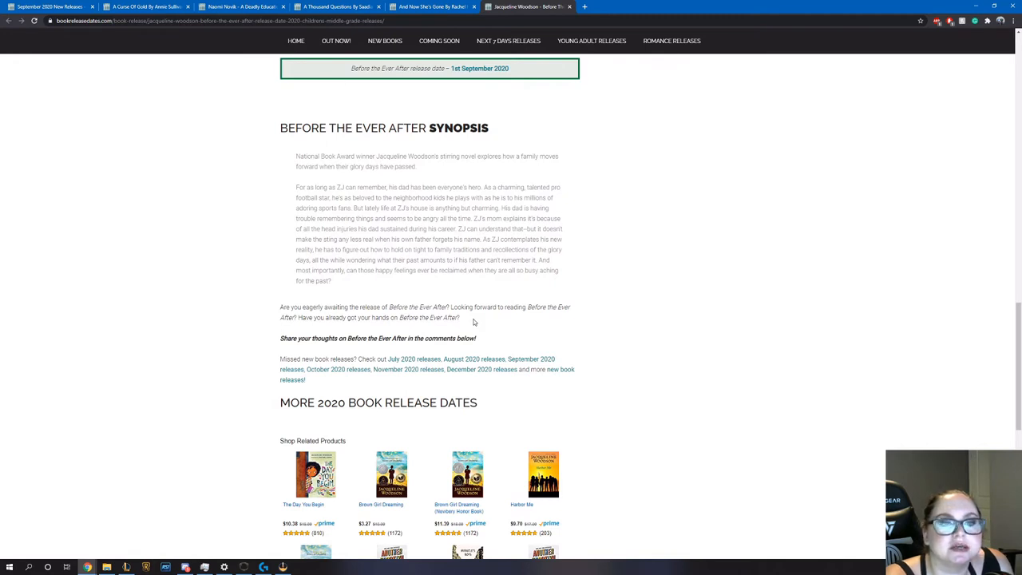
{"action": "mouse_move", "coordinate": [415, 218]}
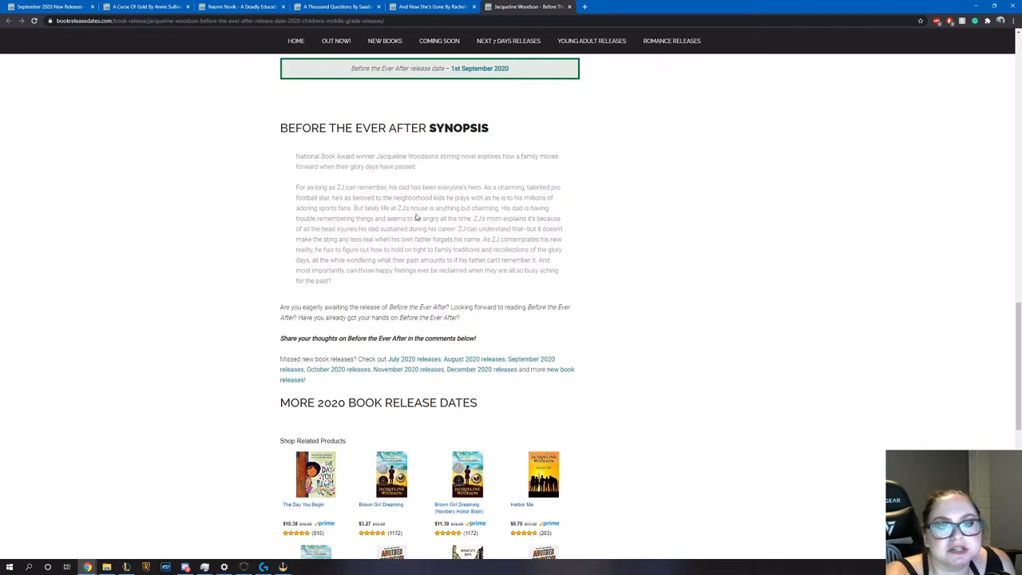
{"action": "mouse_move", "coordinate": [455, 217]}
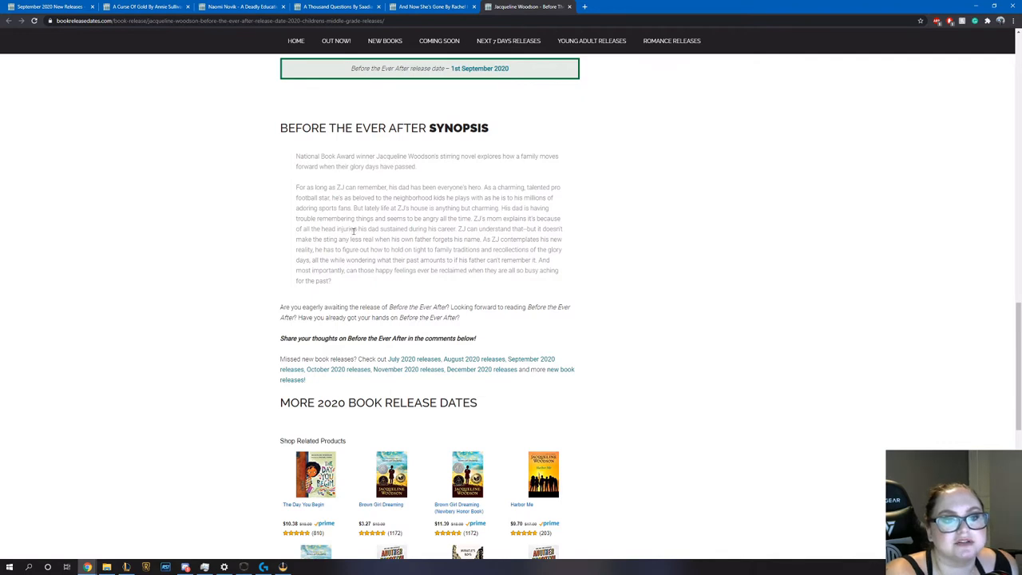
{"action": "mouse_move", "coordinate": [472, 240]}
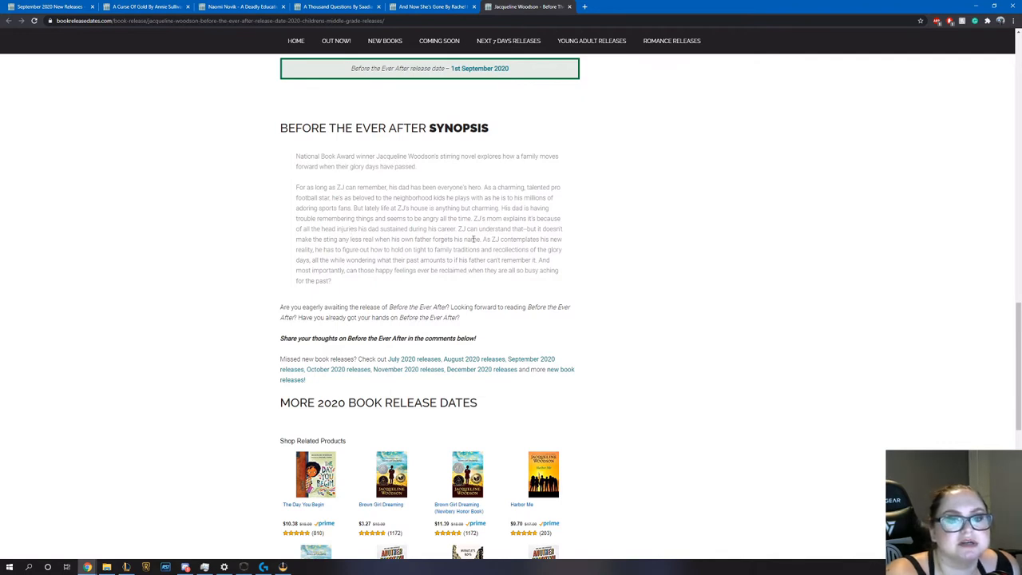
{"action": "mouse_move", "coordinate": [359, 248]}
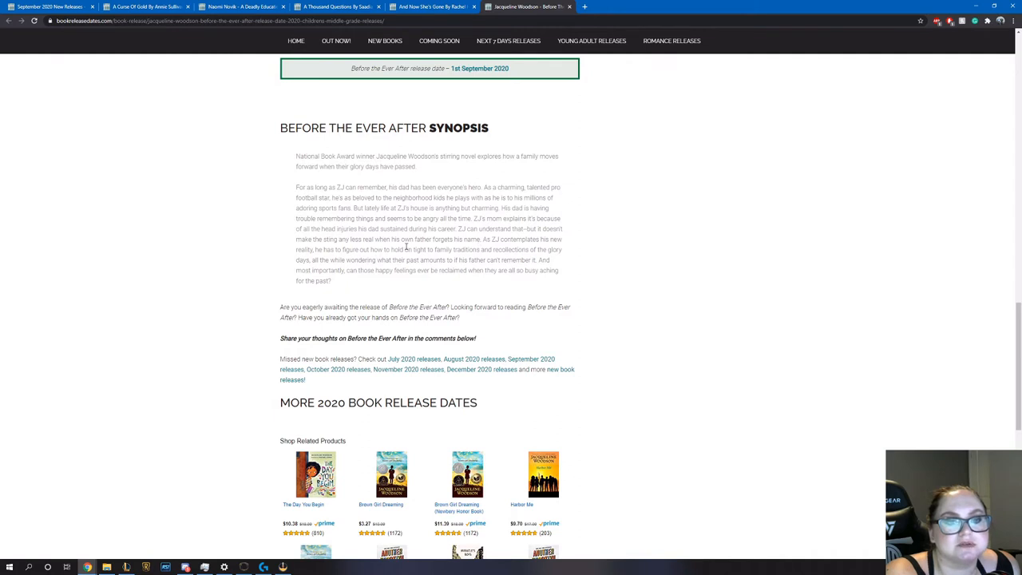
{"action": "mouse_move", "coordinate": [391, 258]}
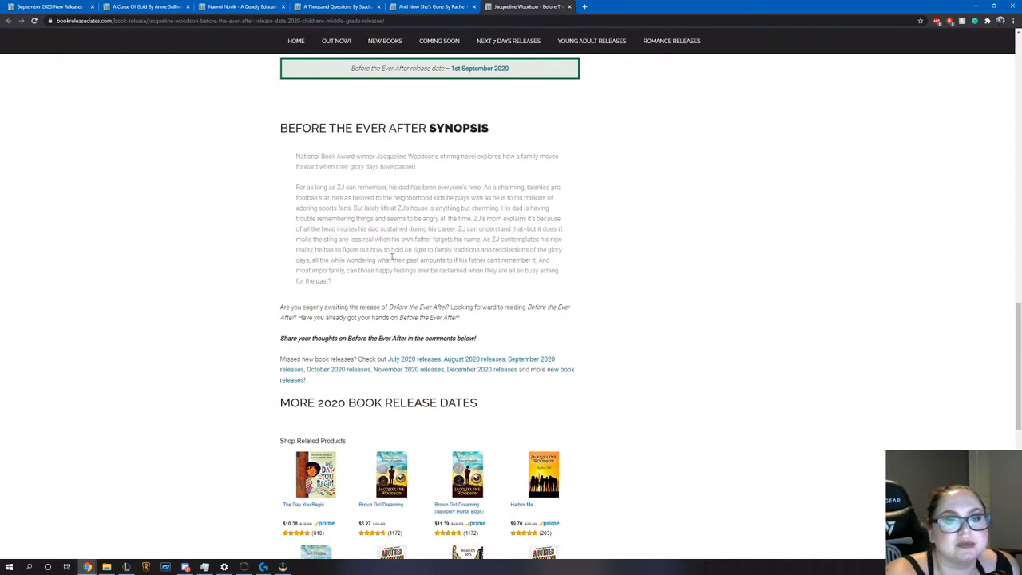
{"action": "mouse_move", "coordinate": [380, 257]}
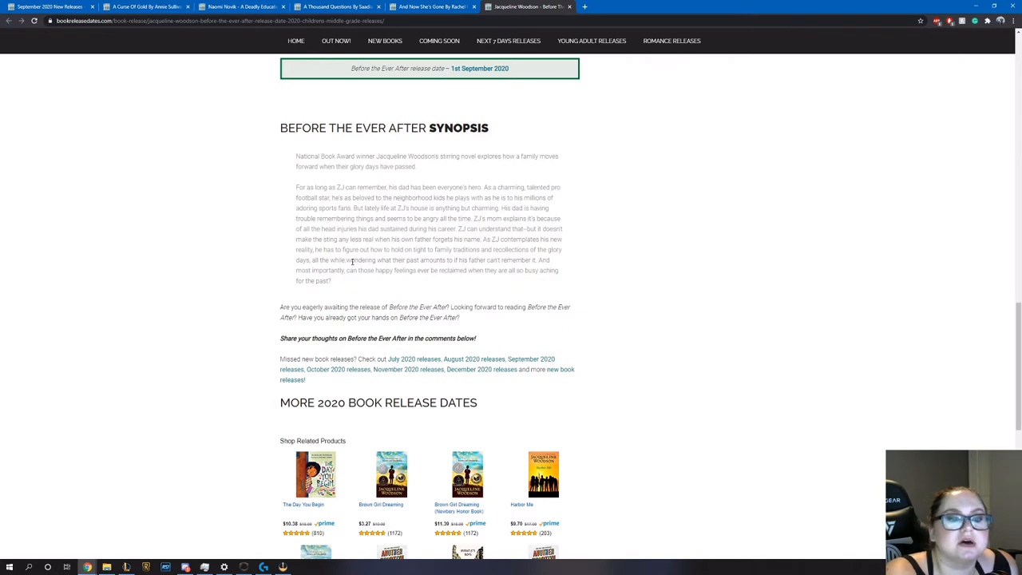
{"action": "mouse_move", "coordinate": [361, 283]}
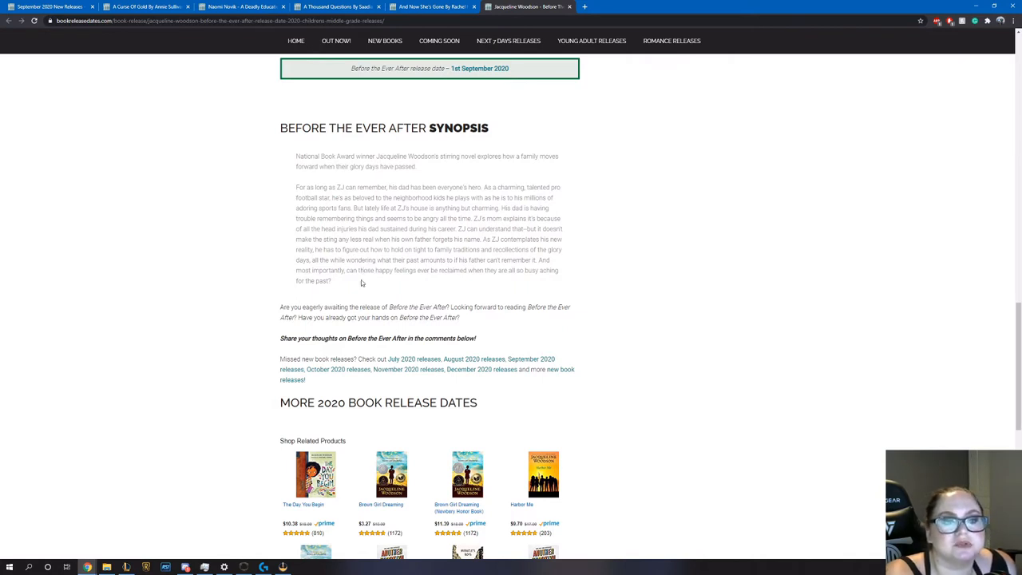
{"action": "mouse_move", "coordinate": [358, 287]}
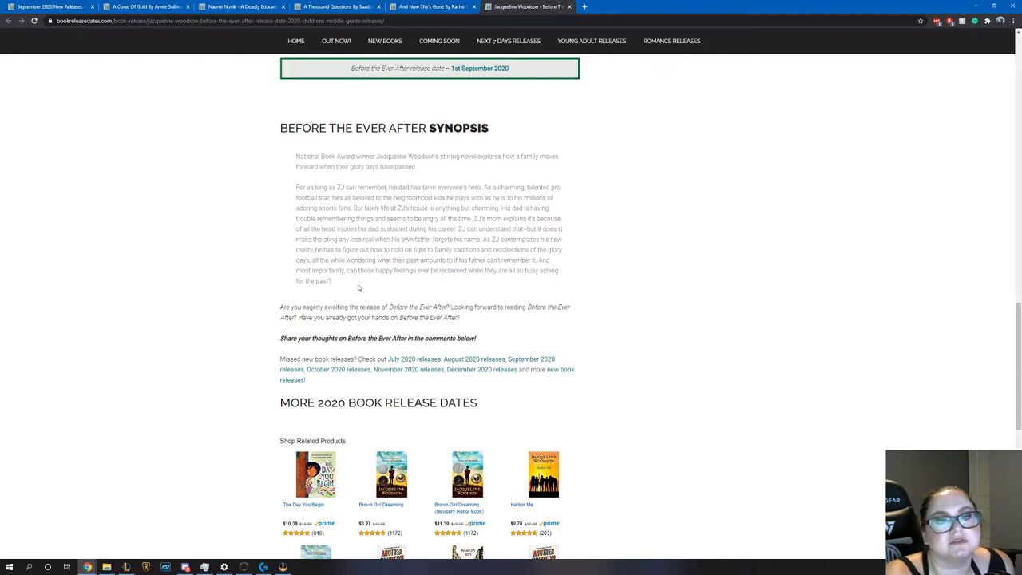
{"action": "mouse_move", "coordinate": [378, 299]}
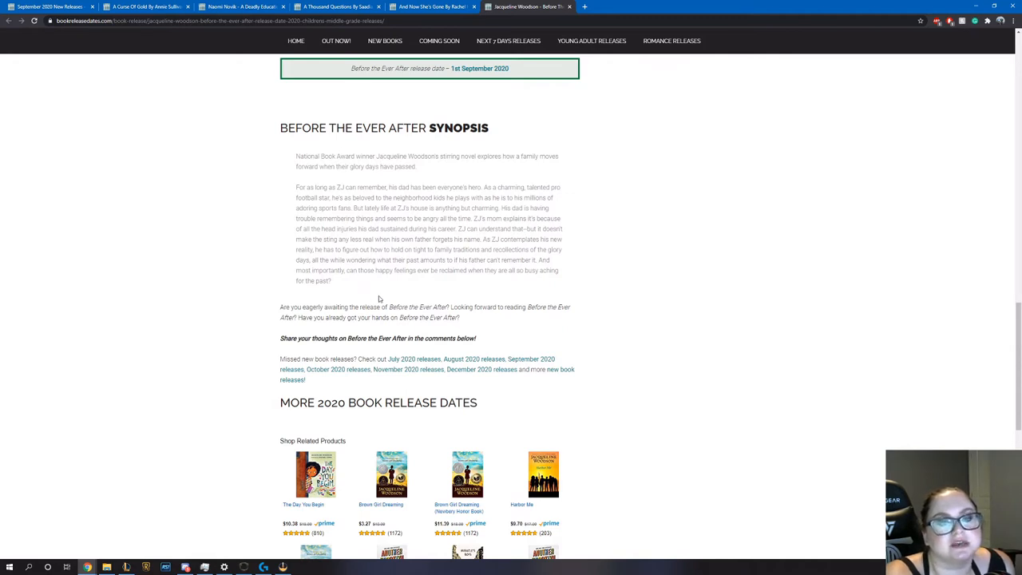
{"action": "mouse_move", "coordinate": [455, 144]}
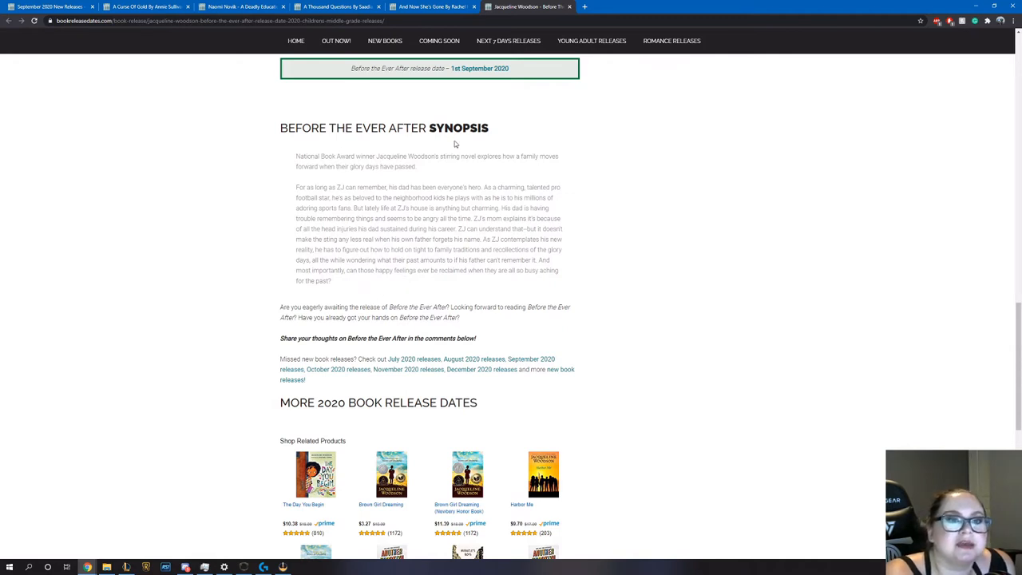
{"action": "left_click", "coordinate": [335, 7]}
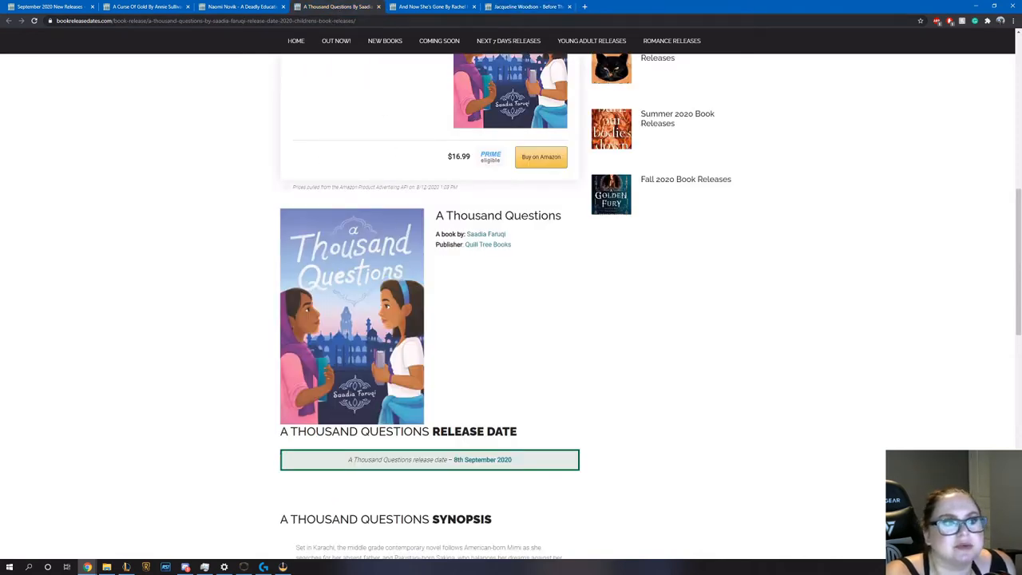
Switch to the Blood Moon by Lucy Cuthew release page
{"action": "left_click", "coordinate": [48, 6]}
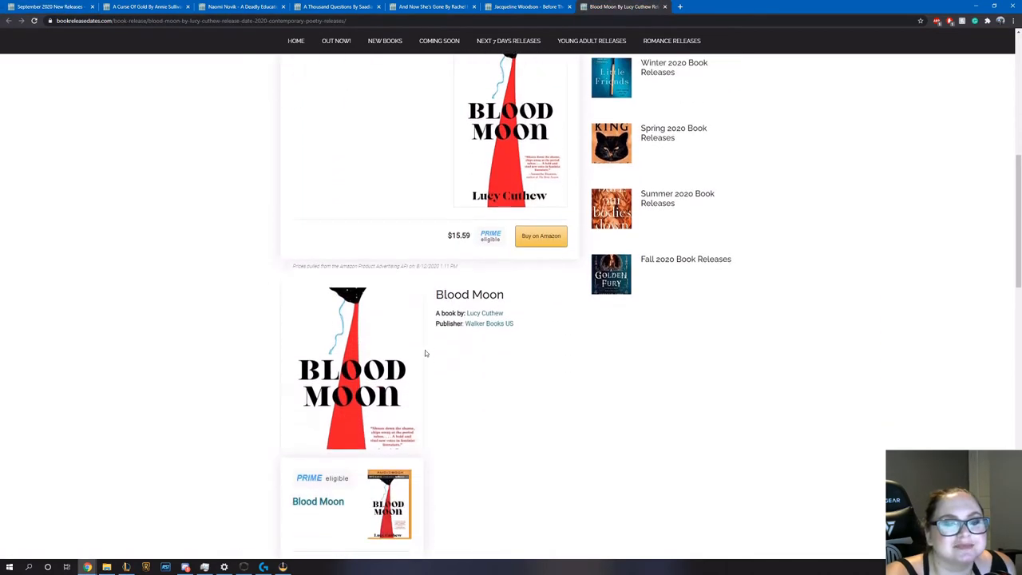
Read Blood Moon's 1 September 2020 release date and synopsis, then return to the top of the page
{"action": "scroll", "scroll_direction": "down", "scroll_amount": 3}
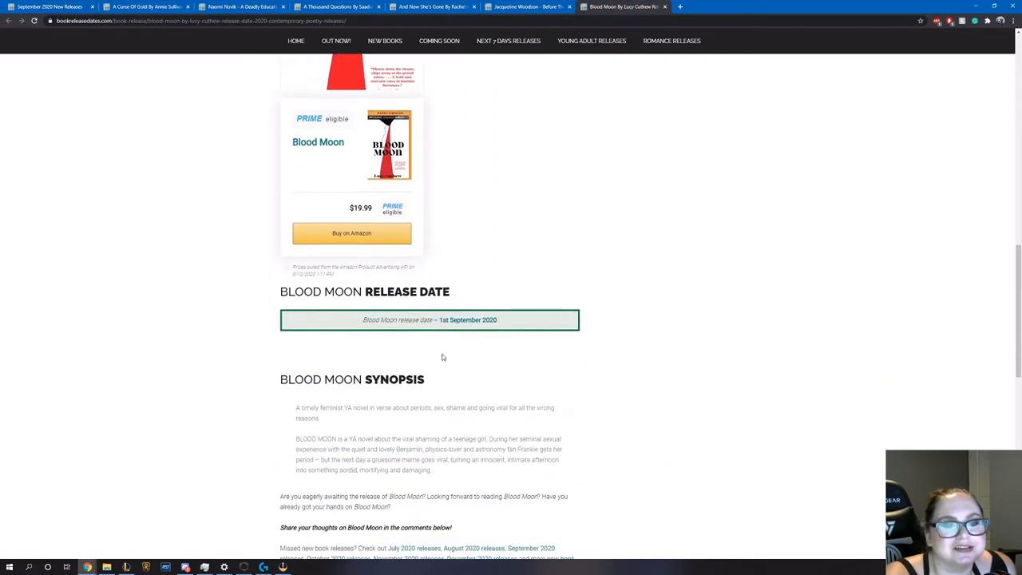
{"action": "scroll", "scroll_direction": "down", "scroll_amount": 3}
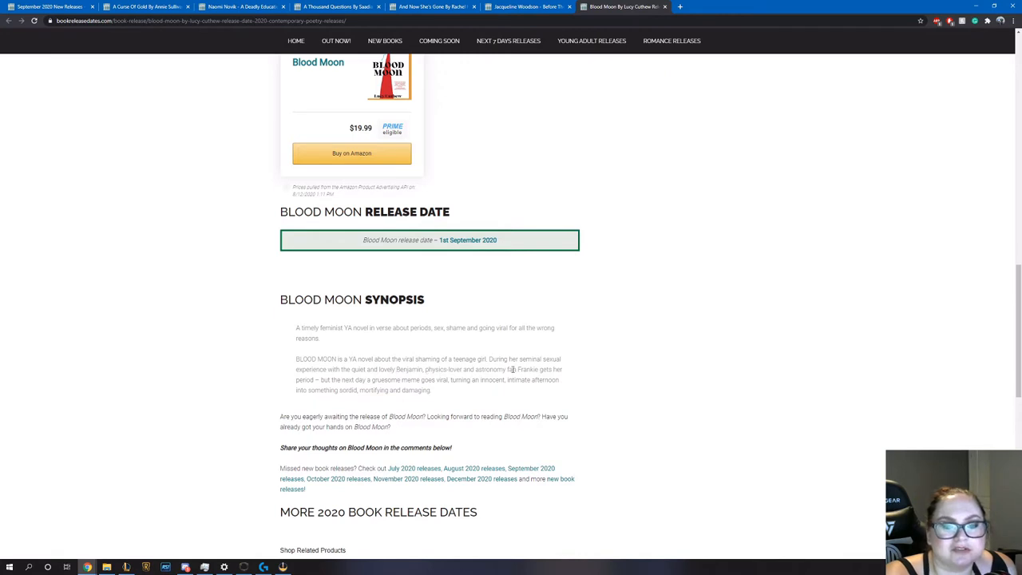
{"action": "mouse_move", "coordinate": [492, 380]}
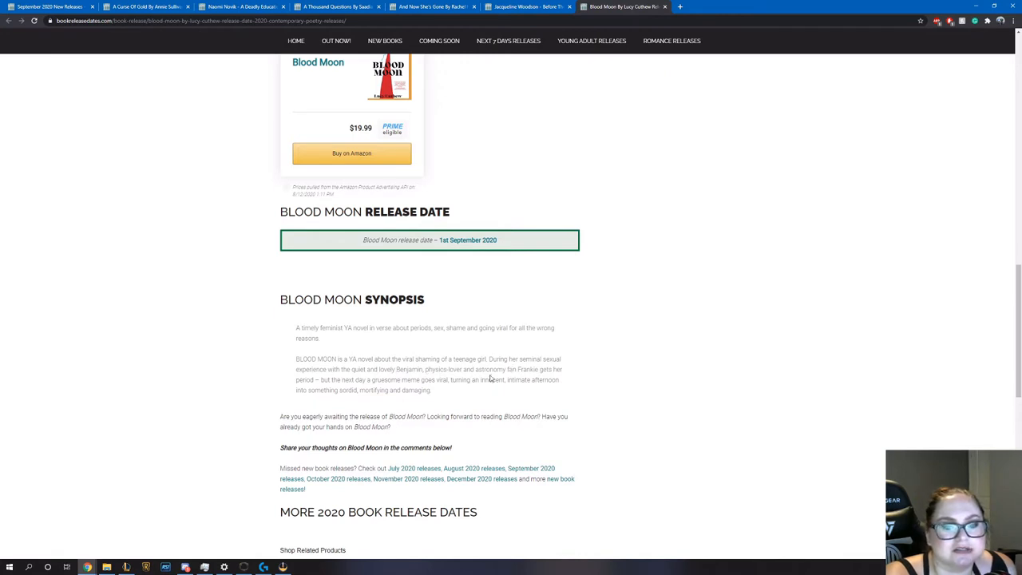
{"action": "mouse_move", "coordinate": [345, 382]}
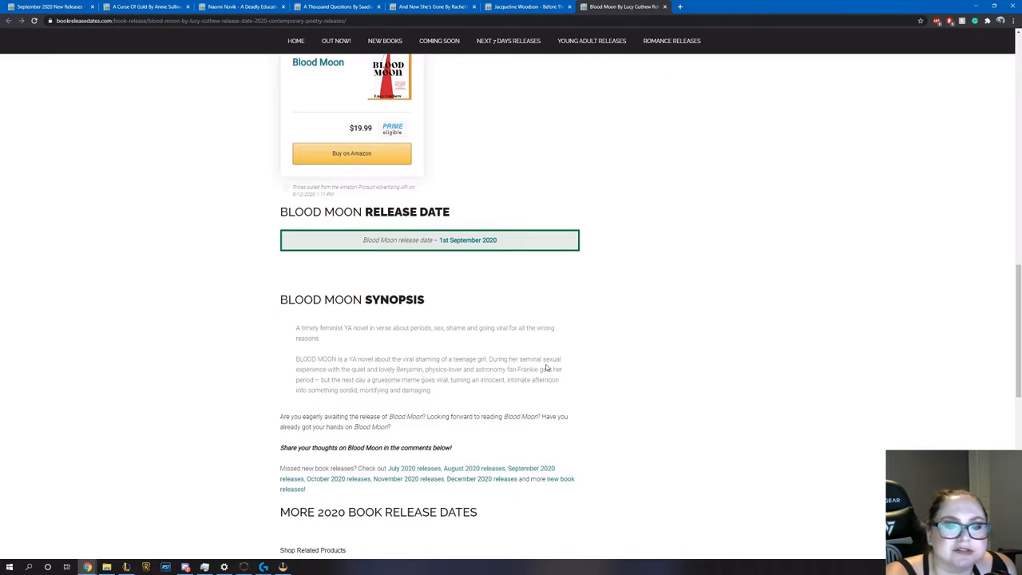
{"action": "mouse_move", "coordinate": [402, 378]}
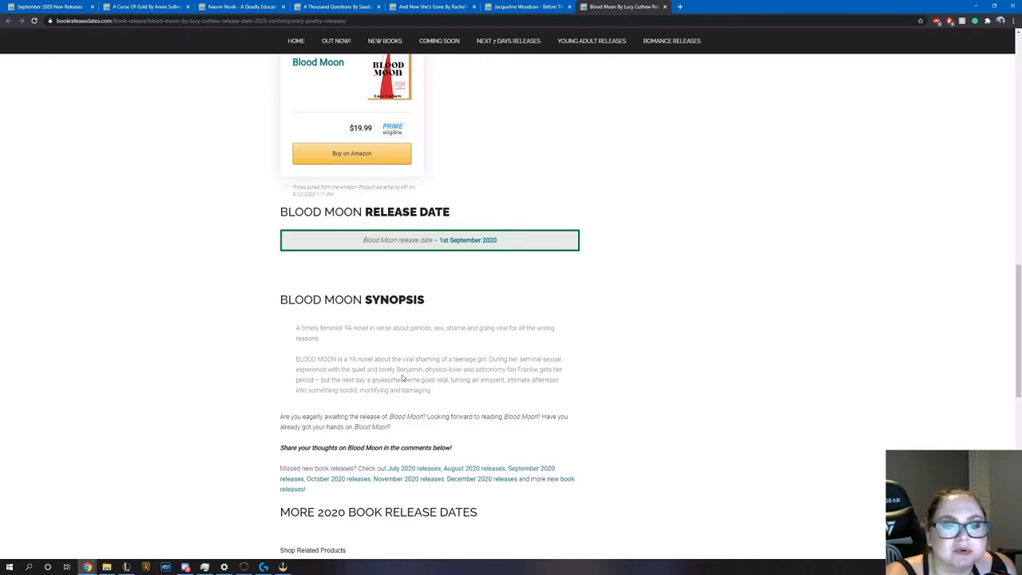
{"action": "mouse_move", "coordinate": [518, 377]}
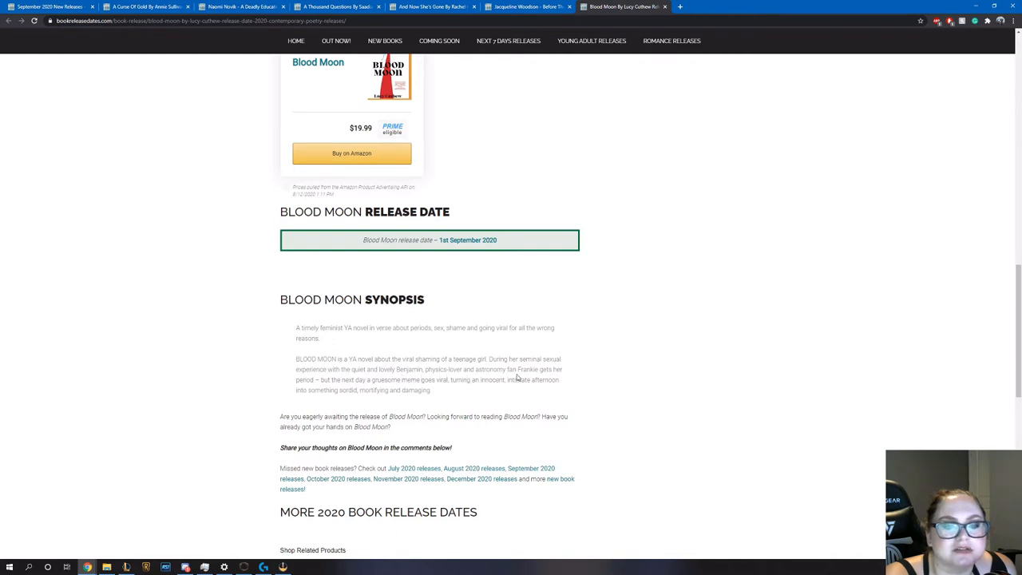
{"action": "mouse_move", "coordinate": [389, 396]}
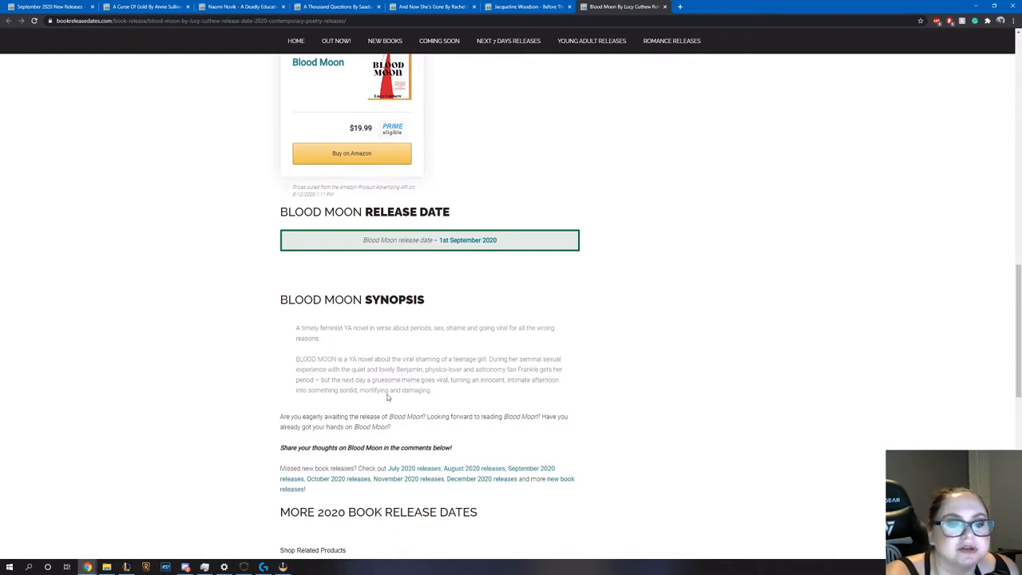
{"action": "mouse_move", "coordinate": [458, 400]}
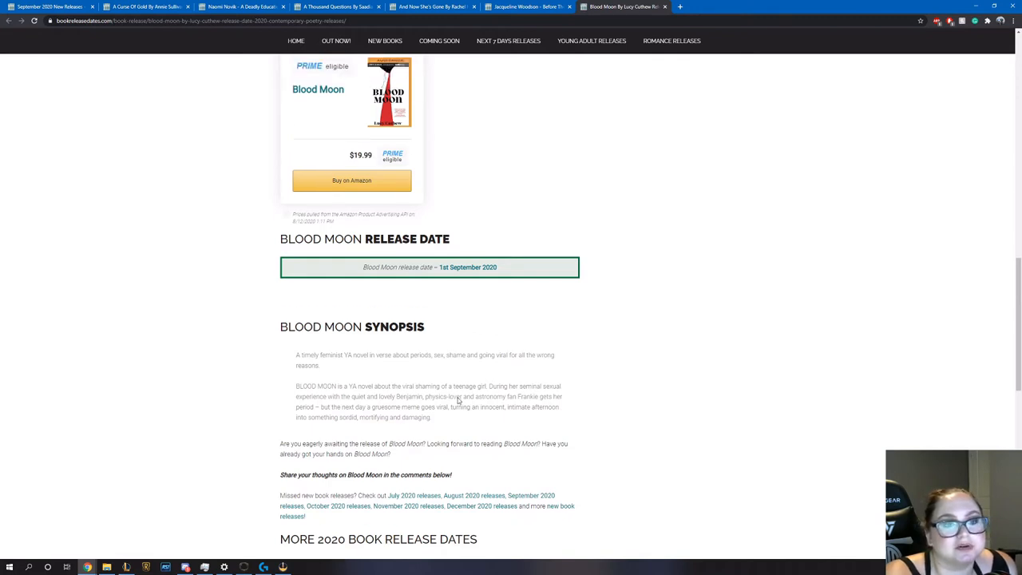
{"action": "scroll", "scroll_direction": "up", "scroll_amount": 3}
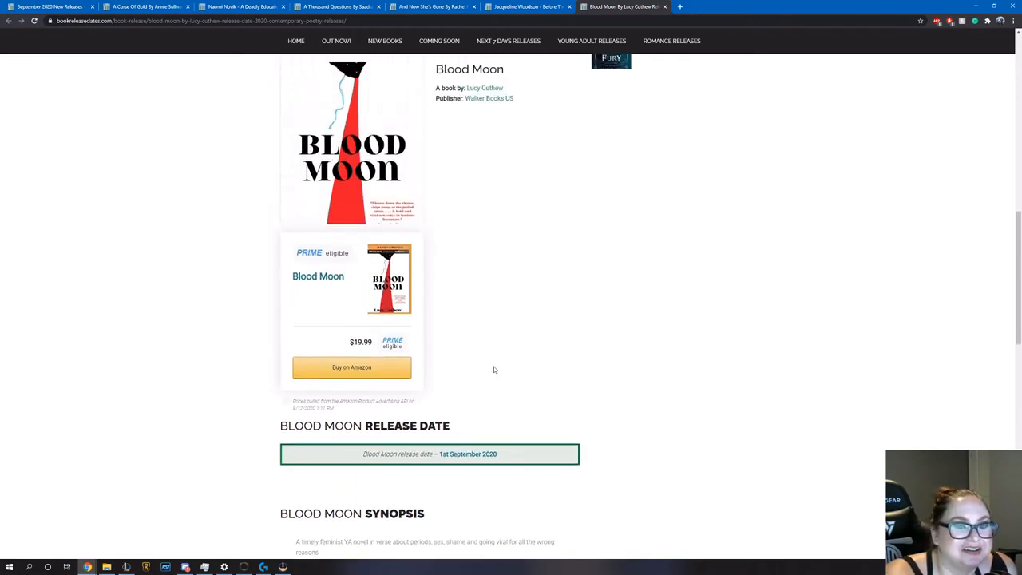
{"action": "scroll", "scroll_direction": "up", "scroll_amount": 3}
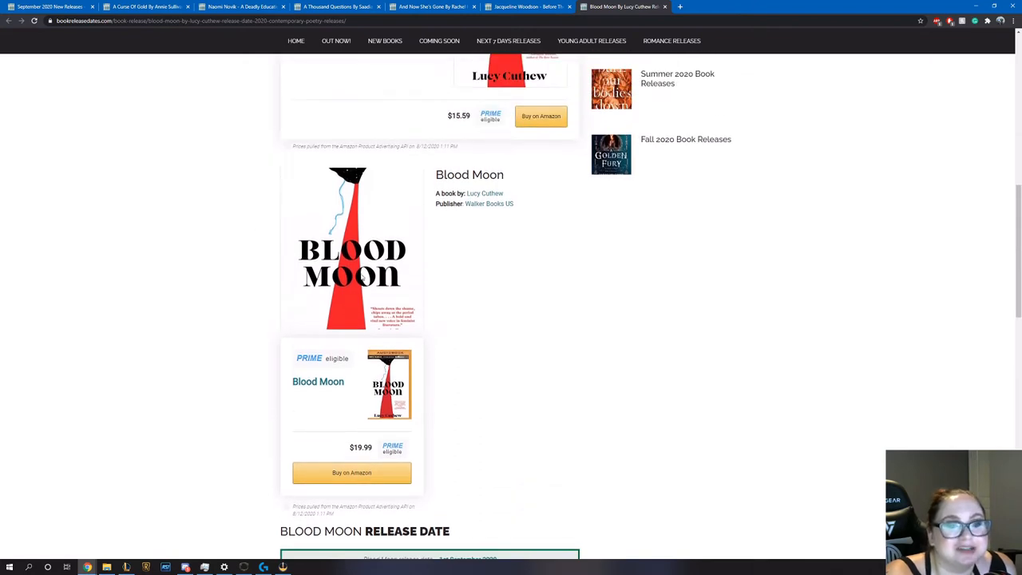
{"action": "scroll", "scroll_direction": "up", "scroll_amount": 3}
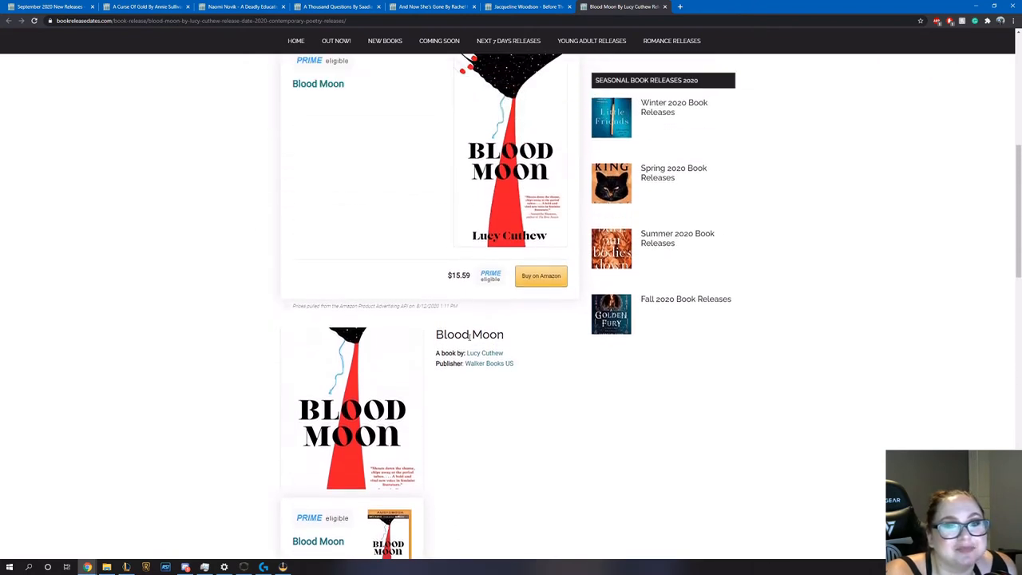
{"action": "scroll", "scroll_direction": "up", "scroll_amount": 3}
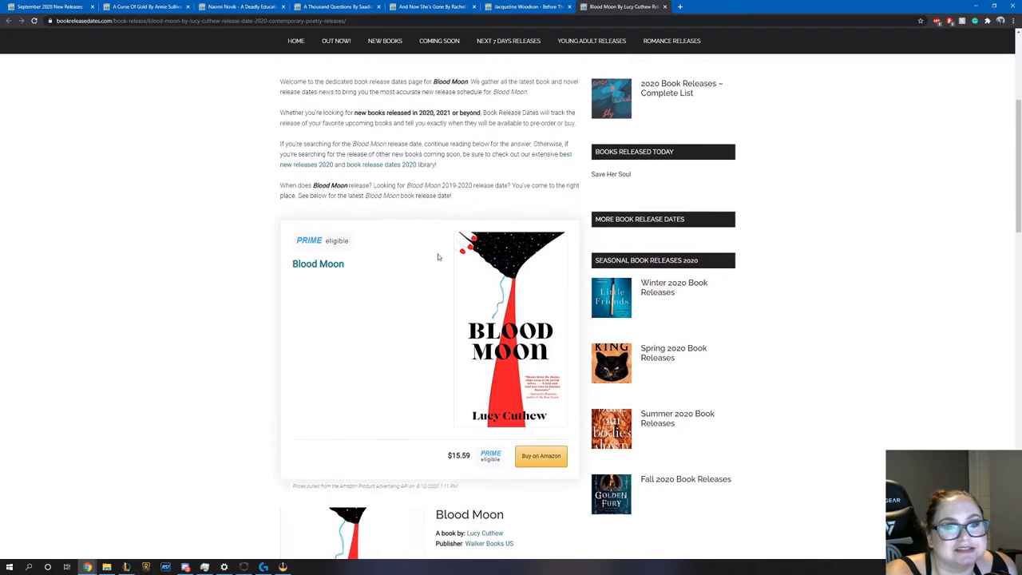
{"action": "scroll", "scroll_direction": "up", "scroll_amount": 3}
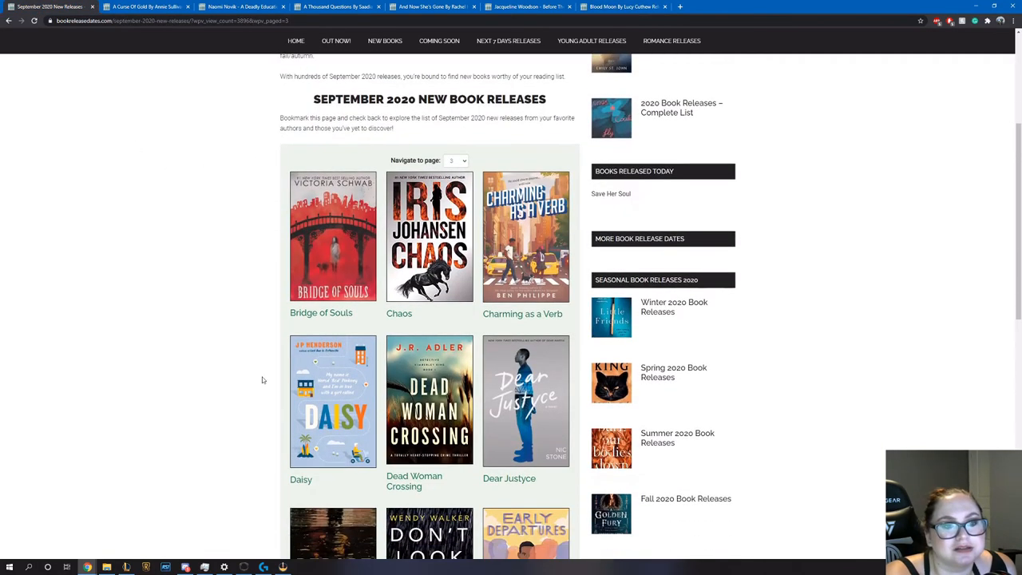
{"action": "mouse_move", "coordinate": [335, 278]}
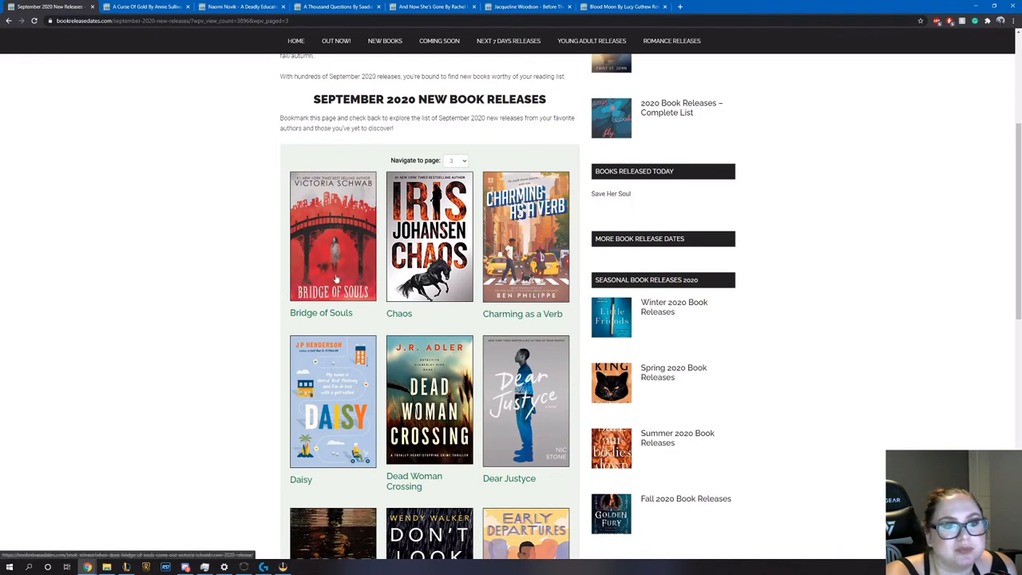
{"action": "mouse_move", "coordinate": [351, 189]}
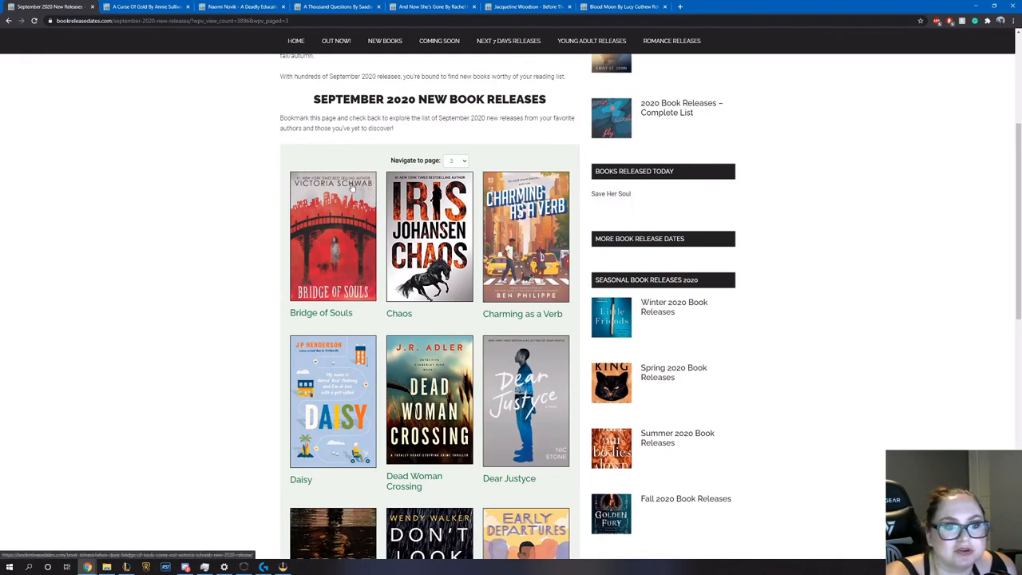
{"action": "mouse_move", "coordinate": [342, 216]}
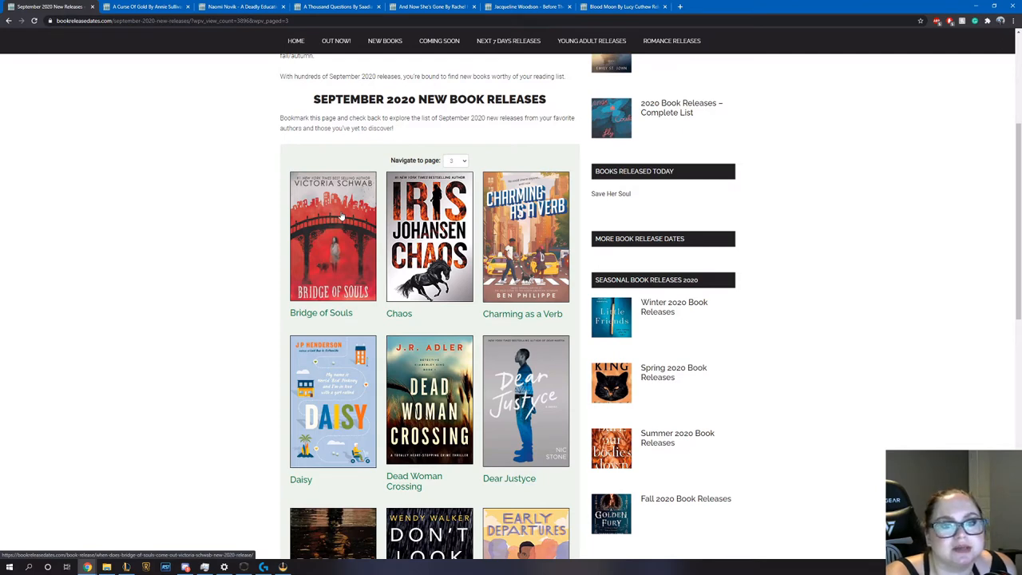
Open Dead Woman Crossing from the September 2020 list in a new tab
{"action": "scroll", "scroll_direction": "down", "scroll_amount": 3}
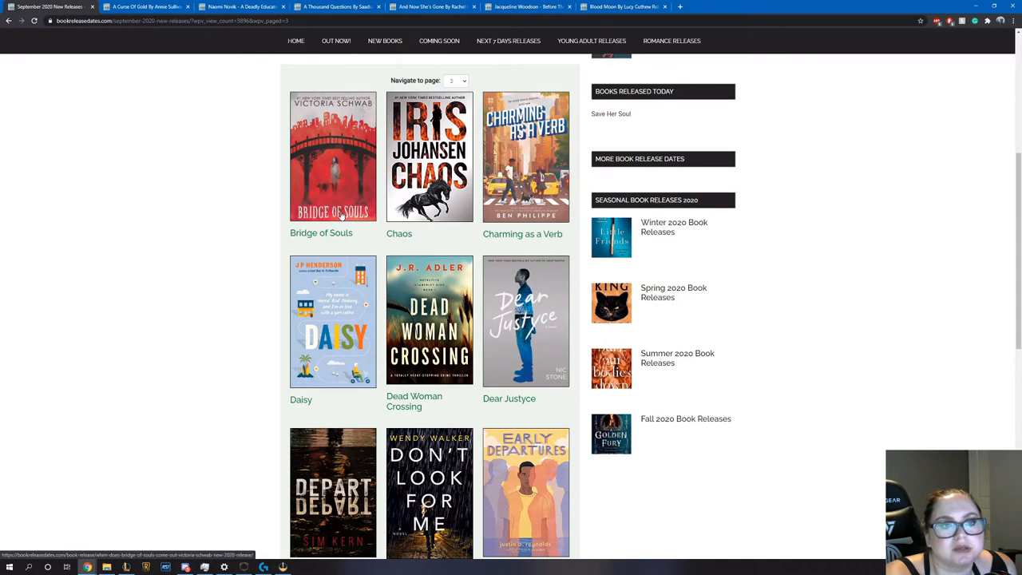
{"action": "mouse_move", "coordinate": [318, 163]}
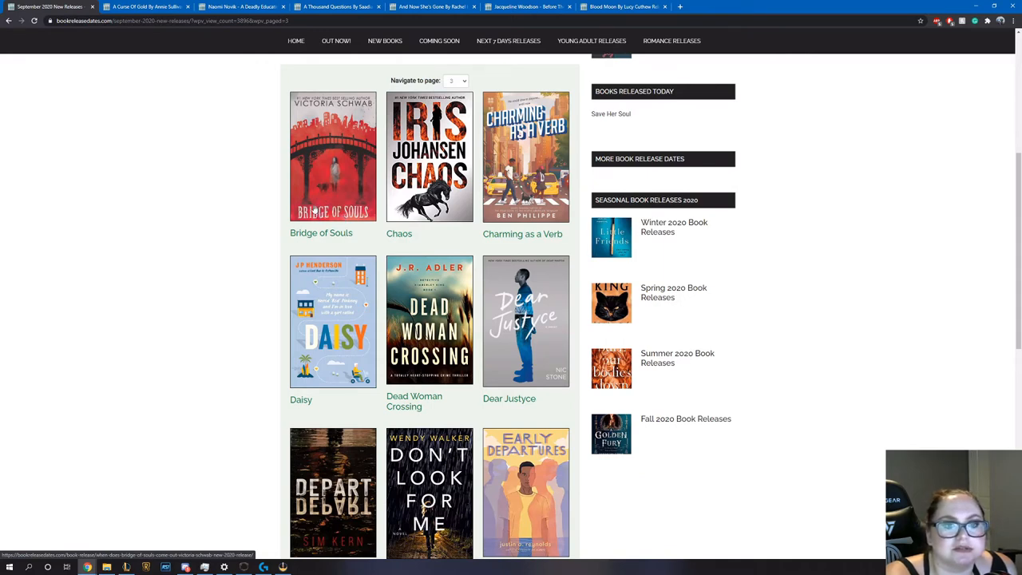
{"action": "scroll", "scroll_direction": "down", "scroll_amount": 3}
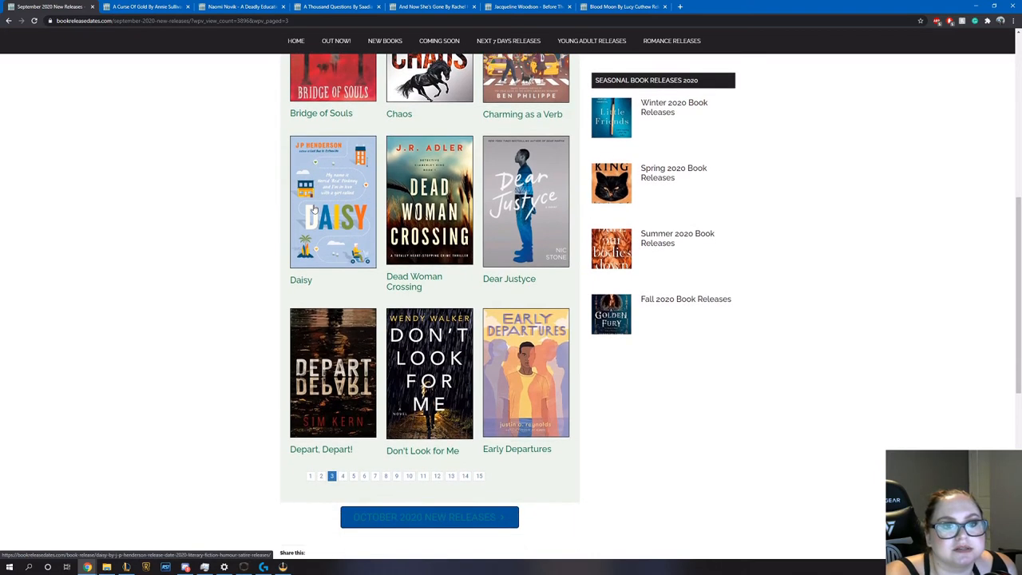
{"action": "right_click", "coordinate": [429, 240]}
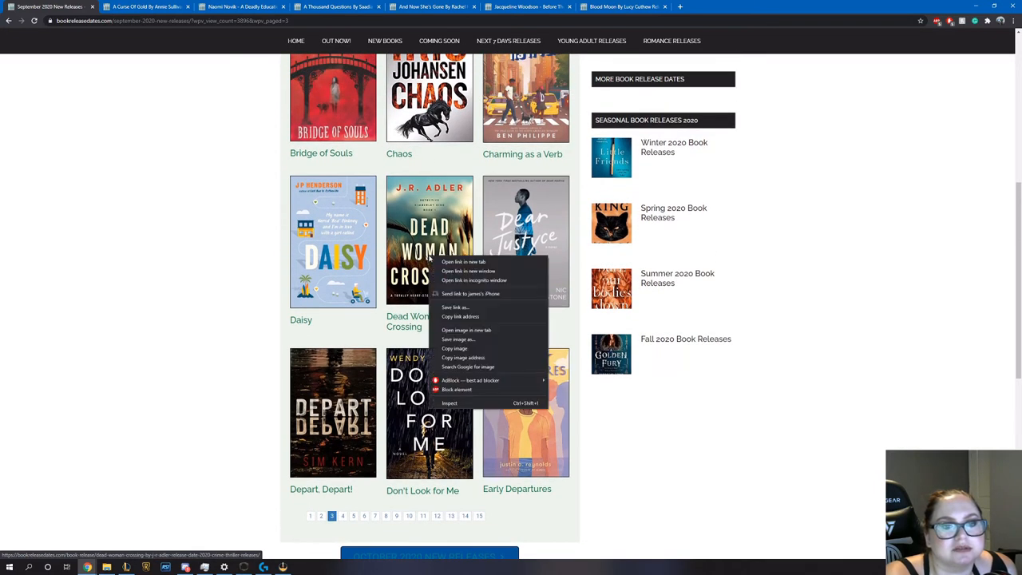
{"action": "left_click", "coordinate": [463, 262]}
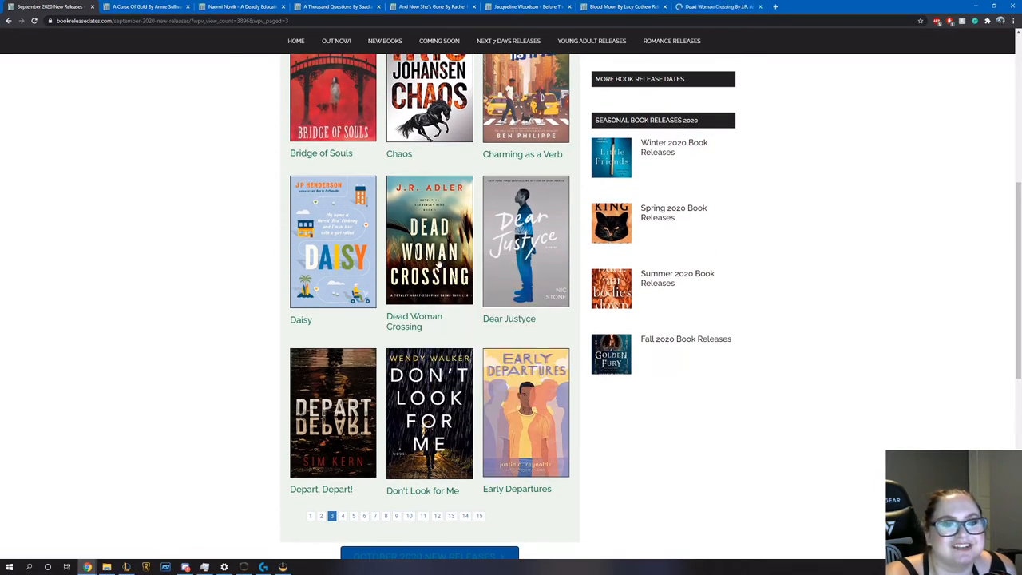
Open Dear Justyce and Don't Look For Me in new tabs
{"action": "scroll", "scroll_direction": "down", "scroll_amount": 3}
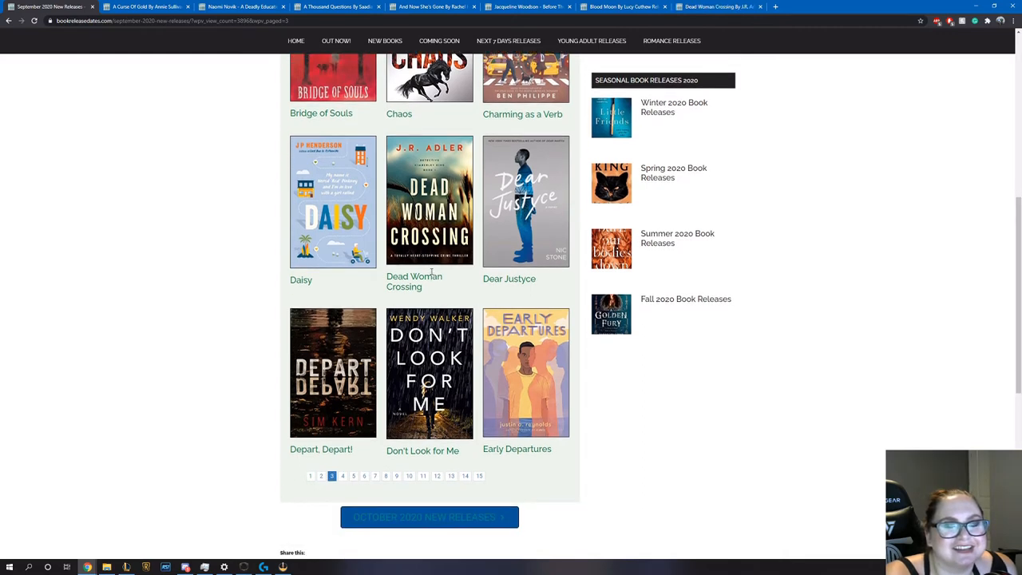
{"action": "mouse_move", "coordinate": [539, 228]}
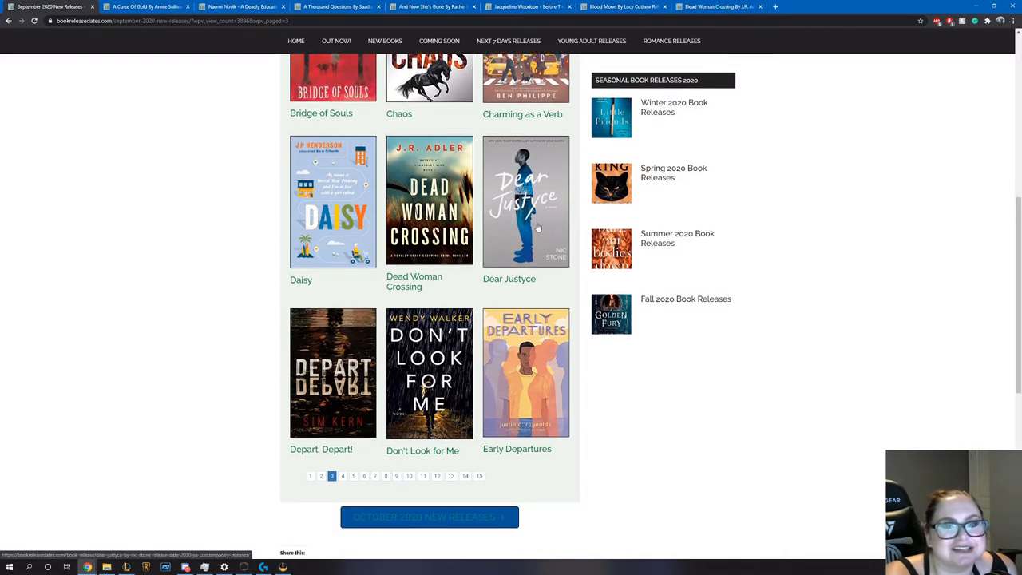
{"action": "left_click", "coordinate": [525, 199]}
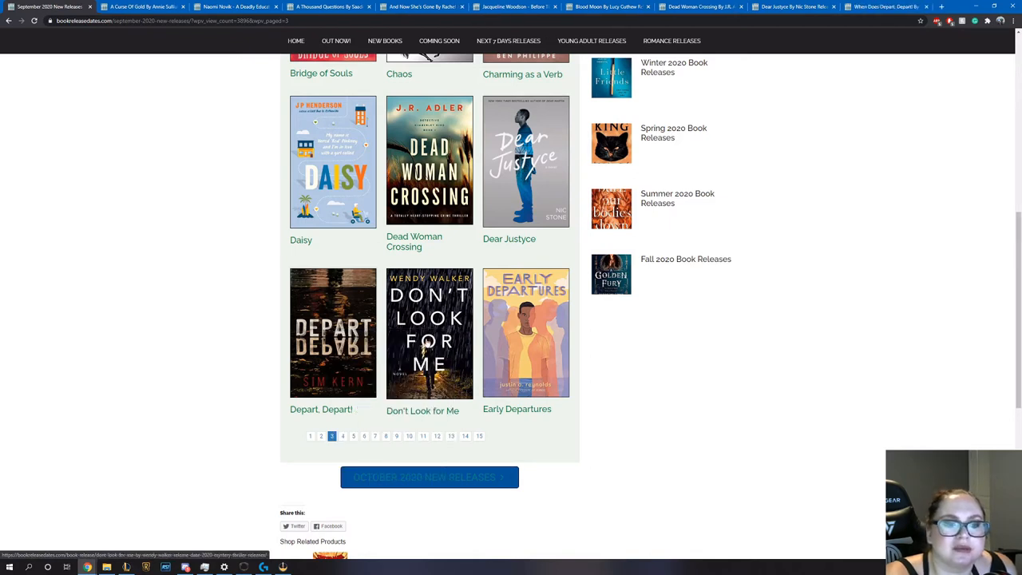
{"action": "right_click", "coordinate": [428, 334]}
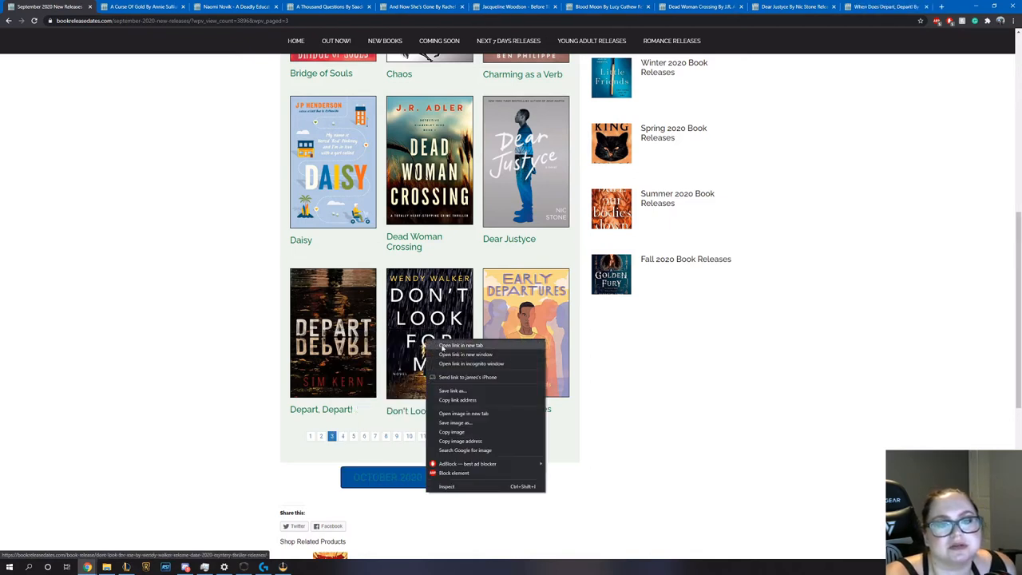
{"action": "left_click", "coordinate": [462, 345]}
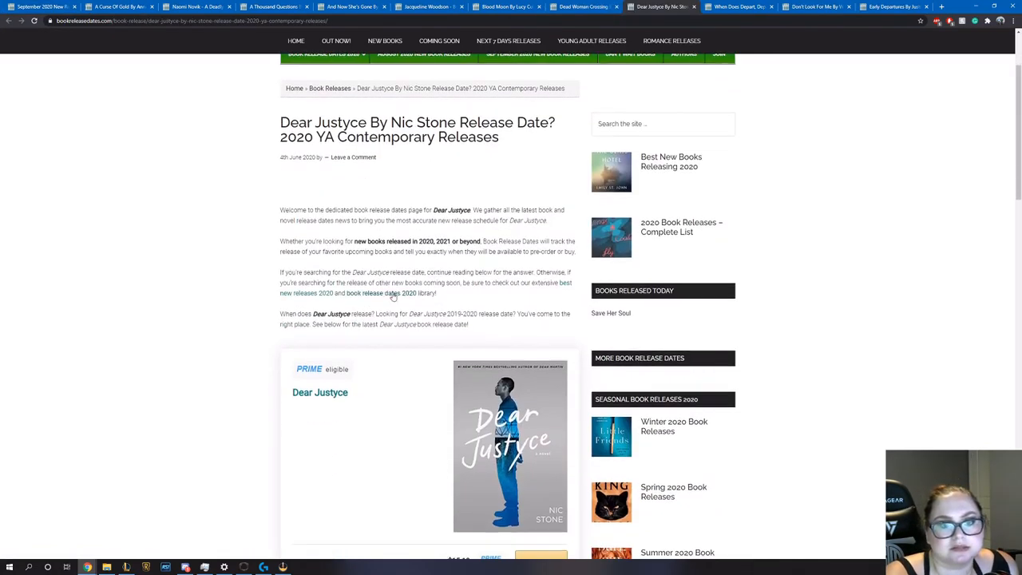
Scroll Dear Justyce's page to its 29 September 2020 release date and synopsis
{"action": "scroll", "scroll_direction": "down", "scroll_amount": 3}
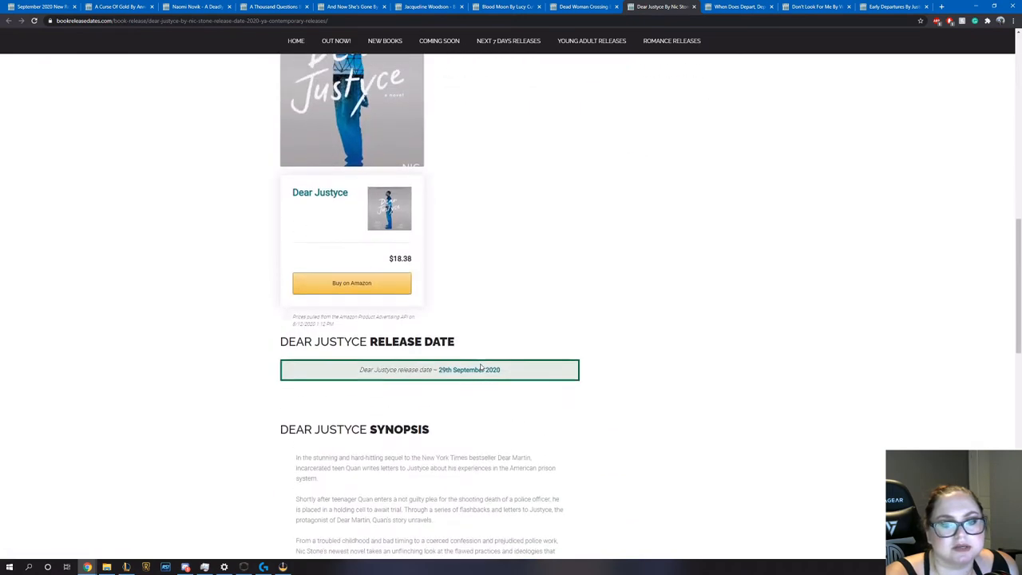
{"action": "scroll", "scroll_direction": "down", "scroll_amount": 3}
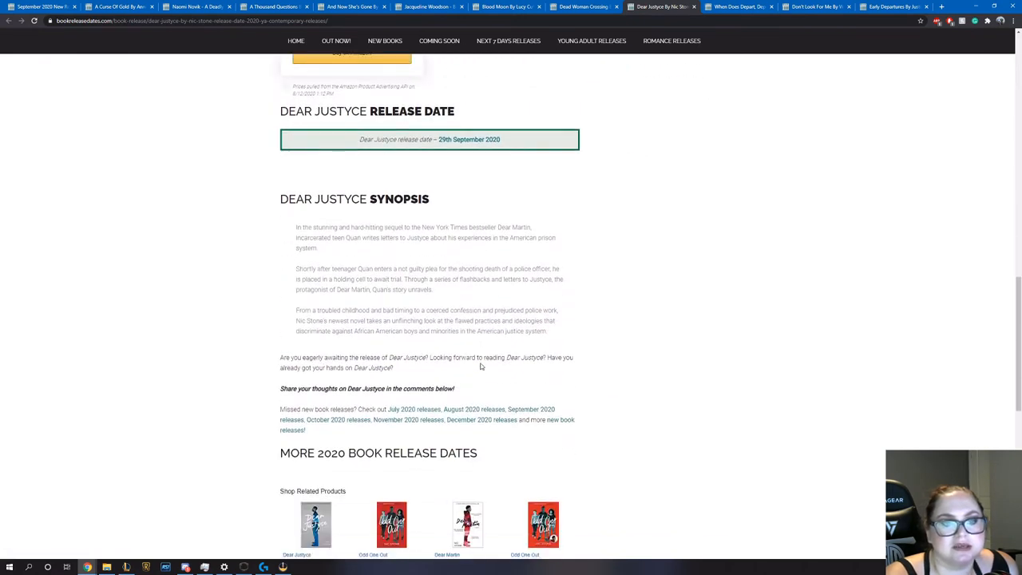
{"action": "mouse_move", "coordinate": [482, 365]}
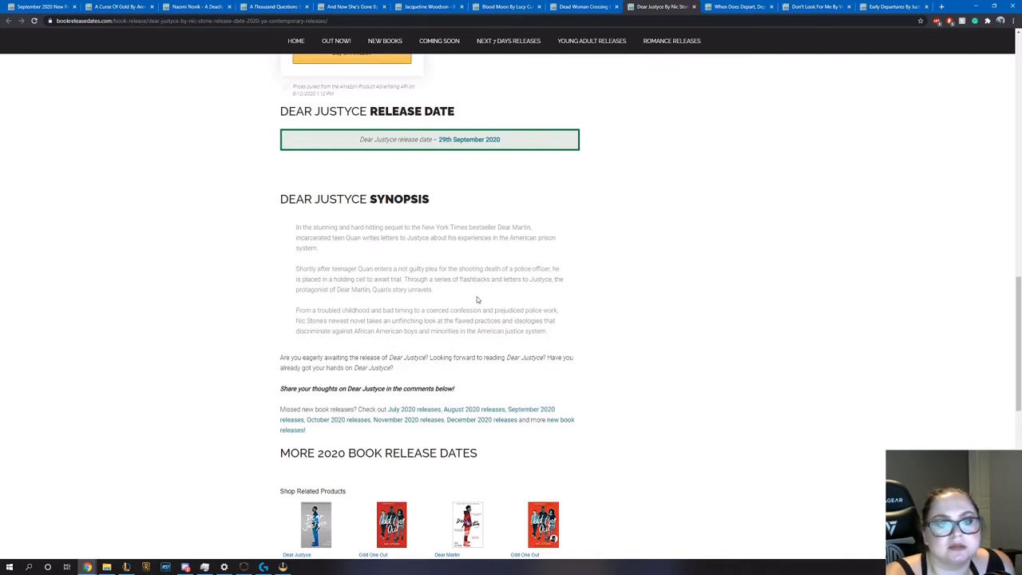
{"action": "scroll", "scroll_direction": "up", "scroll_amount": 3}
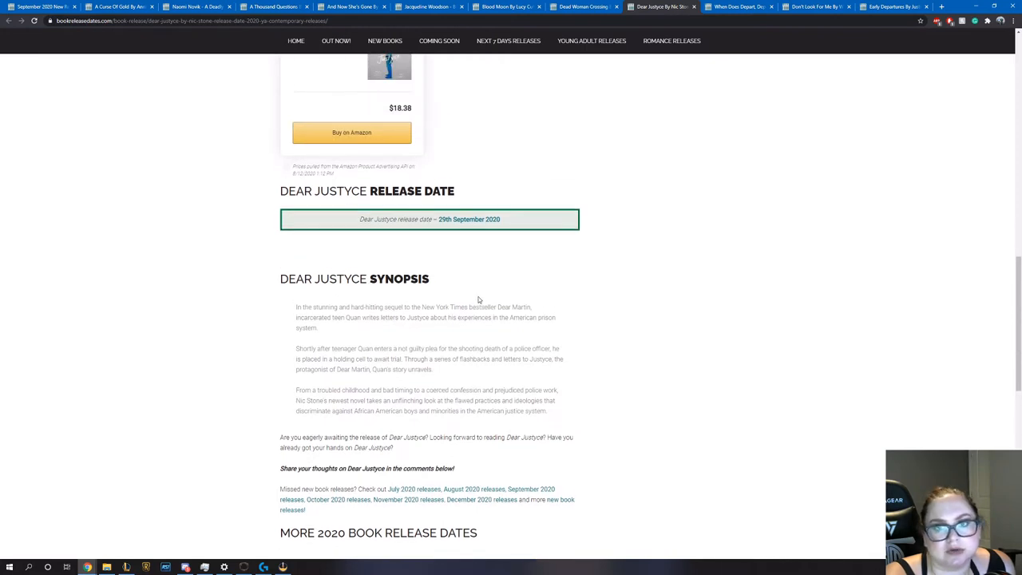
{"action": "scroll", "scroll_direction": "down", "scroll_amount": 3}
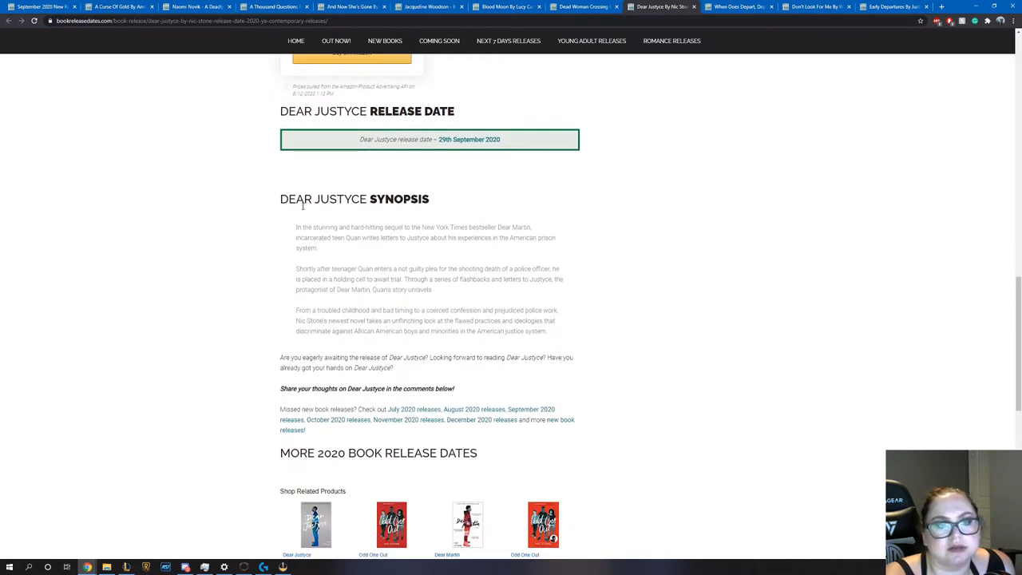
{"action": "mouse_move", "coordinate": [451, 294]}
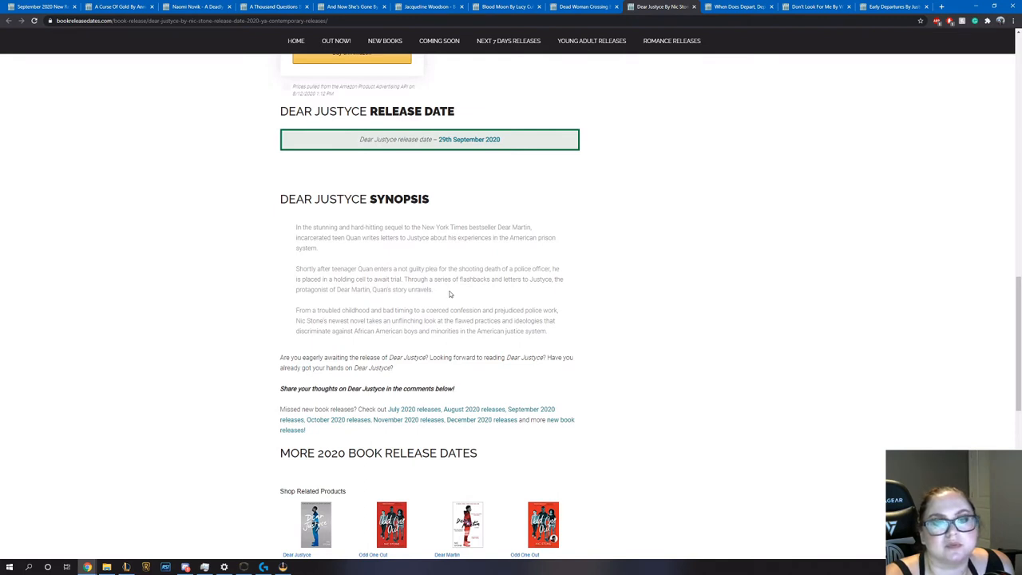
{"action": "mouse_move", "coordinate": [719, 40]}
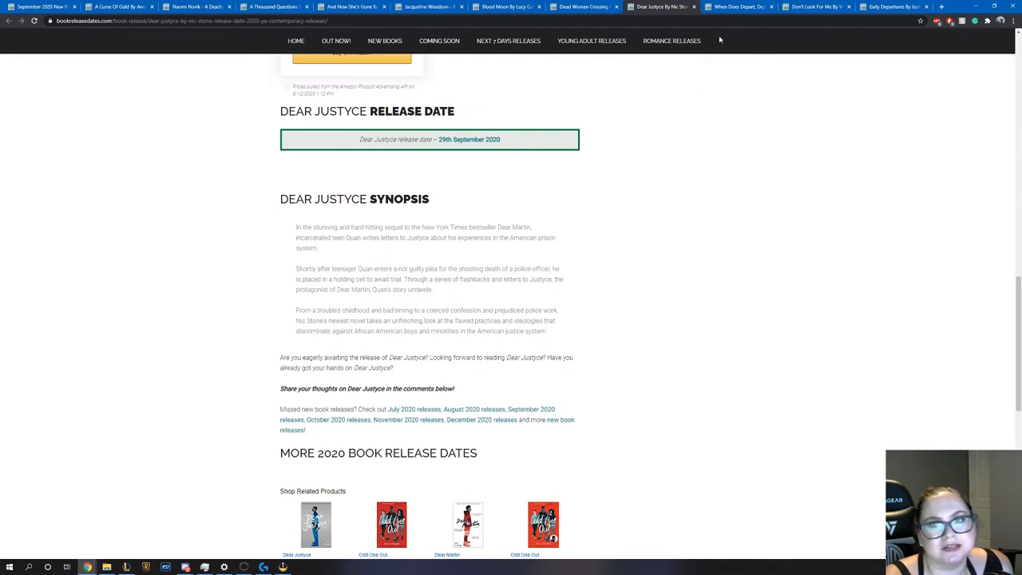
{"action": "mouse_move", "coordinate": [738, 6]}
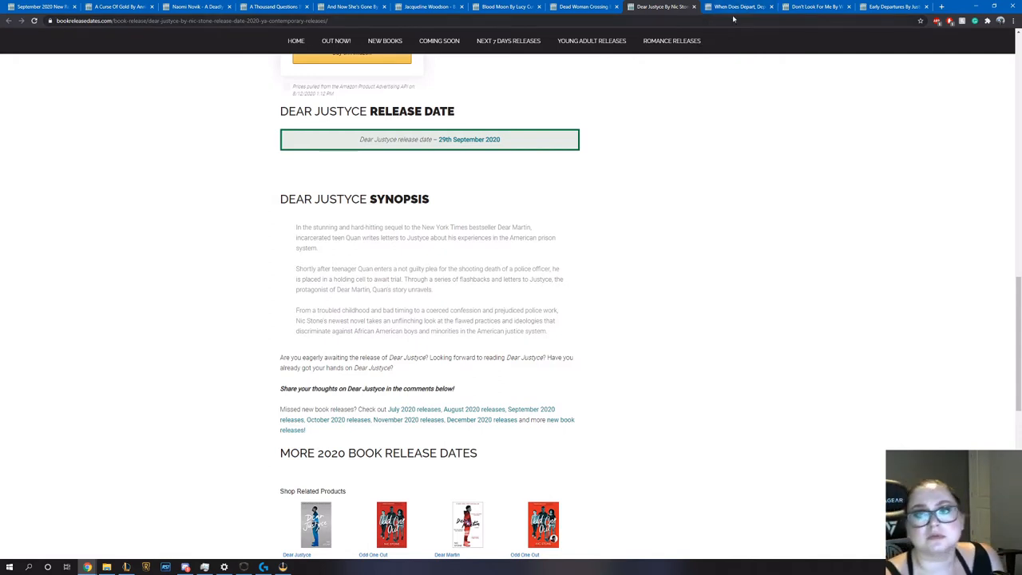
{"action": "mouse_move", "coordinate": [735, 6]}
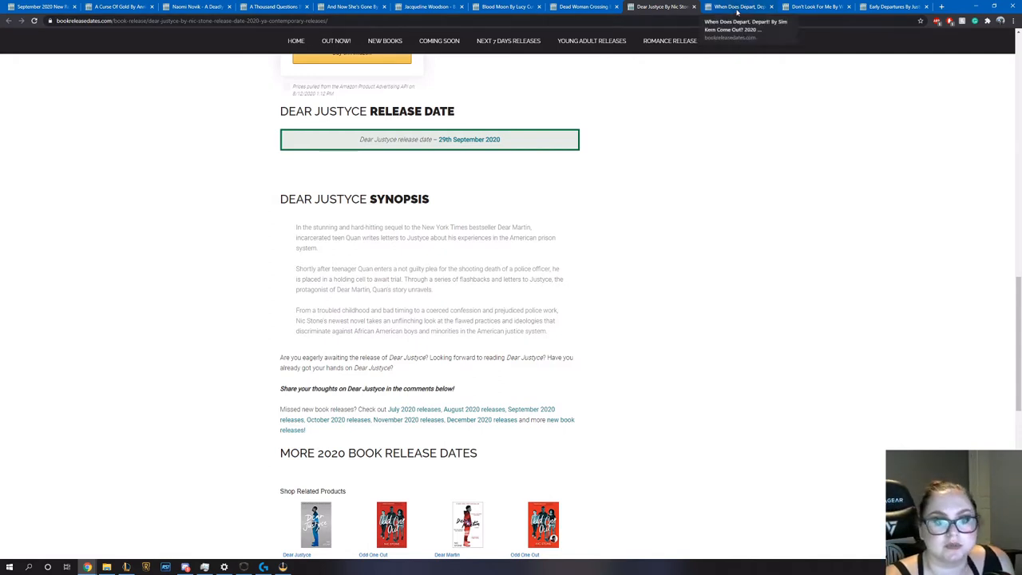
Switch to Depart, Depart! by Sim Kern and read its 1 September 2020 release date and synopsis
{"action": "left_click", "coordinate": [738, 6]}
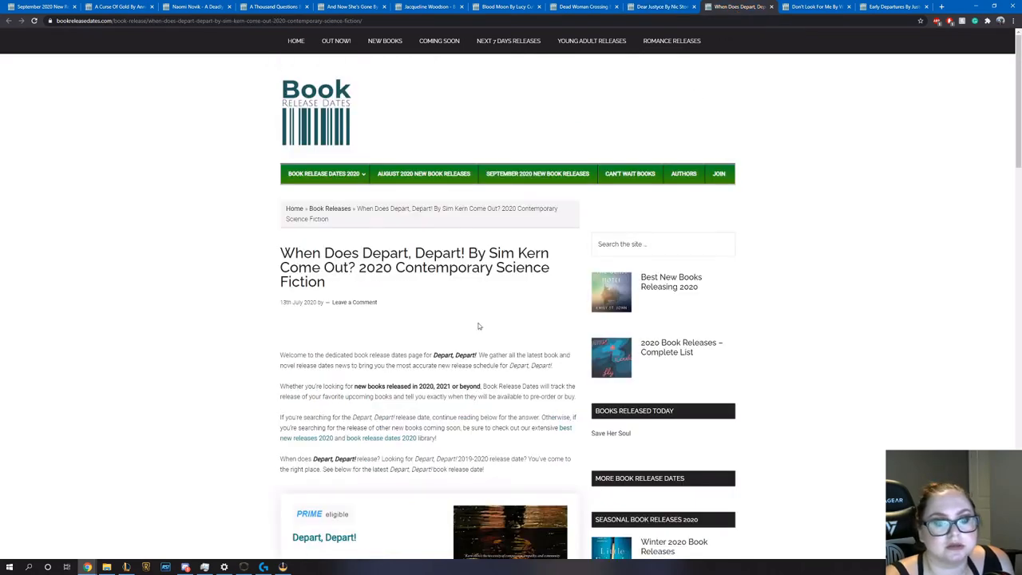
{"action": "scroll", "scroll_direction": "down", "scroll_amount": 3}
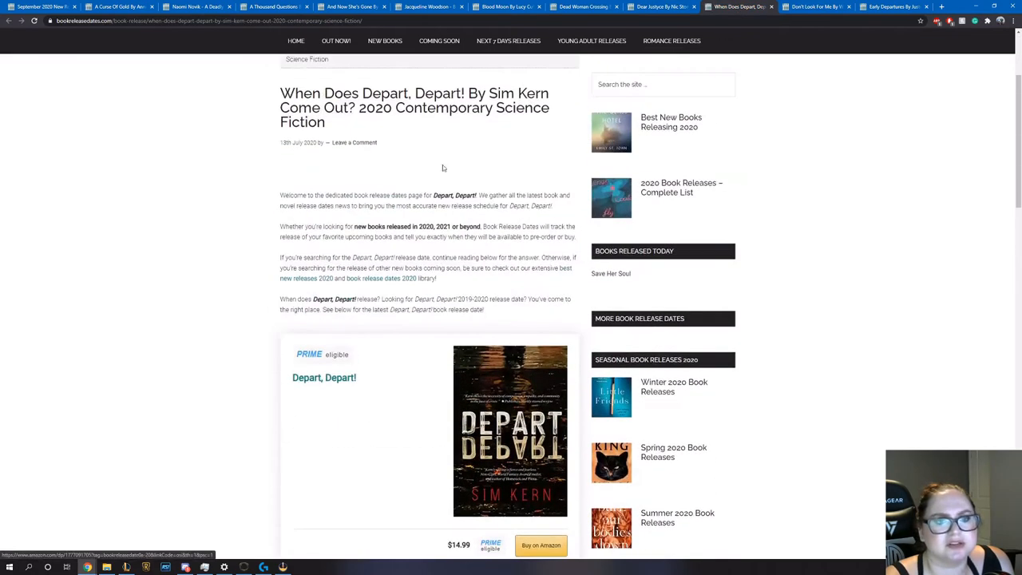
{"action": "scroll", "scroll_direction": "down", "scroll_amount": 3}
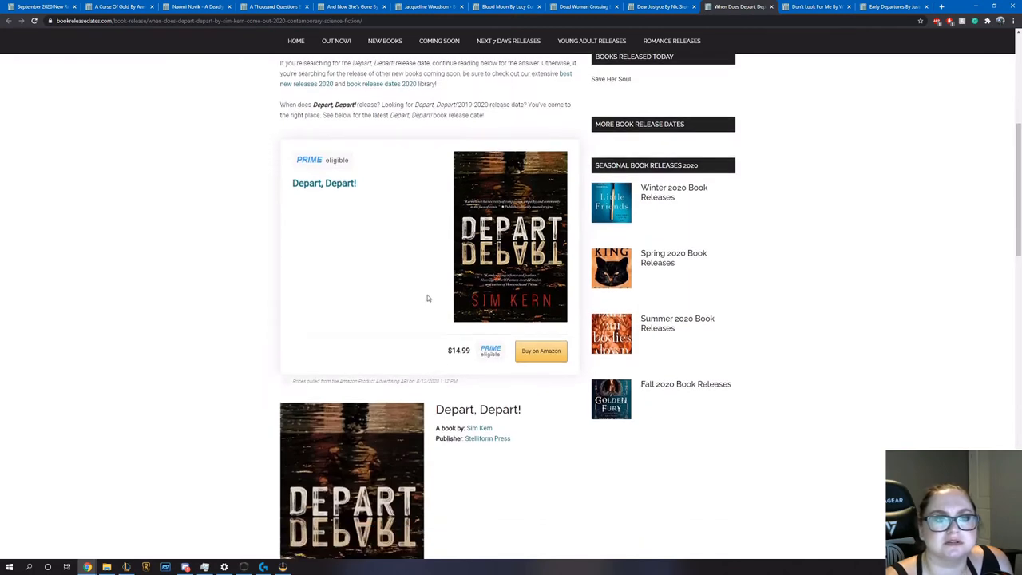
{"action": "scroll", "scroll_direction": "down", "scroll_amount": 3}
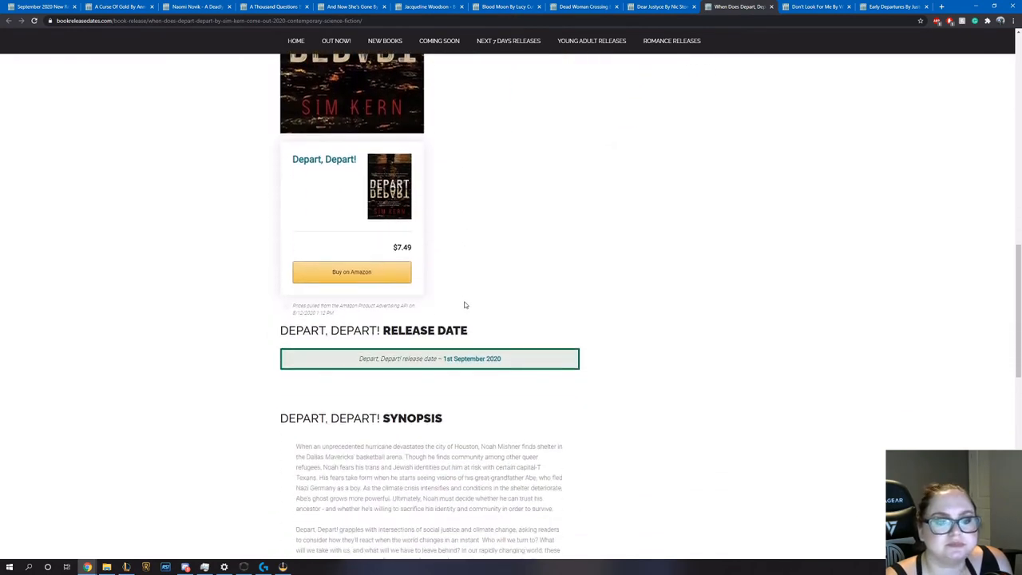
{"action": "scroll", "scroll_direction": "down", "scroll_amount": 3}
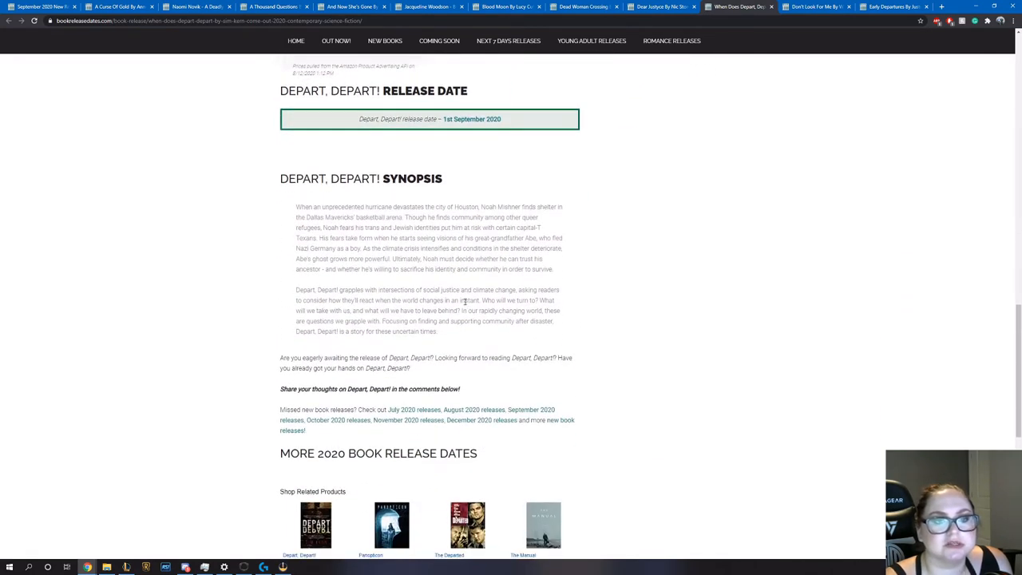
{"action": "scroll", "scroll_direction": "down", "scroll_amount": 3}
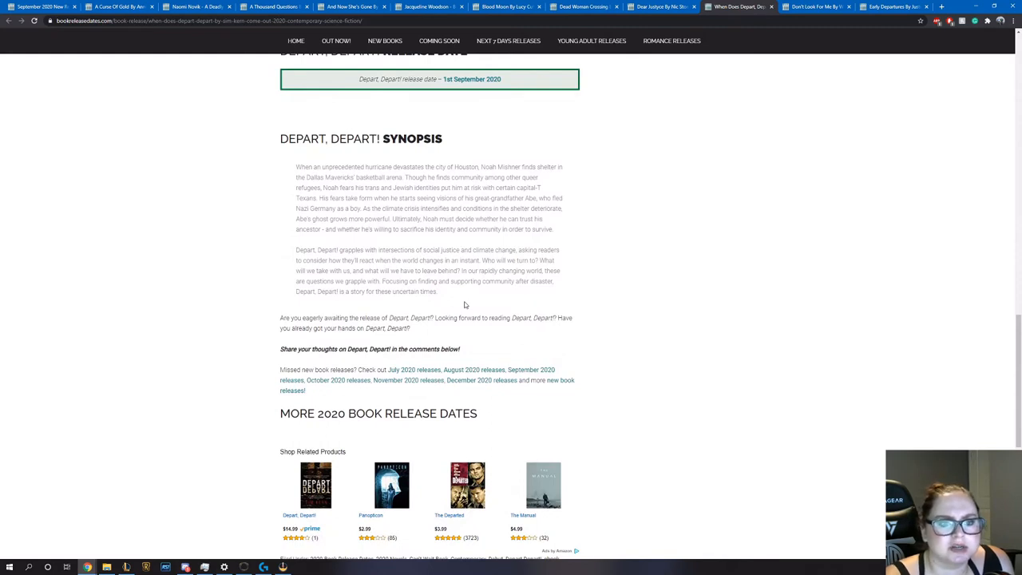
{"action": "scroll", "scroll_direction": "down", "scroll_amount": 3}
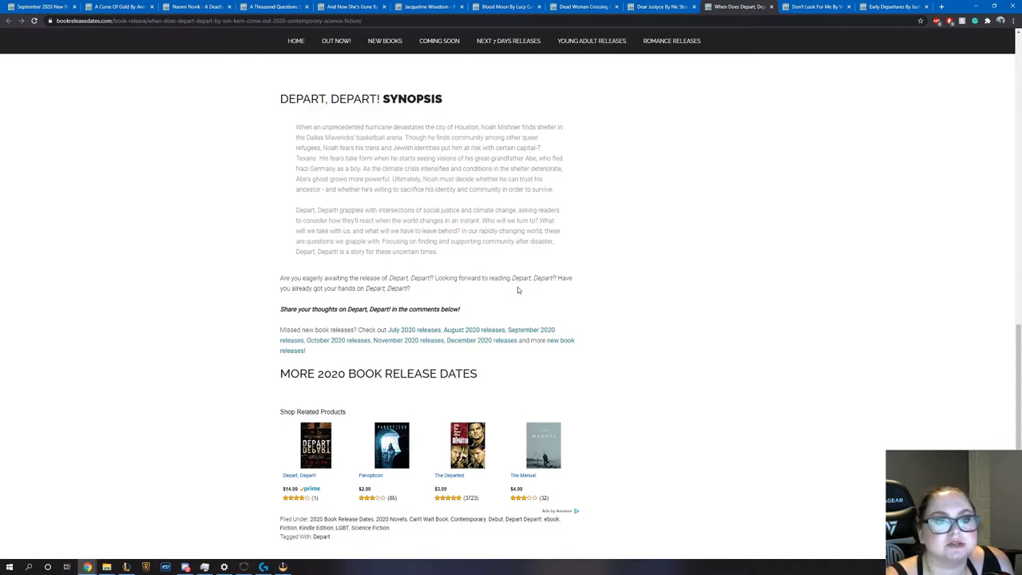
{"action": "mouse_move", "coordinate": [492, 273]}
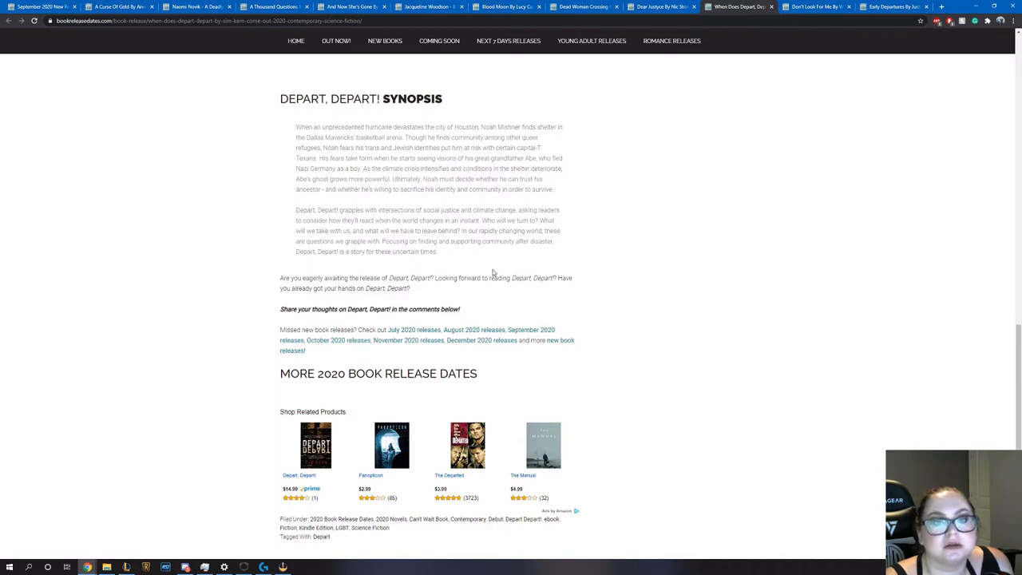
{"action": "scroll", "scroll_direction": "up", "scroll_amount": 3}
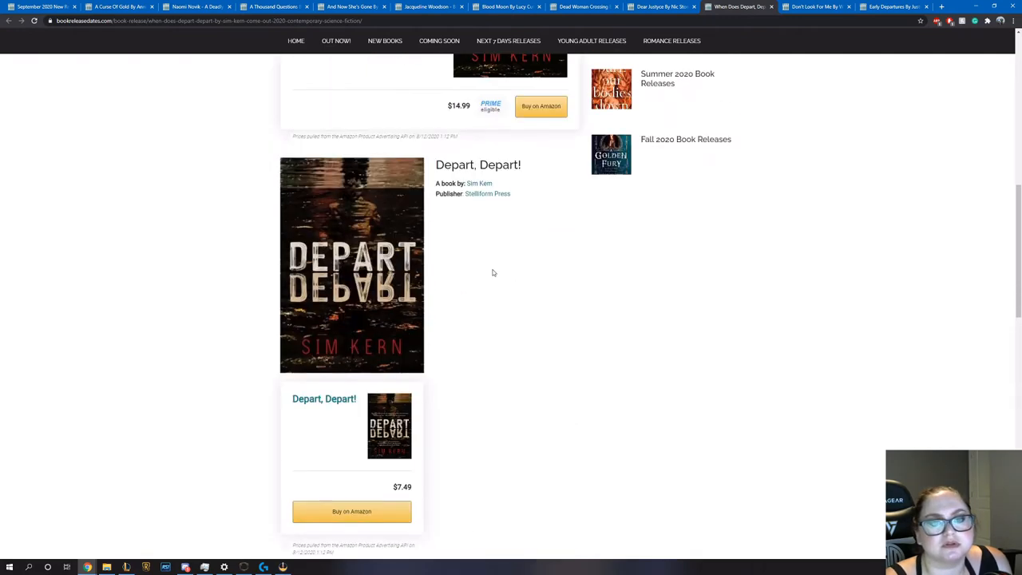
Switch to Don't Look For Me by Wendy Walker and view its 15 September 2020 release date
{"action": "left_click", "coordinate": [814, 7]}
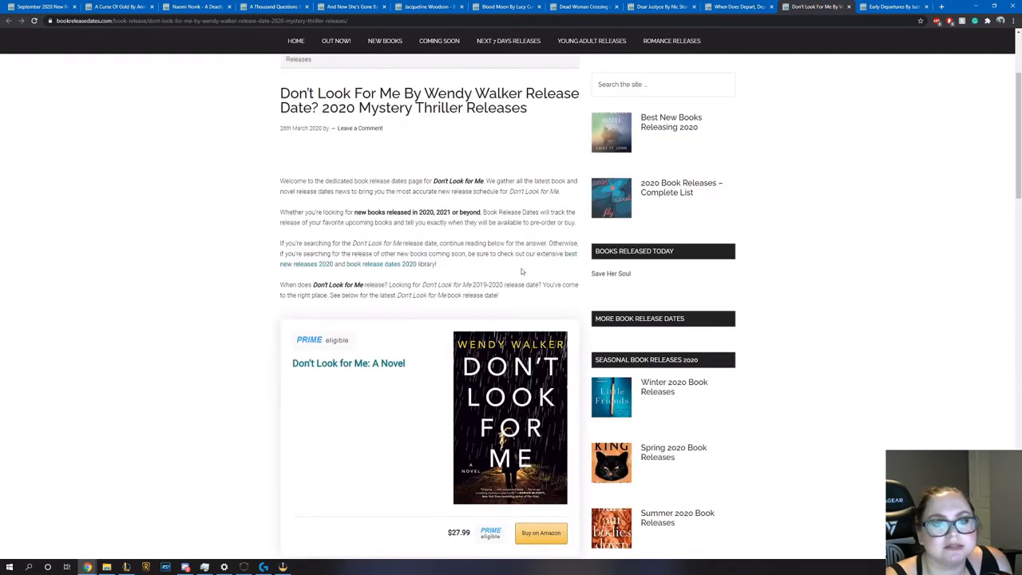
{"action": "scroll", "scroll_direction": "down", "scroll_amount": 3}
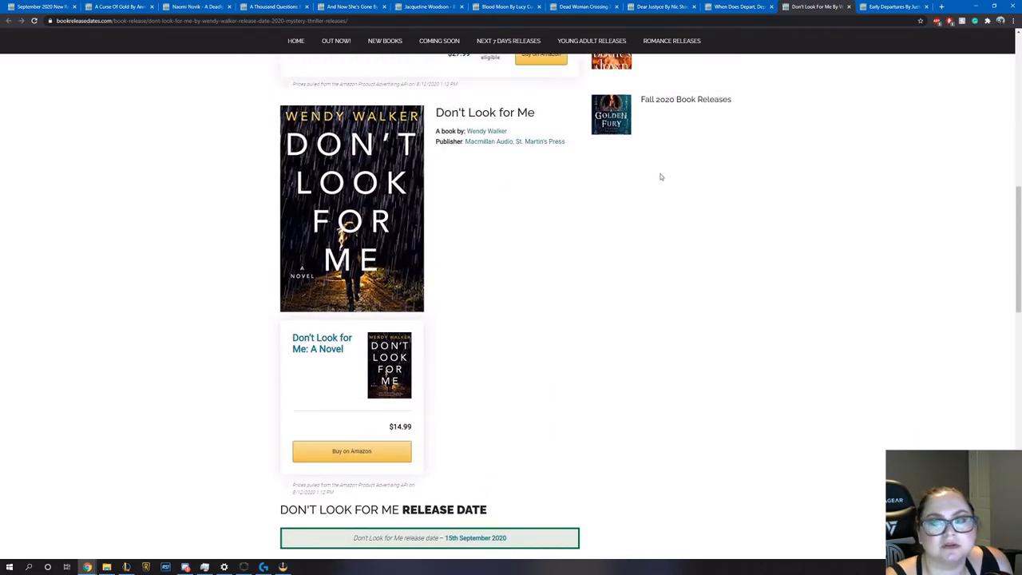
Switch to Early Departures and read its 22 September 2020 release date and full synopsis
{"action": "left_click", "coordinate": [894, 7]}
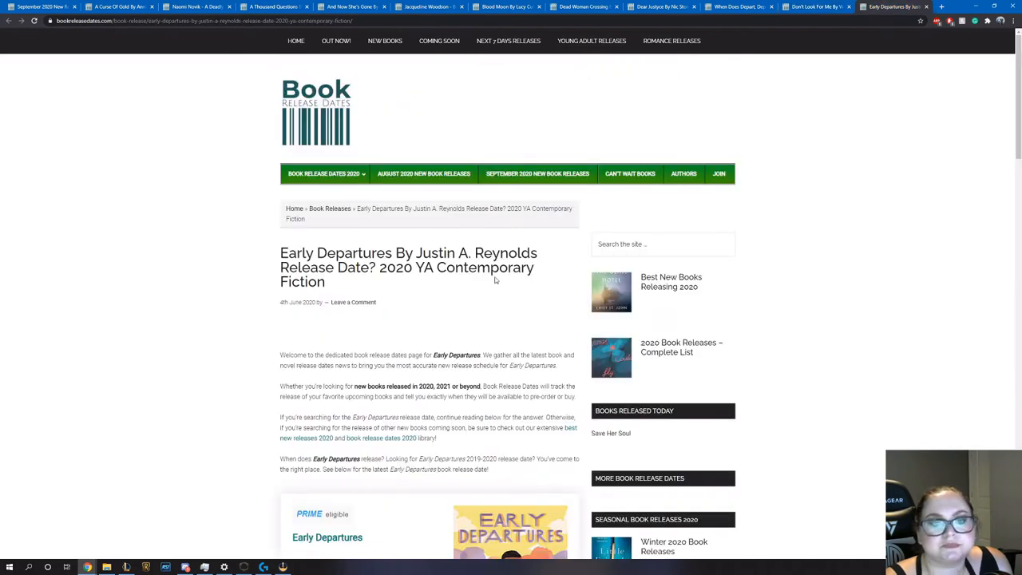
{"action": "scroll", "scroll_direction": "down", "scroll_amount": 3}
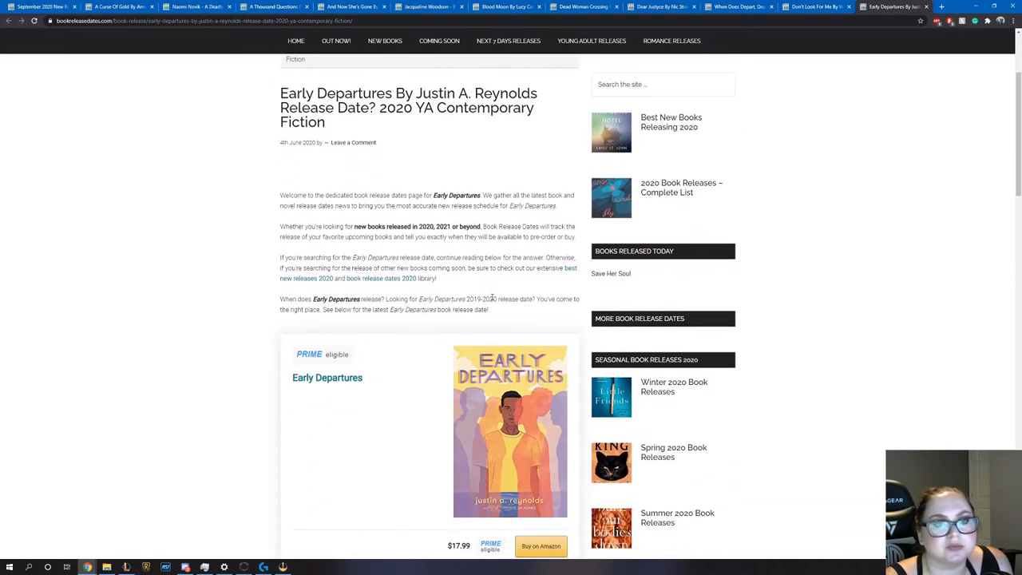
{"action": "scroll", "scroll_direction": "down", "scroll_amount": 3}
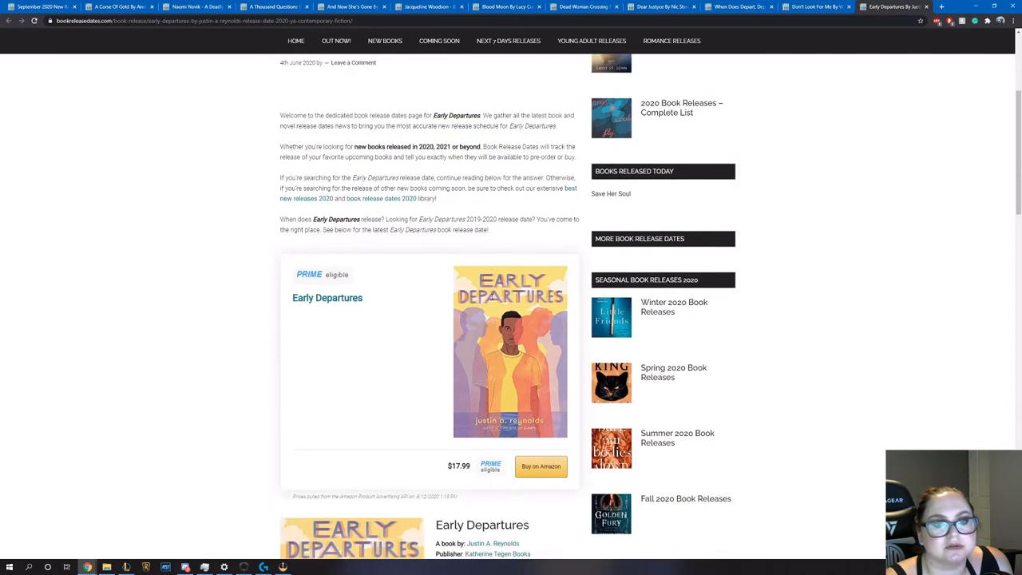
{"action": "scroll", "scroll_direction": "down", "scroll_amount": 3}
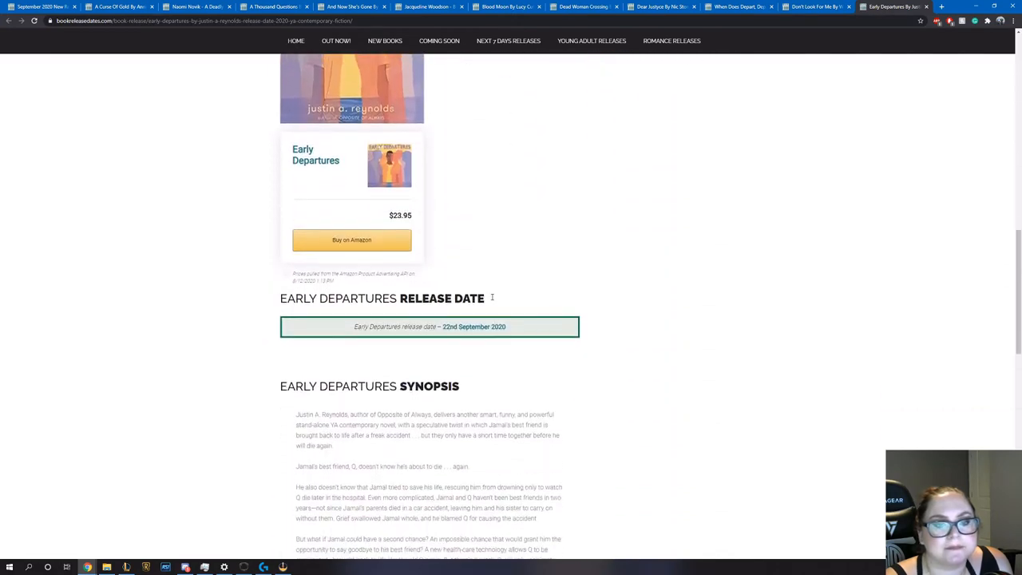
{"action": "scroll", "scroll_direction": "down", "scroll_amount": 3}
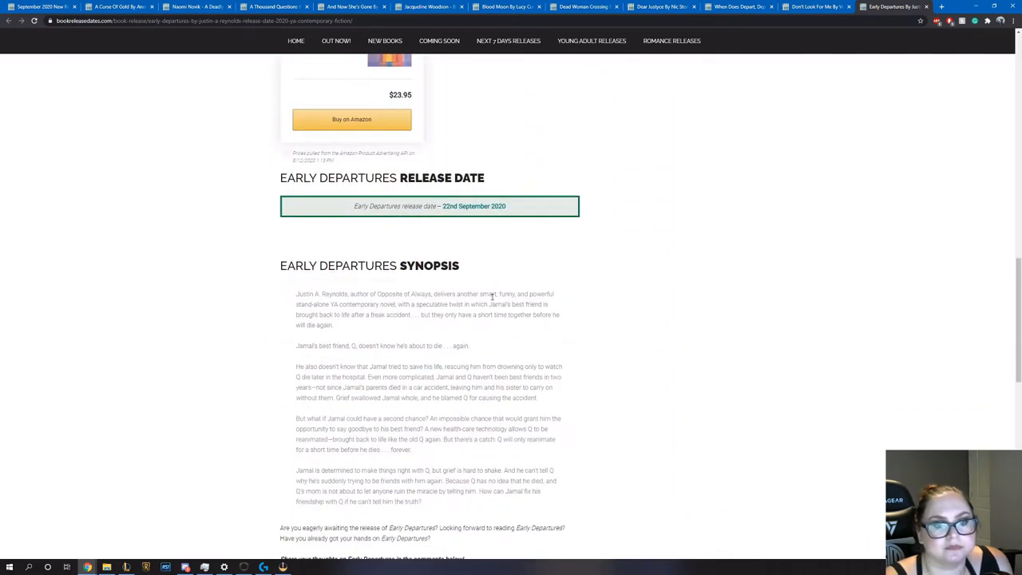
{"action": "scroll", "scroll_direction": "down", "scroll_amount": 3}
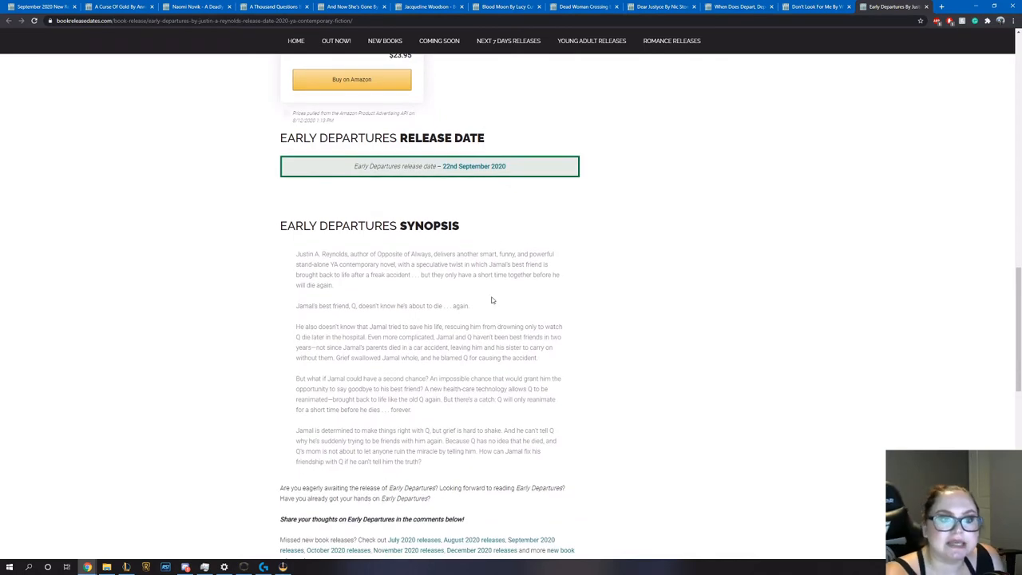
{"action": "mouse_move", "coordinate": [489, 294]}
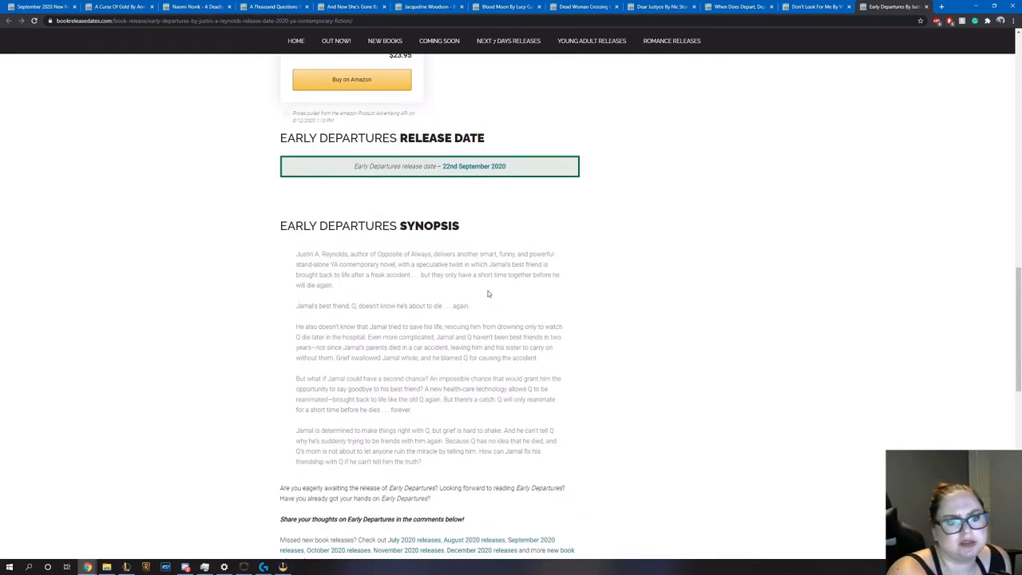
{"action": "scroll", "scroll_direction": "down", "scroll_amount": 3}
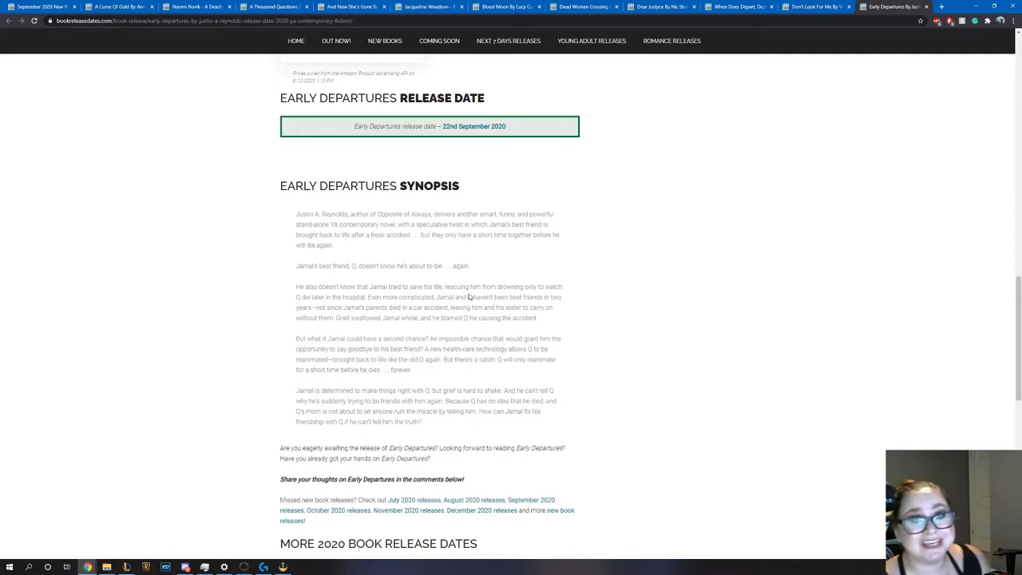
{"action": "mouse_move", "coordinate": [467, 299]}
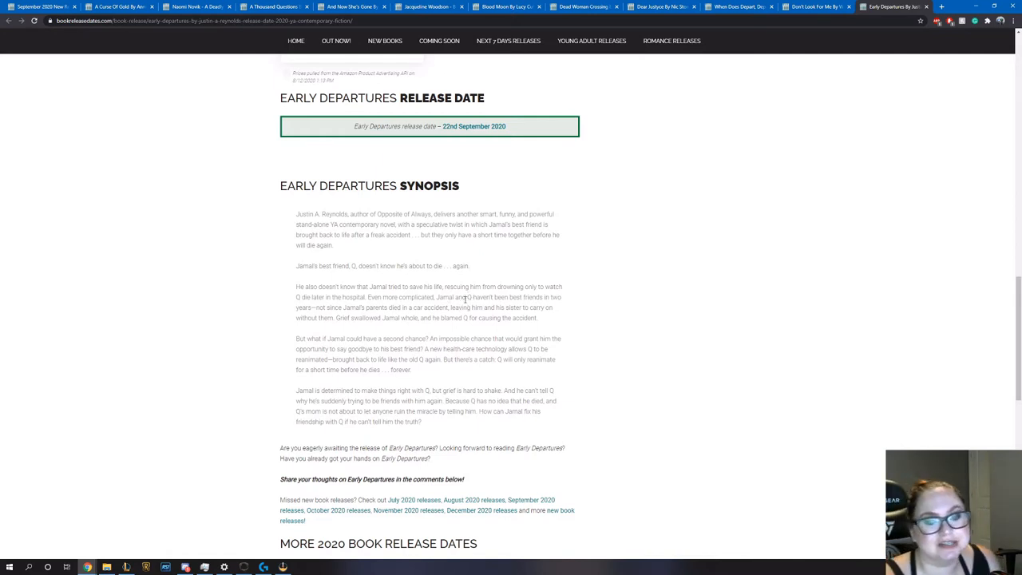
{"action": "scroll", "scroll_direction": "down", "scroll_amount": 3}
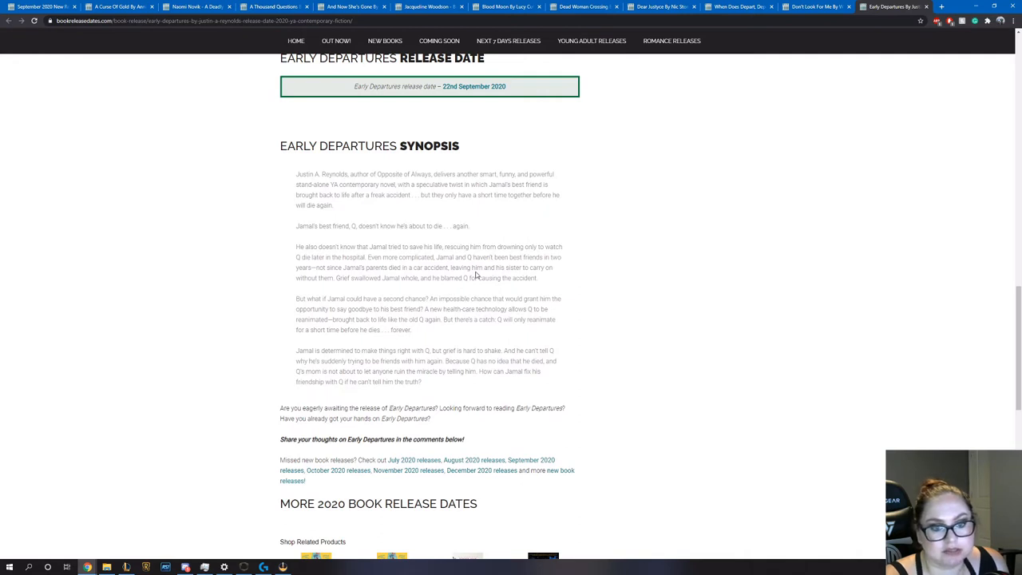
{"action": "scroll", "scroll_direction": "down", "scroll_amount": 3}
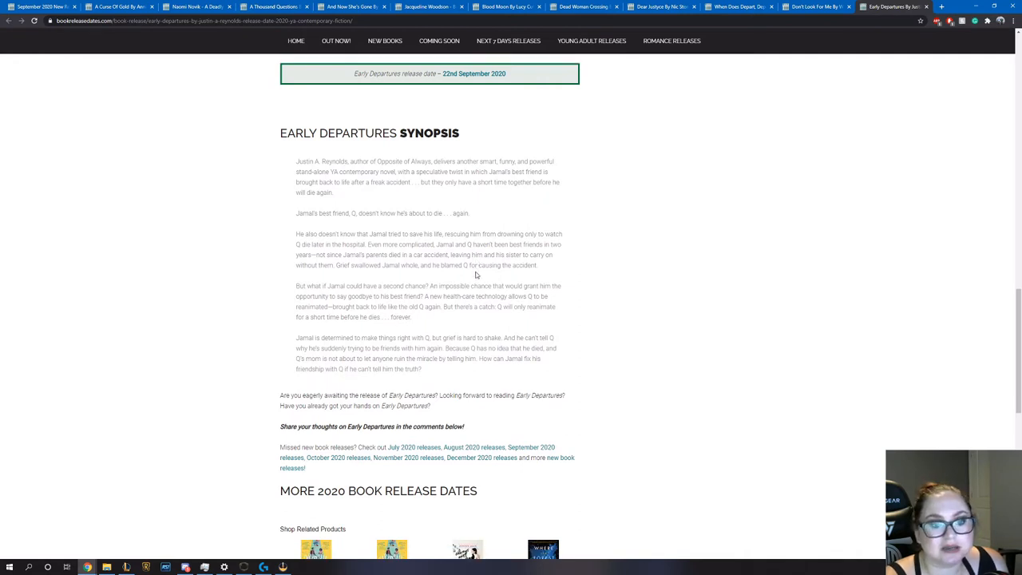
{"action": "scroll", "scroll_direction": "down", "scroll_amount": 3}
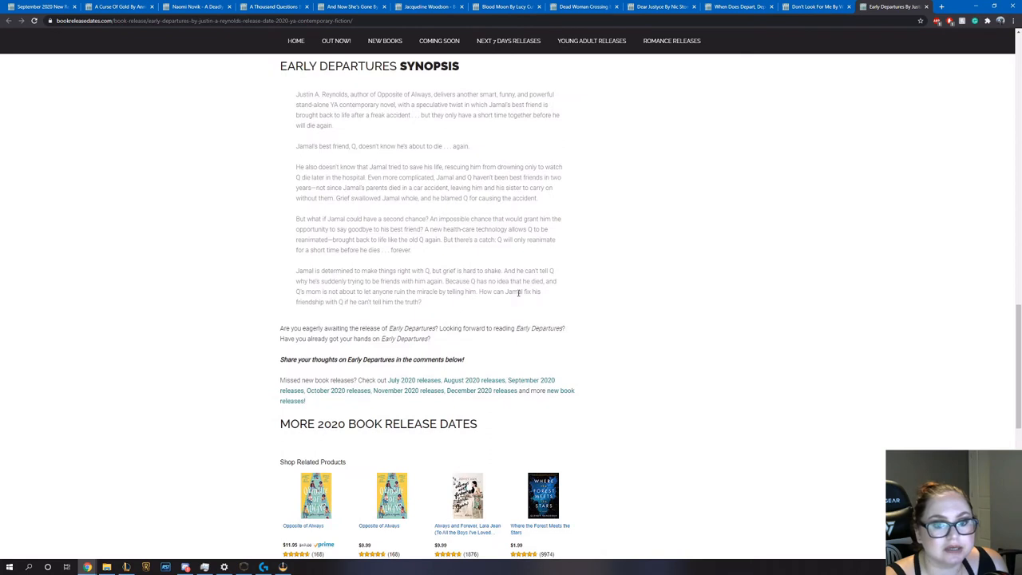
{"action": "scroll", "scroll_direction": "down", "scroll_amount": 3}
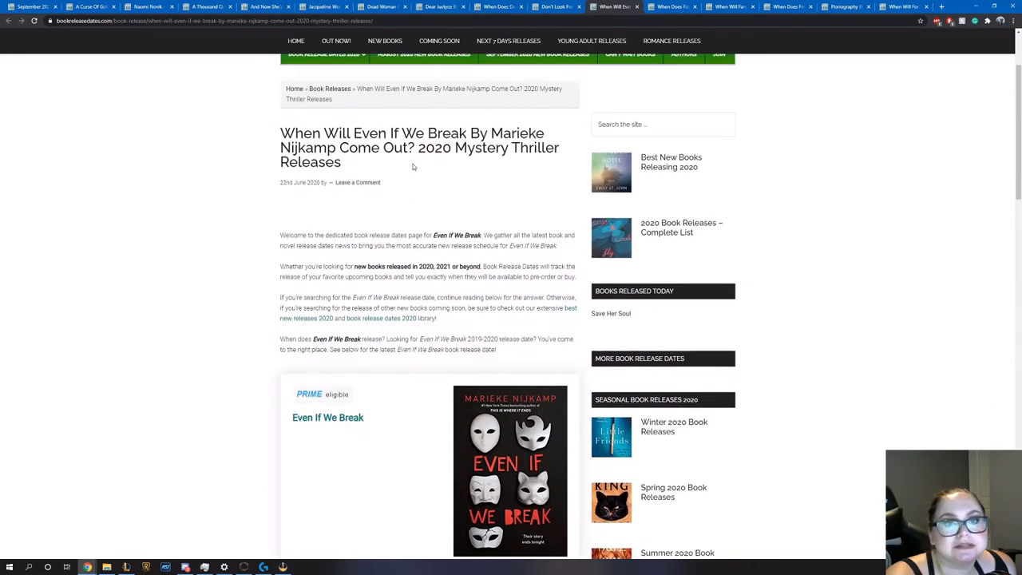
Read Even If We Break's 15 September 2020 release date and synopsis, then return to the cover
{"action": "scroll", "scroll_direction": "down", "scroll_amount": 3}
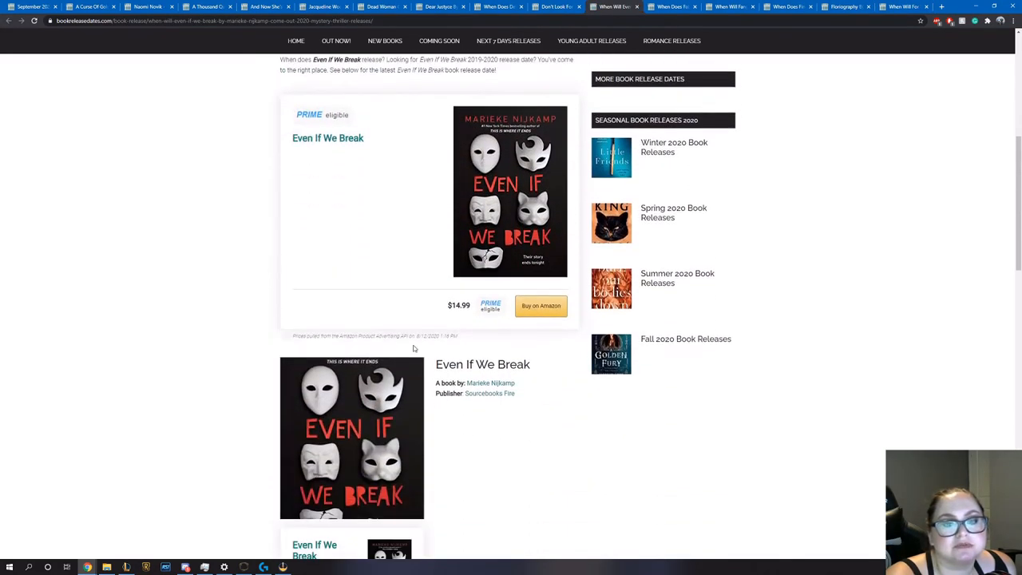
{"action": "scroll", "scroll_direction": "down", "scroll_amount": 3}
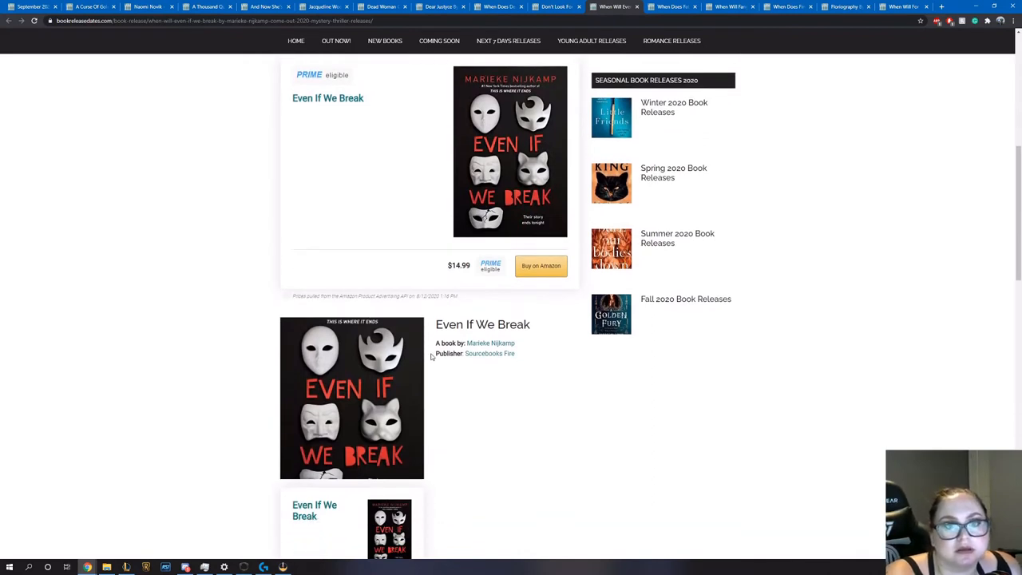
{"action": "mouse_move", "coordinate": [529, 86]}
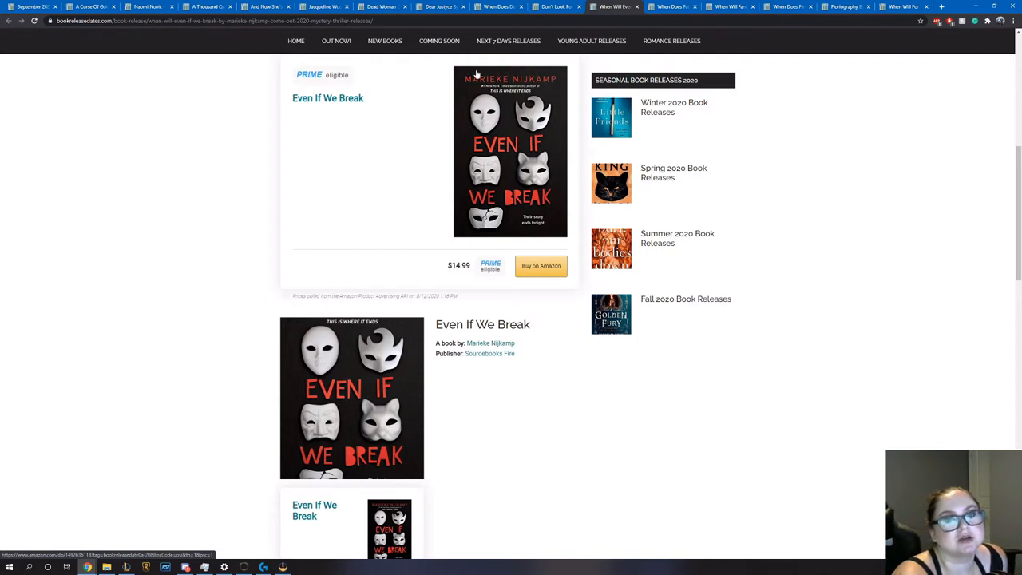
{"action": "mouse_move", "coordinate": [428, 257]}
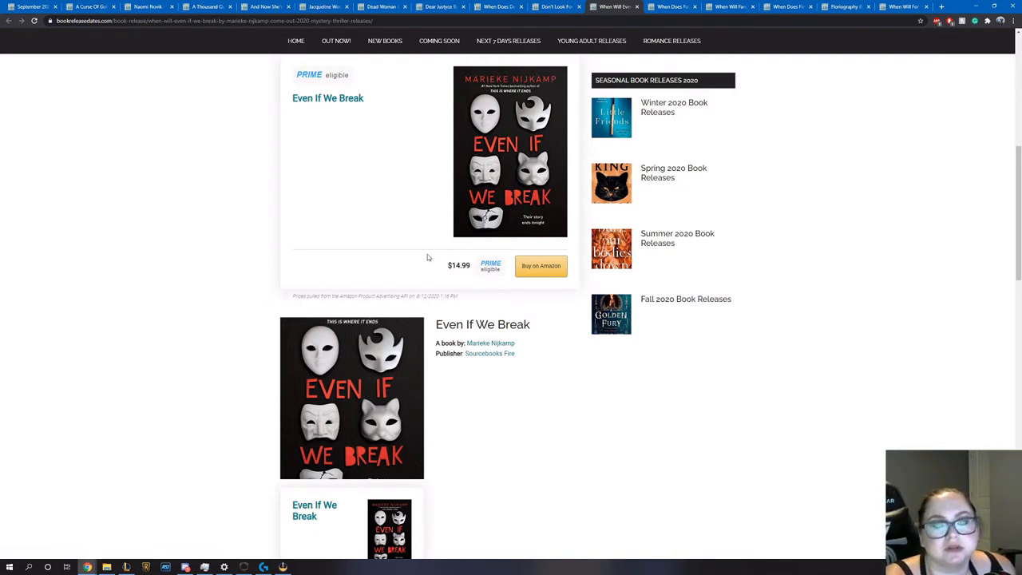
{"action": "scroll", "scroll_direction": "down", "scroll_amount": 3}
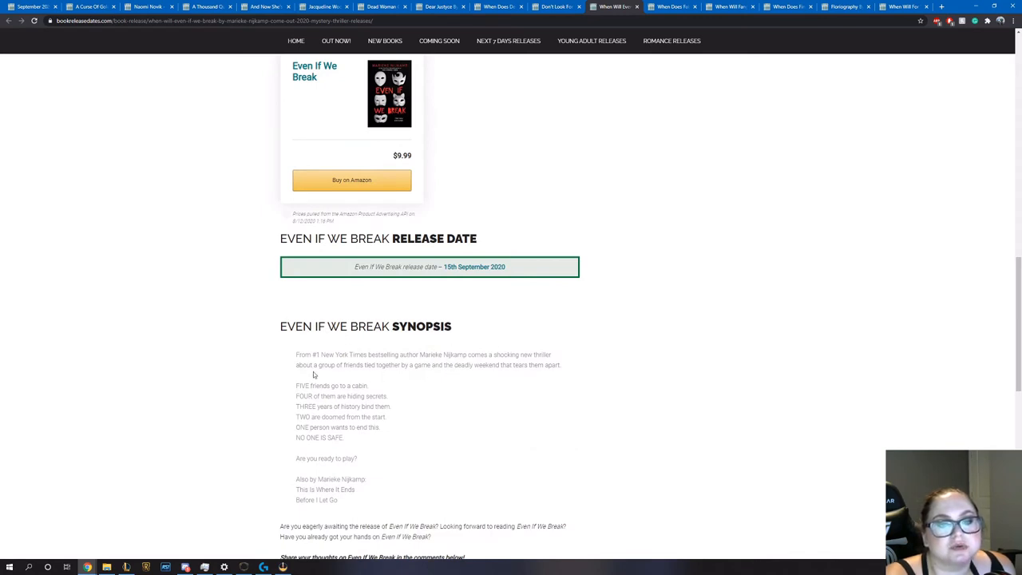
{"action": "mouse_move", "coordinate": [505, 374]}
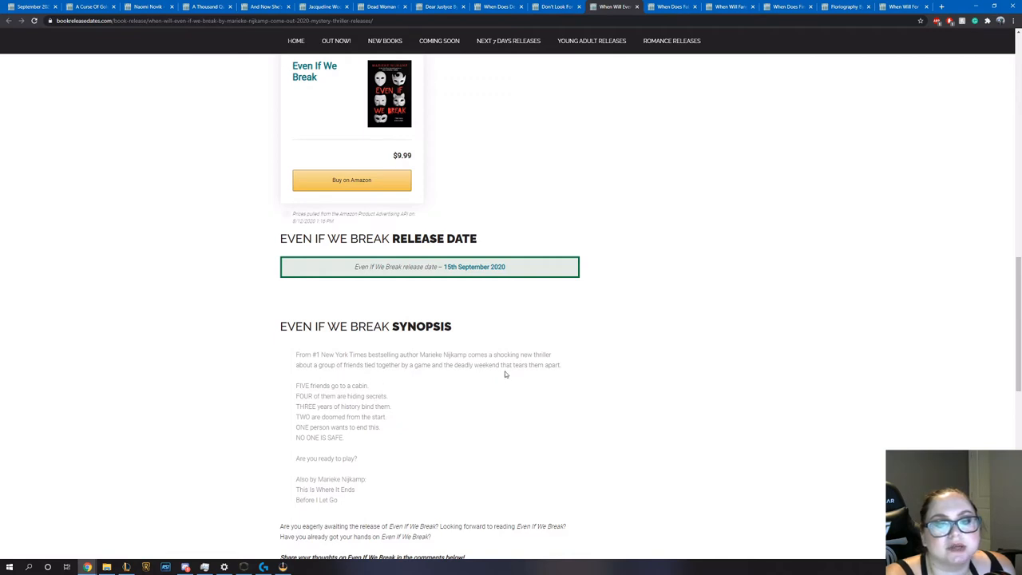
{"action": "scroll", "scroll_direction": "up", "scroll_amount": 3}
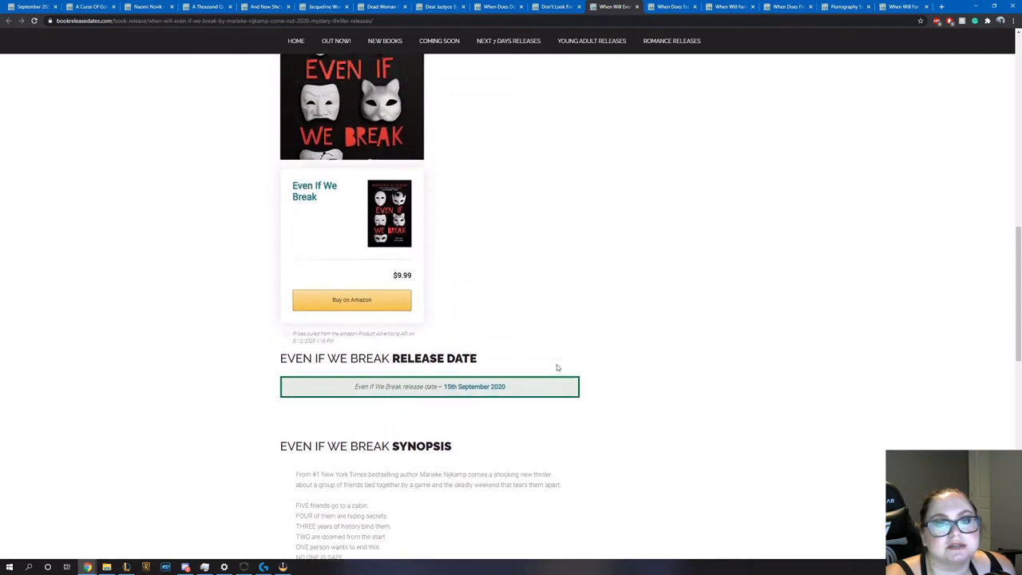
{"action": "scroll", "scroll_direction": "up", "scroll_amount": 3}
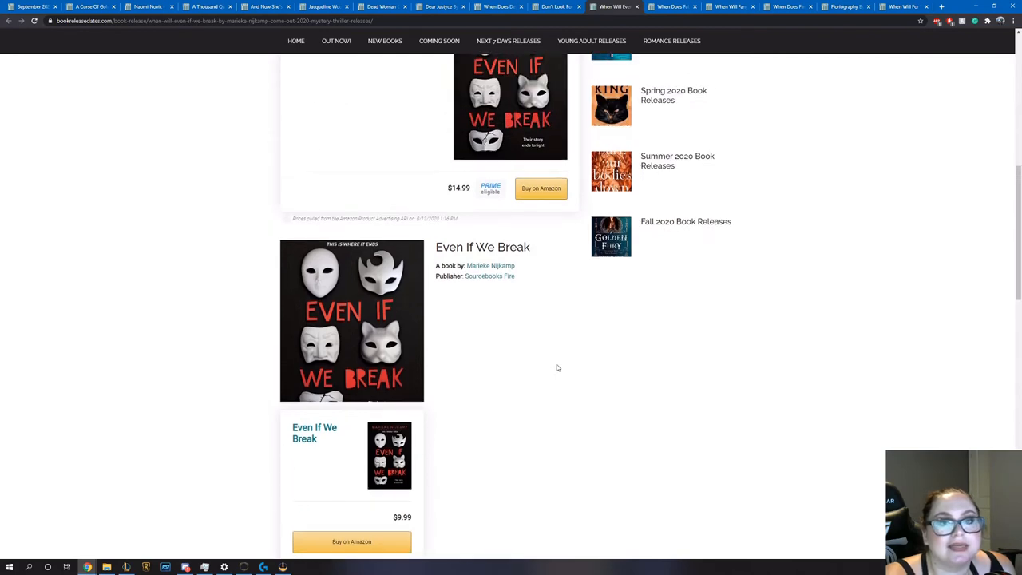
{"action": "left_click", "coordinate": [674, 6]}
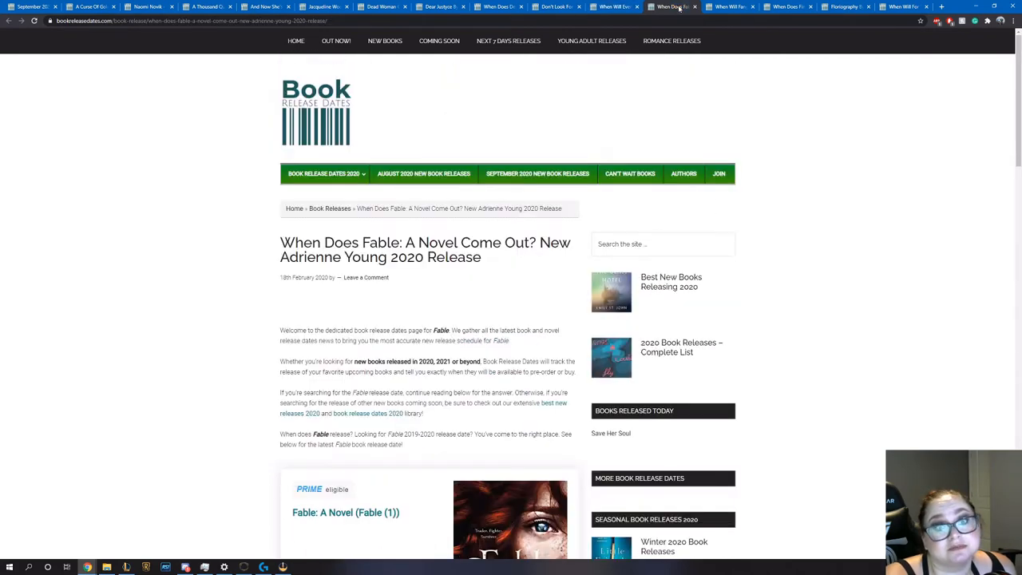
{"action": "scroll", "scroll_direction": "down", "scroll_amount": 3}
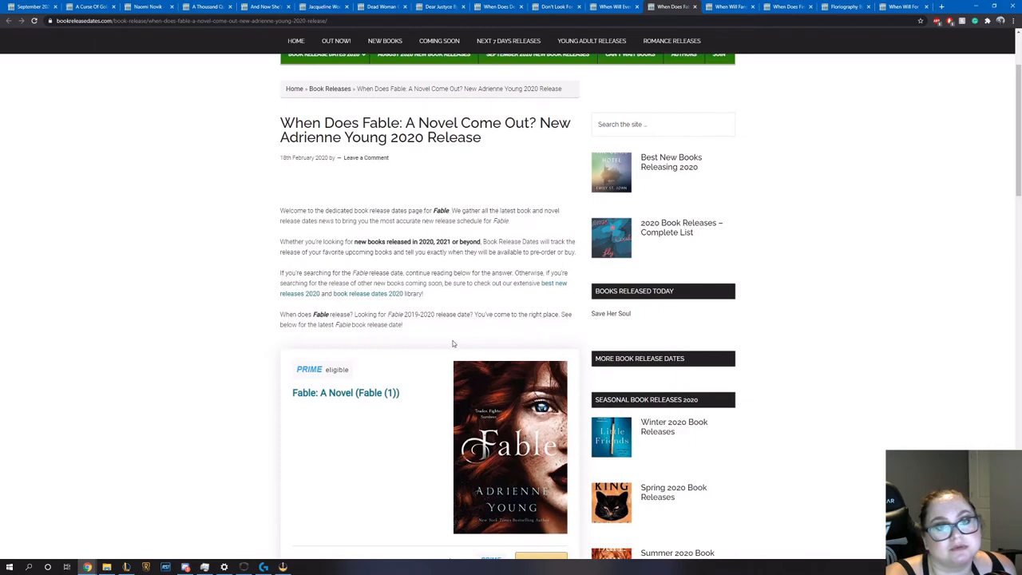
{"action": "scroll", "scroll_direction": "down", "scroll_amount": 3}
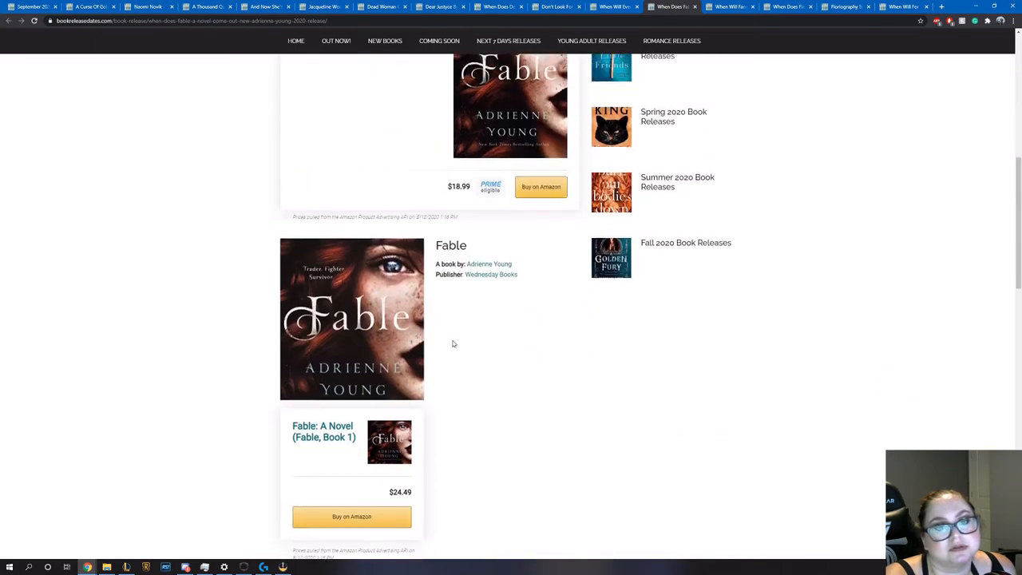
{"action": "scroll", "scroll_direction": "down", "scroll_amount": 3}
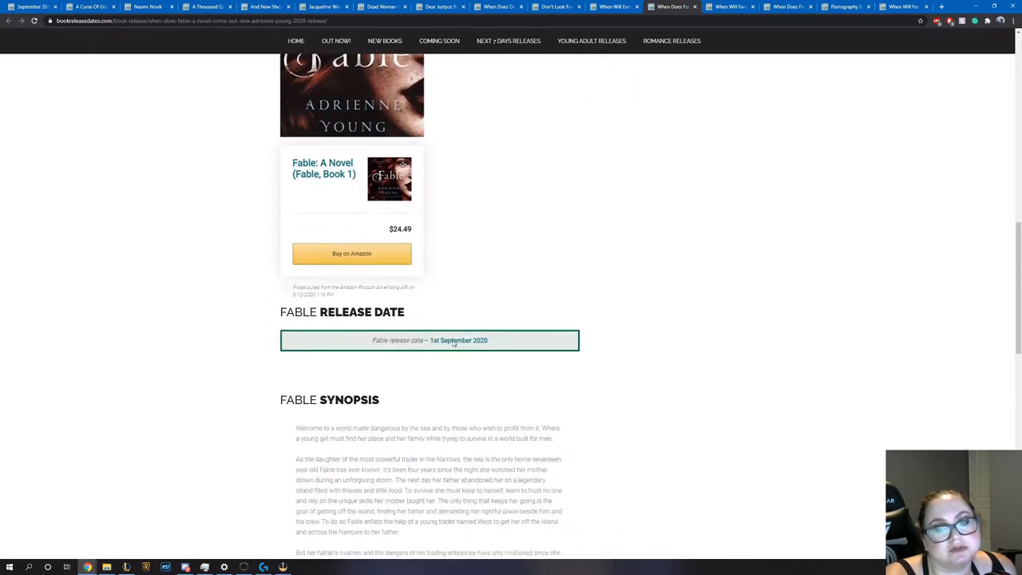
{"action": "scroll", "scroll_direction": "down", "scroll_amount": 3}
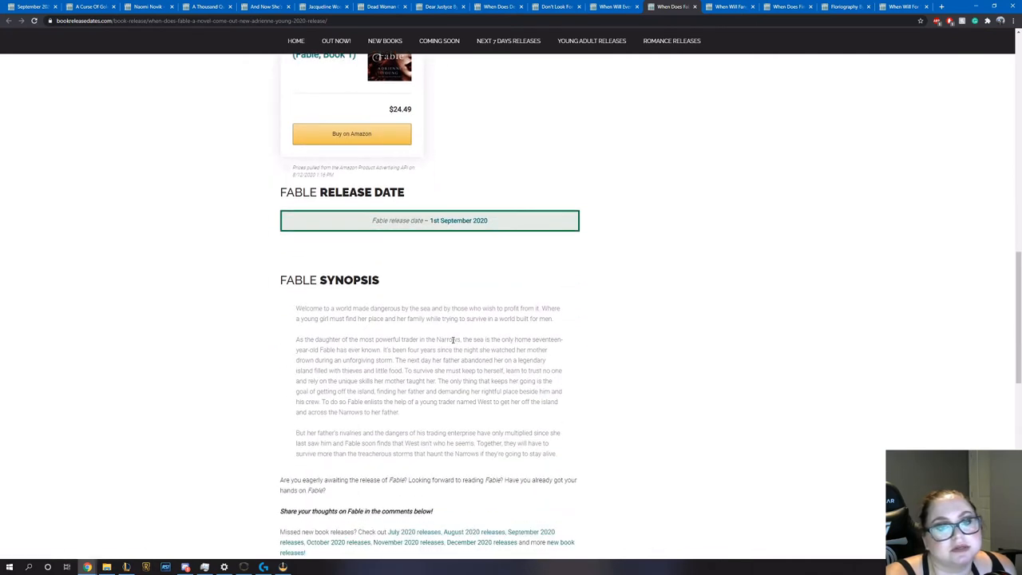
{"action": "scroll", "scroll_direction": "down", "scroll_amount": 3}
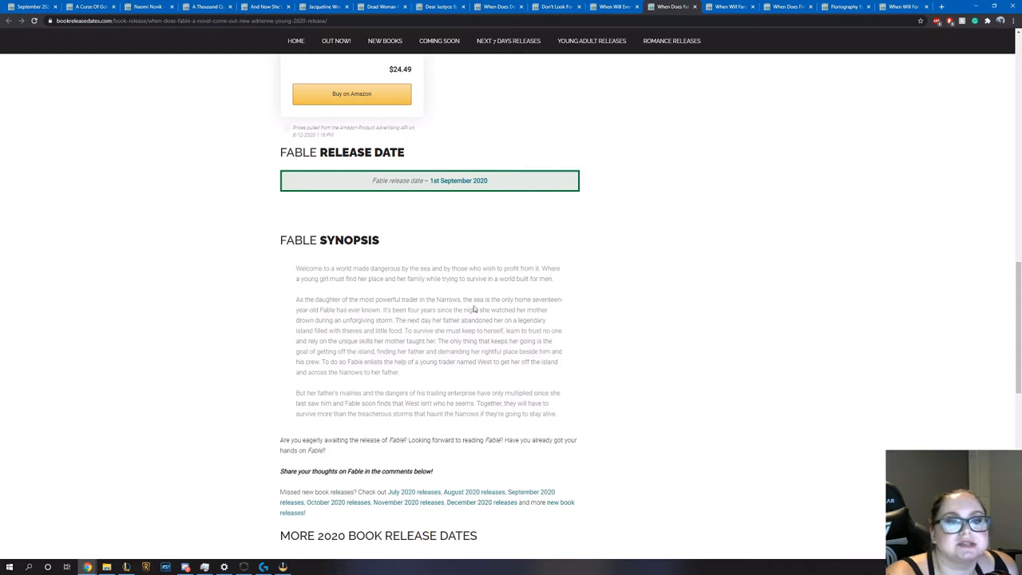
{"action": "mouse_move", "coordinate": [507, 281]}
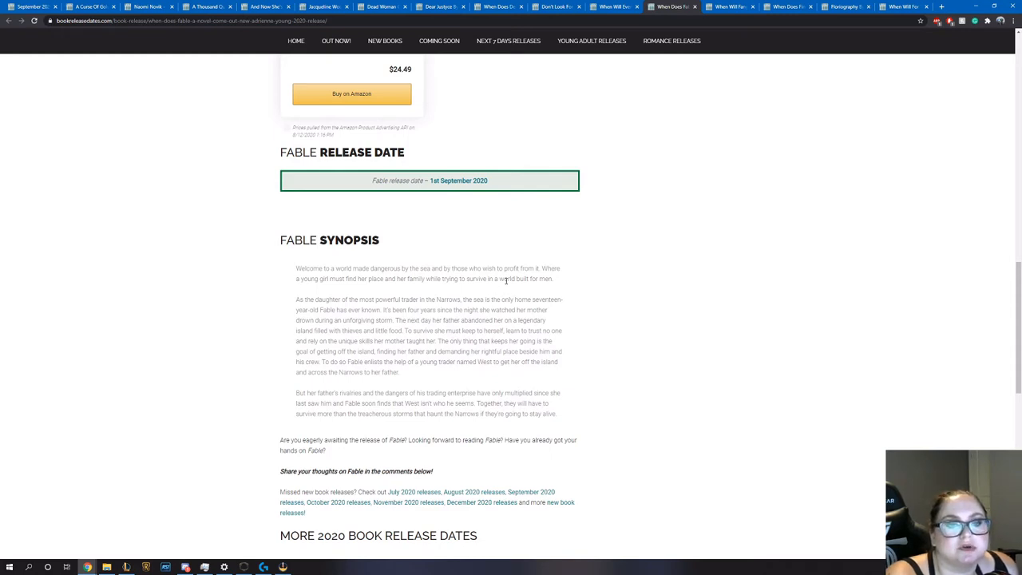
{"action": "mouse_move", "coordinate": [508, 299]}
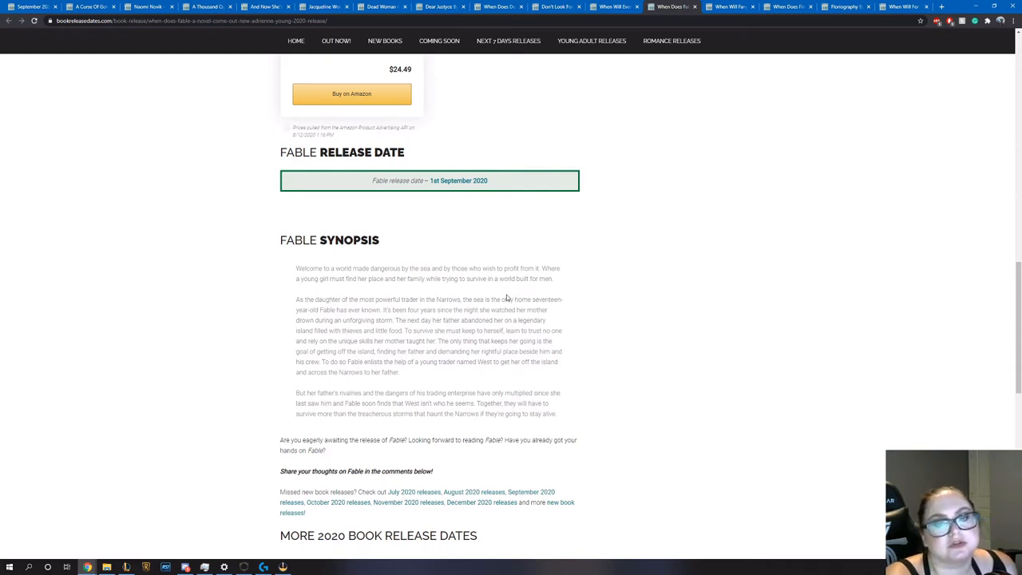
{"action": "mouse_move", "coordinate": [483, 329]}
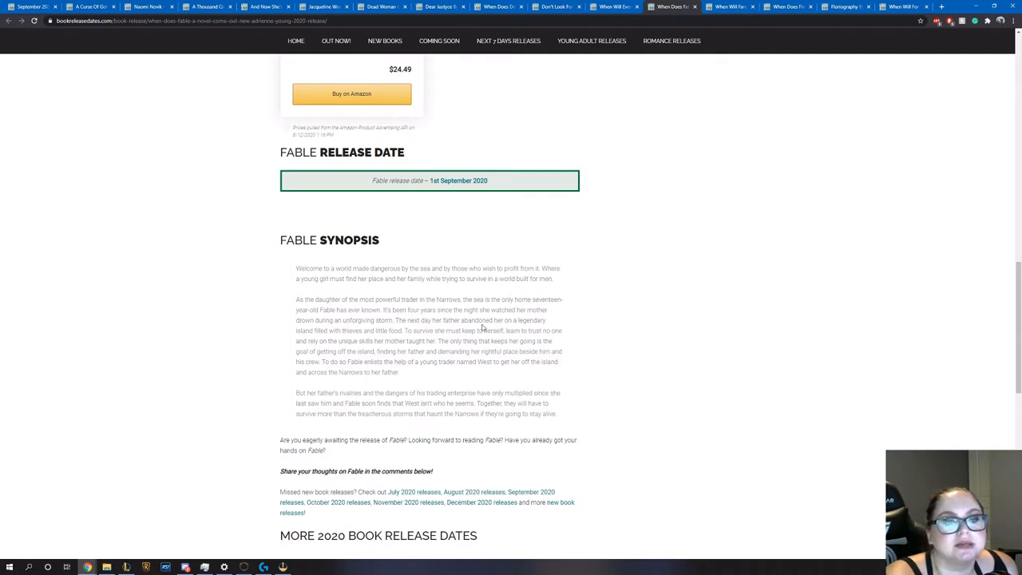
{"action": "mouse_move", "coordinate": [450, 310]}
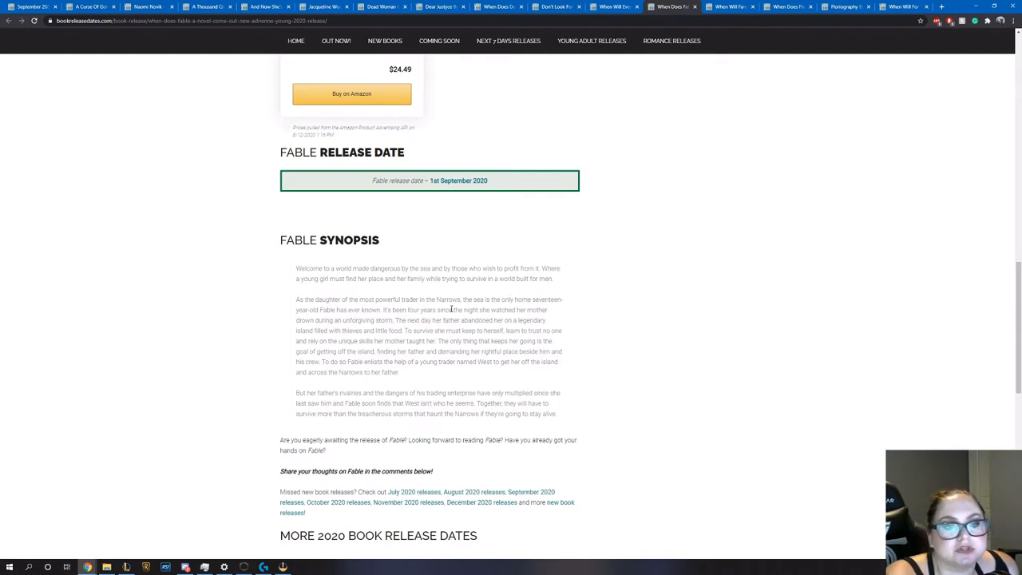
{"action": "mouse_move", "coordinate": [355, 329]}
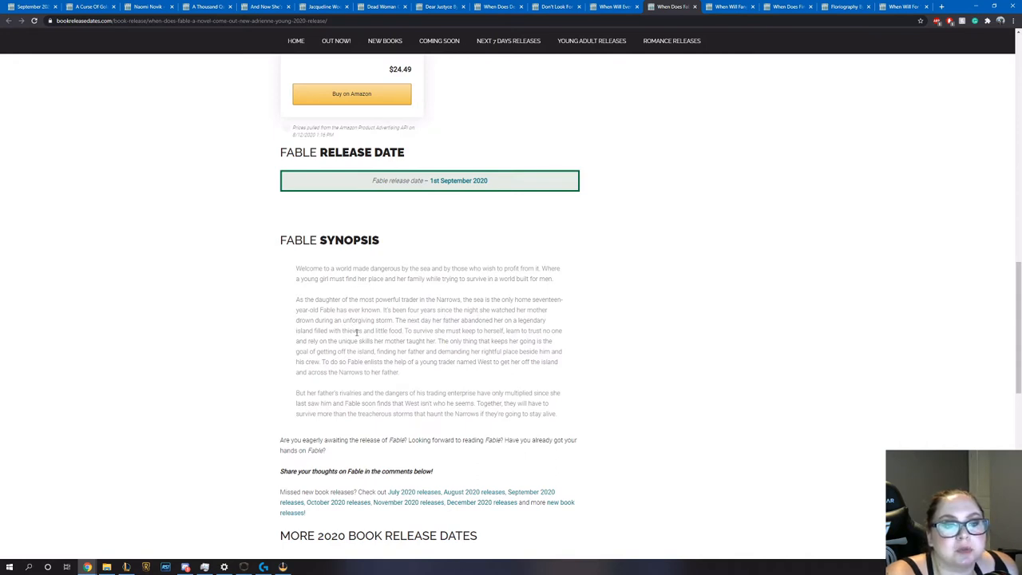
{"action": "mouse_move", "coordinate": [463, 329]}
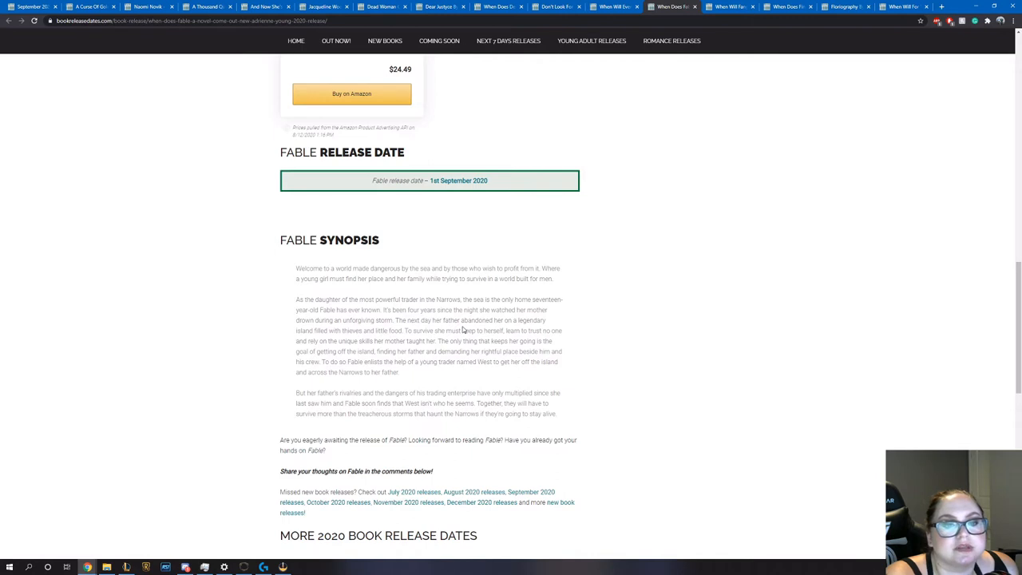
{"action": "mouse_move", "coordinate": [387, 341]}
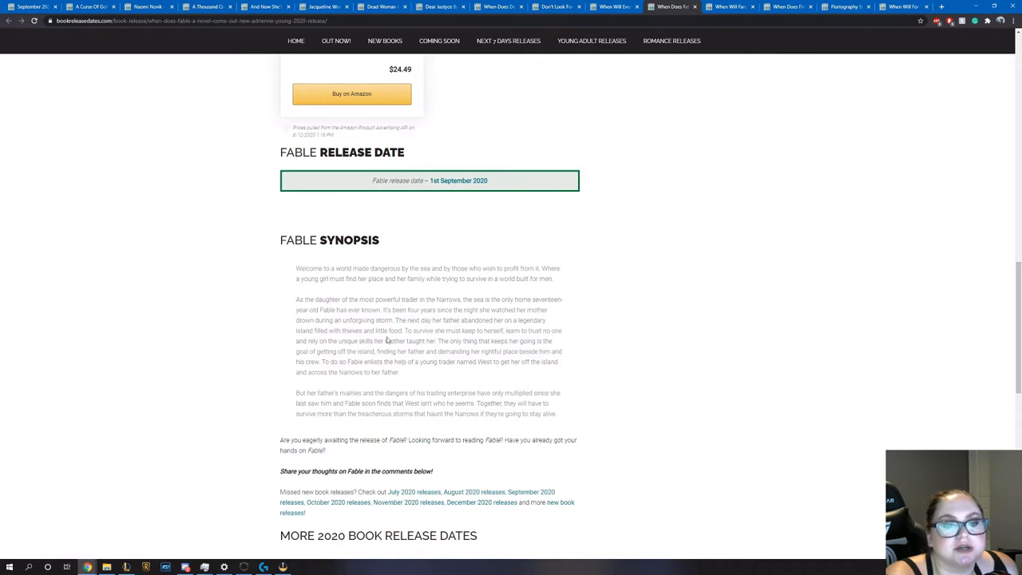
{"action": "mouse_move", "coordinate": [466, 348]}
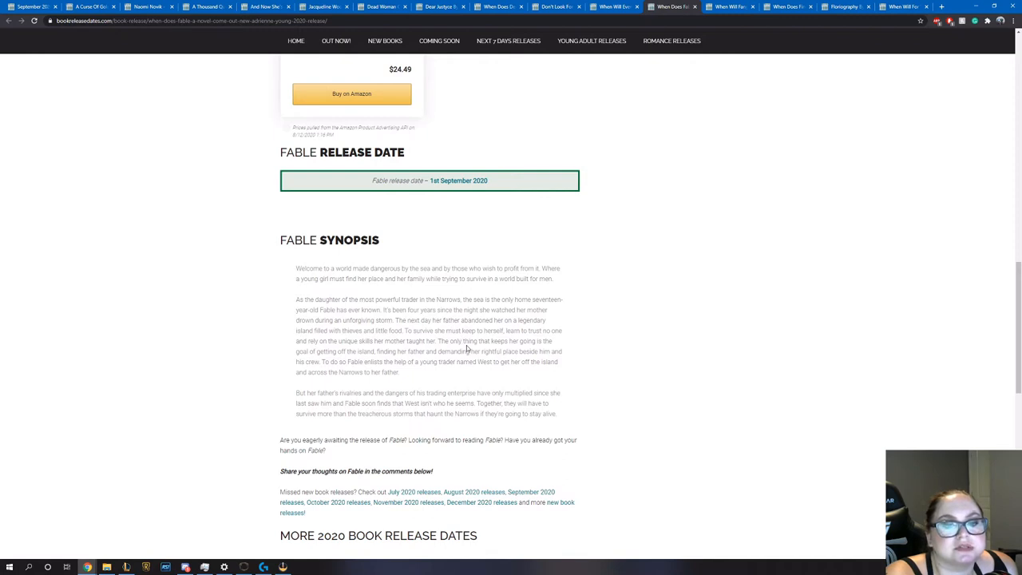
{"action": "mouse_move", "coordinate": [415, 350]}
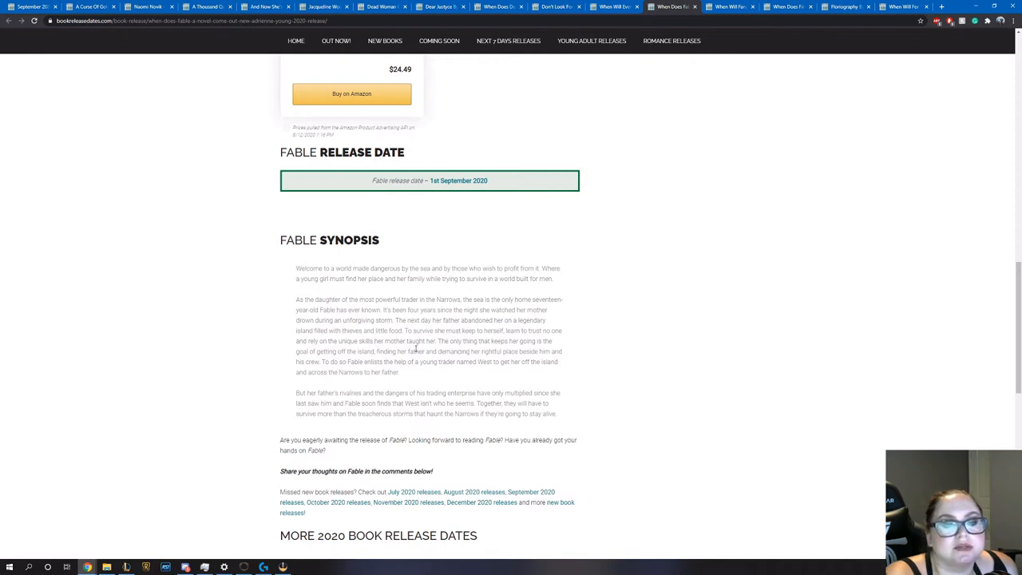
{"action": "mouse_move", "coordinate": [437, 361]}
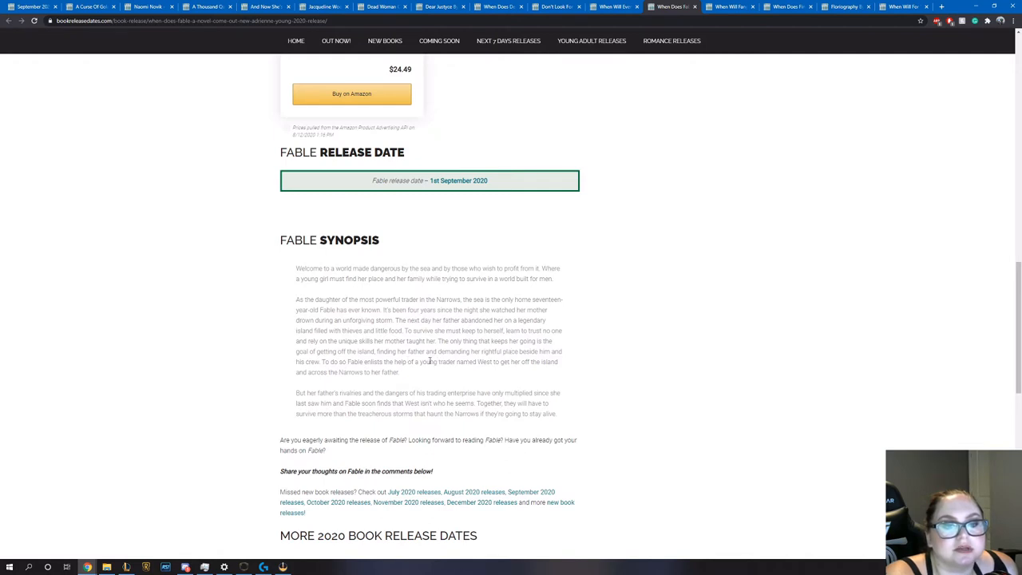
{"action": "mouse_move", "coordinate": [552, 371]}
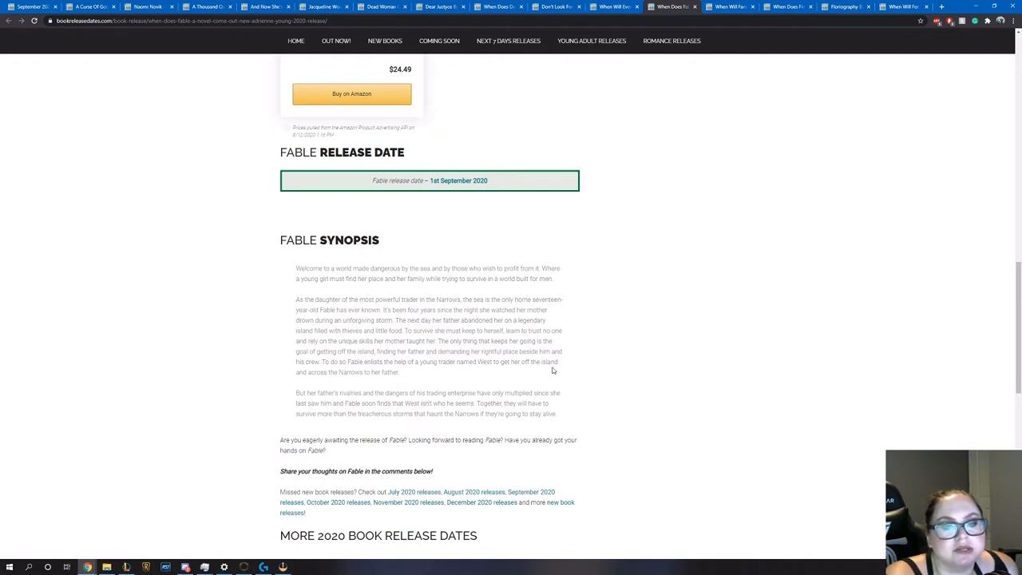
{"action": "mouse_move", "coordinate": [407, 377]}
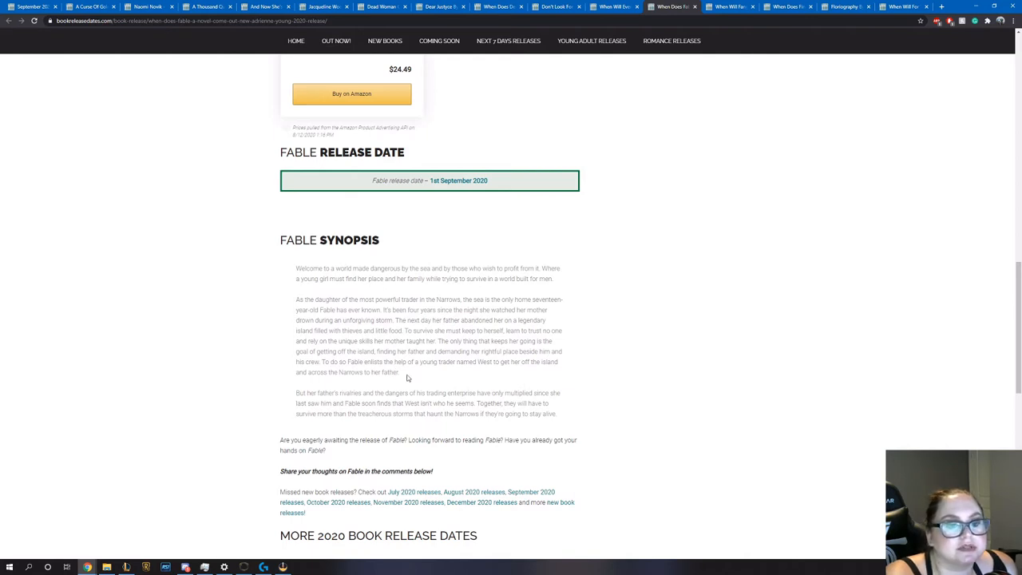
{"action": "mouse_move", "coordinate": [431, 379]}
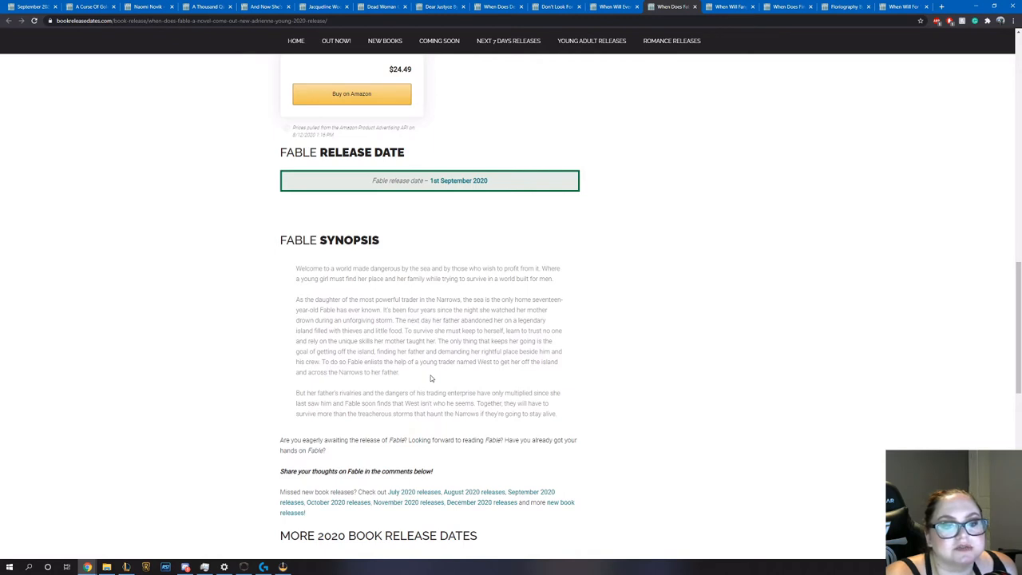
{"action": "scroll", "scroll_direction": "down", "scroll_amount": 3}
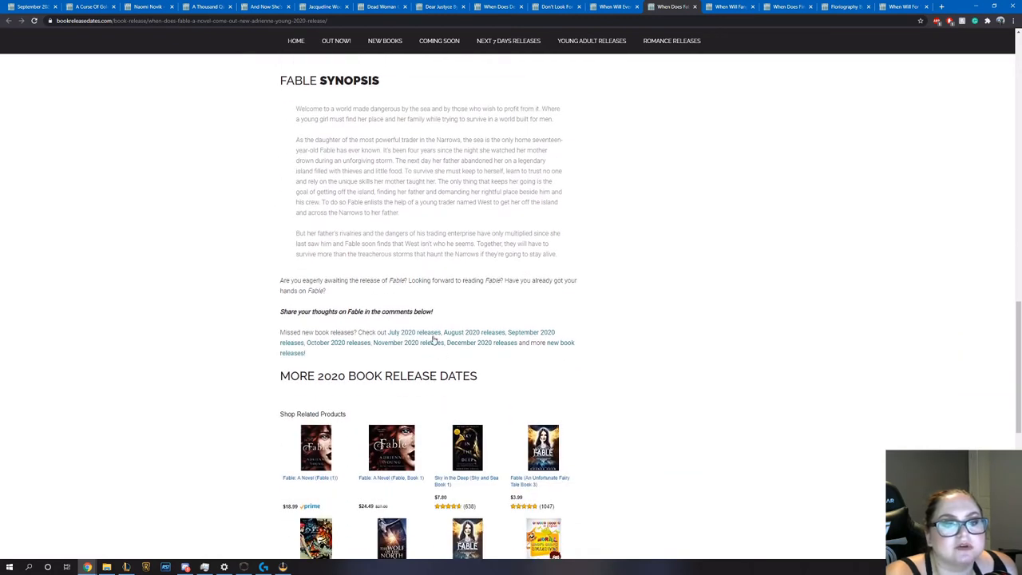
{"action": "mouse_move", "coordinate": [399, 278]}
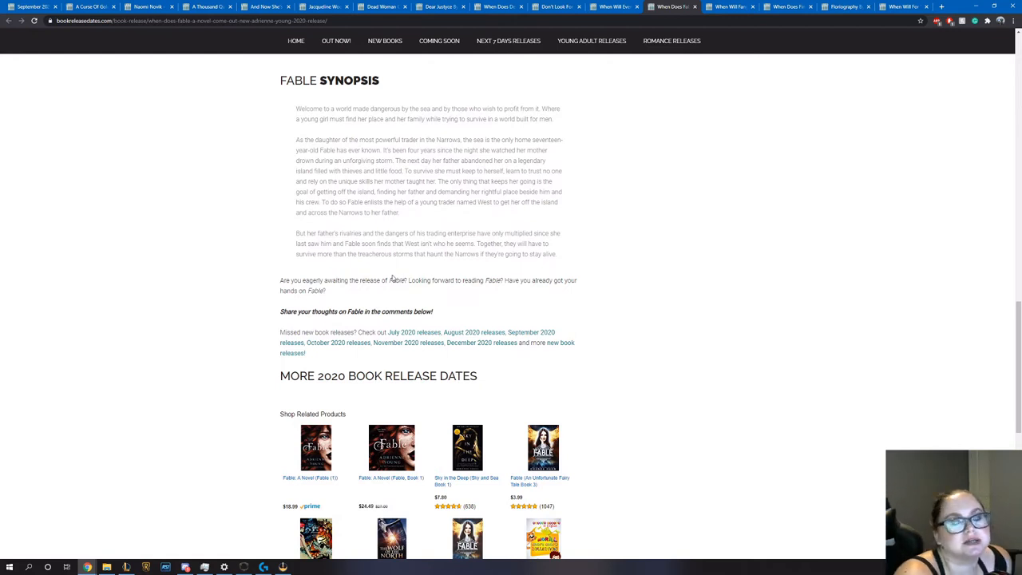
{"action": "mouse_move", "coordinate": [393, 275]}
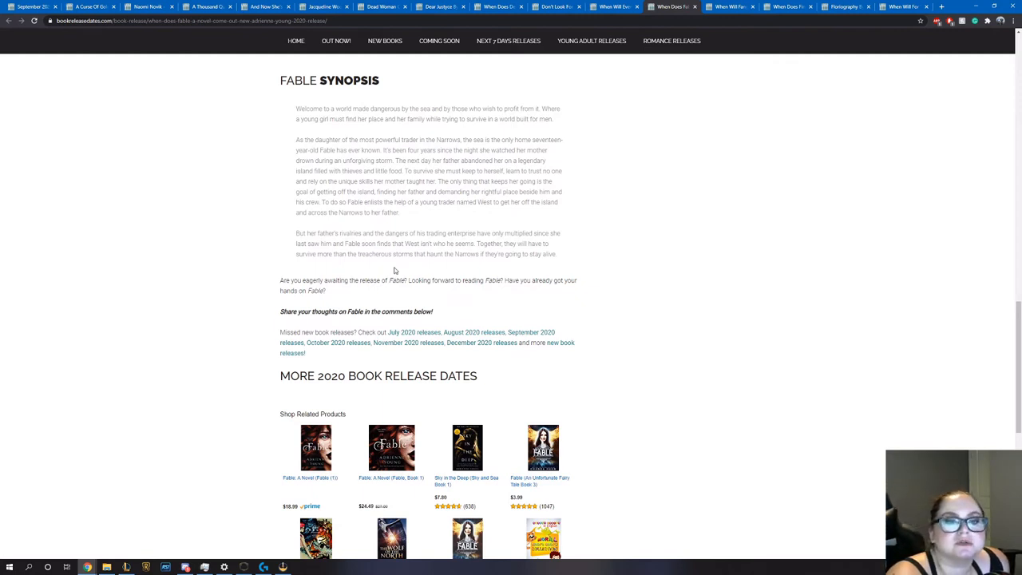
{"action": "scroll", "scroll_direction": "up", "scroll_amount": 3}
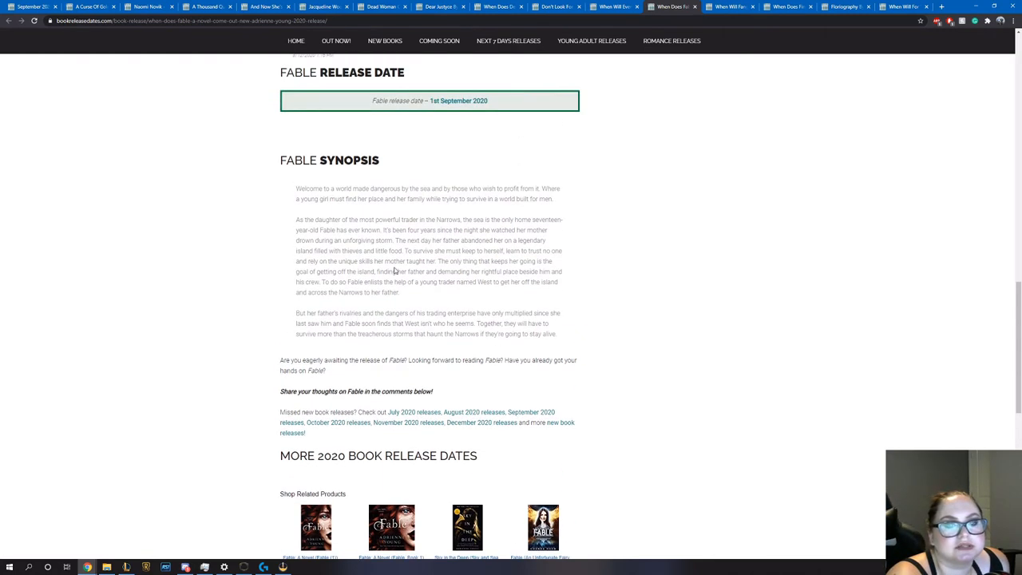
{"action": "scroll", "scroll_direction": "up", "scroll_amount": 3}
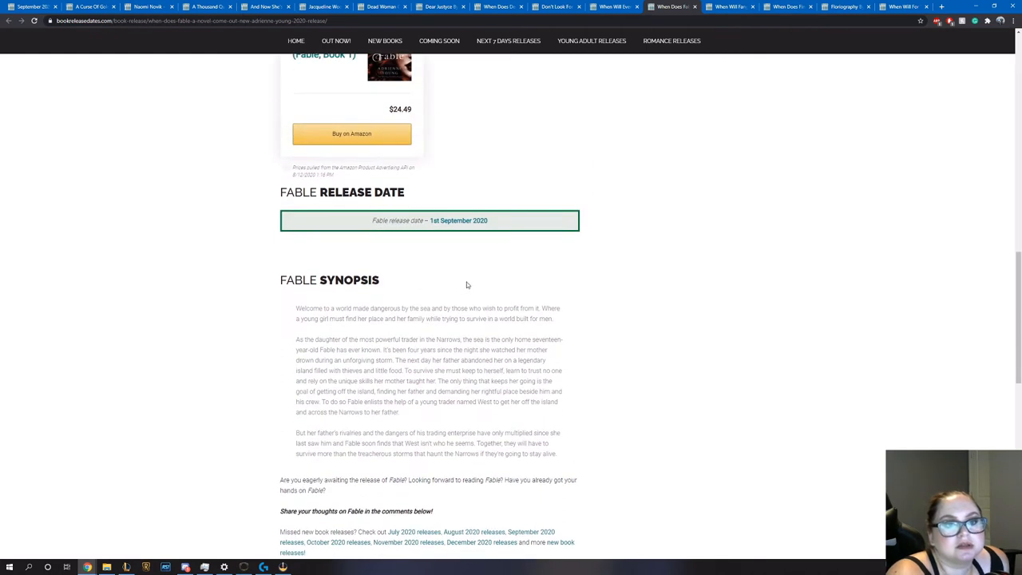
{"action": "scroll", "scroll_direction": "up", "scroll_amount": 3}
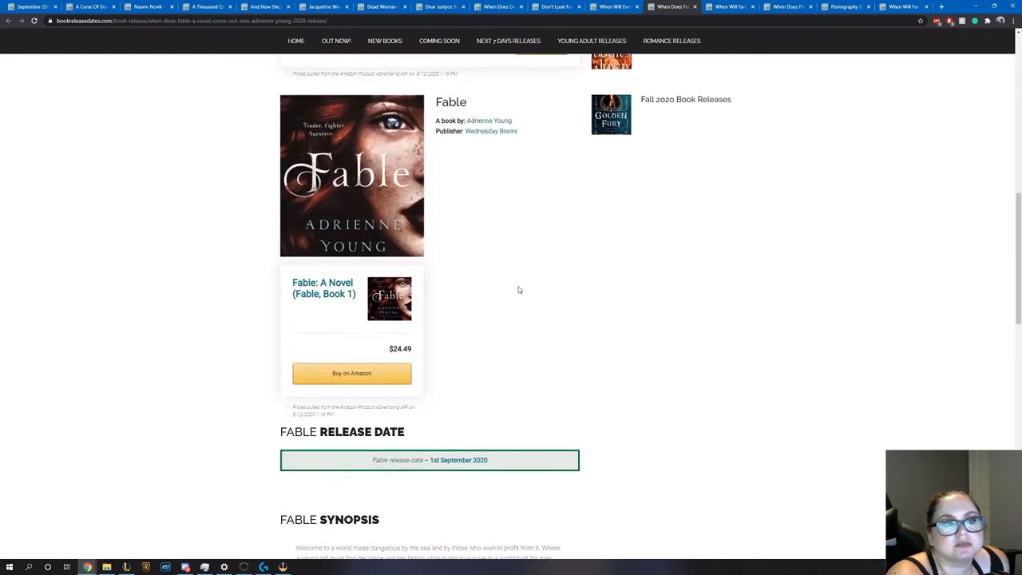
{"action": "scroll", "scroll_direction": "up", "scroll_amount": 3}
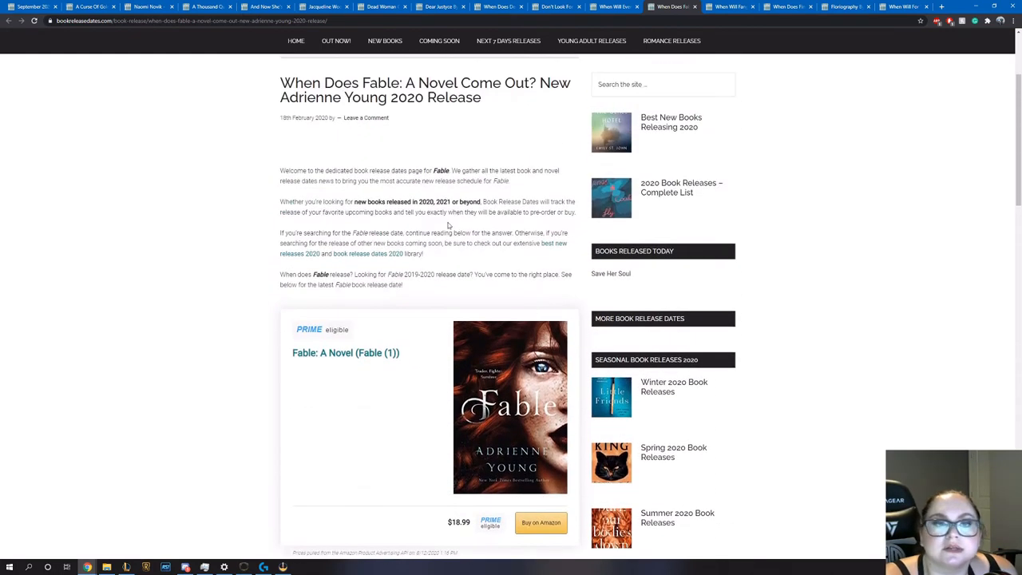
Switch to Fangs and read its 1 September 2020 release date and synopsis, then return to the cover
{"action": "left_click", "coordinate": [729, 6]}
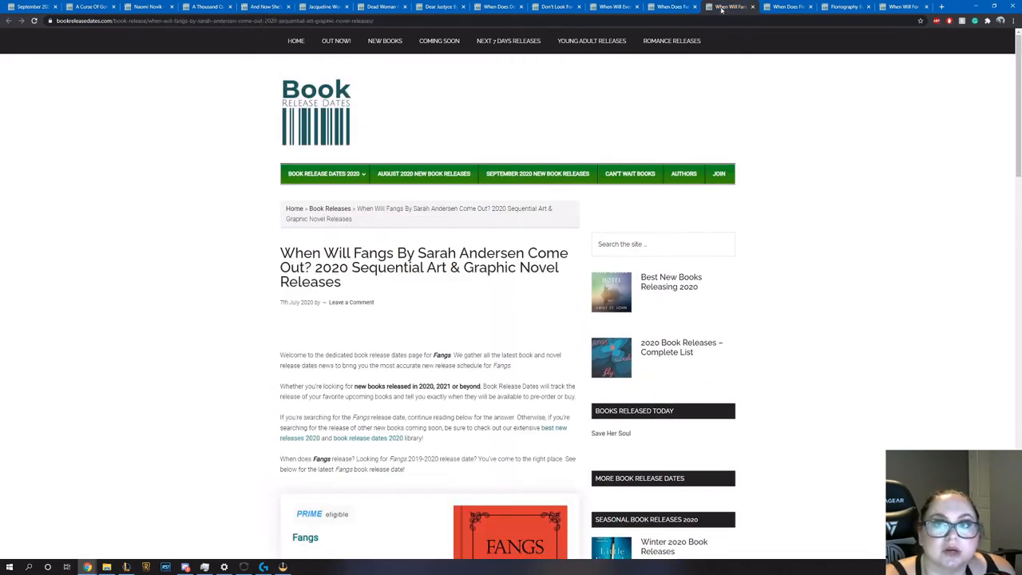
{"action": "mouse_move", "coordinate": [495, 313]}
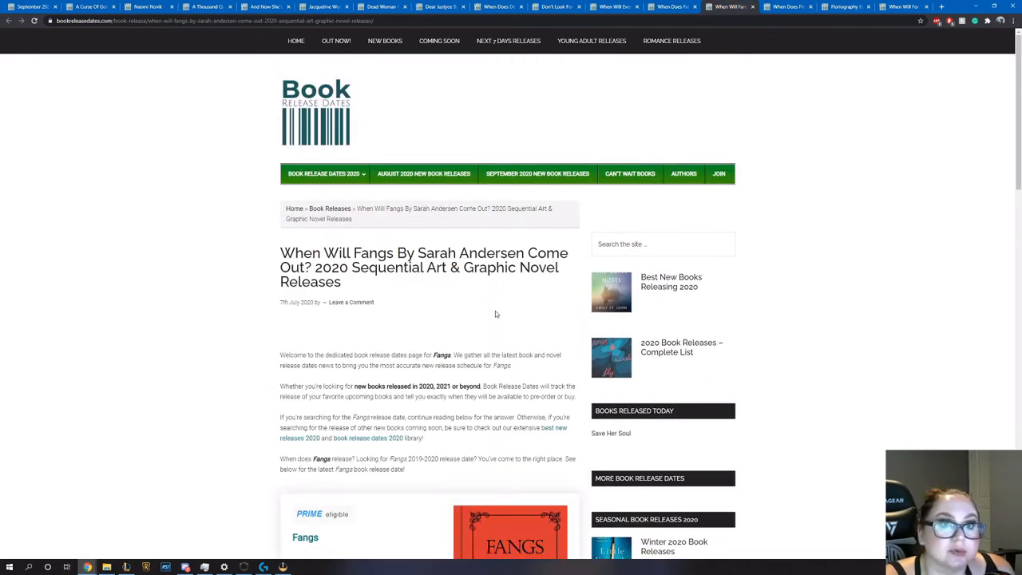
{"action": "scroll", "scroll_direction": "down", "scroll_amount": 3}
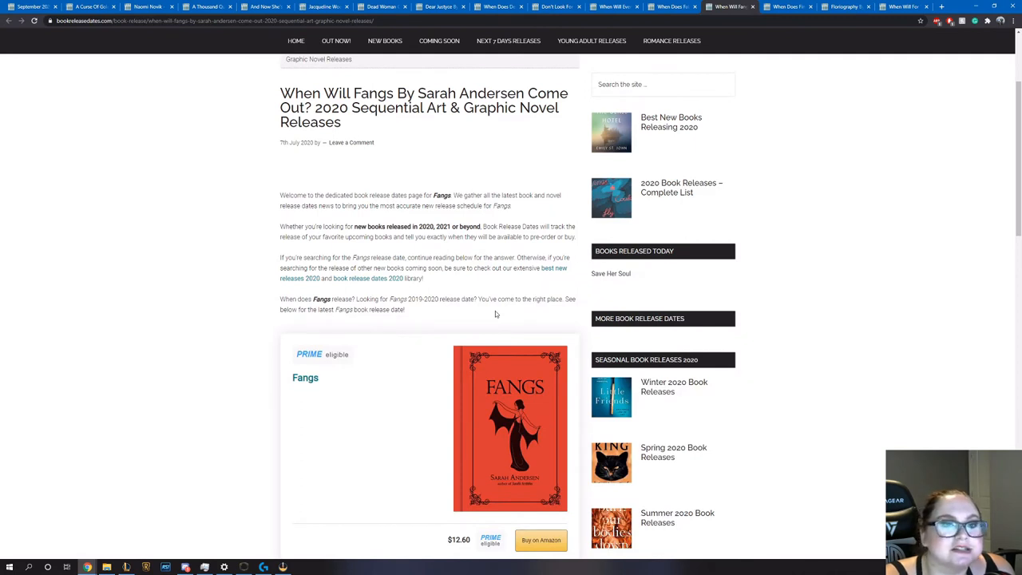
{"action": "mouse_move", "coordinate": [496, 286]}
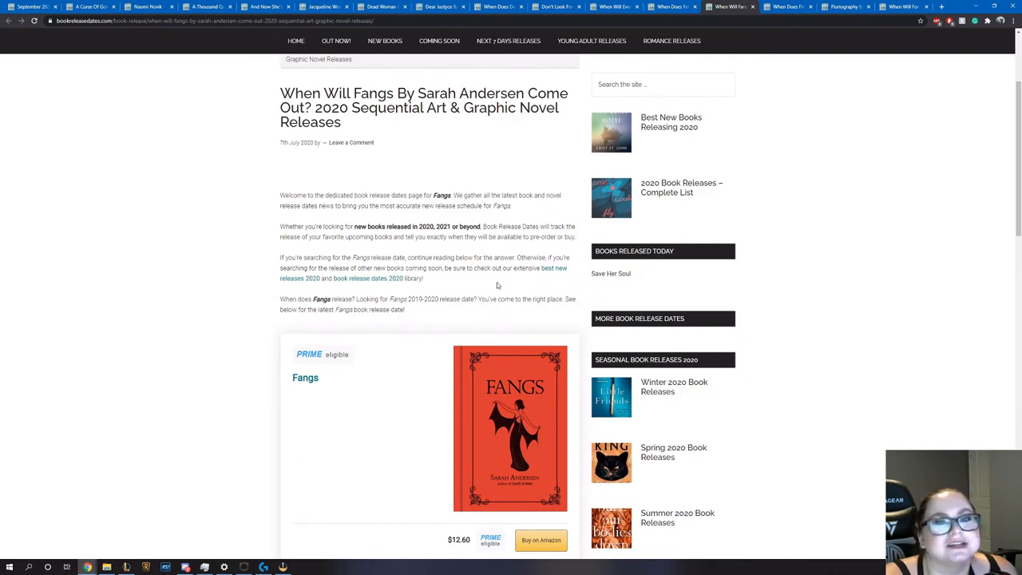
{"action": "scroll", "scroll_direction": "down", "scroll_amount": 3}
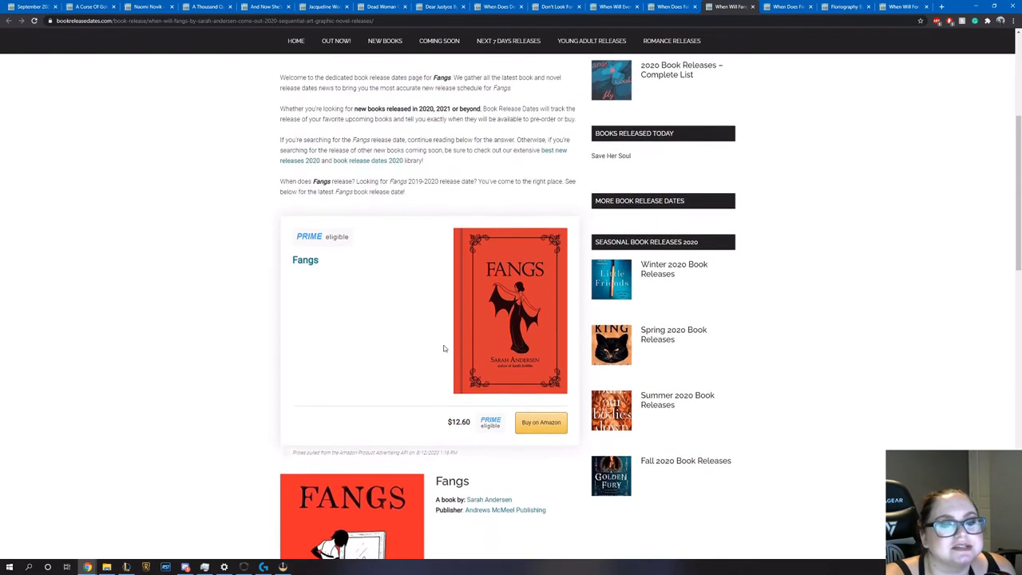
{"action": "scroll", "scroll_direction": "down", "scroll_amount": 3}
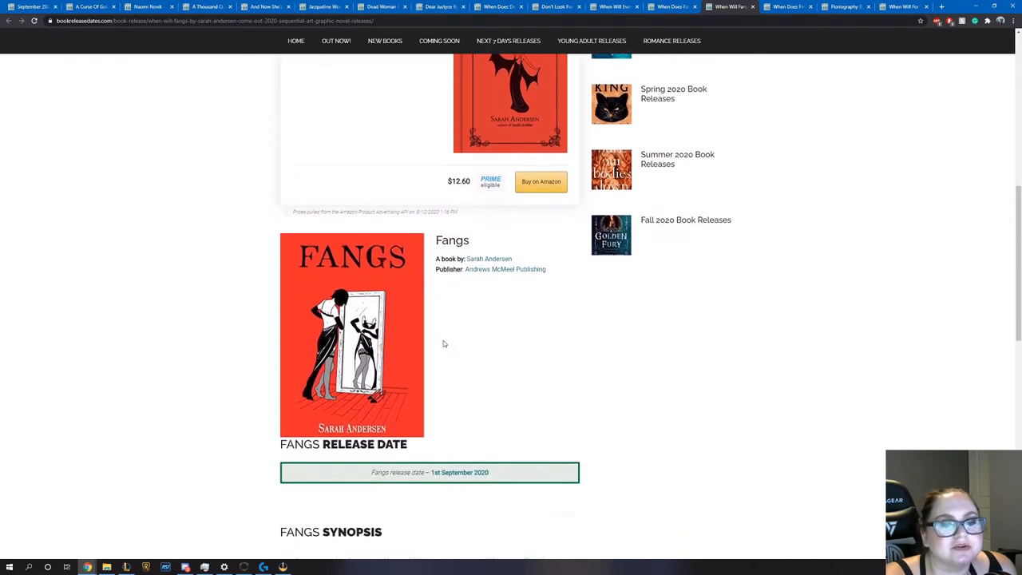
{"action": "scroll", "scroll_direction": "up", "scroll_amount": 3}
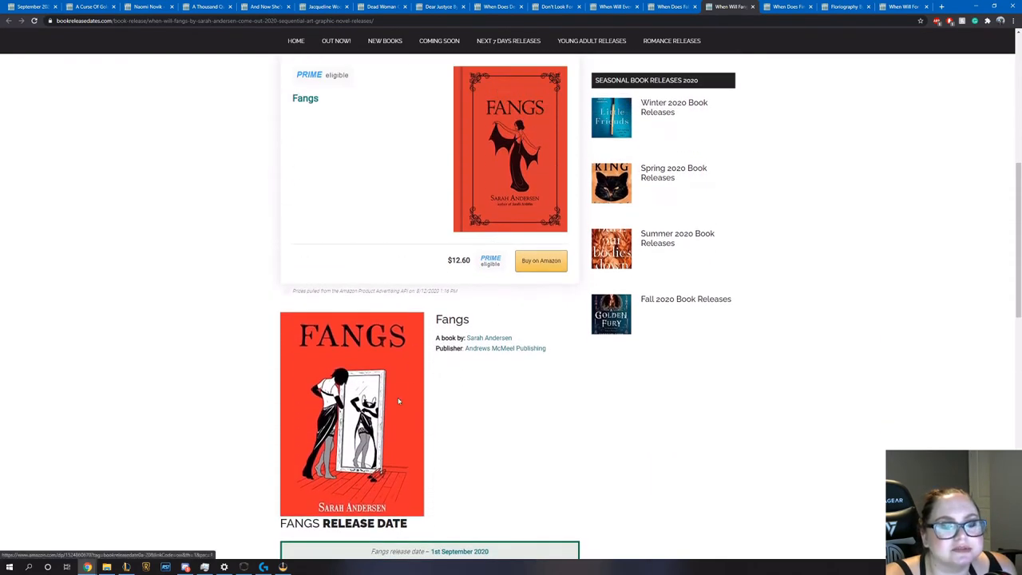
{"action": "mouse_move", "coordinate": [396, 429]}
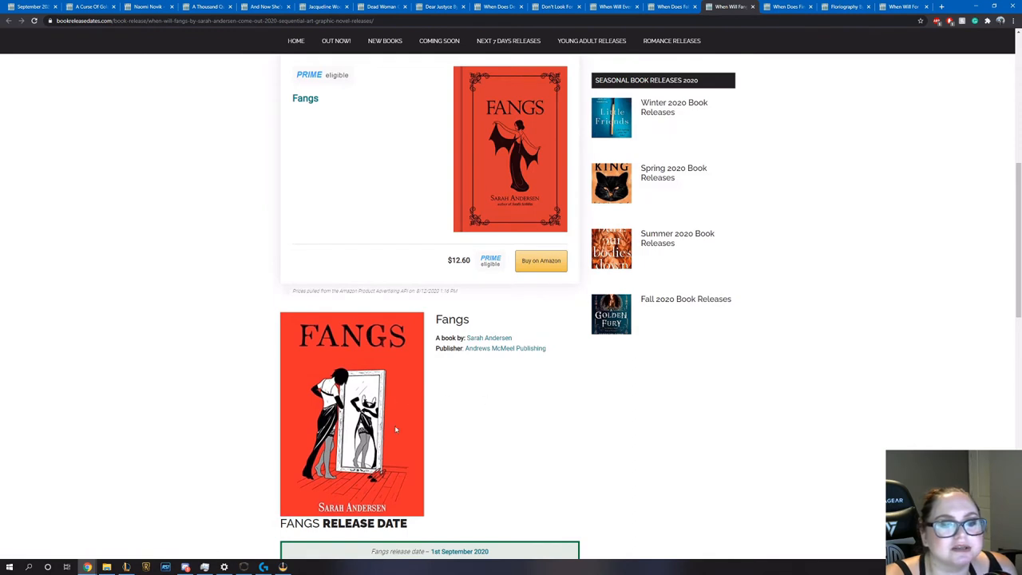
{"action": "scroll", "scroll_direction": "down", "scroll_amount": 3}
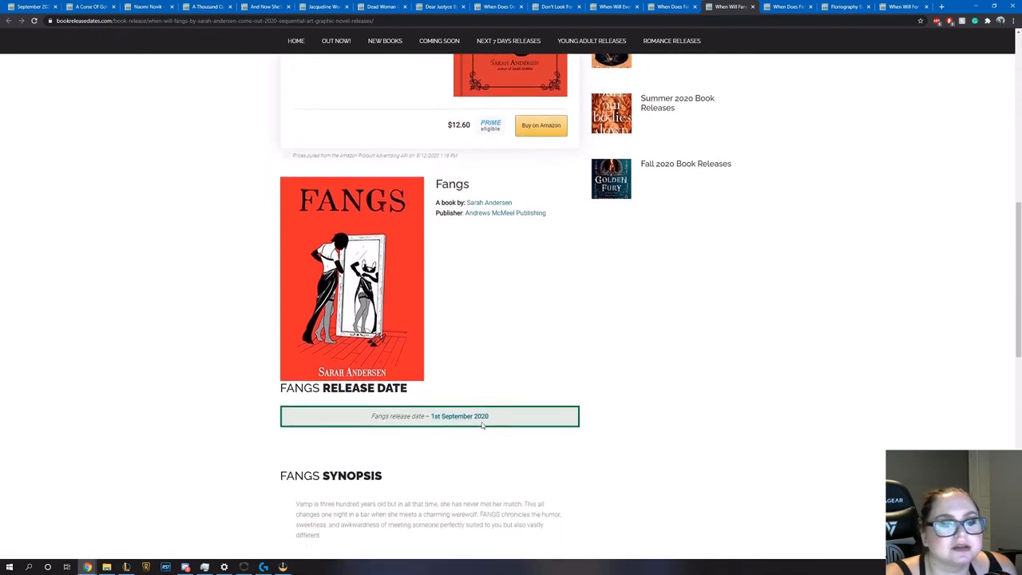
{"action": "scroll", "scroll_direction": "down", "scroll_amount": 3}
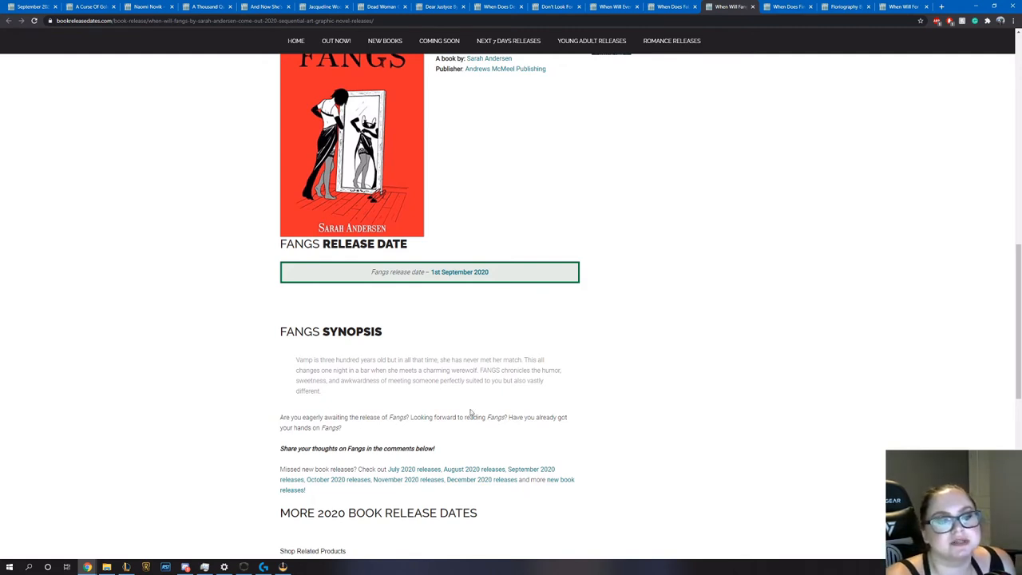
{"action": "mouse_move", "coordinate": [467, 404]}
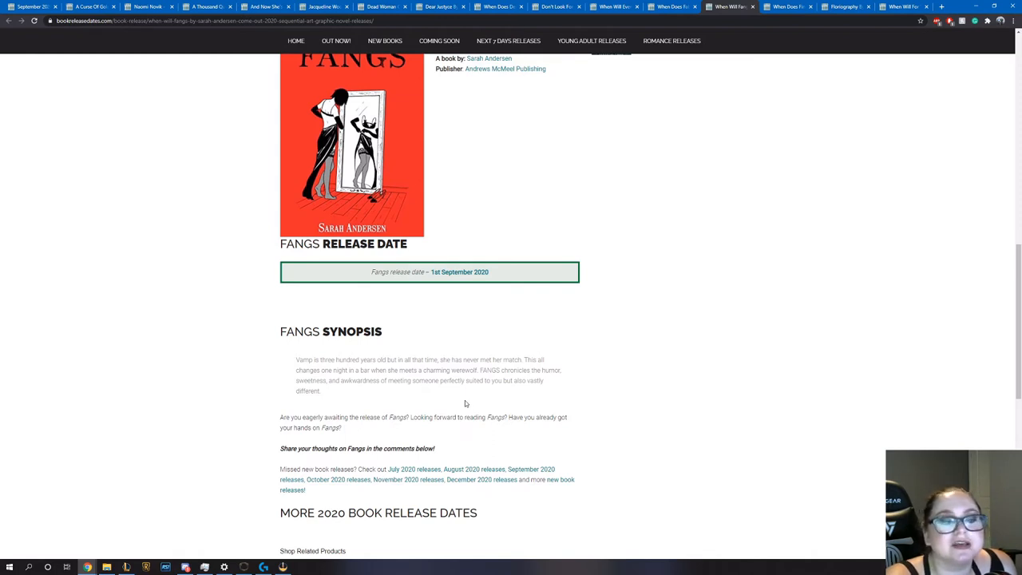
{"action": "scroll", "scroll_direction": "up", "scroll_amount": 3}
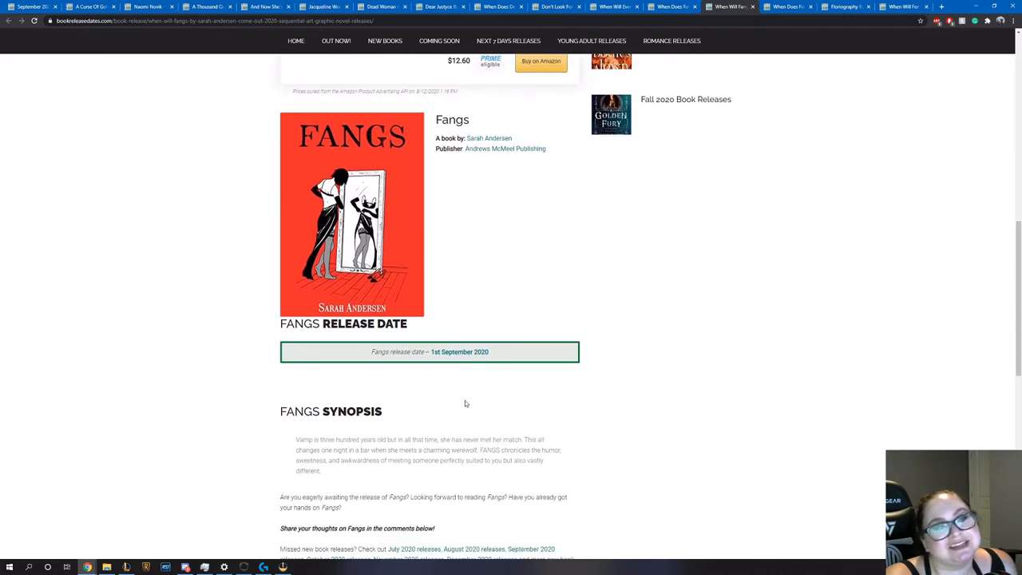
{"action": "scroll", "scroll_direction": "up", "scroll_amount": 3}
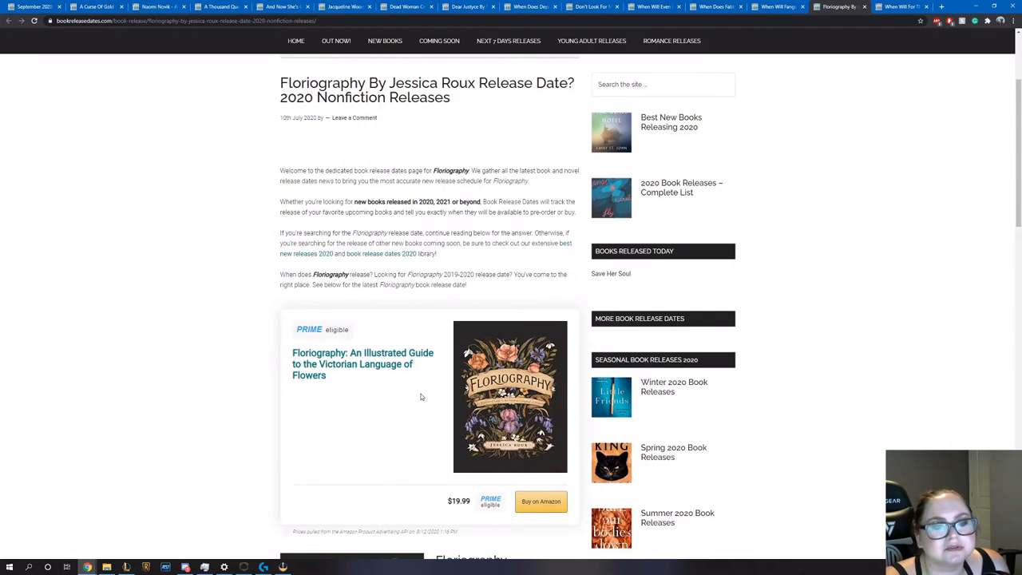
Scroll Floriography's page down to its 15 September 2020 release date and synopsis
{"action": "scroll", "scroll_direction": "down", "scroll_amount": 3}
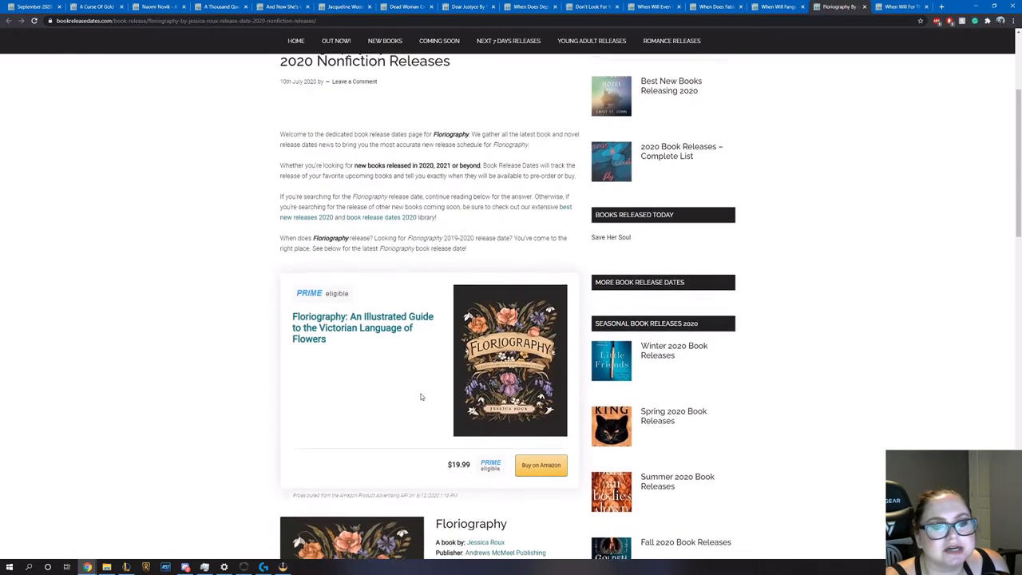
{"action": "scroll", "scroll_direction": "down", "scroll_amount": 3}
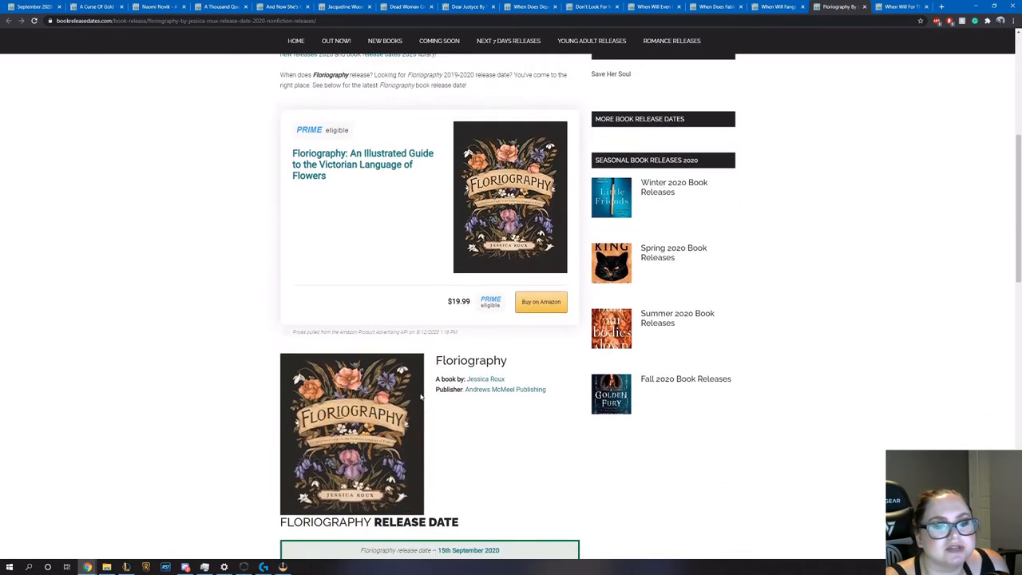
{"action": "scroll", "scroll_direction": "down", "scroll_amount": 3}
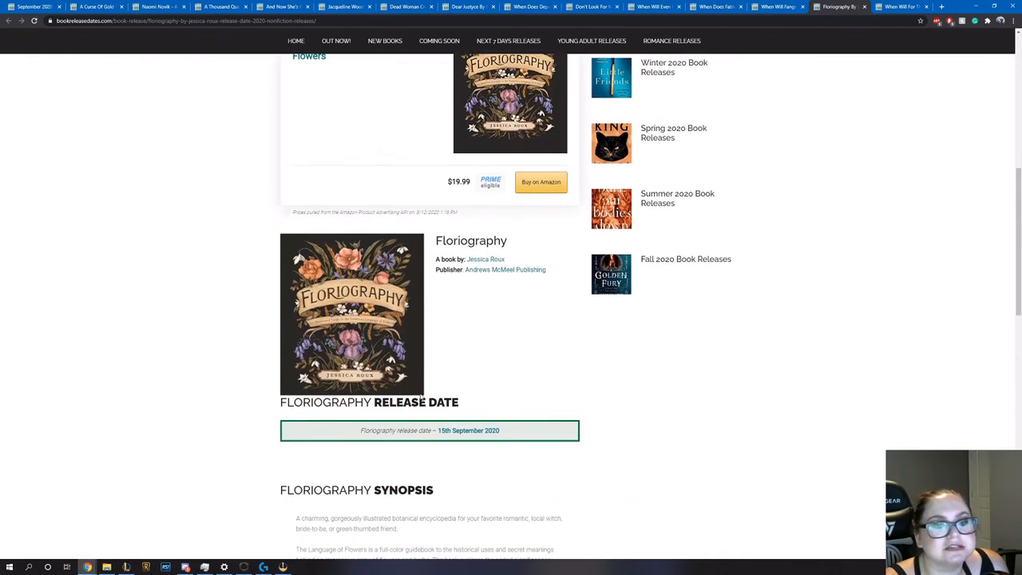
{"action": "scroll", "scroll_direction": "down", "scroll_amount": 3}
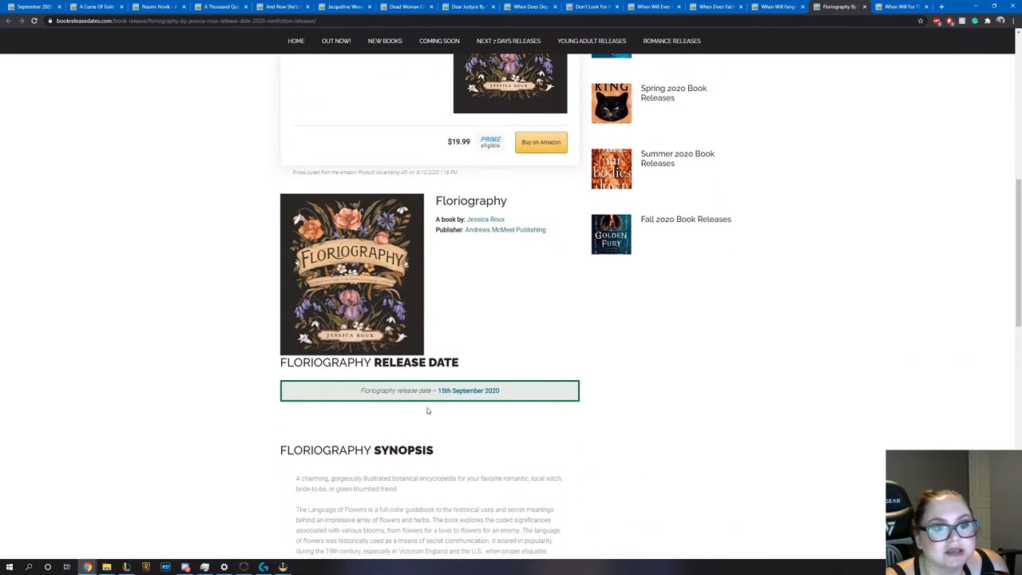
{"action": "scroll", "scroll_direction": "down", "scroll_amount": 3}
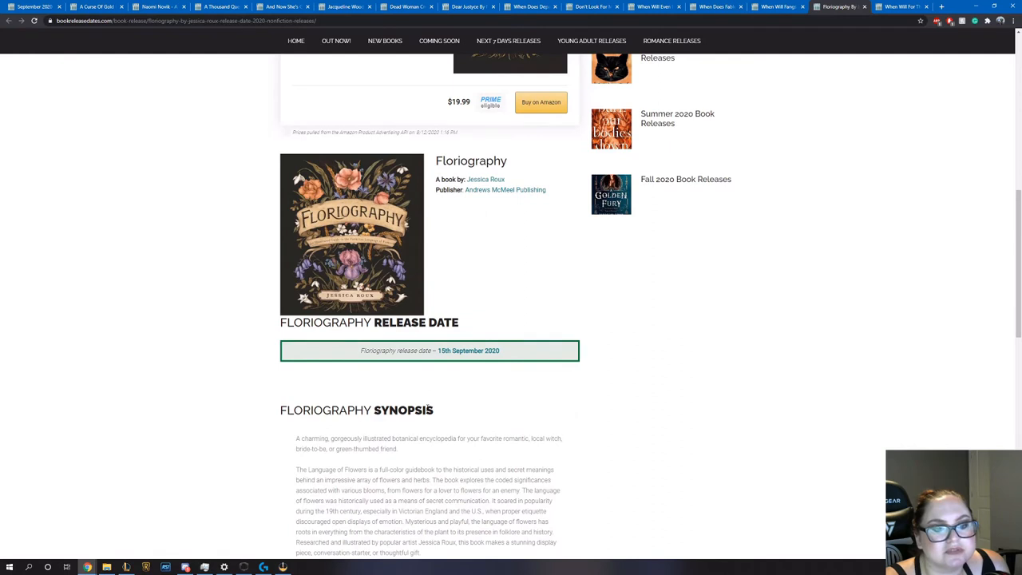
{"action": "scroll", "scroll_direction": "down", "scroll_amount": 3}
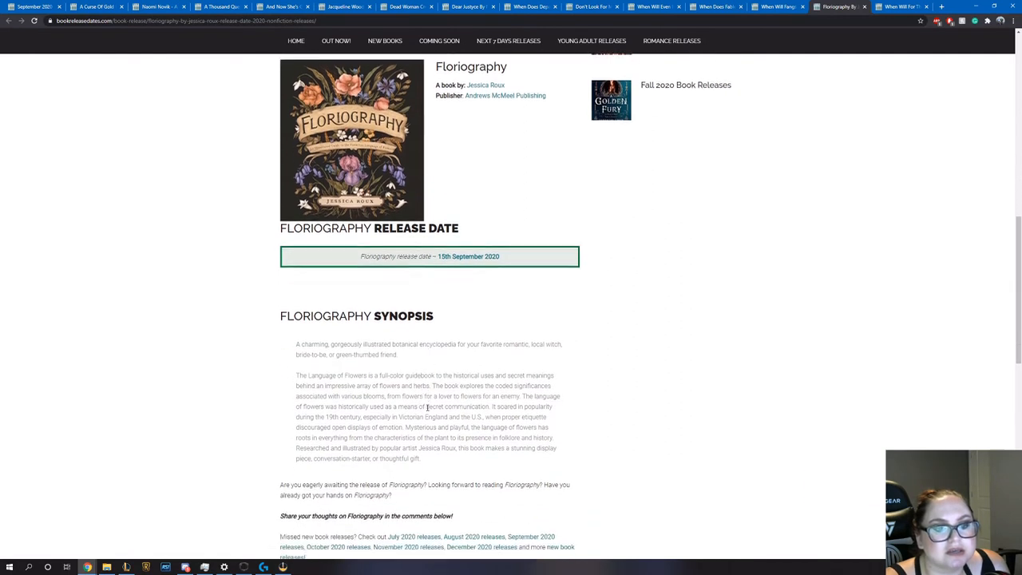
{"action": "scroll", "scroll_direction": "down", "scroll_amount": 3}
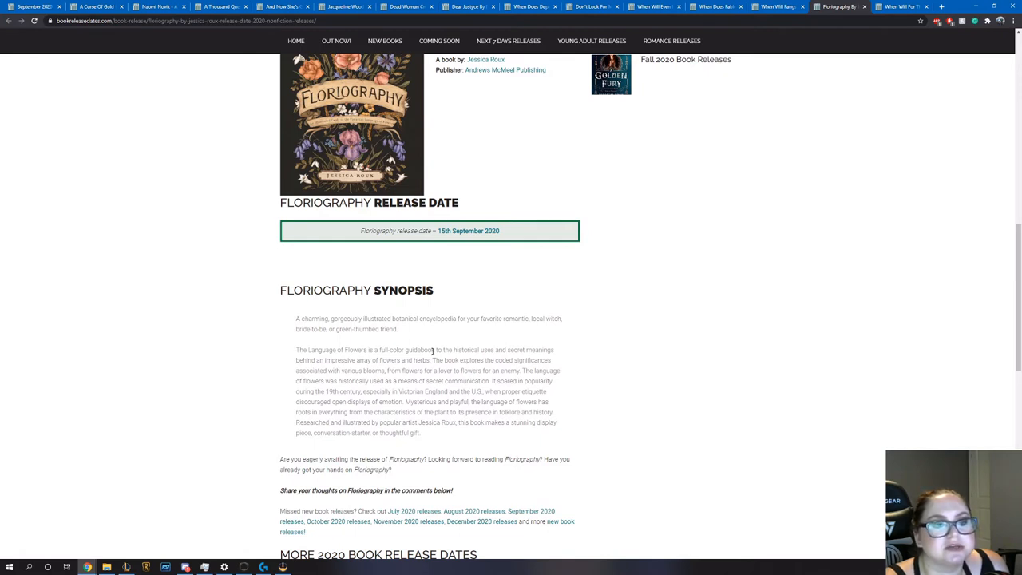
{"action": "scroll", "scroll_direction": "up", "scroll_amount": 3}
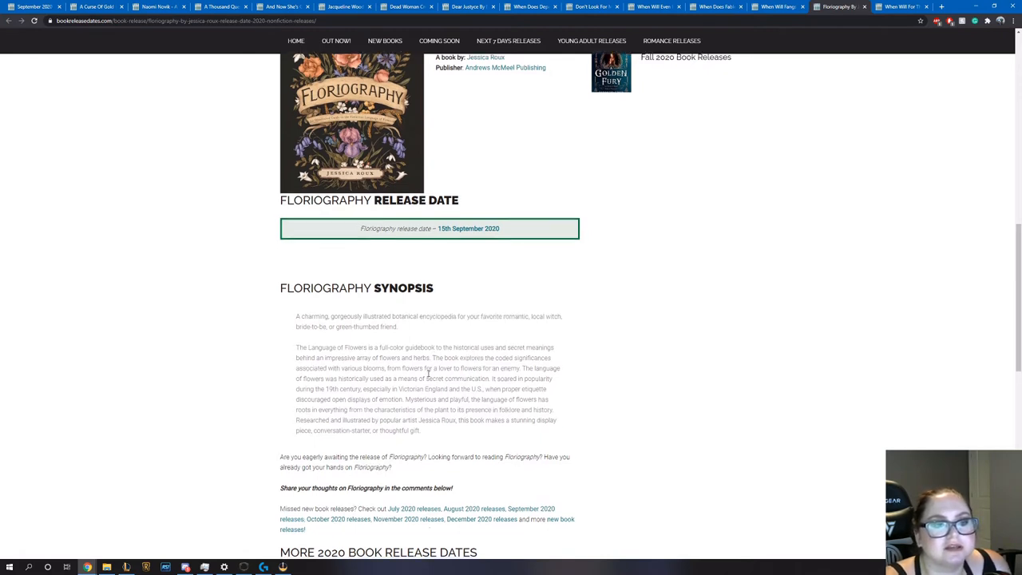
{"action": "scroll", "scroll_direction": "down", "scroll_amount": 3}
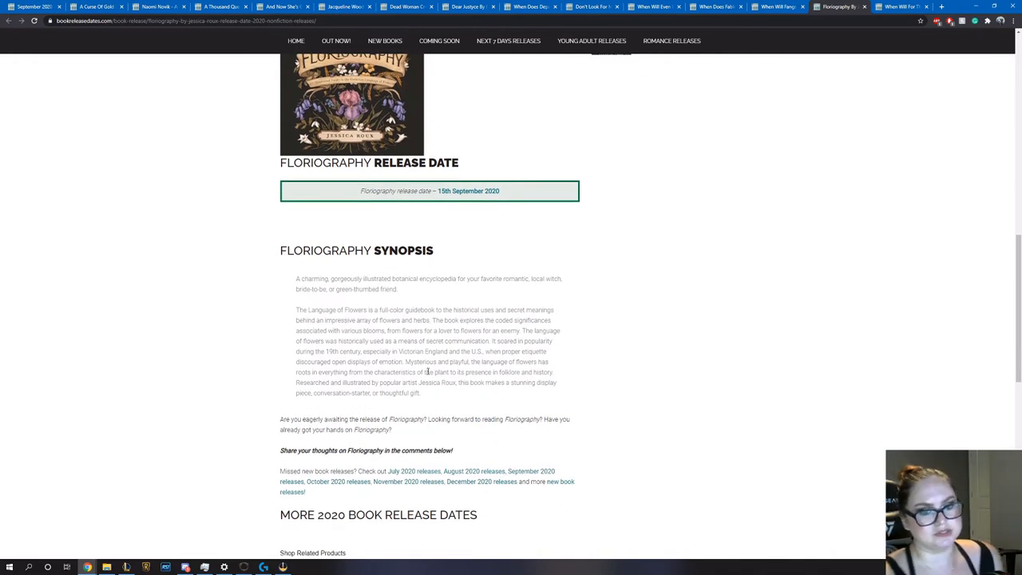
{"action": "mouse_move", "coordinate": [434, 361]}
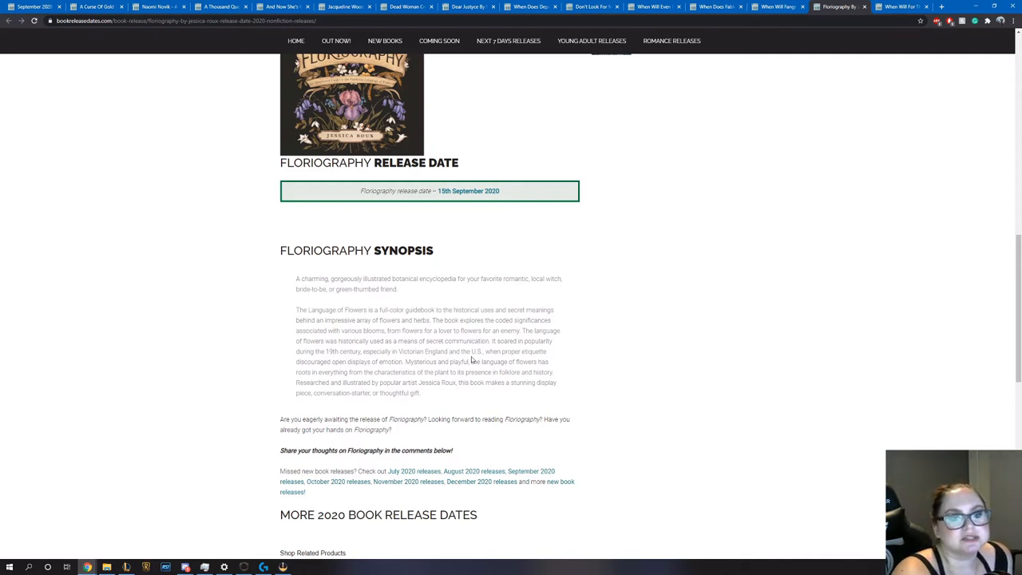
{"action": "mouse_move", "coordinate": [432, 345]}
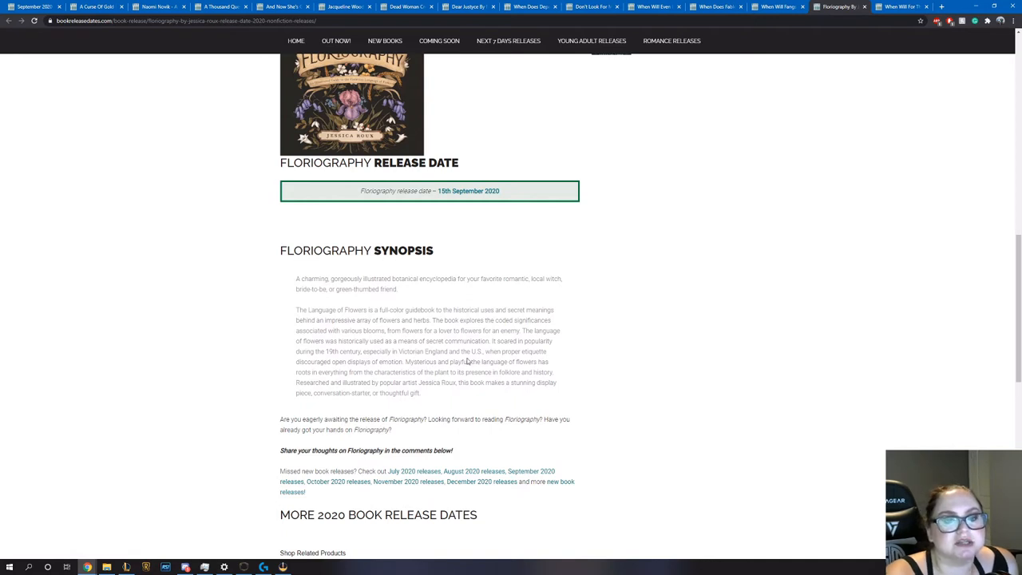
{"action": "mouse_move", "coordinate": [337, 361]}
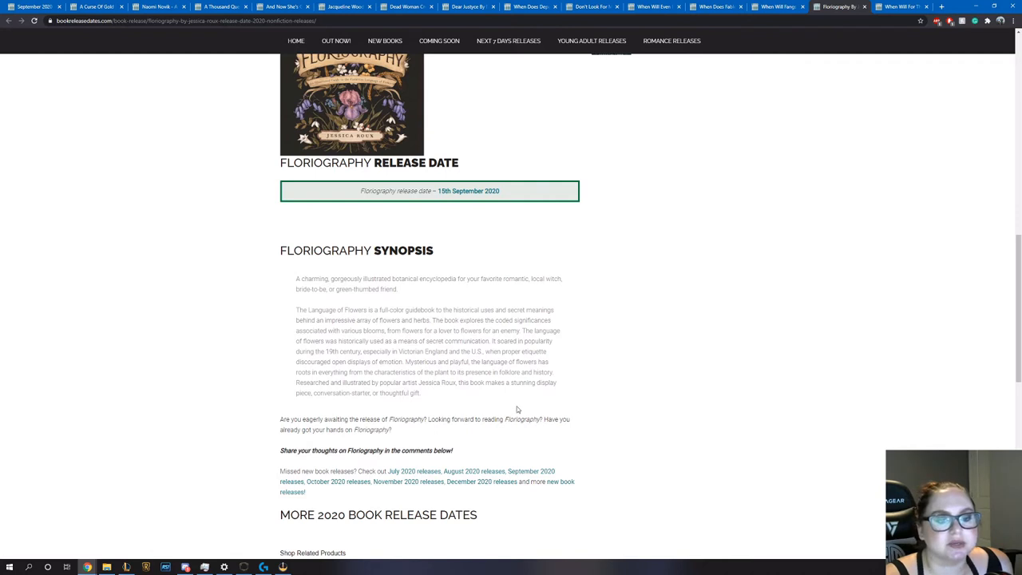
Review Floriography's synopsis again and return to its cover and publisher details
{"action": "scroll", "scroll_direction": "up", "scroll_amount": 3}
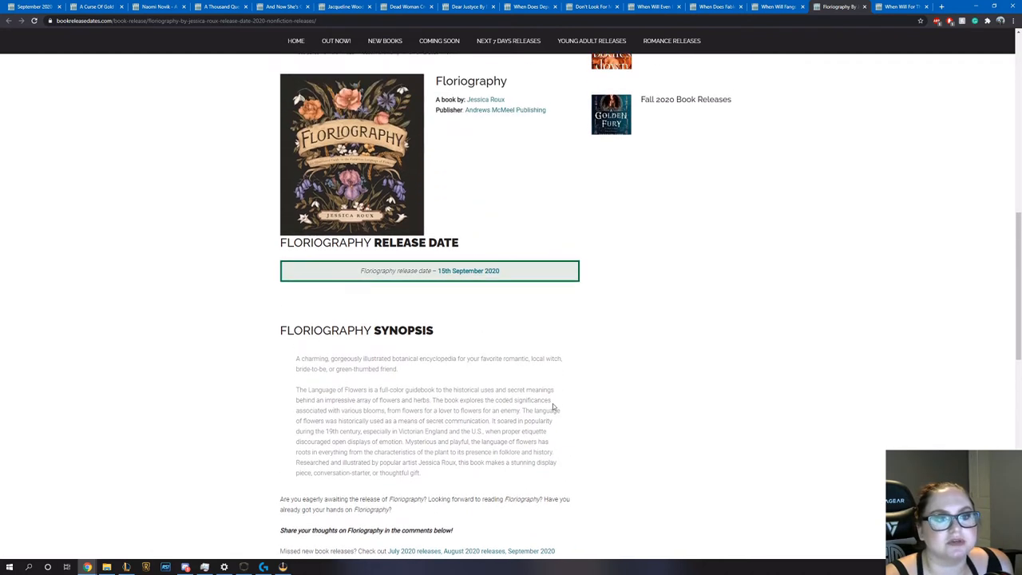
{"action": "scroll", "scroll_direction": "up", "scroll_amount": 3}
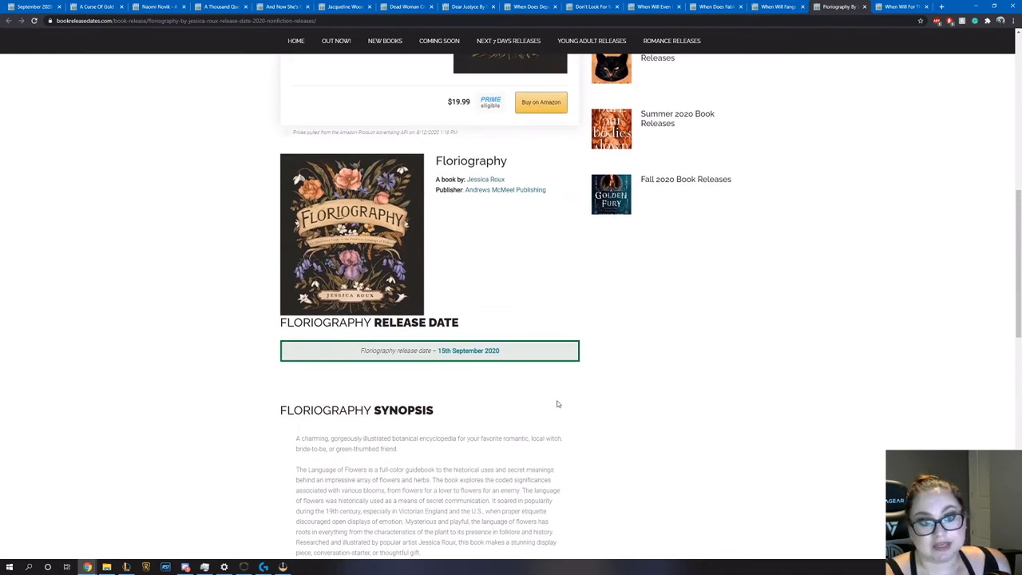
{"action": "scroll", "scroll_direction": "down", "scroll_amount": 3}
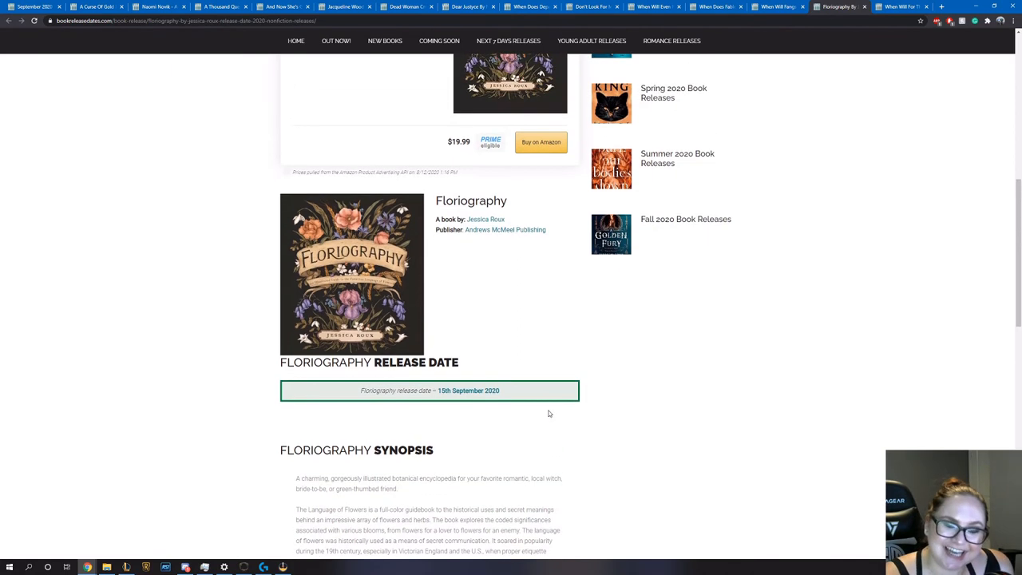
{"action": "scroll", "scroll_direction": "down", "scroll_amount": 3}
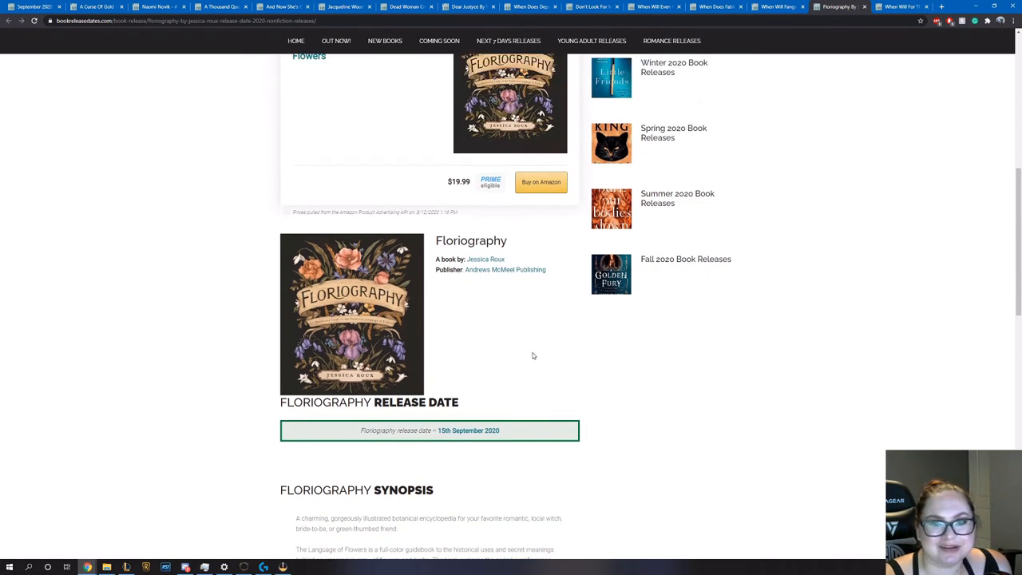
{"action": "scroll", "scroll_direction": "up", "scroll_amount": 3}
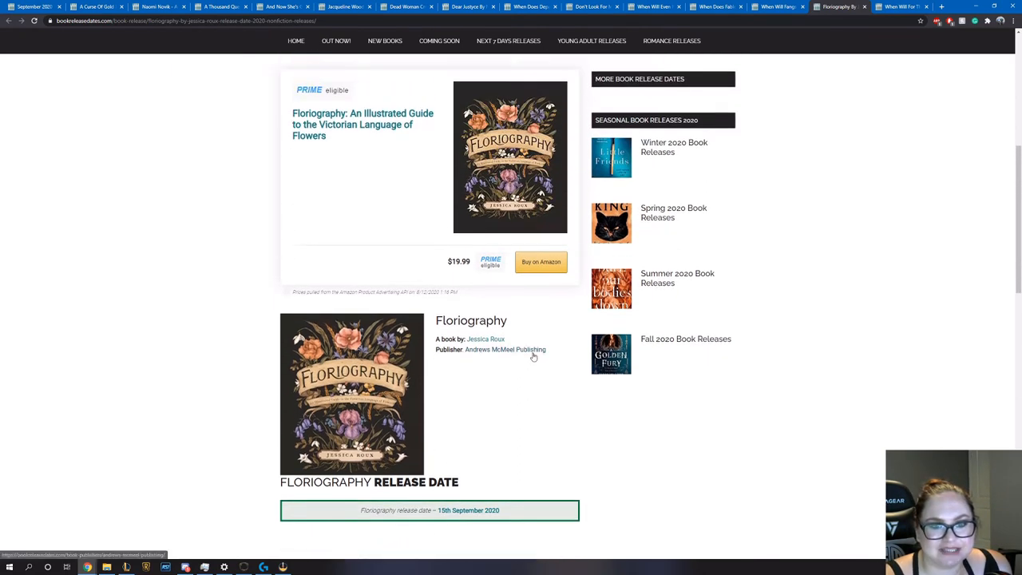
{"action": "mouse_move", "coordinate": [534, 388]}
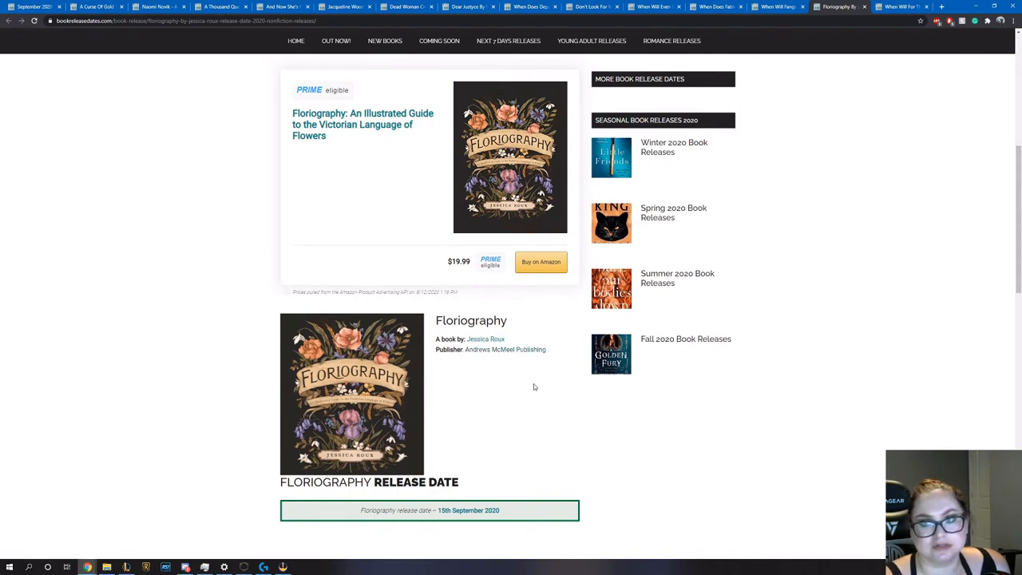
{"action": "mouse_move", "coordinate": [574, 174]}
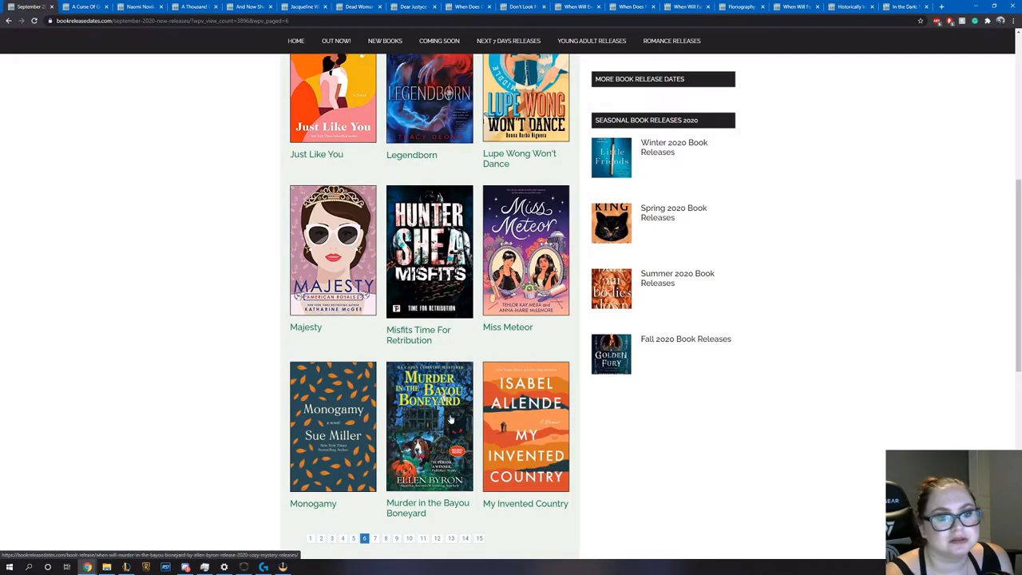
Page through the September 2020 releases pagination to the list with Private Moscow, Punching the Air and Queen of Volts
{"action": "scroll", "scroll_direction": "down", "scroll_amount": 3}
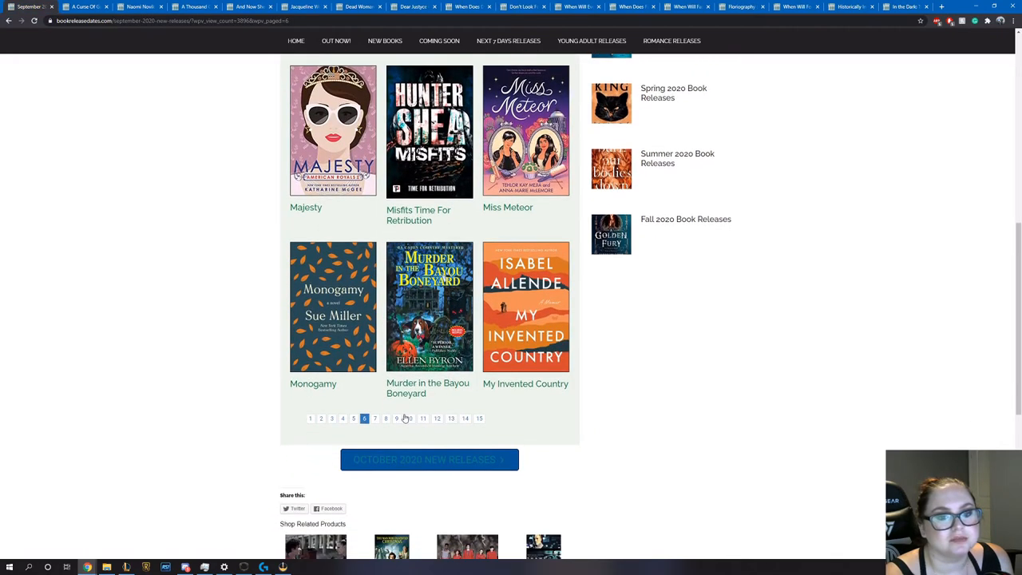
{"action": "left_click", "coordinate": [373, 418]}
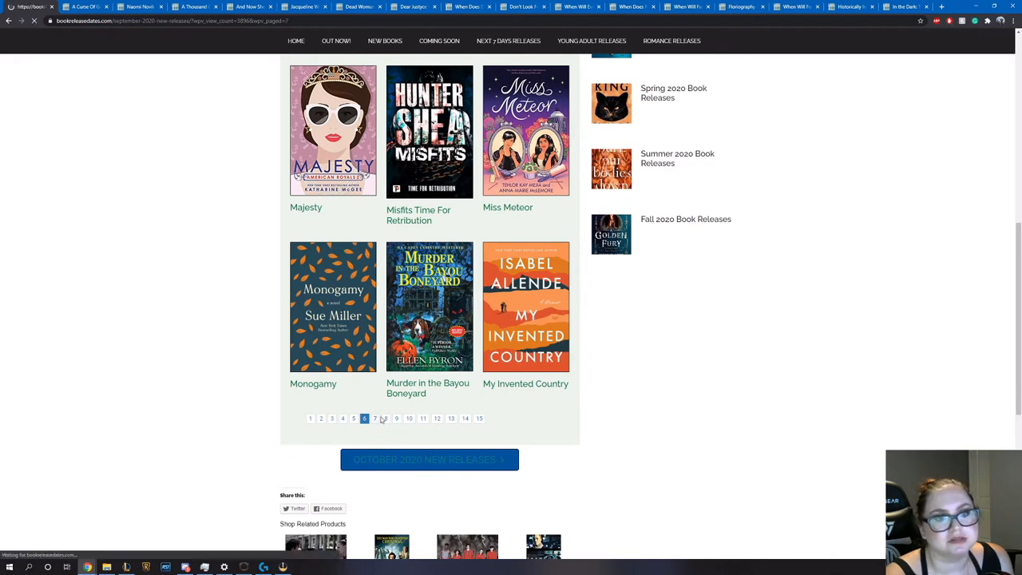
{"action": "left_click", "coordinate": [376, 418]}
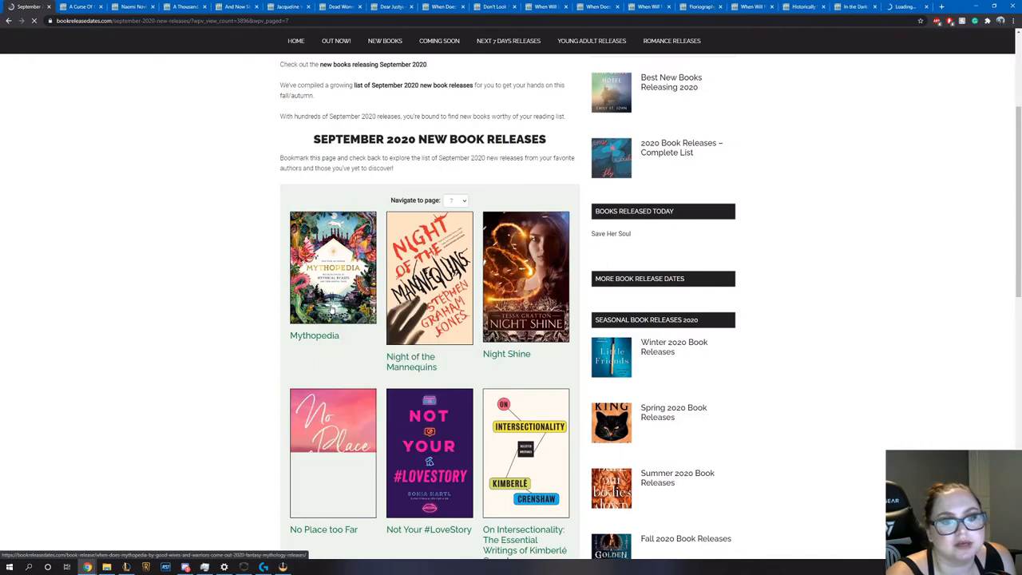
{"action": "scroll", "scroll_direction": "down", "scroll_amount": 3}
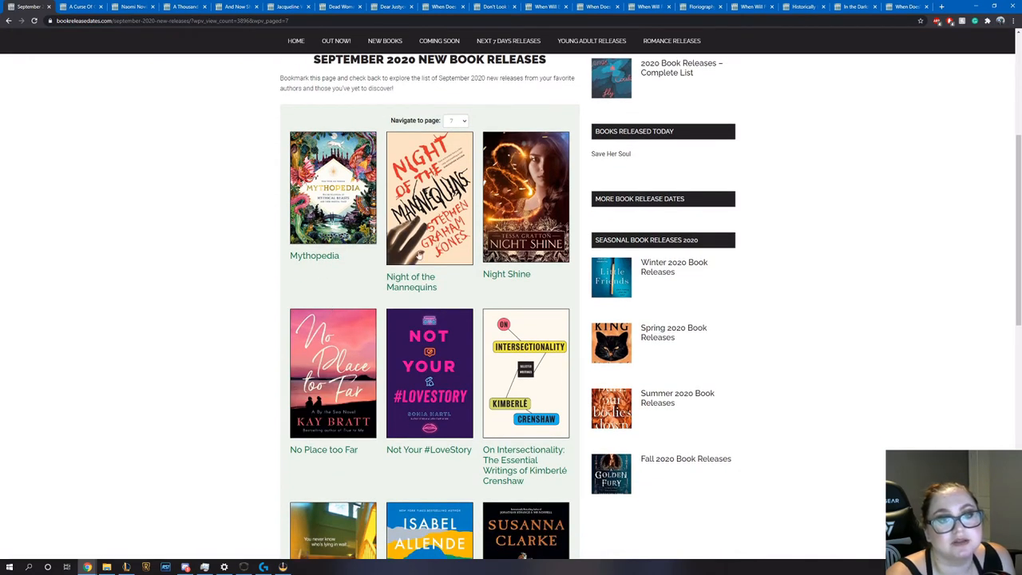
{"action": "left_click", "coordinate": [428, 198]}
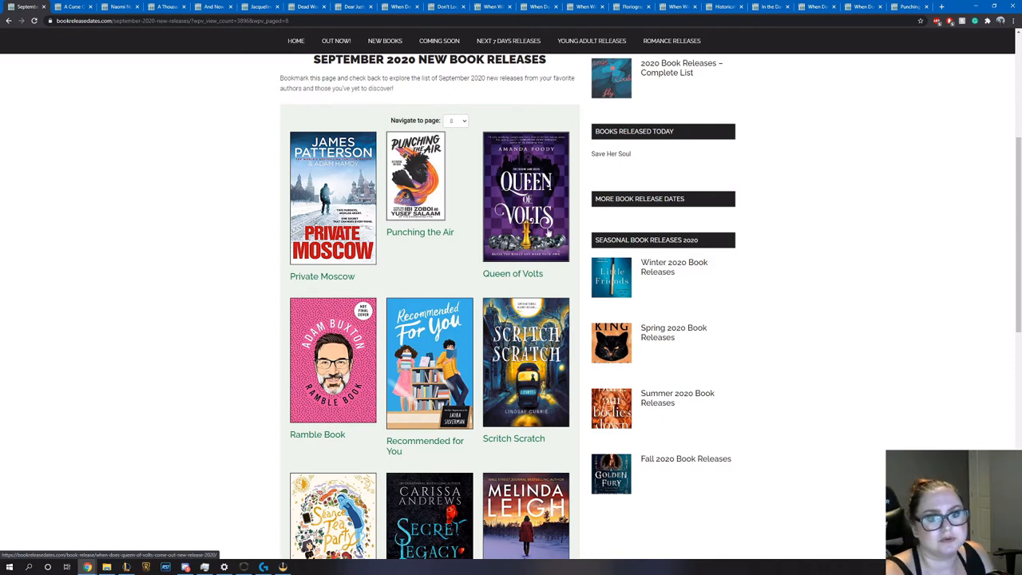
{"action": "mouse_move", "coordinate": [478, 240]}
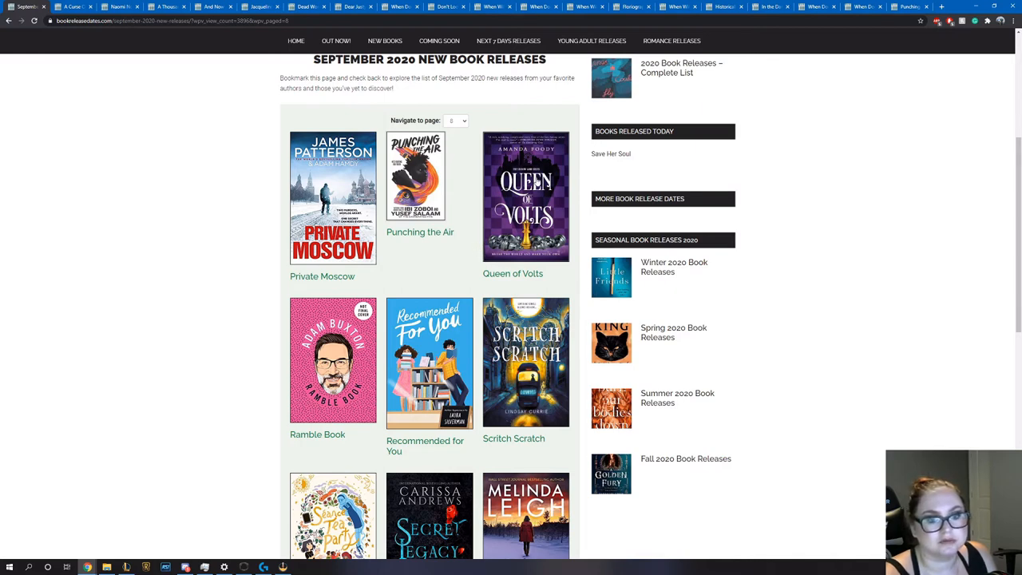
{"action": "scroll", "scroll_direction": "down", "scroll_amount": 3}
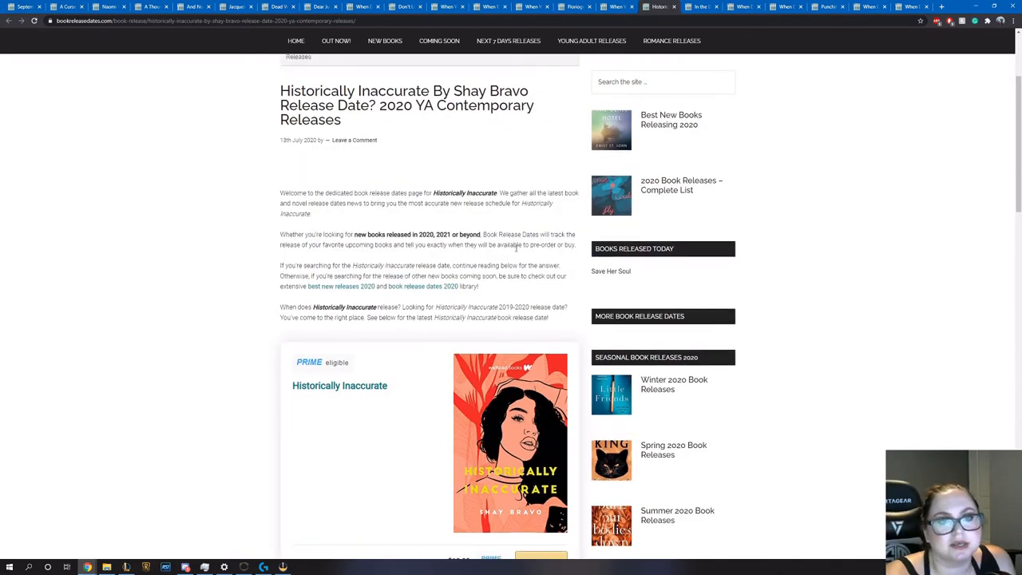
Scroll through Historically Inaccurate's cover, 29 September 2020 release date and synopsis
{"action": "scroll", "scroll_direction": "down", "scroll_amount": 3}
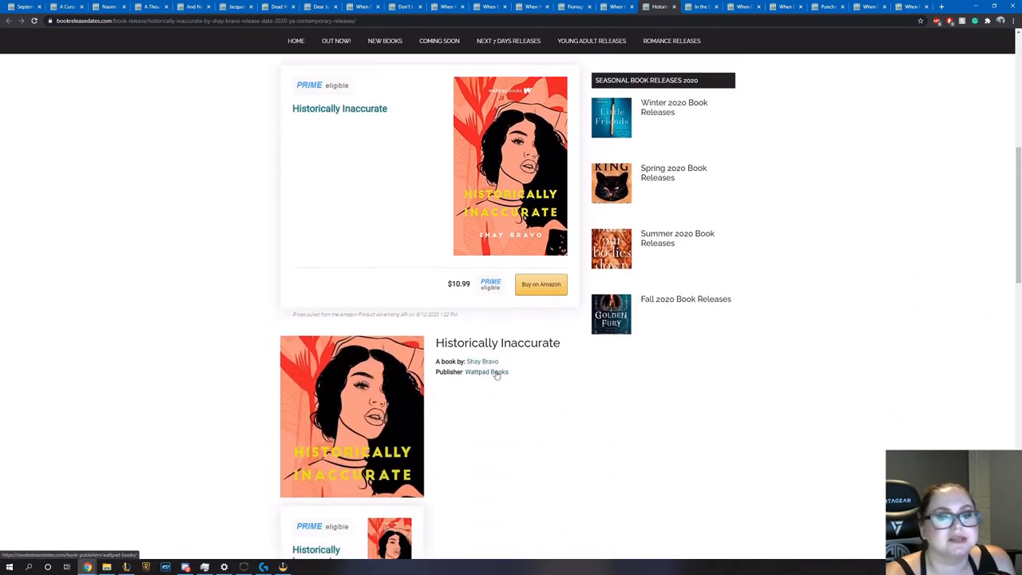
{"action": "scroll", "scroll_direction": "down", "scroll_amount": 3}
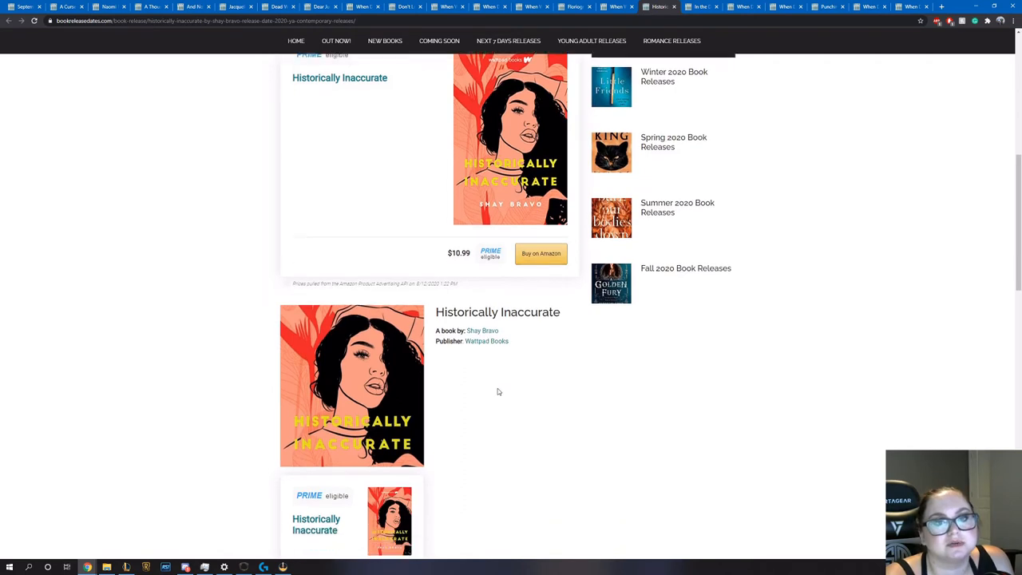
{"action": "scroll", "scroll_direction": "up", "scroll_amount": 3}
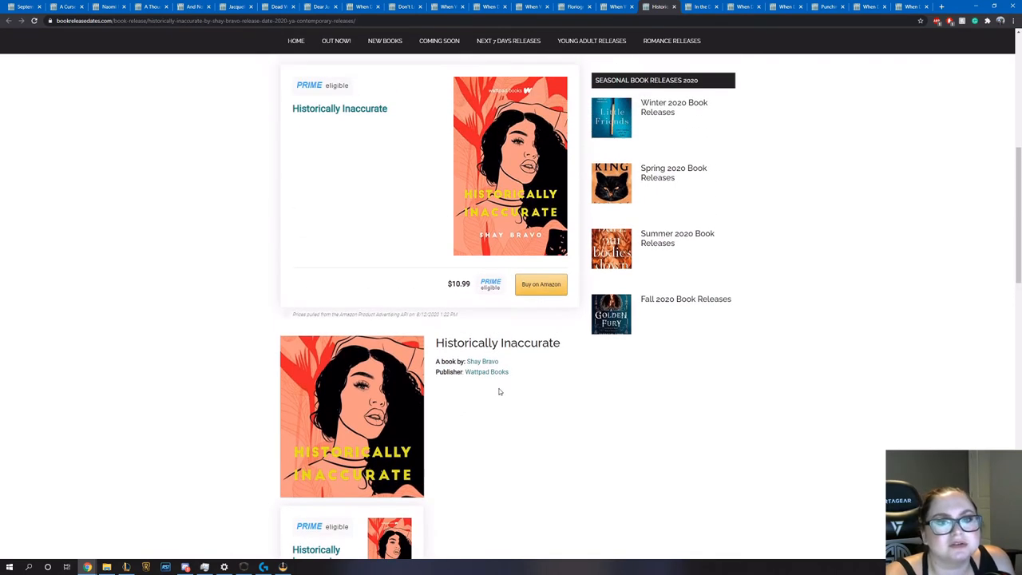
{"action": "scroll", "scroll_direction": "down", "scroll_amount": 3}
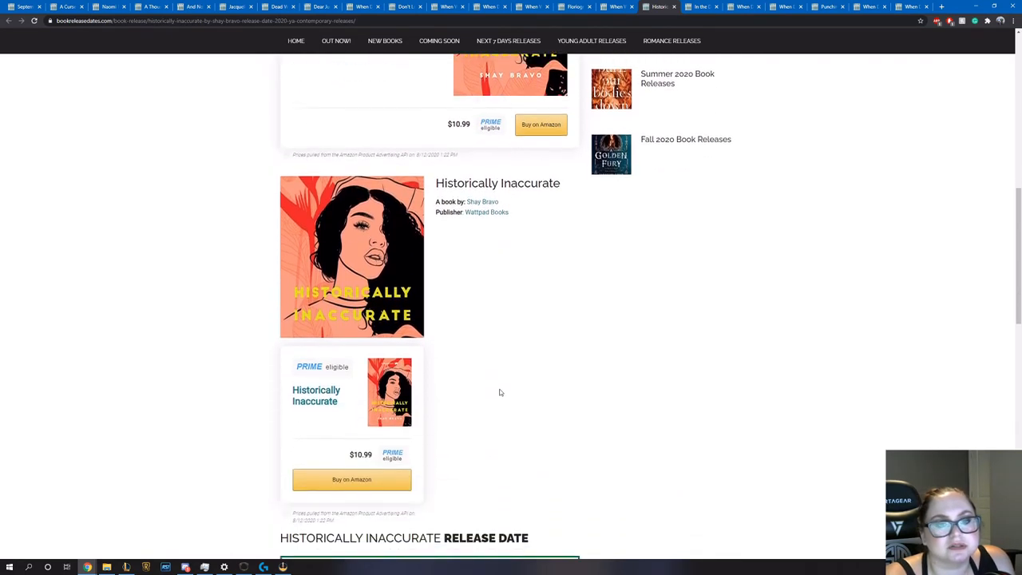
{"action": "scroll", "scroll_direction": "down", "scroll_amount": 3}
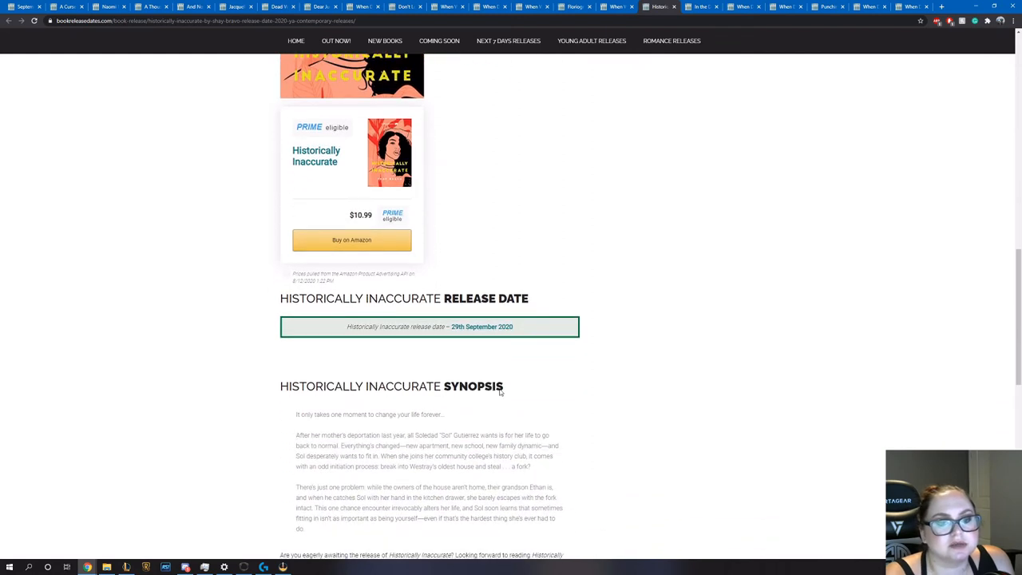
{"action": "scroll", "scroll_direction": "down", "scroll_amount": 3}
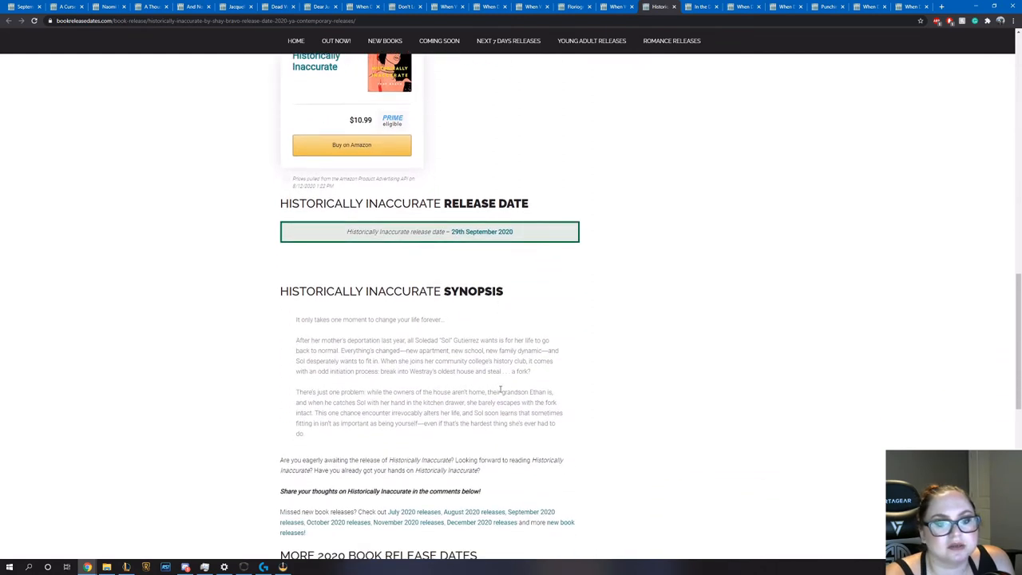
{"action": "scroll", "scroll_direction": "down", "scroll_amount": 3}
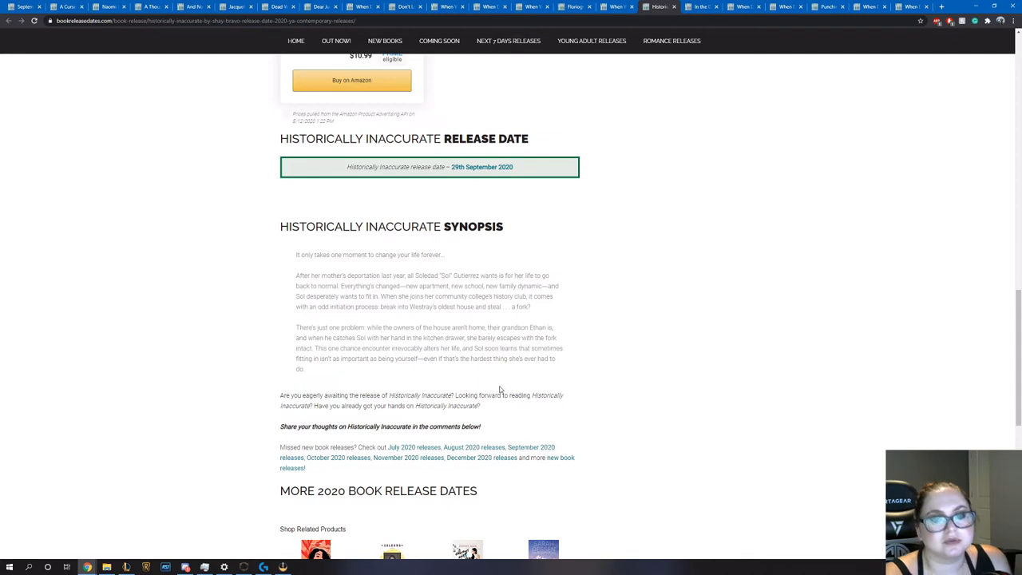
{"action": "mouse_move", "coordinate": [502, 385]}
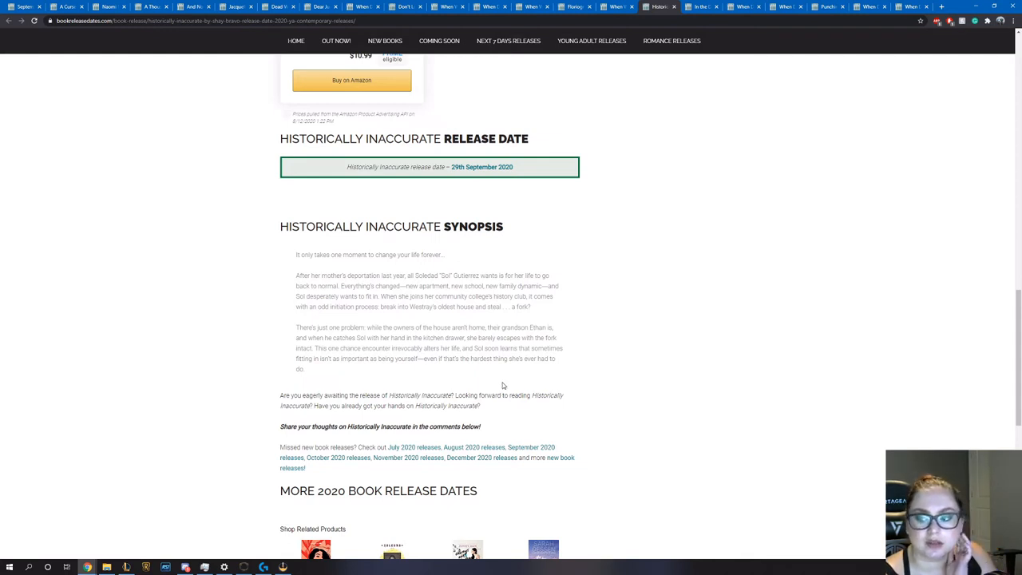
{"action": "mouse_move", "coordinate": [486, 389]}
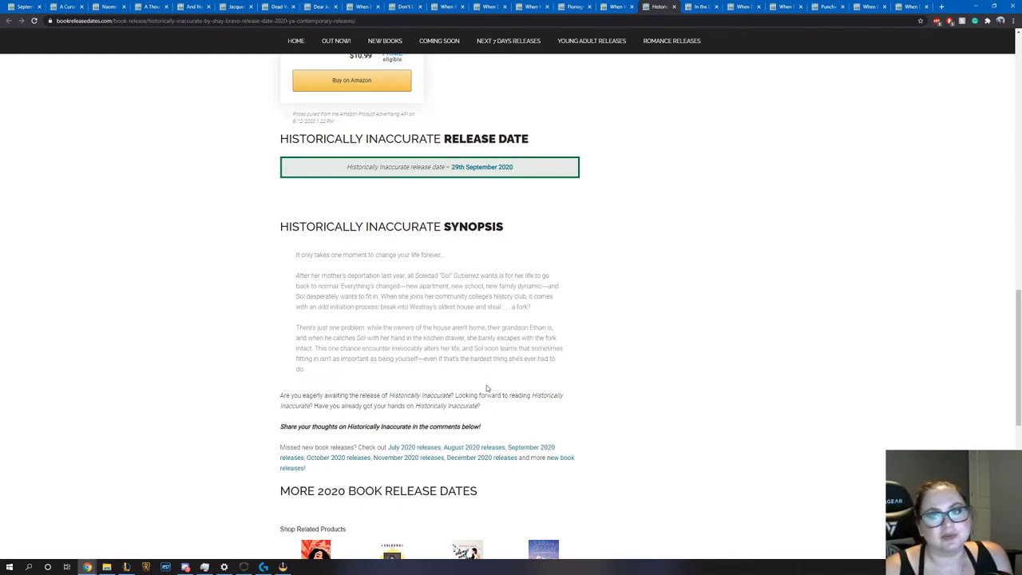
Return up the page and switch to the In the Dark release page
{"action": "scroll", "scroll_direction": "down", "scroll_amount": 3}
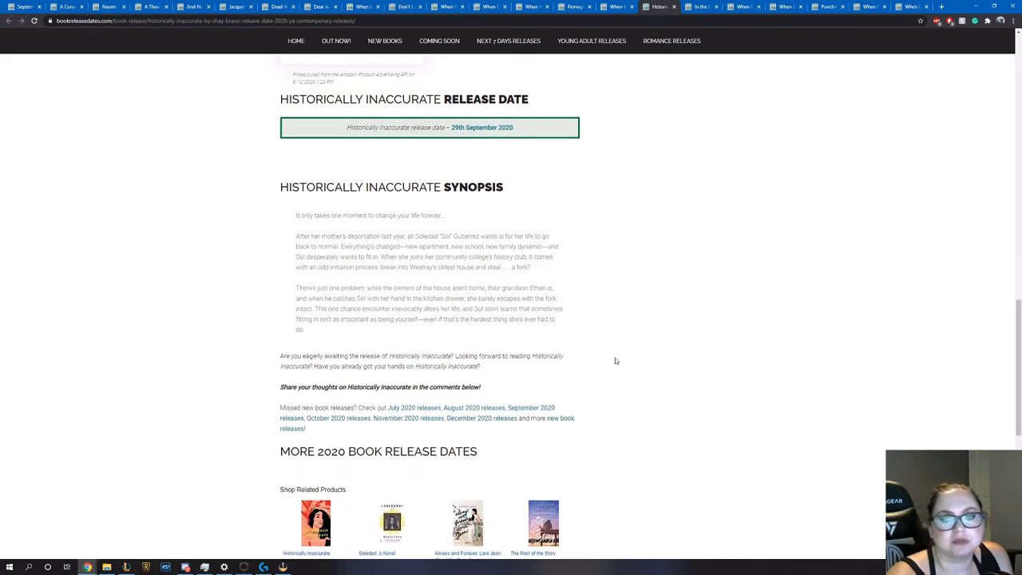
{"action": "scroll", "scroll_direction": "up", "scroll_amount": 3}
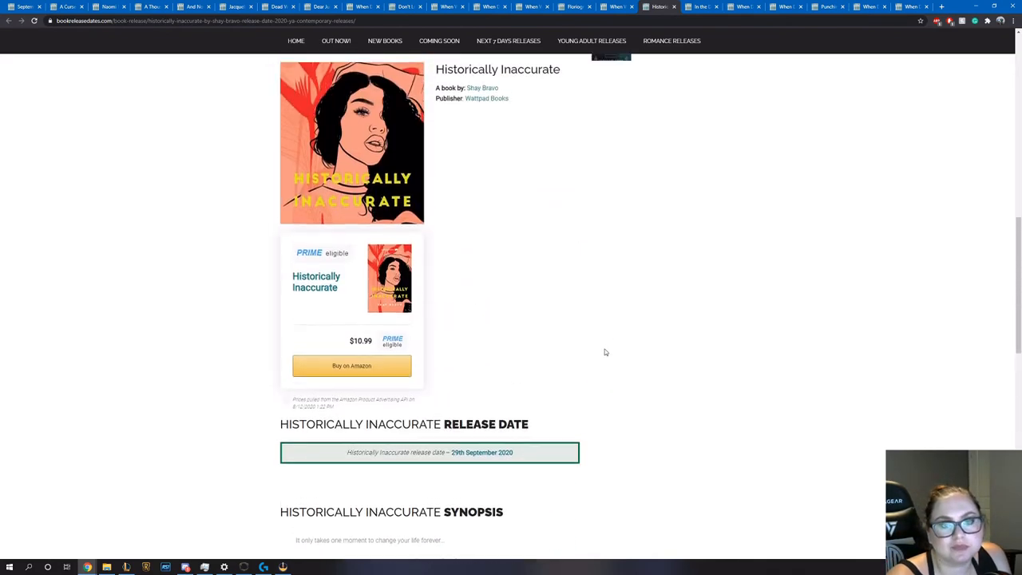
{"action": "left_click", "coordinate": [700, 6]}
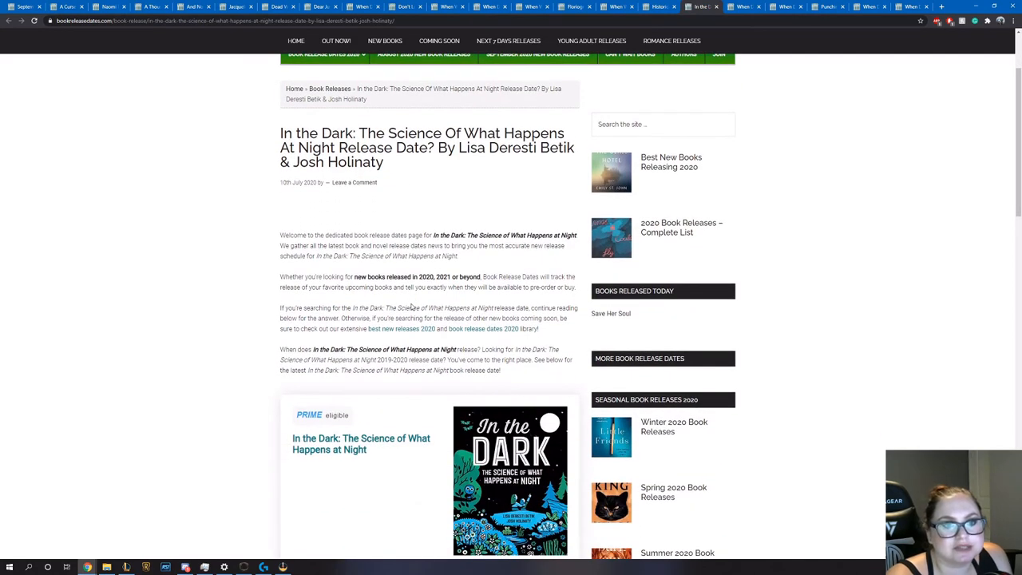
Read In the Dark's cover, 1 September 2020 release date and synopsis, then return to the cover
{"action": "scroll", "scroll_direction": "down", "scroll_amount": 3}
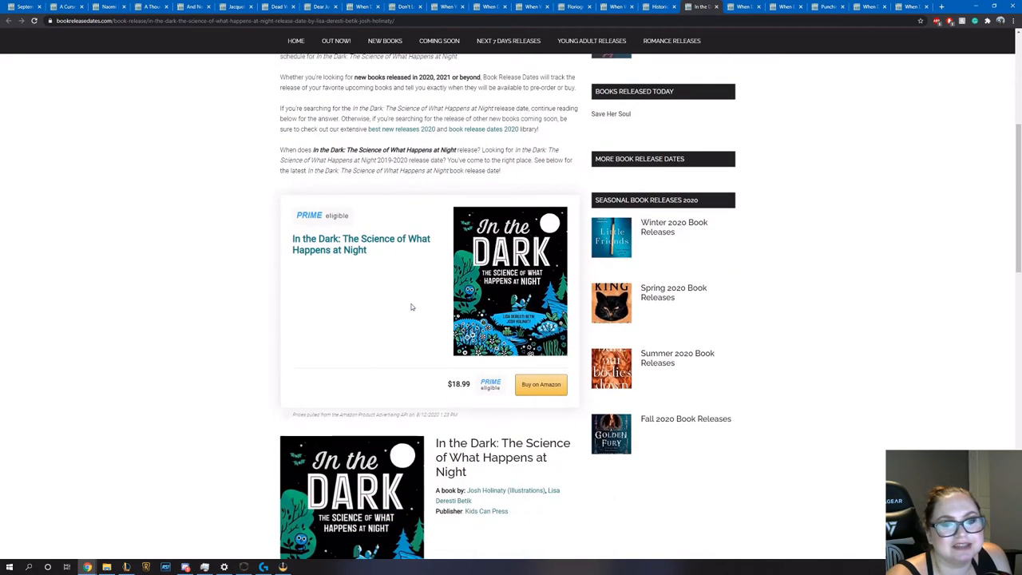
{"action": "scroll", "scroll_direction": "down", "scroll_amount": 3}
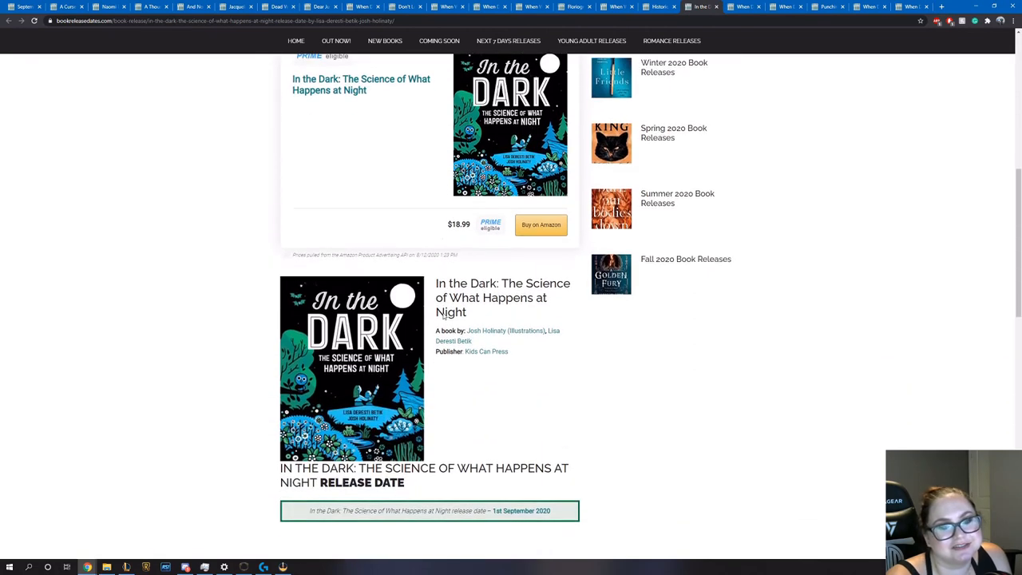
{"action": "scroll", "scroll_direction": "down", "scroll_amount": 3}
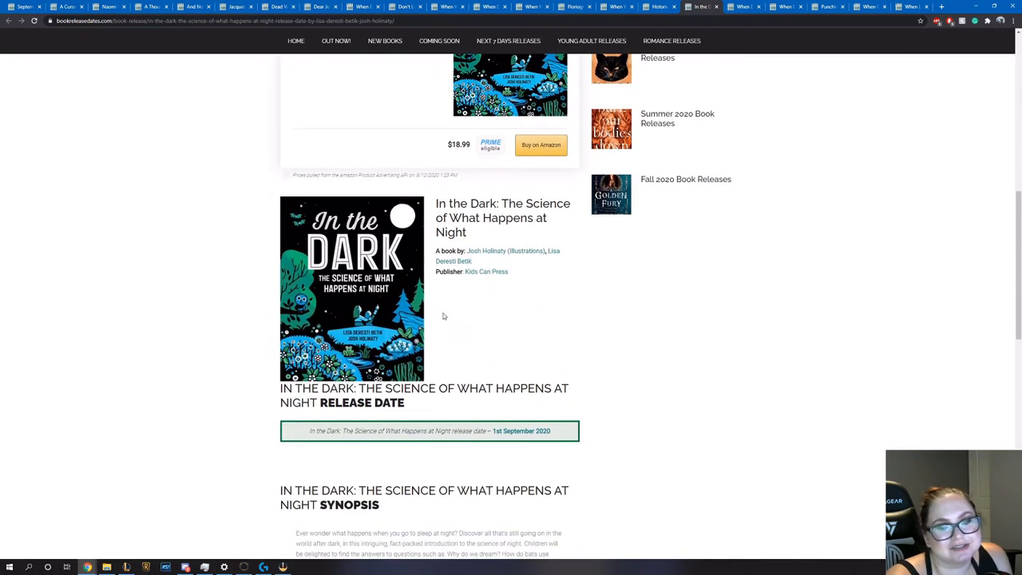
{"action": "scroll", "scroll_direction": "down", "scroll_amount": 3}
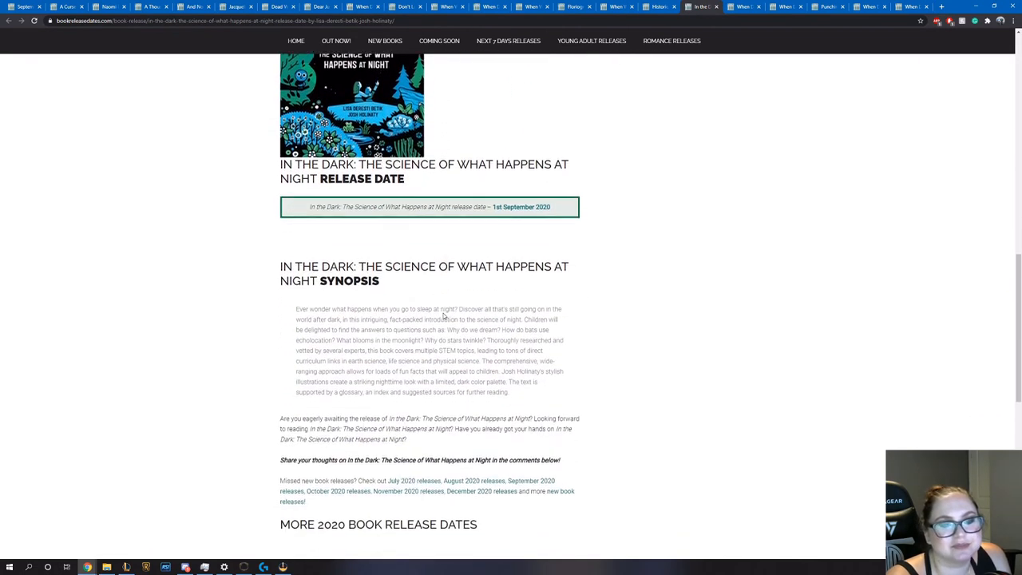
{"action": "scroll", "scroll_direction": "down", "scroll_amount": 3}
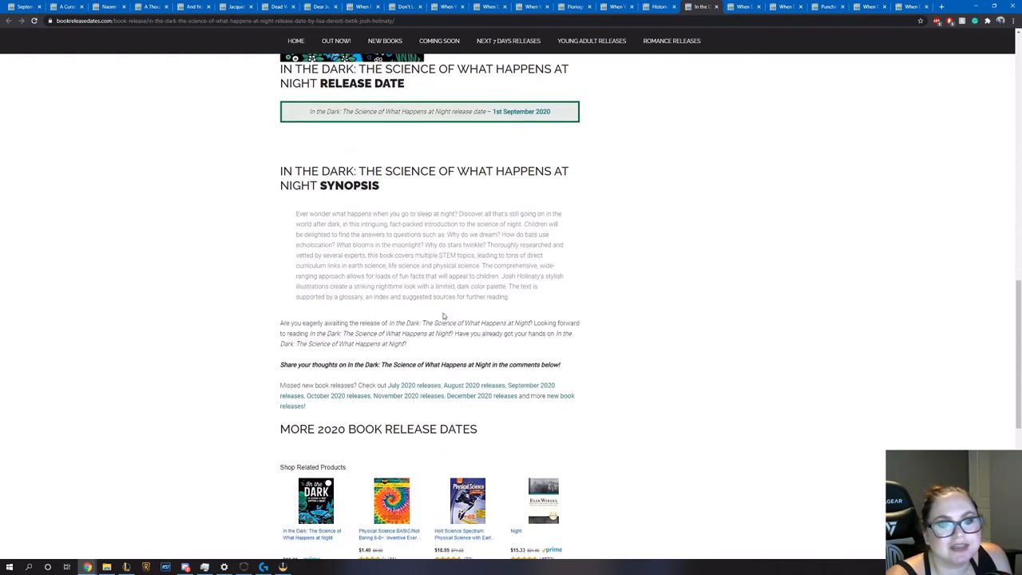
{"action": "mouse_move", "coordinate": [414, 322]}
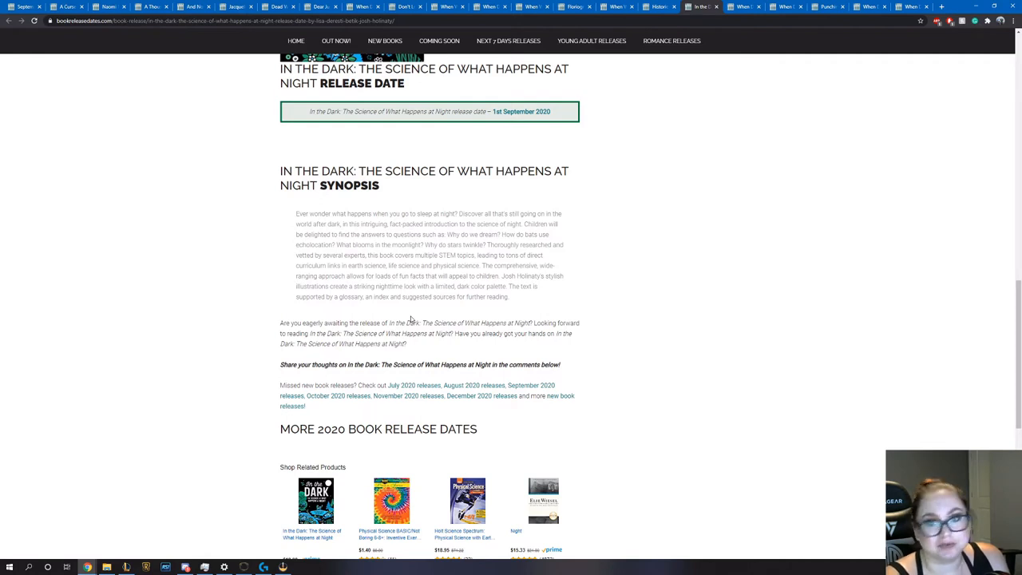
{"action": "mouse_move", "coordinate": [409, 316]}
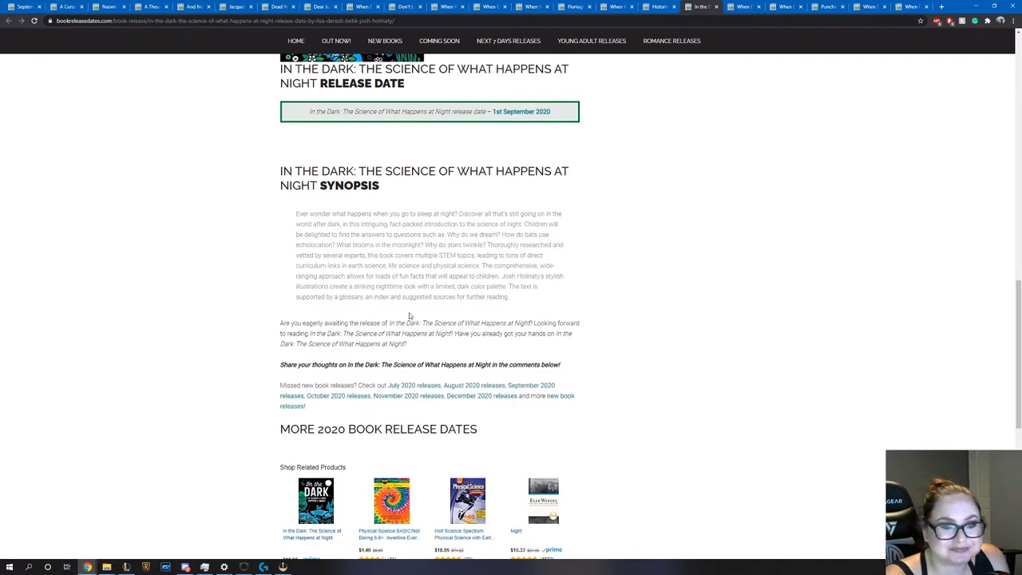
{"action": "mouse_move", "coordinate": [412, 272]}
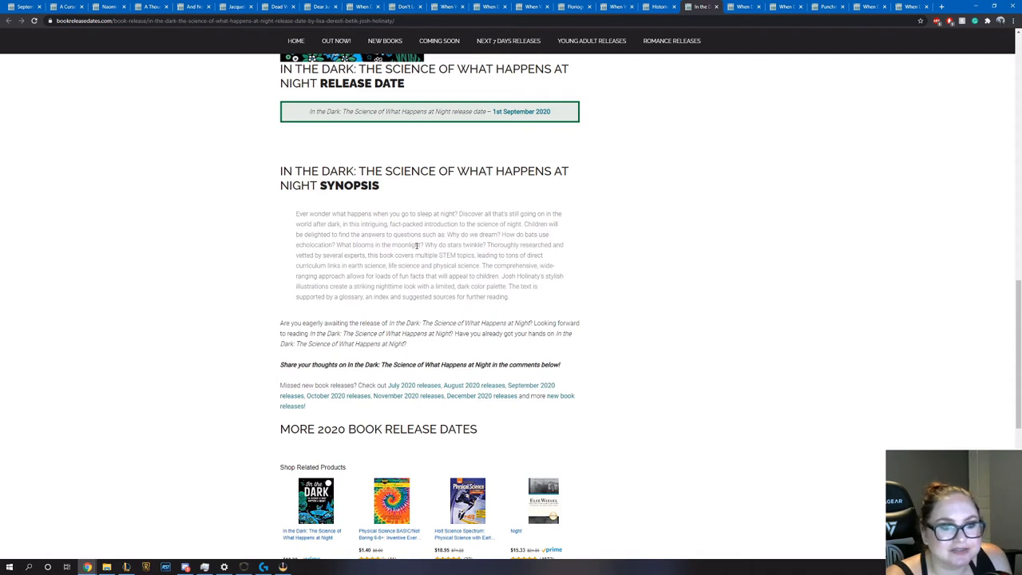
{"action": "mouse_move", "coordinate": [409, 264]}
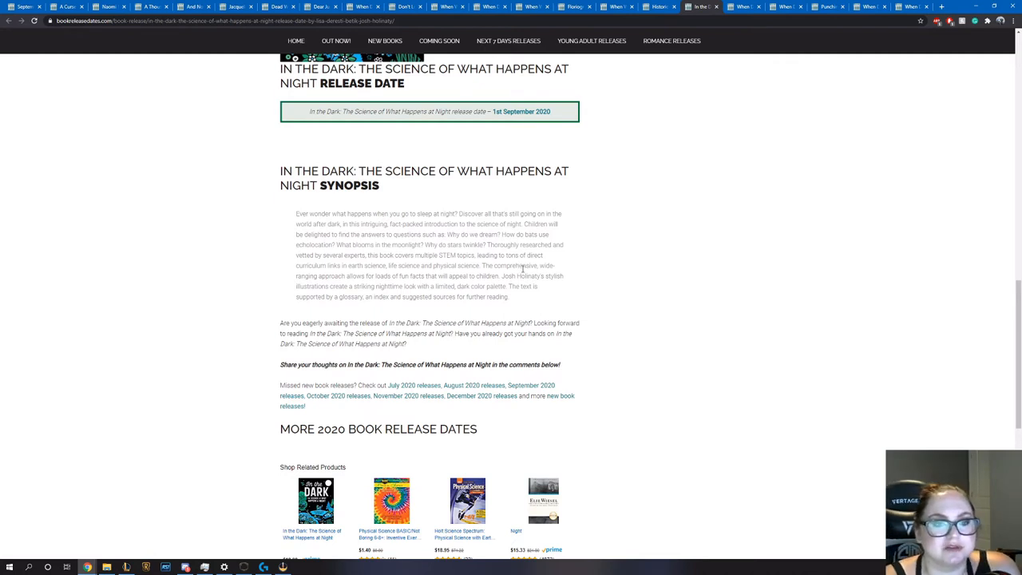
{"action": "mouse_move", "coordinate": [520, 272]}
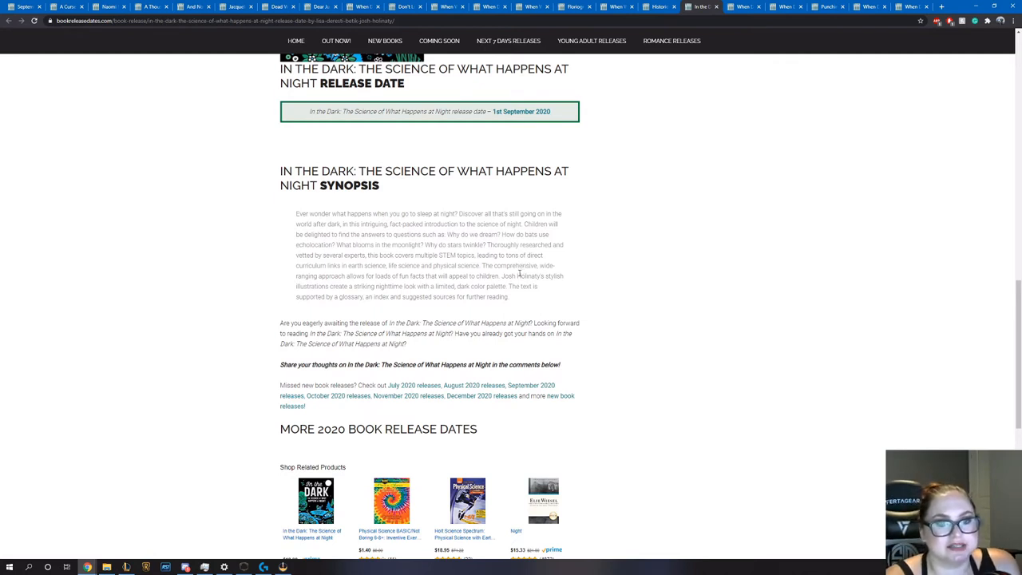
{"action": "mouse_move", "coordinate": [348, 275]}
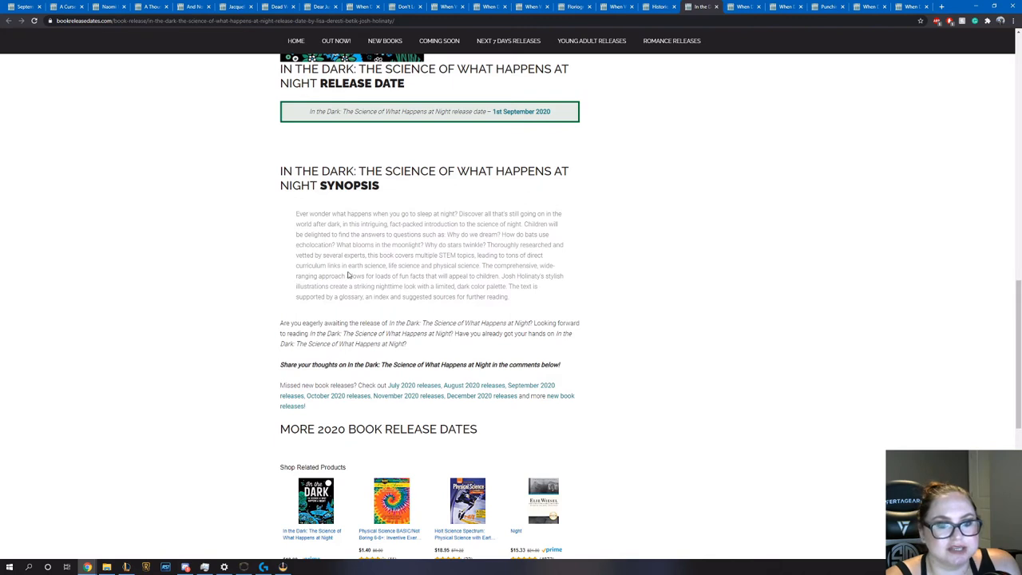
{"action": "mouse_move", "coordinate": [504, 342]}
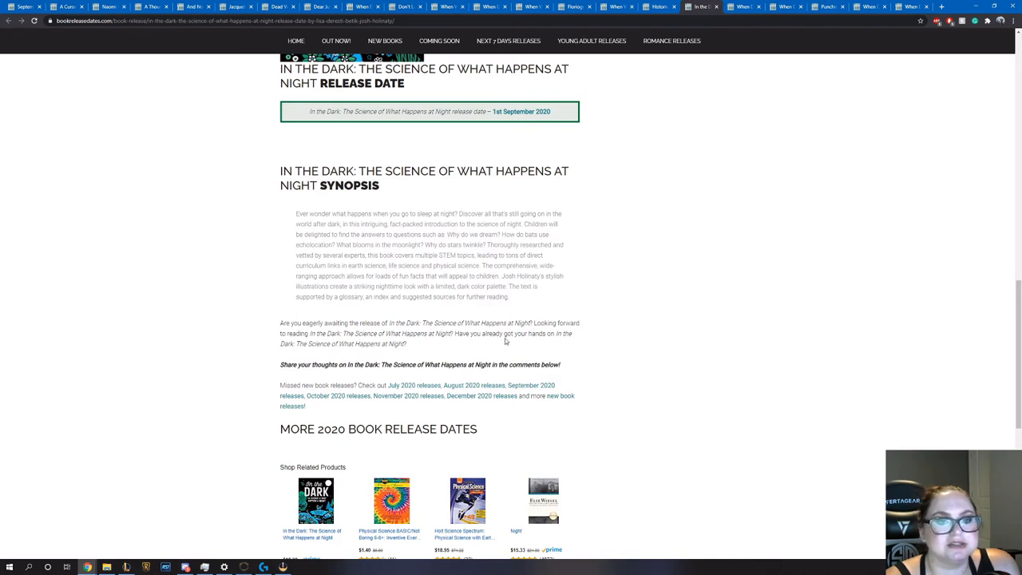
{"action": "mouse_move", "coordinate": [492, 350]}
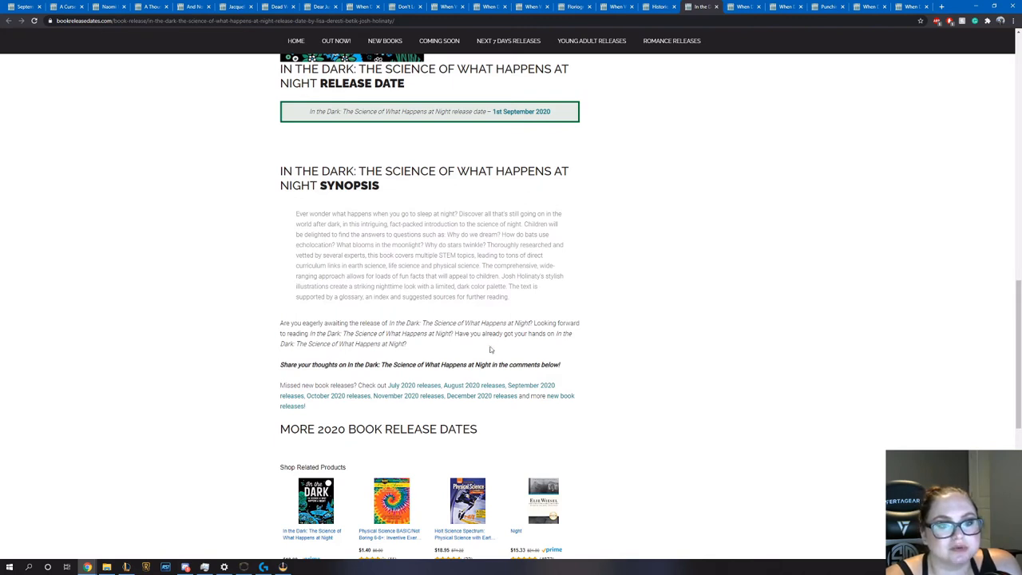
{"action": "scroll", "scroll_direction": "up", "scroll_amount": 3}
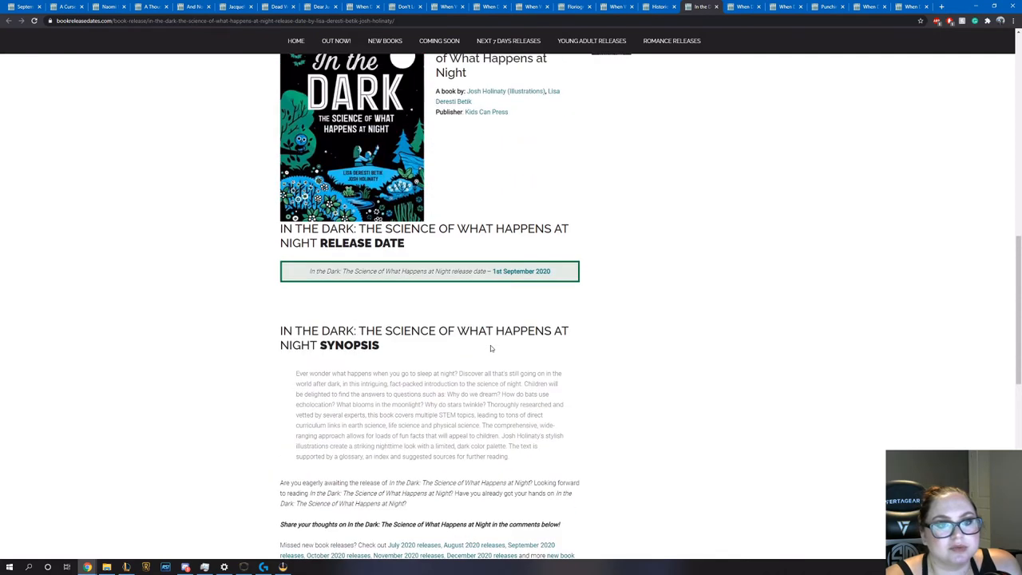
{"action": "scroll", "scroll_direction": "up", "scroll_amount": 3}
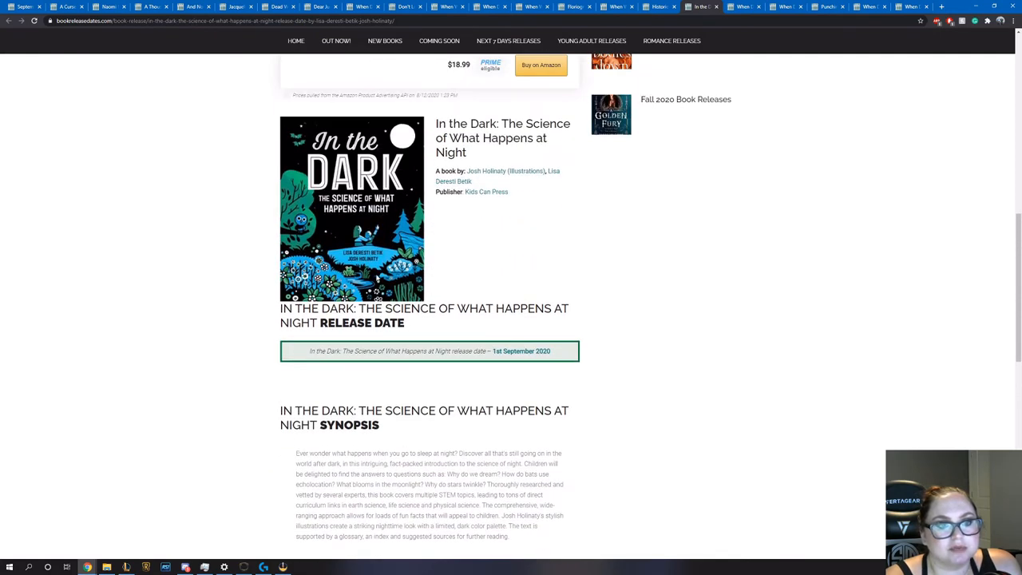
{"action": "mouse_move", "coordinate": [479, 281]}
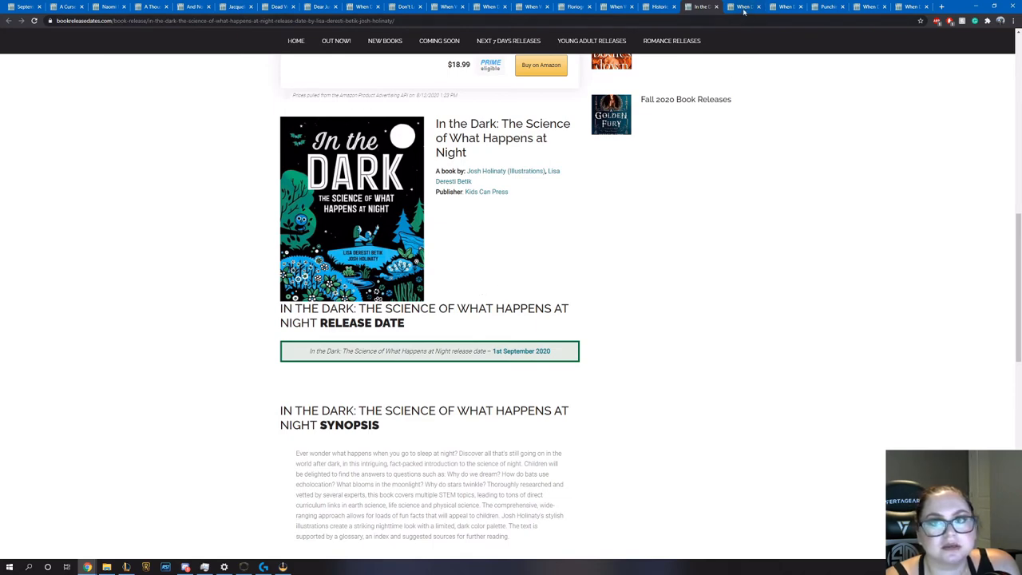
Switch to Mythopedia by Good Wives and Warriors and read its 15 September 2020 release date and synopsis
{"action": "left_click", "coordinate": [742, 6]}
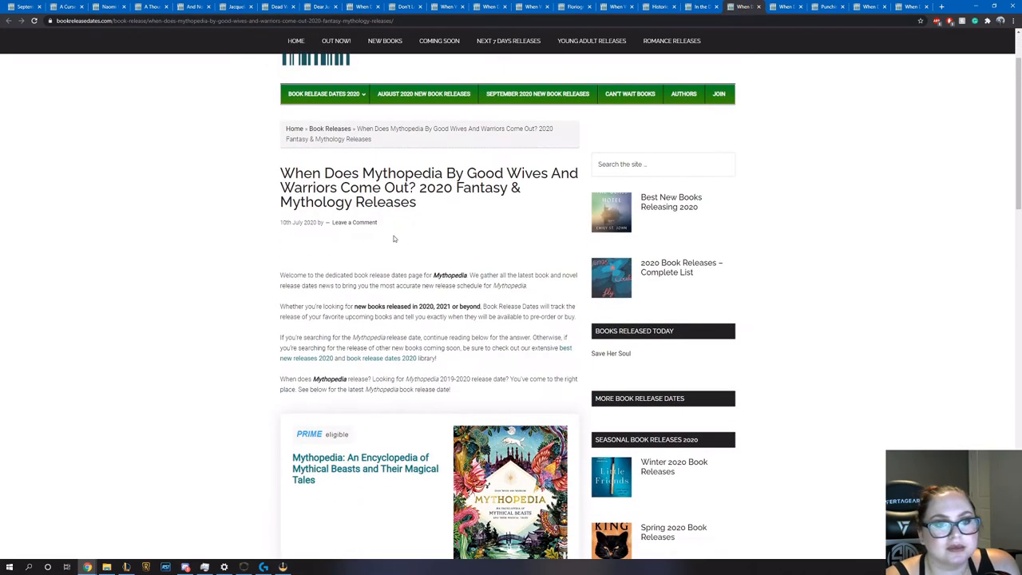
{"action": "scroll", "scroll_direction": "down", "scroll_amount": 3}
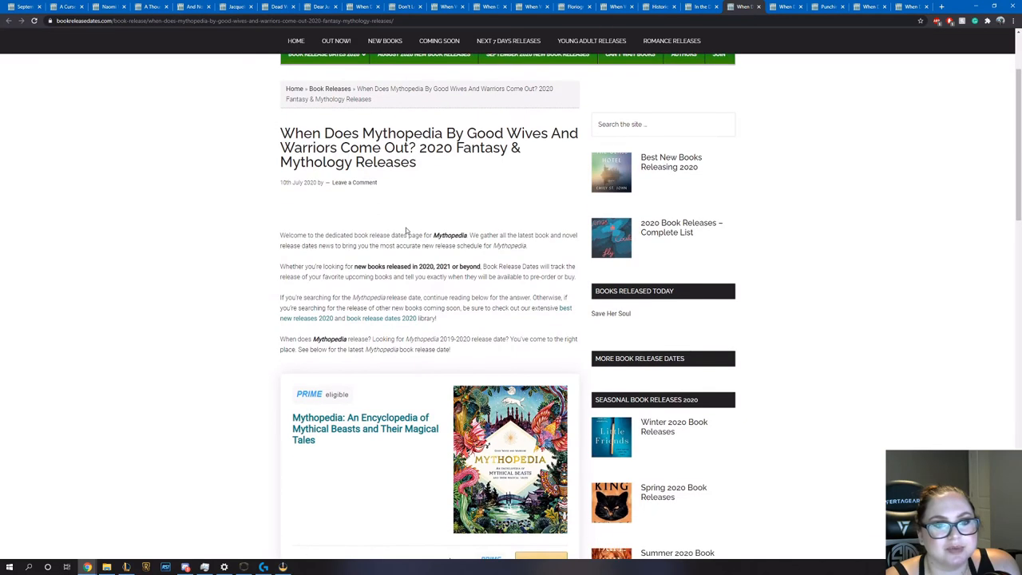
{"action": "scroll", "scroll_direction": "down", "scroll_amount": 3}
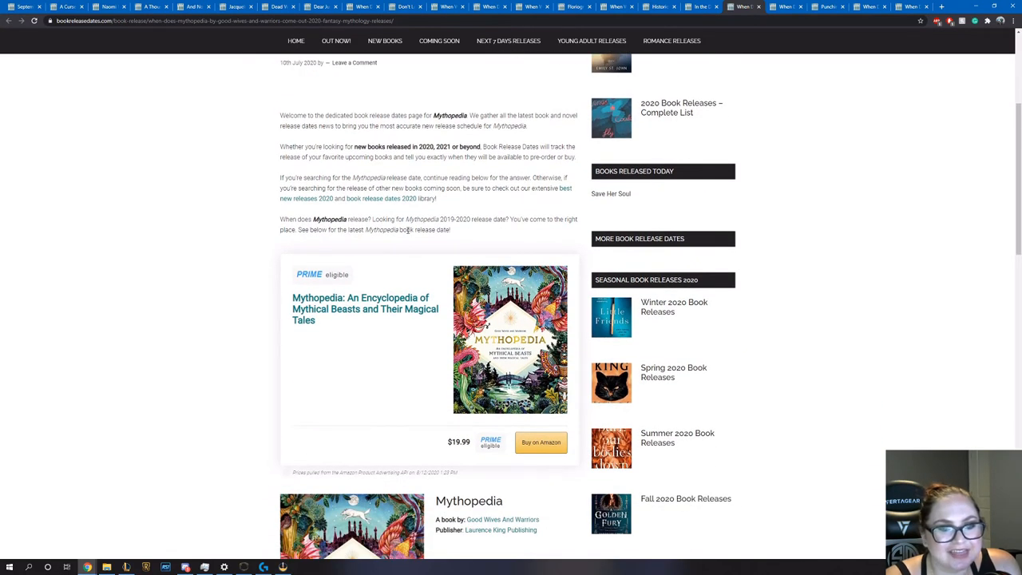
{"action": "mouse_move", "coordinate": [413, 334]}
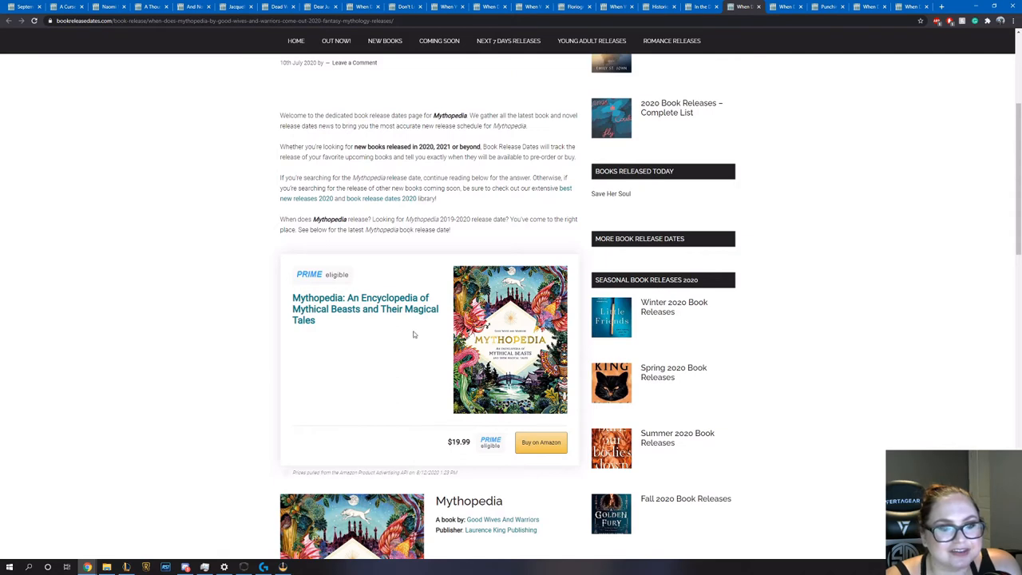
{"action": "scroll", "scroll_direction": "down", "scroll_amount": 3}
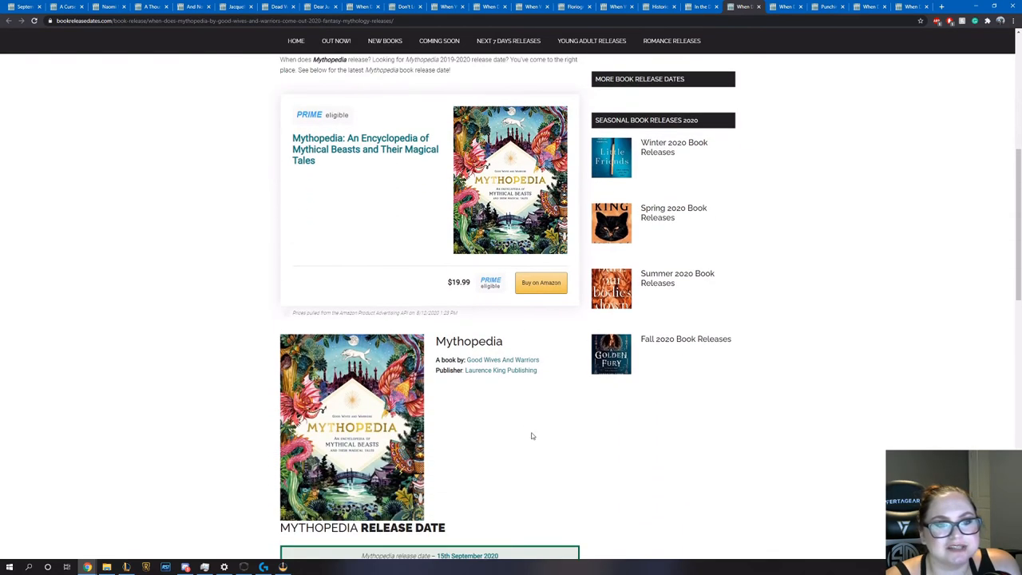
{"action": "scroll", "scroll_direction": "down", "scroll_amount": 3}
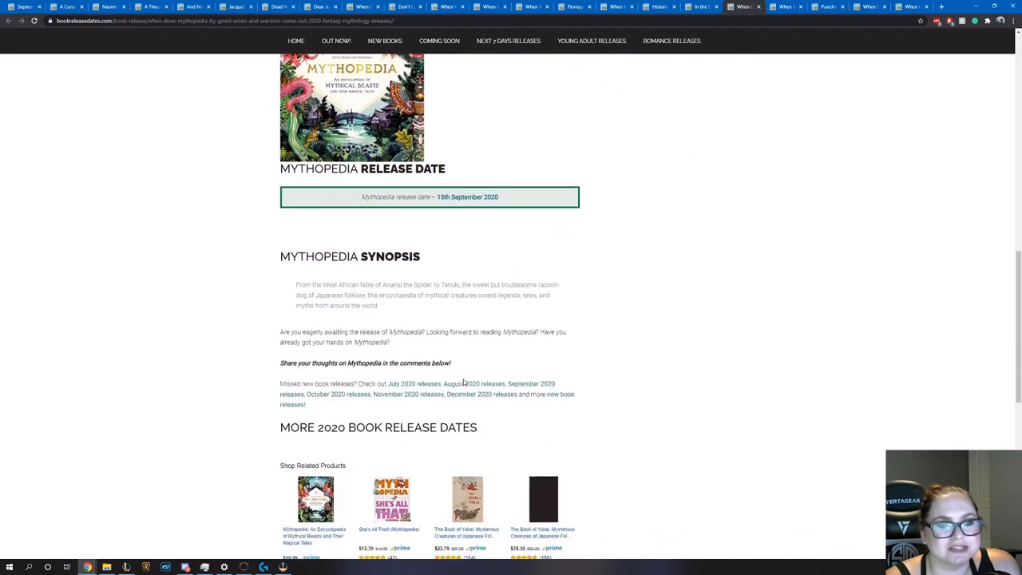
{"action": "scroll", "scroll_direction": "down", "scroll_amount": 3}
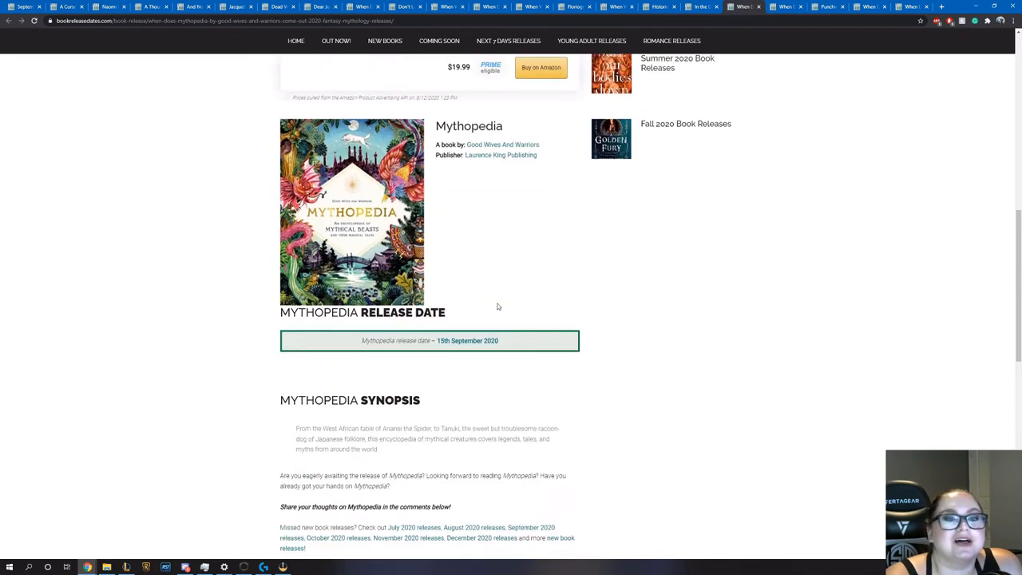
Return to the Mythopedia page heading and cover
{"action": "scroll", "scroll_direction": "up", "scroll_amount": 3}
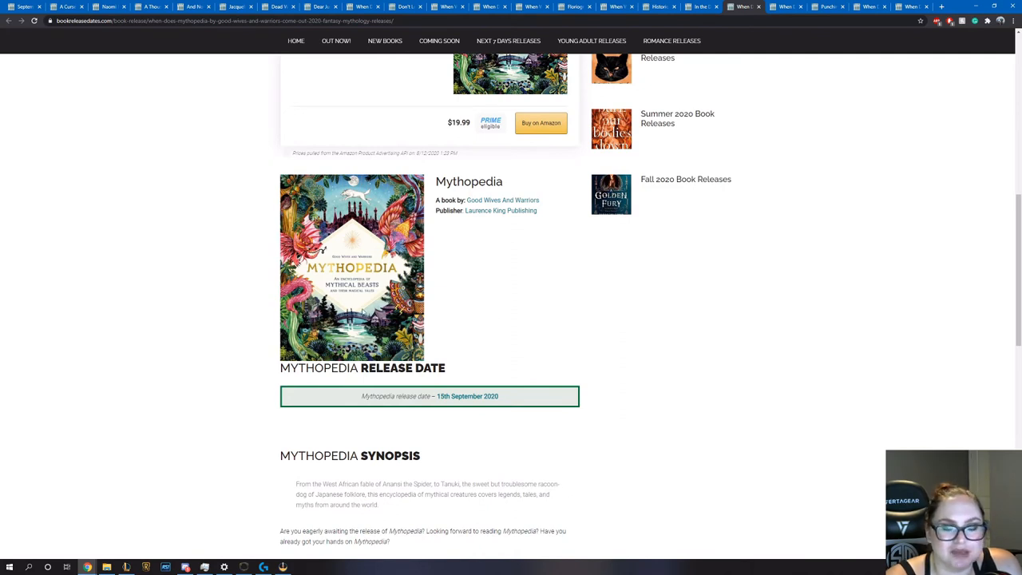
{"action": "scroll", "scroll_direction": "up", "scroll_amount": 3}
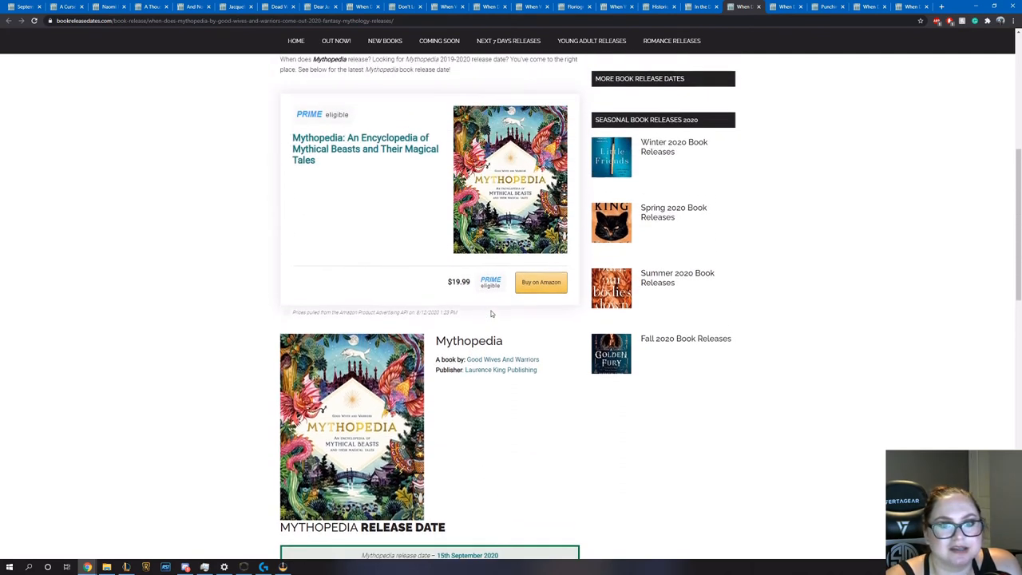
{"action": "scroll", "scroll_direction": "up", "scroll_amount": 3}
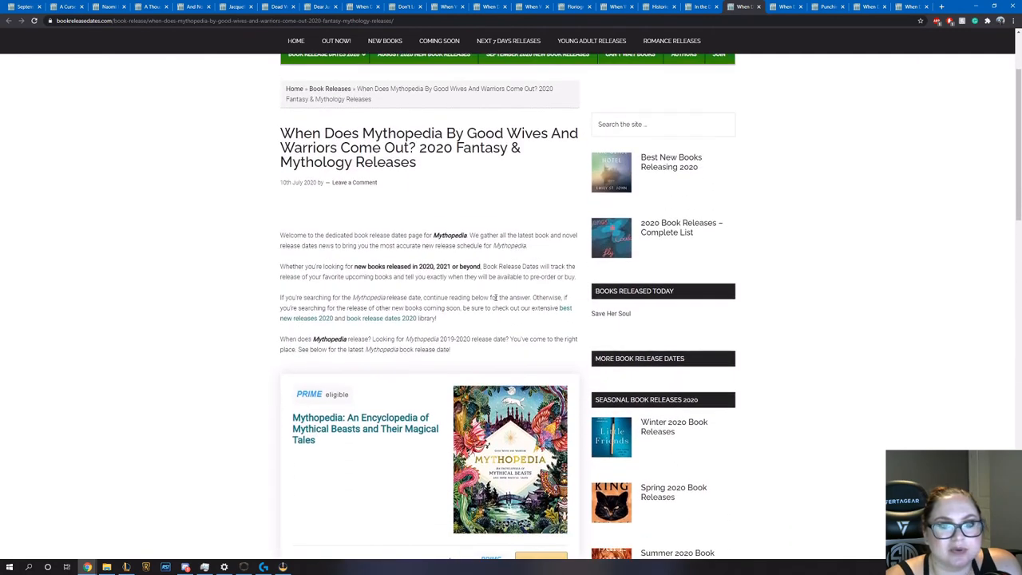
Switch to Night of the Mannequins by Stephen Graham Jones and read its 1 September 2020 release date and synopsis
{"action": "left_click", "coordinate": [786, 6]}
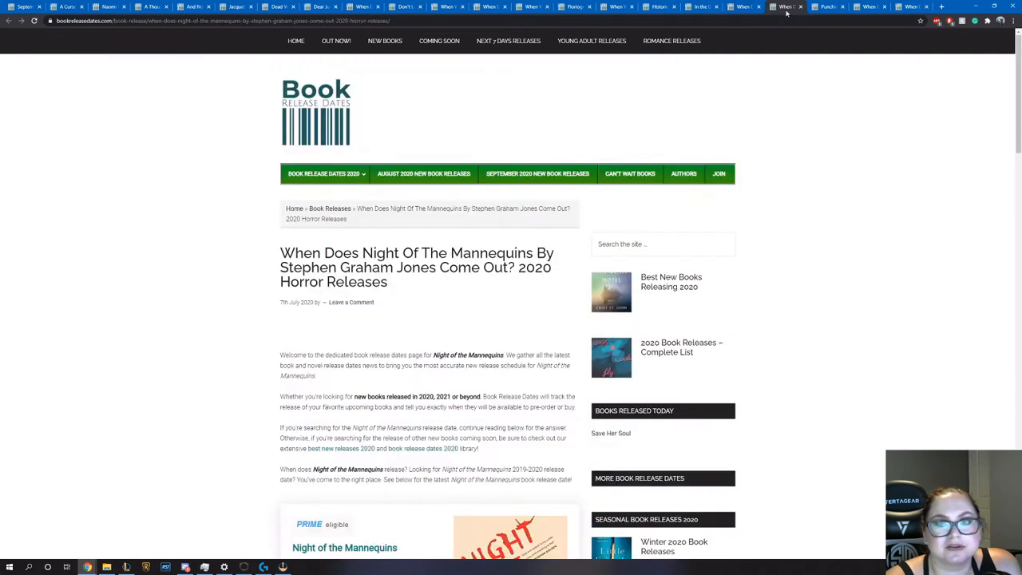
{"action": "scroll", "scroll_direction": "down", "scroll_amount": 3}
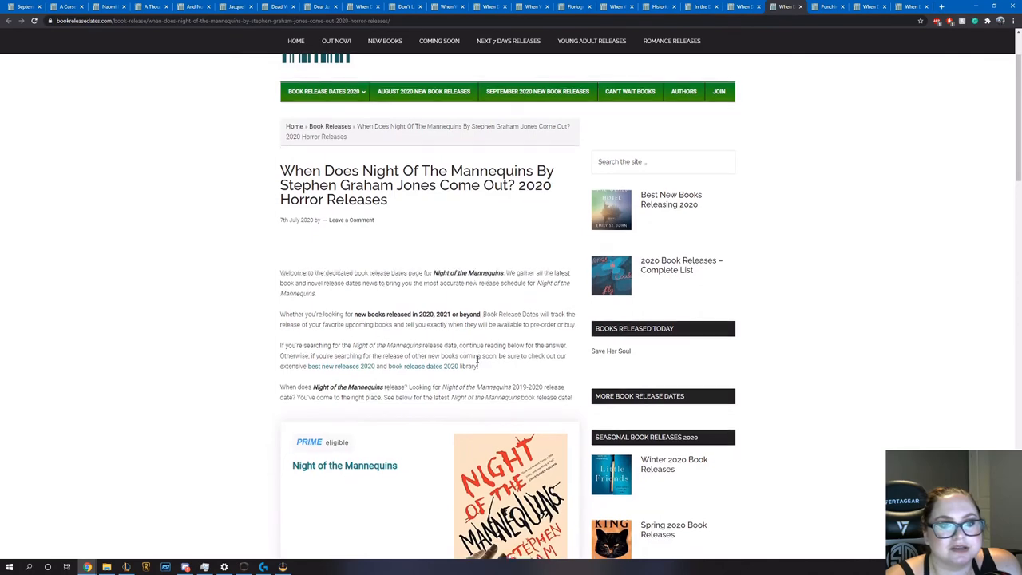
{"action": "scroll", "scroll_direction": "down", "scroll_amount": 3}
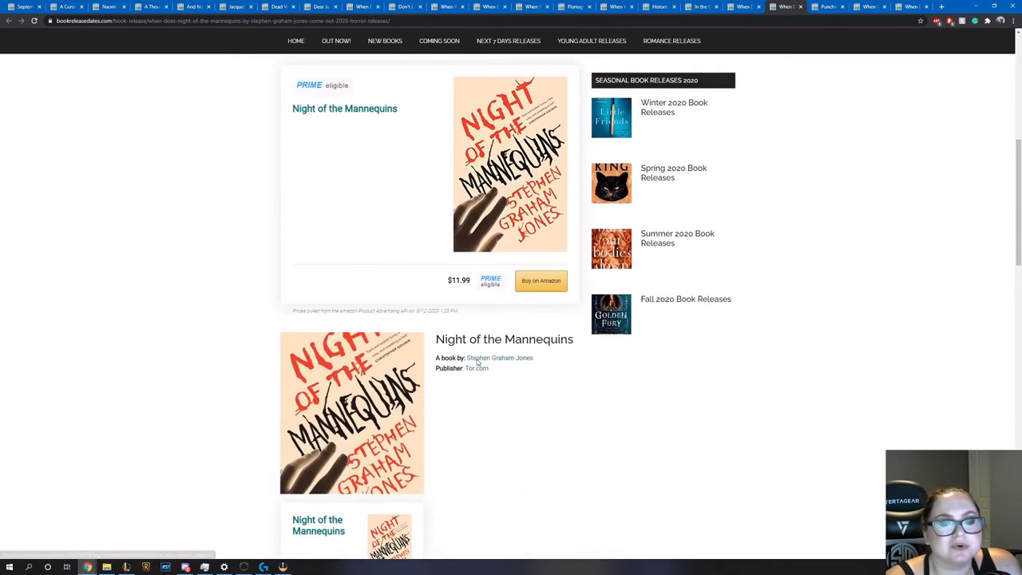
{"action": "scroll", "scroll_direction": "down", "scroll_amount": 3}
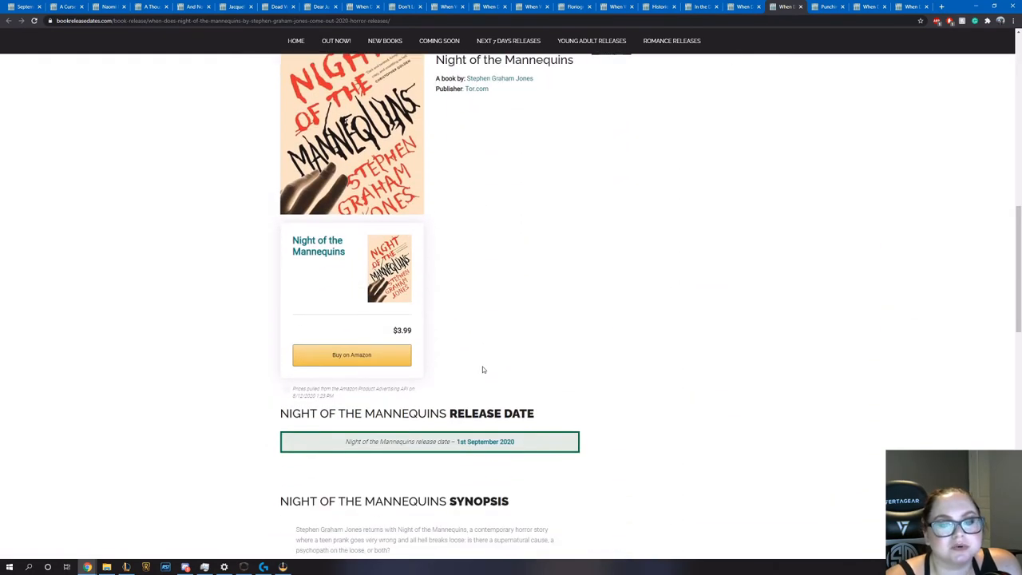
{"action": "scroll", "scroll_direction": "down", "scroll_amount": 3}
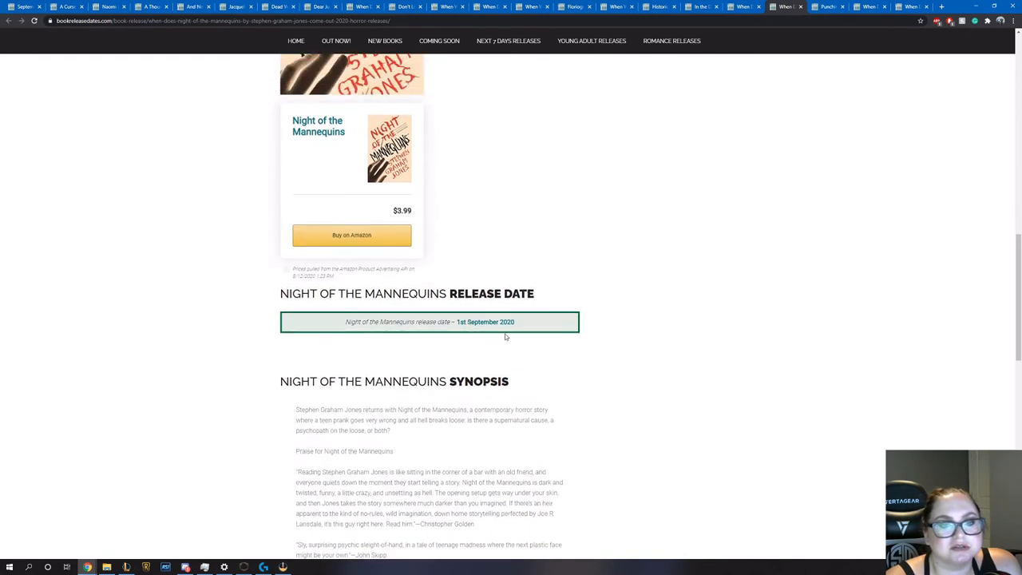
{"action": "scroll", "scroll_direction": "down", "scroll_amount": 3}
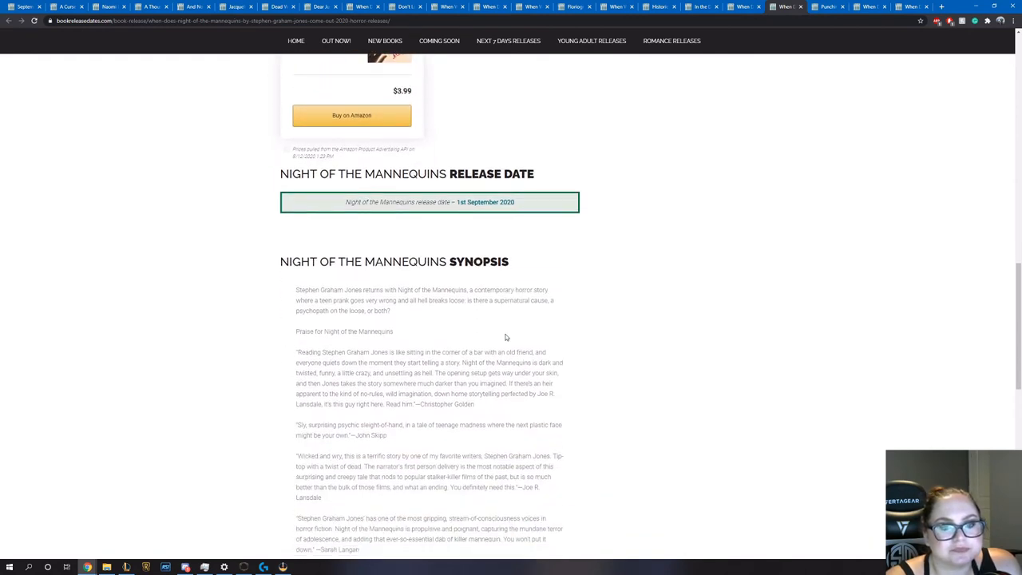
{"action": "mouse_move", "coordinate": [464, 326]}
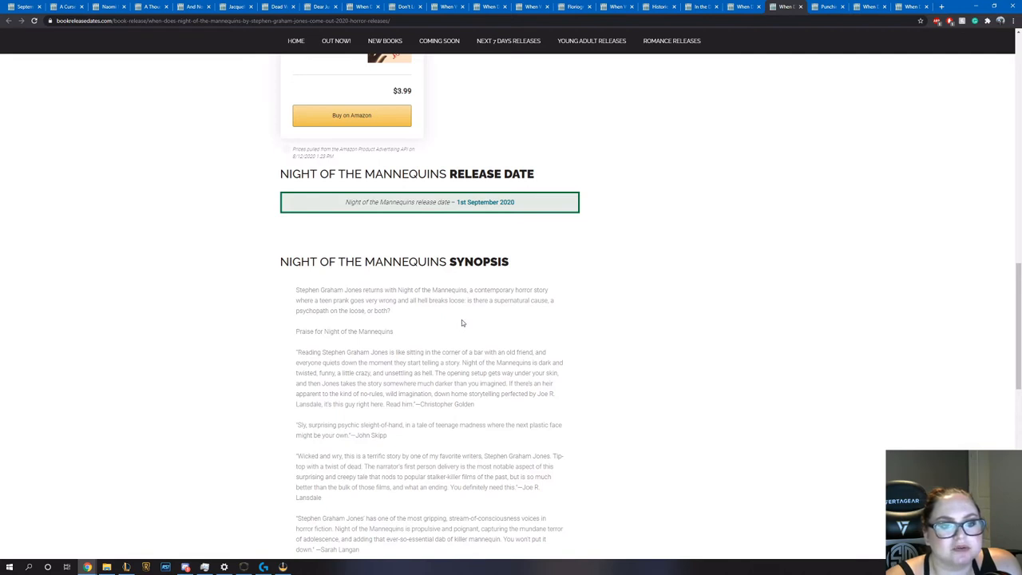
{"action": "scroll", "scroll_direction": "down", "scroll_amount": 3}
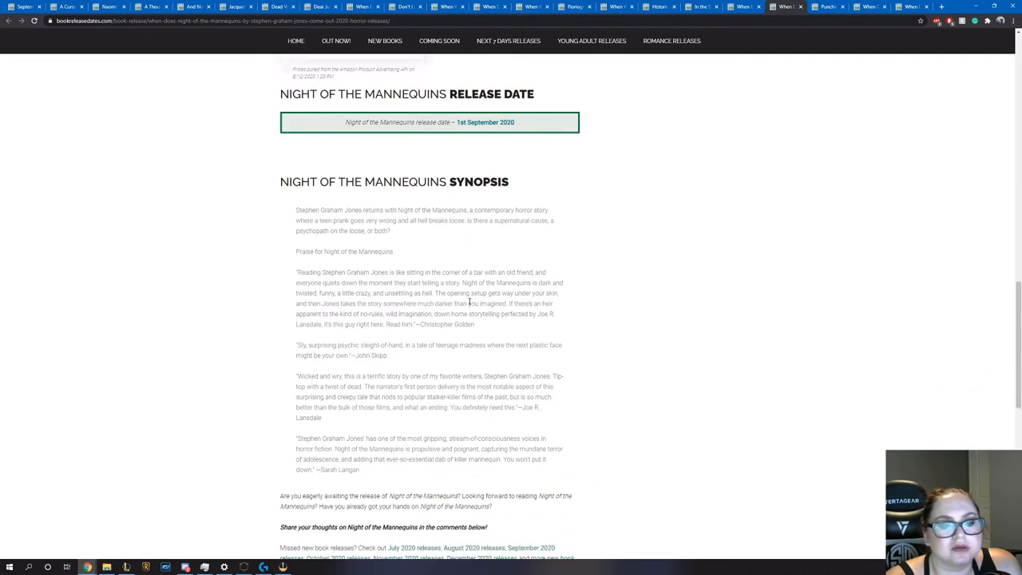
{"action": "scroll", "scroll_direction": "up", "scroll_amount": 3}
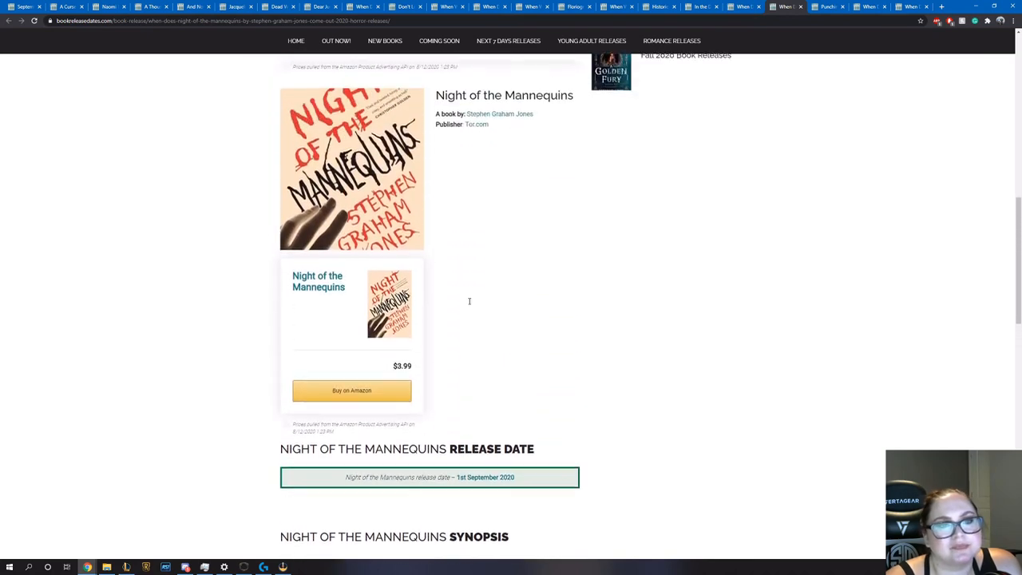
{"action": "scroll", "scroll_direction": "up", "scroll_amount": 3}
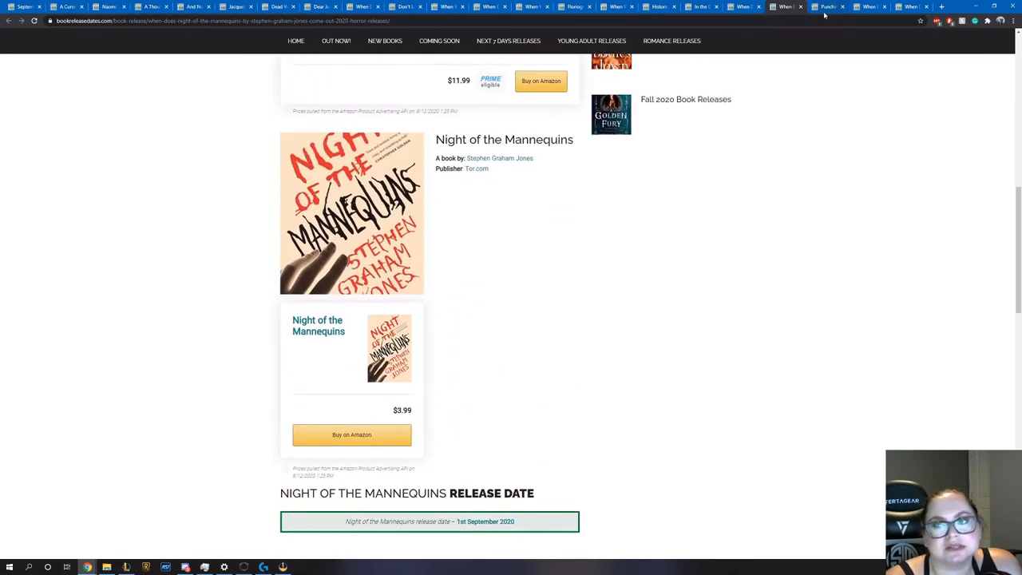
Switch to Punching the Air by Ibi Zoboi and Yusef Salaam and read its cover, release date and synopsis
{"action": "left_click", "coordinate": [827, 6]}
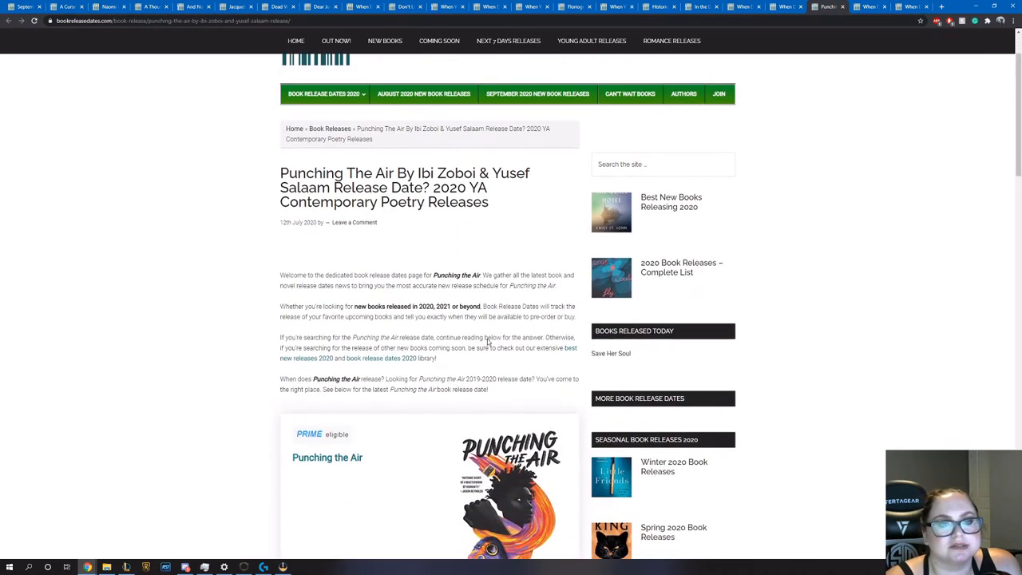
{"action": "scroll", "scroll_direction": "down", "scroll_amount": 3}
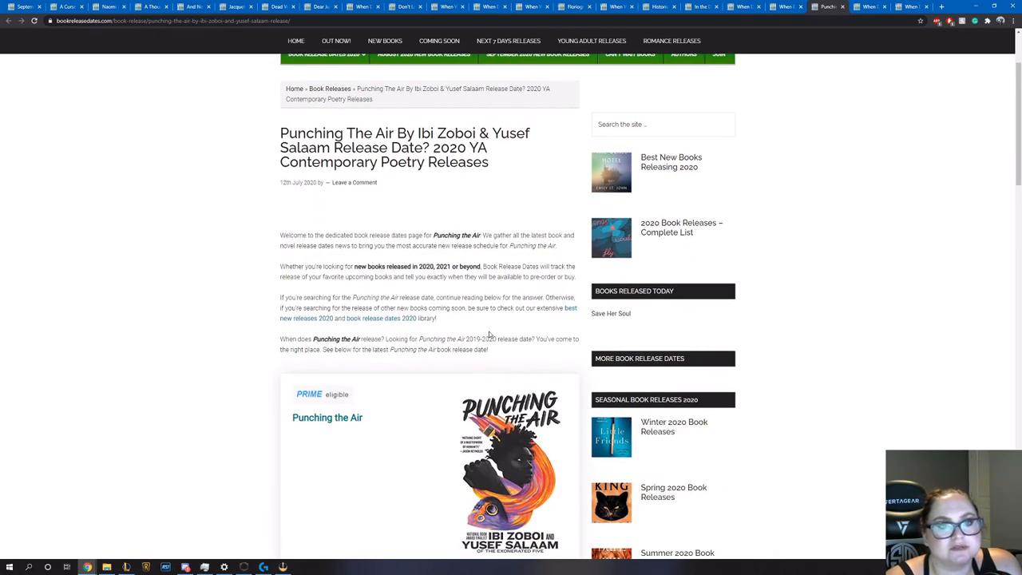
{"action": "scroll", "scroll_direction": "down", "scroll_amount": 3}
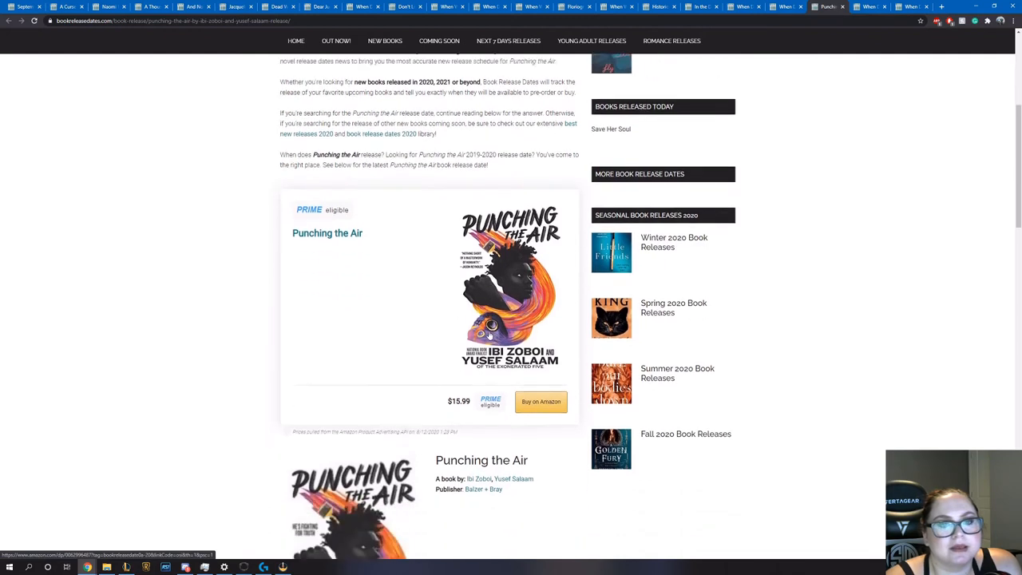
{"action": "scroll", "scroll_direction": "down", "scroll_amount": 3}
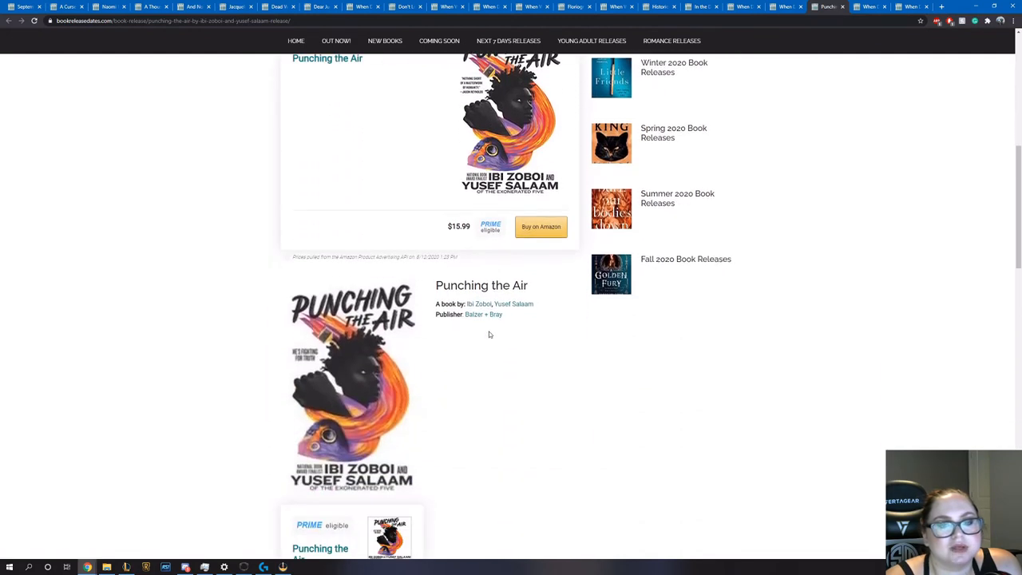
{"action": "mouse_move", "coordinate": [505, 415]}
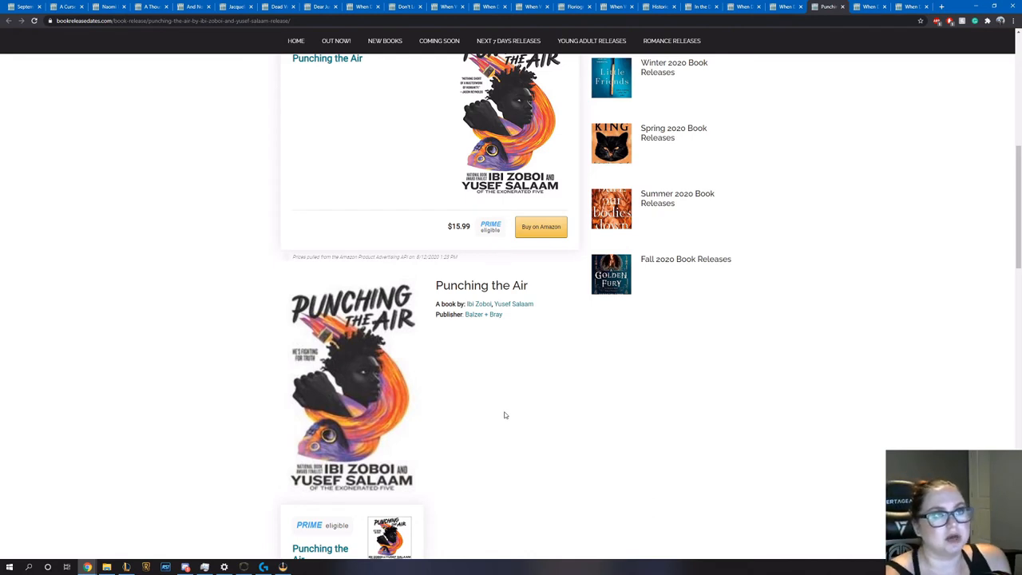
{"action": "scroll", "scroll_direction": "down", "scroll_amount": 3}
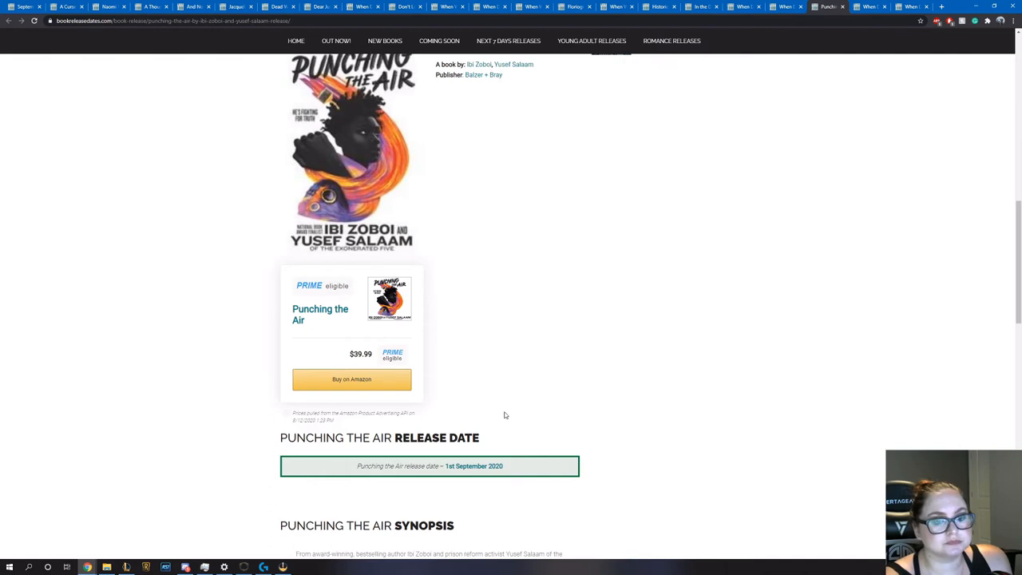
{"action": "mouse_move", "coordinate": [410, 350]}
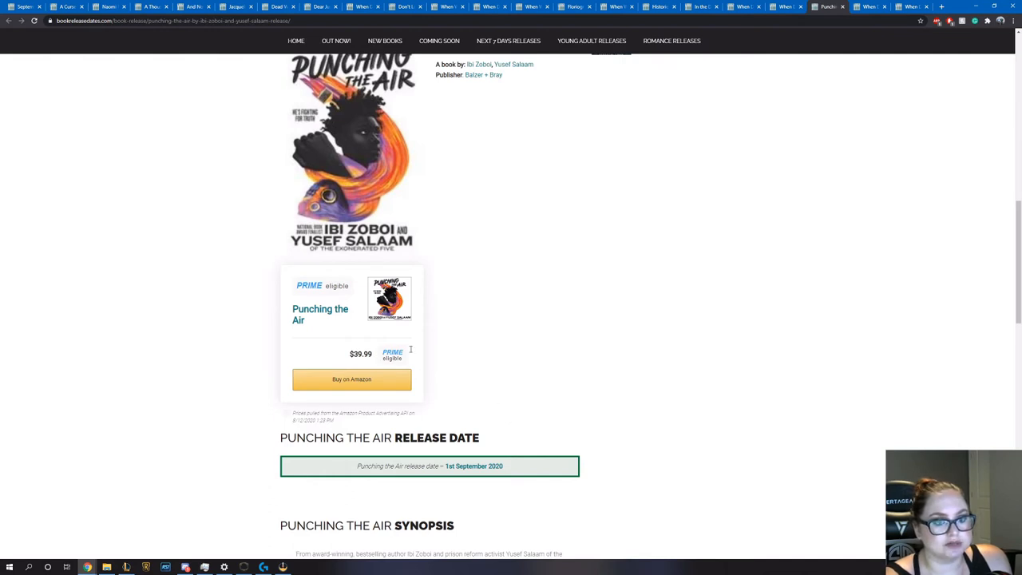
{"action": "scroll", "scroll_direction": "down", "scroll_amount": 3}
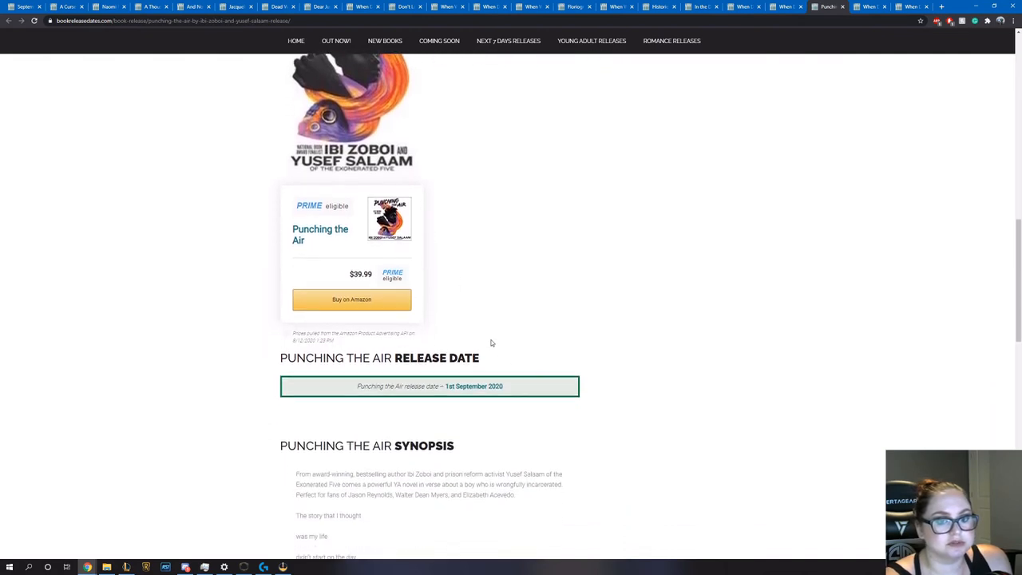
{"action": "scroll", "scroll_direction": "down", "scroll_amount": 3}
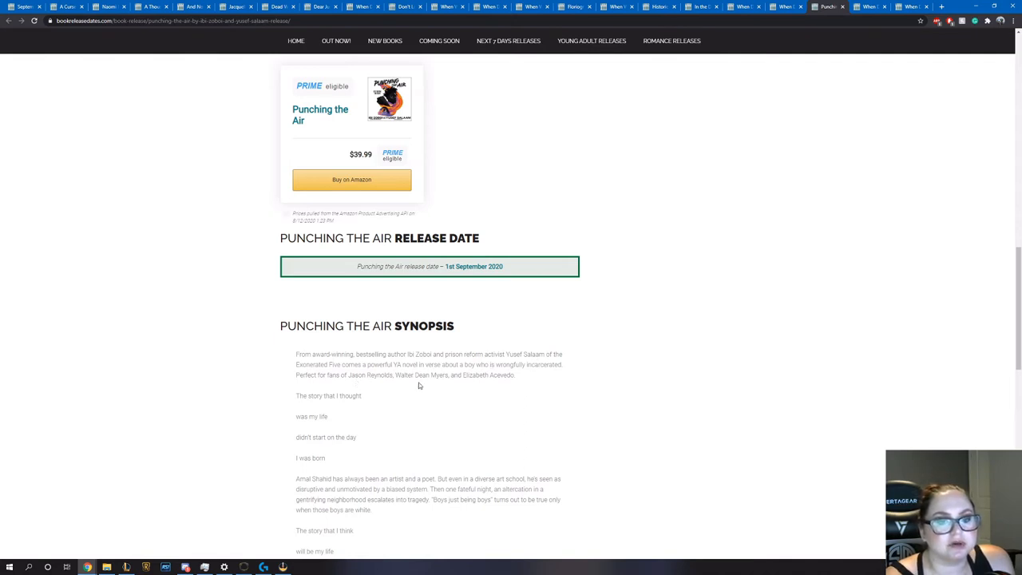
{"action": "mouse_move", "coordinate": [464, 400]}
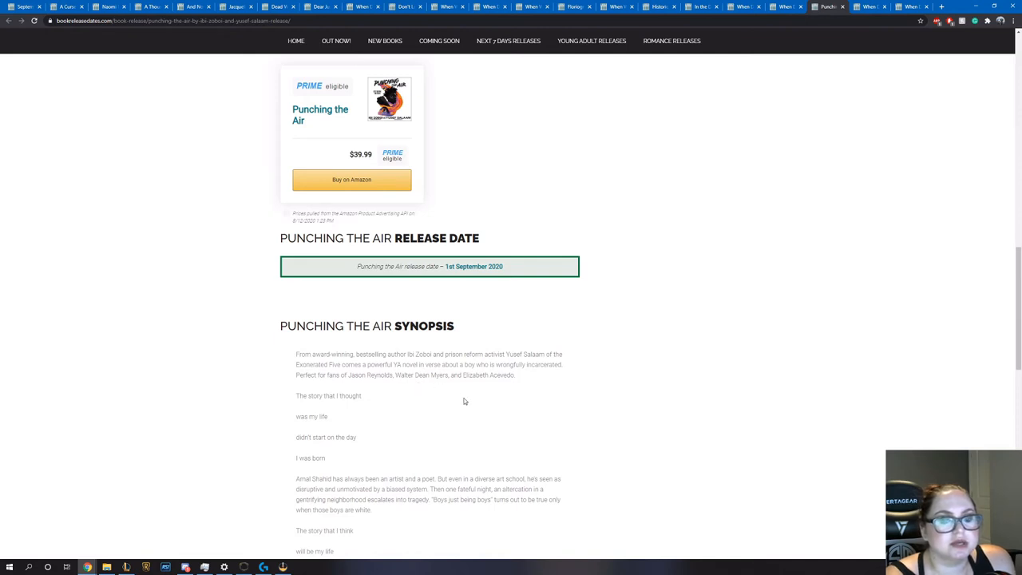
Continue past the Amazon box to the book details with authors and publisher, then head back up
{"action": "scroll", "scroll_direction": "down", "scroll_amount": 3}
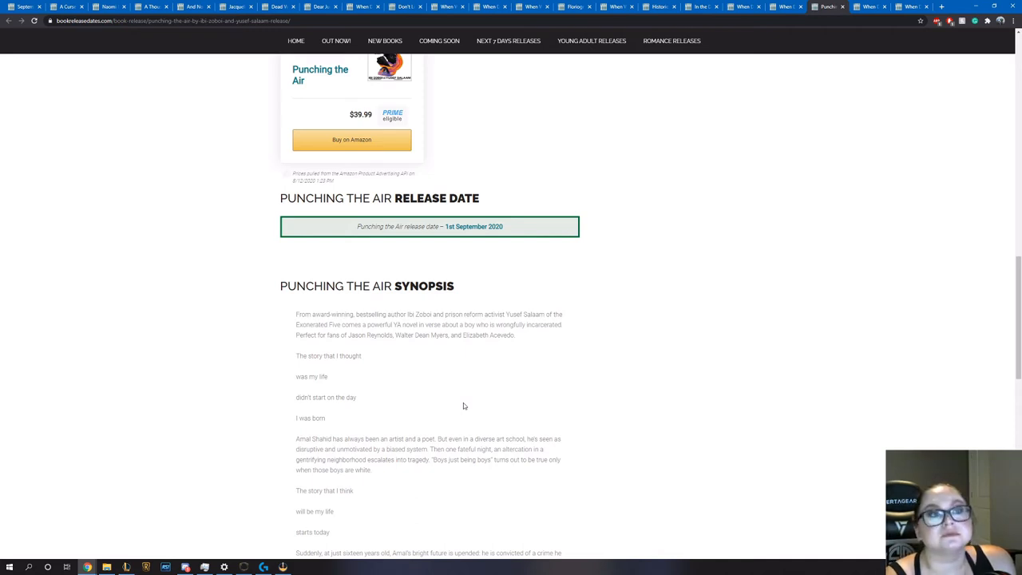
{"action": "scroll", "scroll_direction": "down", "scroll_amount": 3}
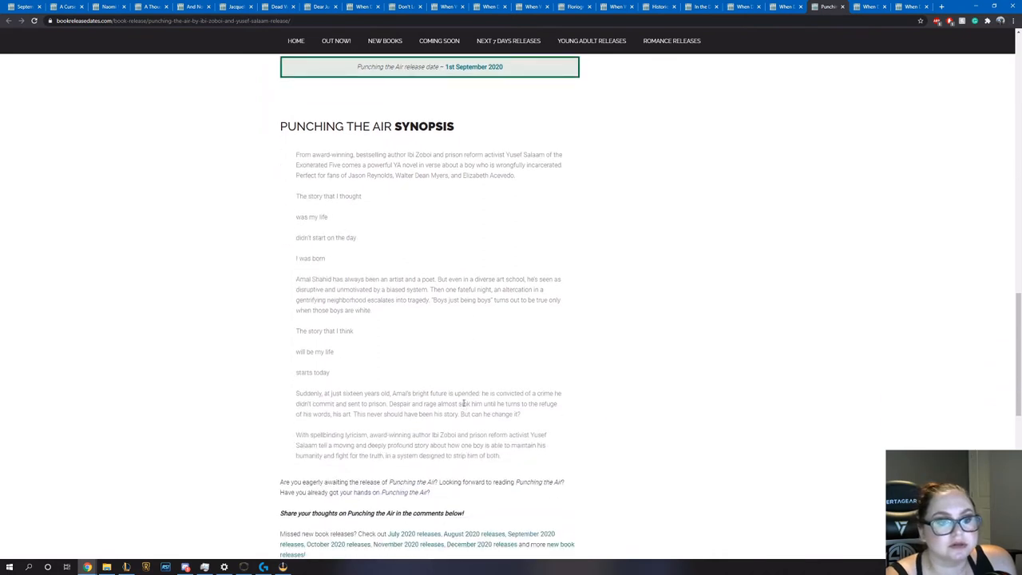
{"action": "scroll", "scroll_direction": "down", "scroll_amount": 3}
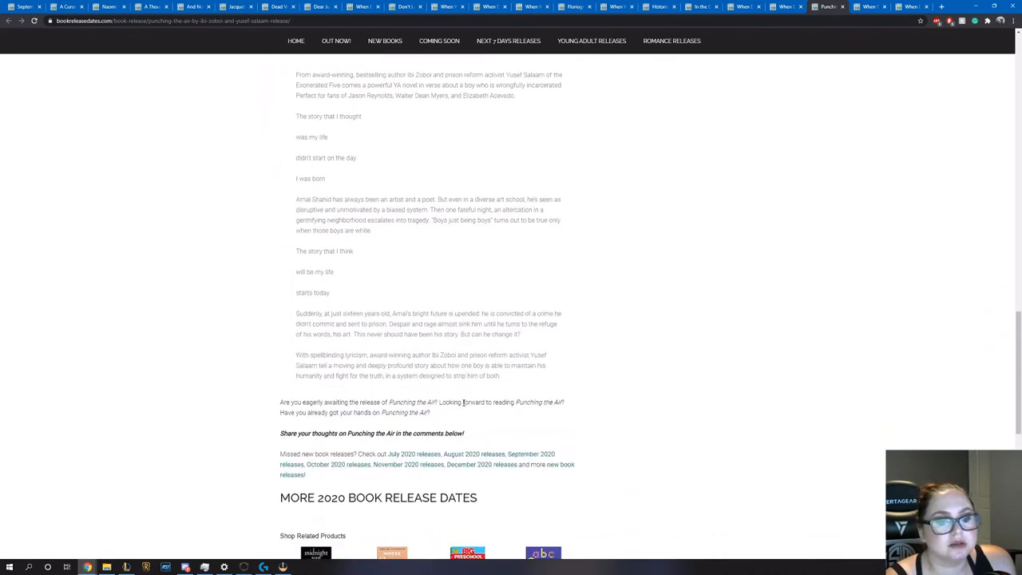
{"action": "scroll", "scroll_direction": "up", "scroll_amount": 3}
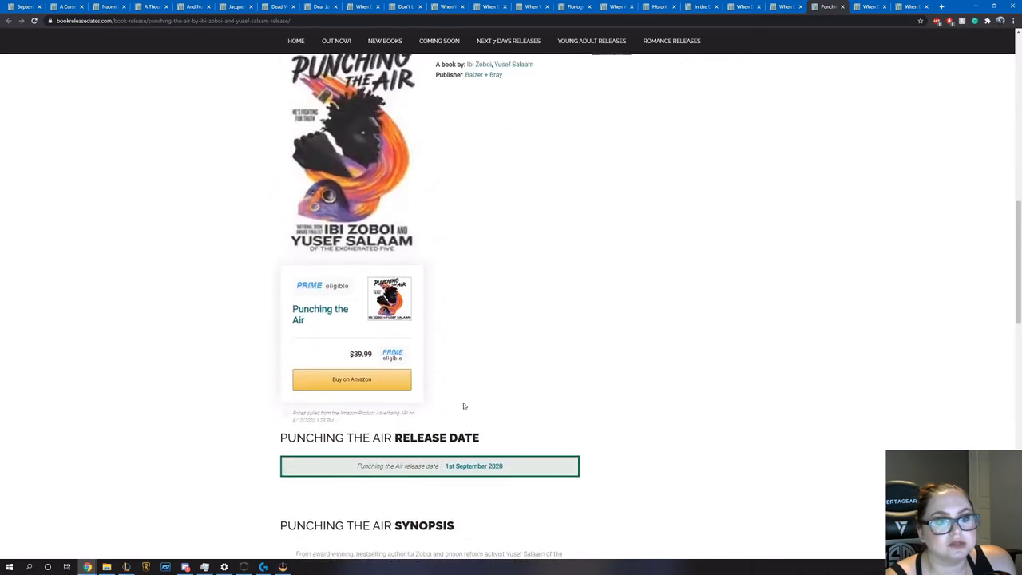
{"action": "scroll", "scroll_direction": "up", "scroll_amount": 3}
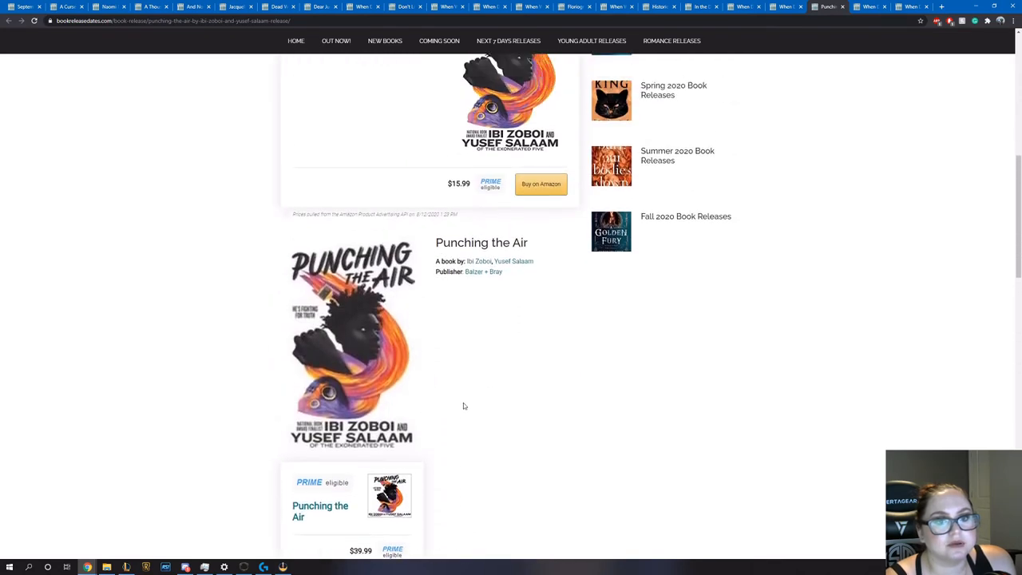
{"action": "scroll", "scroll_direction": "up", "scroll_amount": 3}
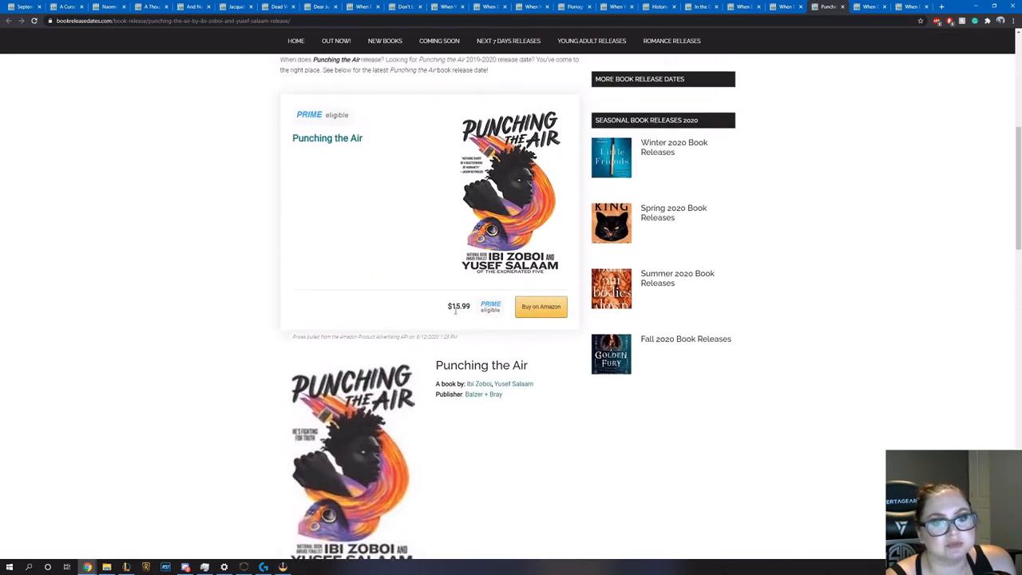
{"action": "scroll", "scroll_direction": "down", "scroll_amount": 3}
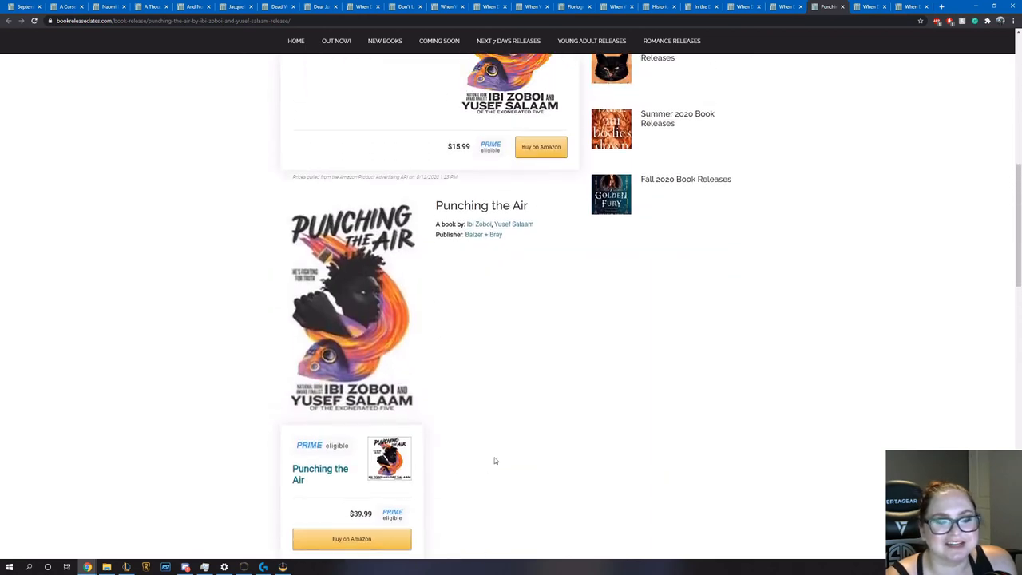
{"action": "scroll", "scroll_direction": "up", "scroll_amount": 3}
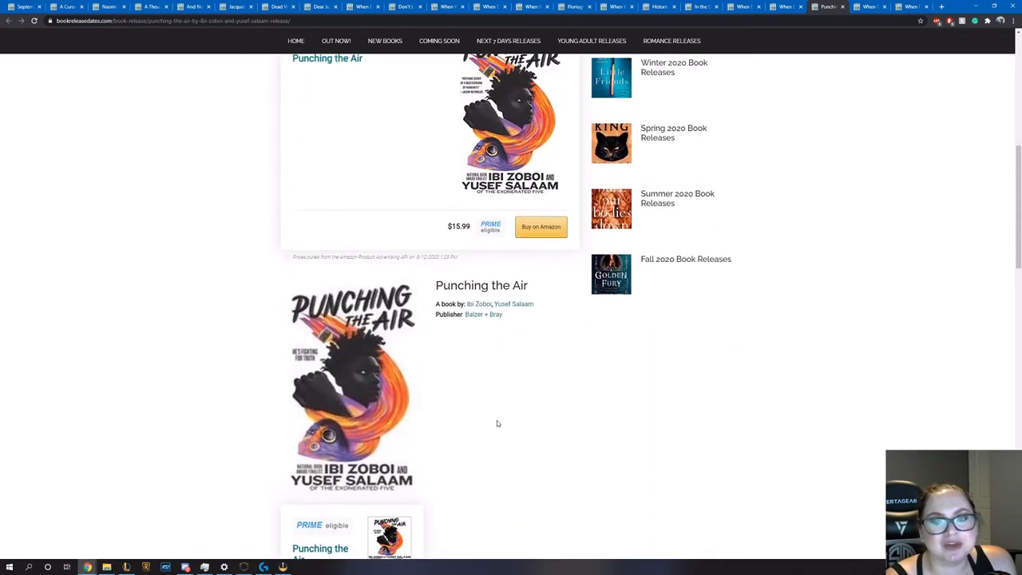
Open Secret Legacy by Carissa Andrews and read its 8 September 2020 release date and synopsis
{"action": "left_click", "coordinate": [871, 6]}
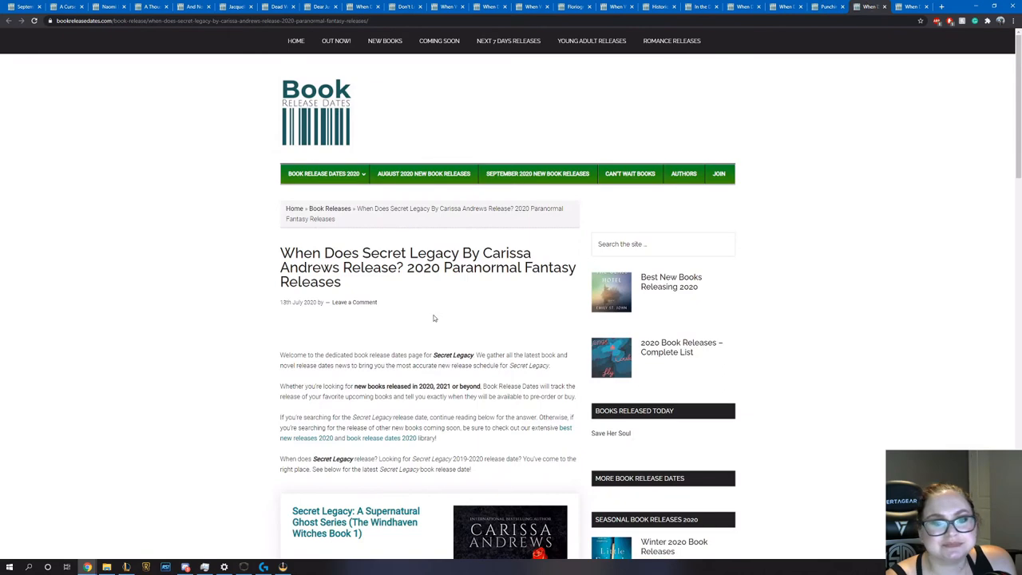
{"action": "scroll", "scroll_direction": "down", "scroll_amount": 3}
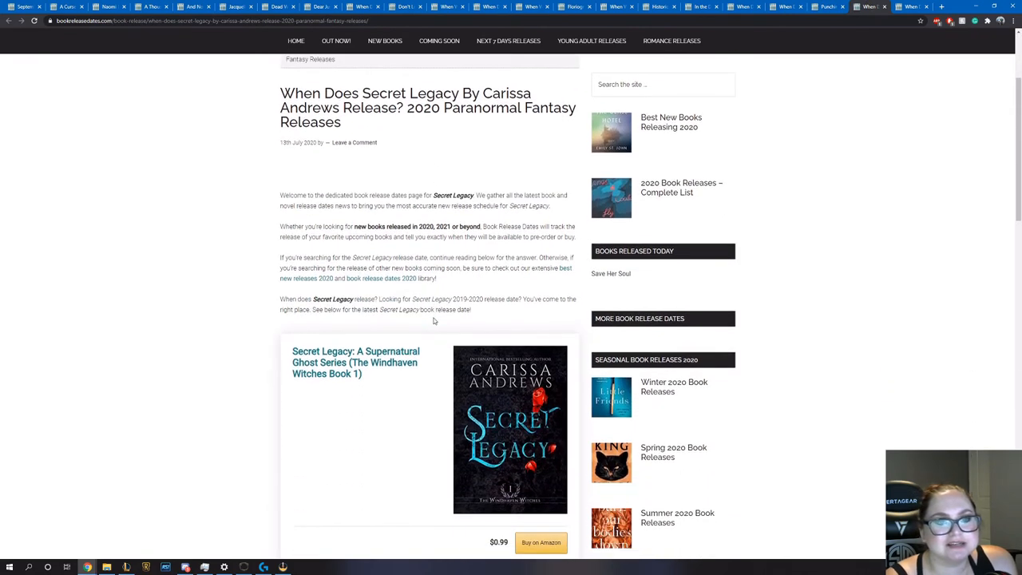
{"action": "scroll", "scroll_direction": "down", "scroll_amount": 3}
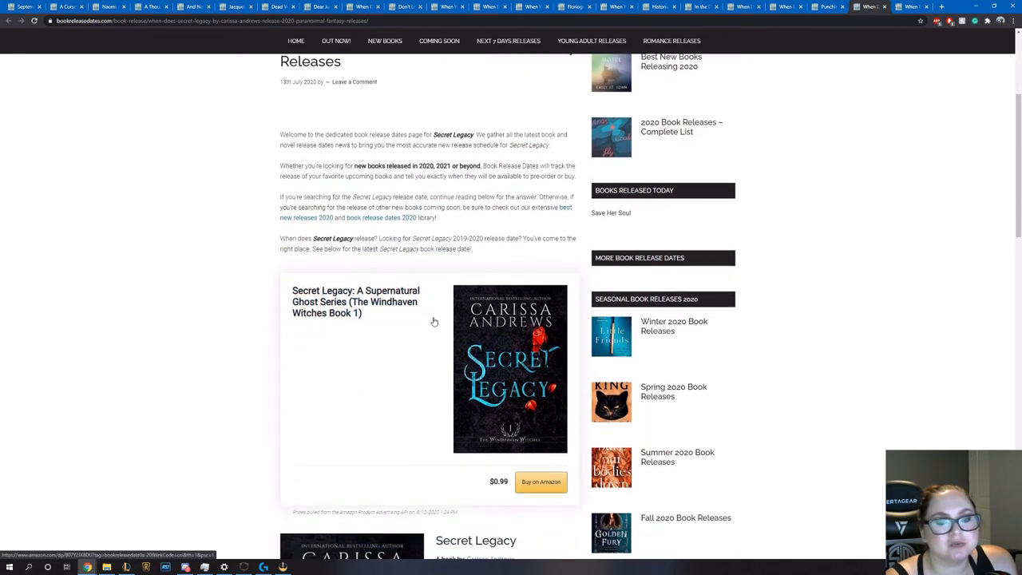
{"action": "scroll", "scroll_direction": "down", "scroll_amount": 3}
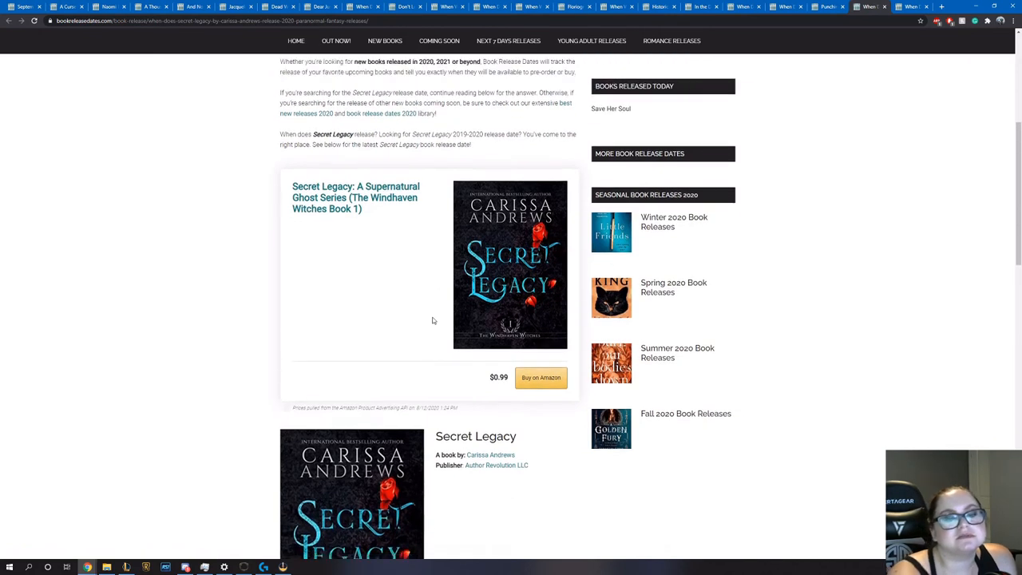
{"action": "scroll", "scroll_direction": "down", "scroll_amount": 3}
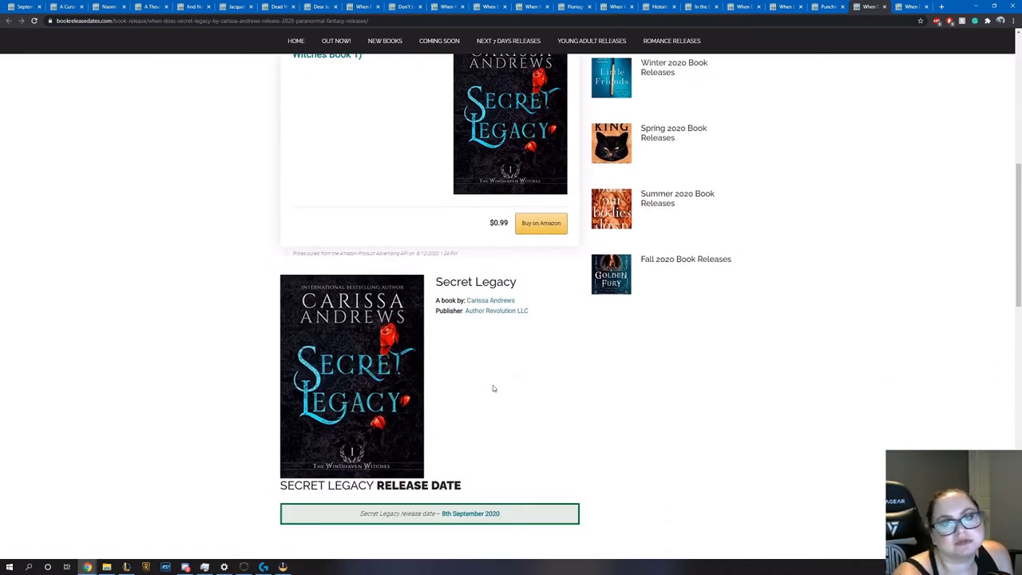
{"action": "mouse_move", "coordinate": [524, 355]}
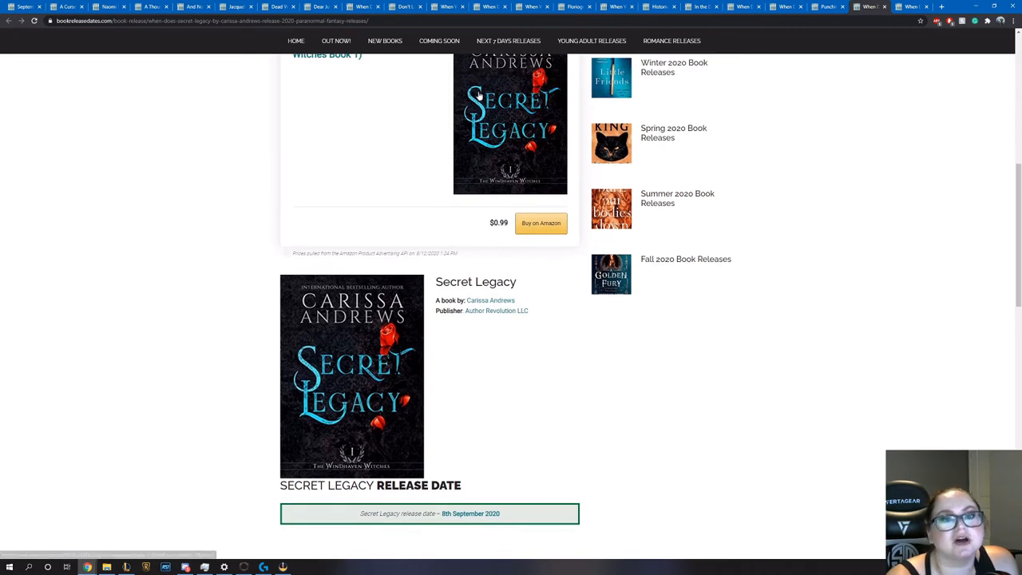
{"action": "scroll", "scroll_direction": "down", "scroll_amount": 3}
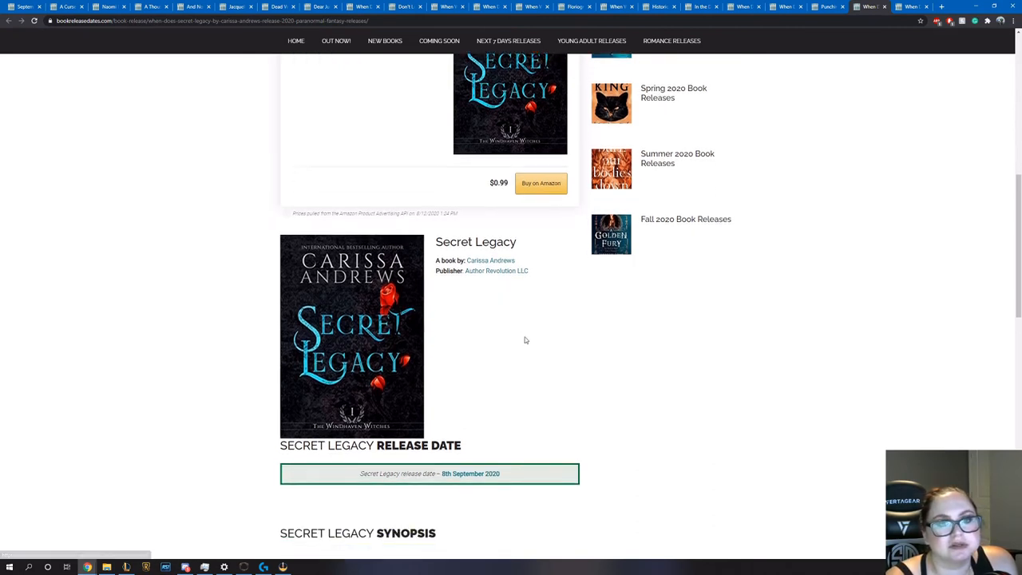
{"action": "scroll", "scroll_direction": "down", "scroll_amount": 3}
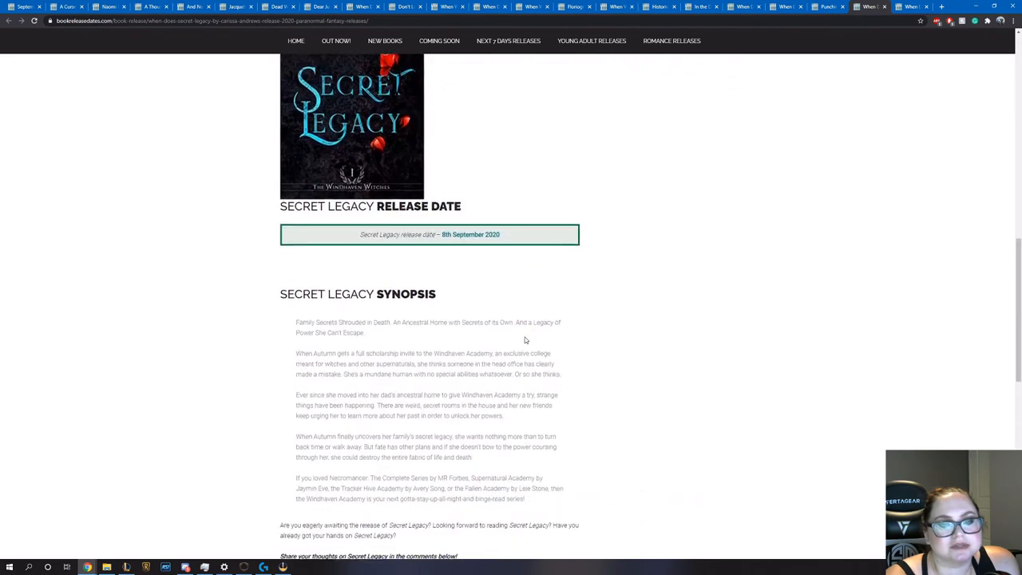
{"action": "scroll", "scroll_direction": "down", "scroll_amount": 3}
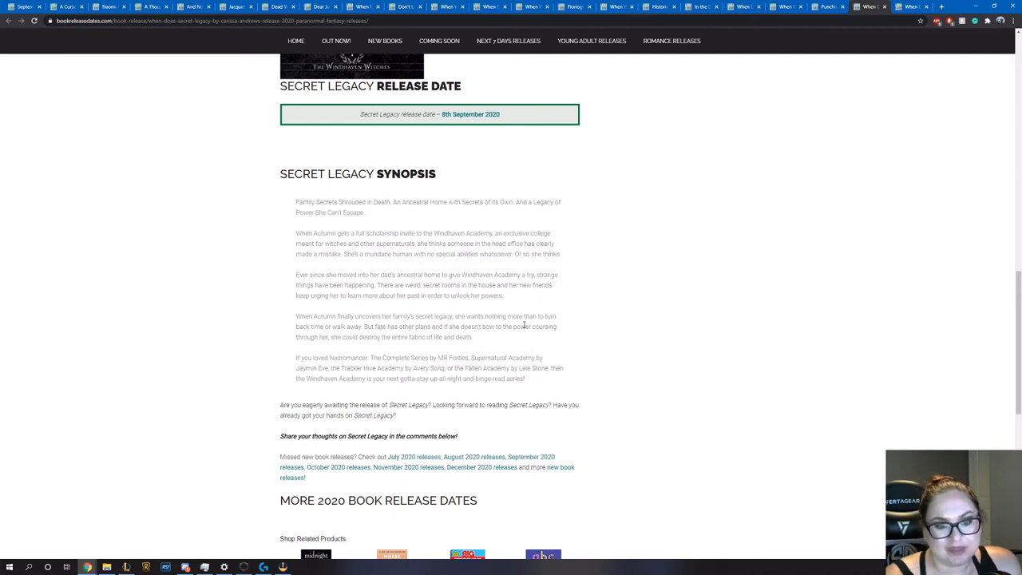
{"action": "mouse_move", "coordinate": [516, 345]}
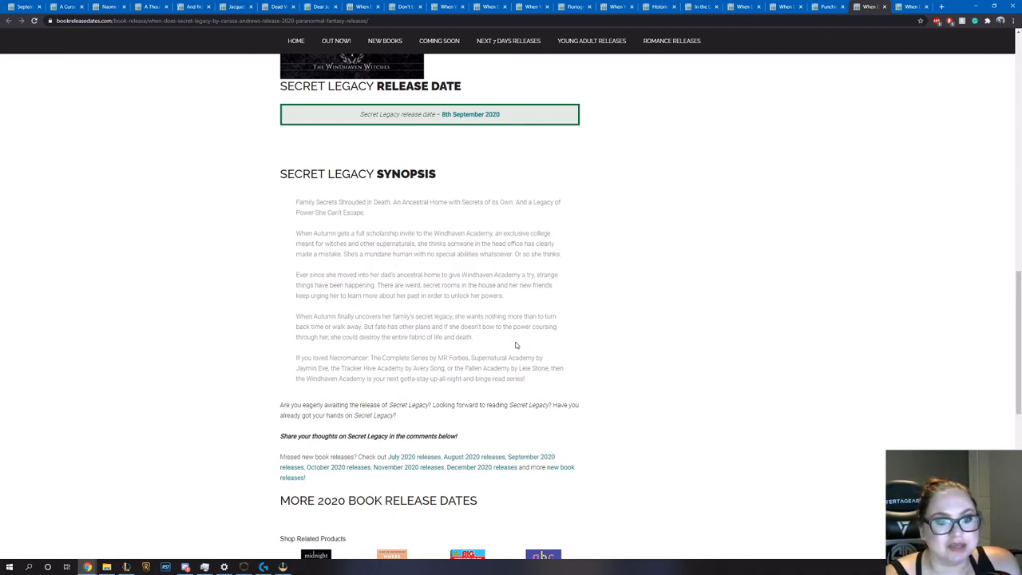
Look over the rest of the Secret Legacy page and return toward the top
{"action": "scroll", "scroll_direction": "down", "scroll_amount": 3}
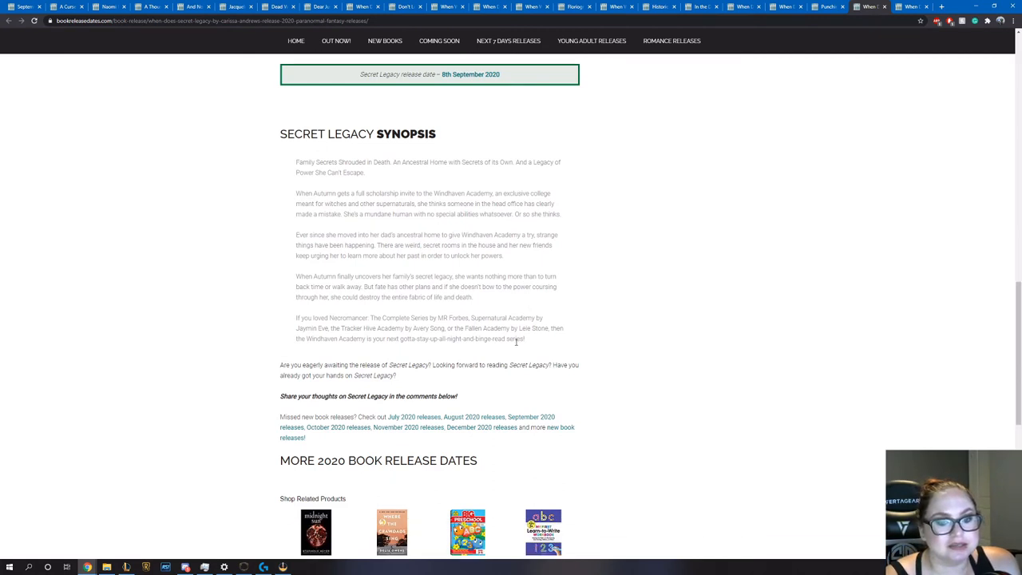
{"action": "scroll", "scroll_direction": "up", "scroll_amount": 3}
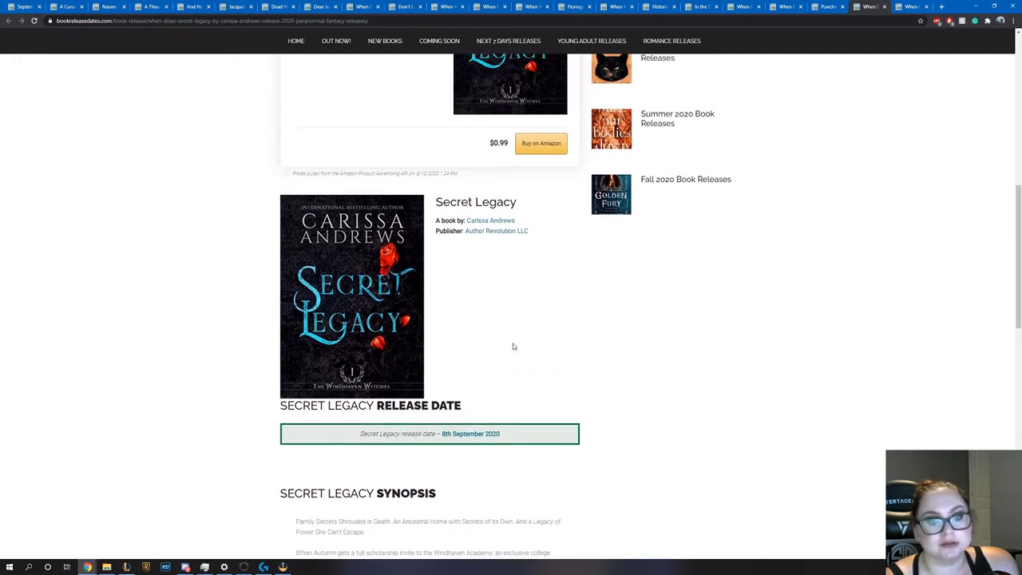
{"action": "scroll", "scroll_direction": "up", "scroll_amount": 3}
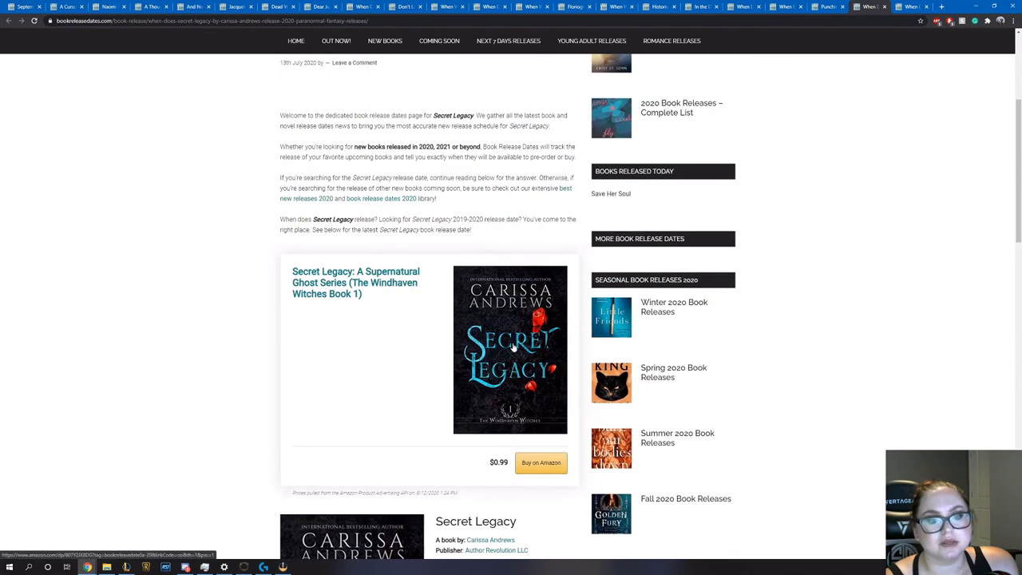
{"action": "scroll", "scroll_direction": "down", "scroll_amount": 3}
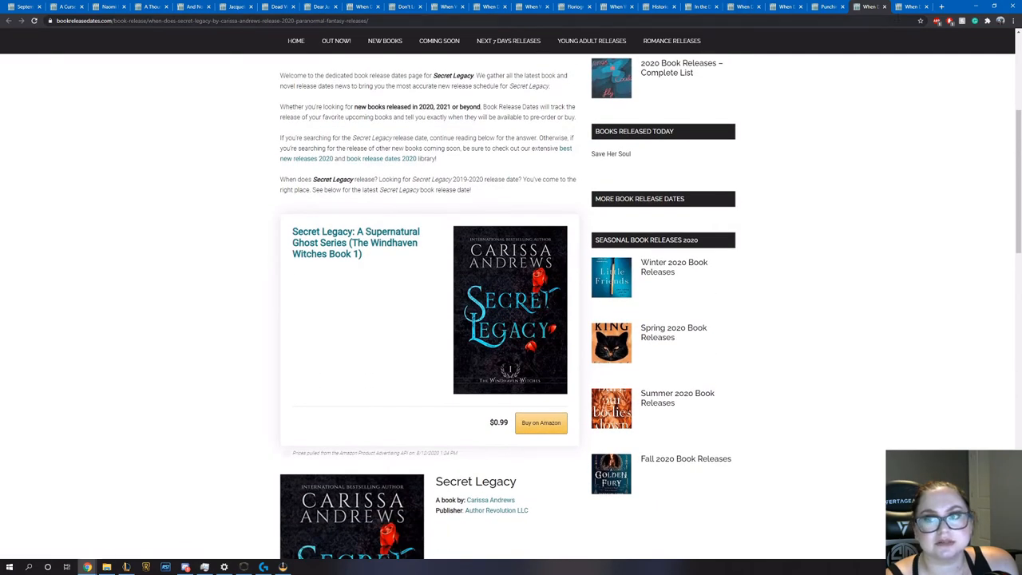
Open Séance Tea Party and read its 15 September 2020 release date and synopsis
{"action": "left_click", "coordinate": [911, 6]}
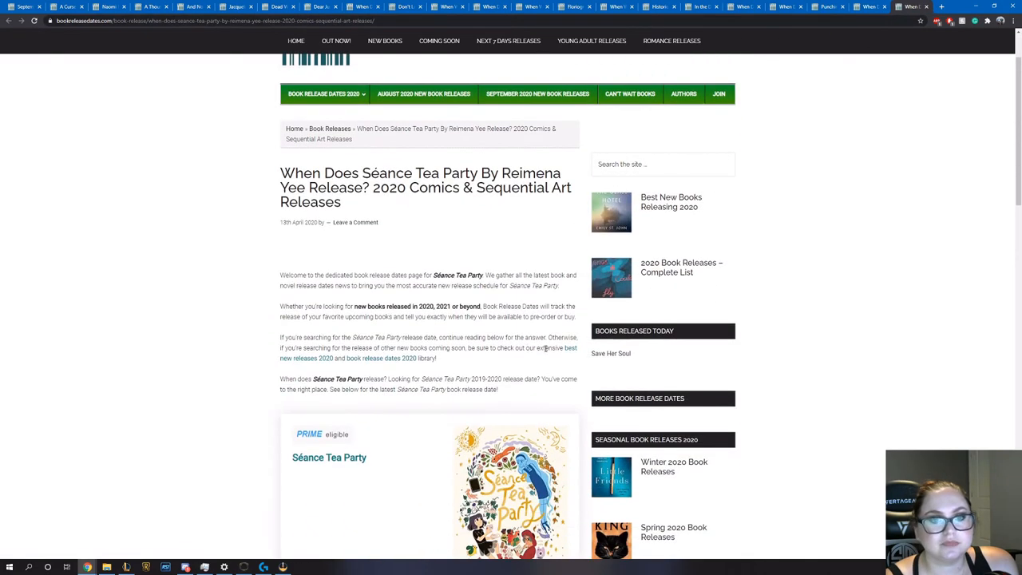
{"action": "scroll", "scroll_direction": "down", "scroll_amount": 3}
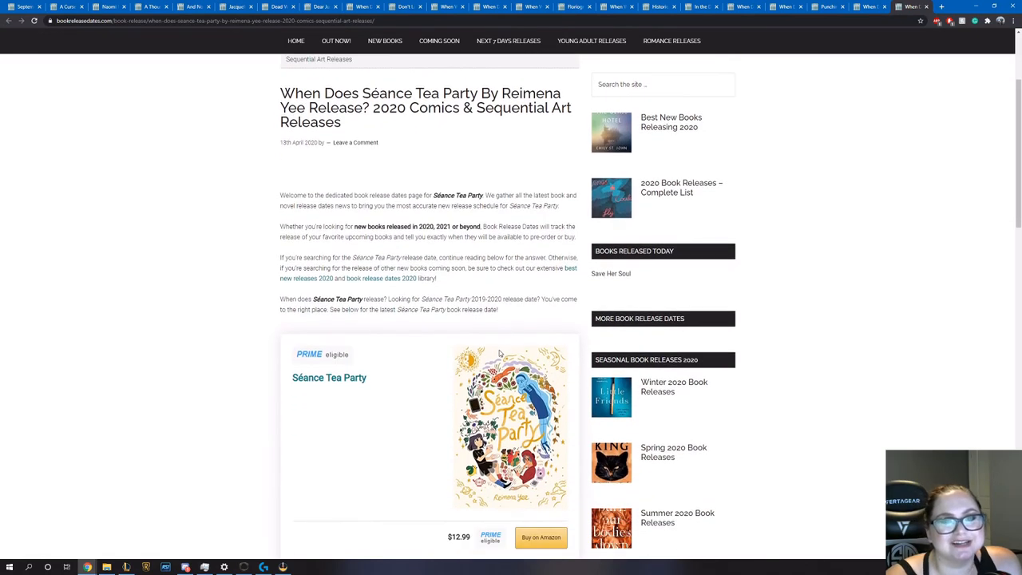
{"action": "scroll", "scroll_direction": "down", "scroll_amount": 3}
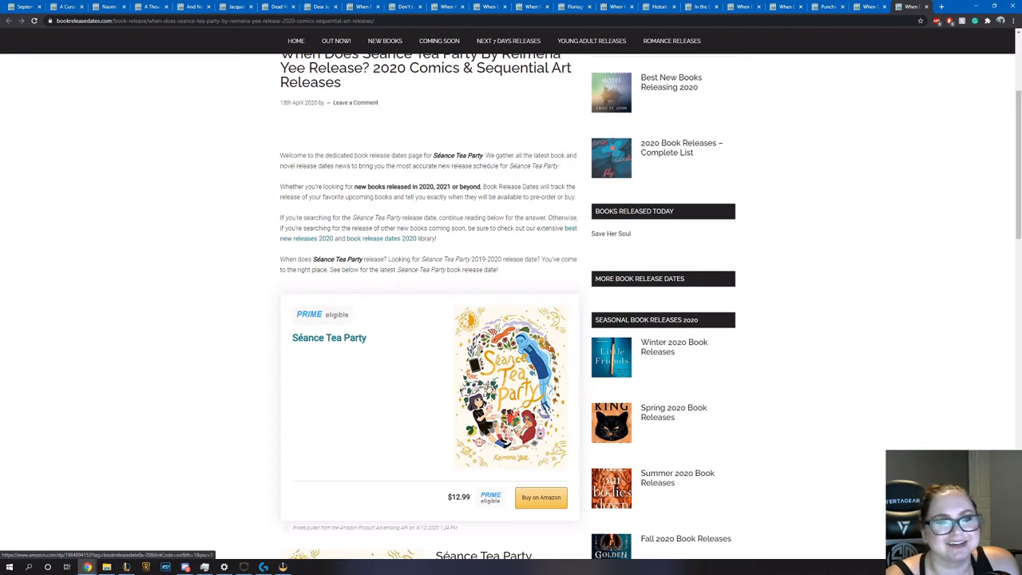
{"action": "mouse_move", "coordinate": [457, 372]}
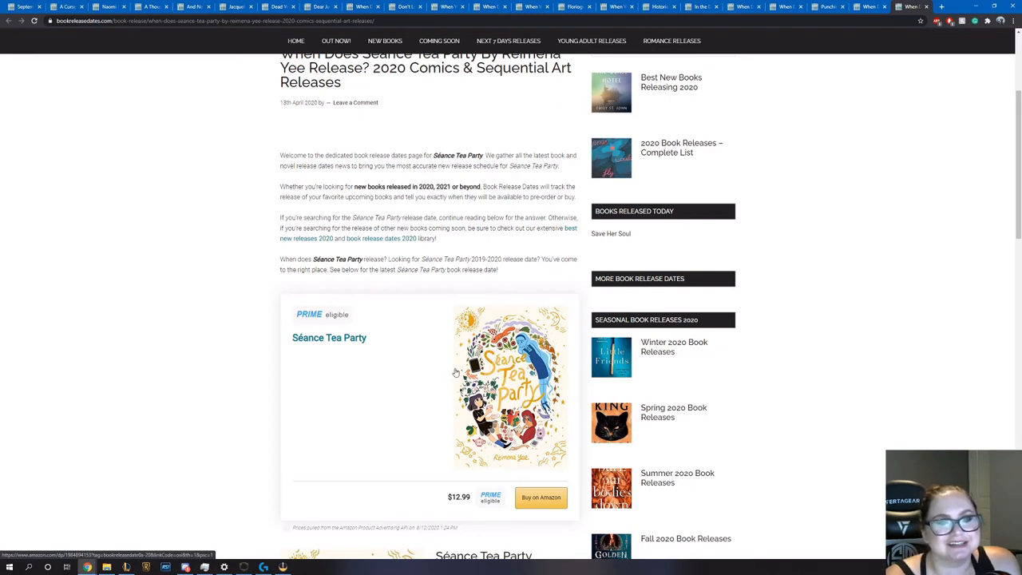
{"action": "scroll", "scroll_direction": "down", "scroll_amount": 3}
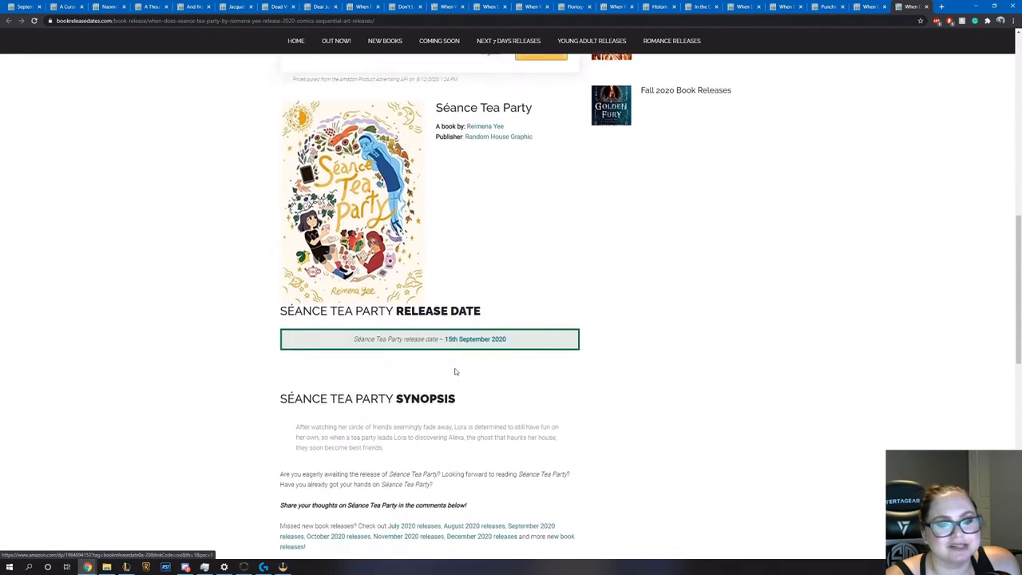
{"action": "scroll", "scroll_direction": "down", "scroll_amount": 3}
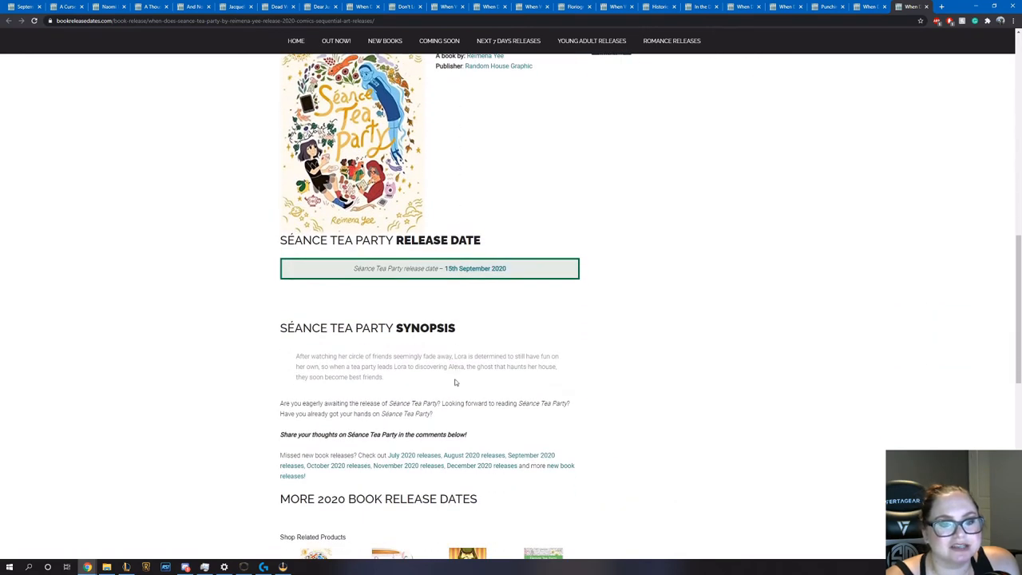
{"action": "mouse_move", "coordinate": [460, 377]}
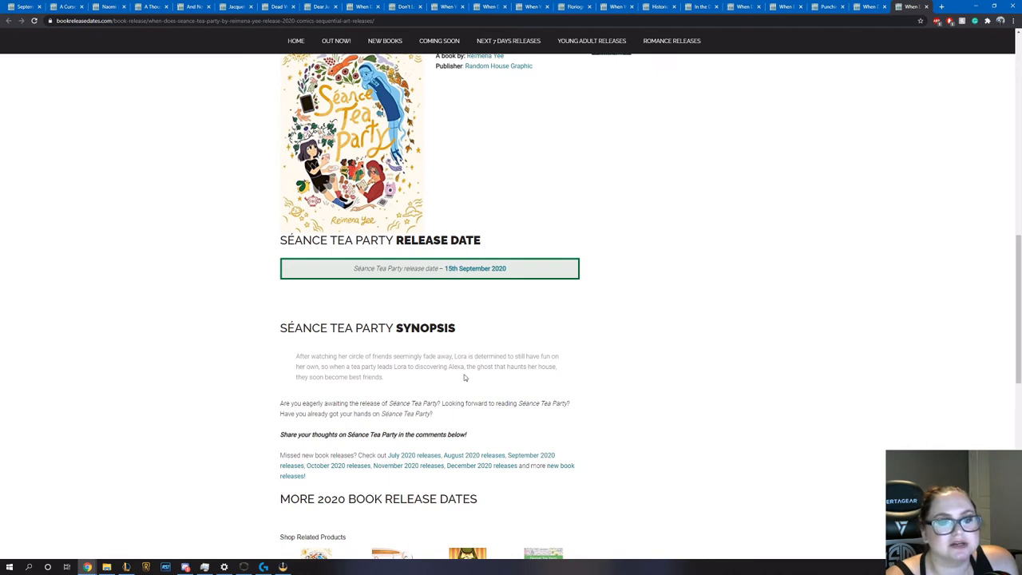
{"action": "scroll", "scroll_direction": "up", "scroll_amount": 3}
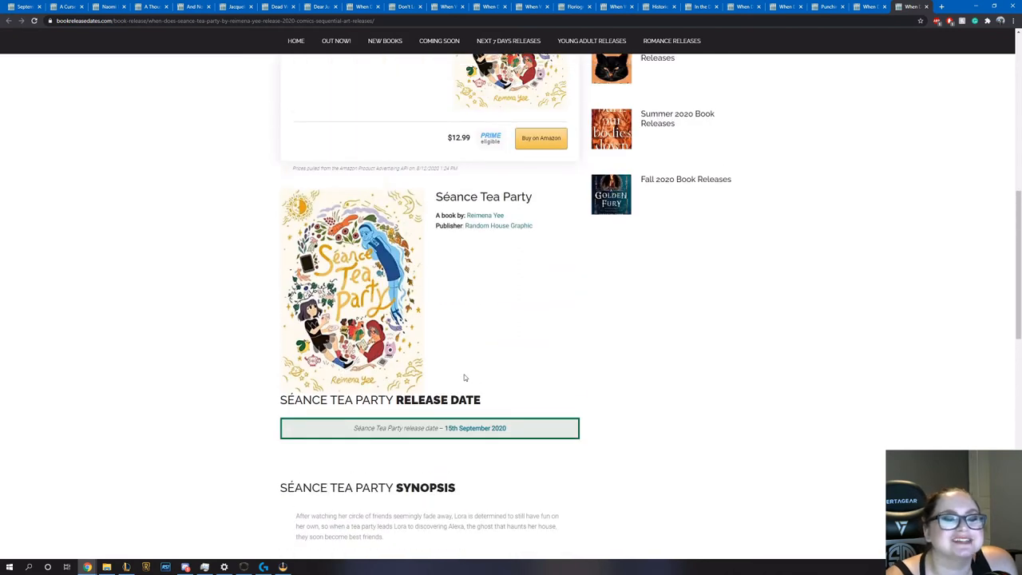
{"action": "scroll", "scroll_direction": "down", "scroll_amount": 3}
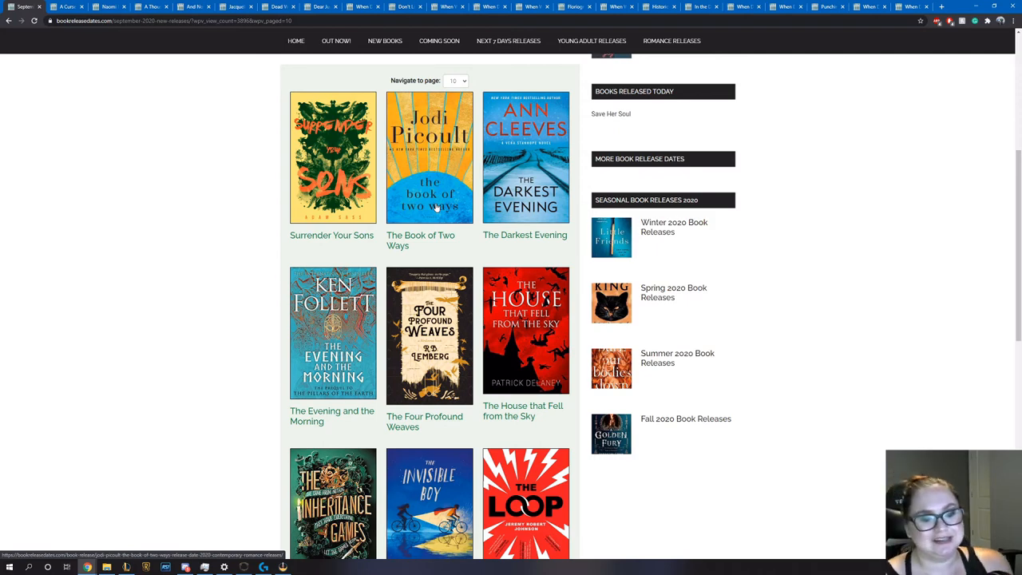
Scroll down the September 2020 releases grid of book covers
{"action": "scroll", "scroll_direction": "down", "scroll_amount": 3}
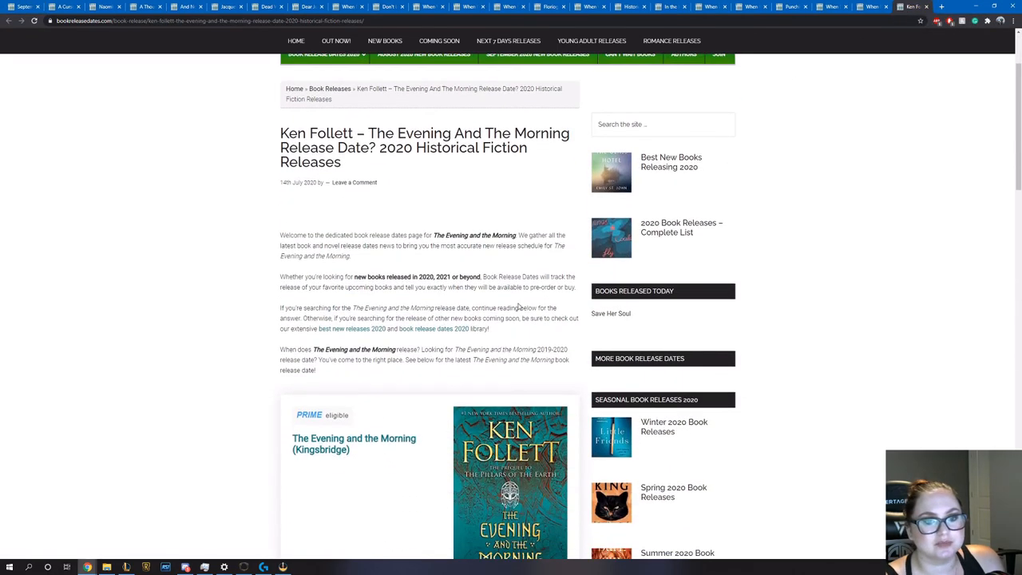
{"action": "scroll", "scroll_direction": "down", "scroll_amount": 3}
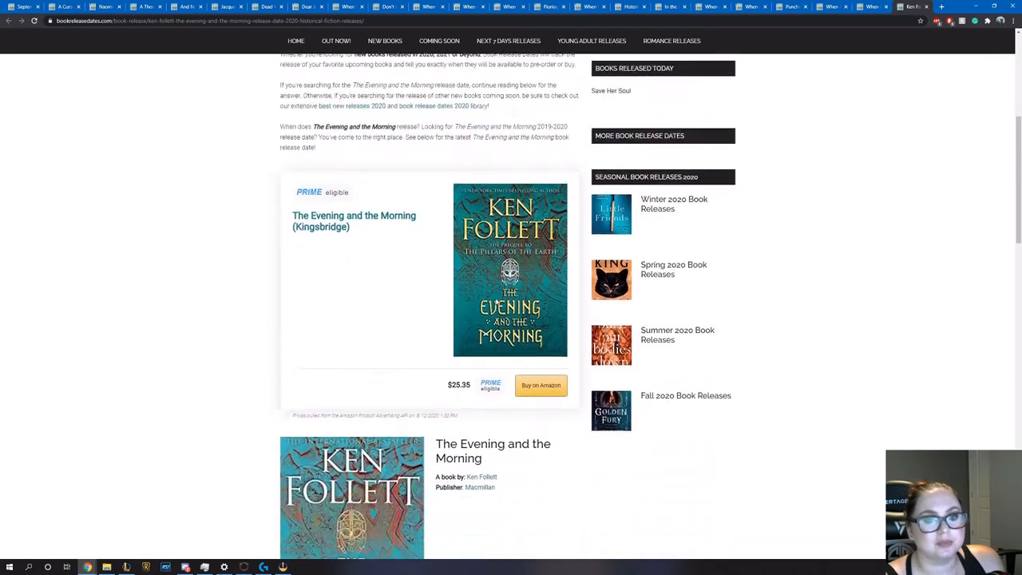
{"action": "scroll", "scroll_direction": "down", "scroll_amount": 3}
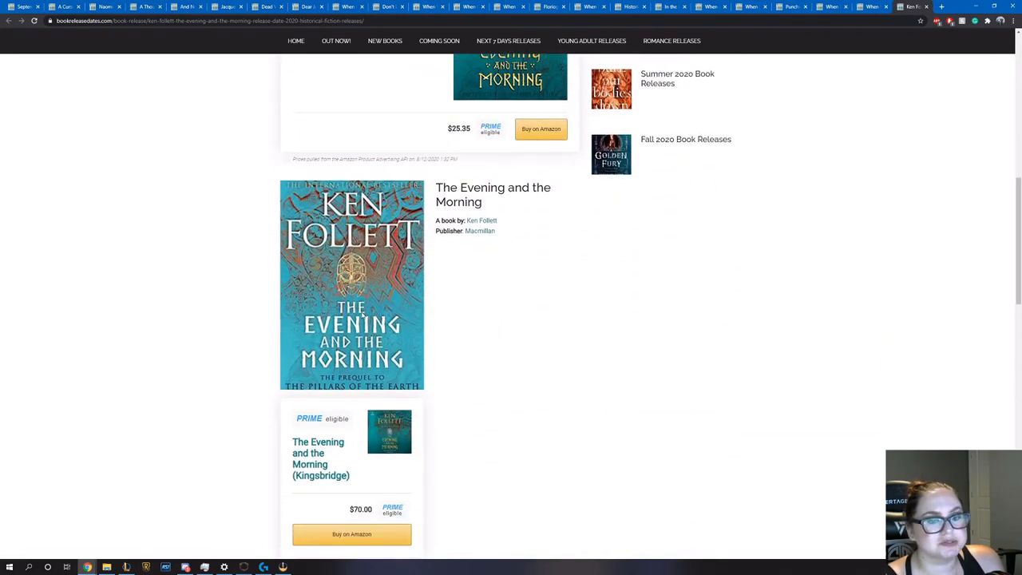
{"action": "scroll", "scroll_direction": "down", "scroll_amount": 3}
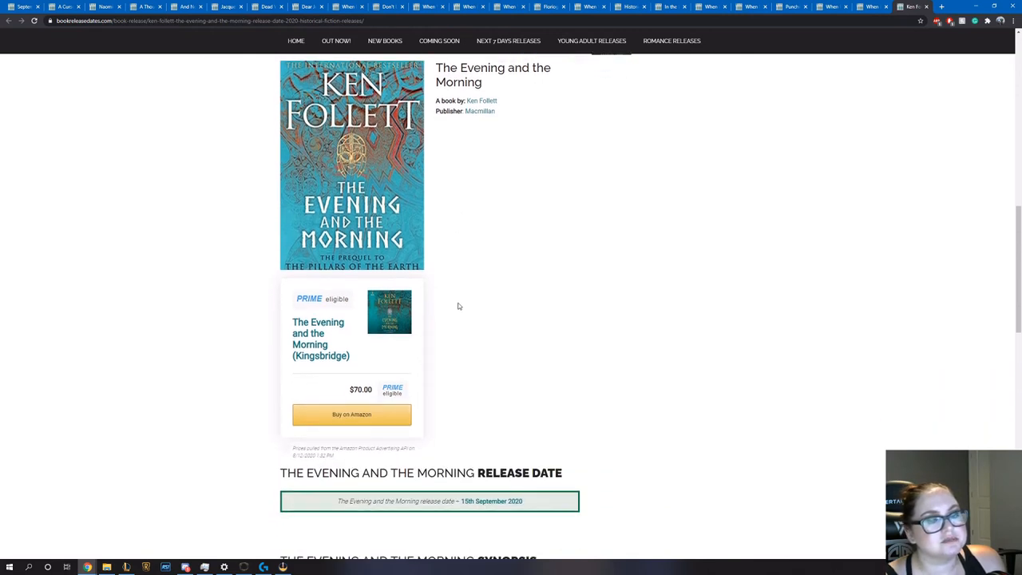
{"action": "scroll", "scroll_direction": "down", "scroll_amount": 3}
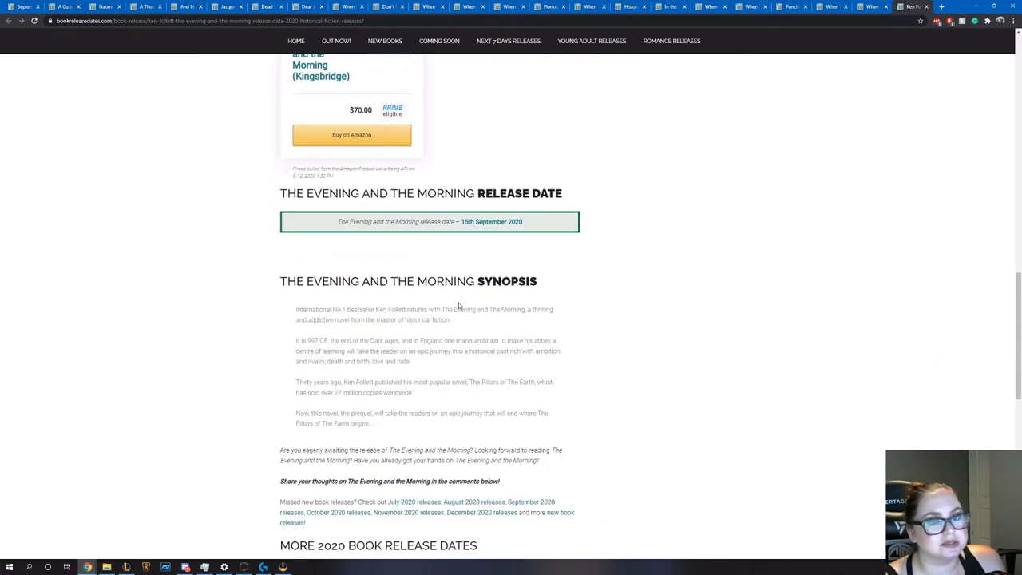
{"action": "mouse_move", "coordinate": [463, 322]}
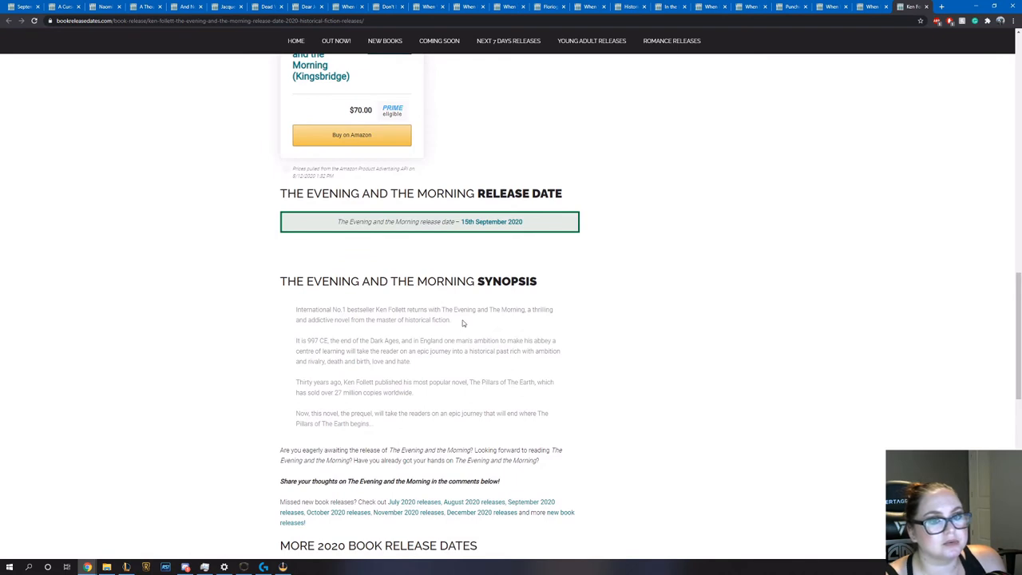
{"action": "scroll", "scroll_direction": "down", "scroll_amount": 3}
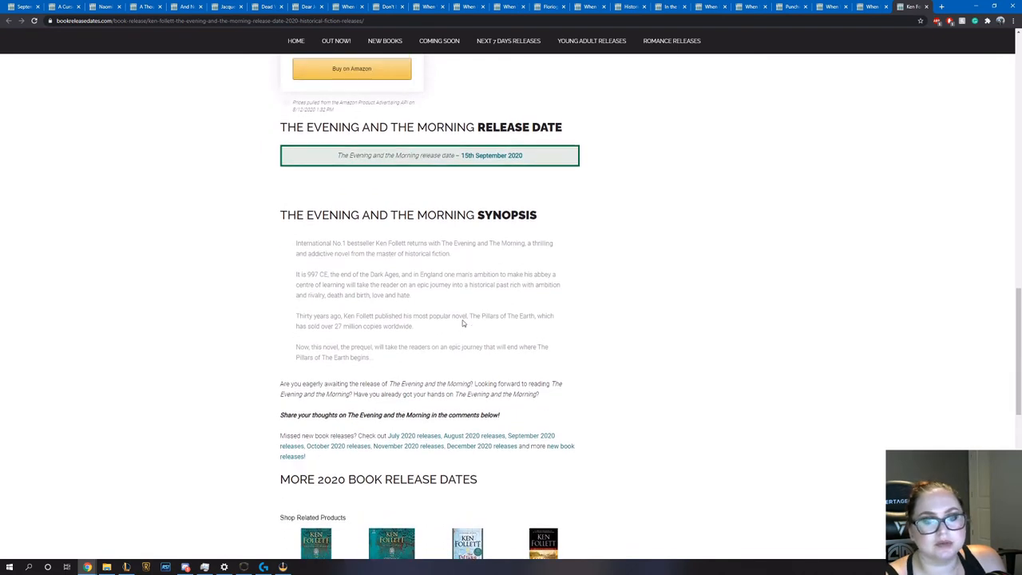
{"action": "scroll", "scroll_direction": "up", "scroll_amount": 3}
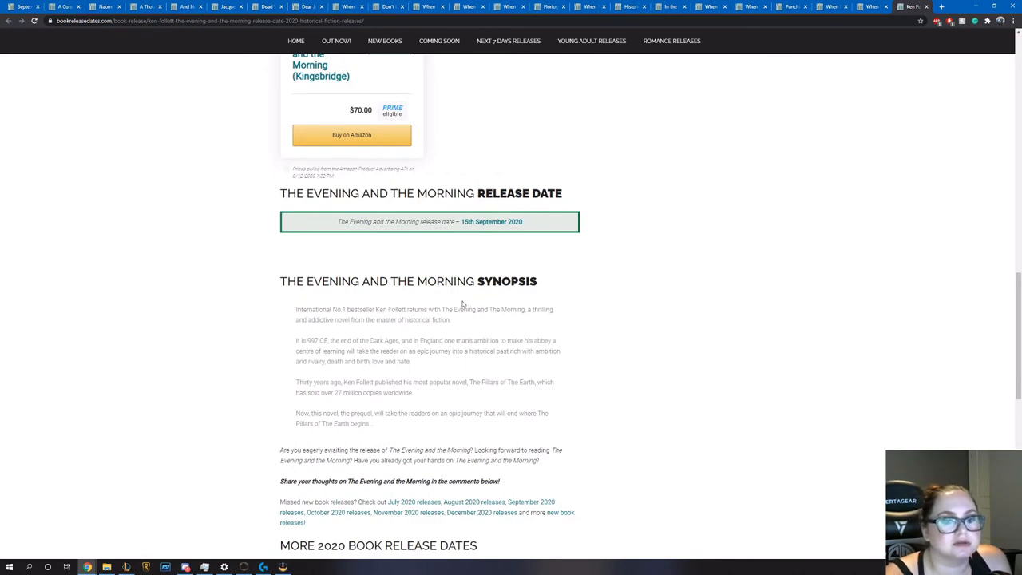
{"action": "scroll", "scroll_direction": "up", "scroll_amount": 3}
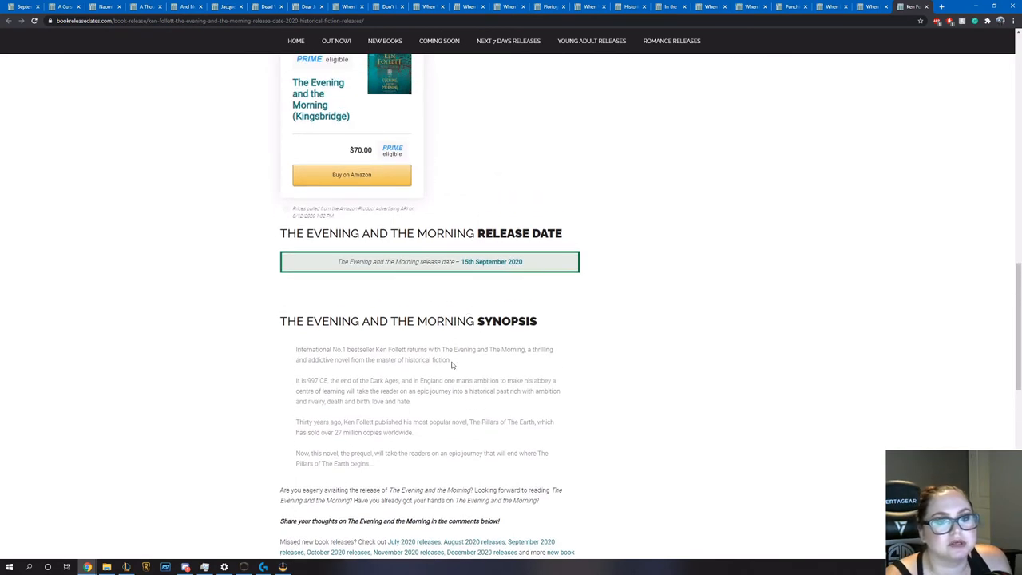
{"action": "mouse_move", "coordinate": [460, 375]}
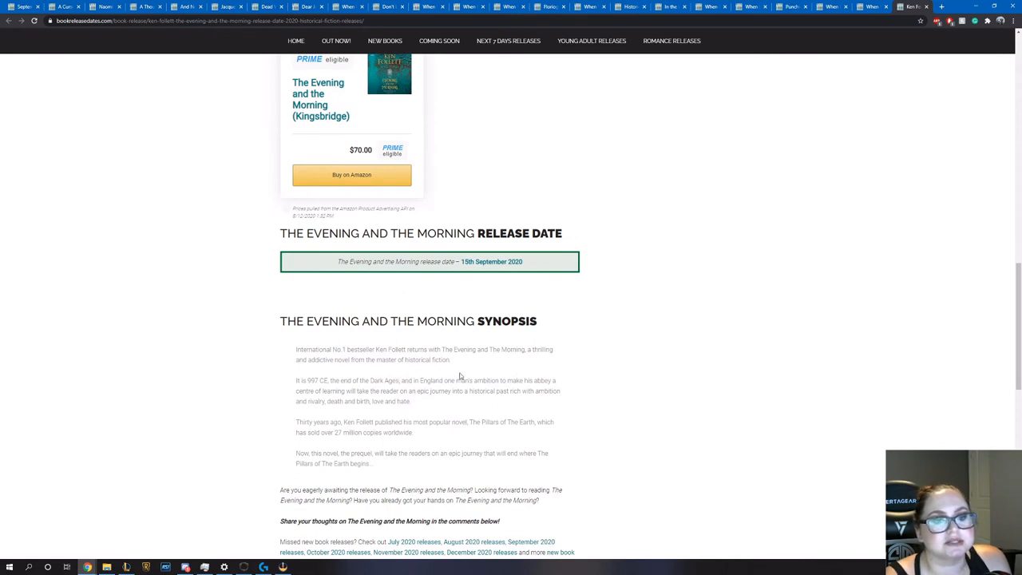
{"action": "scroll", "scroll_direction": "up", "scroll_amount": 3}
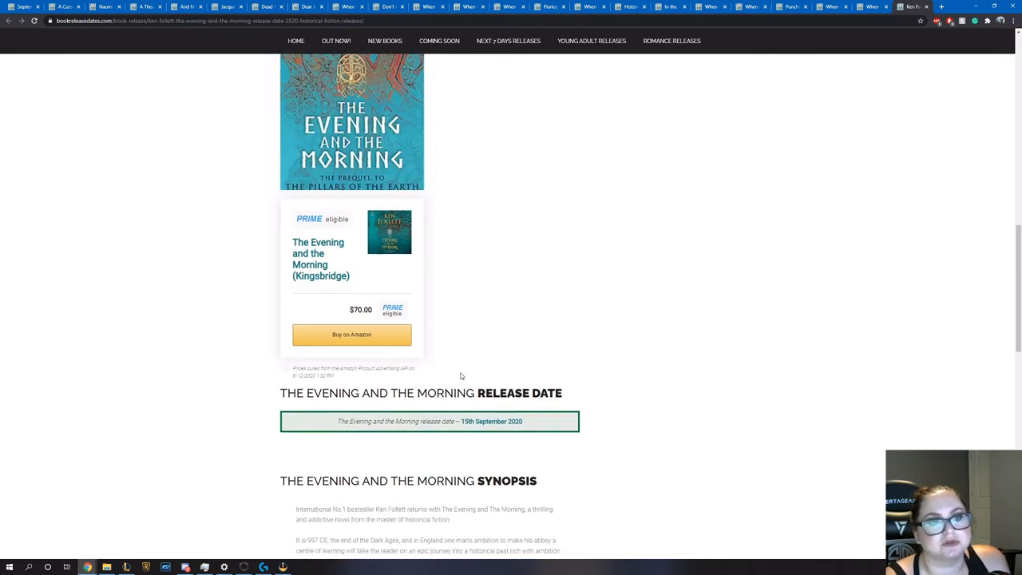
{"action": "scroll", "scroll_direction": "up", "scroll_amount": 3}
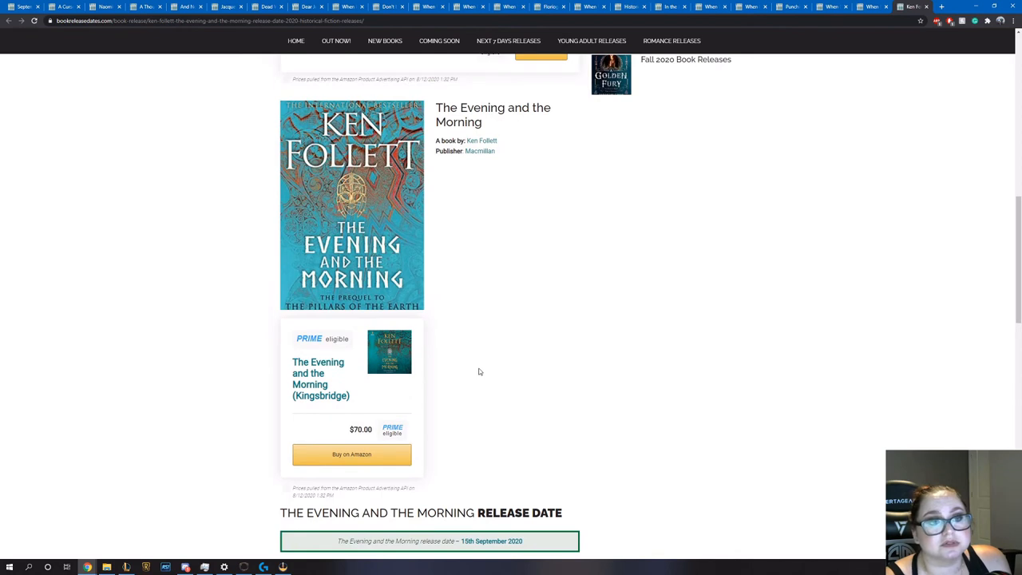
{"action": "scroll", "scroll_direction": "down", "scroll_amount": 3}
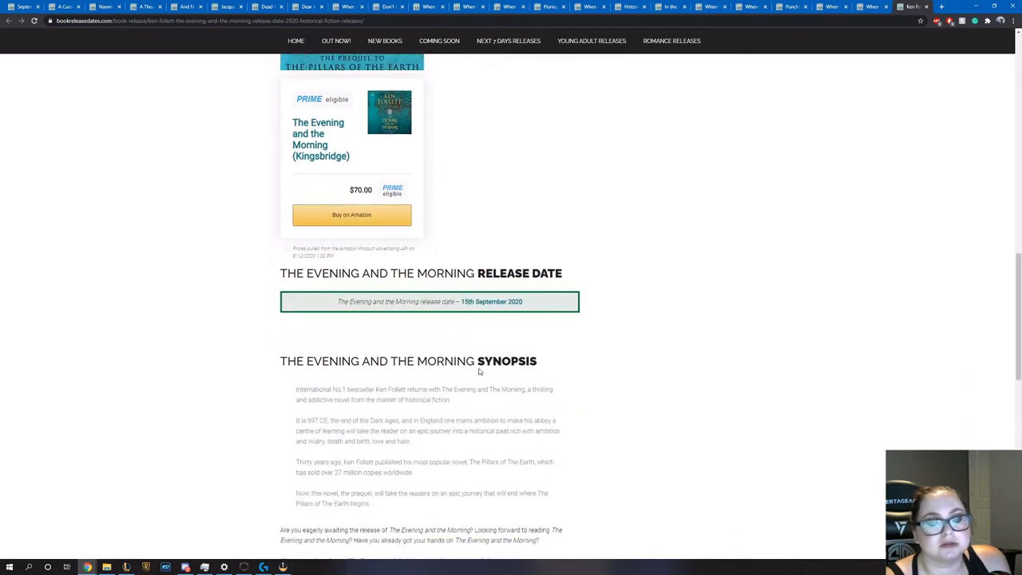
{"action": "scroll", "scroll_direction": "down", "scroll_amount": 3}
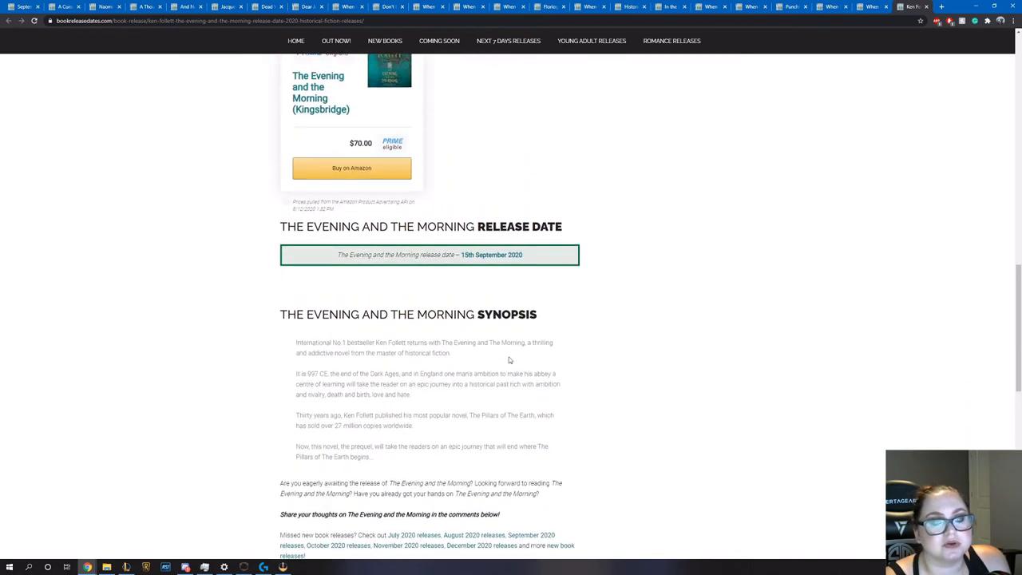
{"action": "scroll", "scroll_direction": "up", "scroll_amount": 3}
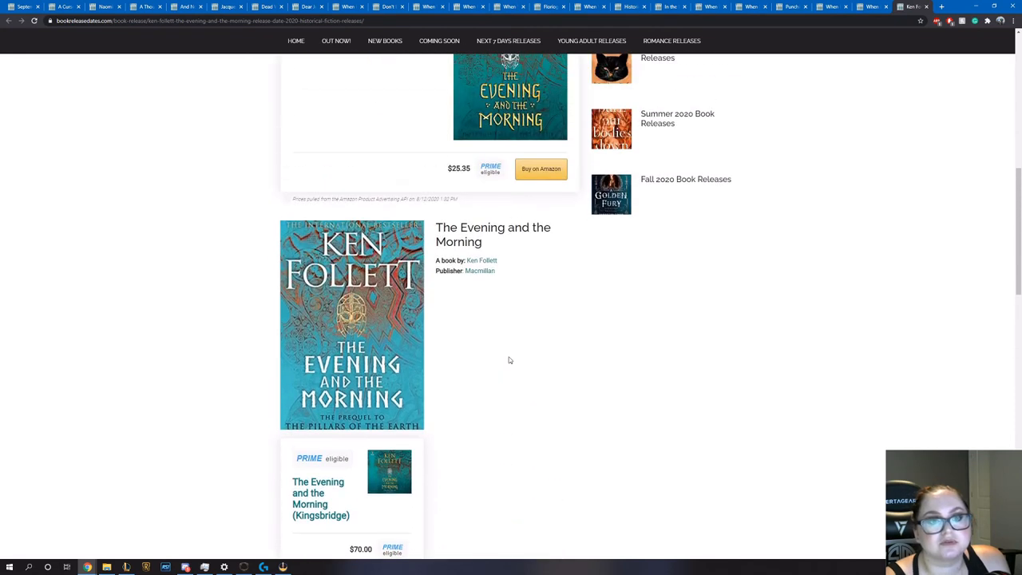
{"action": "mouse_move", "coordinate": [510, 360]}
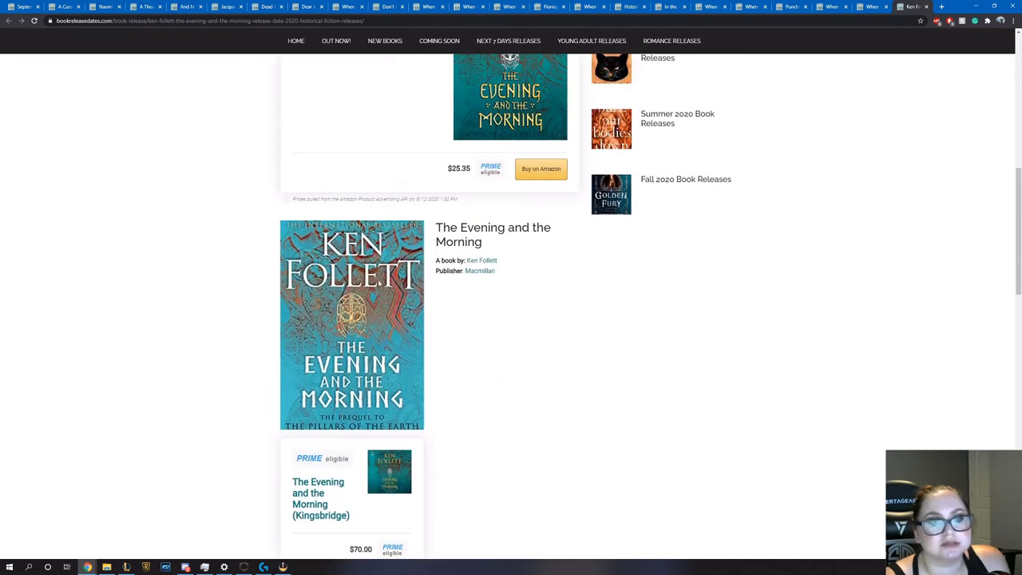
{"action": "scroll", "scroll_direction": "down", "scroll_amount": 3}
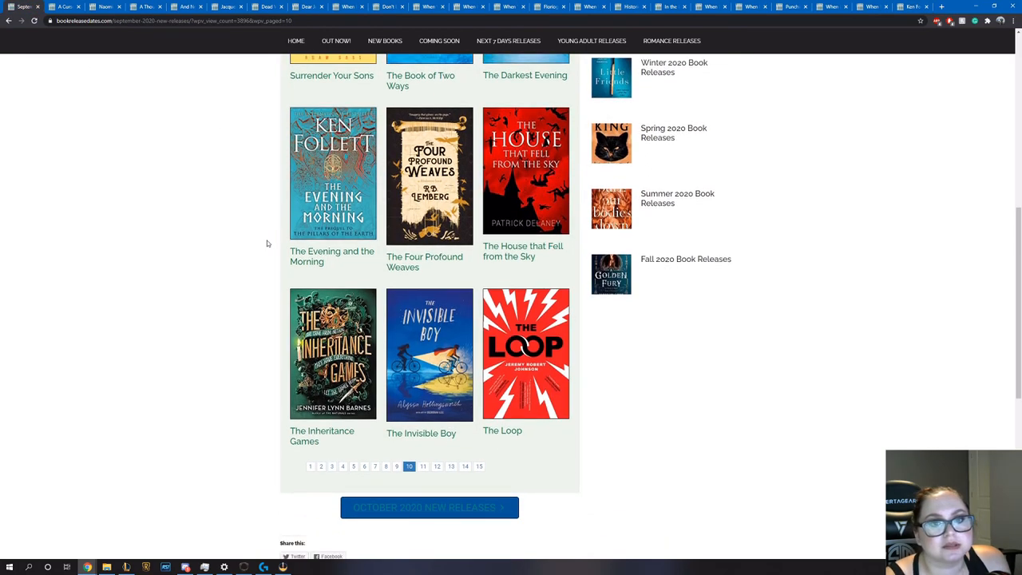
{"action": "mouse_move", "coordinate": [274, 217]}
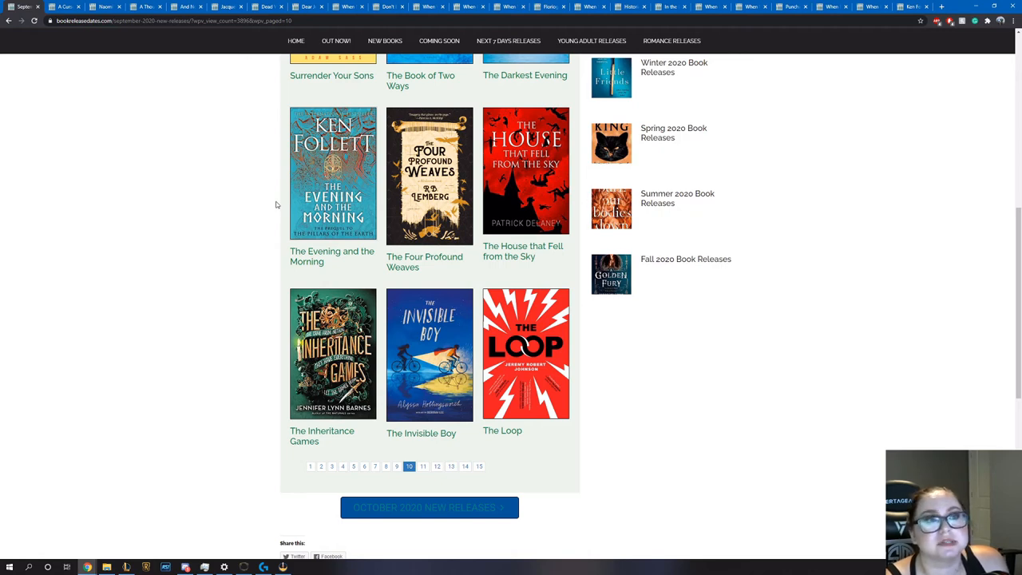
Go to the next page of September 2020 releases and browse its covers, including The Witches of Brooklyn
{"action": "left_click", "coordinate": [421, 467]}
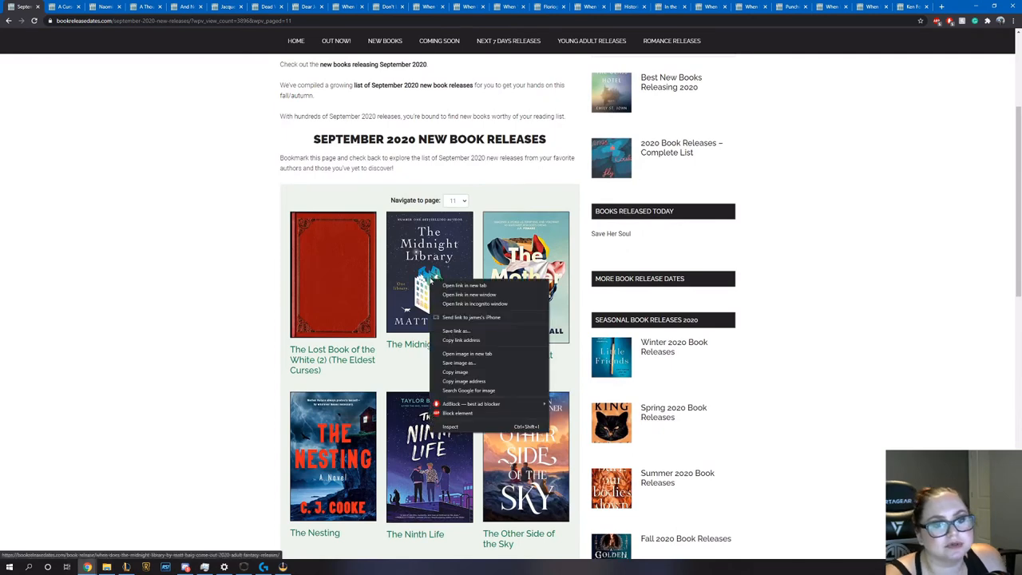
{"action": "left_click", "coordinate": [450, 284]}
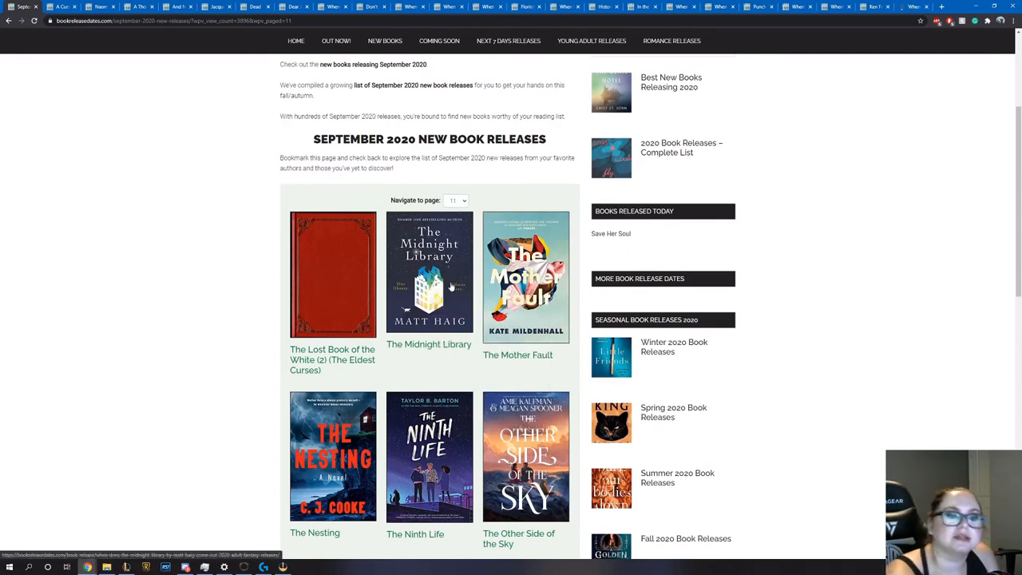
{"action": "scroll", "scroll_direction": "down", "scroll_amount": 3}
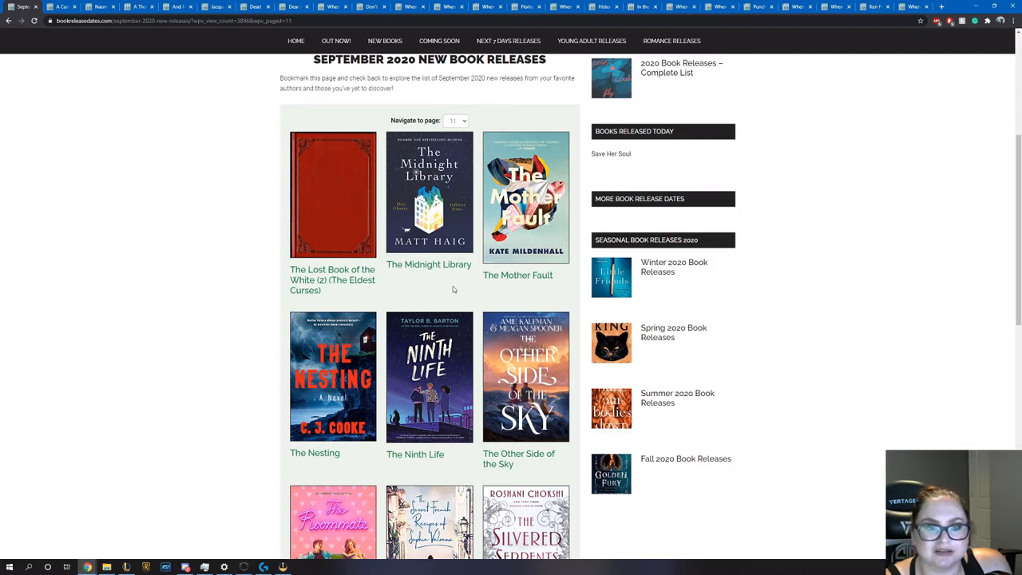
{"action": "scroll", "scroll_direction": "down", "scroll_amount": 3}
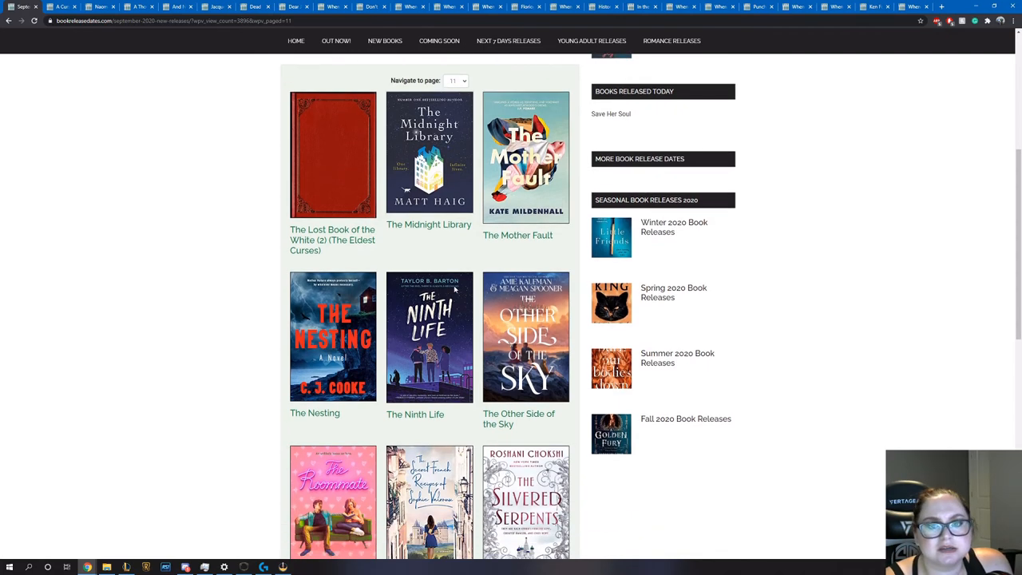
{"action": "mouse_move", "coordinate": [456, 291]}
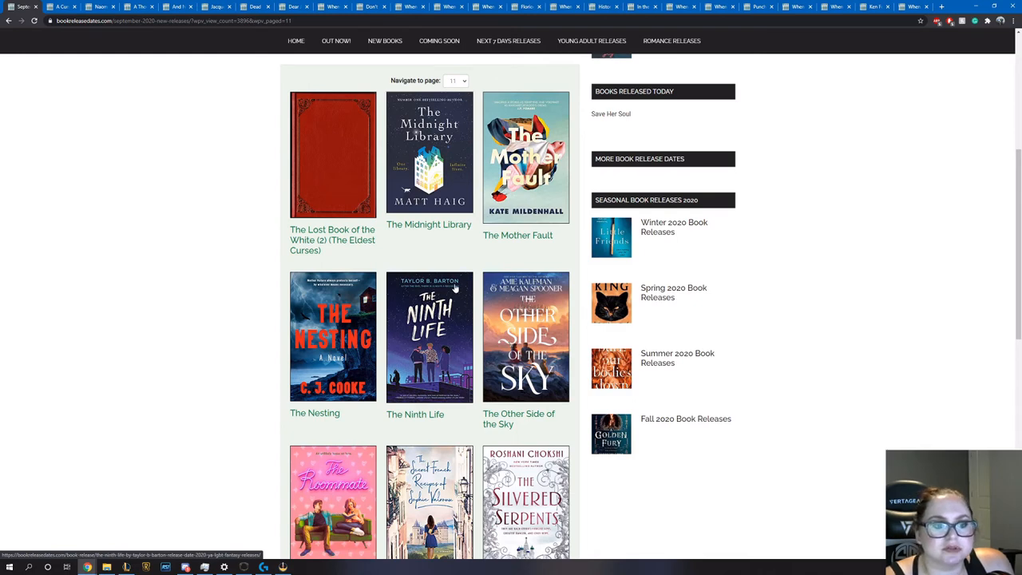
{"action": "scroll", "scroll_direction": "down", "scroll_amount": 3}
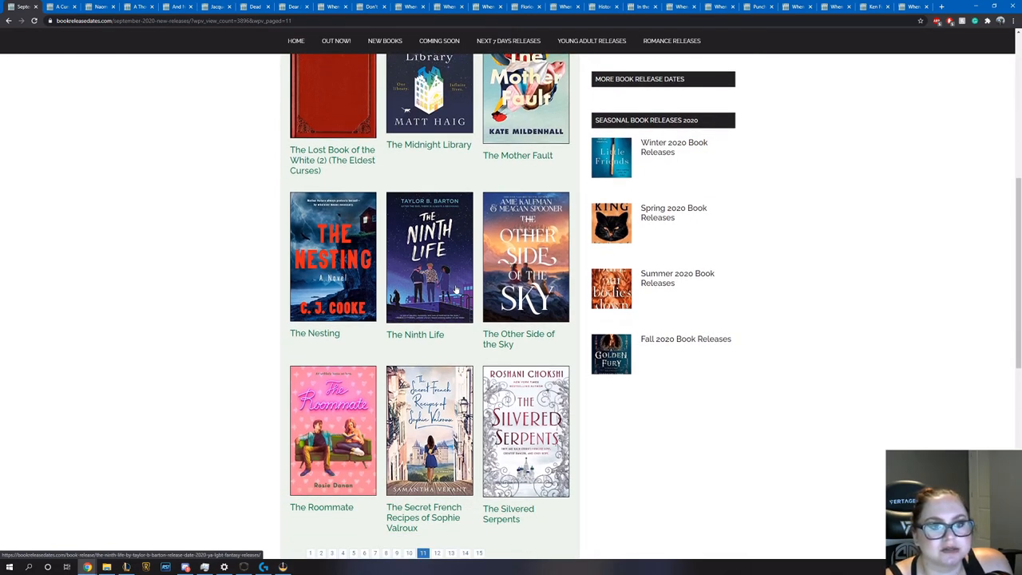
{"action": "right_click", "coordinate": [525, 255]}
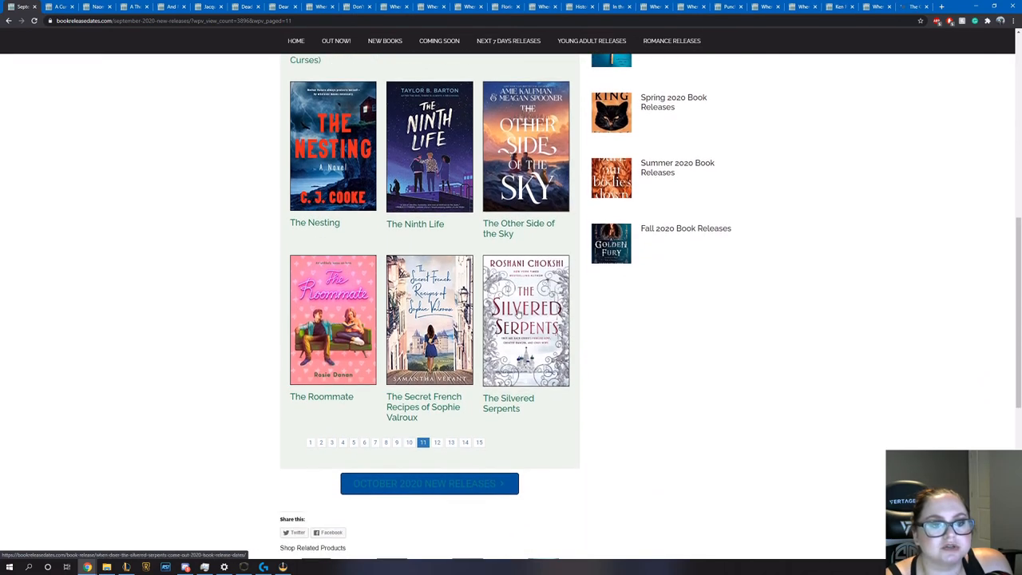
{"action": "scroll", "scroll_direction": "down", "scroll_amount": 3}
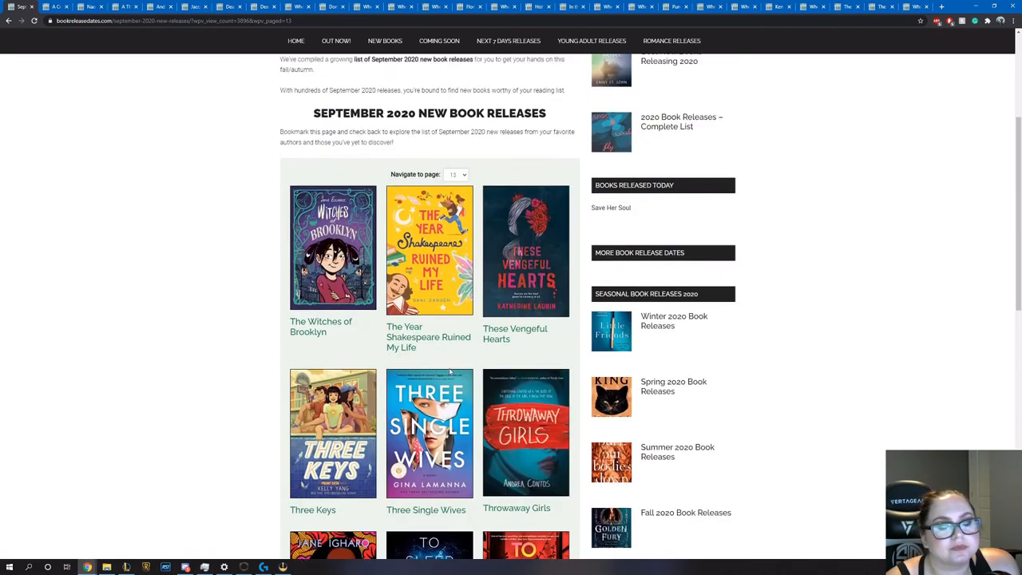
Go to page 14 of September 2020 releases, starting with Tools of Engagement and Total Power
{"action": "scroll", "scroll_direction": "down", "scroll_amount": 3}
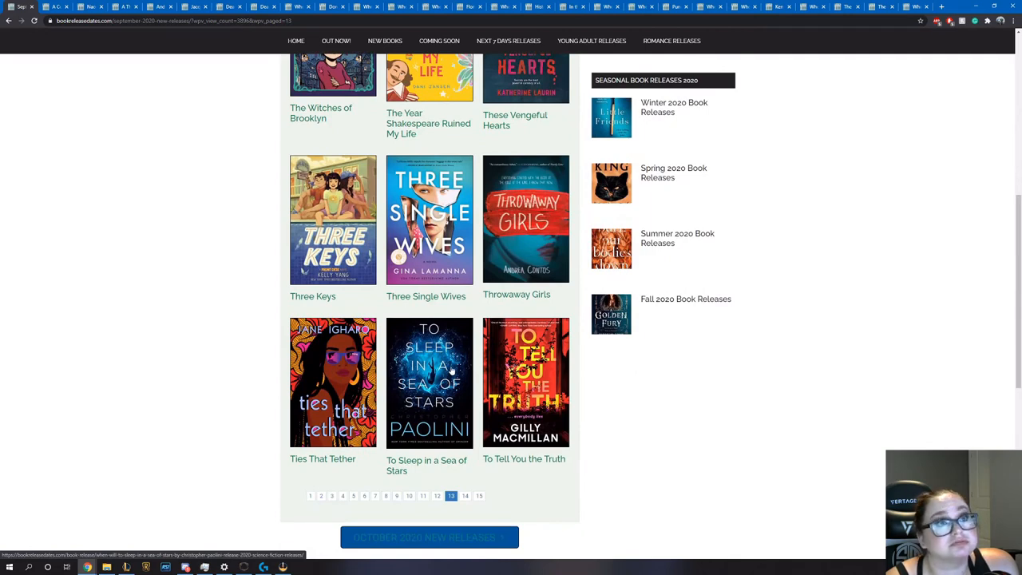
{"action": "scroll", "scroll_direction": "down", "scroll_amount": 3}
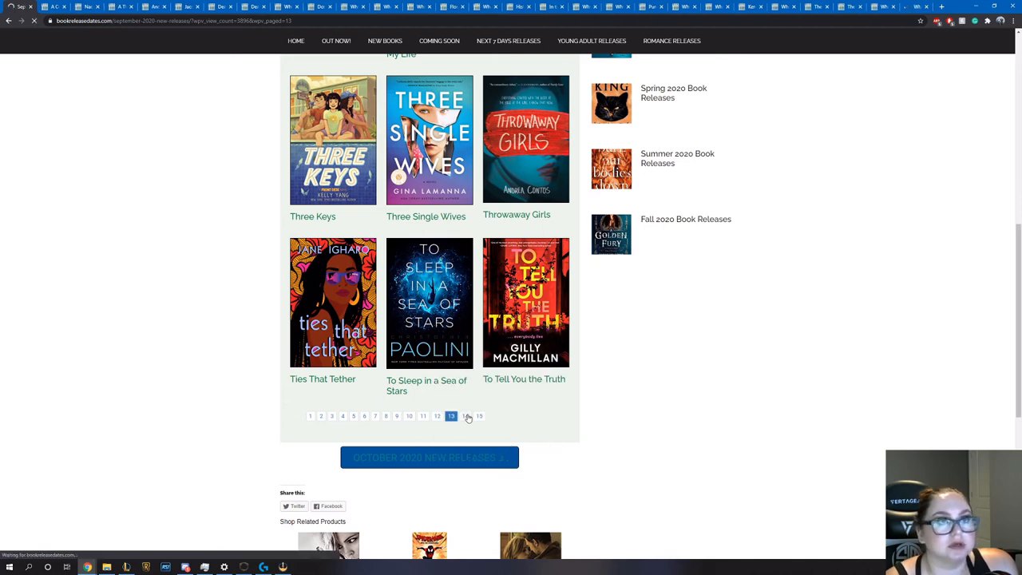
{"action": "left_click", "coordinate": [465, 416]}
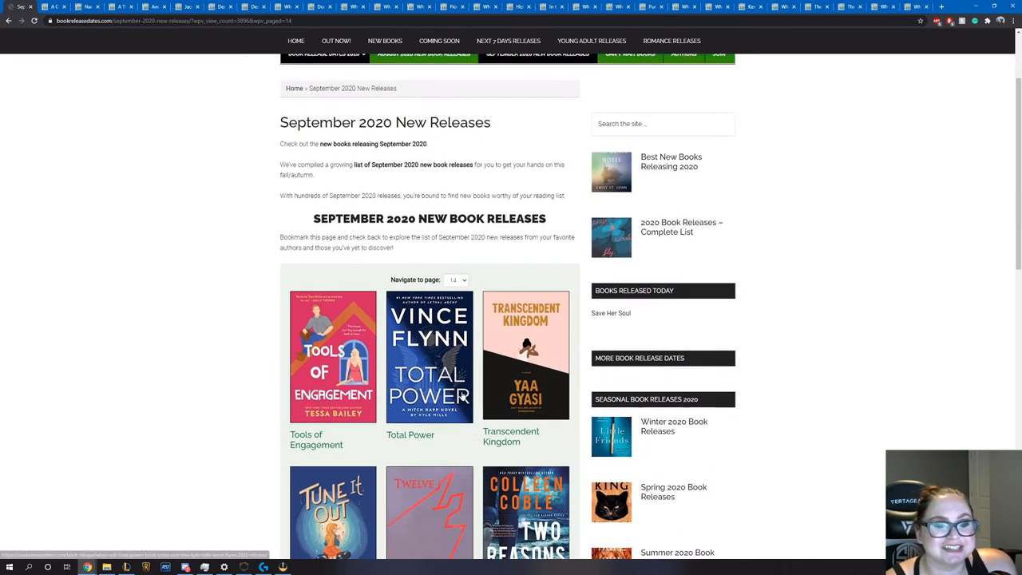
{"action": "scroll", "scroll_direction": "down", "scroll_amount": 3}
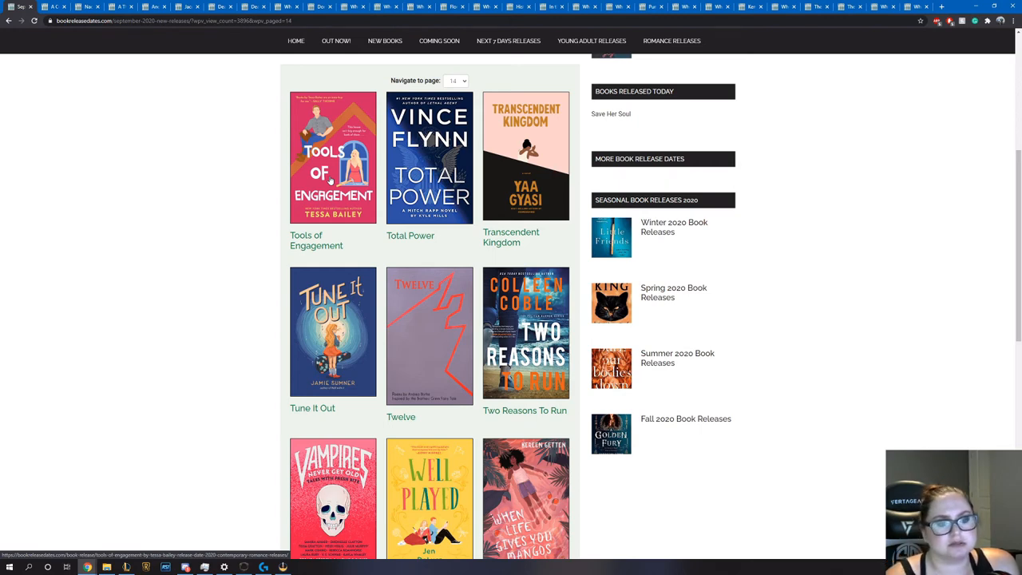
{"action": "right_click", "coordinate": [332, 158]}
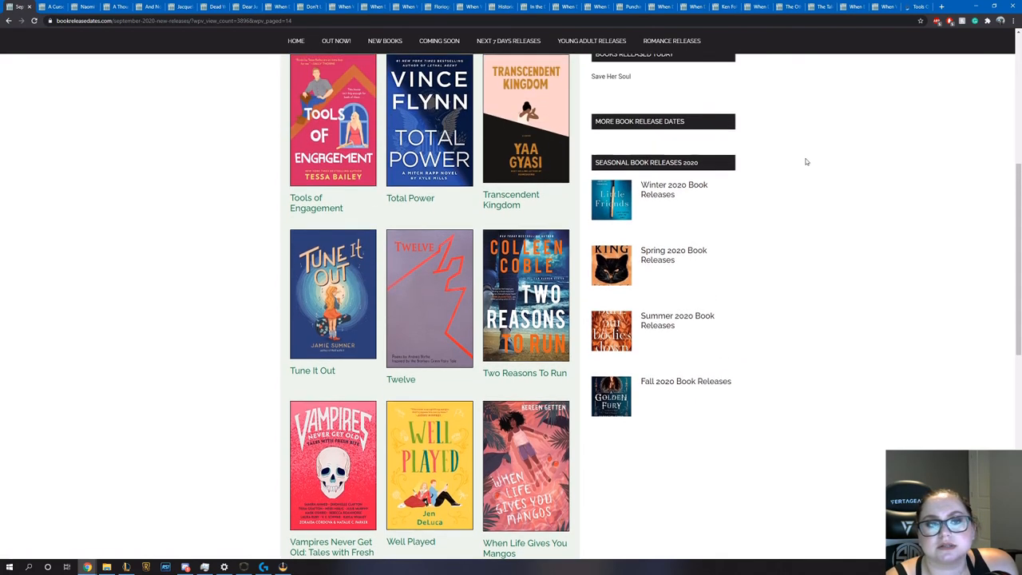
{"action": "left_click", "coordinate": [333, 120]}
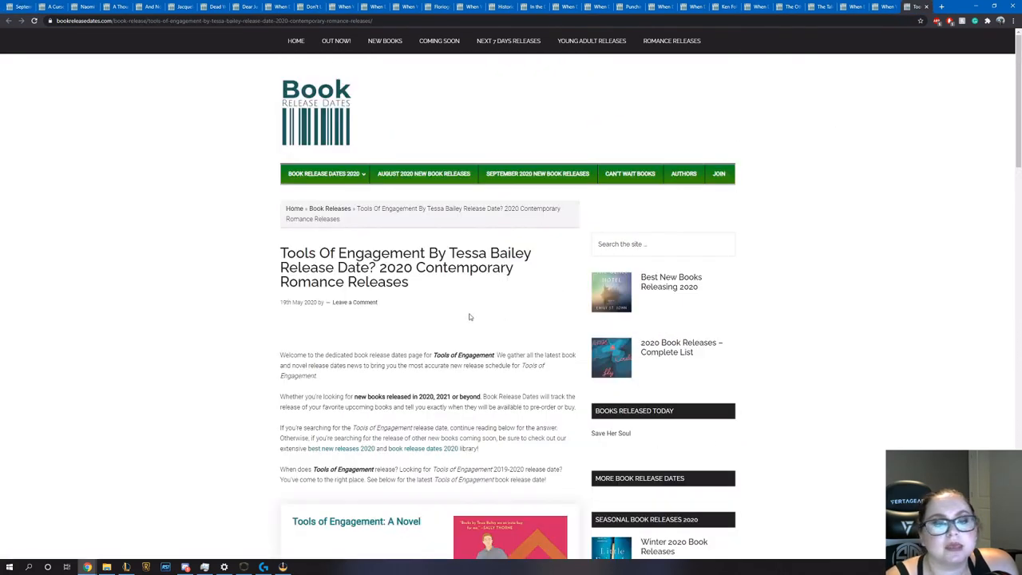
{"action": "scroll", "scroll_direction": "down", "scroll_amount": 3}
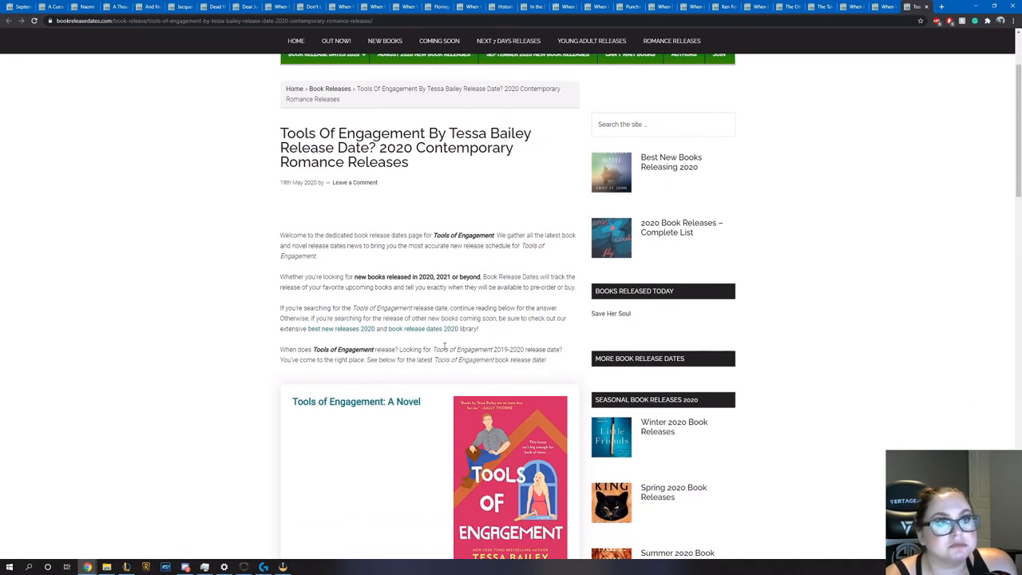
{"action": "scroll", "scroll_direction": "down", "scroll_amount": 3}
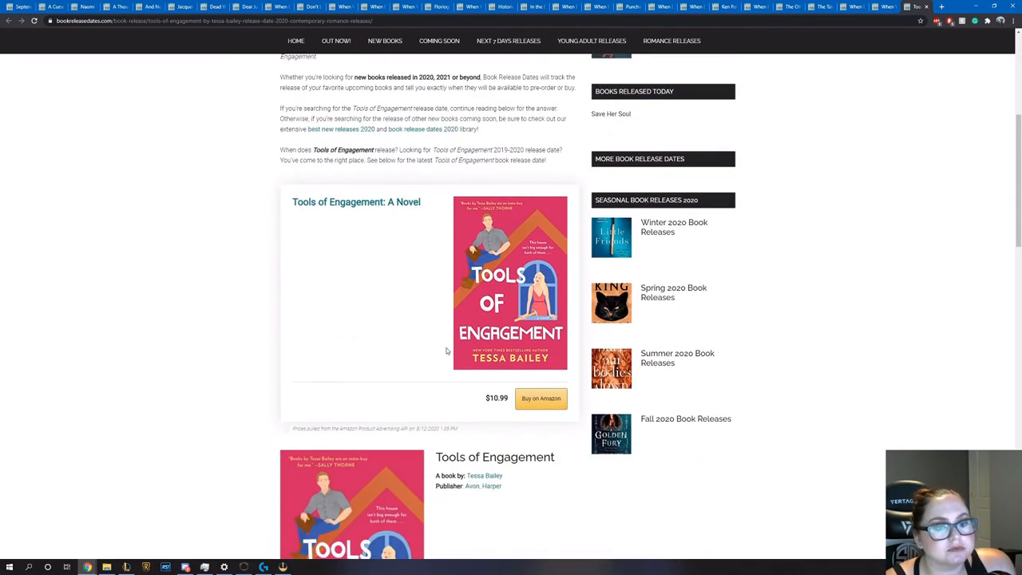
{"action": "scroll", "scroll_direction": "down", "scroll_amount": 3}
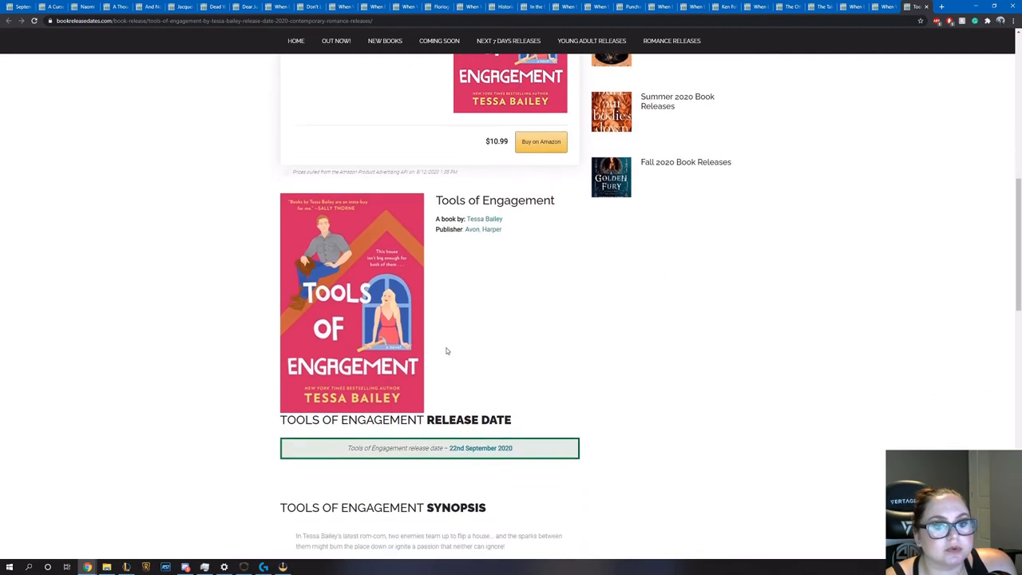
{"action": "scroll", "scroll_direction": "down", "scroll_amount": 3}
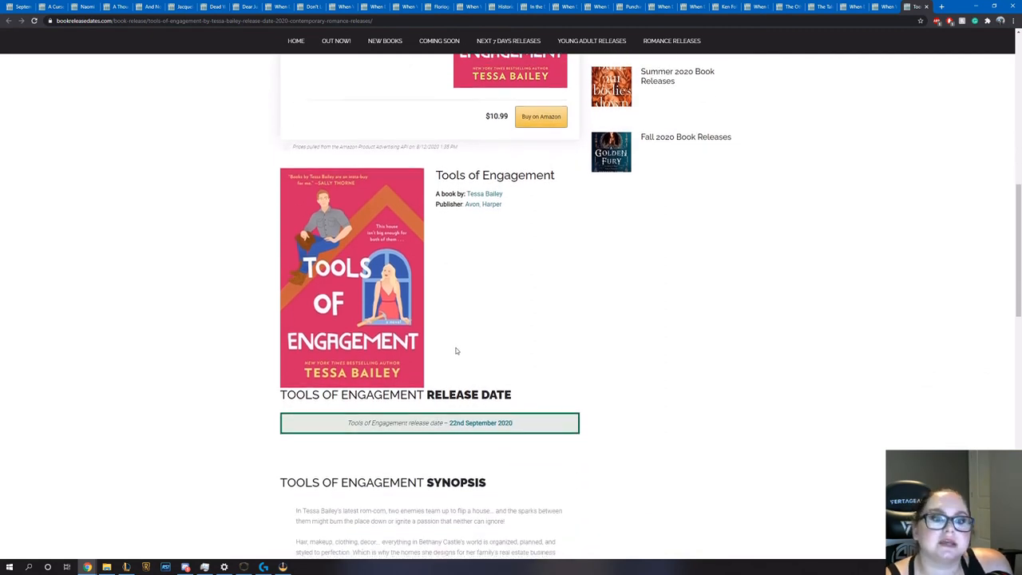
{"action": "scroll", "scroll_direction": "down", "scroll_amount": 3}
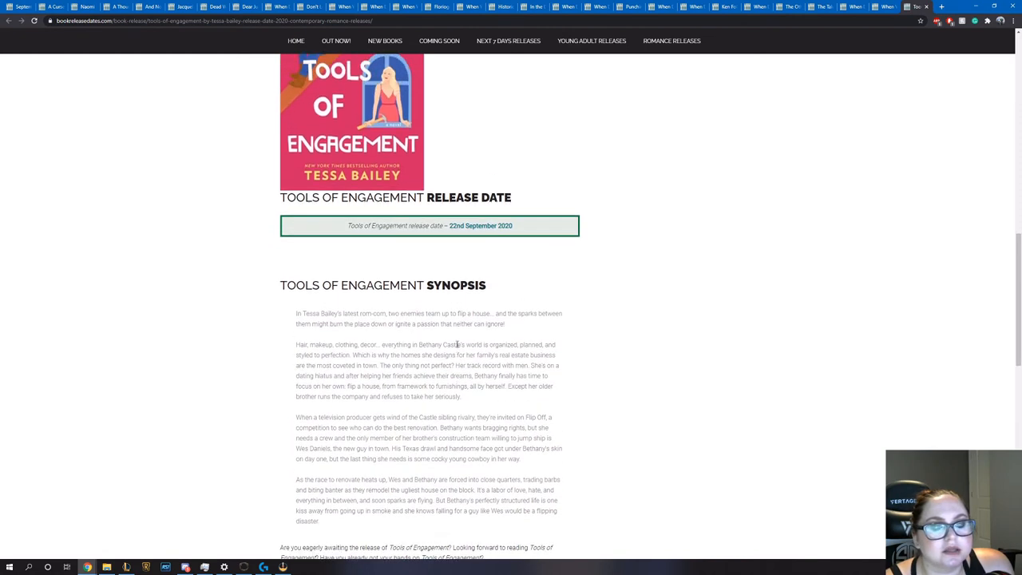
{"action": "scroll", "scroll_direction": "down", "scroll_amount": 3}
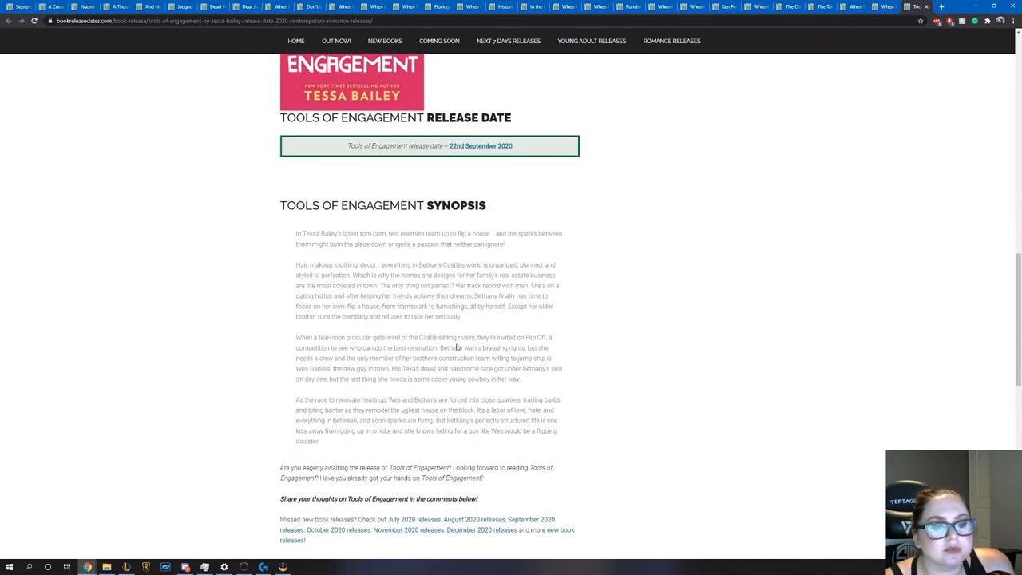
{"action": "scroll", "scroll_direction": "down", "scroll_amount": 3}
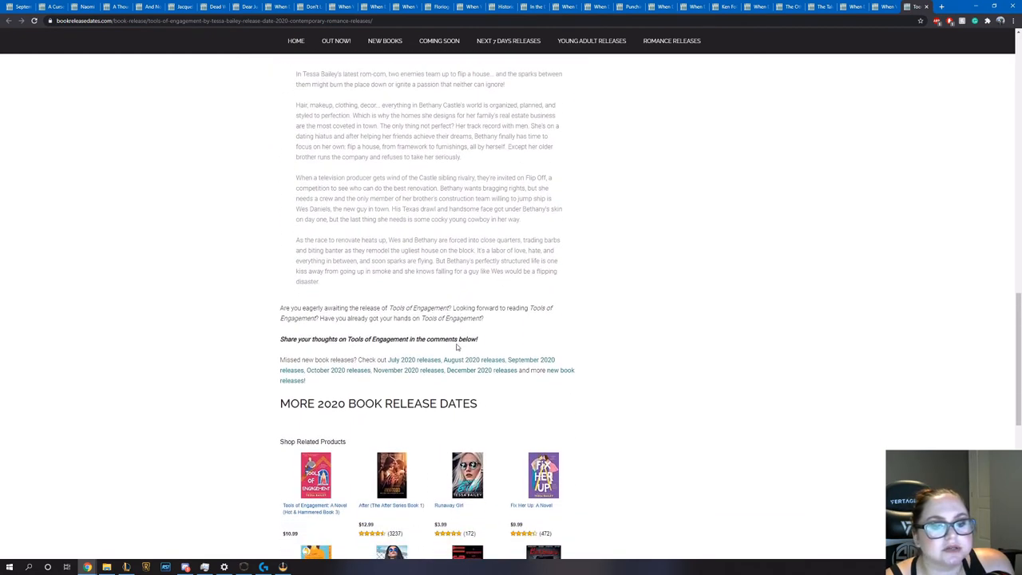
{"action": "scroll", "scroll_direction": "up", "scroll_amount": 3}
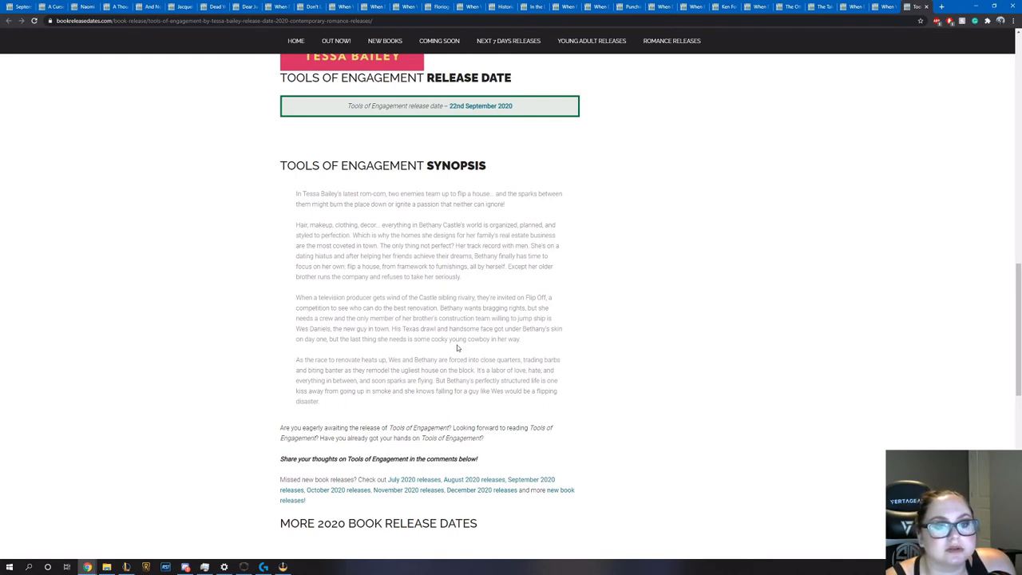
{"action": "scroll", "scroll_direction": "up", "scroll_amount": 3}
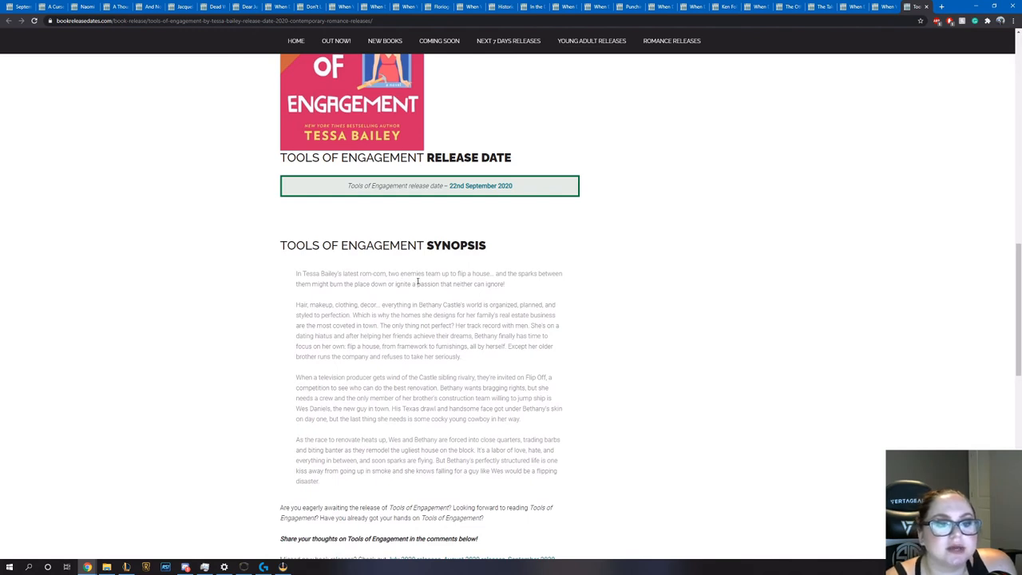
{"action": "mouse_move", "coordinate": [535, 292]}
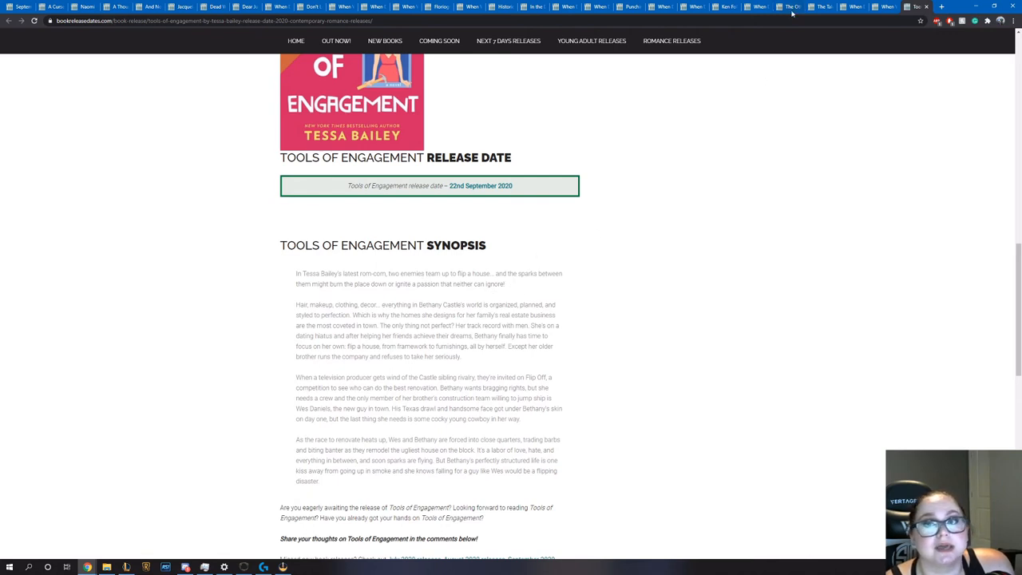
{"action": "mouse_move", "coordinate": [791, 7]}
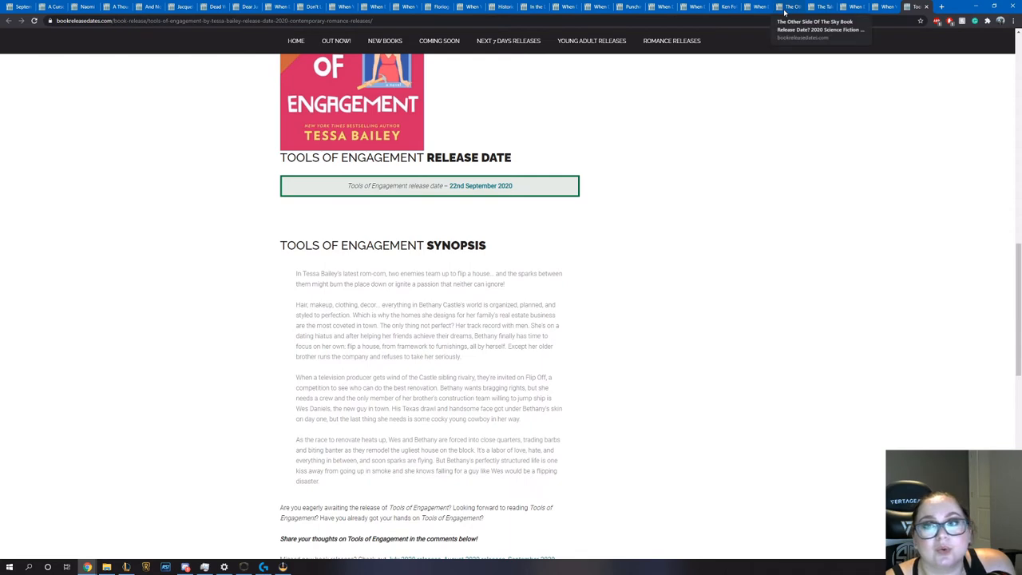
View The Midnight Library by Matt Haig's 29 September 2020 release date and synopsis
{"action": "left_click", "coordinate": [754, 6]}
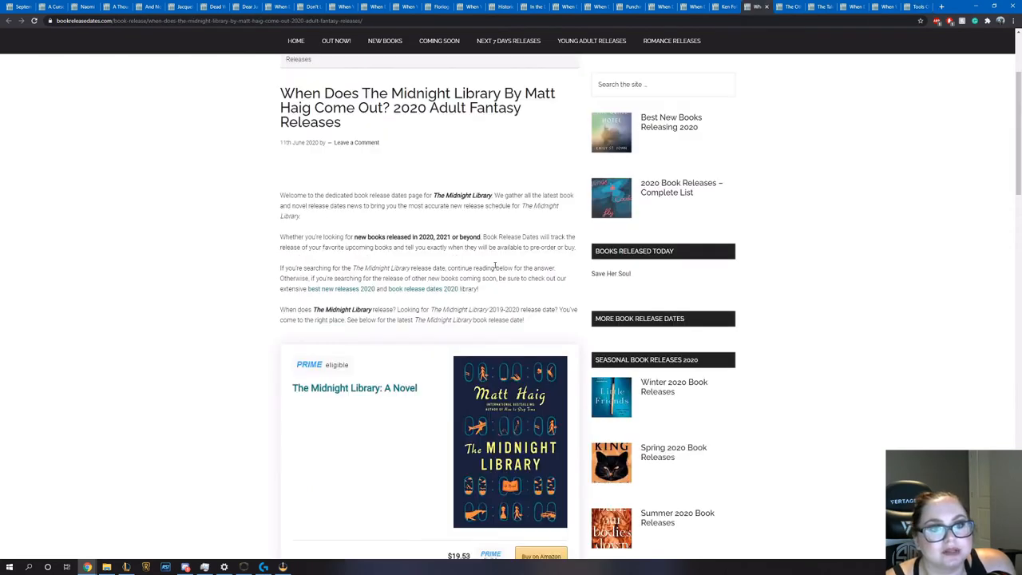
{"action": "scroll", "scroll_direction": "down", "scroll_amount": 3}
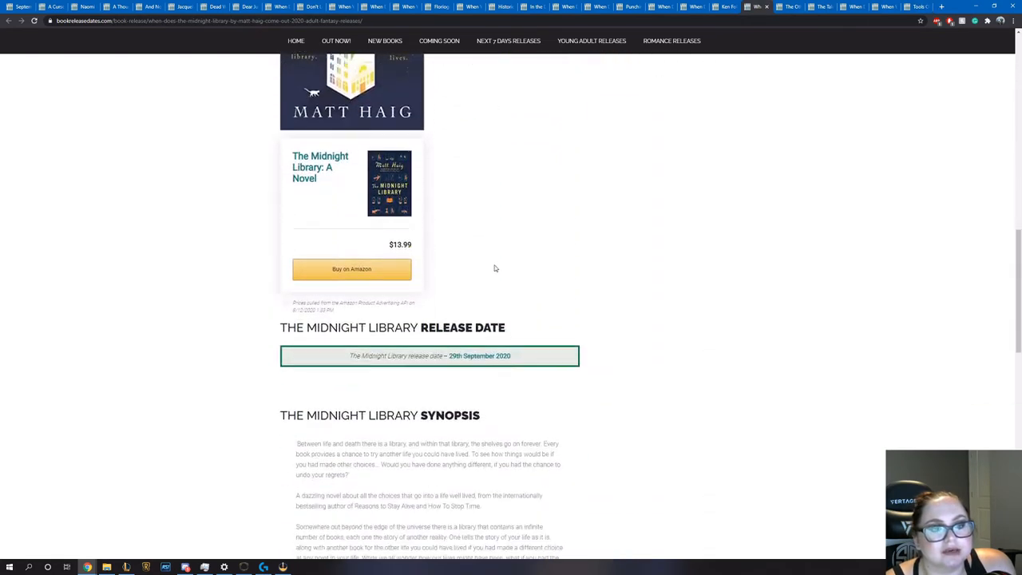
{"action": "scroll", "scroll_direction": "down", "scroll_amount": 3}
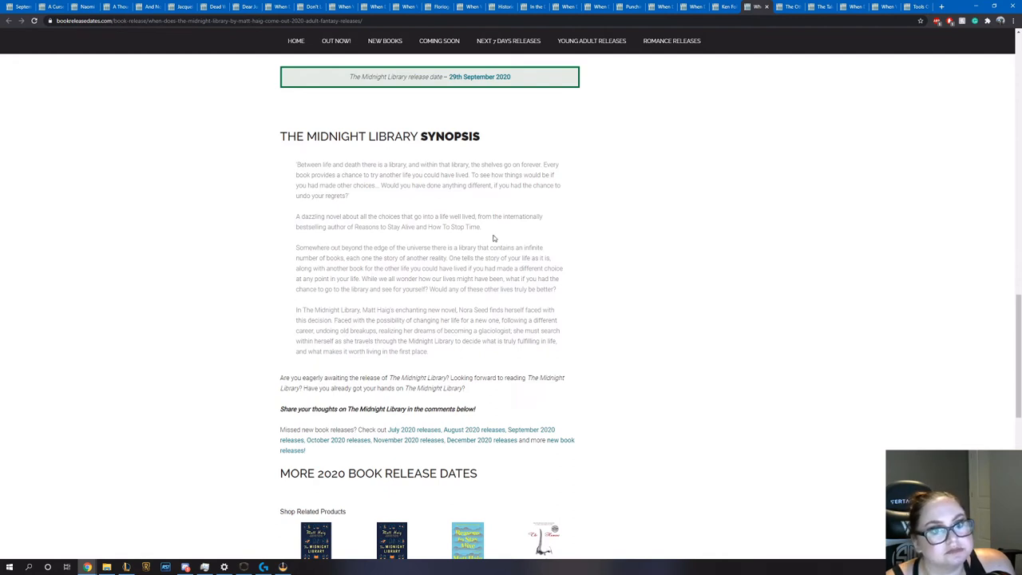
{"action": "scroll", "scroll_direction": "down", "scroll_amount": 3}
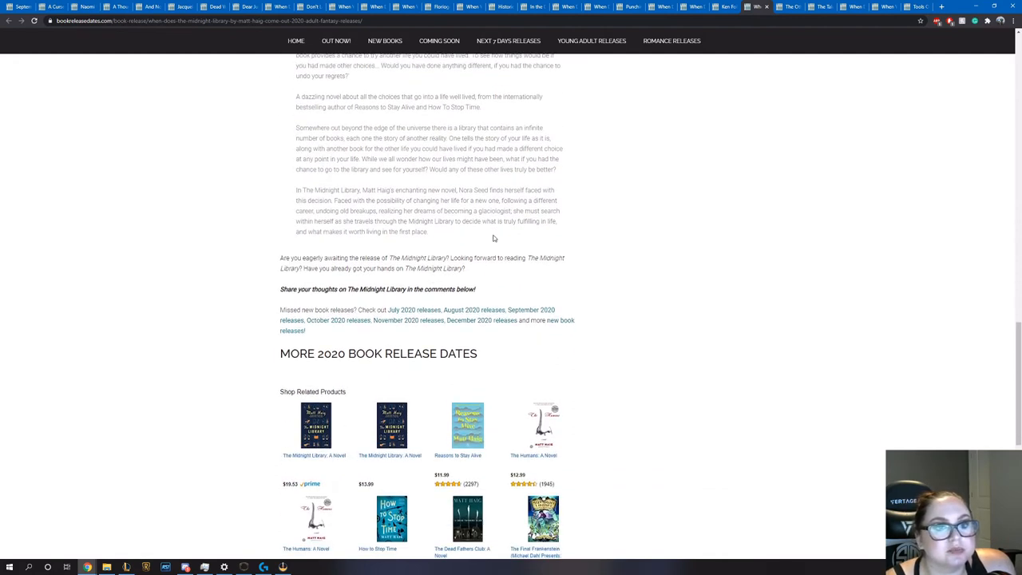
{"action": "scroll", "scroll_direction": "up", "scroll_amount": 3}
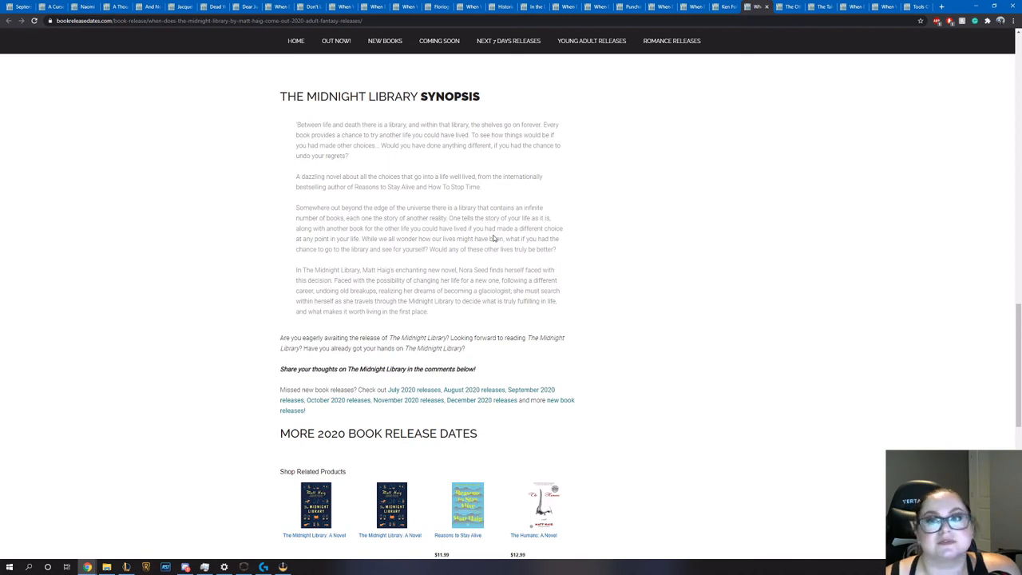
{"action": "mouse_move", "coordinate": [820, 148]}
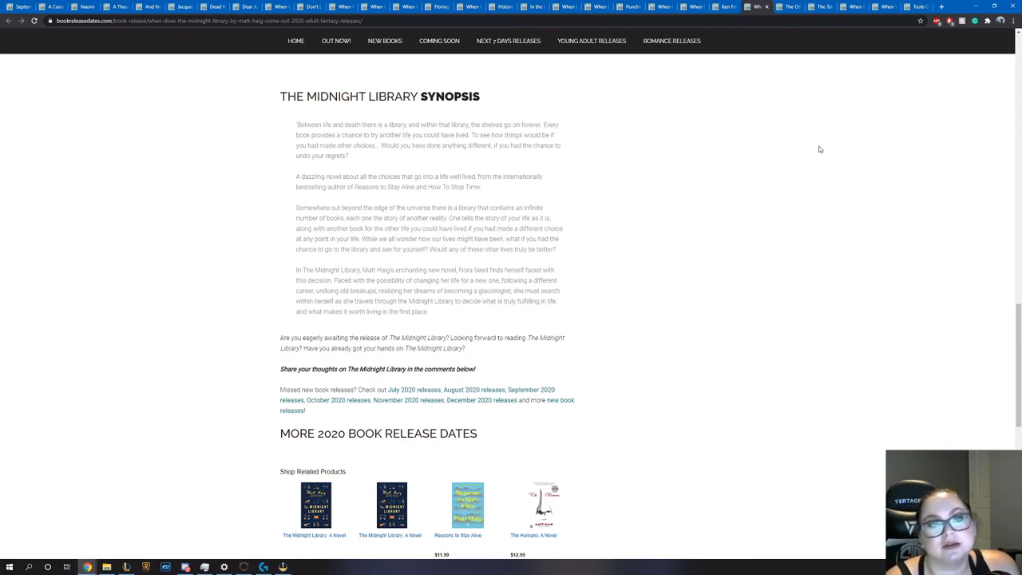
{"action": "mouse_move", "coordinate": [642, 266]}
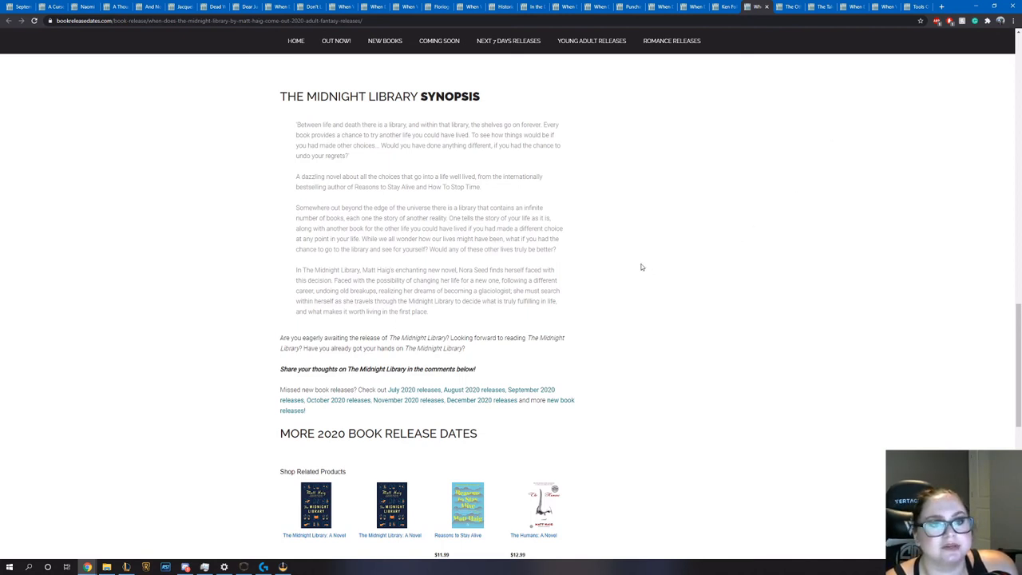
{"action": "mouse_move", "coordinate": [656, 271]}
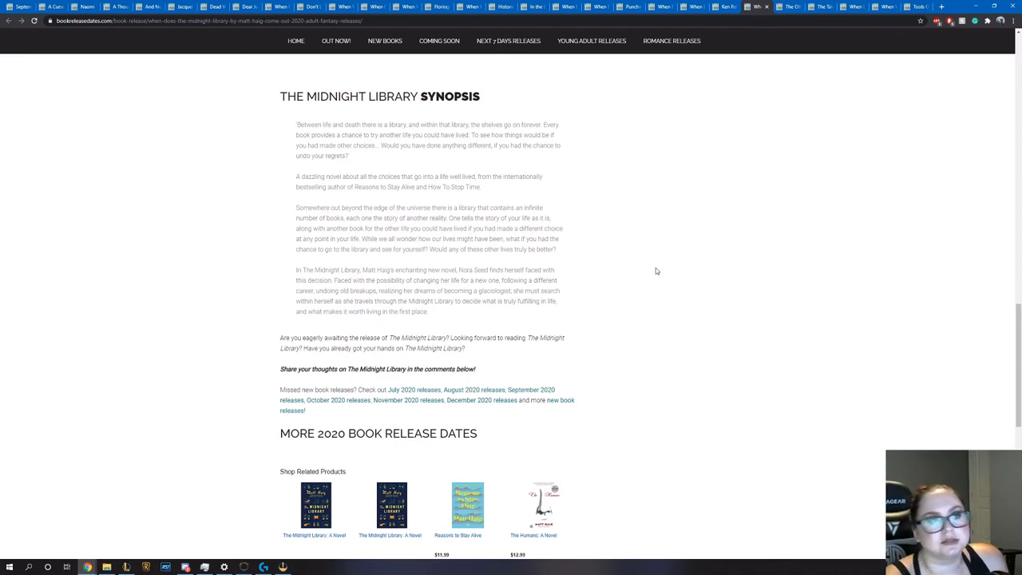
{"action": "scroll", "scroll_direction": "up", "scroll_amount": 3}
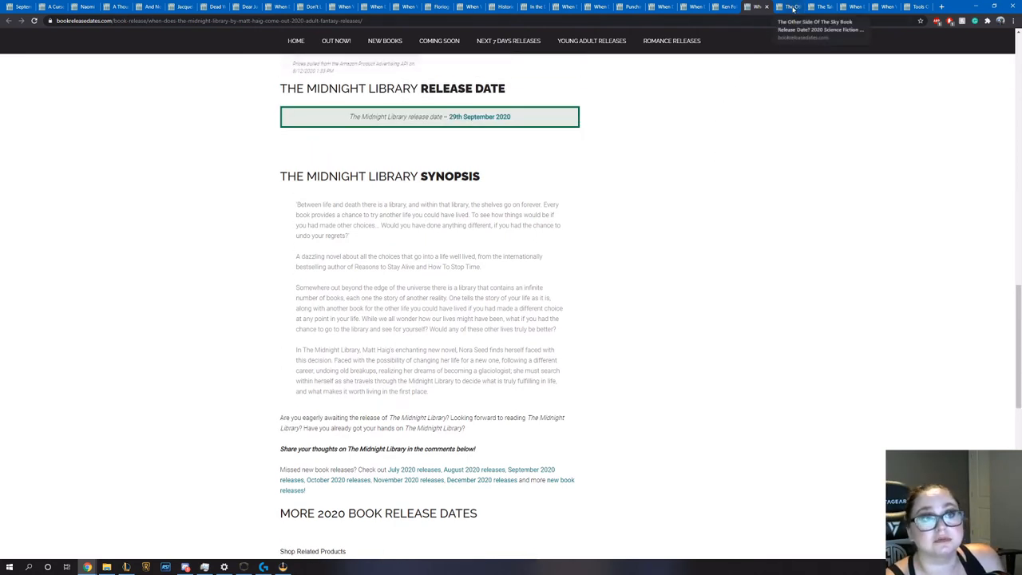
View The Other Side of the Sky's cover, 8 September 2020 release date and synopsis
{"action": "left_click", "coordinate": [789, 6]}
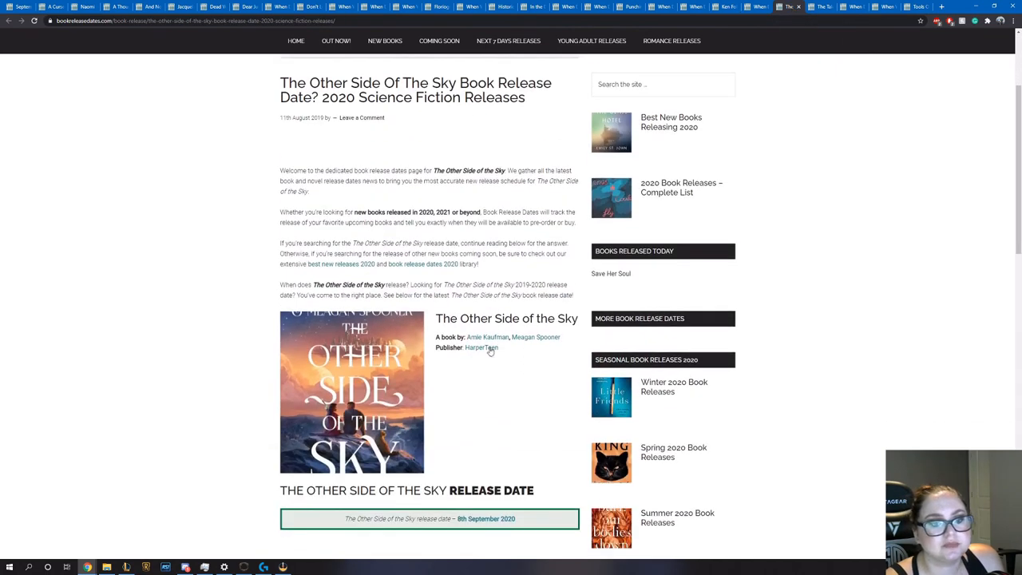
{"action": "scroll", "scroll_direction": "down", "scroll_amount": 3}
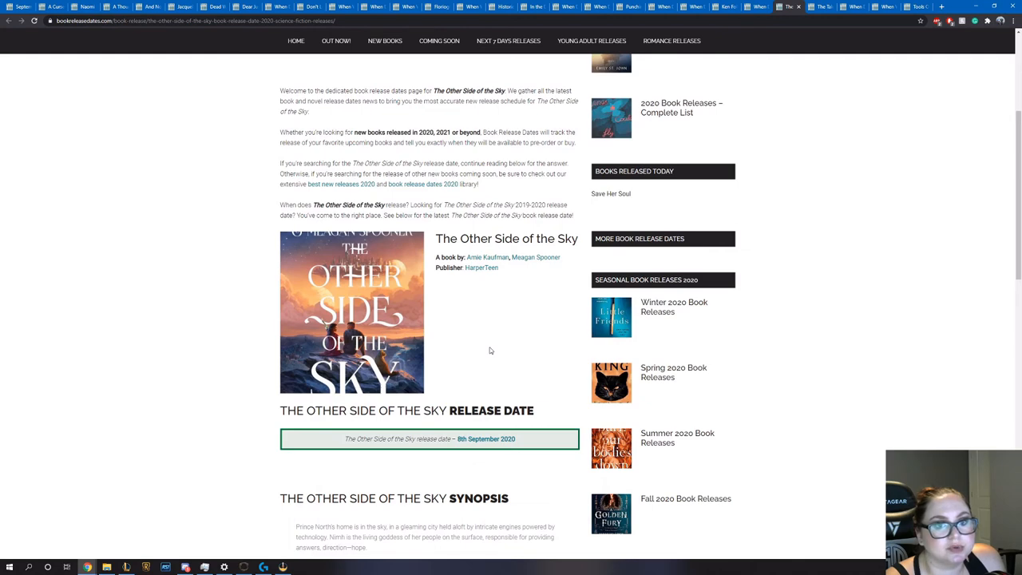
{"action": "scroll", "scroll_direction": "down", "scroll_amount": 3}
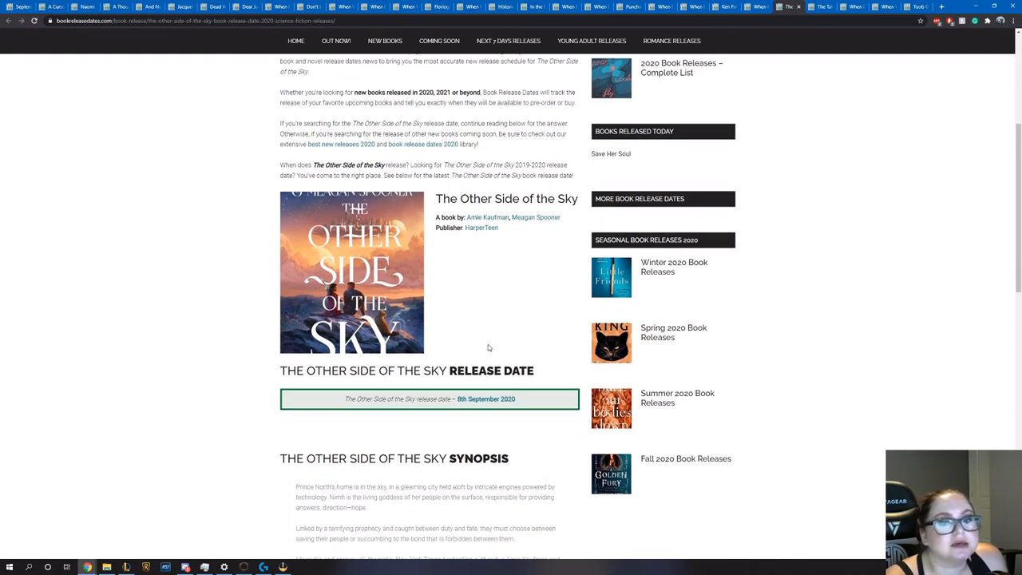
{"action": "scroll", "scroll_direction": "down", "scroll_amount": 3}
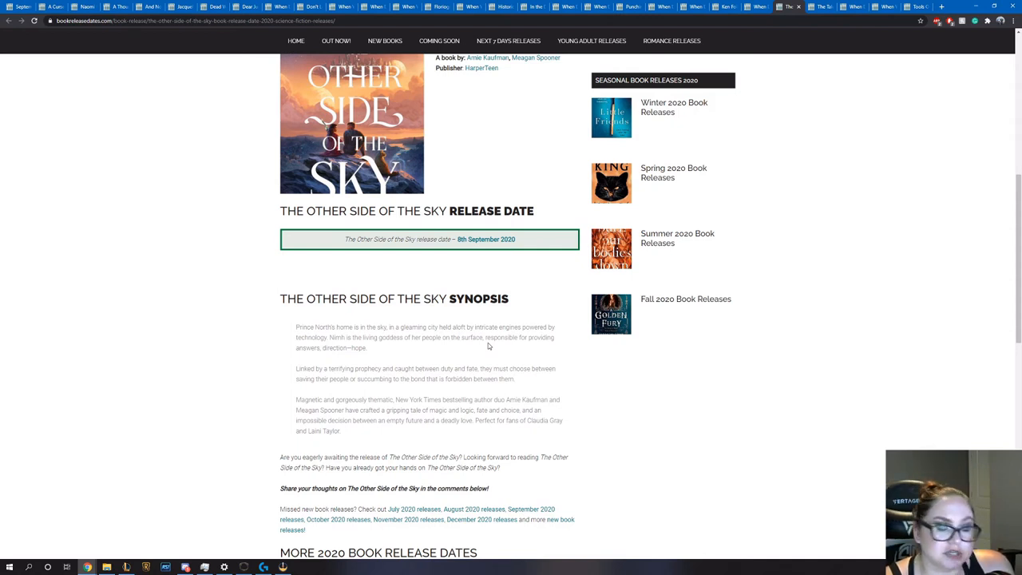
{"action": "scroll", "scroll_direction": "down", "scroll_amount": 3}
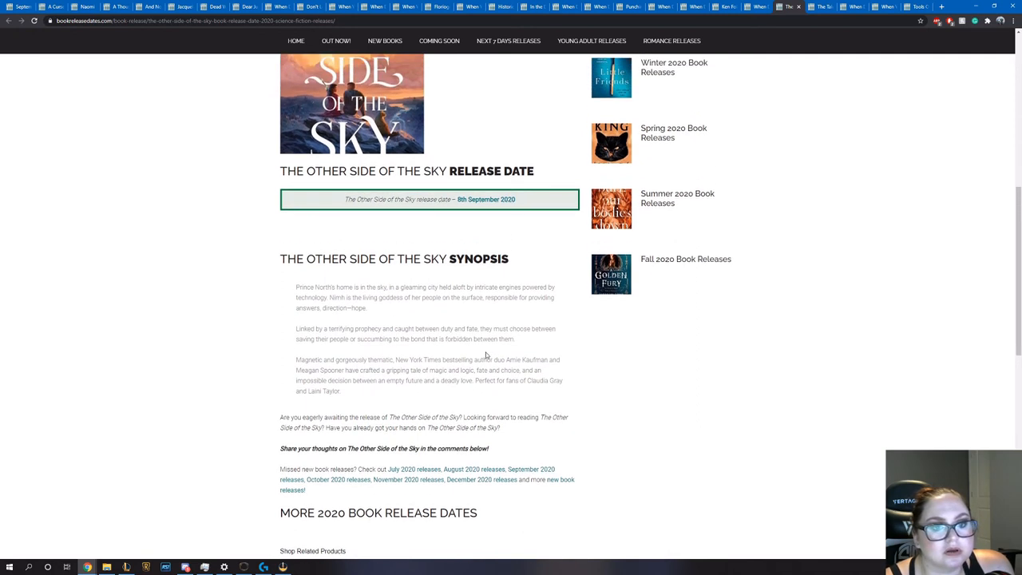
{"action": "scroll", "scroll_direction": "up", "scroll_amount": 3}
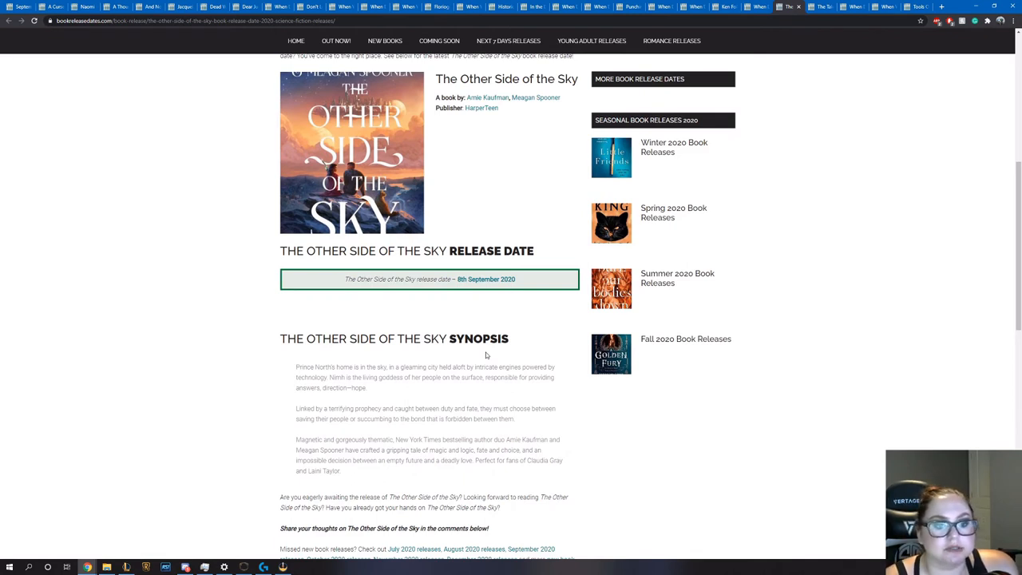
{"action": "scroll", "scroll_direction": "down", "scroll_amount": 3}
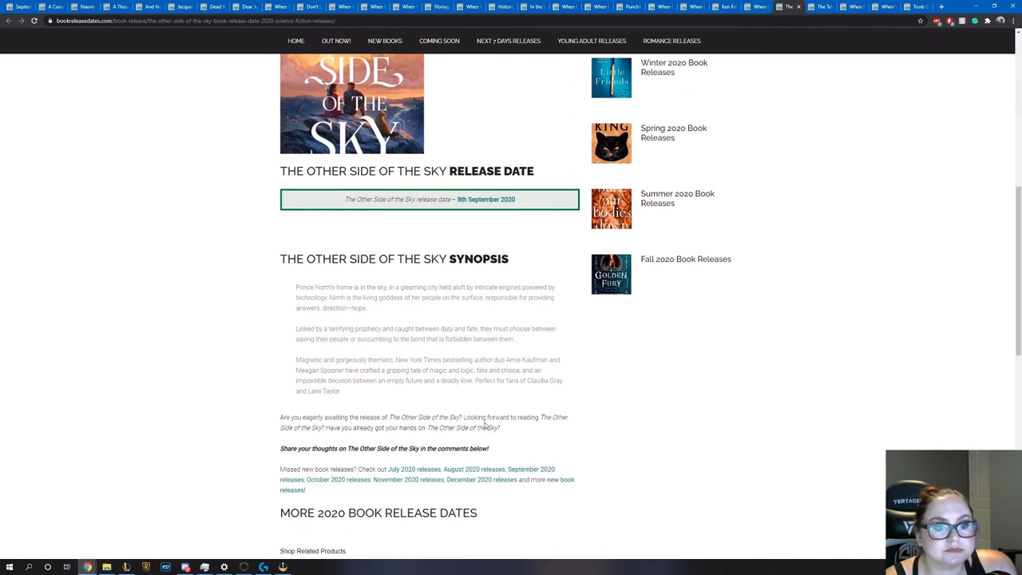
{"action": "mouse_move", "coordinate": [409, 389]}
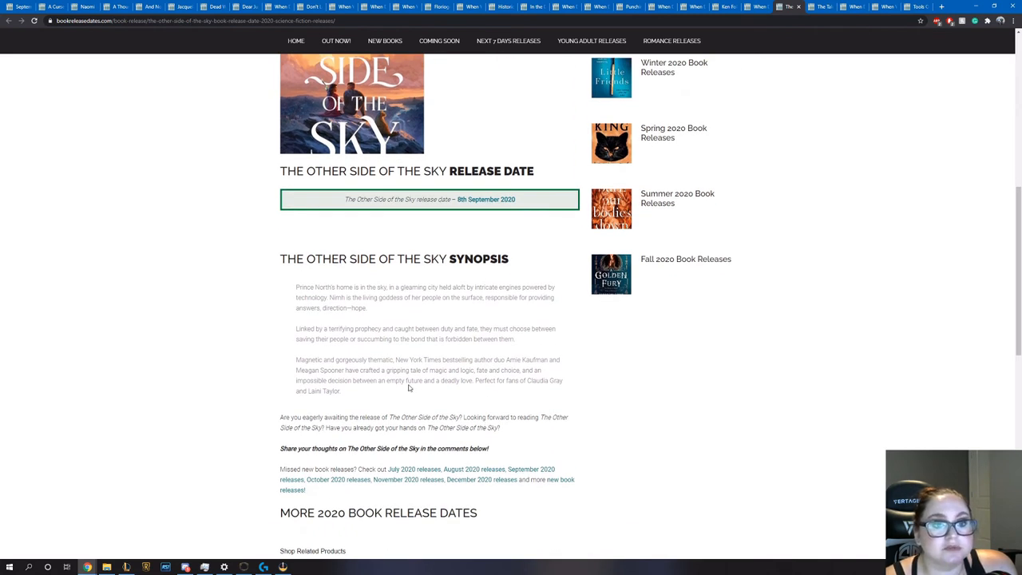
{"action": "scroll", "scroll_direction": "up", "scroll_amount": 3}
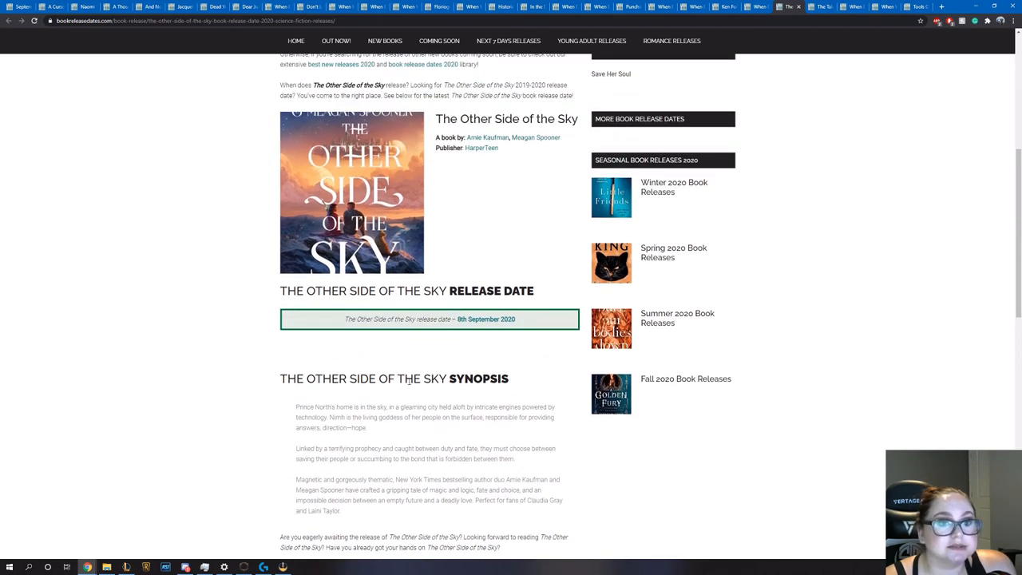
{"action": "mouse_move", "coordinate": [455, 303]}
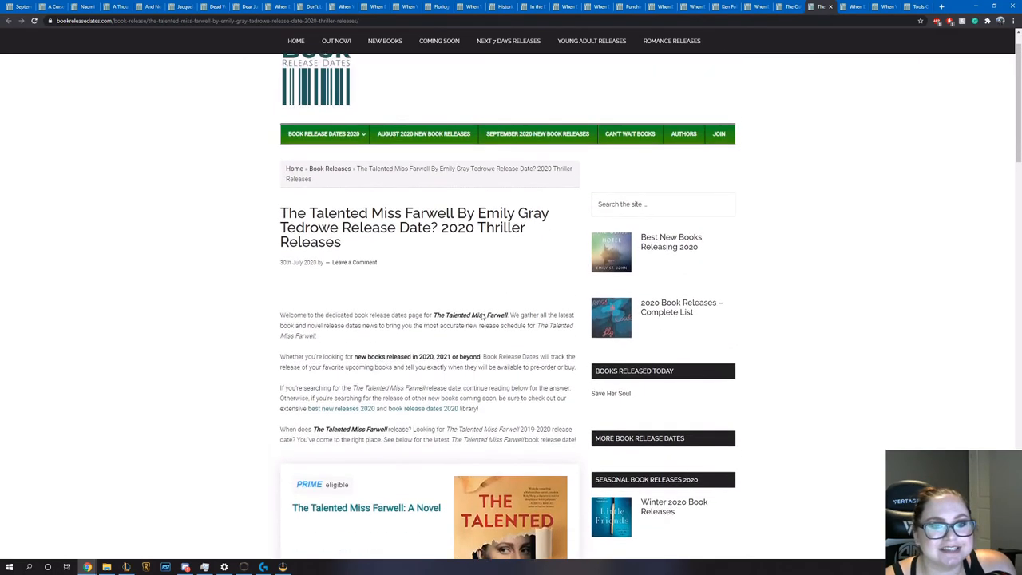
Read The Talented Miss Farwell's 29 September 2020 release date and synopsis
{"action": "scroll", "scroll_direction": "down", "scroll_amount": 3}
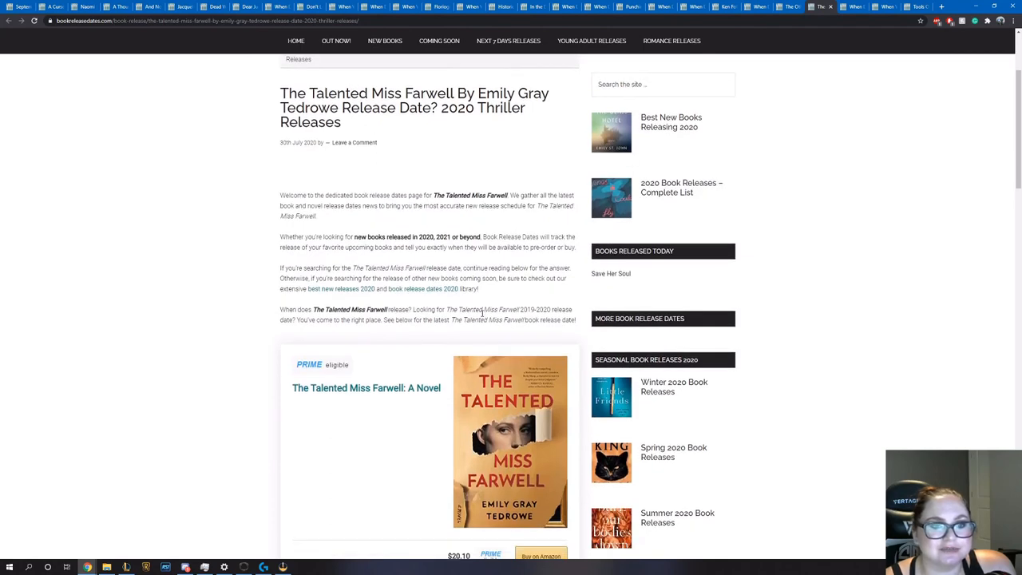
{"action": "scroll", "scroll_direction": "down", "scroll_amount": 3}
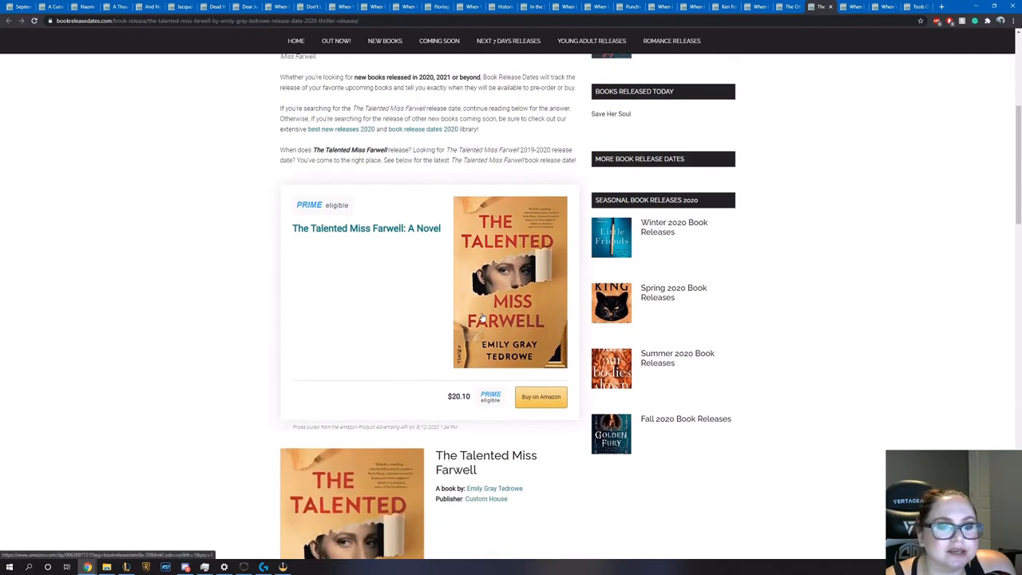
{"action": "scroll", "scroll_direction": "down", "scroll_amount": 3}
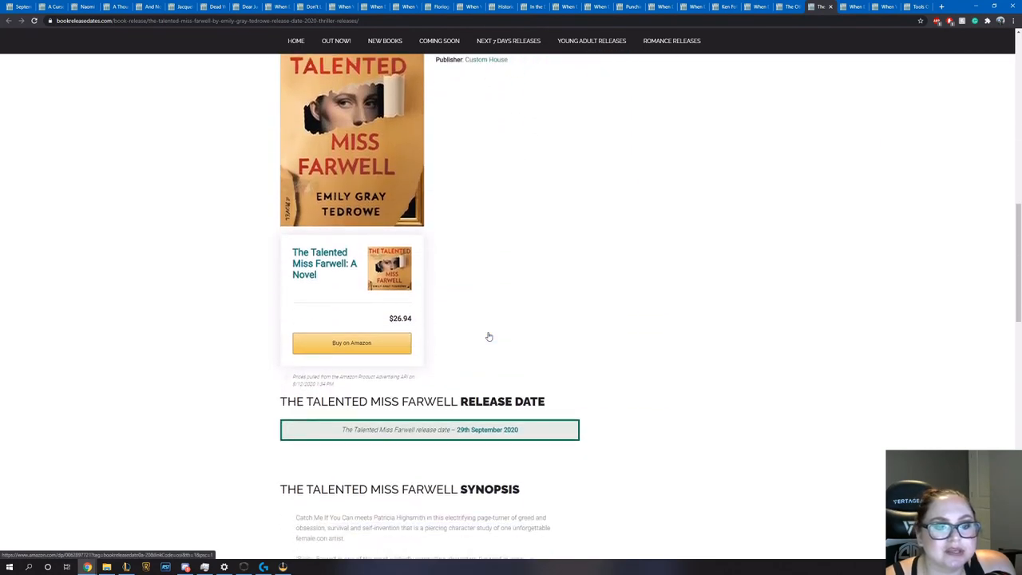
{"action": "scroll", "scroll_direction": "down", "scroll_amount": 3}
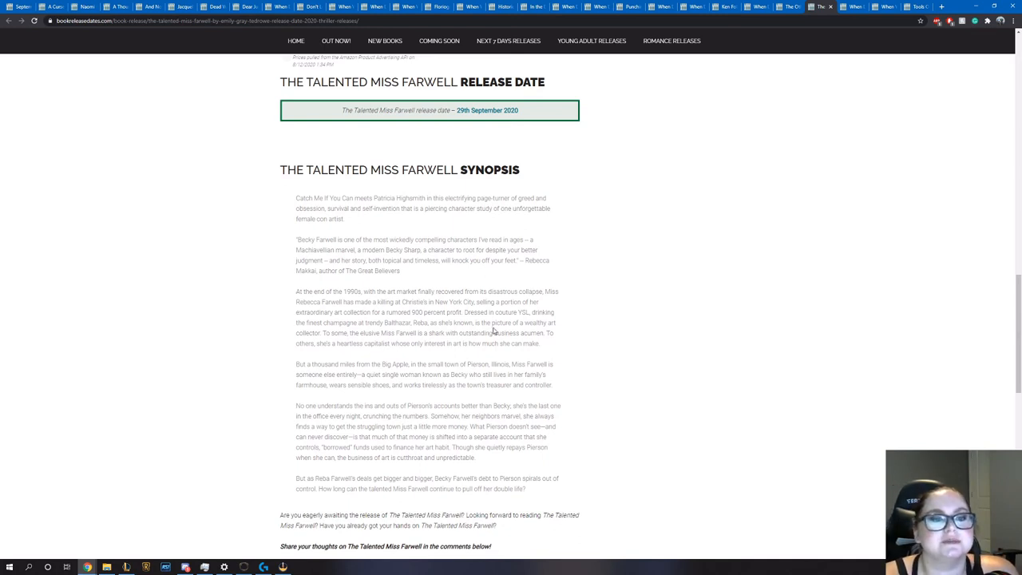
{"action": "mouse_move", "coordinate": [495, 329]}
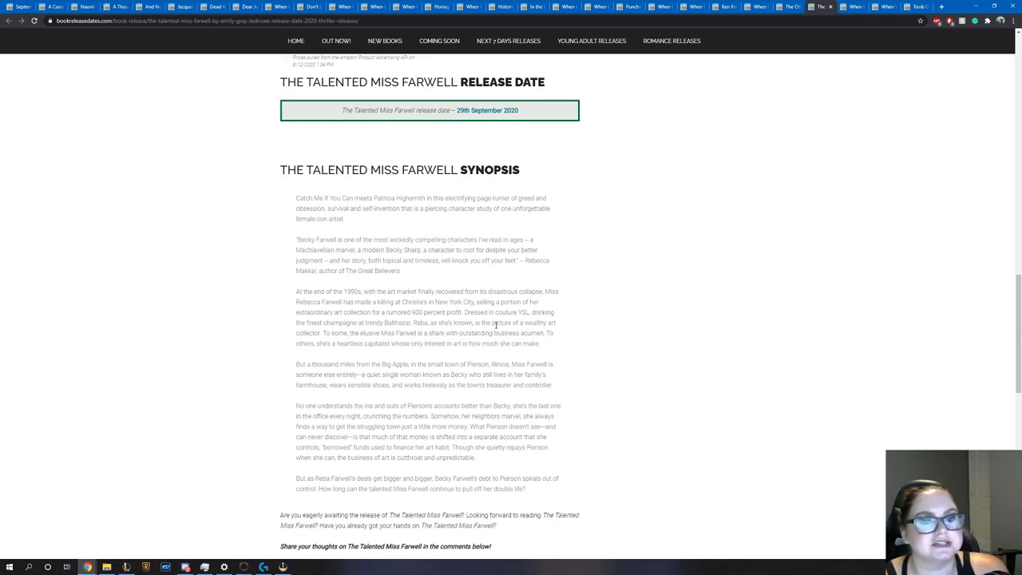
{"action": "mouse_move", "coordinate": [466, 216]}
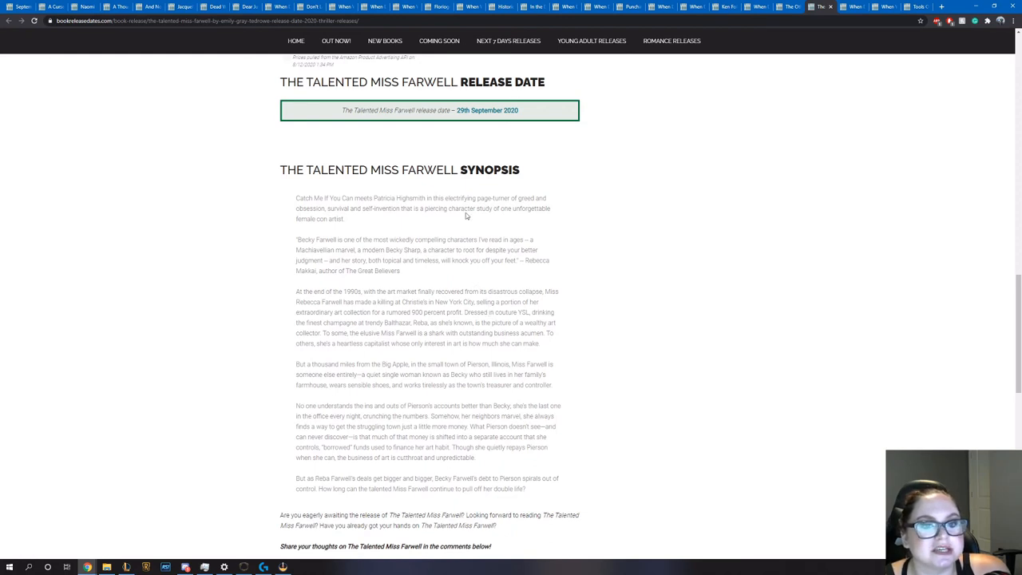
{"action": "mouse_move", "coordinate": [370, 227]}
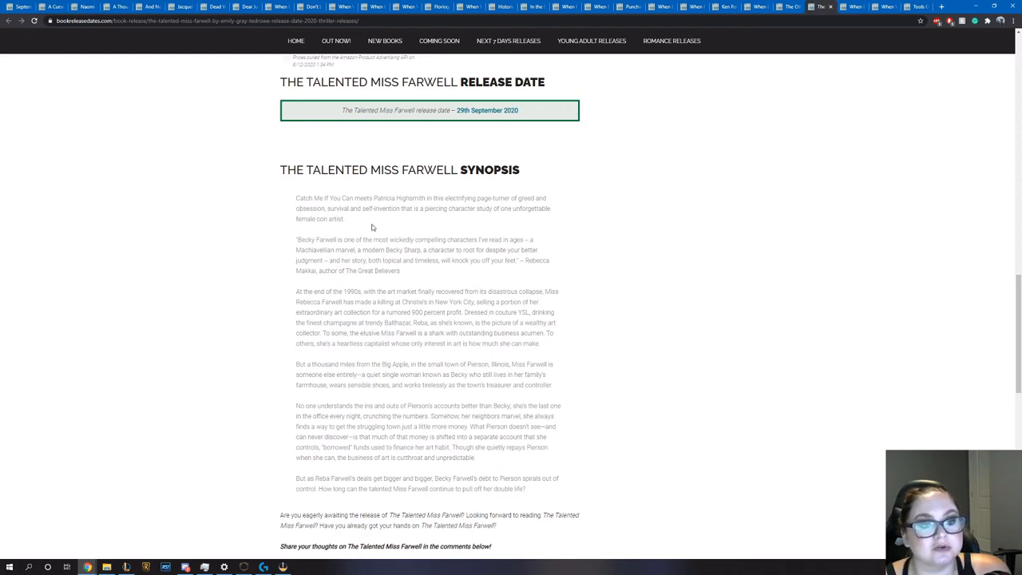
{"action": "scroll", "scroll_direction": "down", "scroll_amount": 3}
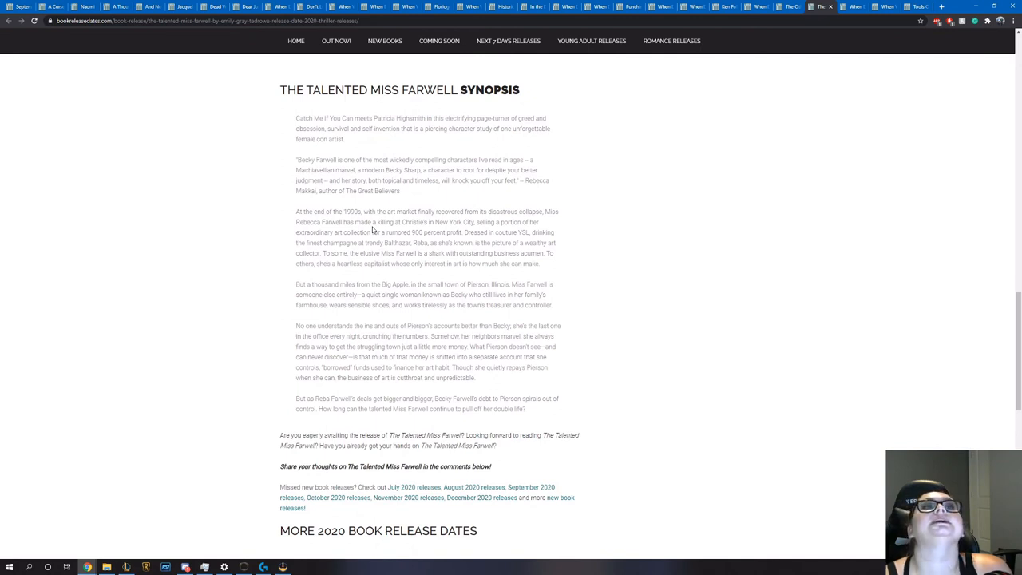
{"action": "scroll", "scroll_direction": "down", "scroll_amount": 3}
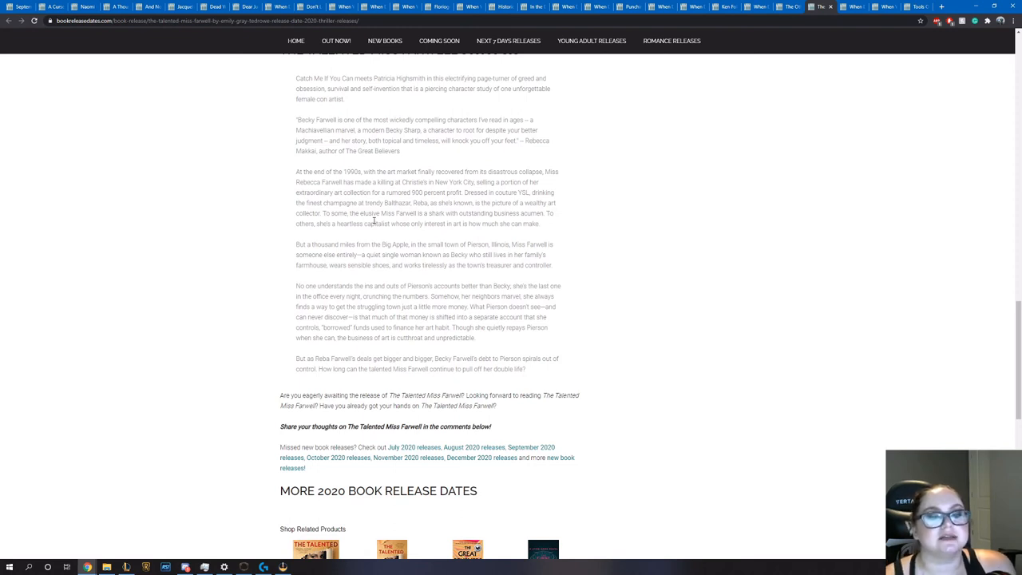
{"action": "mouse_move", "coordinate": [492, 281]}
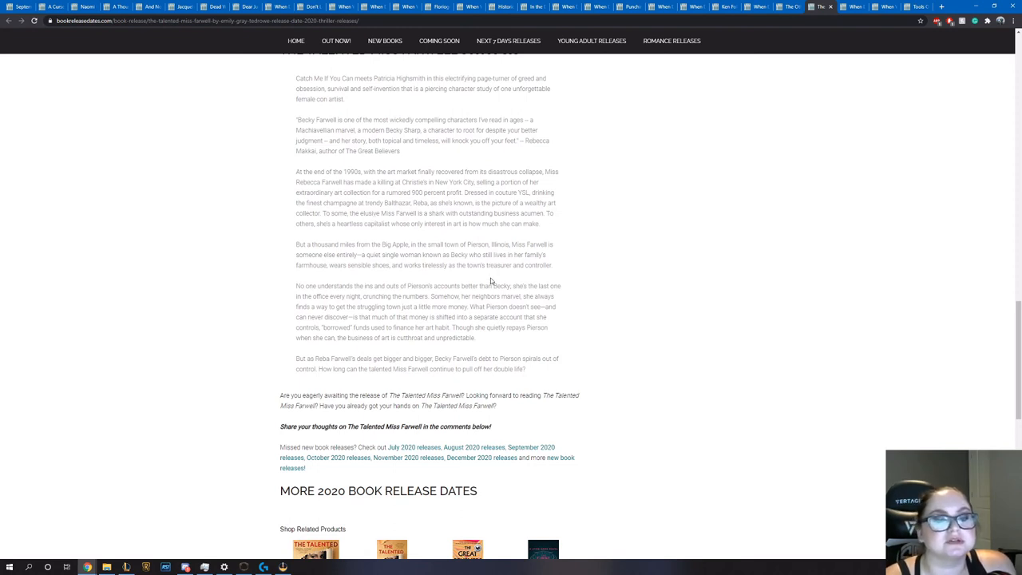
Return to the top of The Talented Miss Farwell page before moving to The Tolstoy Estate
{"action": "scroll", "scroll_direction": "up", "scroll_amount": 3}
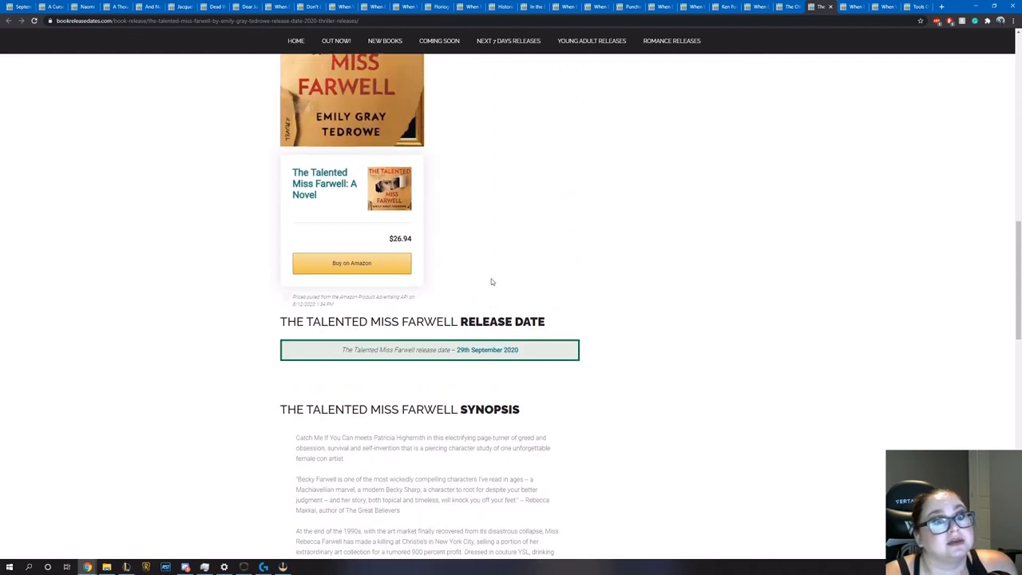
{"action": "scroll", "scroll_direction": "up", "scroll_amount": 3}
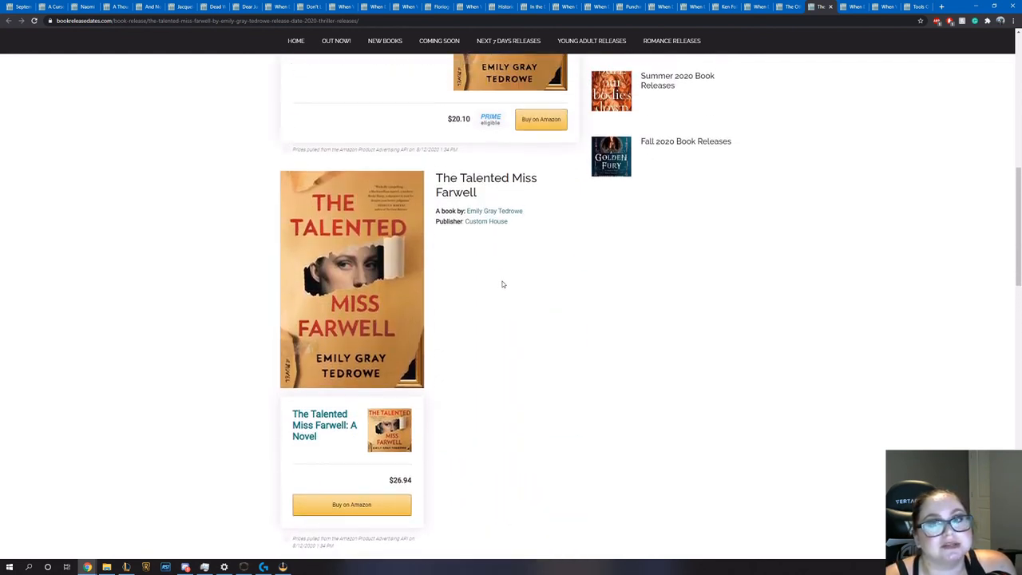
{"action": "scroll", "scroll_direction": "up", "scroll_amount": 3}
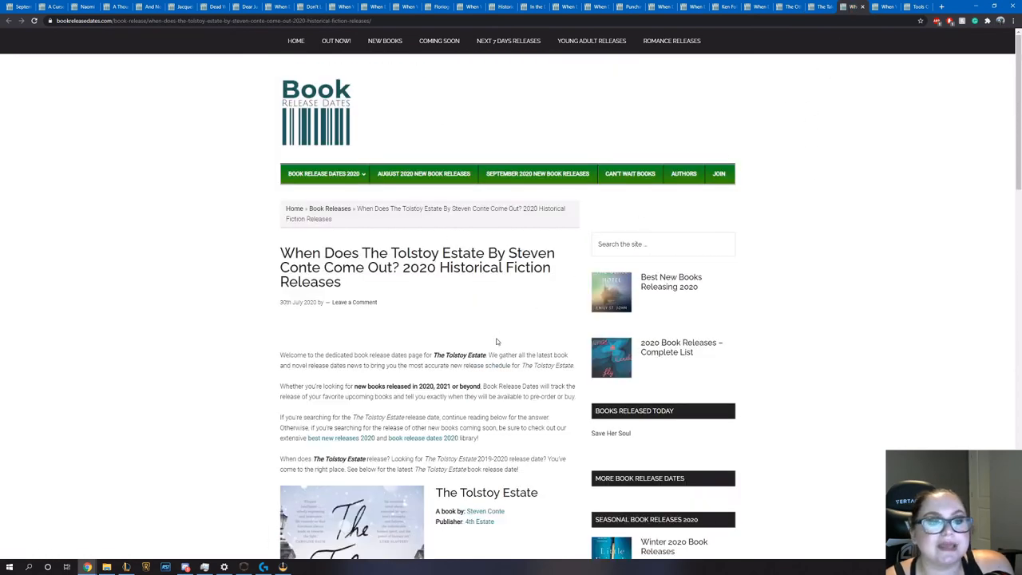
Read The Tolstoy Estate's 2 September 2020 release date and synopsis
{"action": "scroll", "scroll_direction": "down", "scroll_amount": 3}
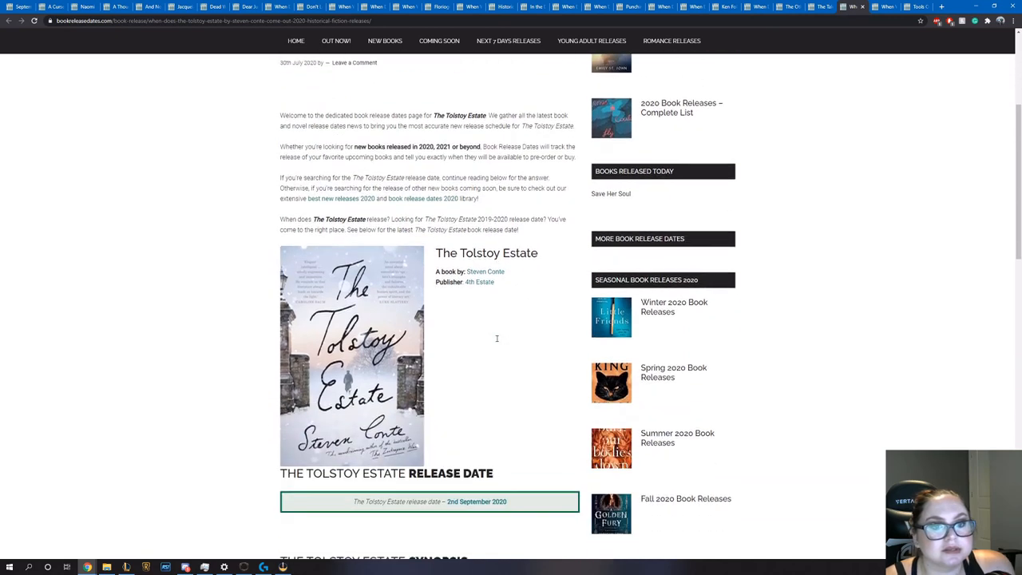
{"action": "mouse_move", "coordinate": [495, 342]}
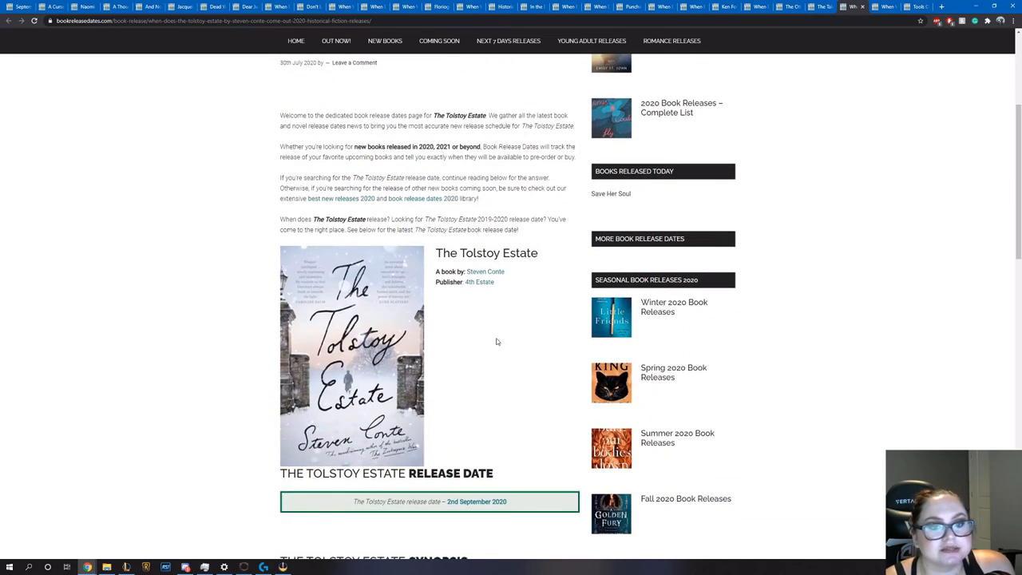
{"action": "scroll", "scroll_direction": "down", "scroll_amount": 3}
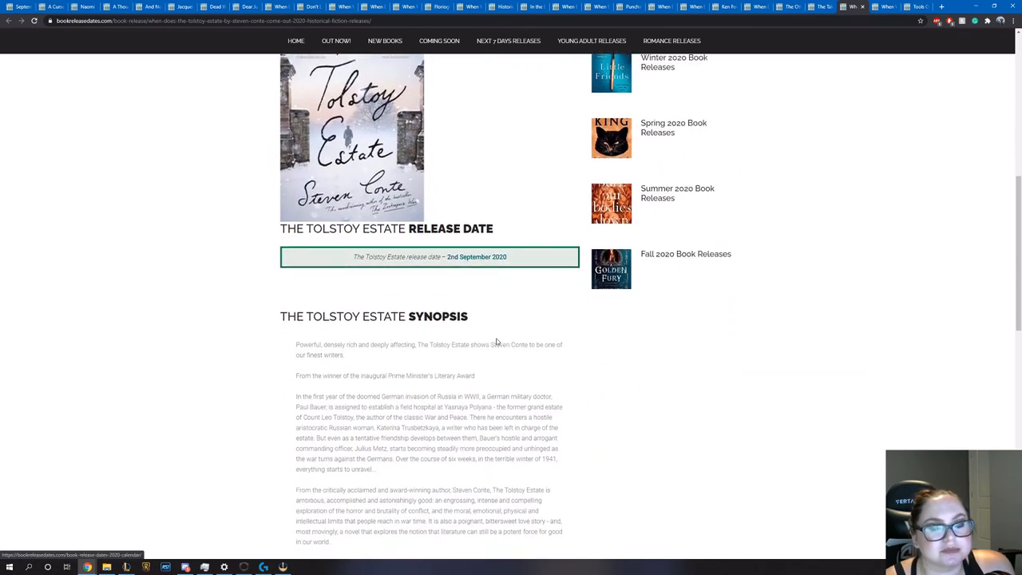
{"action": "scroll", "scroll_direction": "down", "scroll_amount": 3}
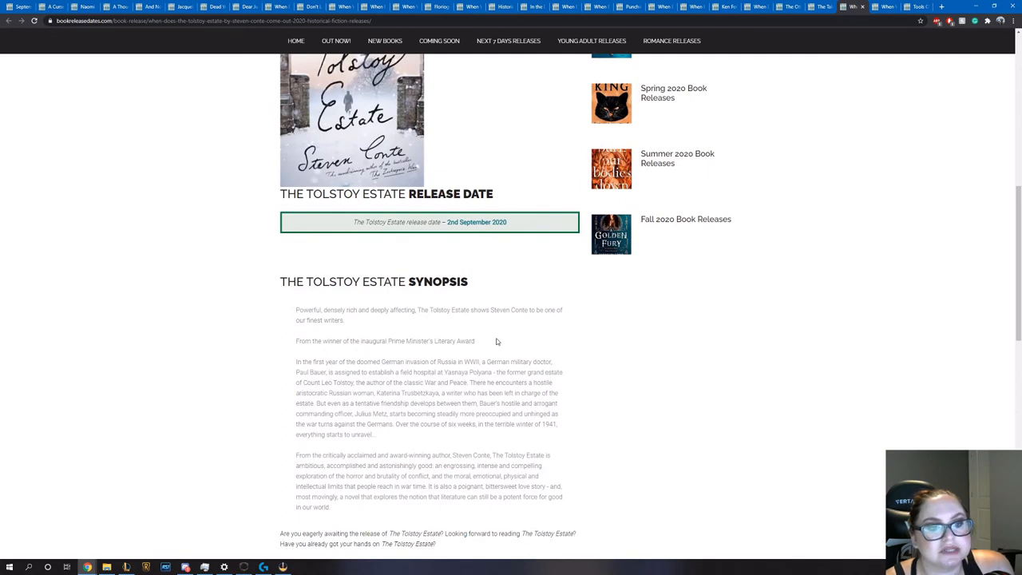
{"action": "scroll", "scroll_direction": "down", "scroll_amount": 3}
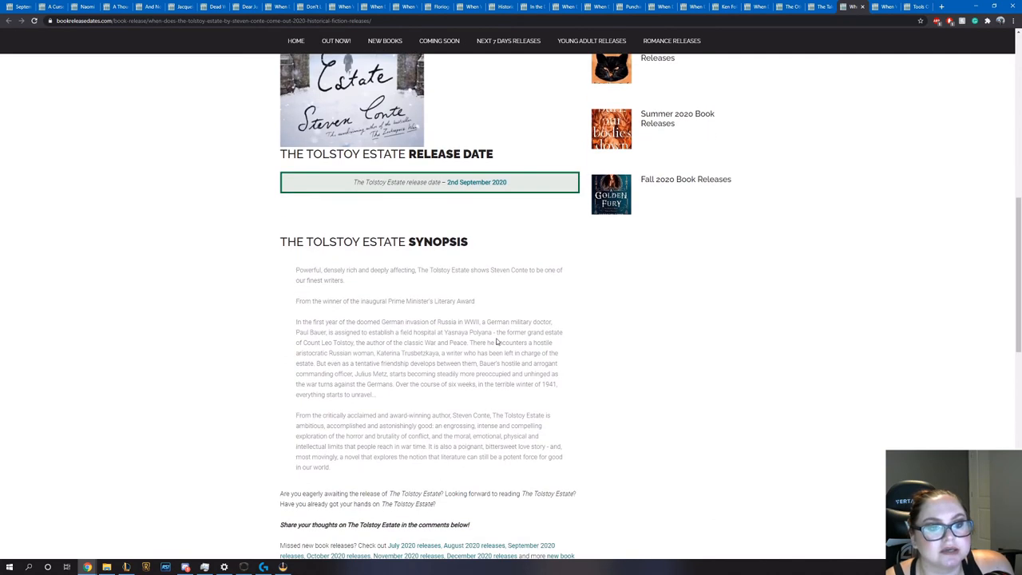
{"action": "scroll", "scroll_direction": "down", "scroll_amount": 3}
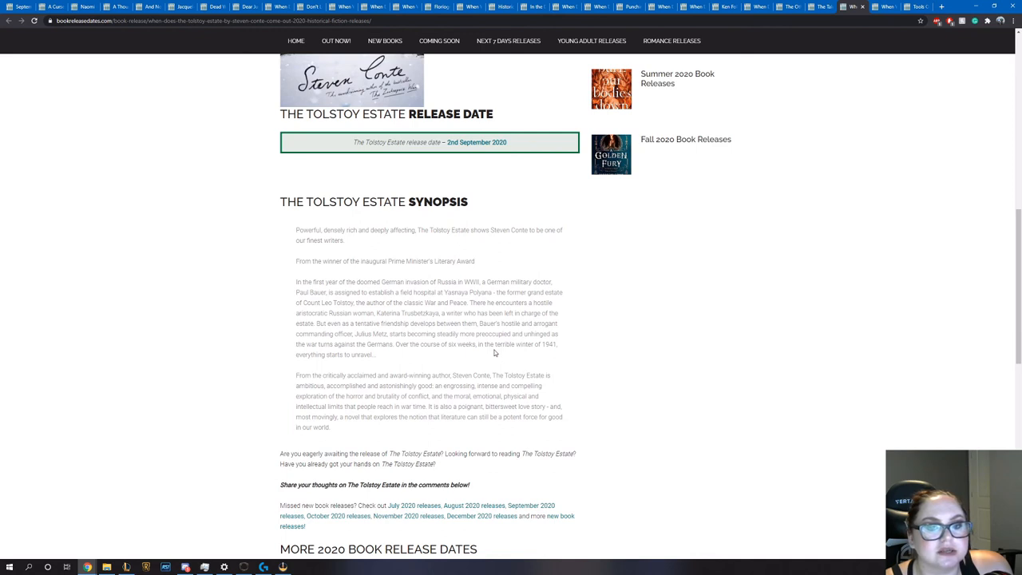
{"action": "mouse_move", "coordinate": [407, 366]}
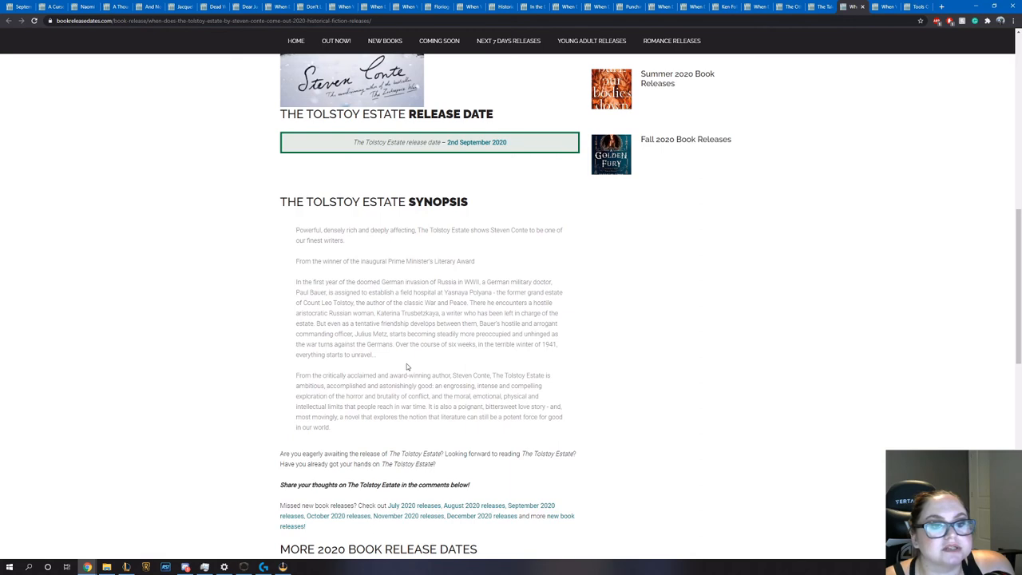
Return to the top of The Tolstoy Estate page before moving to To Sleep in a Sea of Stars
{"action": "scroll", "scroll_direction": "up", "scroll_amount": 3}
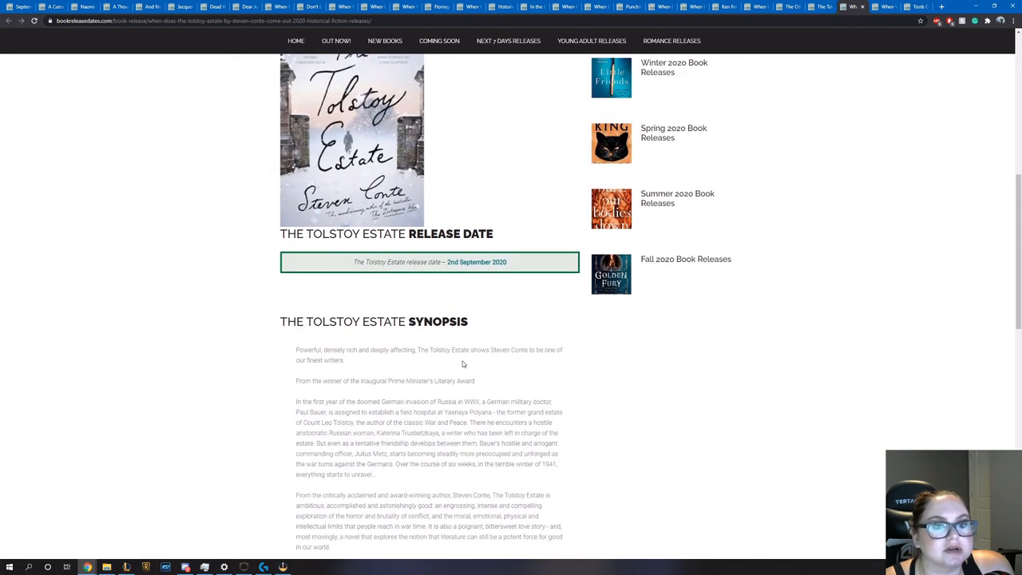
{"action": "scroll", "scroll_direction": "up", "scroll_amount": 3}
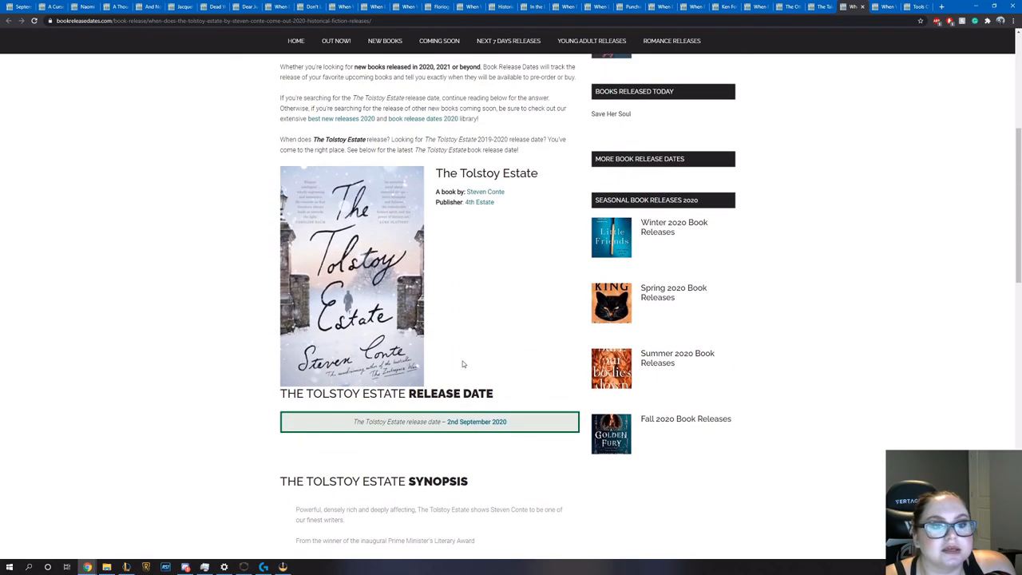
{"action": "mouse_move", "coordinate": [452, 361]}
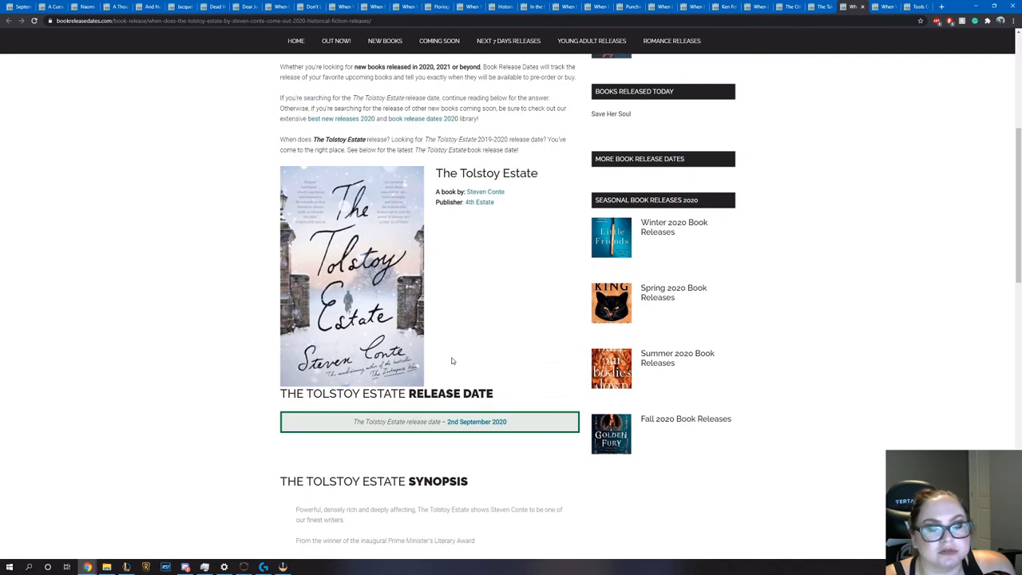
{"action": "mouse_move", "coordinate": [465, 329]}
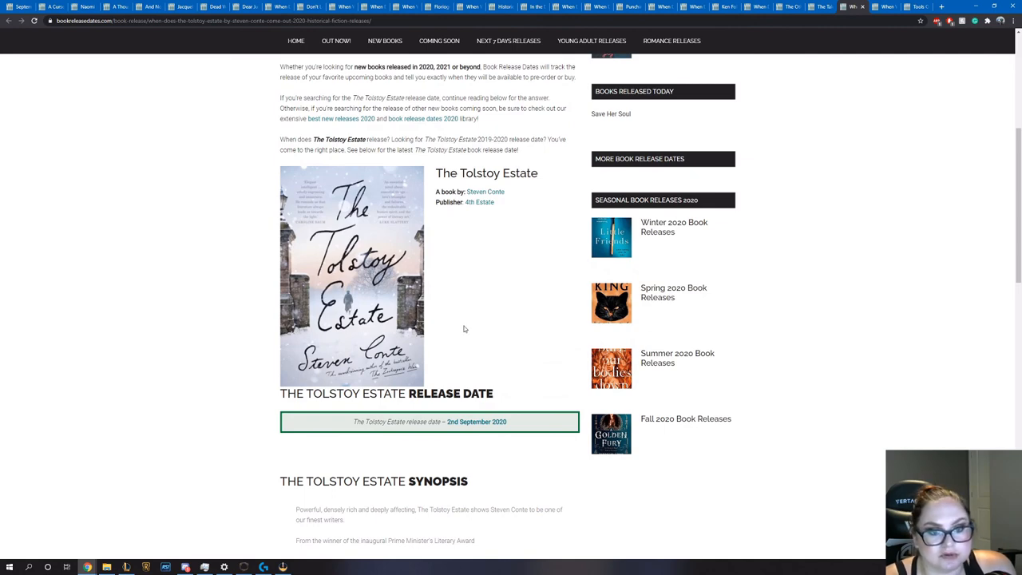
{"action": "scroll", "scroll_direction": "up", "scroll_amount": 3}
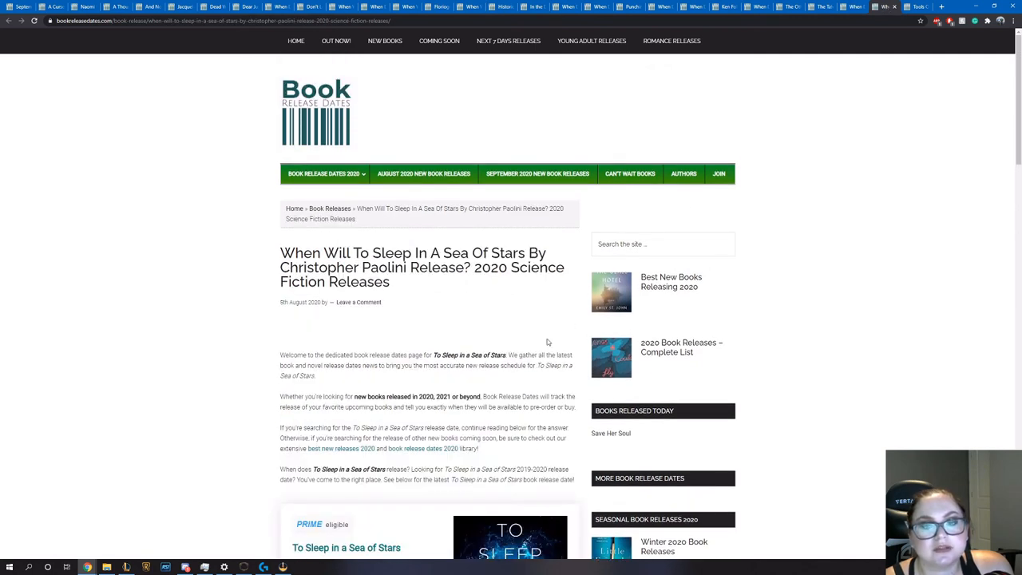
{"action": "mouse_move", "coordinate": [499, 386]}
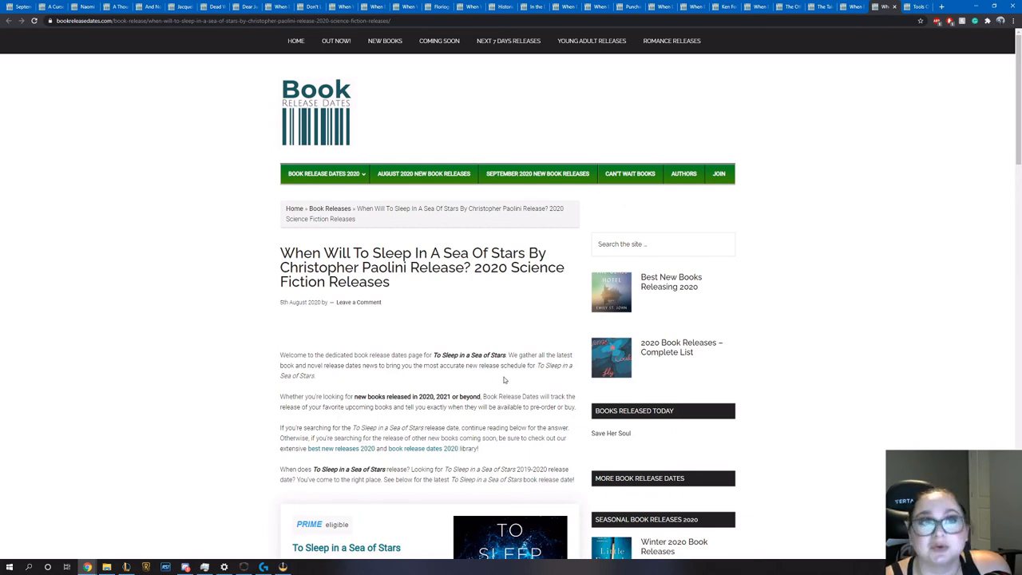
View To Sleep in a Sea of Stars' cover and 15 September 2020 release date
{"action": "scroll", "scroll_direction": "down", "scroll_amount": 3}
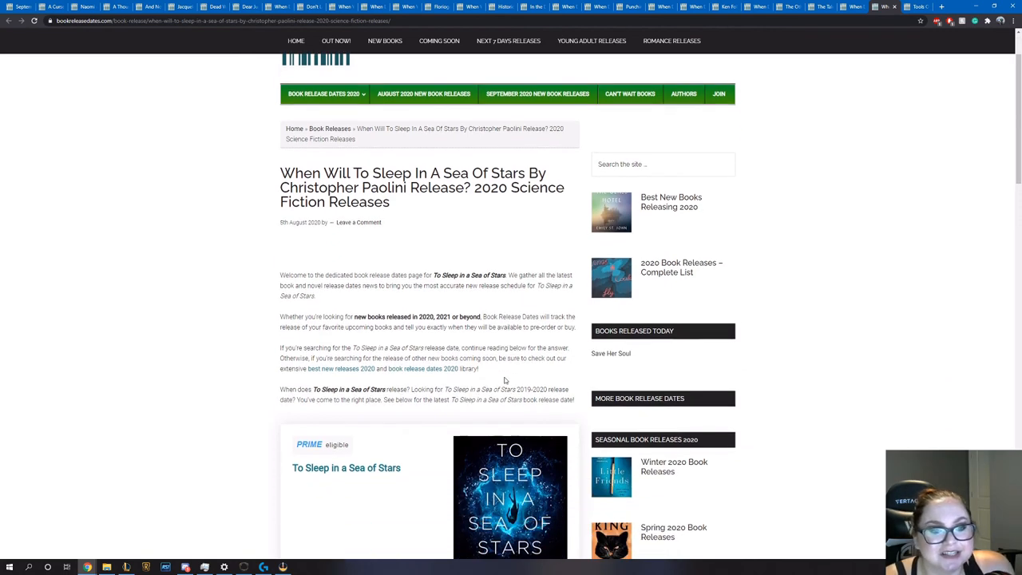
{"action": "scroll", "scroll_direction": "down", "scroll_amount": 3}
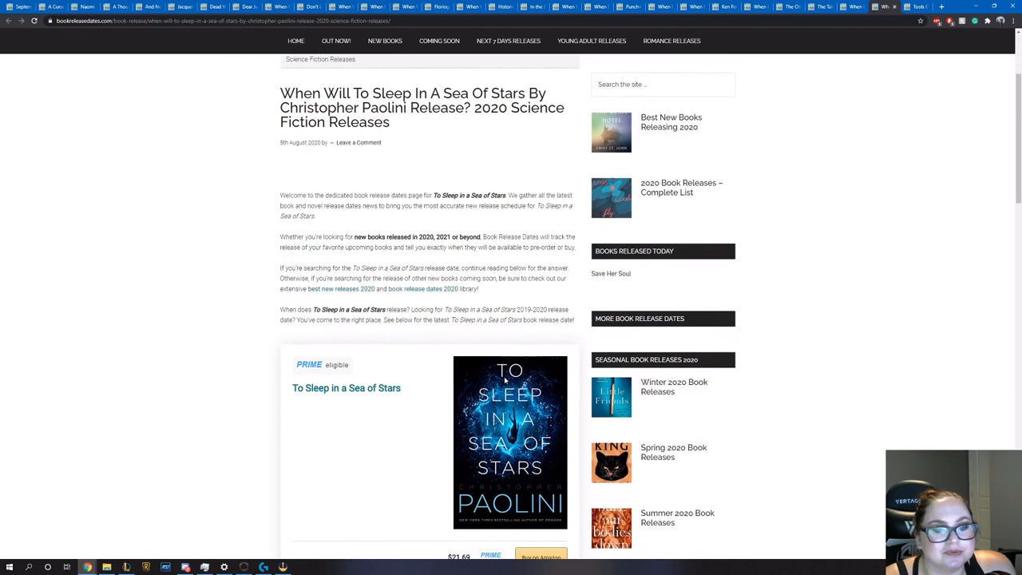
{"action": "scroll", "scroll_direction": "down", "scroll_amount": 3}
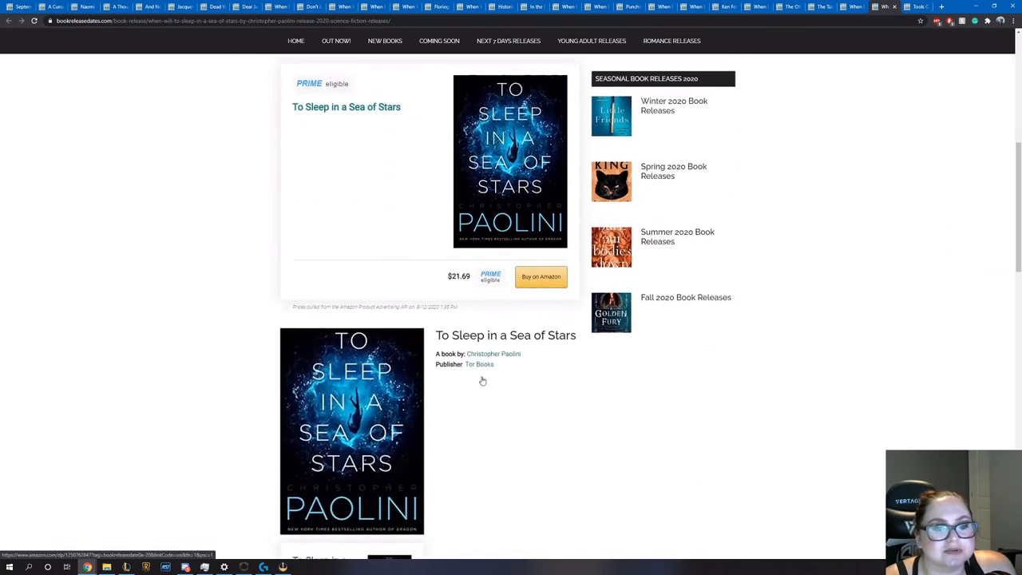
{"action": "scroll", "scroll_direction": "down", "scroll_amount": 3}
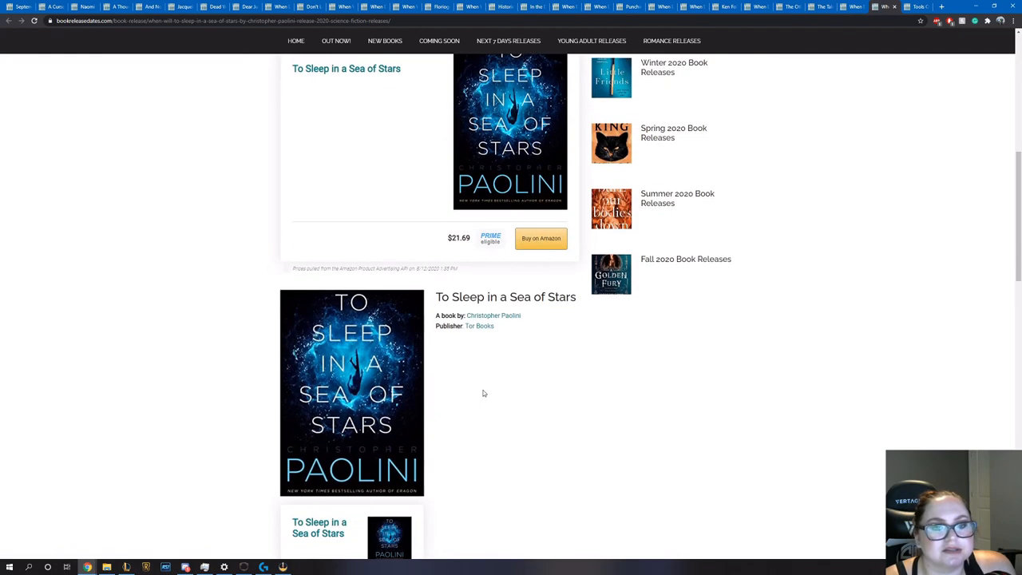
{"action": "scroll", "scroll_direction": "down", "scroll_amount": 3}
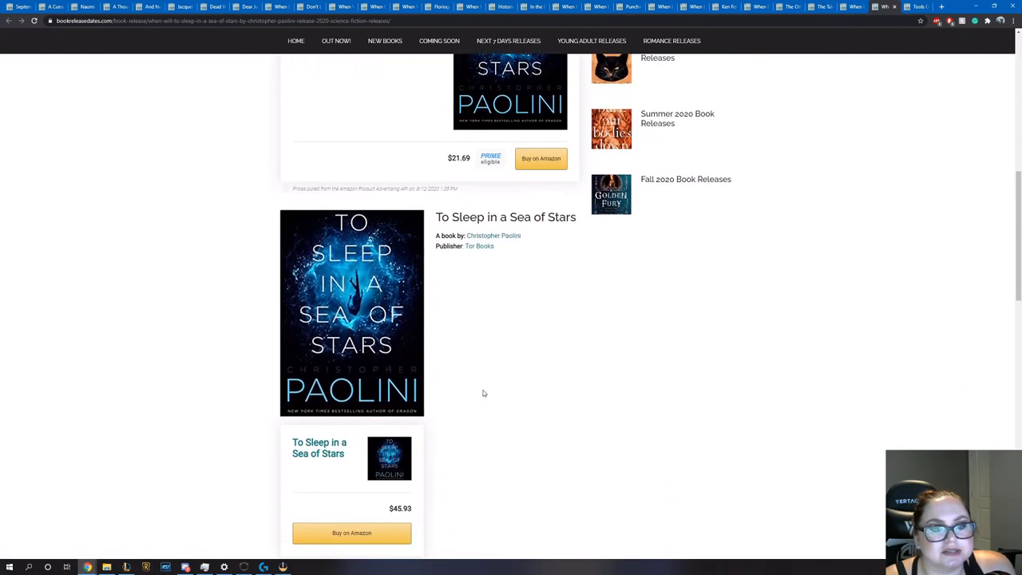
{"action": "scroll", "scroll_direction": "down", "scroll_amount": 3}
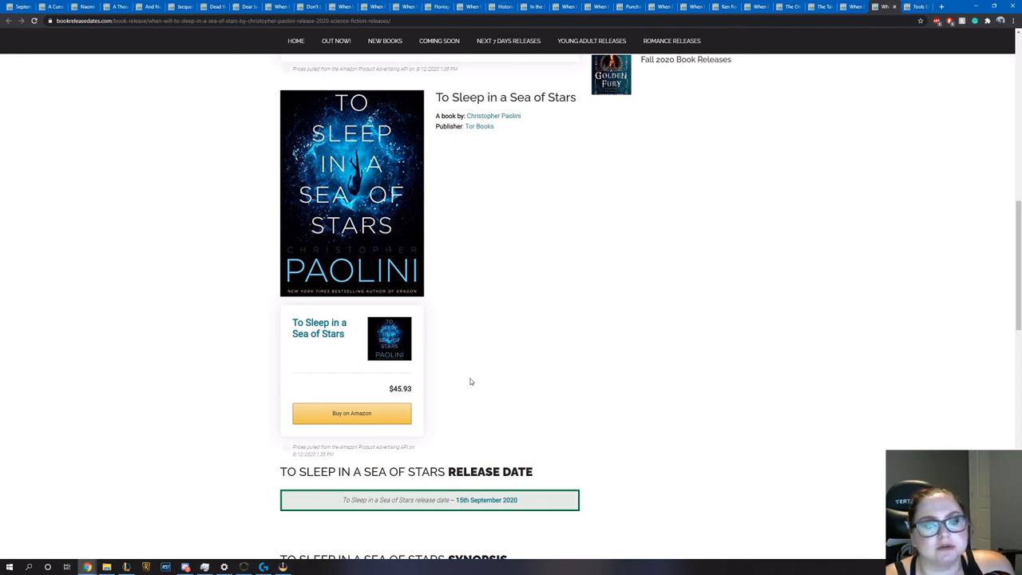
{"action": "scroll", "scroll_direction": "down", "scroll_amount": 3}
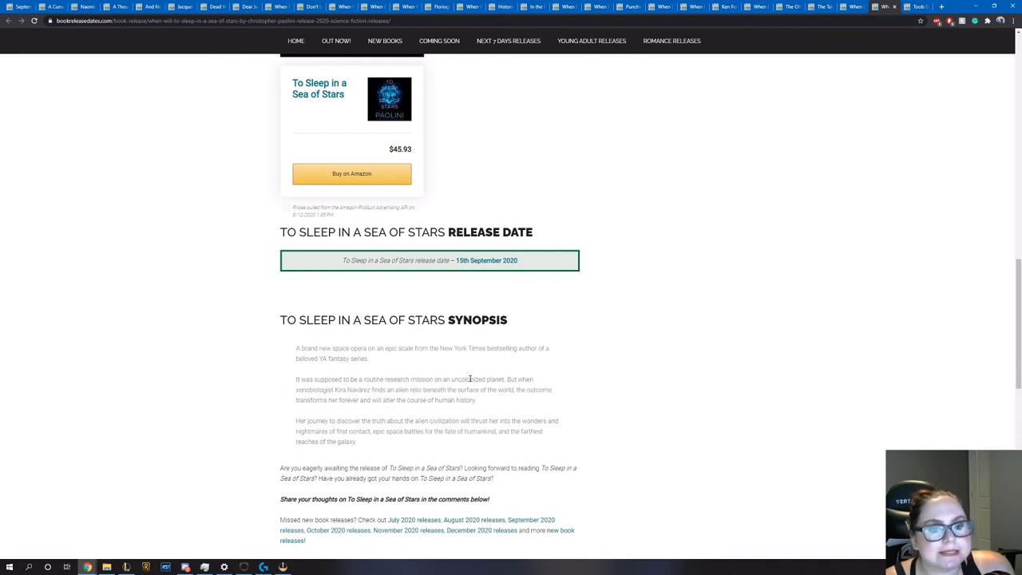
Read To Sleep in a Sea of Stars' synopsis by Christopher Paolini
{"action": "scroll", "scroll_direction": "up", "scroll_amount": 3}
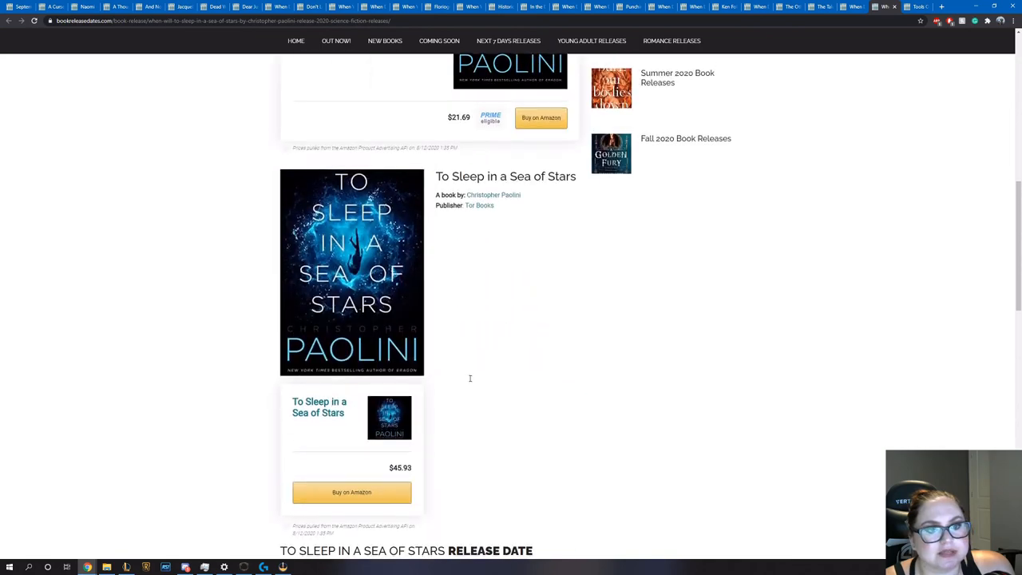
{"action": "scroll", "scroll_direction": "up", "scroll_amount": 3}
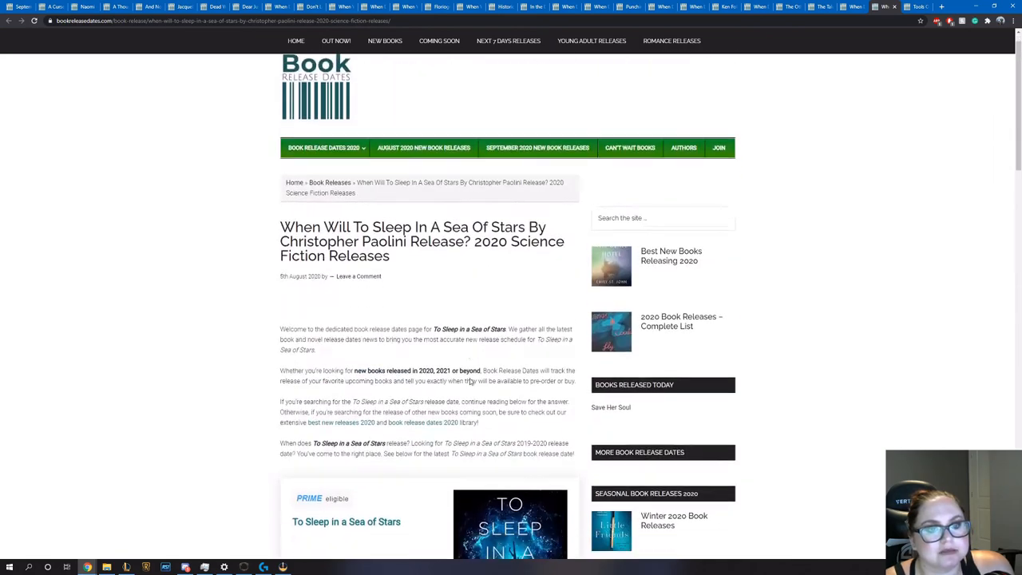
{"action": "scroll", "scroll_direction": "down", "scroll_amount": 3}
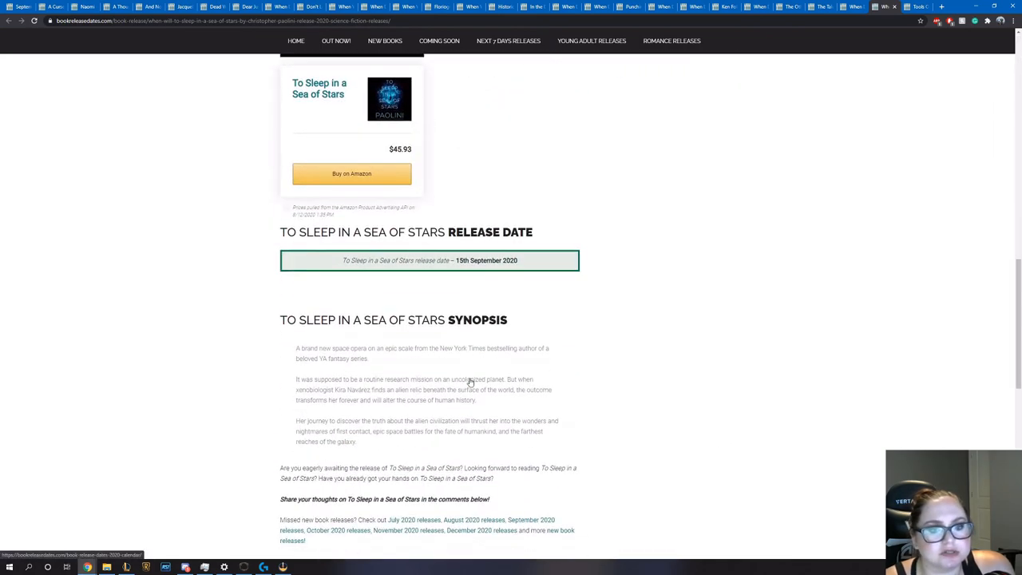
{"action": "scroll", "scroll_direction": "down", "scroll_amount": 3}
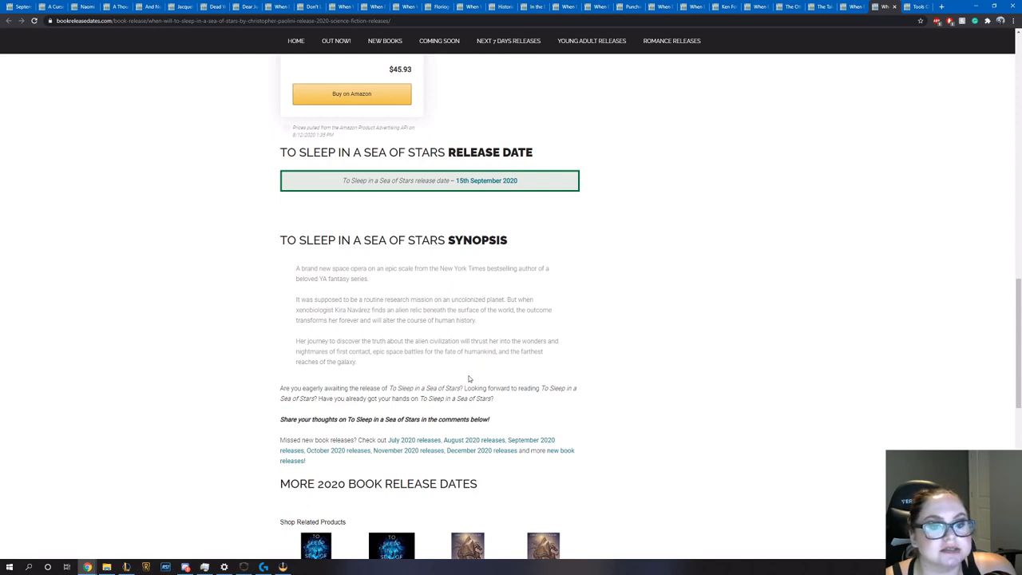
{"action": "scroll", "scroll_direction": "down", "scroll_amount": 3}
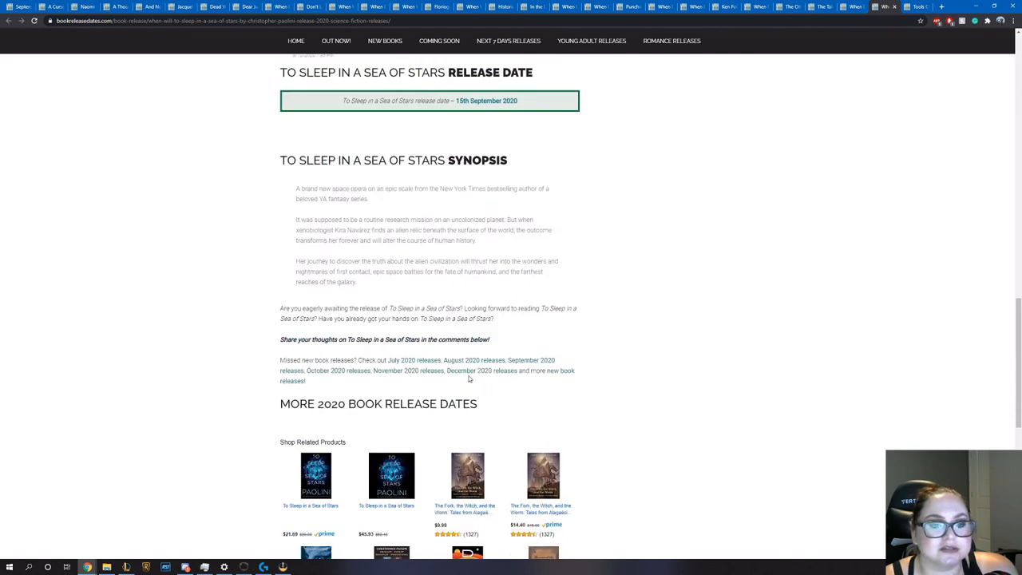
{"action": "scroll", "scroll_direction": "up", "scroll_amount": 3}
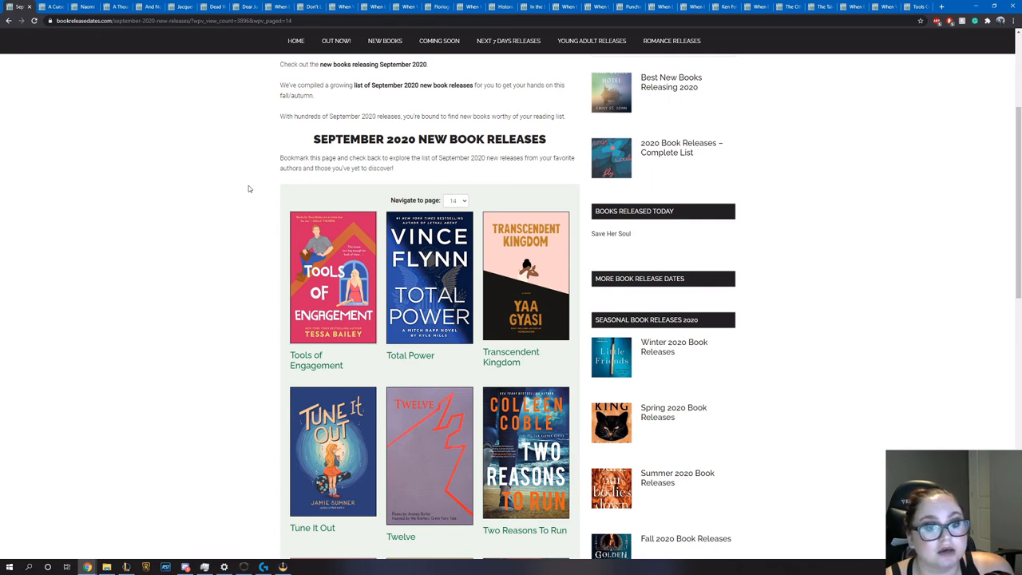
Go to page 15, the final page of the September 2020 new releases list
{"action": "scroll", "scroll_direction": "down", "scroll_amount": 3}
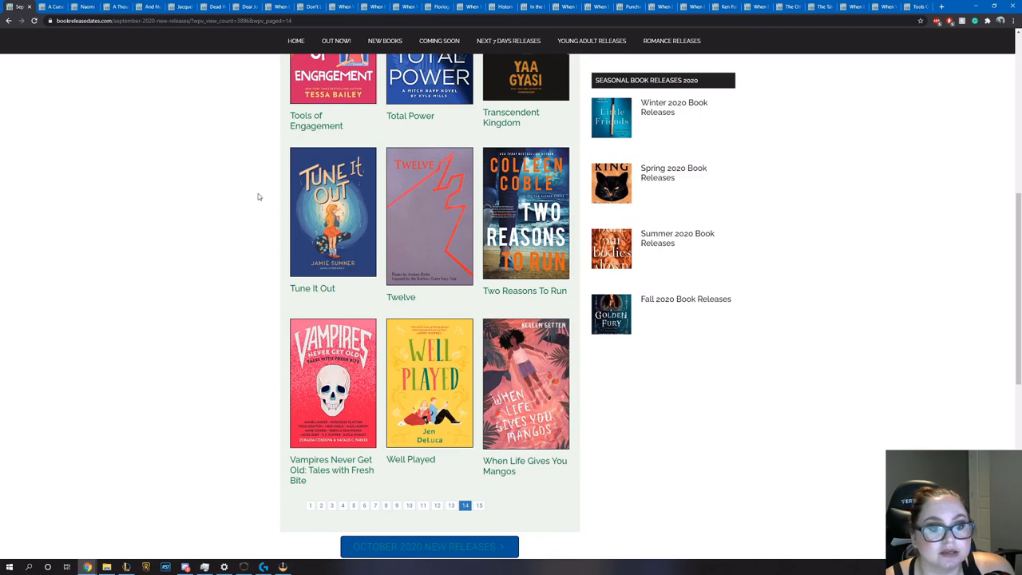
{"action": "scroll", "scroll_direction": "down", "scroll_amount": 3}
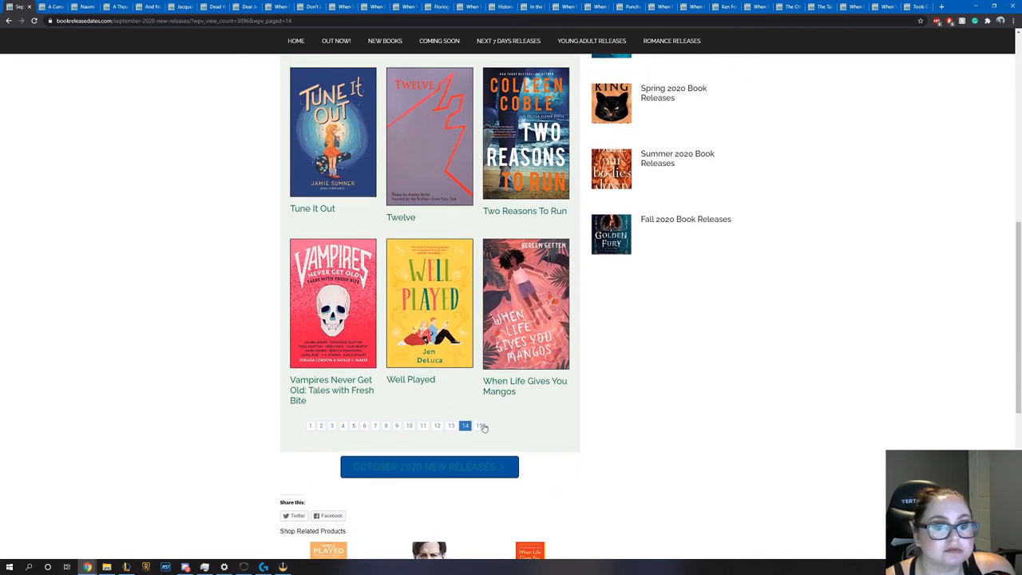
{"action": "left_click", "coordinate": [479, 425]}
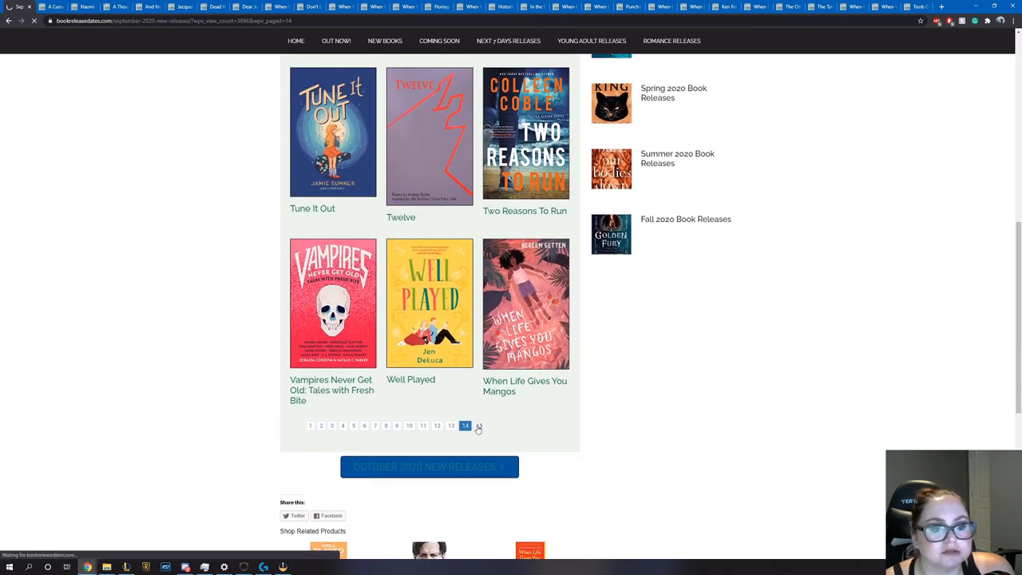
{"action": "left_click", "coordinate": [479, 425]}
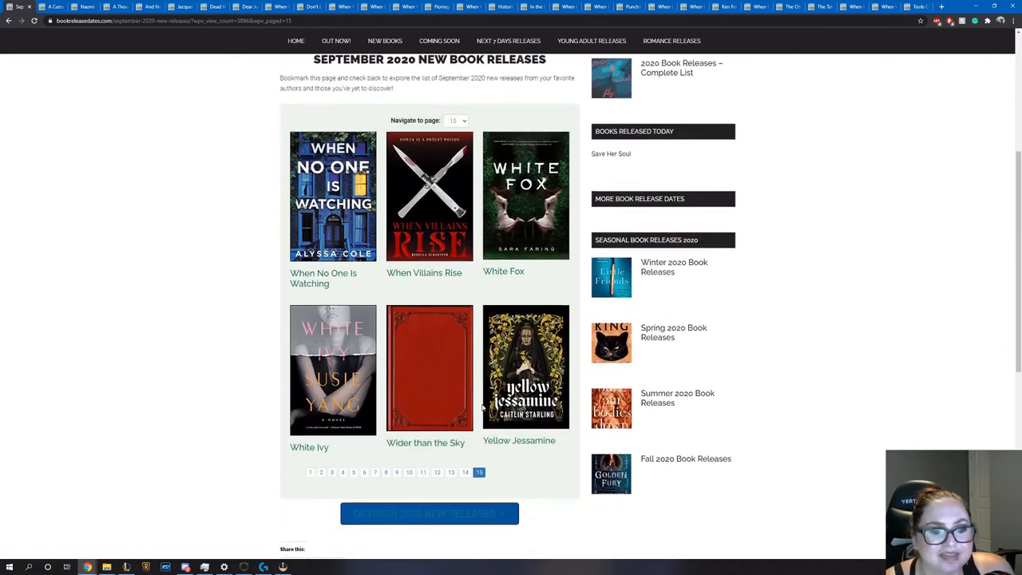
Open White Ivy by Susie Yang's release page in a new tab
{"action": "scroll", "scroll_direction": "down", "scroll_amount": 3}
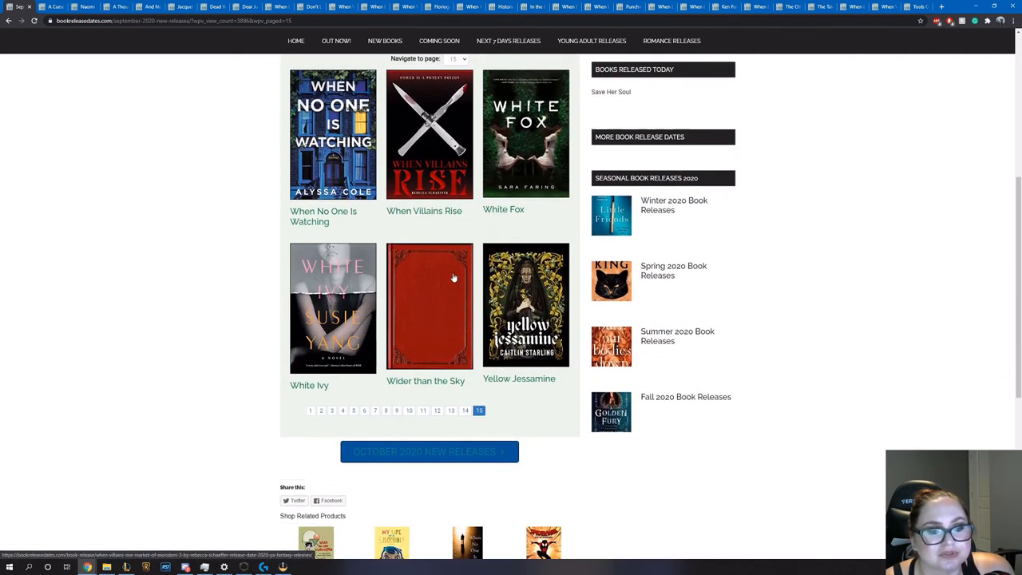
{"action": "scroll", "scroll_direction": "down", "scroll_amount": 3}
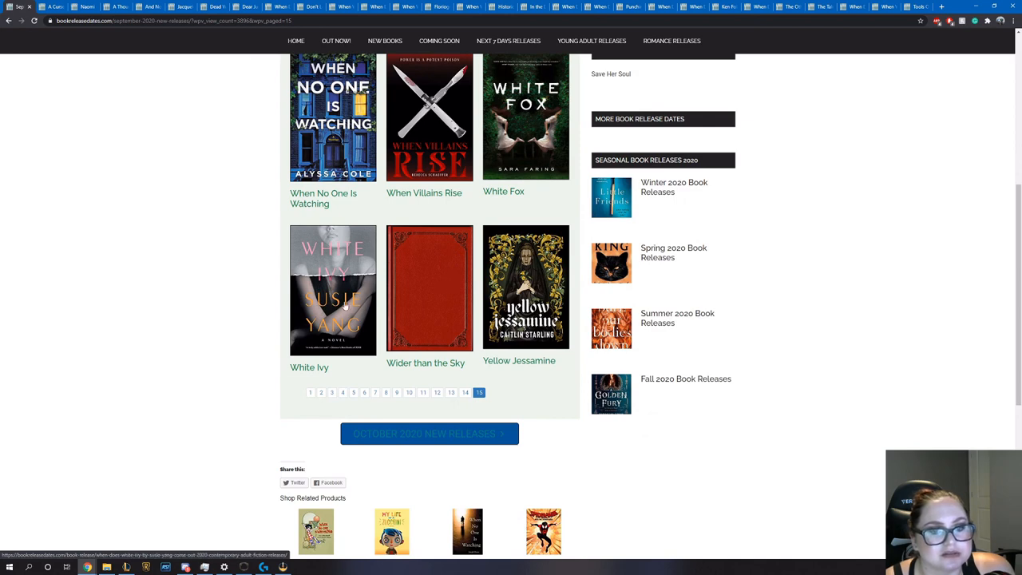
{"action": "right_click", "coordinate": [428, 288]}
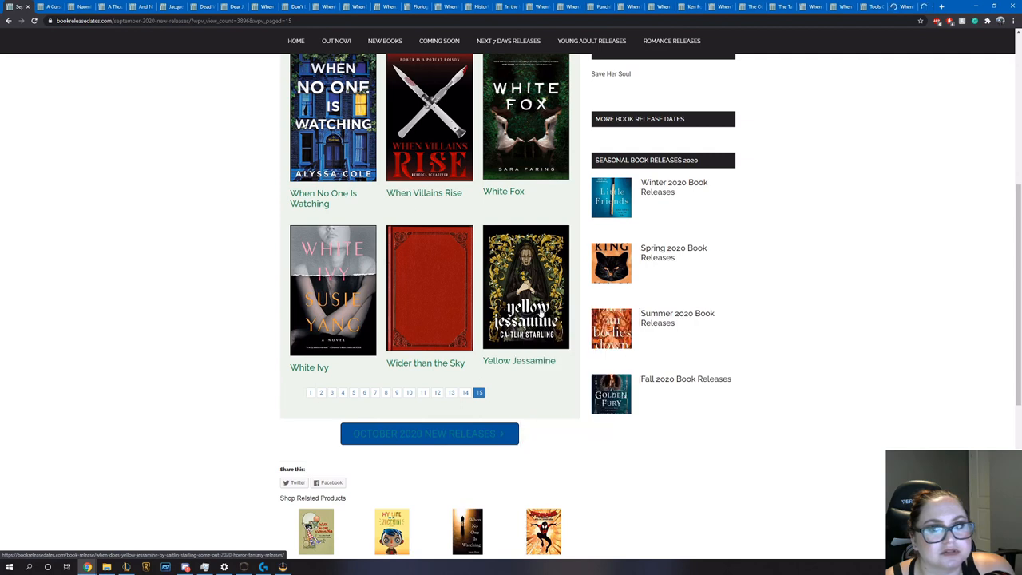
{"action": "left_click", "coordinate": [310, 368]}
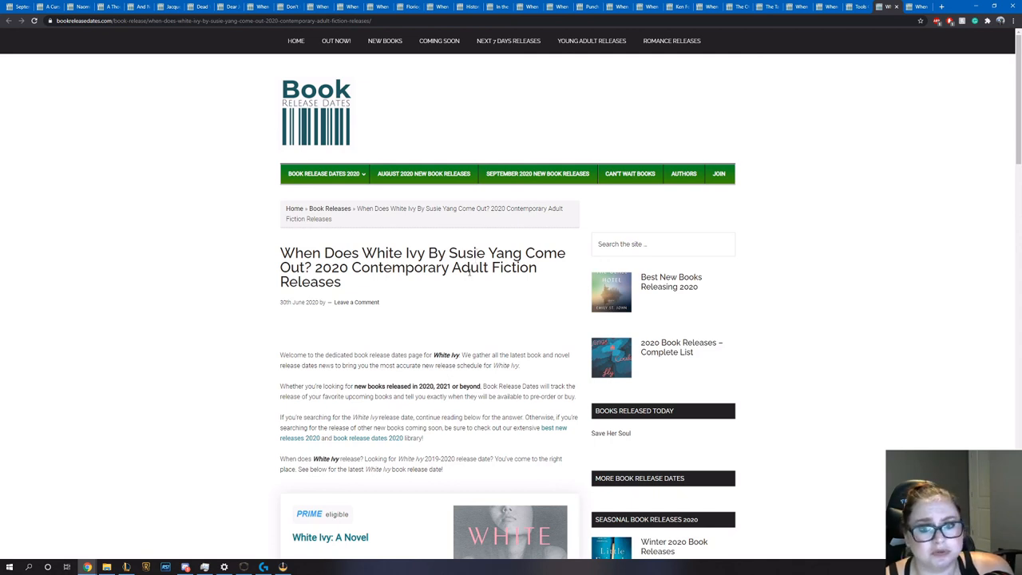
View White Ivy's cover, 8 September 2020 release date and synopsis
{"action": "scroll", "scroll_direction": "down", "scroll_amount": 3}
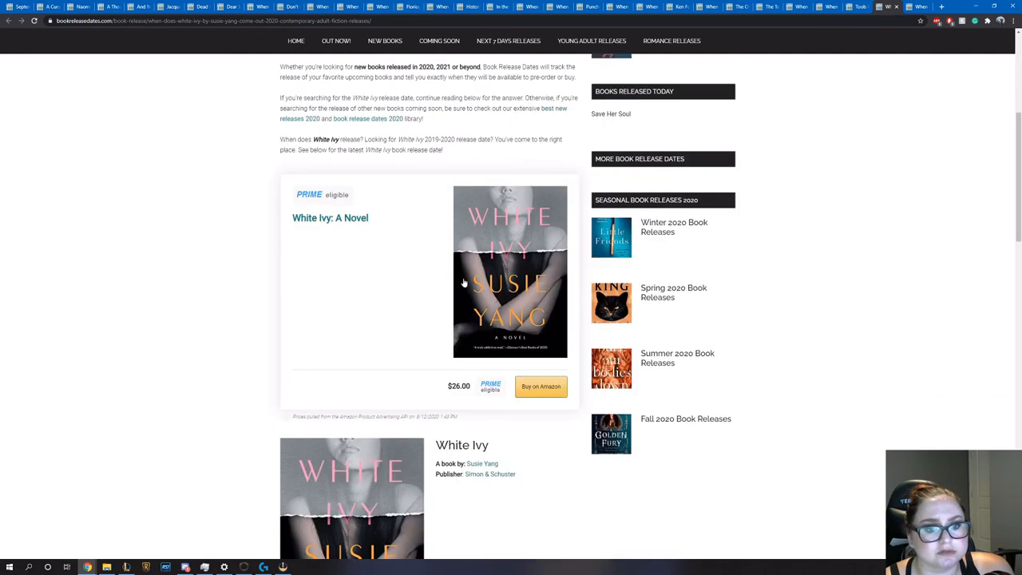
{"action": "scroll", "scroll_direction": "down", "scroll_amount": 3}
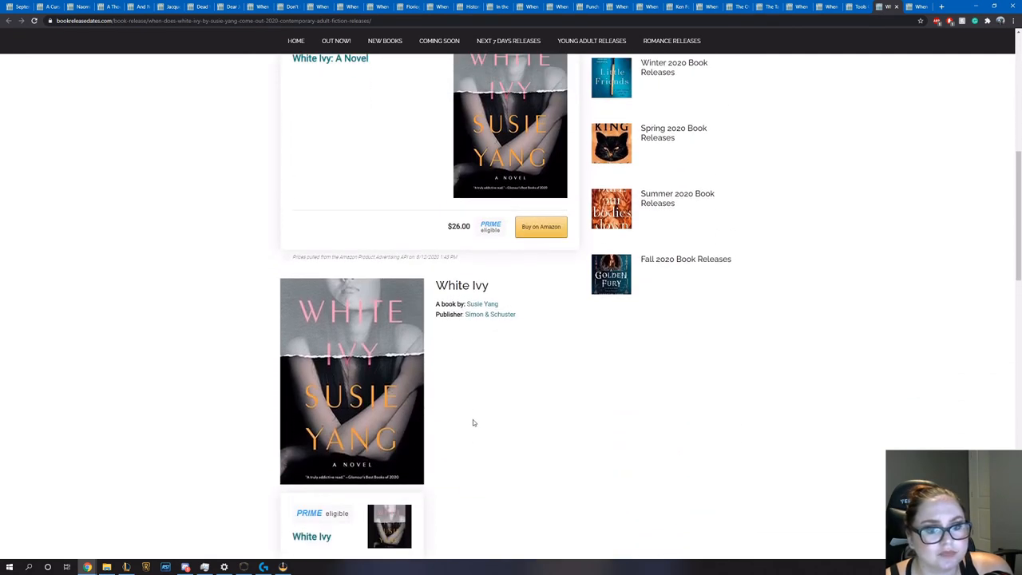
{"action": "scroll", "scroll_direction": "down", "scroll_amount": 3}
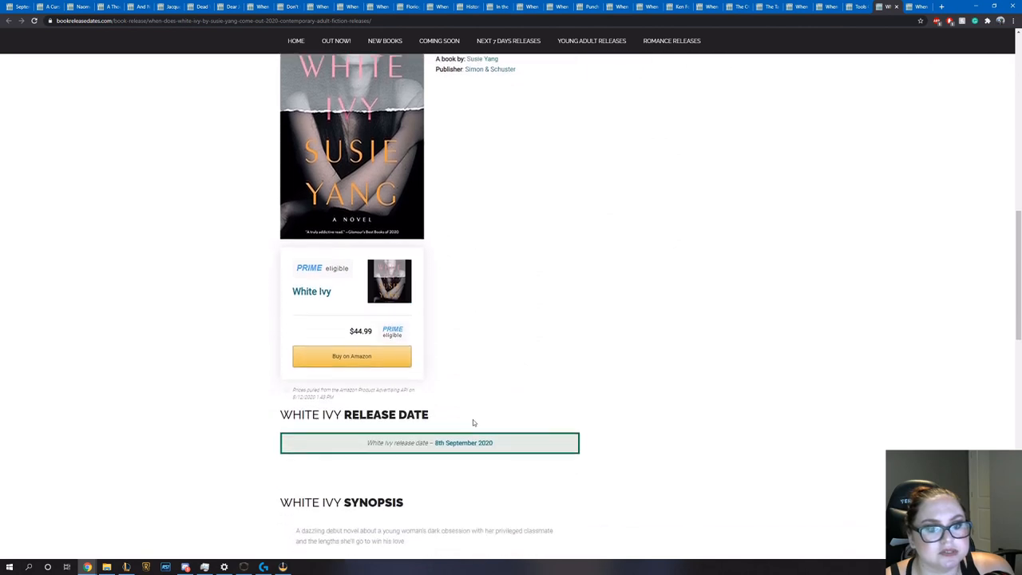
{"action": "scroll", "scroll_direction": "down", "scroll_amount": 3}
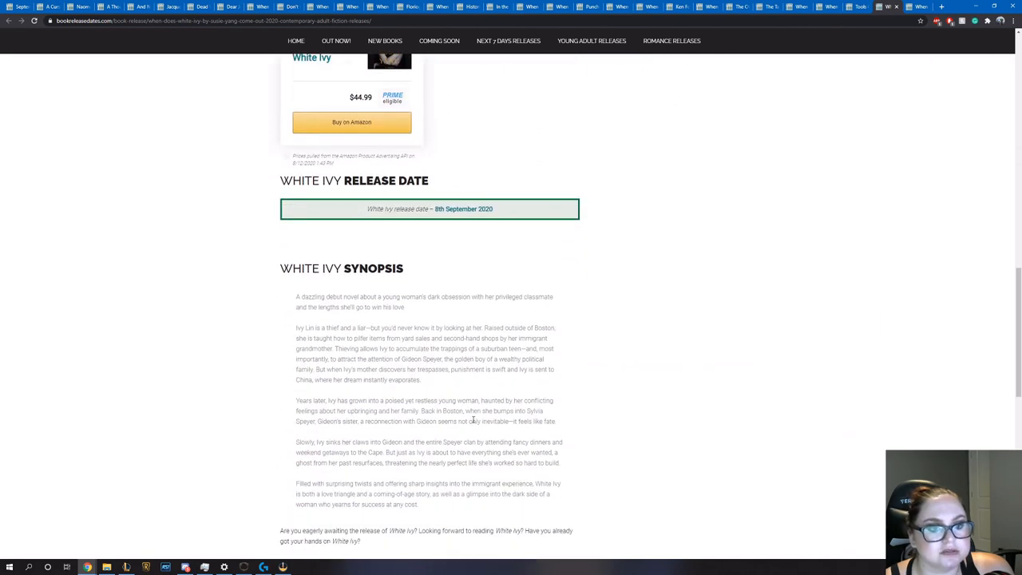
{"action": "scroll", "scroll_direction": "down", "scroll_amount": 3}
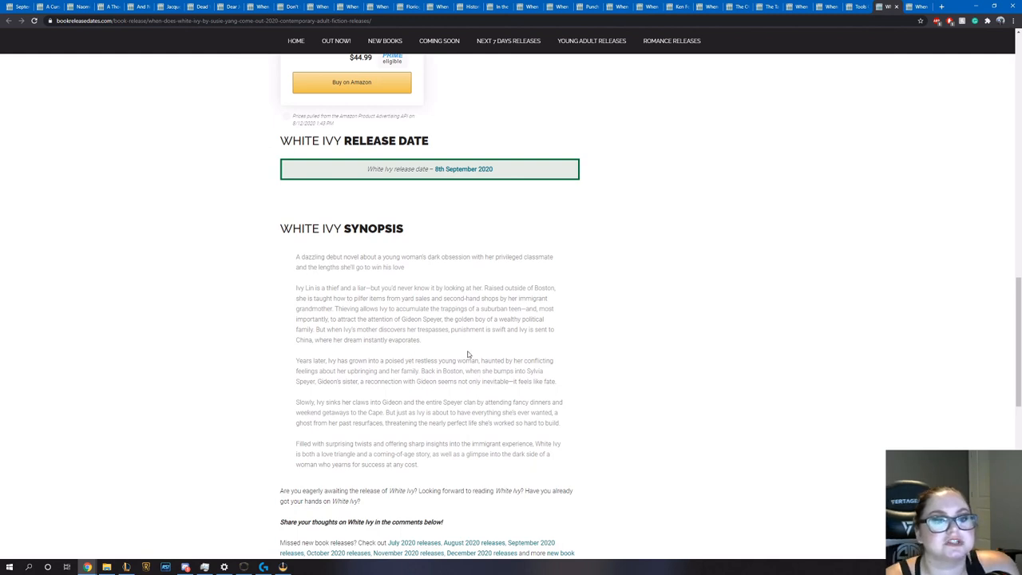
{"action": "mouse_move", "coordinate": [470, 358]}
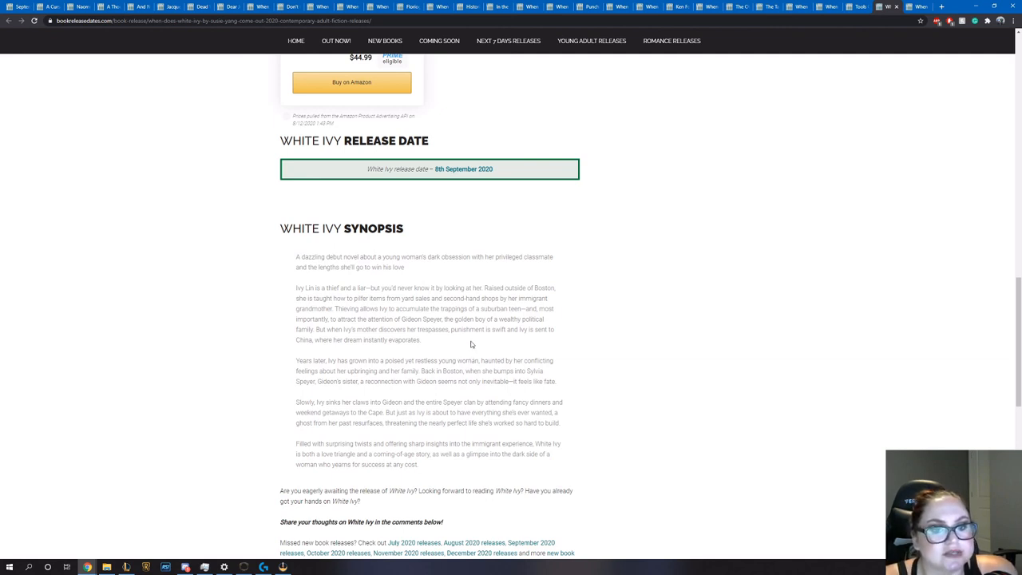
{"action": "mouse_move", "coordinate": [473, 320]}
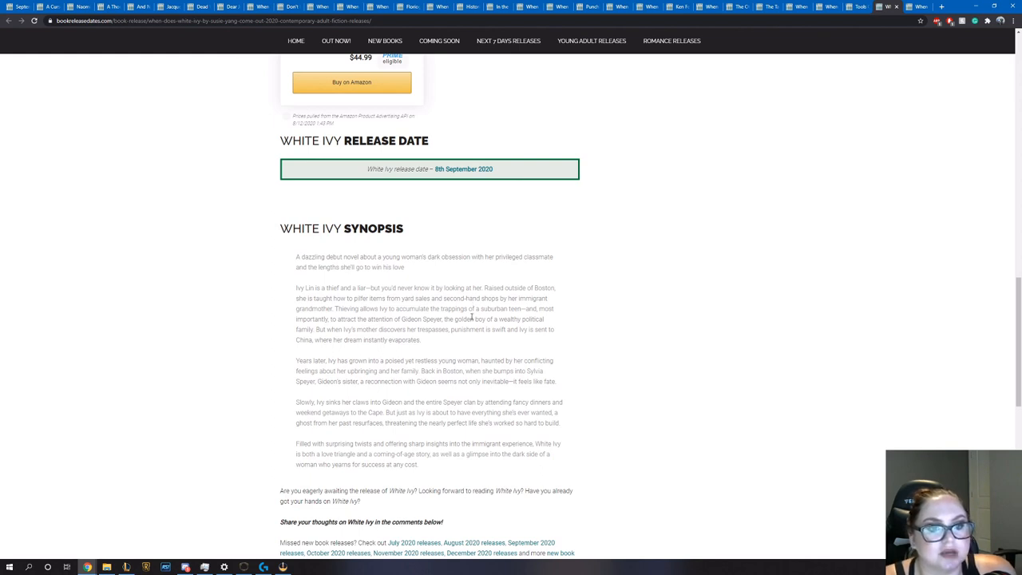
{"action": "mouse_move", "coordinate": [447, 347]}
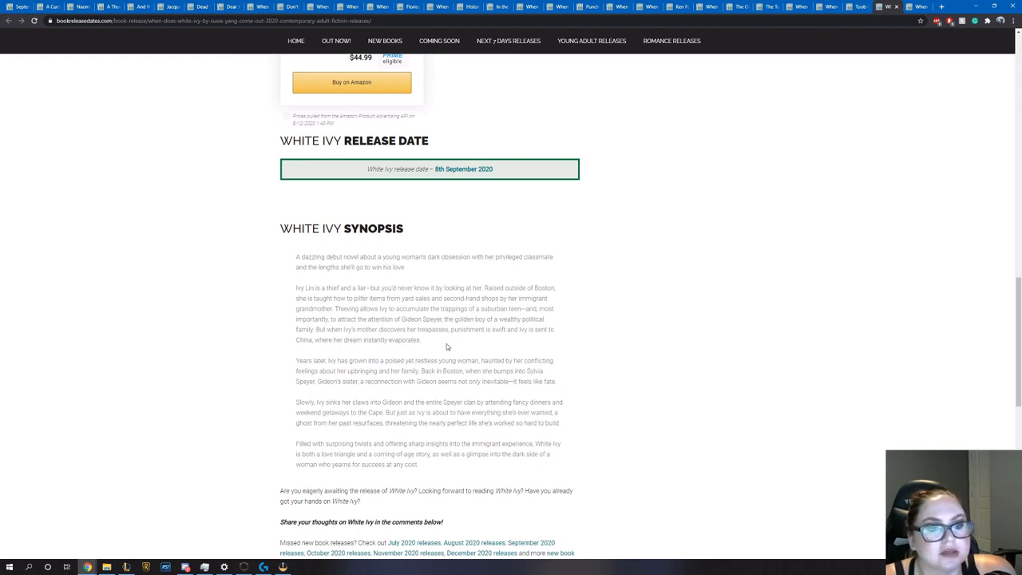
{"action": "scroll", "scroll_direction": "down", "scroll_amount": 3}
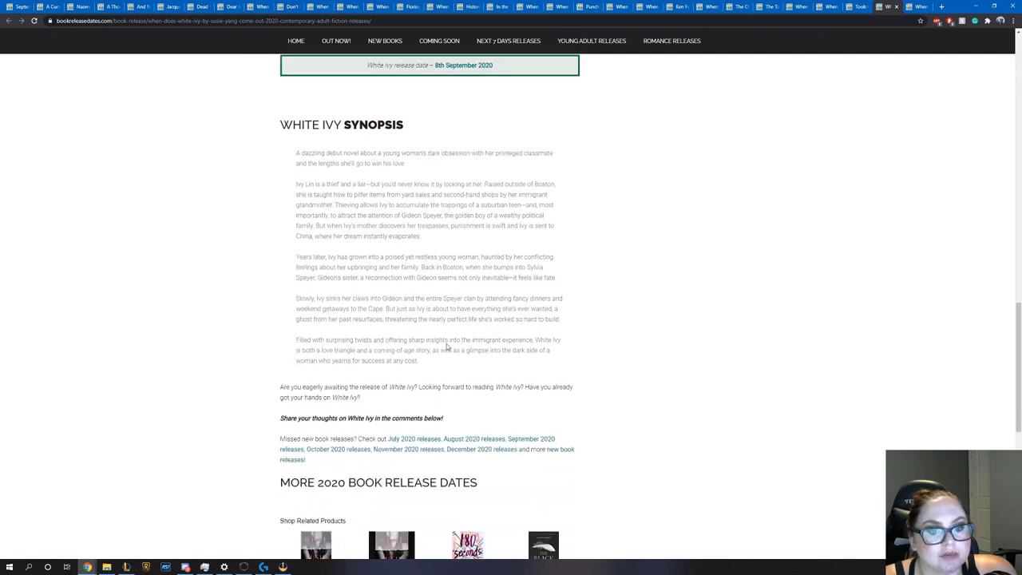
{"action": "scroll", "scroll_direction": "down", "scroll_amount": 3}
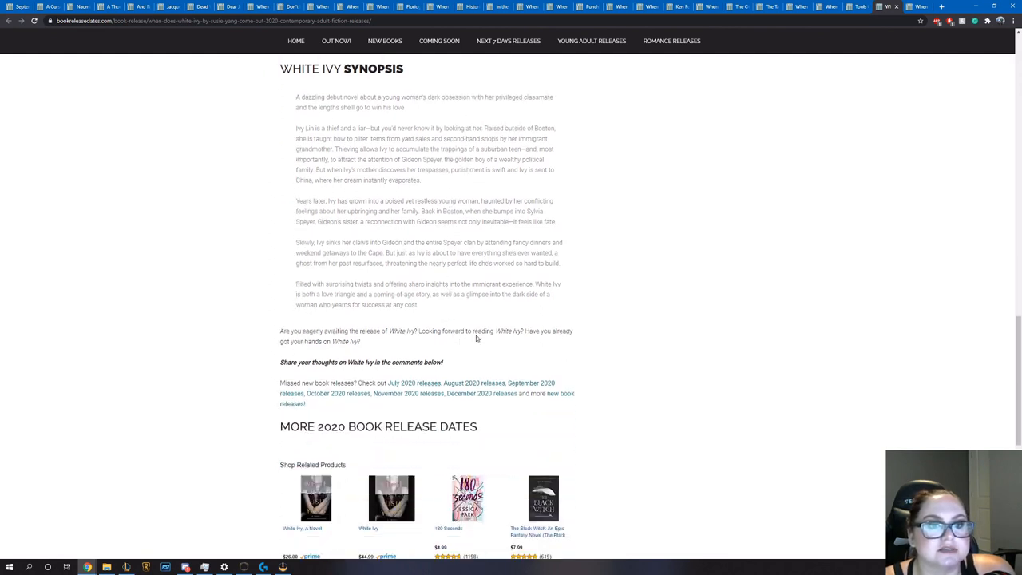
{"action": "mouse_move", "coordinate": [473, 325]}
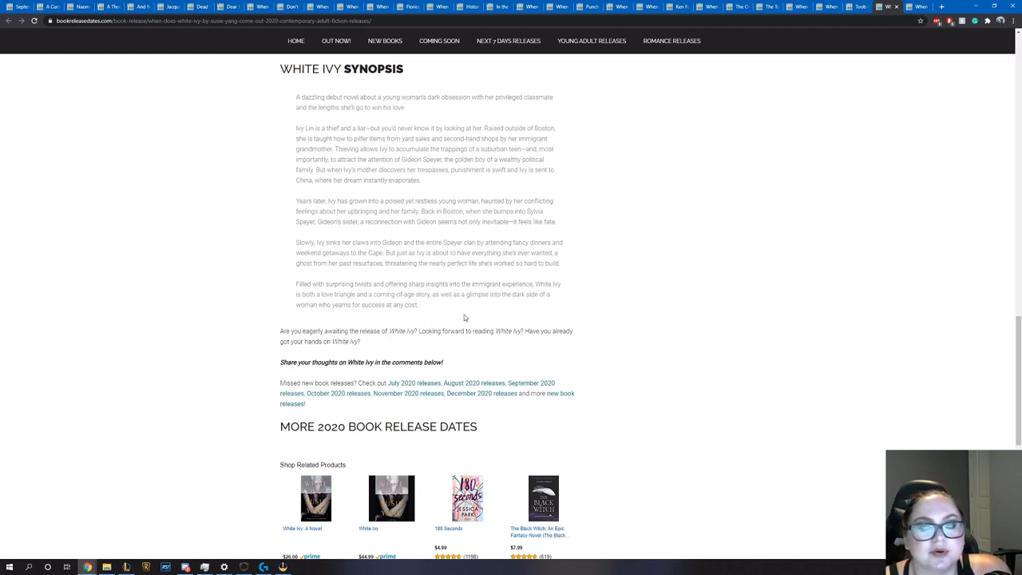
{"action": "mouse_move", "coordinate": [502, 319]}
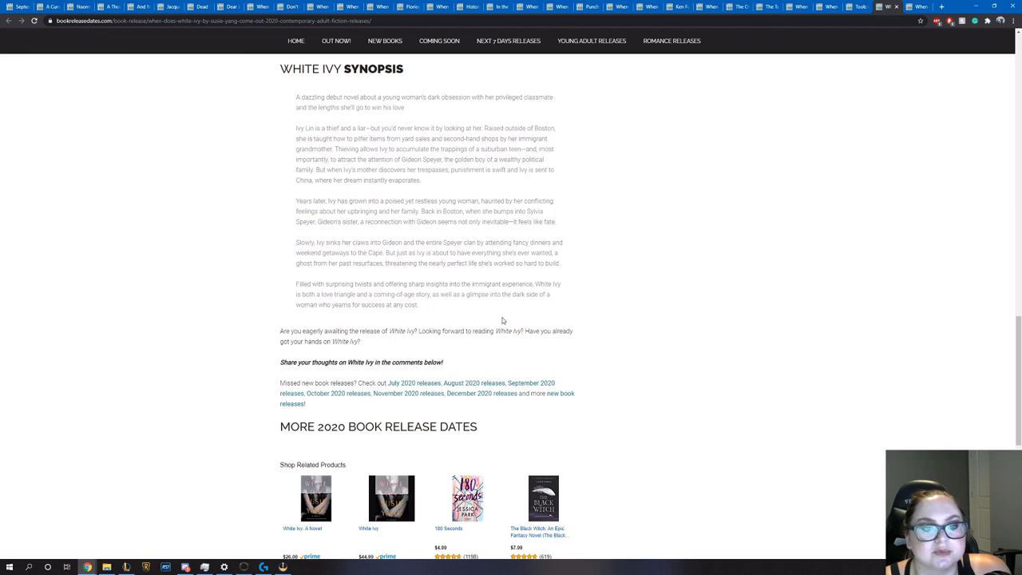
Review White Ivy's release date box and synopsis section again
{"action": "scroll", "scroll_direction": "up", "scroll_amount": 3}
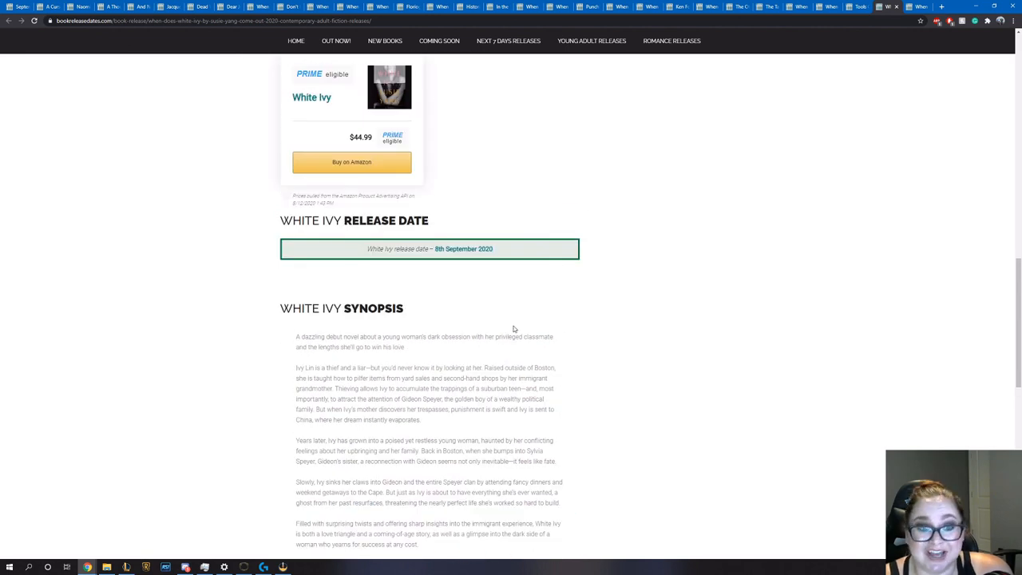
{"action": "scroll", "scroll_direction": "up", "scroll_amount": 3}
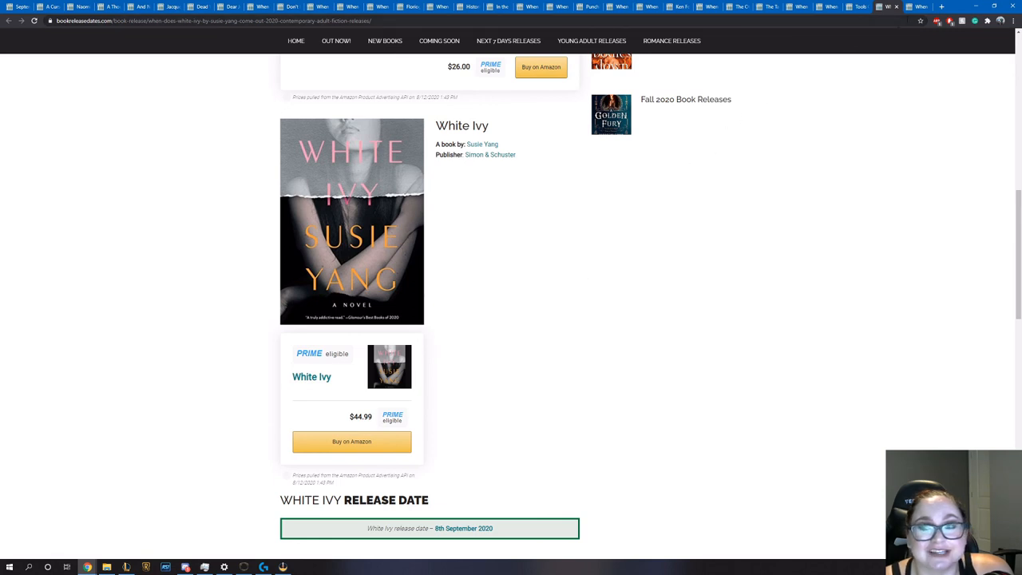
{"action": "scroll", "scroll_direction": "down", "scroll_amount": 3}
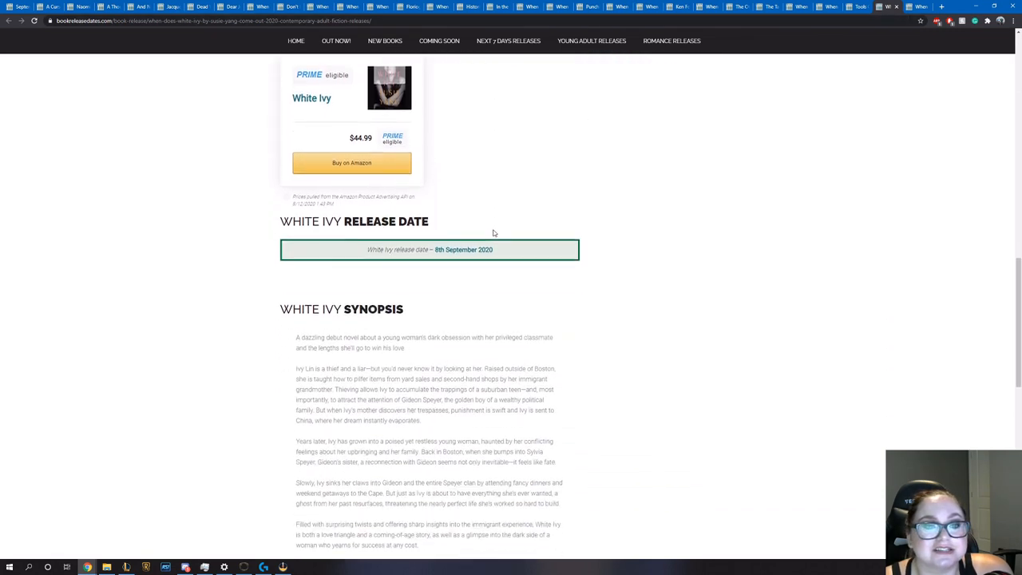
{"action": "scroll", "scroll_direction": "down", "scroll_amount": 3}
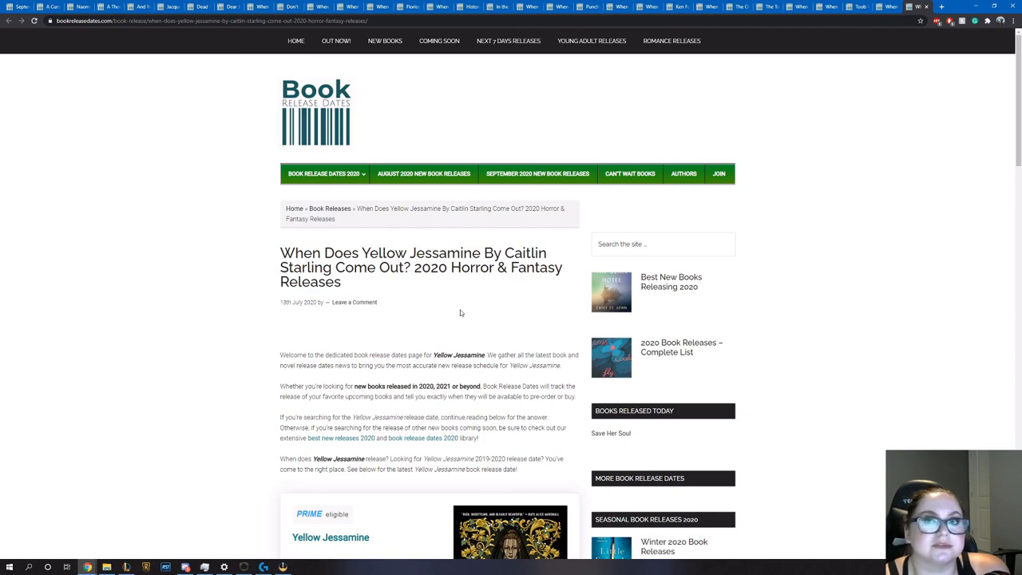
{"action": "scroll", "scroll_direction": "down", "scroll_amount": 3}
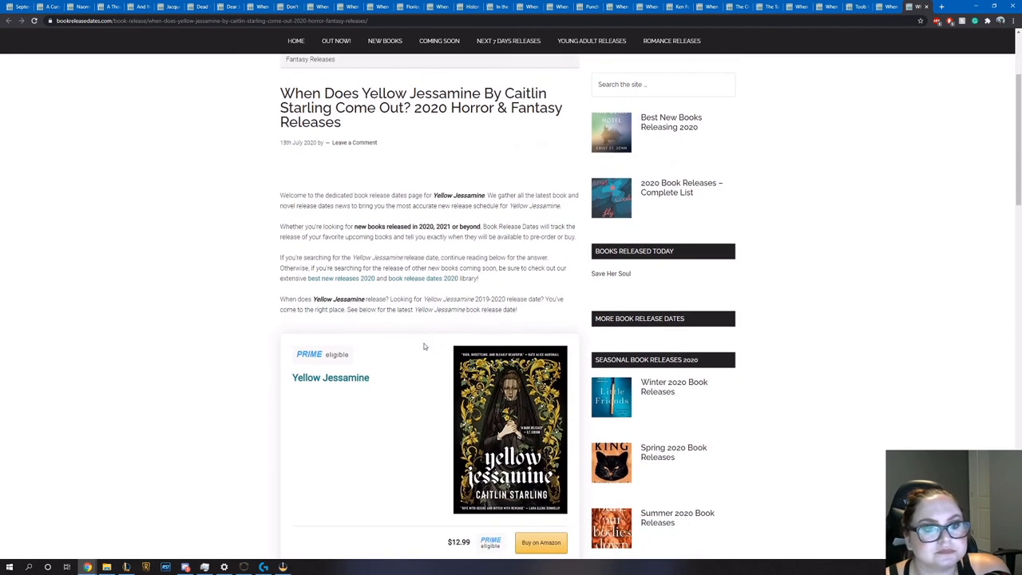
{"action": "scroll", "scroll_direction": "down", "scroll_amount": 3}
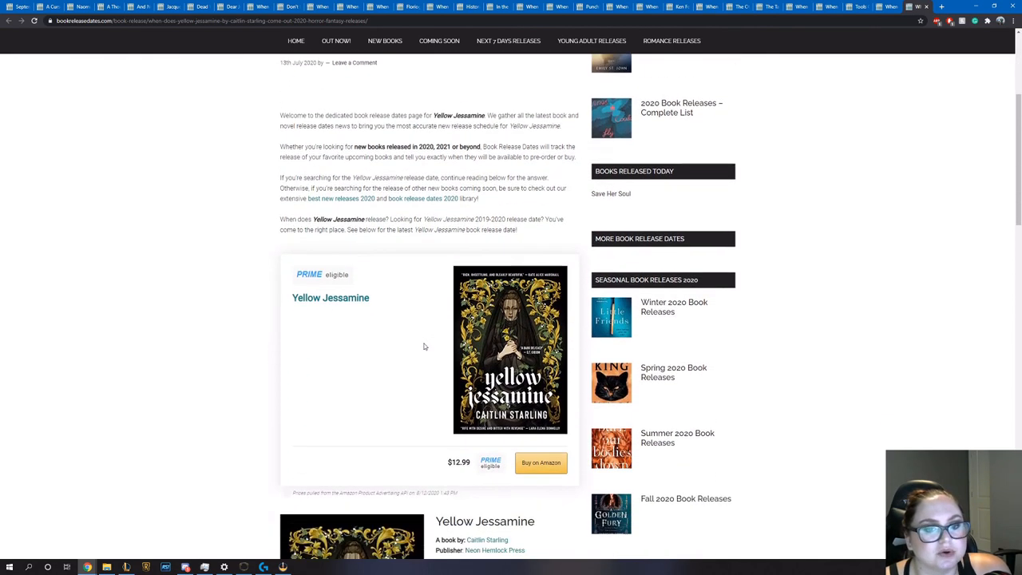
{"action": "scroll", "scroll_direction": "down", "scroll_amount": 3}
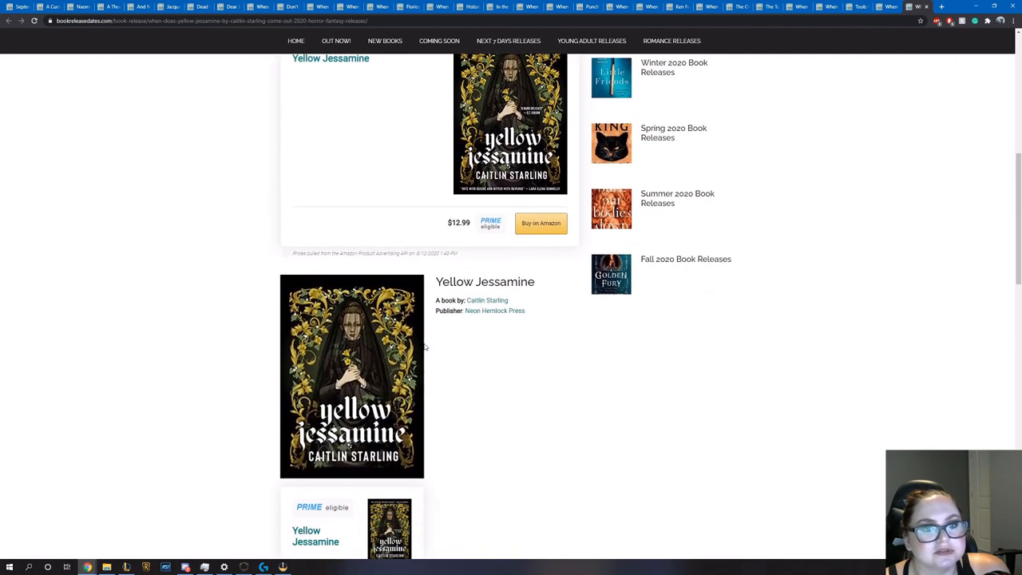
{"action": "mouse_move", "coordinate": [457, 380]}
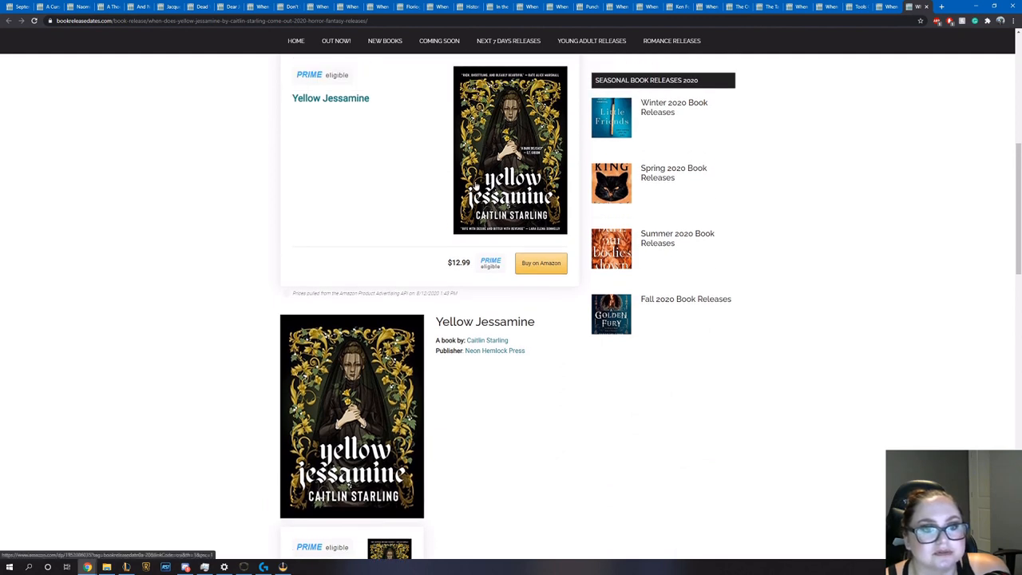
{"action": "scroll", "scroll_direction": "down", "scroll_amount": 3}
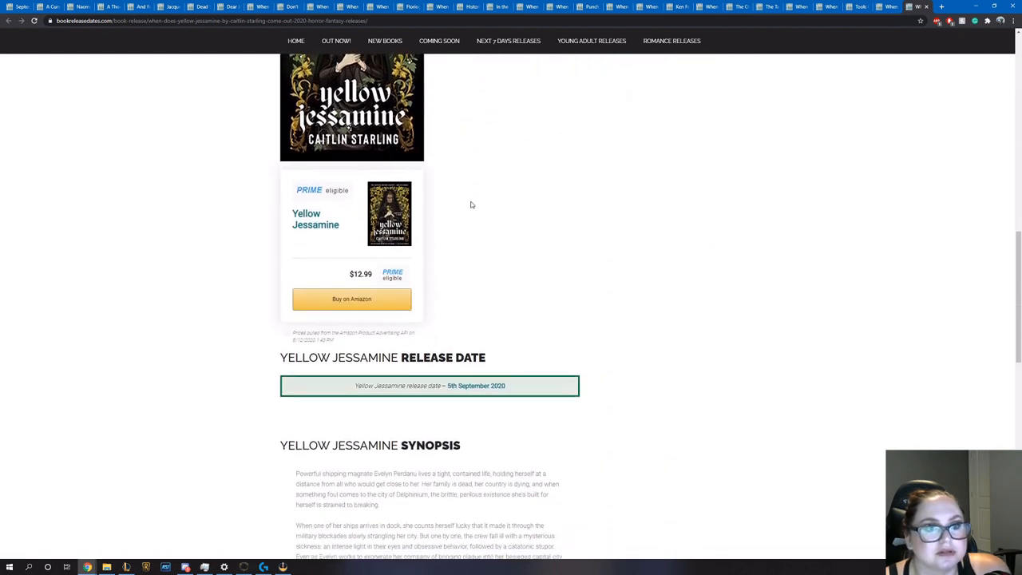
{"action": "scroll", "scroll_direction": "up", "scroll_amount": 3}
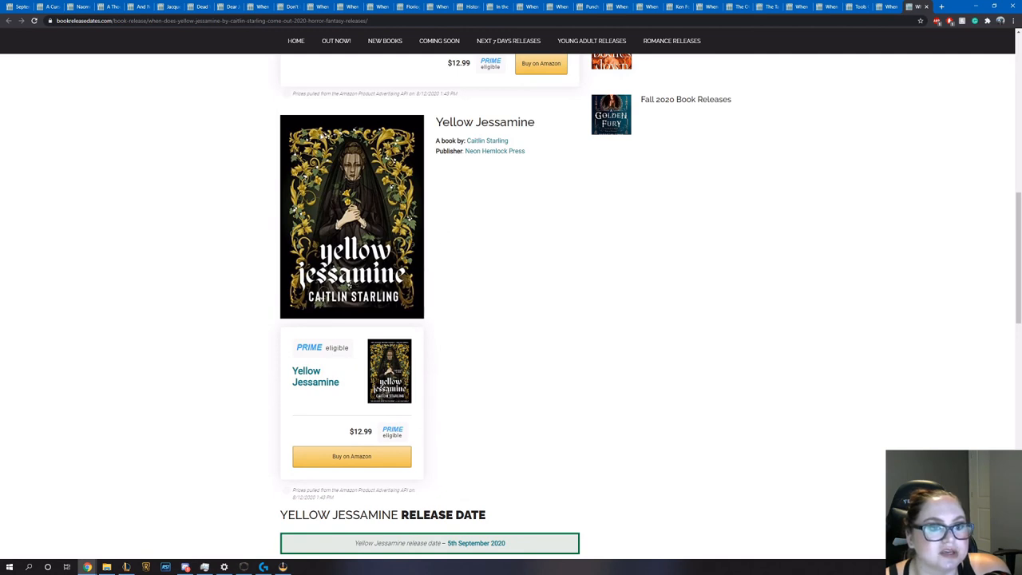
{"action": "scroll", "scroll_direction": "down", "scroll_amount": 3}
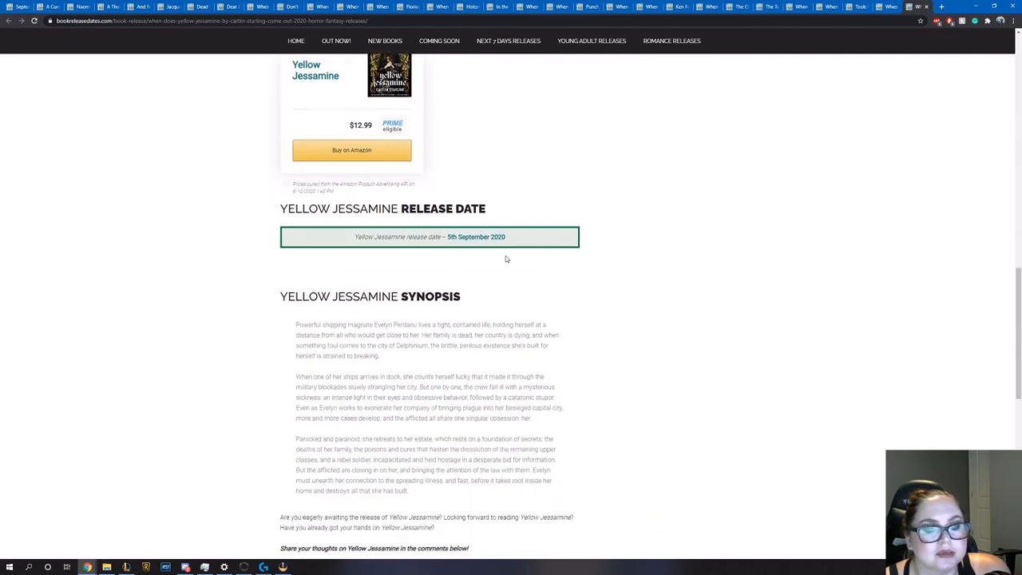
{"action": "scroll", "scroll_direction": "down", "scroll_amount": 3}
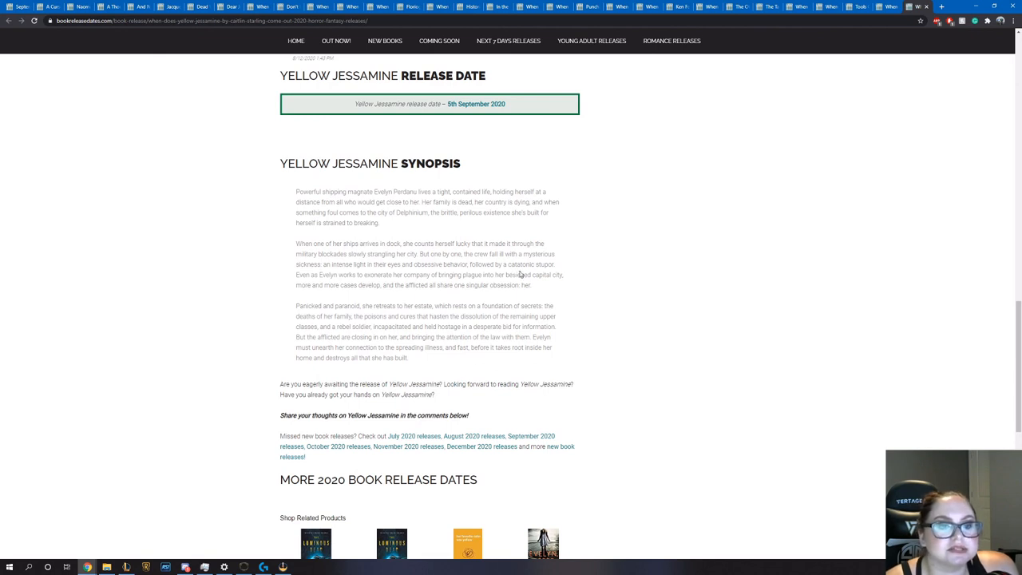
{"action": "mouse_move", "coordinate": [549, 305]}
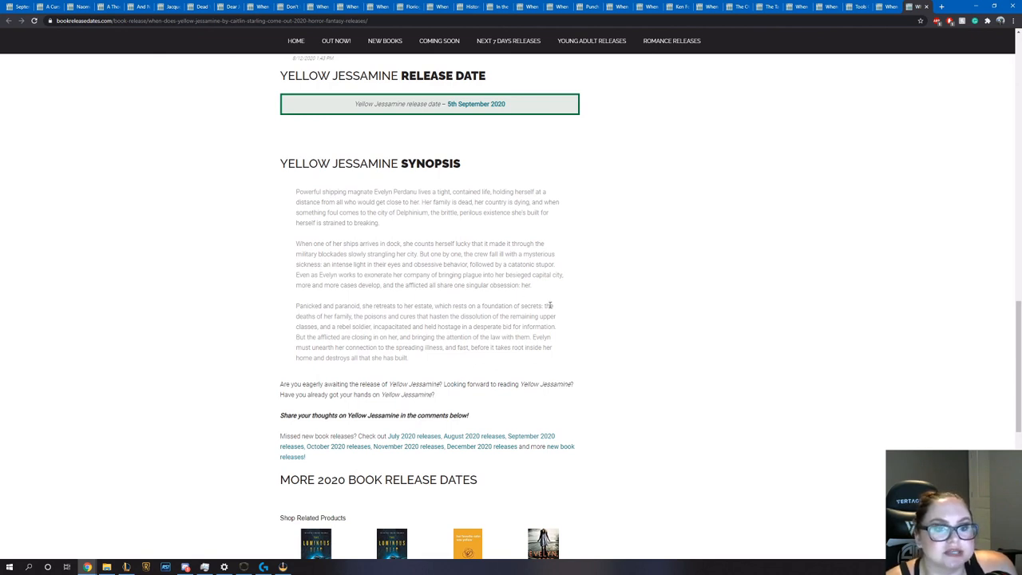
{"action": "mouse_move", "coordinate": [549, 289]}
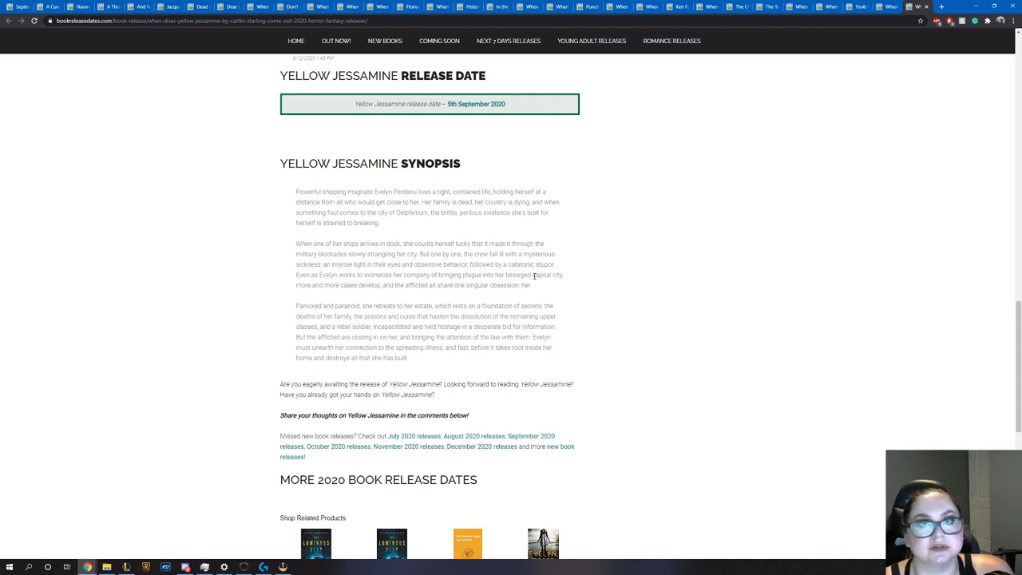
{"action": "scroll", "scroll_direction": "up", "scroll_amount": 3}
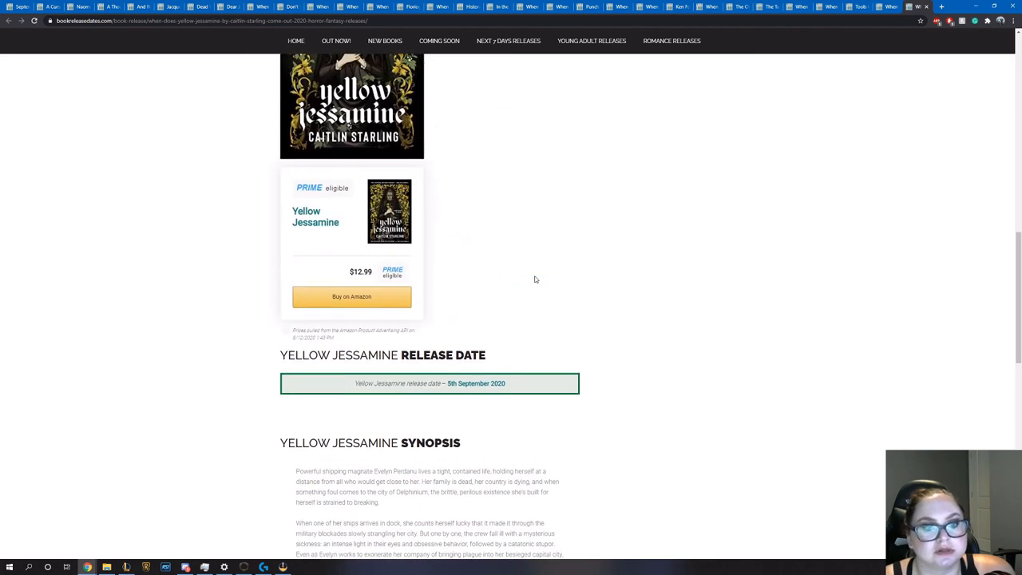
{"action": "scroll", "scroll_direction": "up", "scroll_amount": 3}
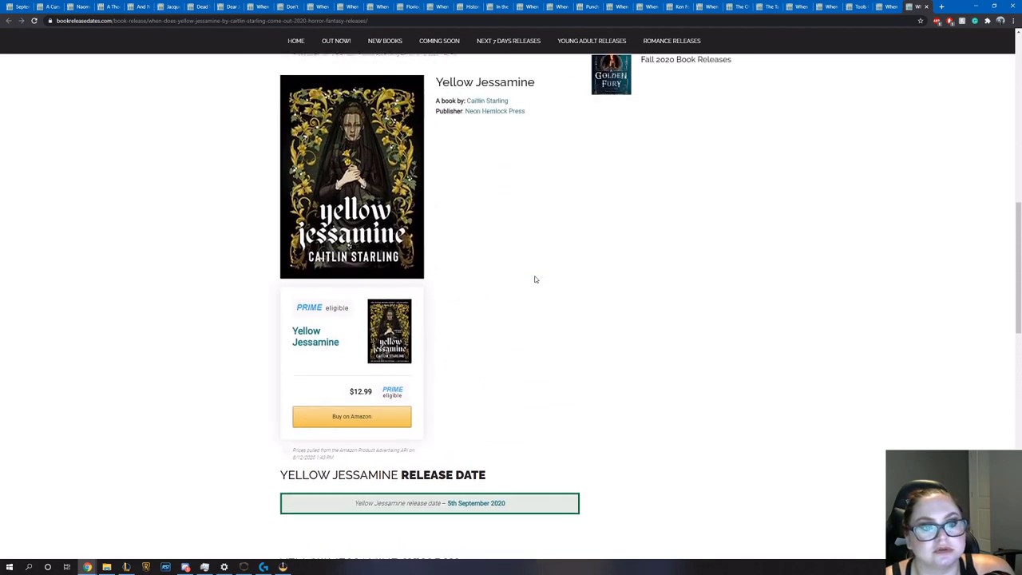
{"action": "scroll", "scroll_direction": "down", "scroll_amount": 3}
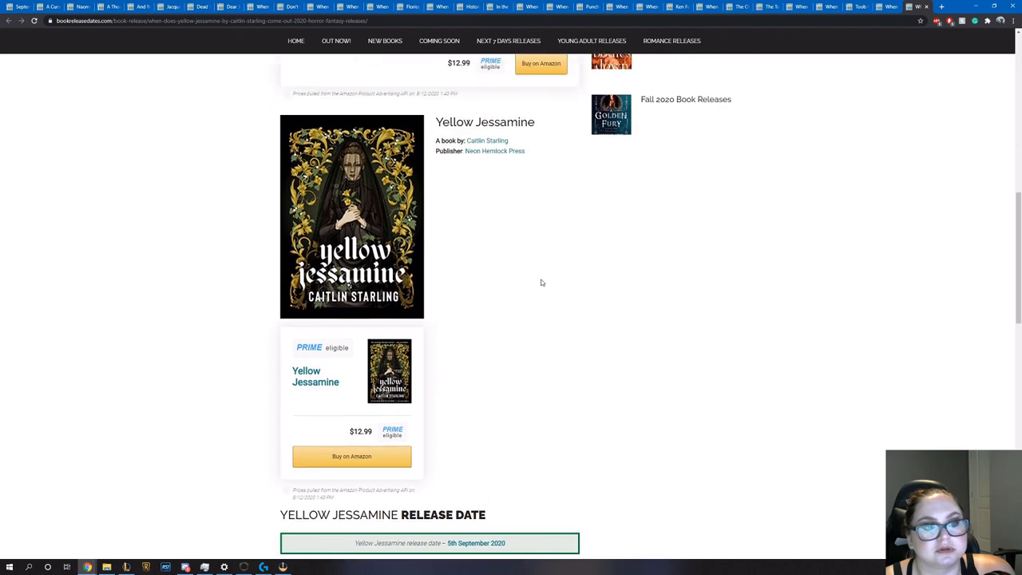
{"action": "scroll", "scroll_direction": "up", "scroll_amount": 3}
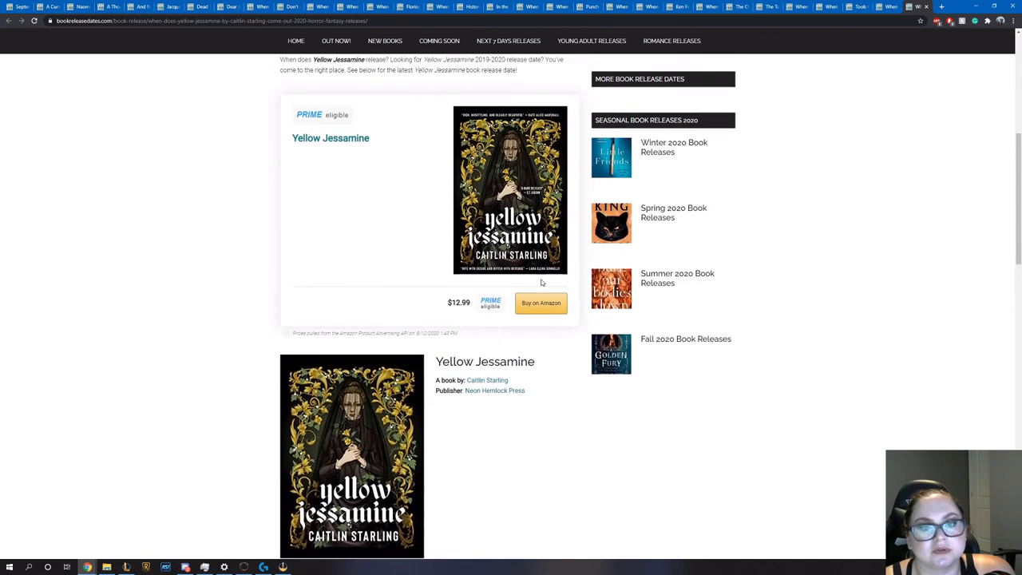
{"action": "scroll", "scroll_direction": "up", "scroll_amount": 3}
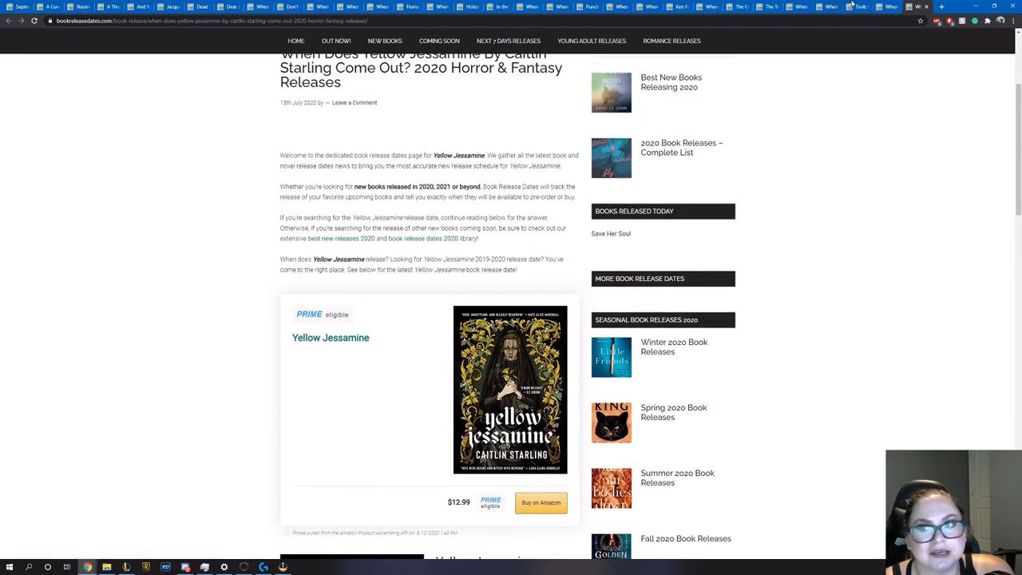
{"action": "mouse_move", "coordinate": [492, 246]}
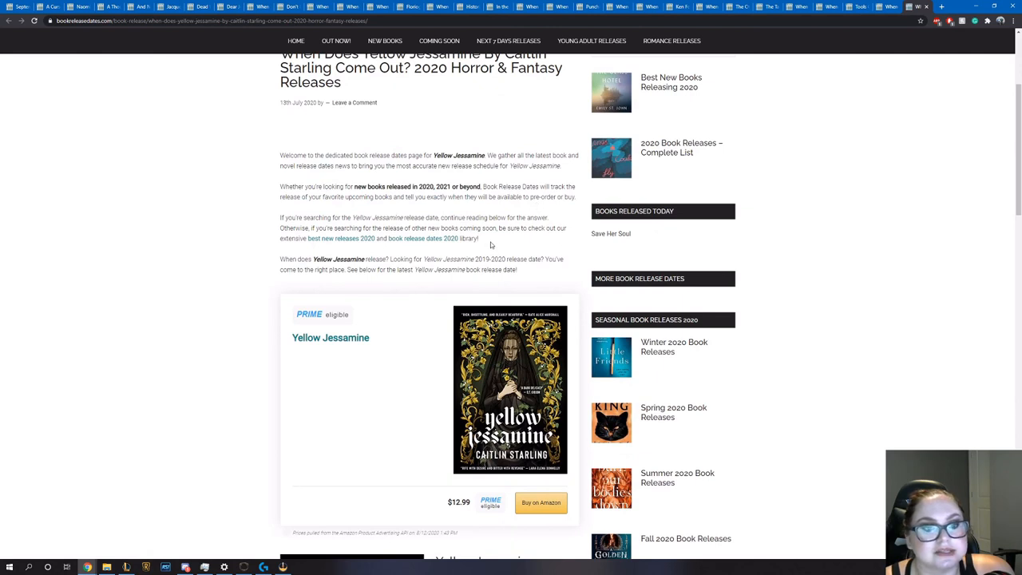
{"action": "mouse_move", "coordinate": [488, 268]}
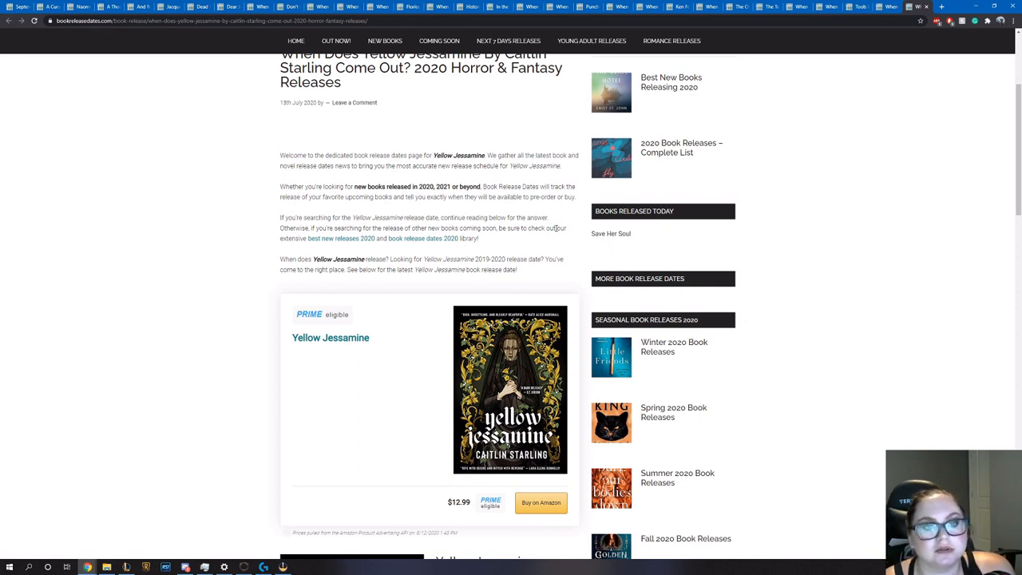
{"action": "mouse_move", "coordinate": [919, 7]}
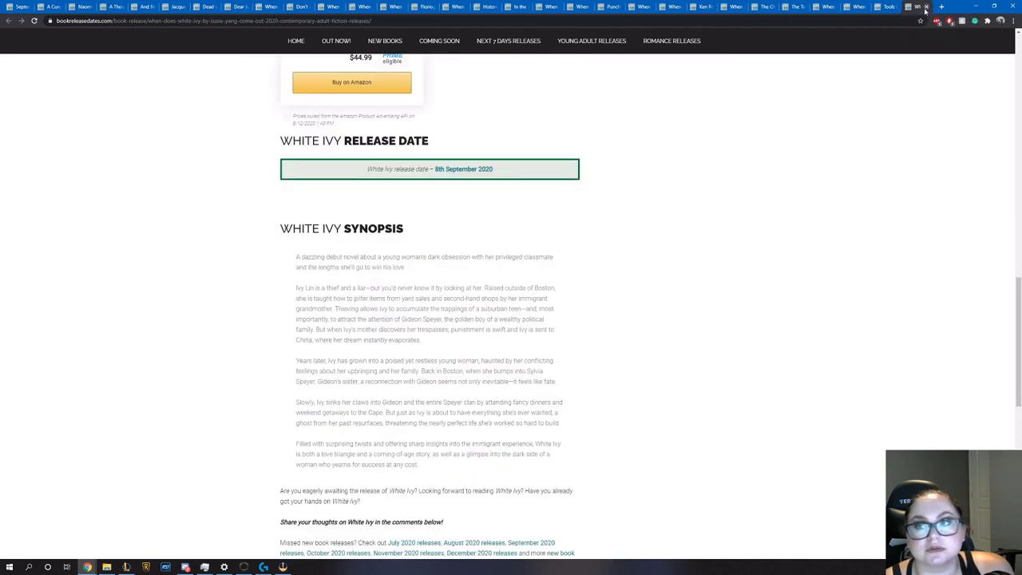
Return to The Midnight Library page and scroll up to its cover and 29 September 2020 release date
{"action": "left_click", "coordinate": [914, 7]}
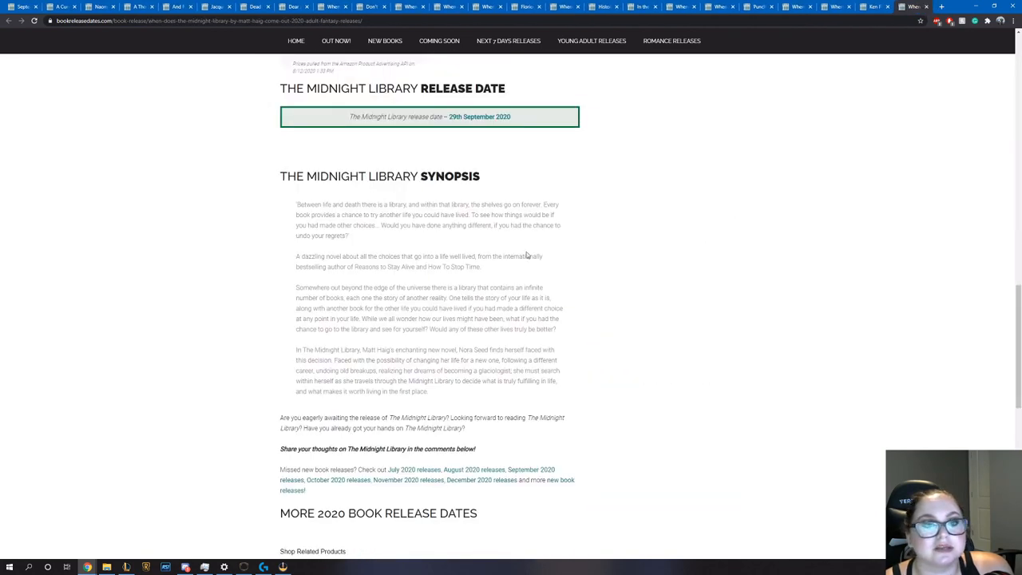
{"action": "scroll", "scroll_direction": "up", "scroll_amount": 3}
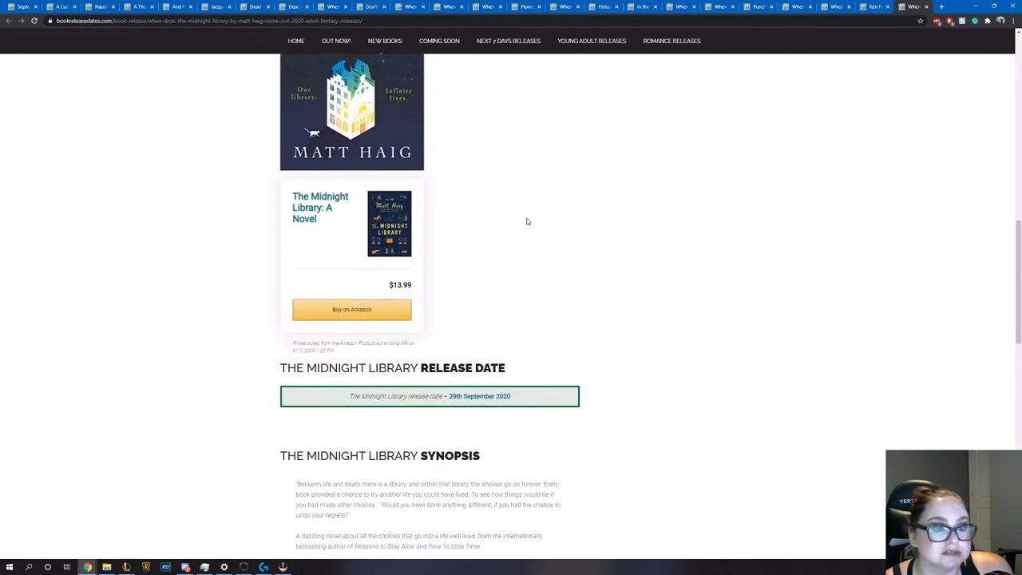
{"action": "scroll", "scroll_direction": "up", "scroll_amount": 3}
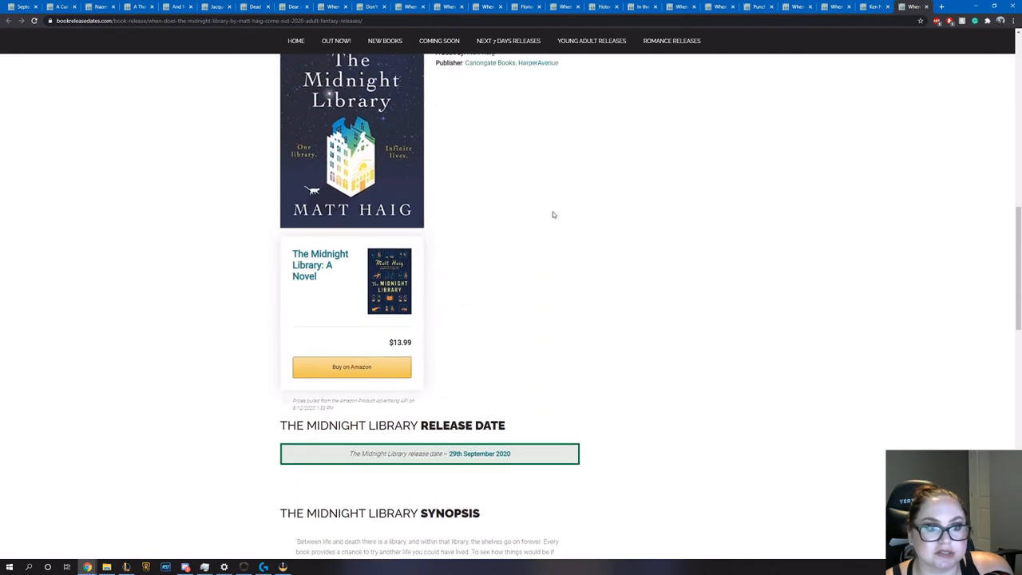
{"action": "scroll", "scroll_direction": "up", "scroll_amount": 3}
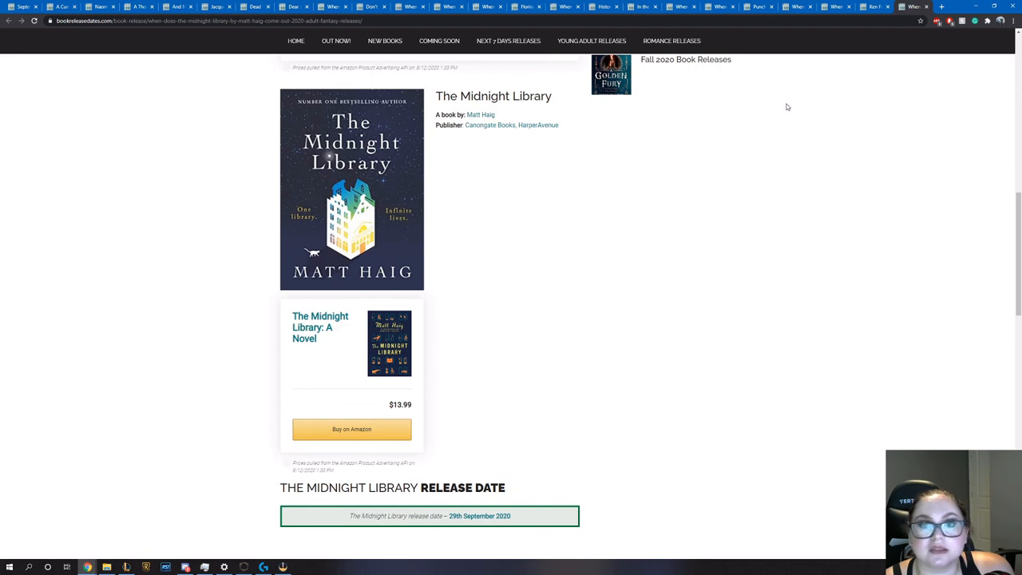
{"action": "mouse_move", "coordinate": [736, 119]}
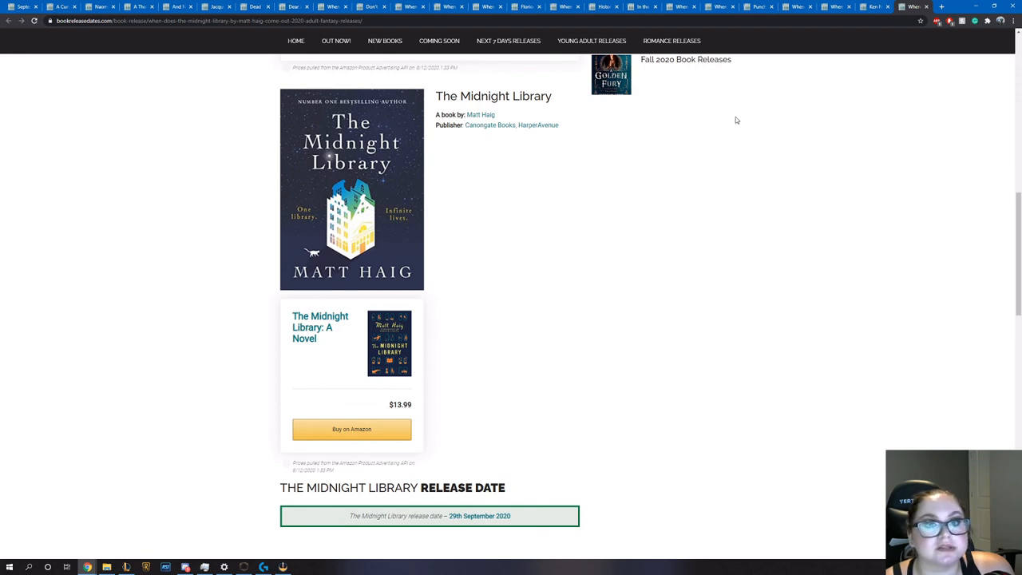